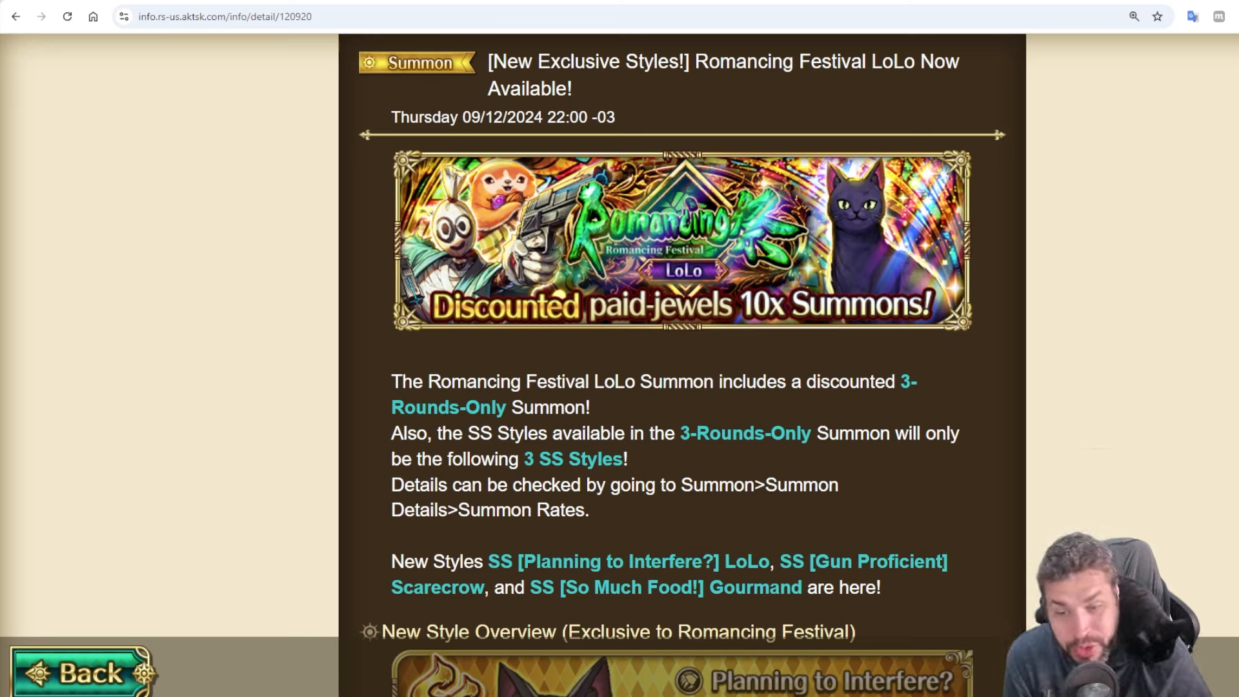
Scroll the LoLo Romancing Festival announcement past the banner to the New Style Overview cards and Summon Info
{"action": "scroll", "scroll_direction": "down", "scroll_amount": 3}
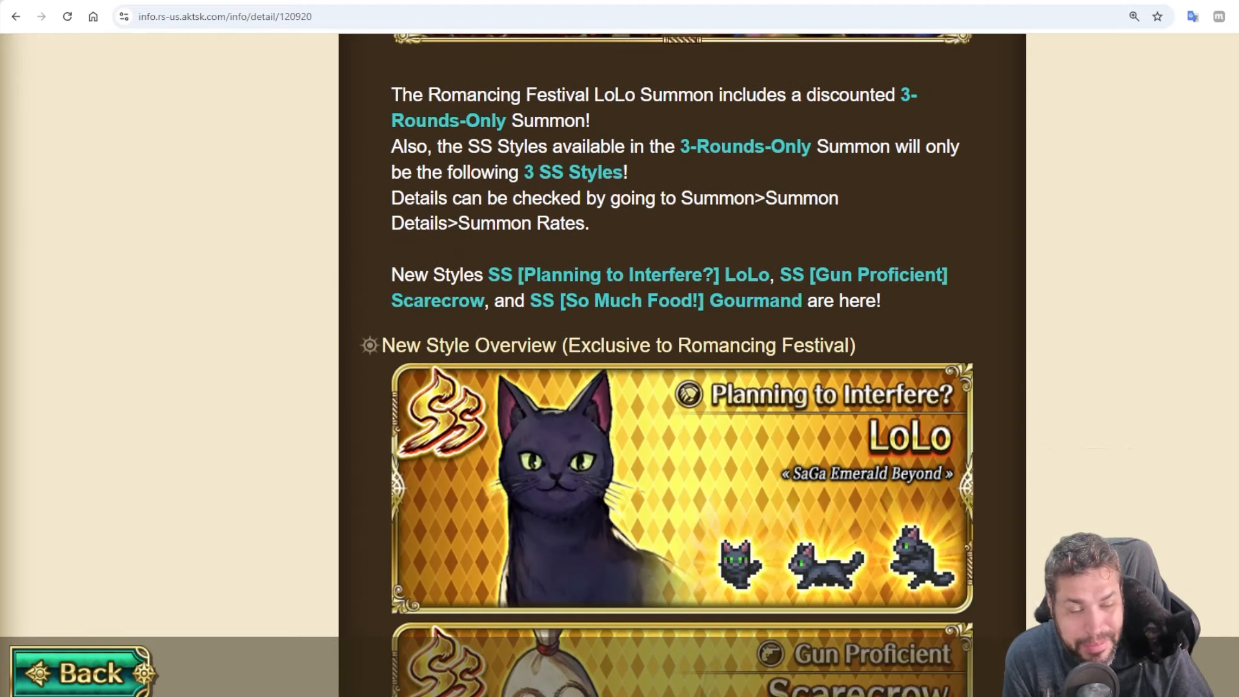
{"action": "scroll", "scroll_direction": "down", "scroll_amount": 3}
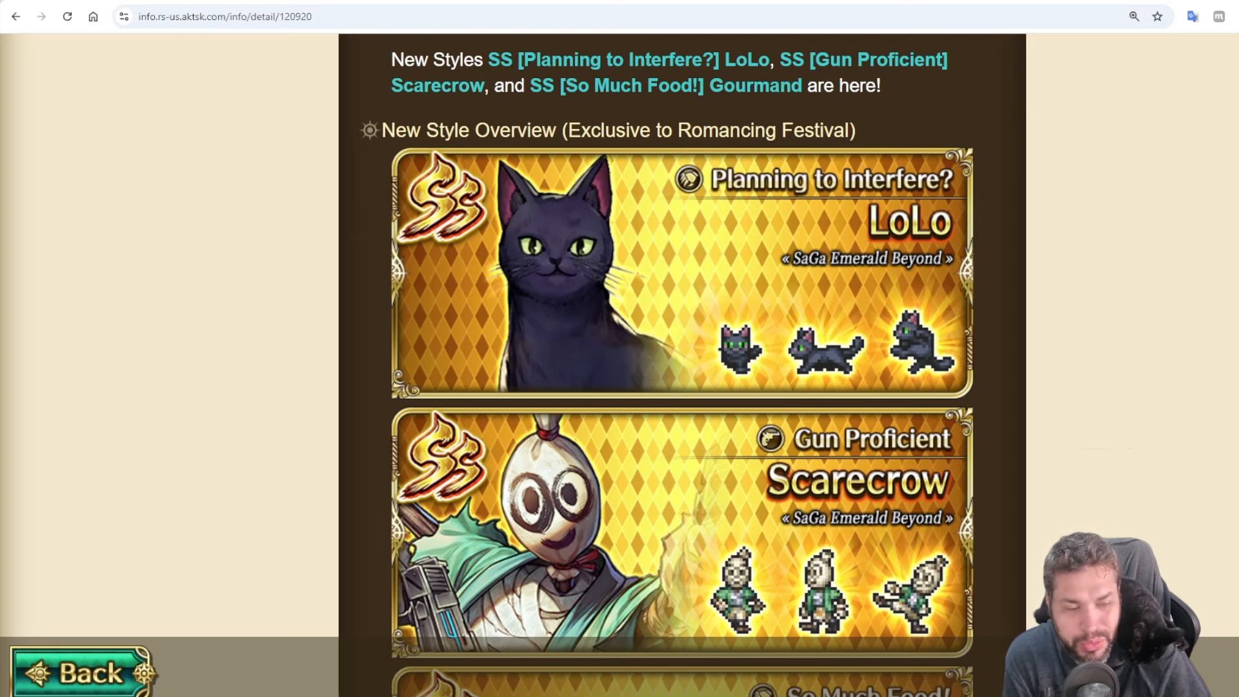
{"action": "scroll", "scroll_direction": "down", "scroll_amount": 3}
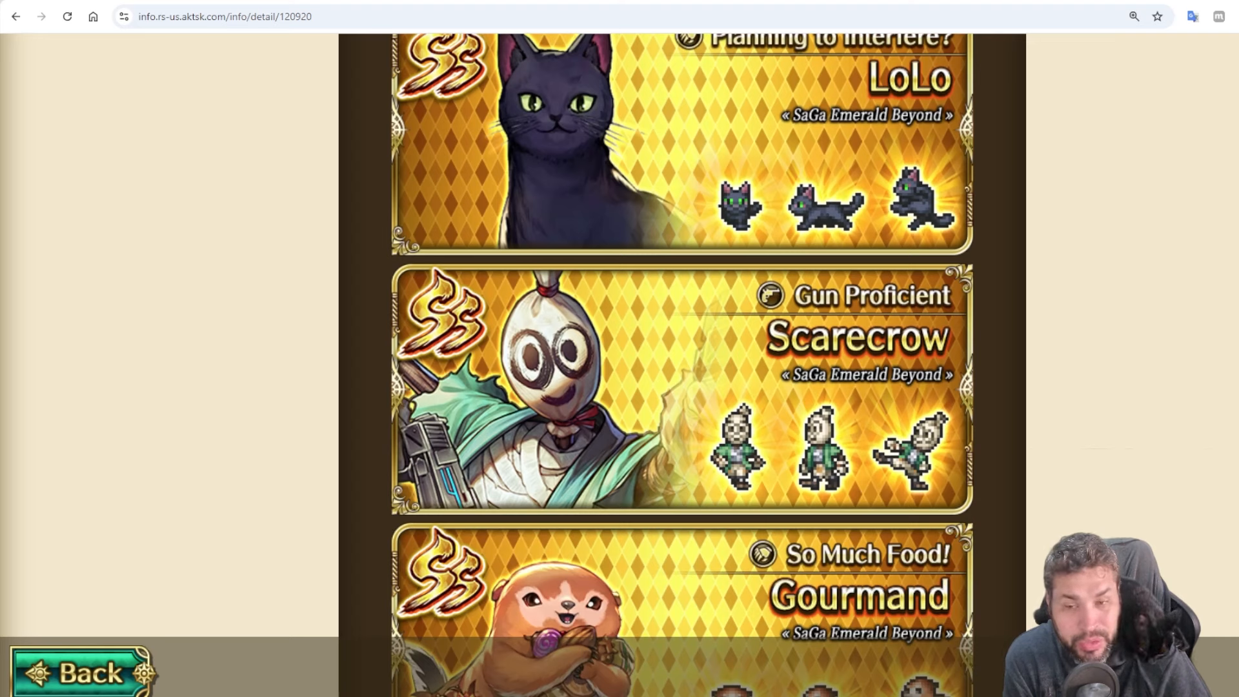
{"action": "scroll", "scroll_direction": "down", "scroll_amount": 3}
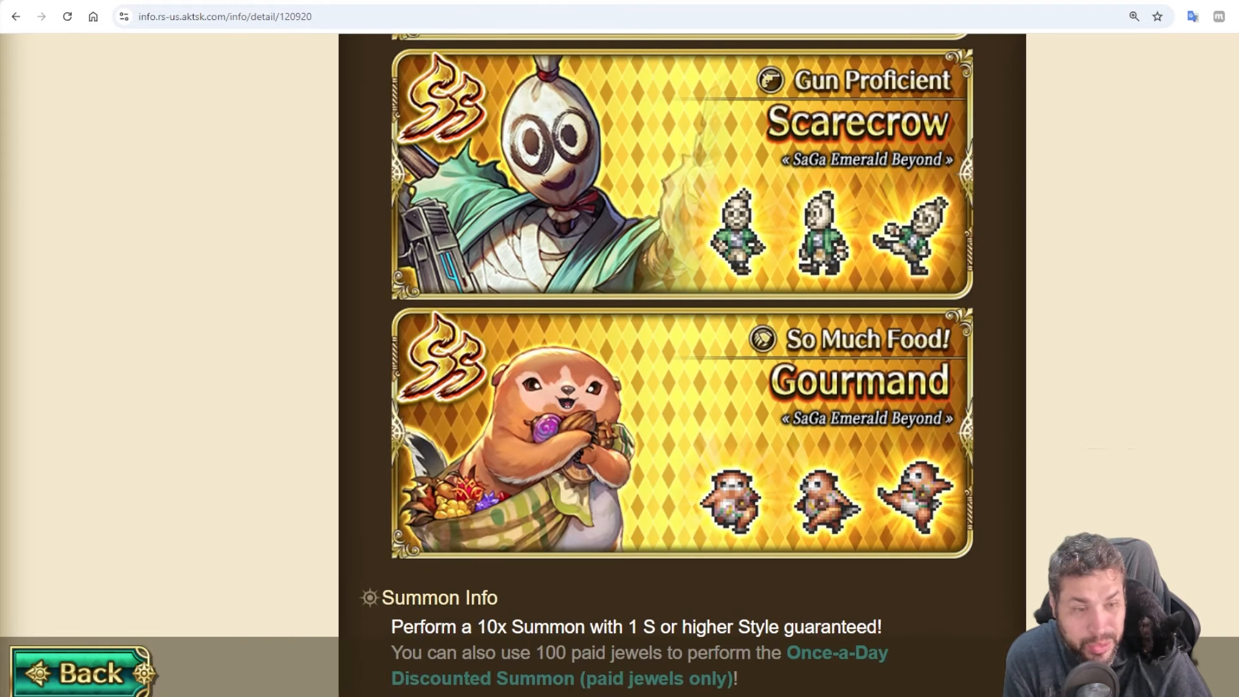
{"action": "scroll", "scroll_direction": "down", "scroll_amount": 3}
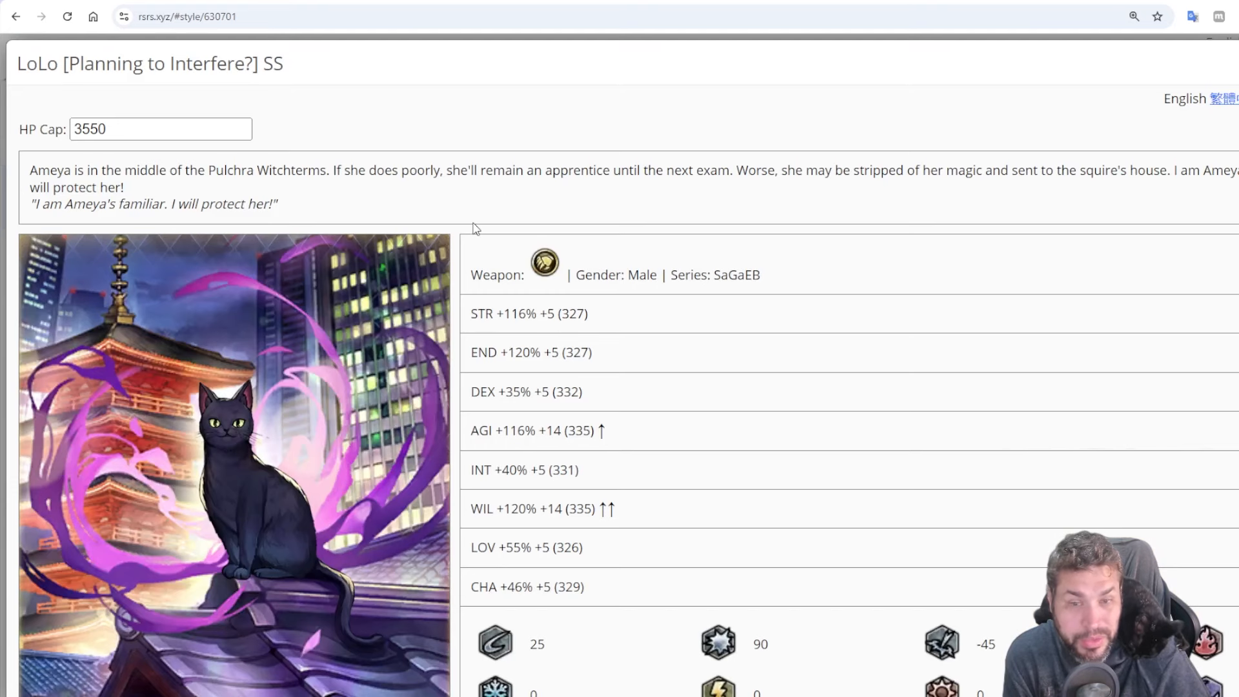
{"action": "mouse_move", "coordinate": [555, 348]}
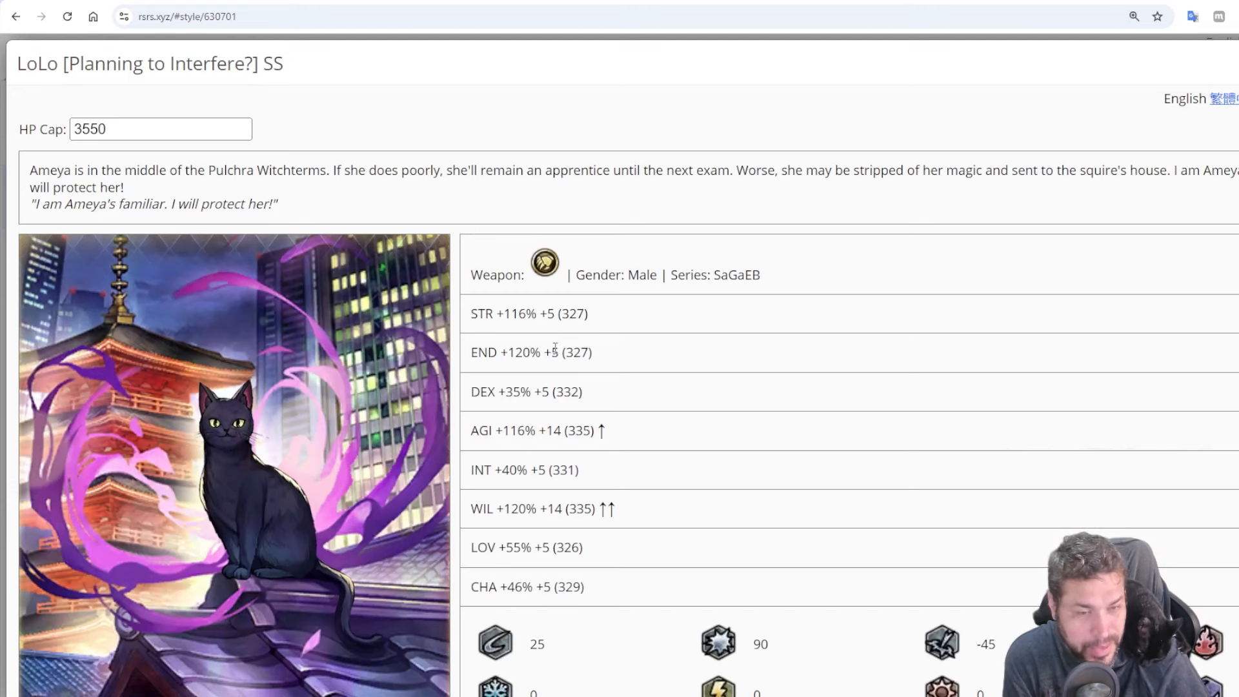
Highlight LoLo's stat values such as AGI 335, then reach the resistance icons below the stat growths
{"action": "double_click", "coordinate": [530, 351]}
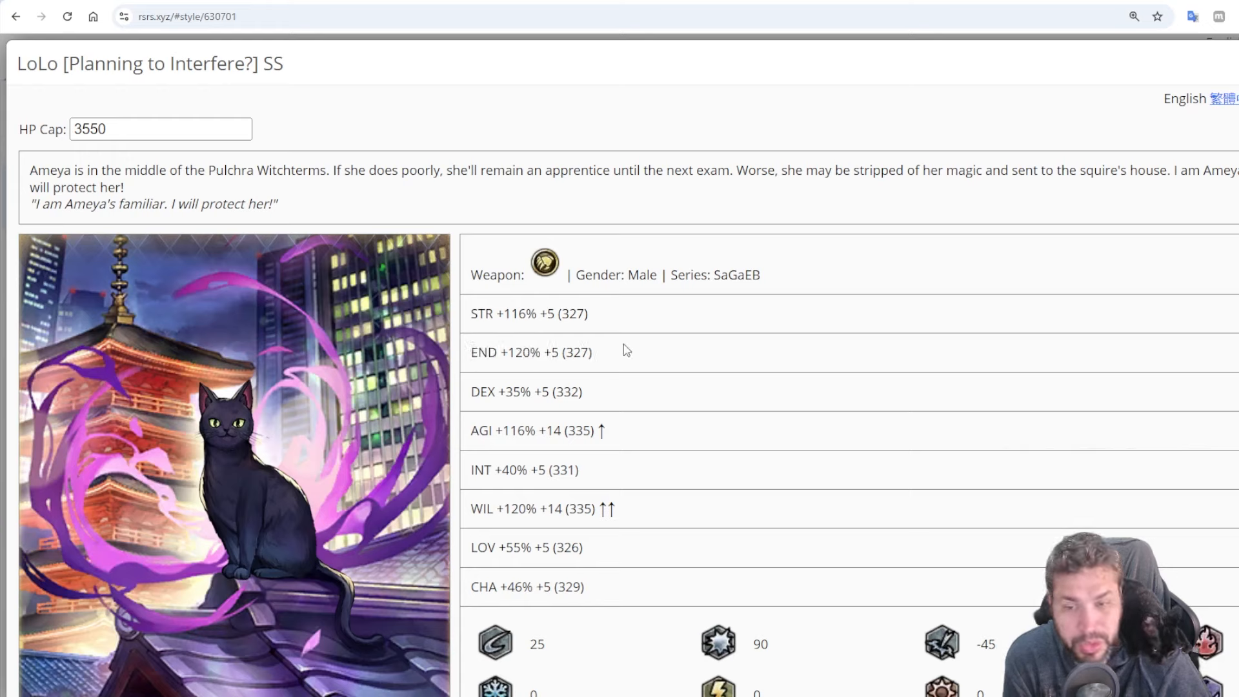
{"action": "mouse_move", "coordinate": [561, 424]}
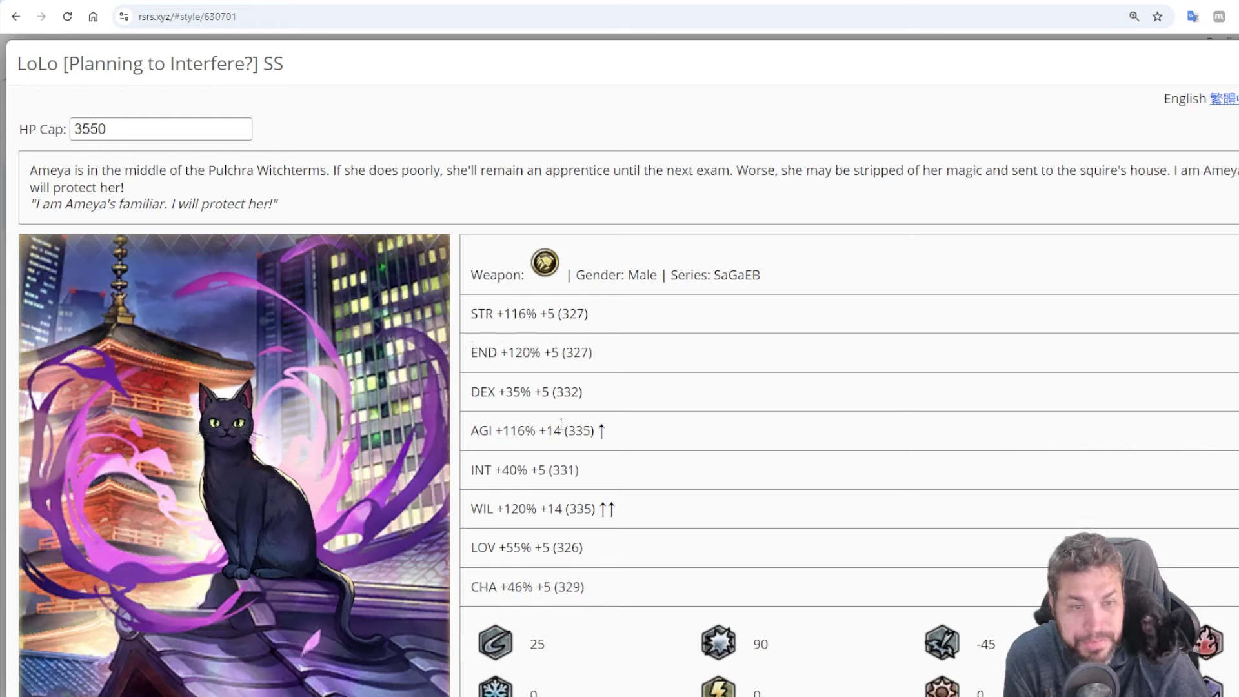
{"action": "mouse_move", "coordinate": [537, 309]}
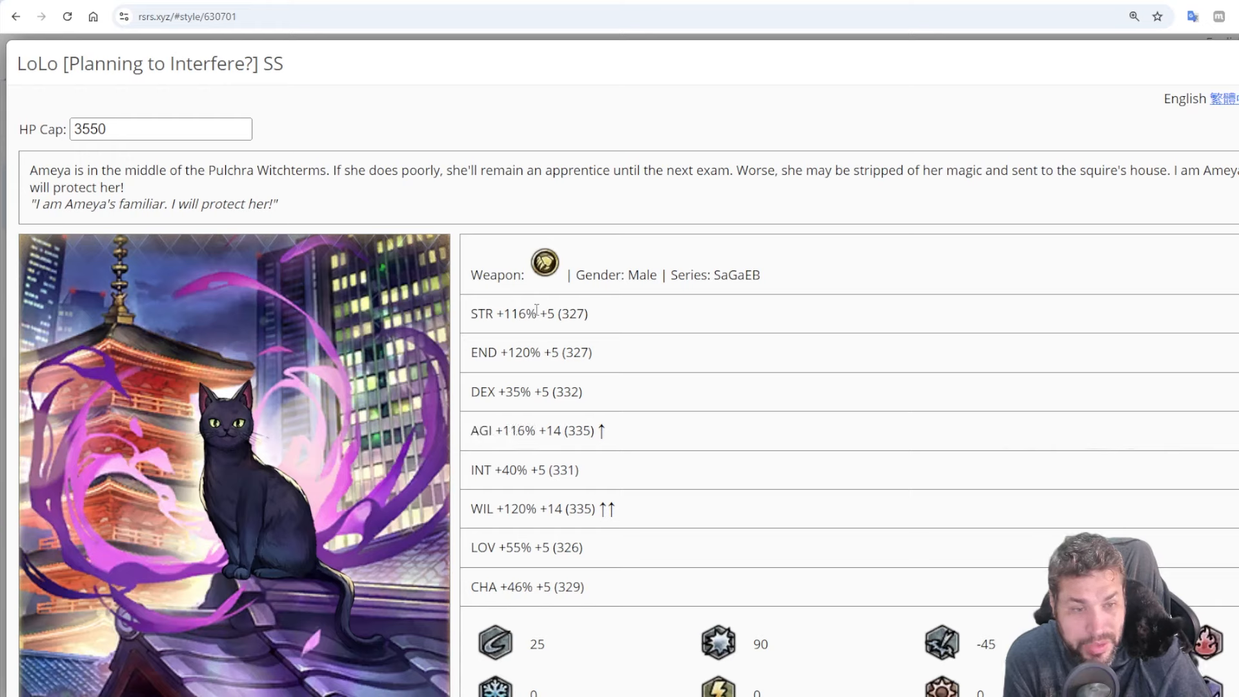
{"action": "double_click", "coordinate": [524, 431]}
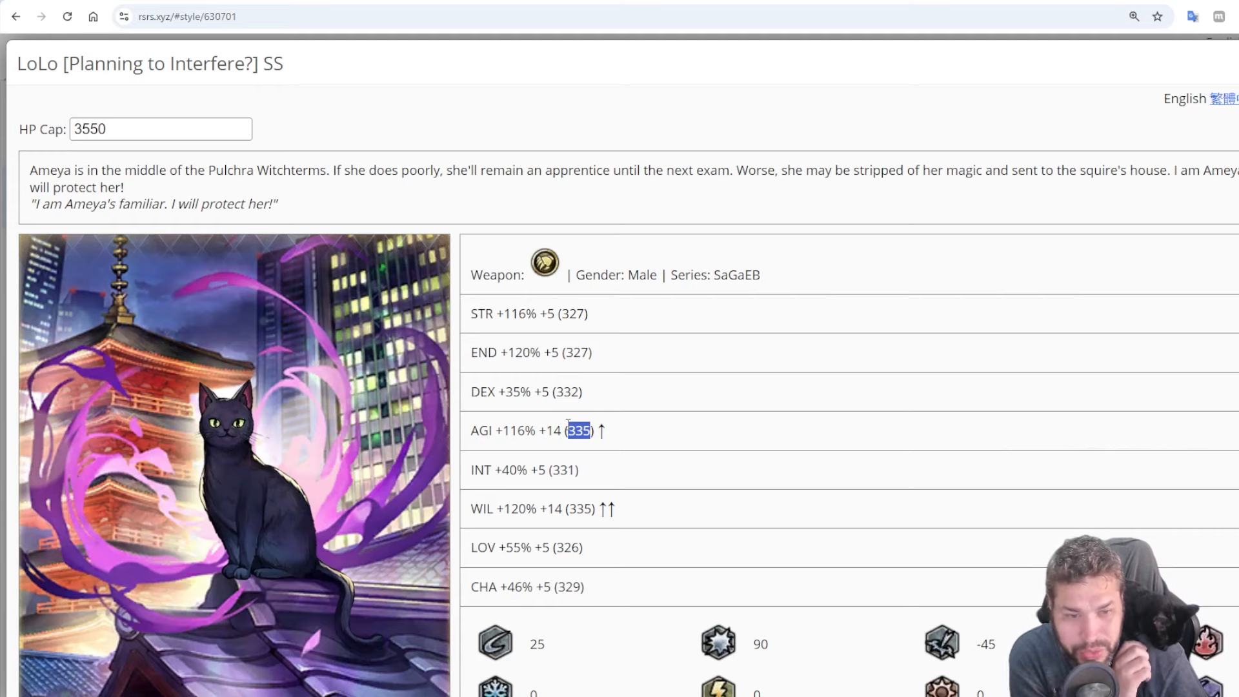
{"action": "scroll", "scroll_direction": "down", "scroll_amount": 3}
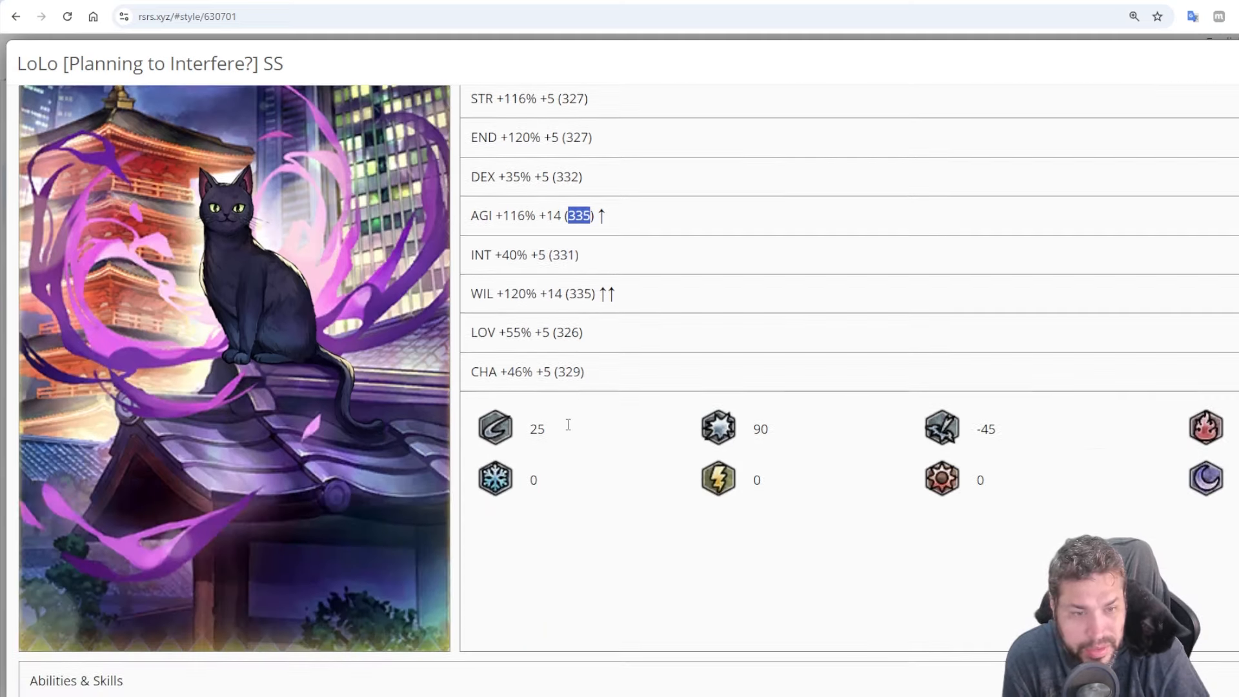
Reach Abilities & Skills, highlighting the Max BP Increase of 5 and the Familiar's Support text lines
{"action": "scroll", "scroll_direction": "down", "scroll_amount": 3}
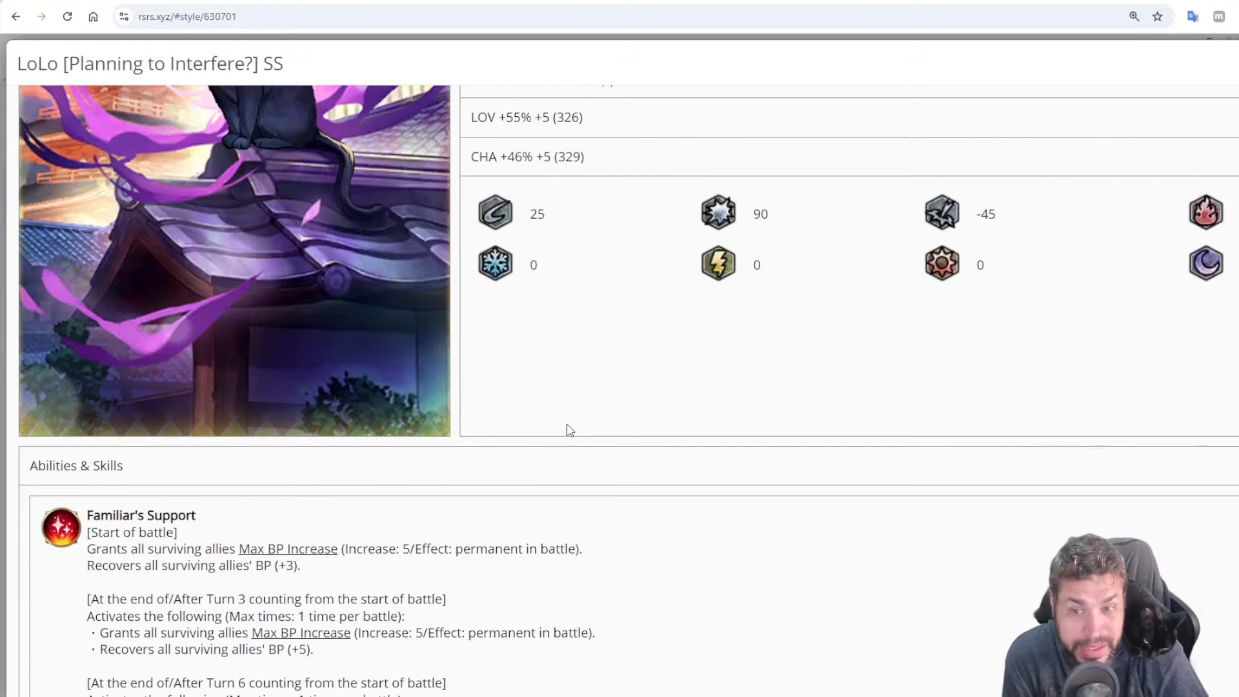
{"action": "scroll", "scroll_direction": "down", "scroll_amount": 3}
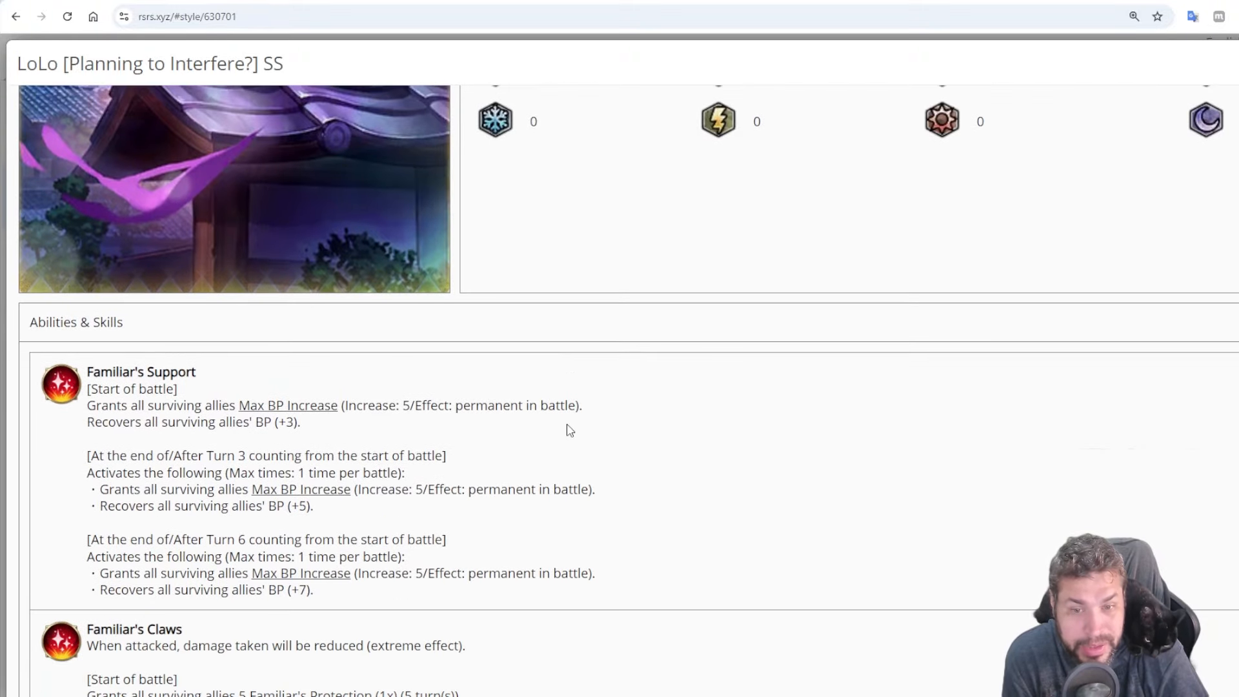
{"action": "mouse_move", "coordinate": [260, 403]}
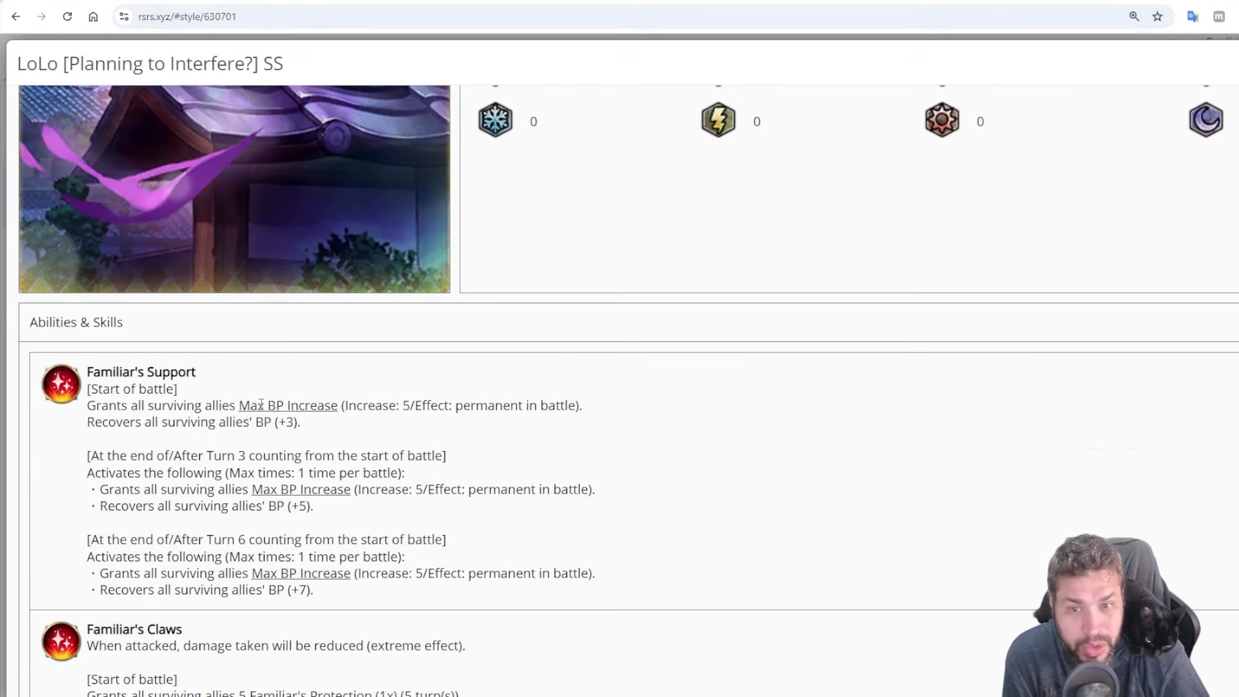
{"action": "mouse_move", "coordinate": [288, 405]}
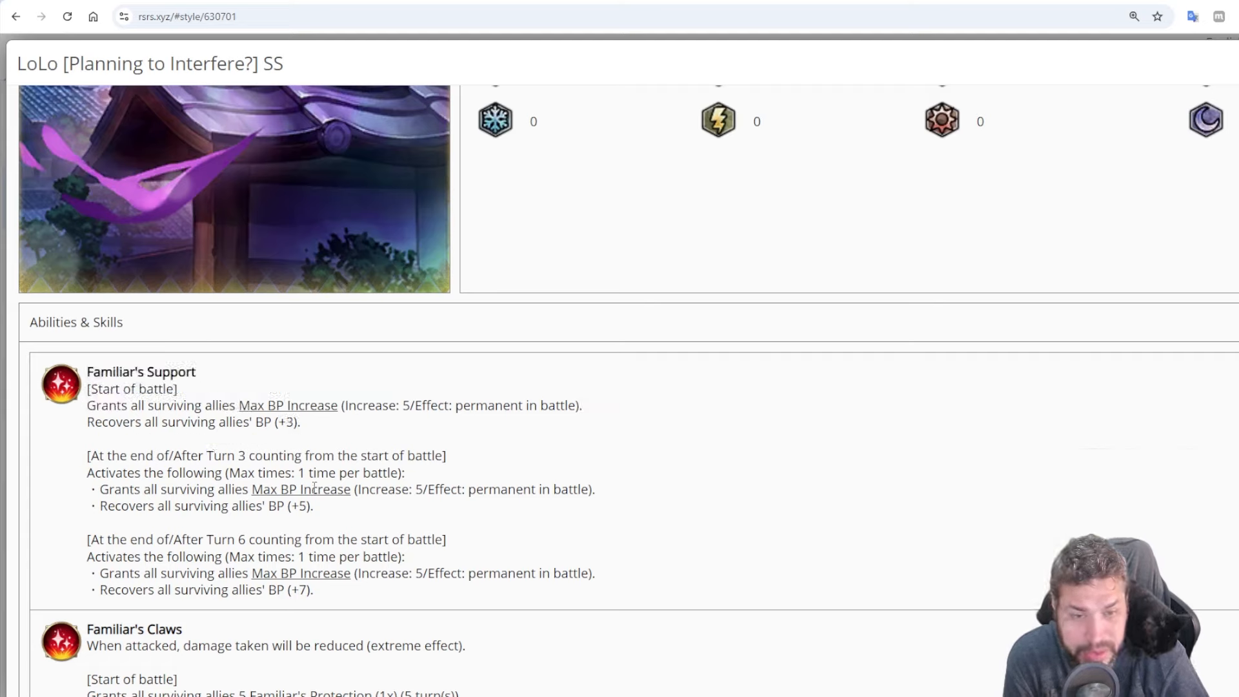
{"action": "mouse_move", "coordinate": [404, 471]}
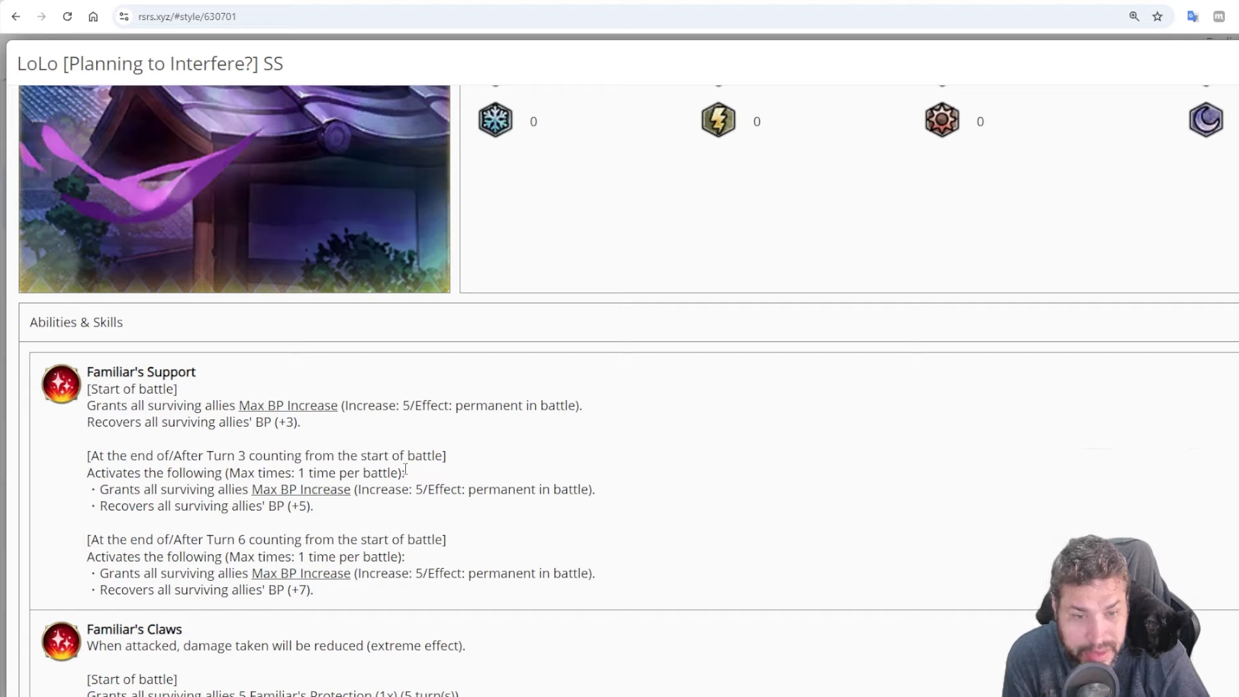
{"action": "double_click", "coordinate": [416, 489]}
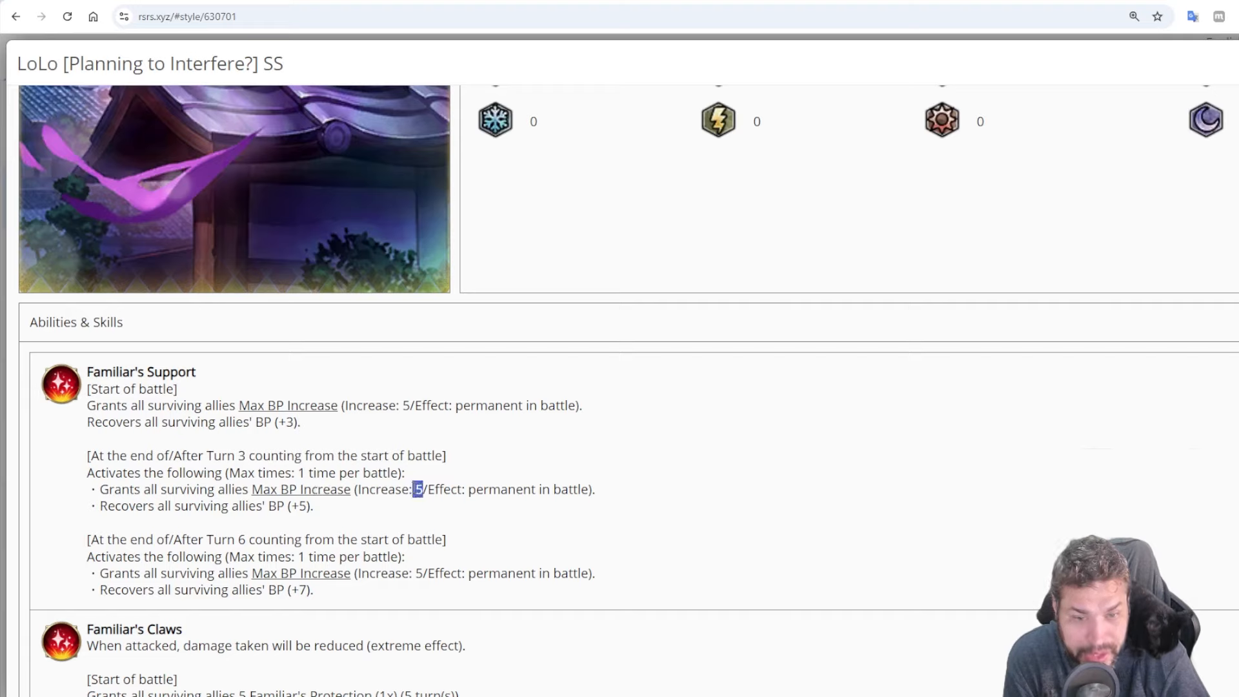
{"action": "mouse_move", "coordinate": [324, 514]}
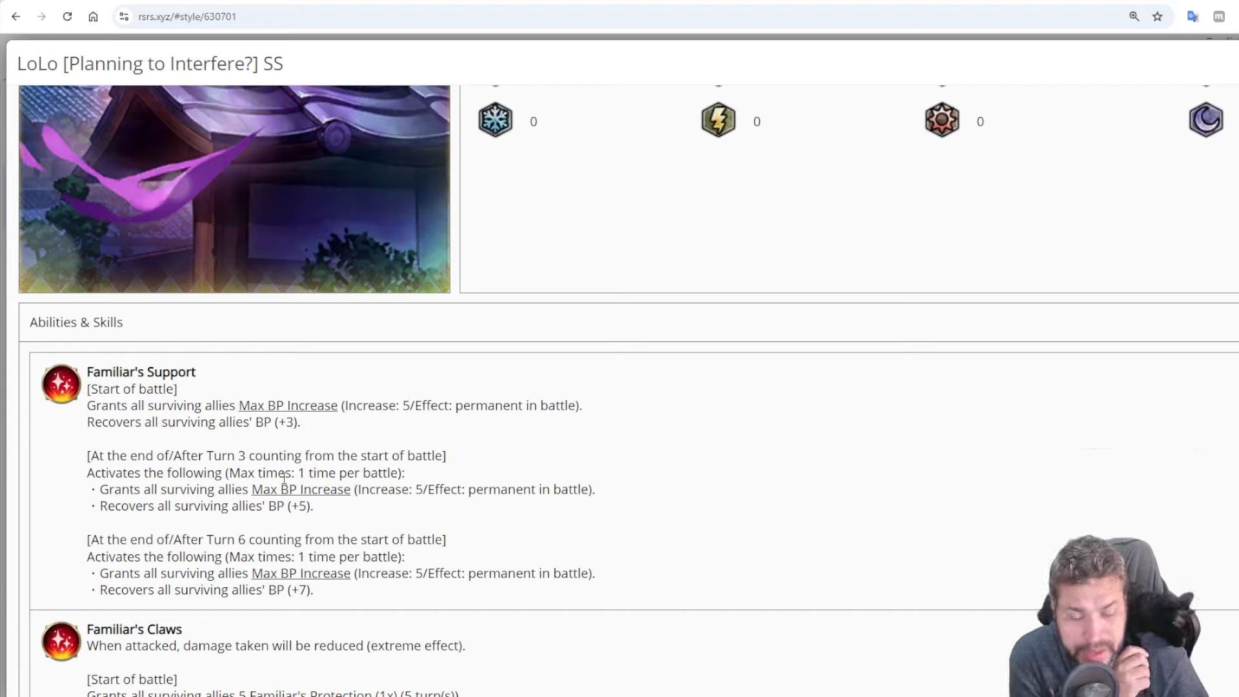
{"action": "mouse_move", "coordinate": [532, 399]}
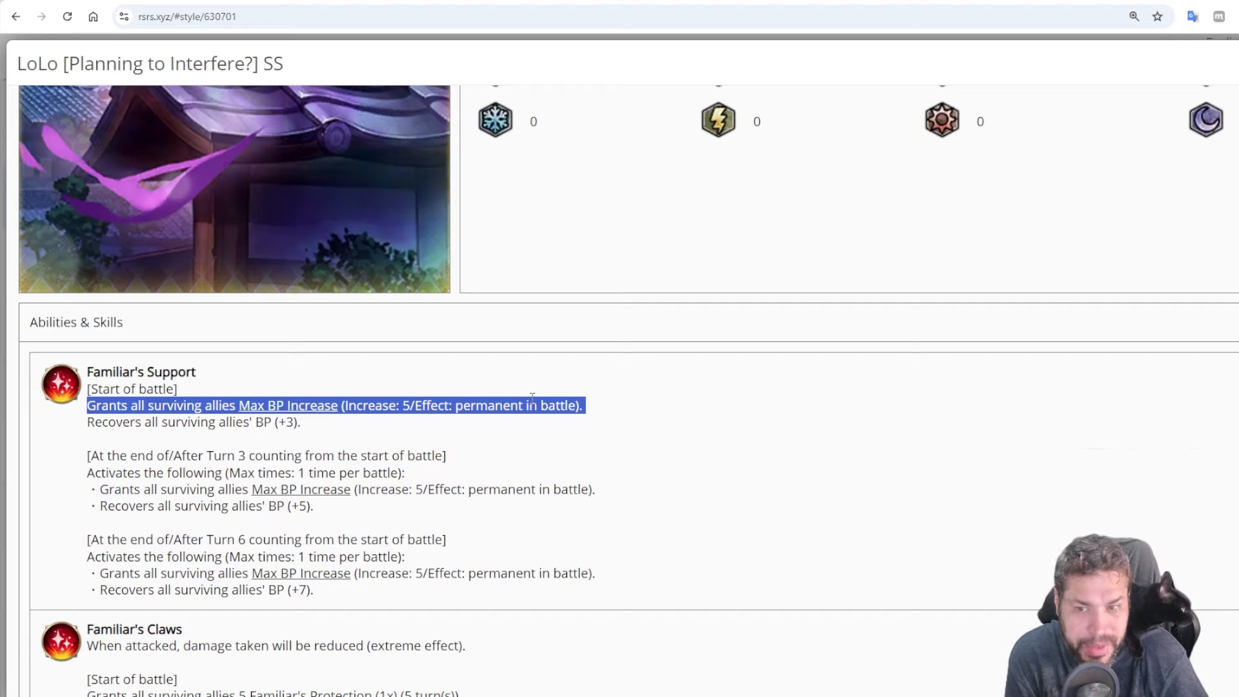
{"action": "mouse_move", "coordinate": [504, 445]}
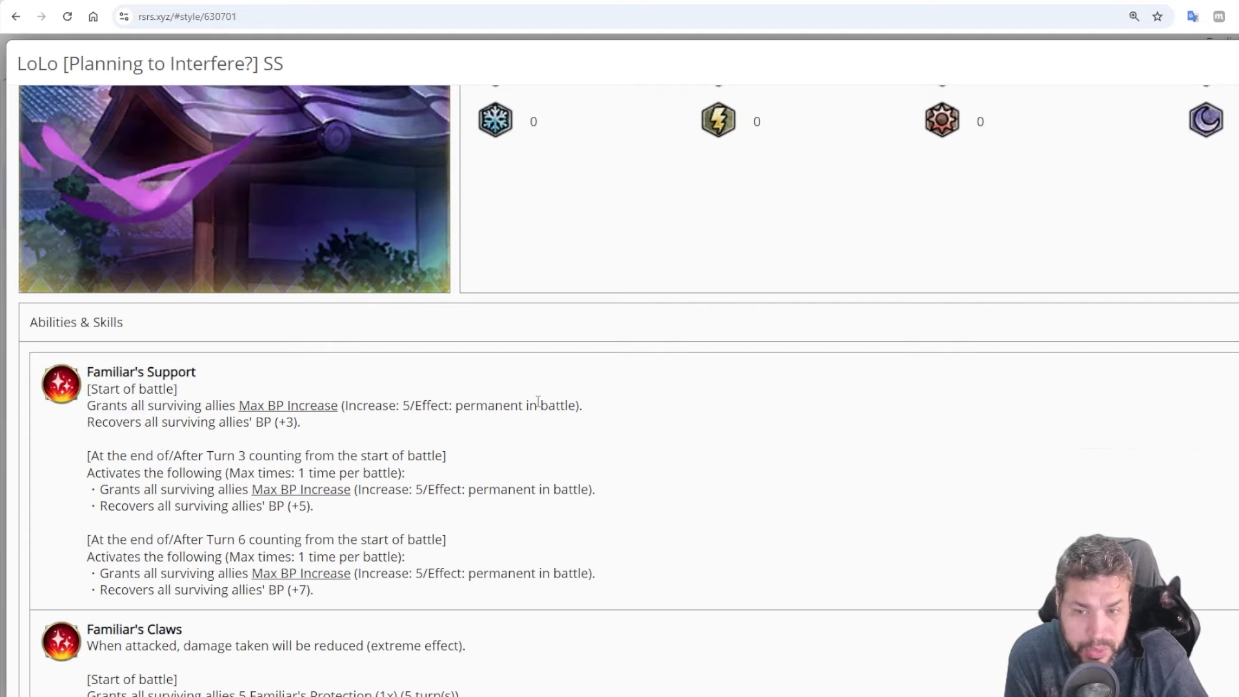
{"action": "triple_click", "coordinate": [332, 405]}
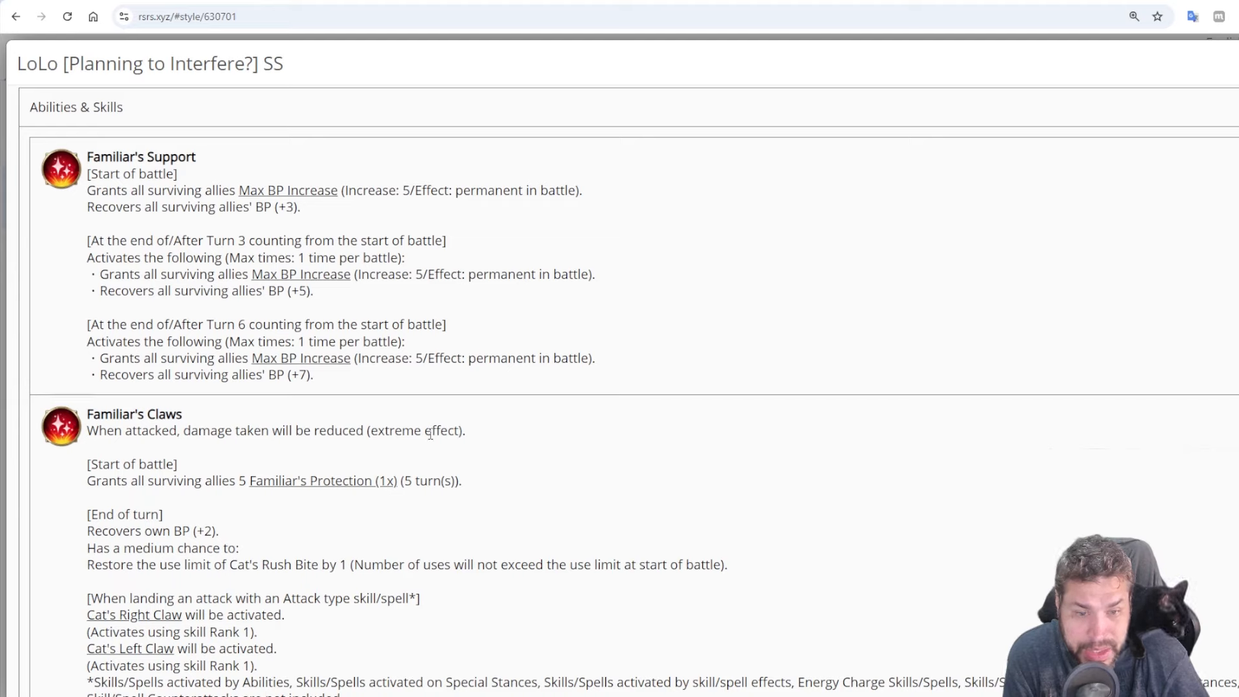
Highlight Familiar's Claws damage reduction and Offense Field's BP recovery lines, reaching Cat's Right Claw
{"action": "triple_click", "coordinate": [276, 430]}
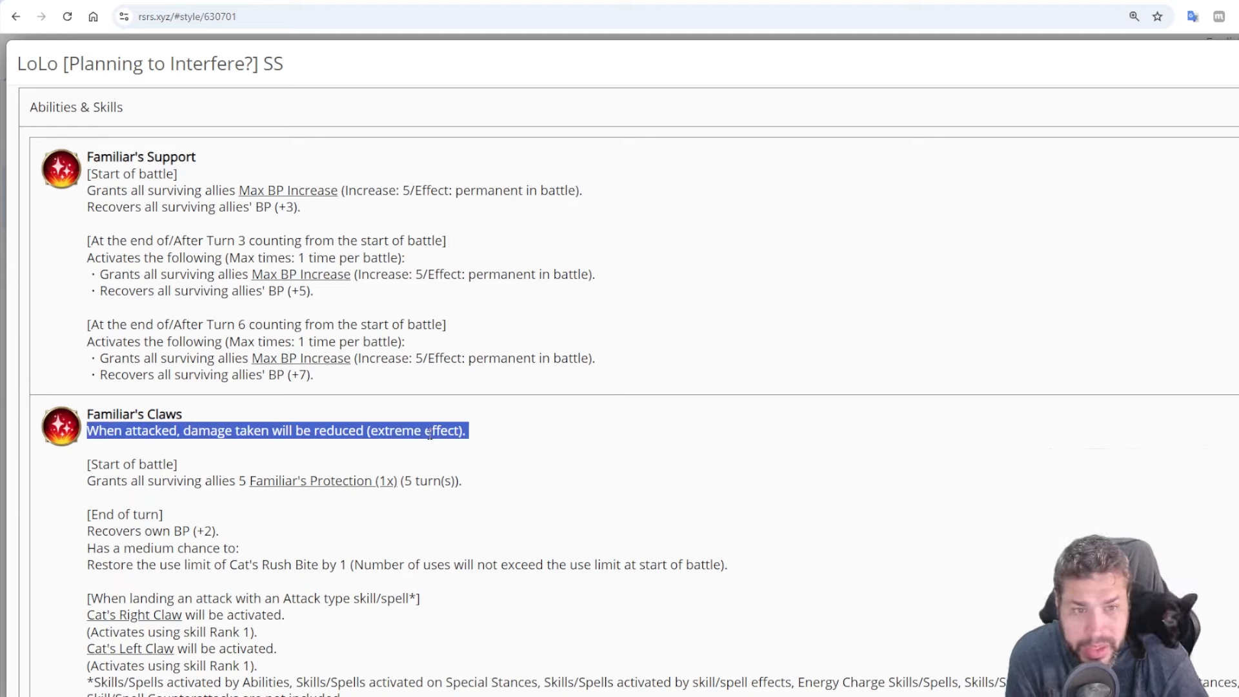
{"action": "scroll", "scroll_direction": "up", "scroll_amount": 3}
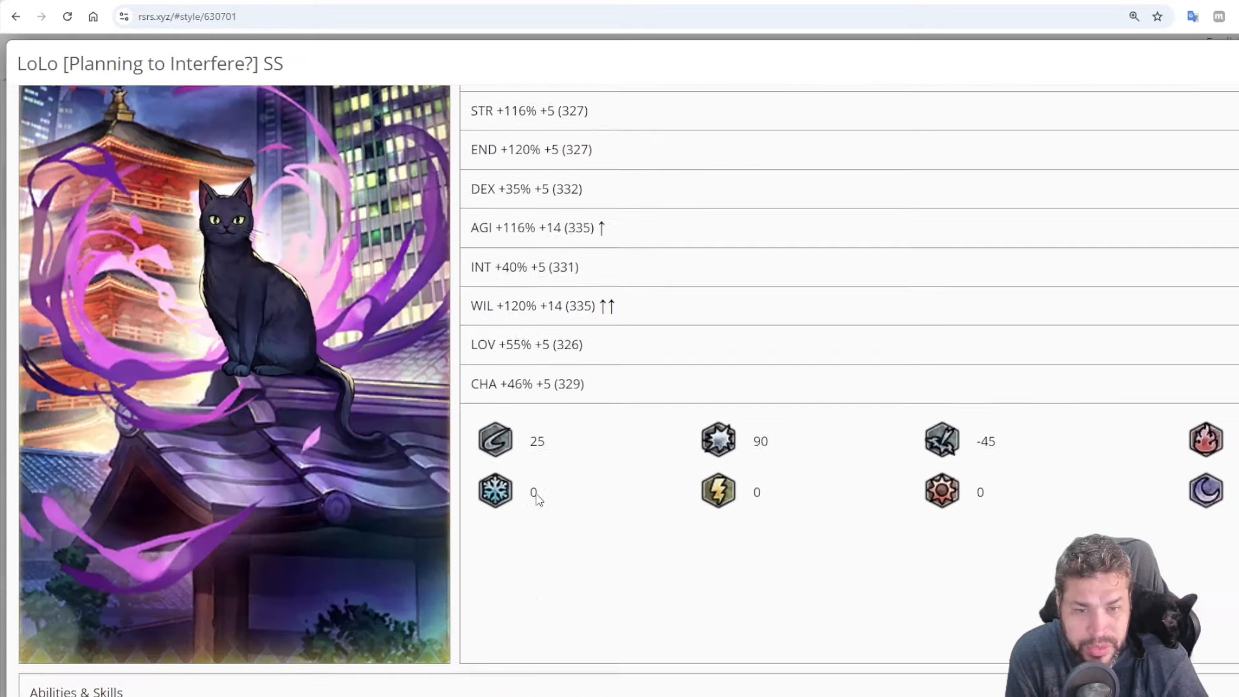
{"action": "scroll", "scroll_direction": "down", "scroll_amount": 3}
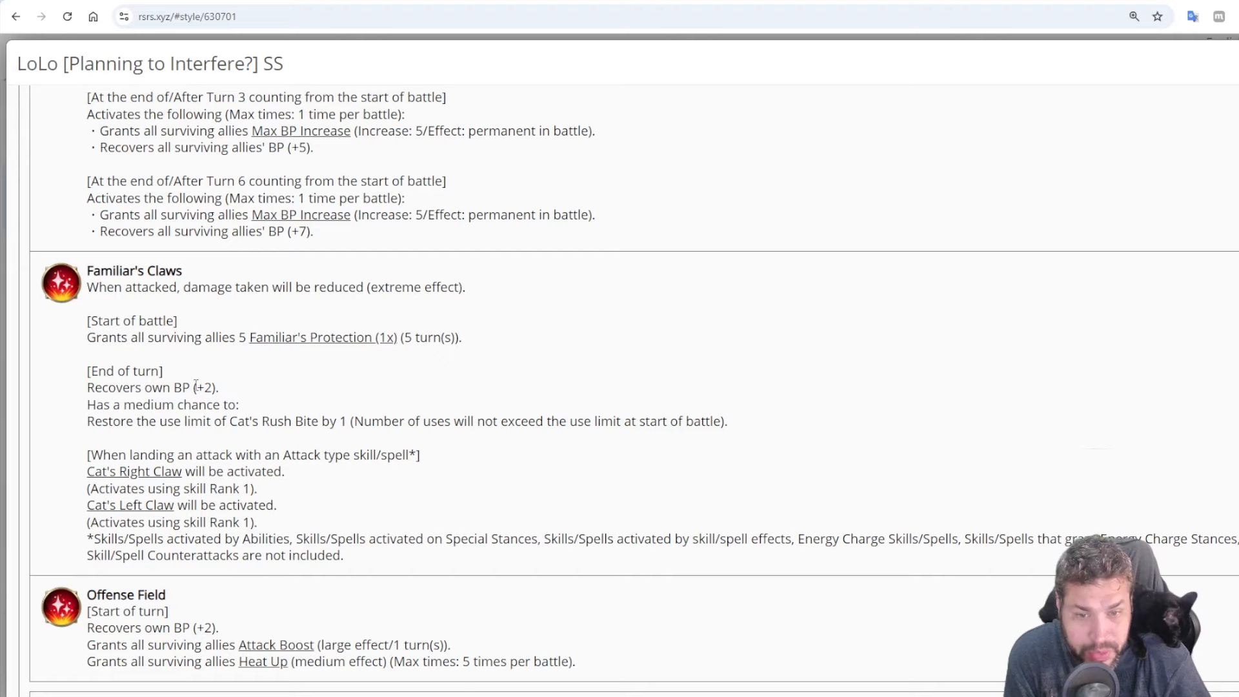
{"action": "double_click", "coordinate": [152, 627]}
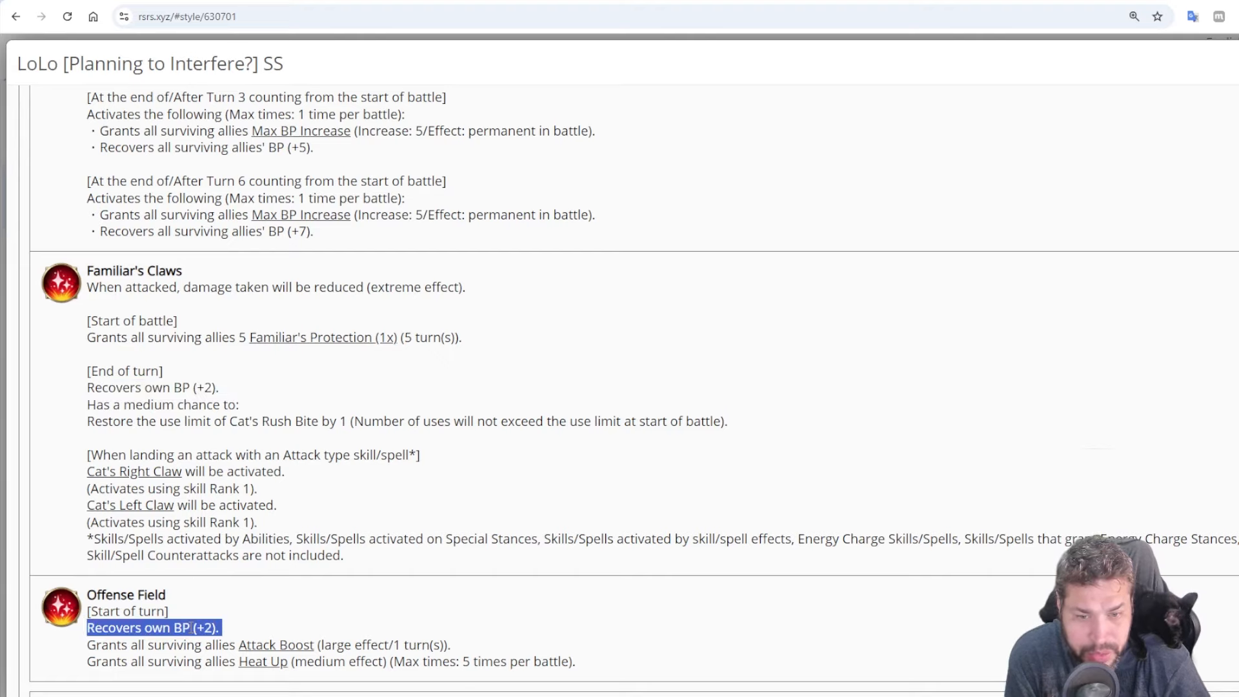
{"action": "mouse_move", "coordinate": [431, 409]}
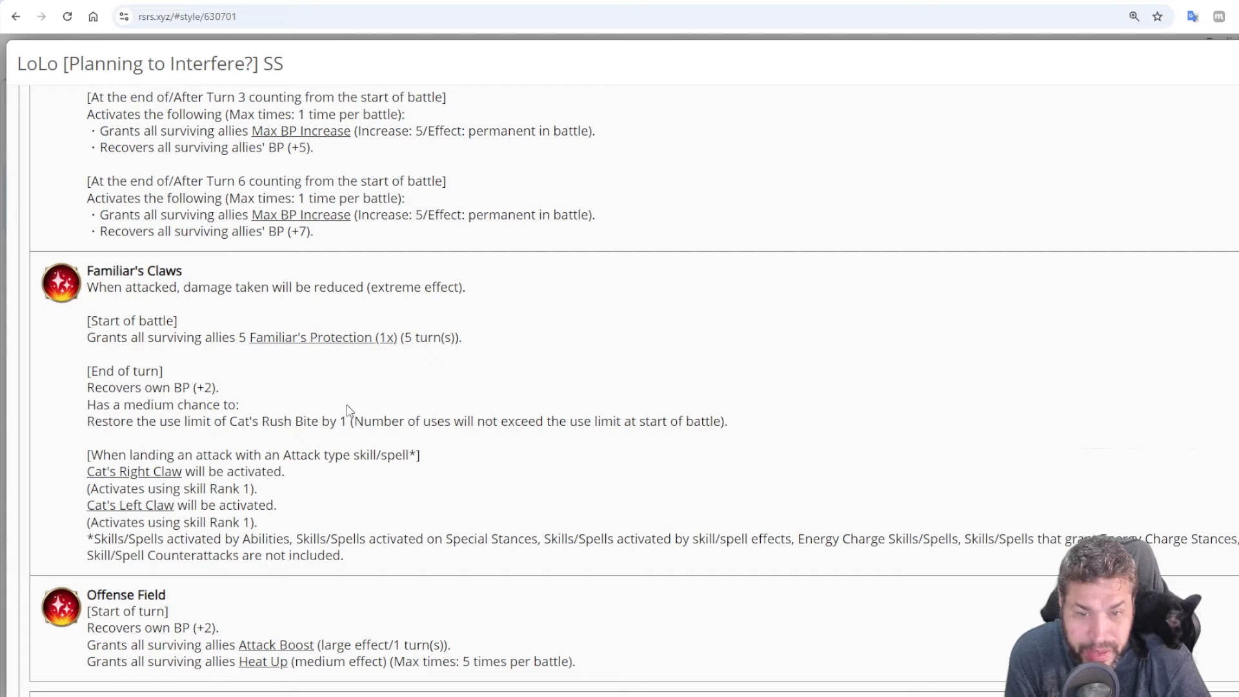
{"action": "mouse_move", "coordinate": [215, 402]}
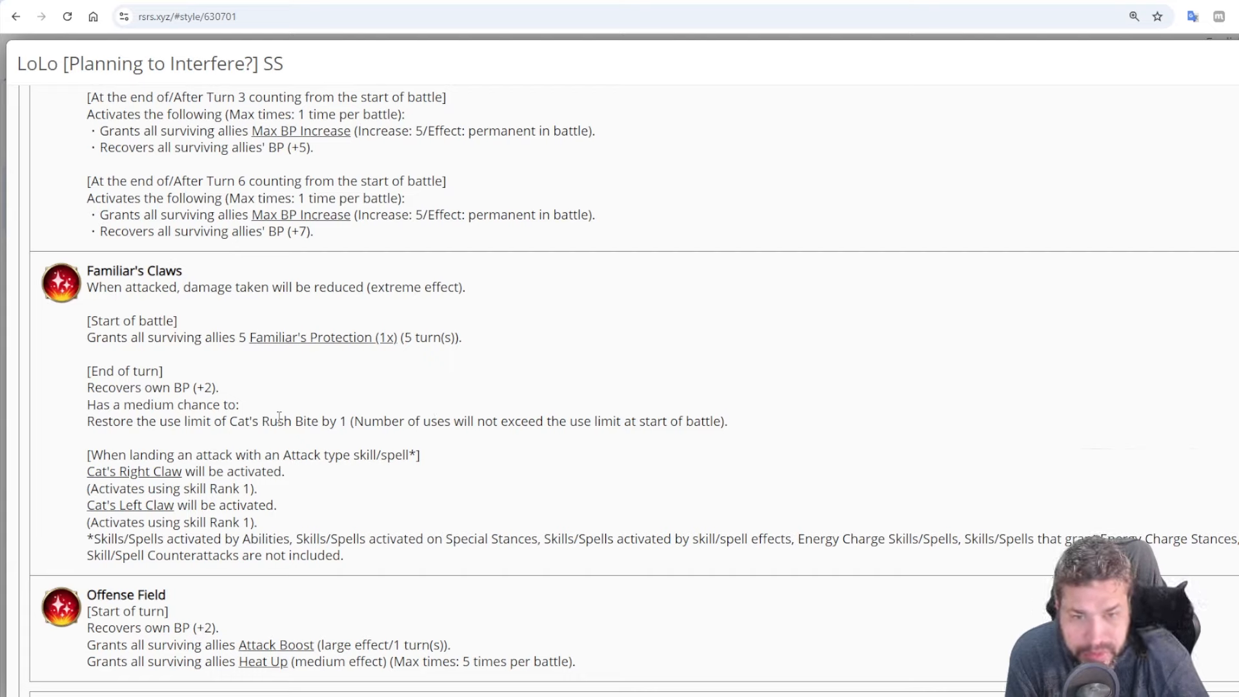
{"action": "mouse_move", "coordinate": [248, 453]}
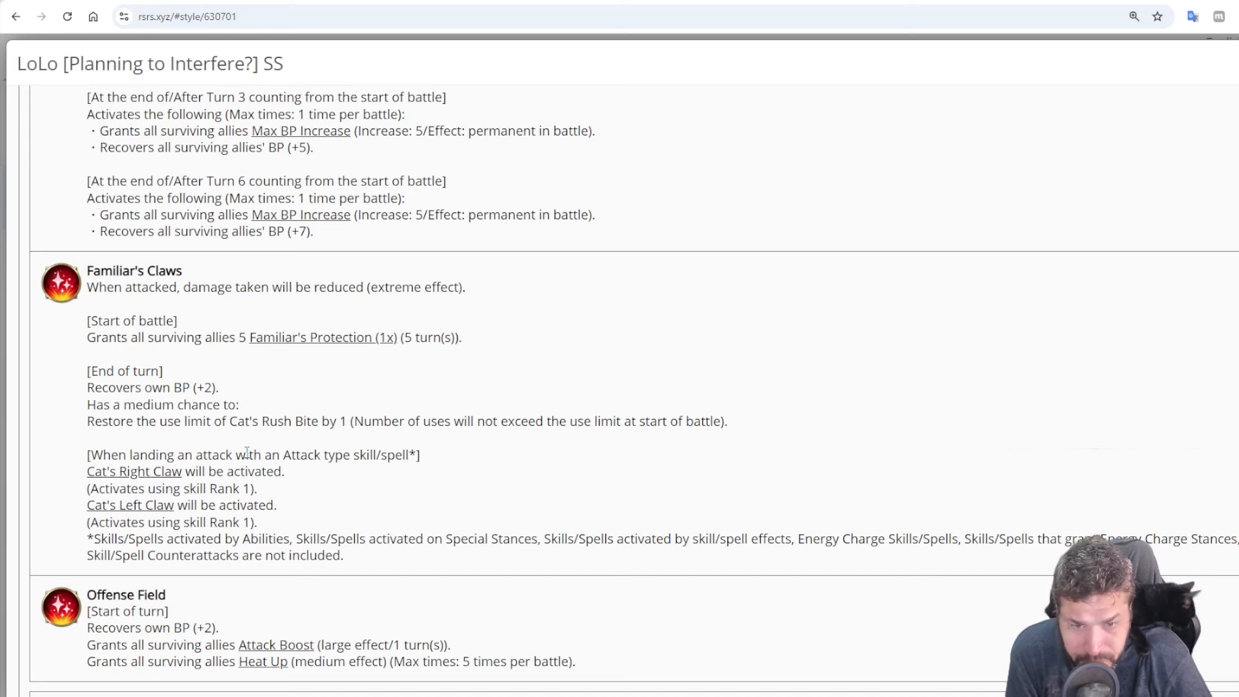
{"action": "scroll", "scroll_direction": "down", "scroll_amount": 3}
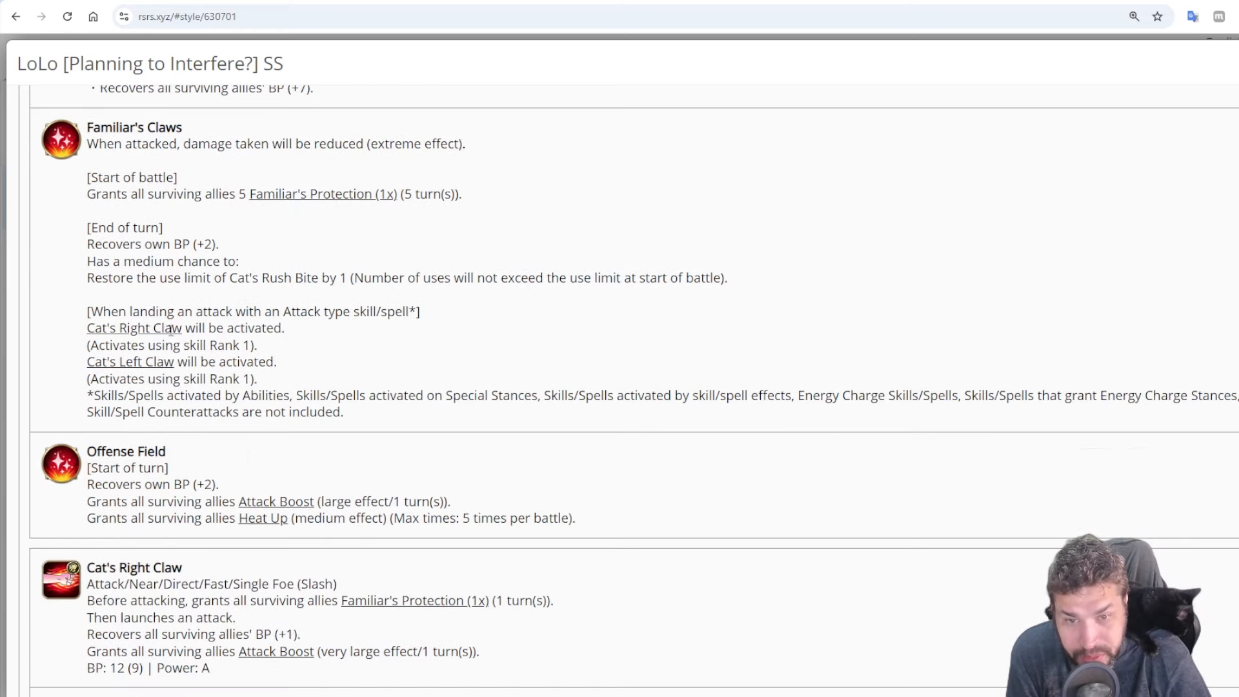
{"action": "mouse_move", "coordinate": [129, 362]}
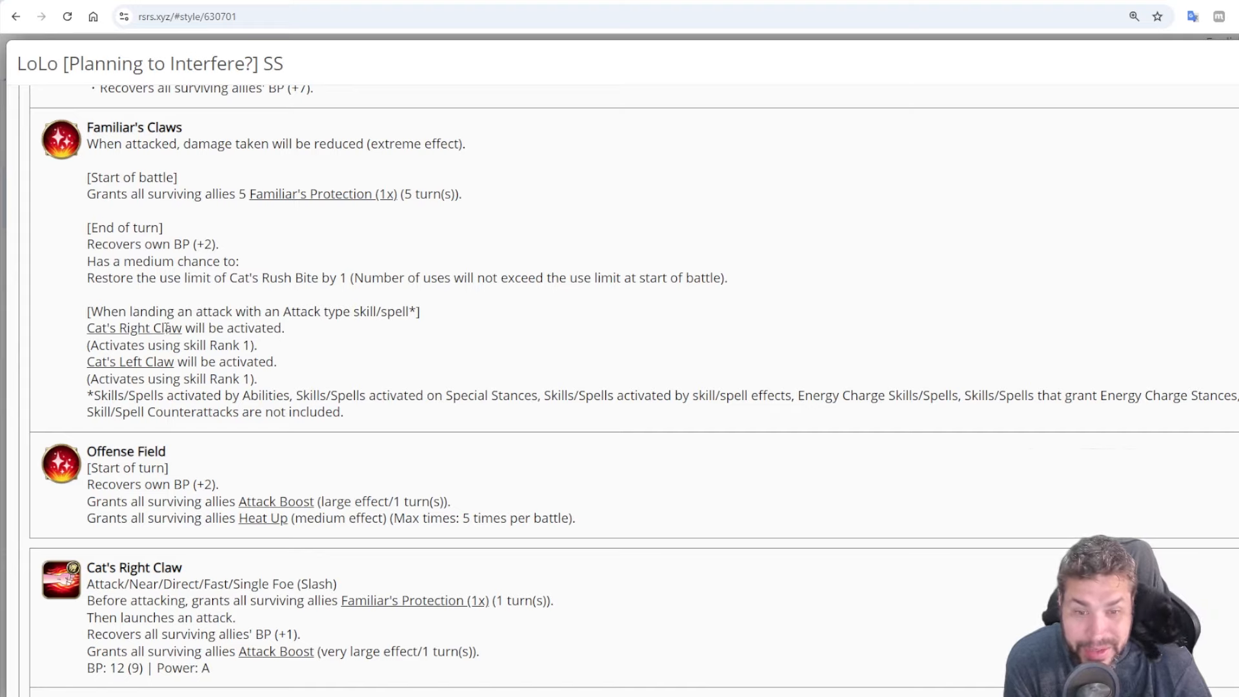
{"action": "mouse_move", "coordinate": [129, 361]}
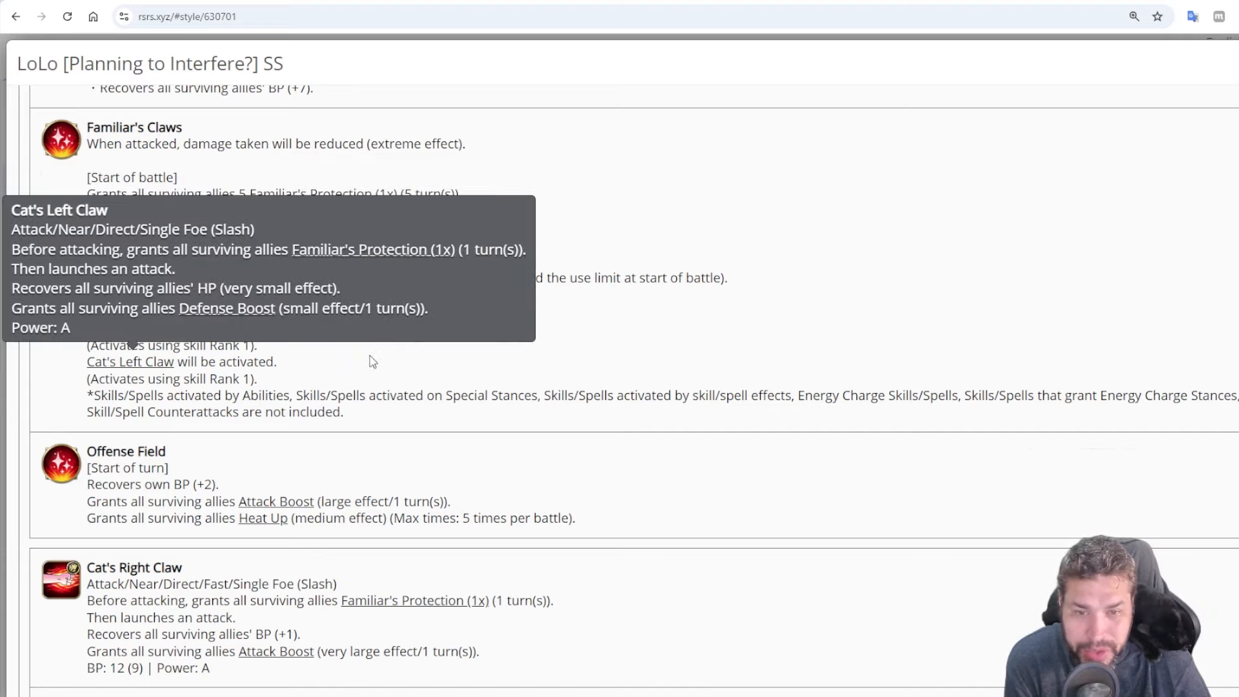
Read Cat's Right Claw, marking its Attack Boost line, then move on to Cat's Left Claw and Cat's Rush Bite
{"action": "scroll", "scroll_direction": "down", "scroll_amount": 3}
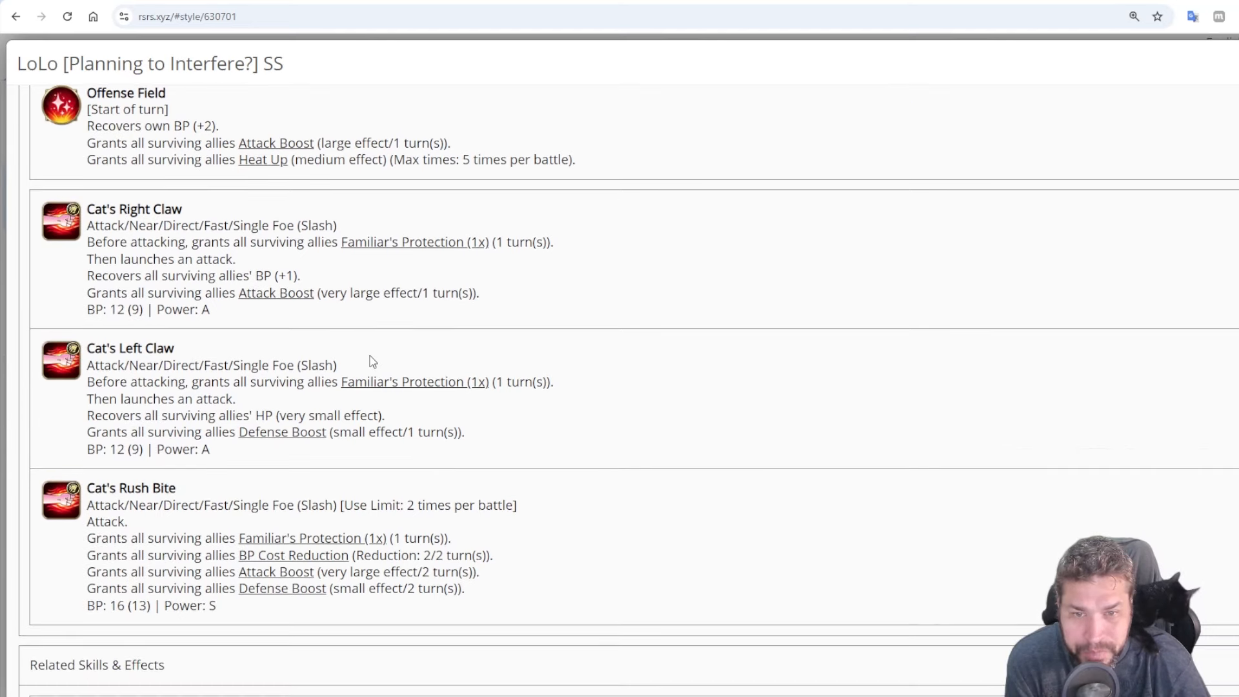
{"action": "mouse_move", "coordinate": [242, 264]}
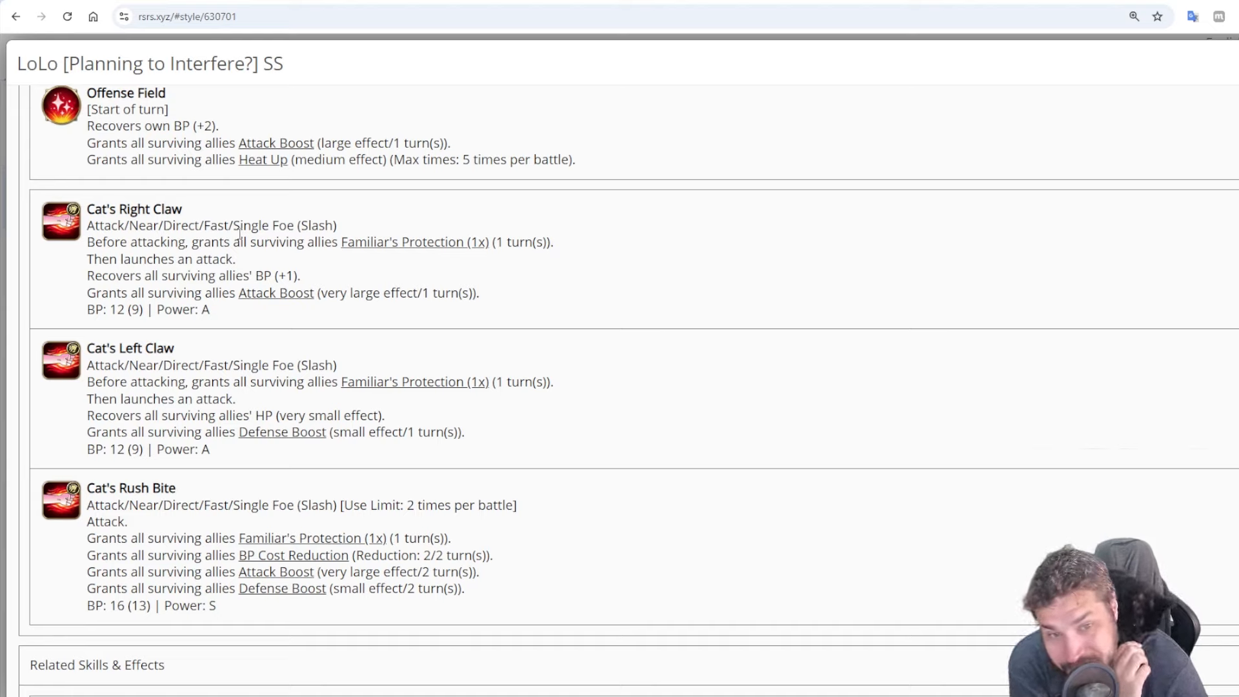
{"action": "mouse_move", "coordinate": [255, 309]}
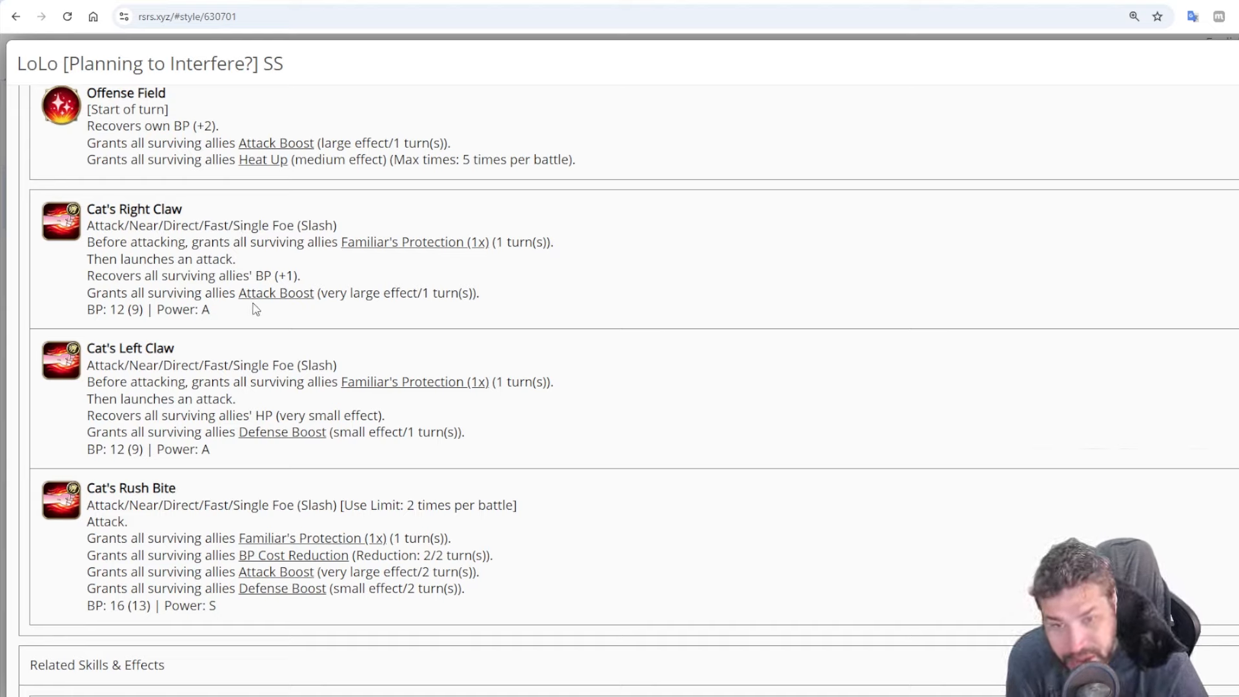
{"action": "double_click", "coordinate": [204, 308]}
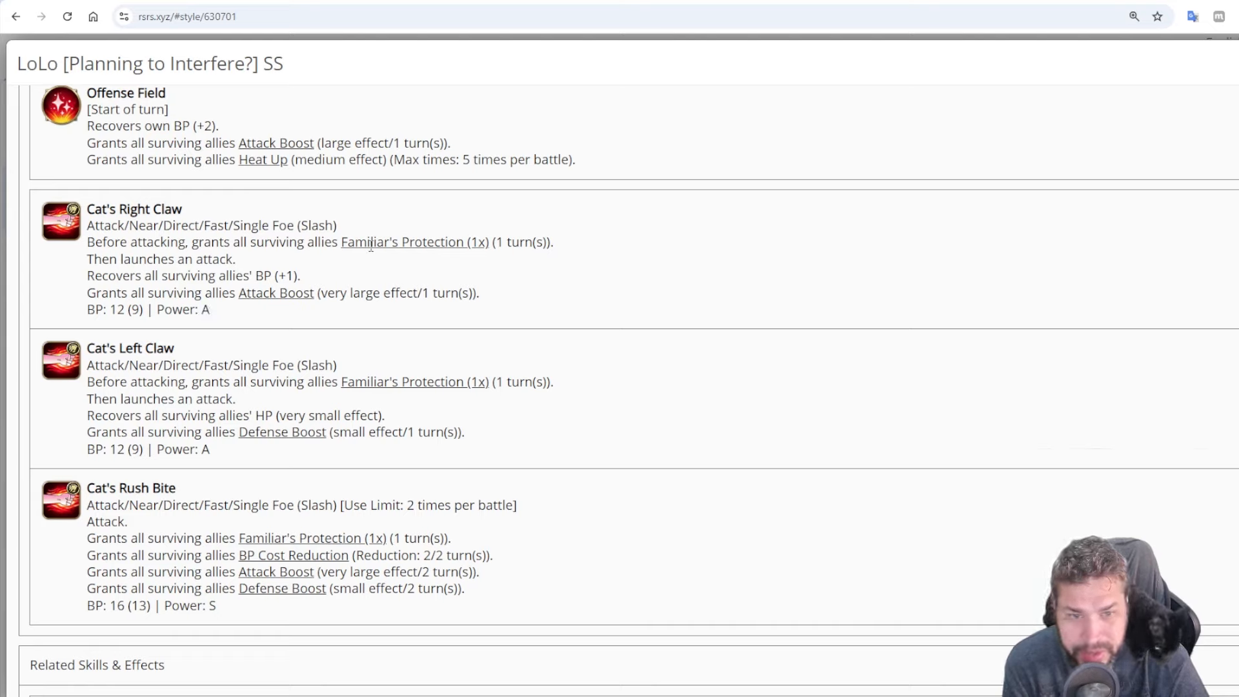
{"action": "mouse_move", "coordinate": [413, 241]}
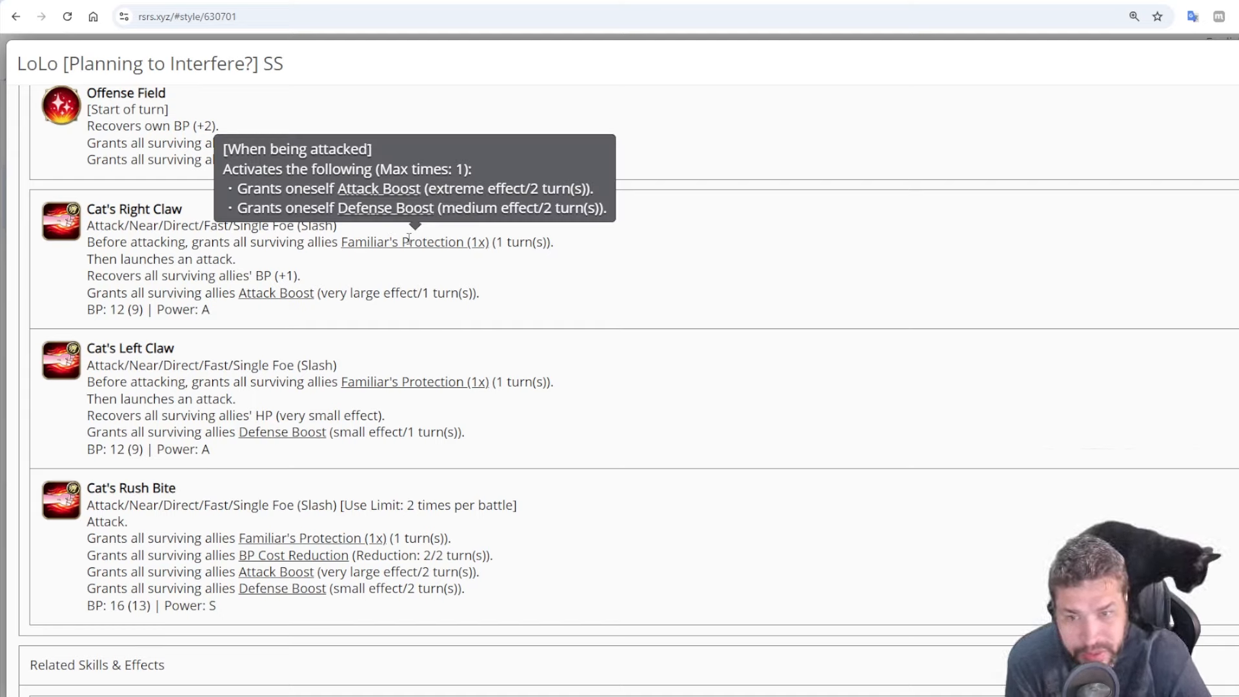
{"action": "mouse_move", "coordinate": [244, 272]}
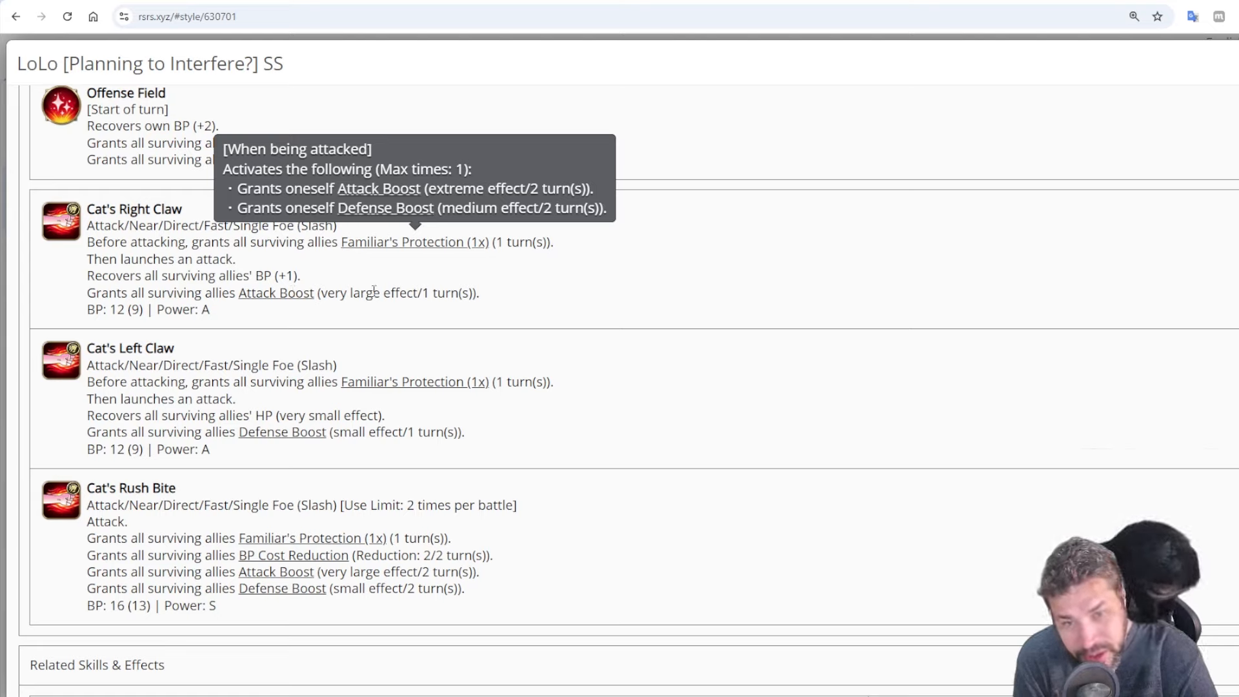
{"action": "triple_click", "coordinate": [282, 293]}
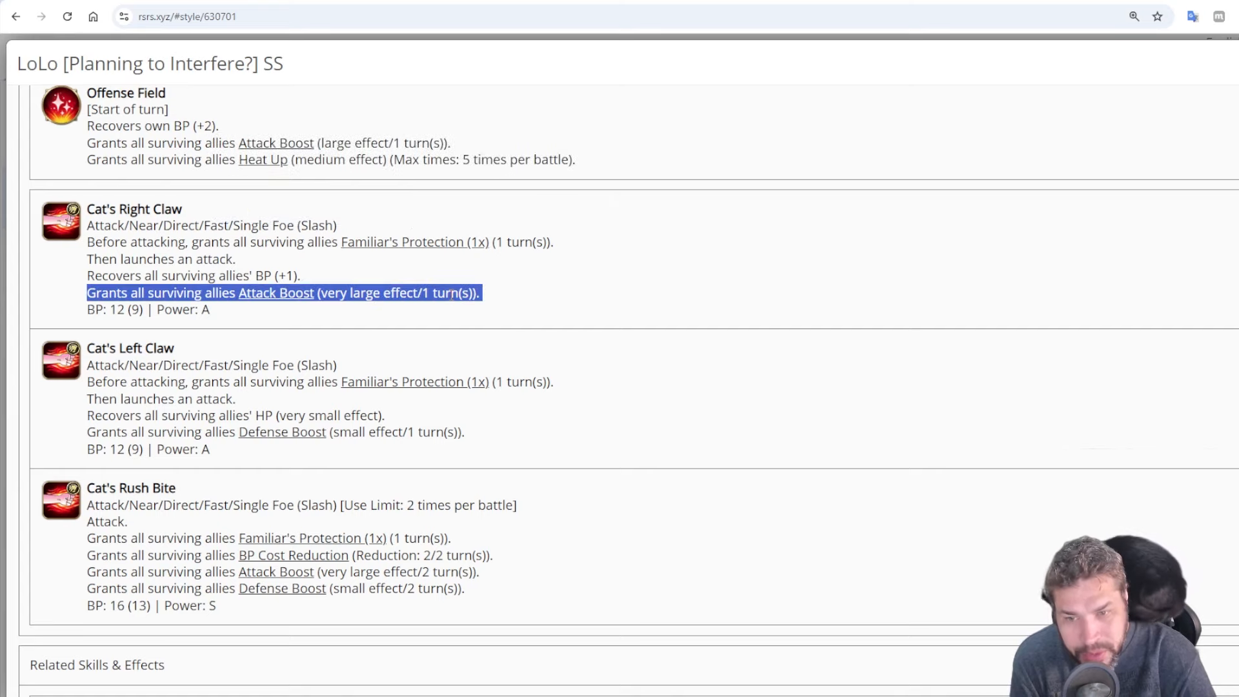
{"action": "mouse_move", "coordinate": [298, 403]}
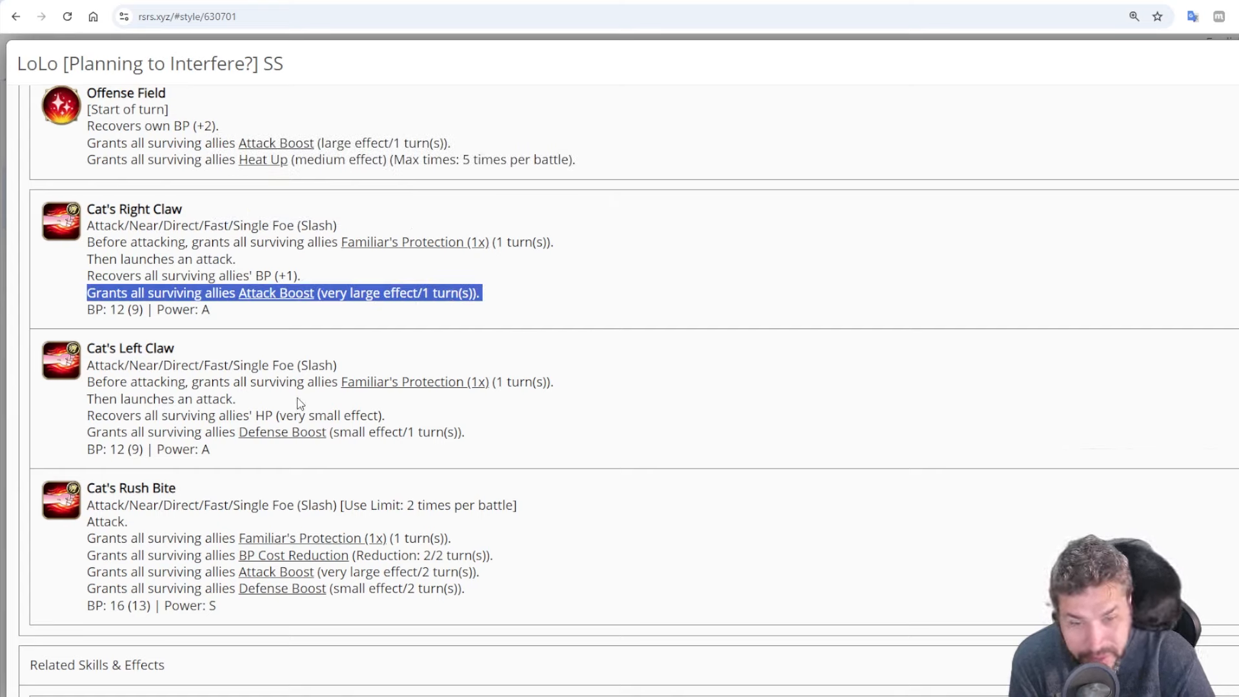
{"action": "mouse_move", "coordinate": [322, 411]}
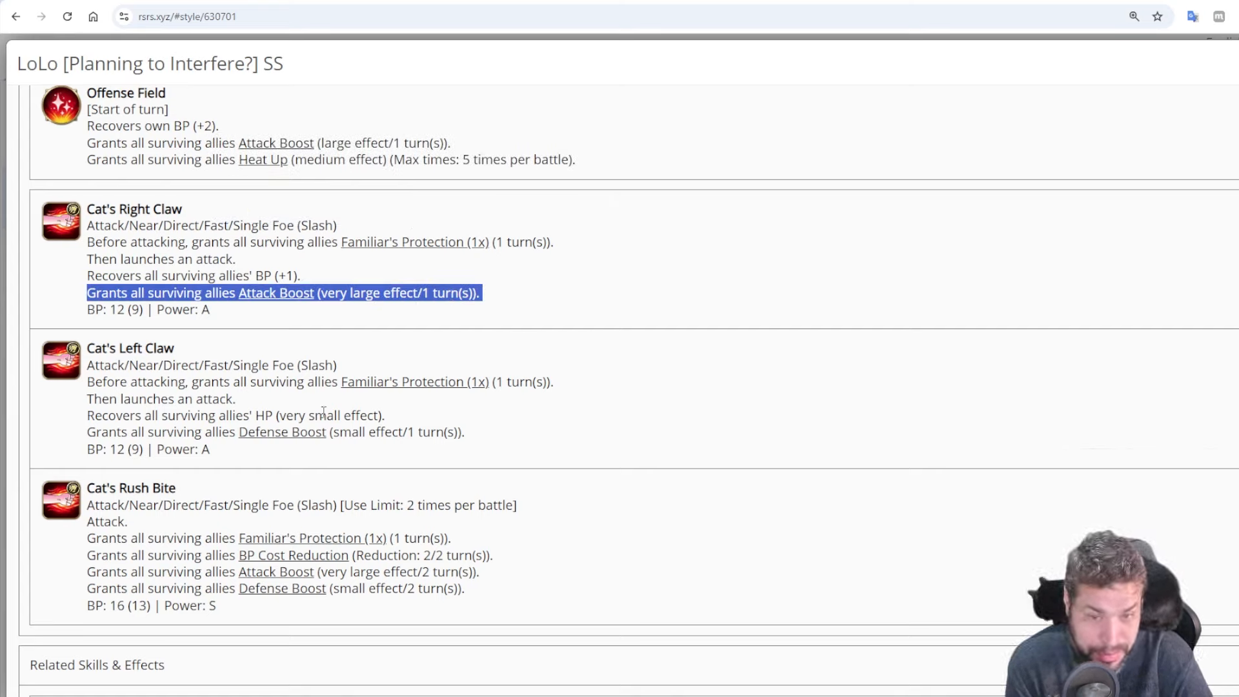
{"action": "mouse_move", "coordinate": [310, 431]}
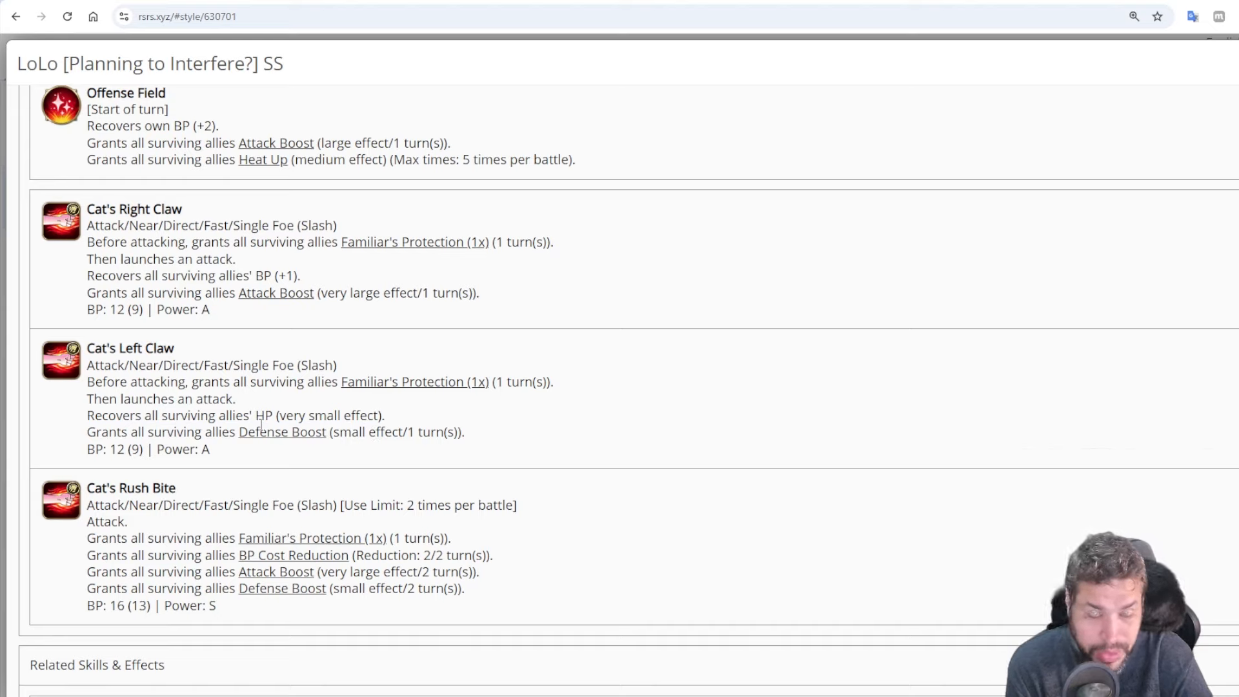
{"action": "mouse_move", "coordinate": [230, 317]}
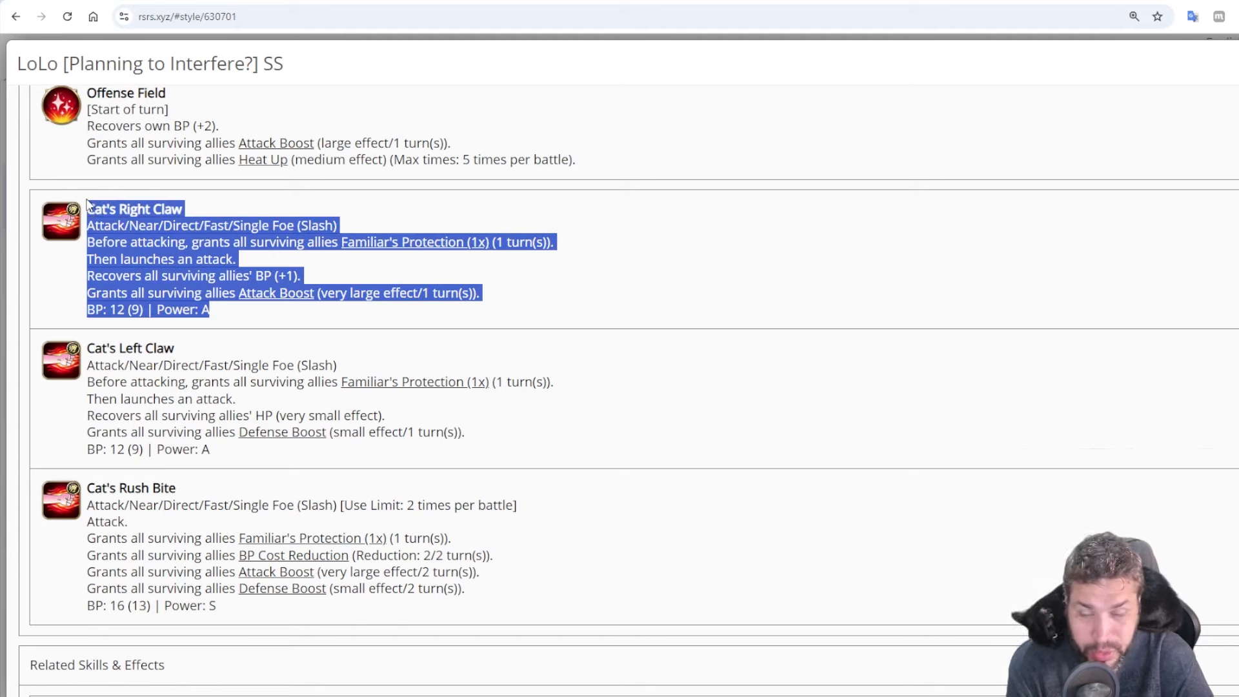
{"action": "left_click", "coordinate": [146, 213]}
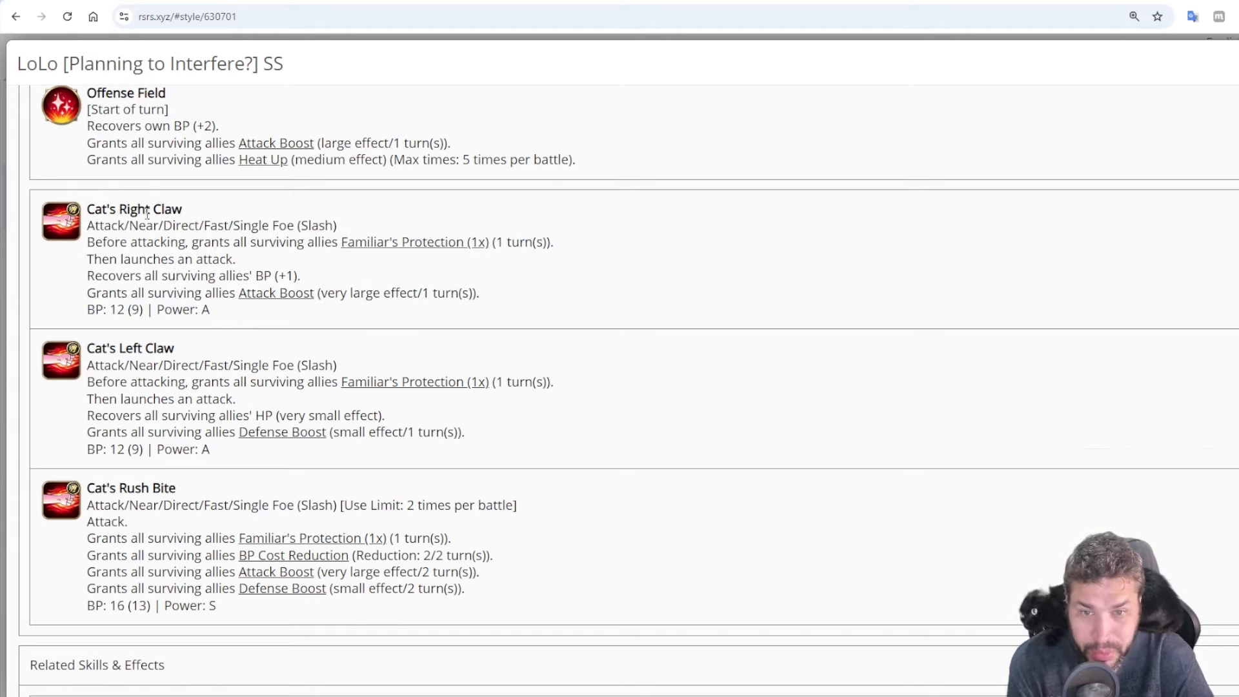
{"action": "double_click", "coordinate": [158, 347]}
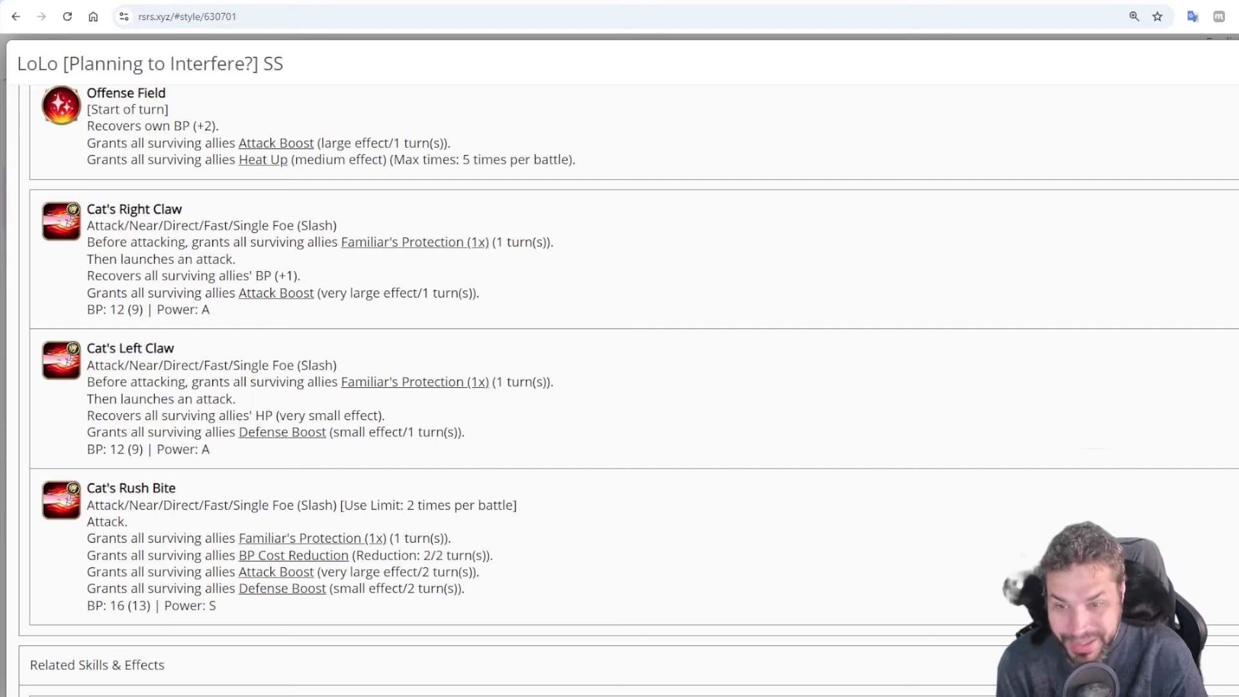
Scroll back up to Familiar's Claws to view the Familiar's Protection (1x) on-attack effects
{"action": "scroll", "scroll_direction": "up", "scroll_amount": 3}
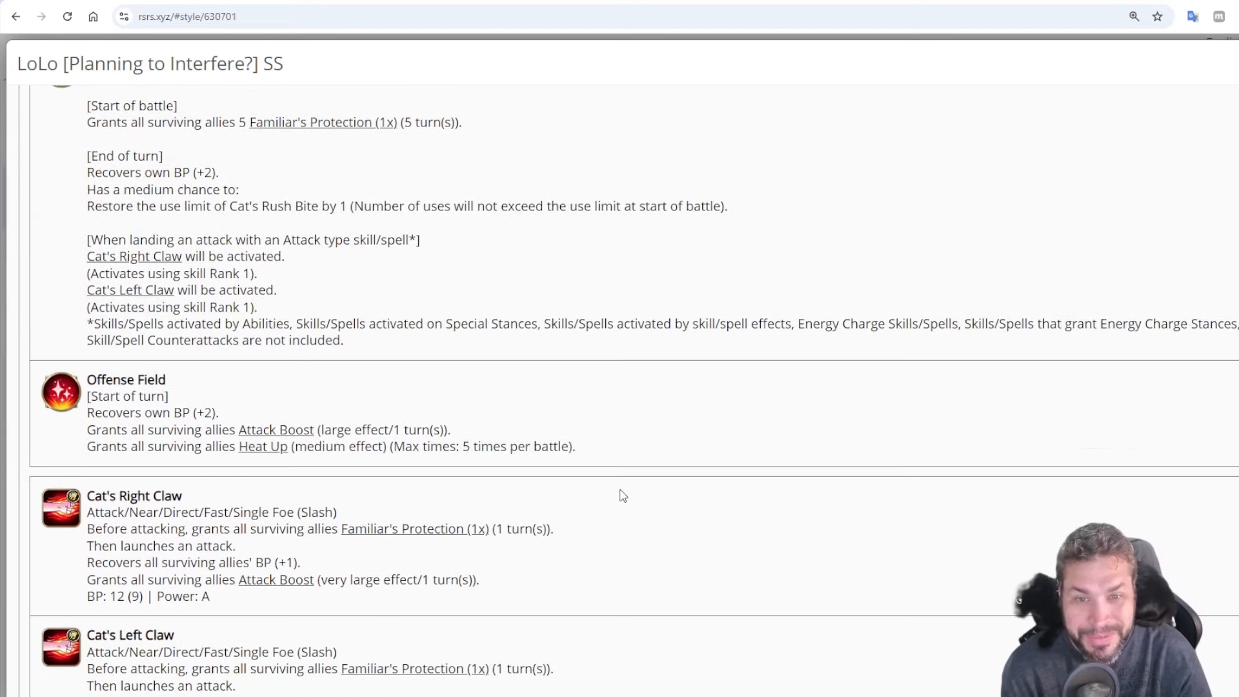
{"action": "scroll", "scroll_direction": "up", "scroll_amount": 3}
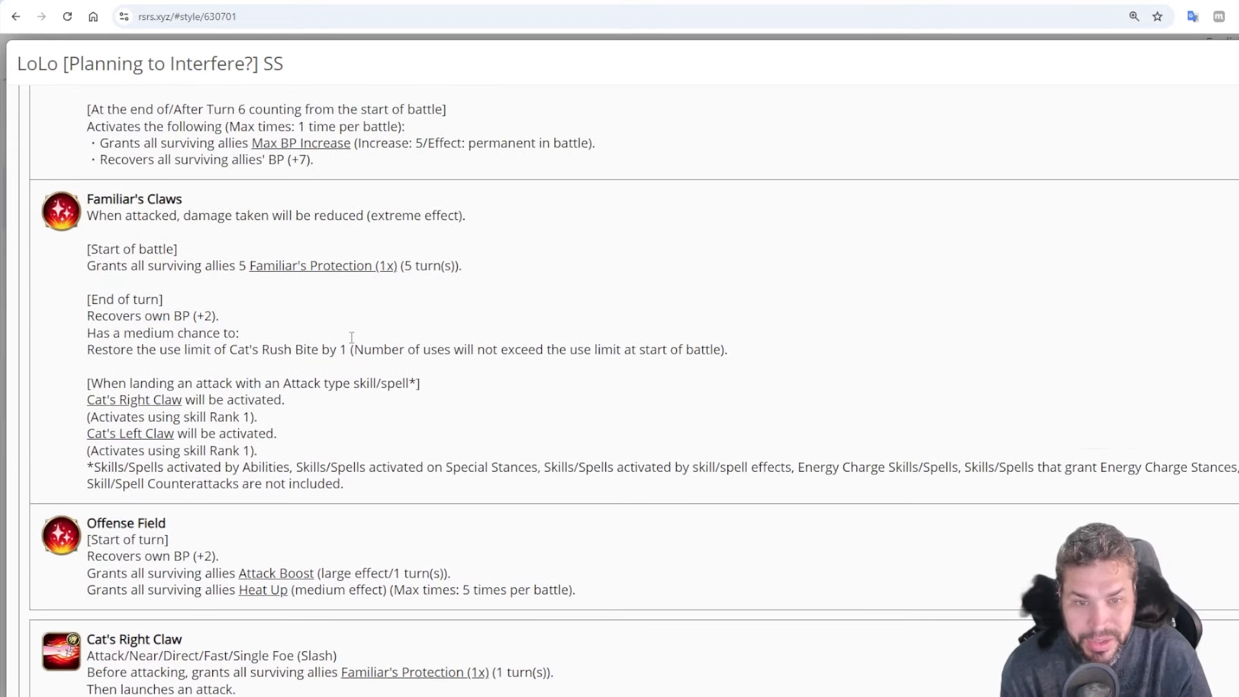
{"action": "mouse_move", "coordinate": [323, 264]}
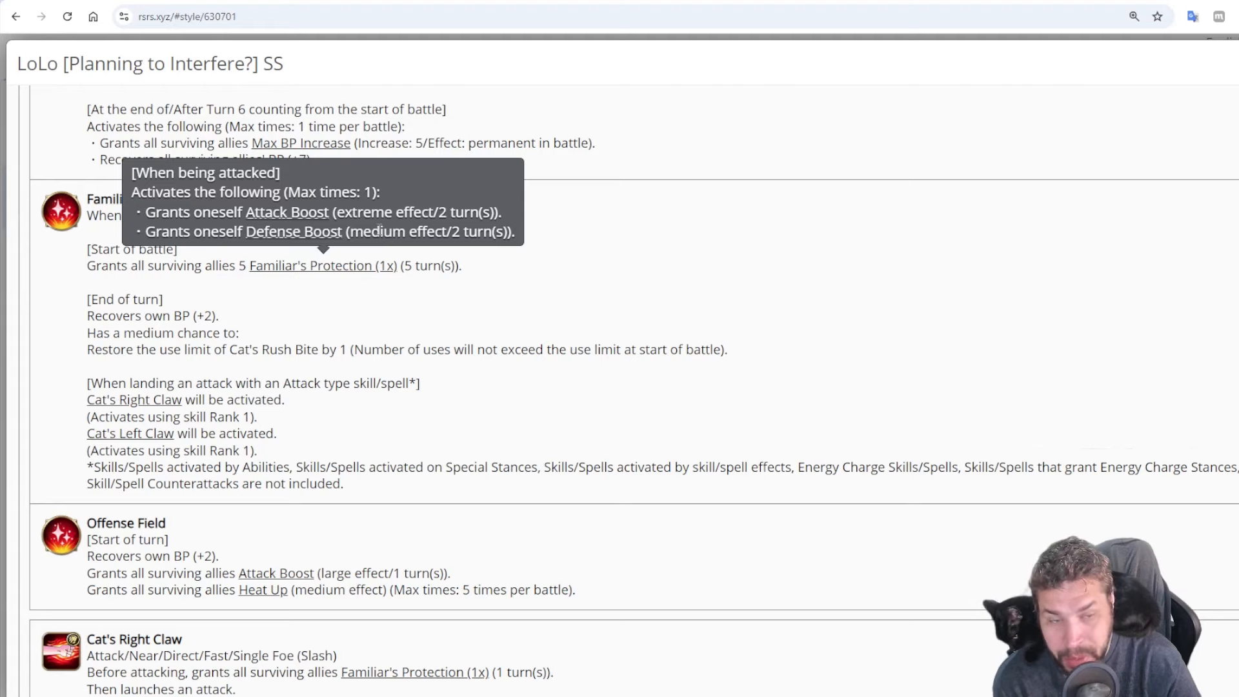
{"action": "mouse_move", "coordinate": [385, 233]}
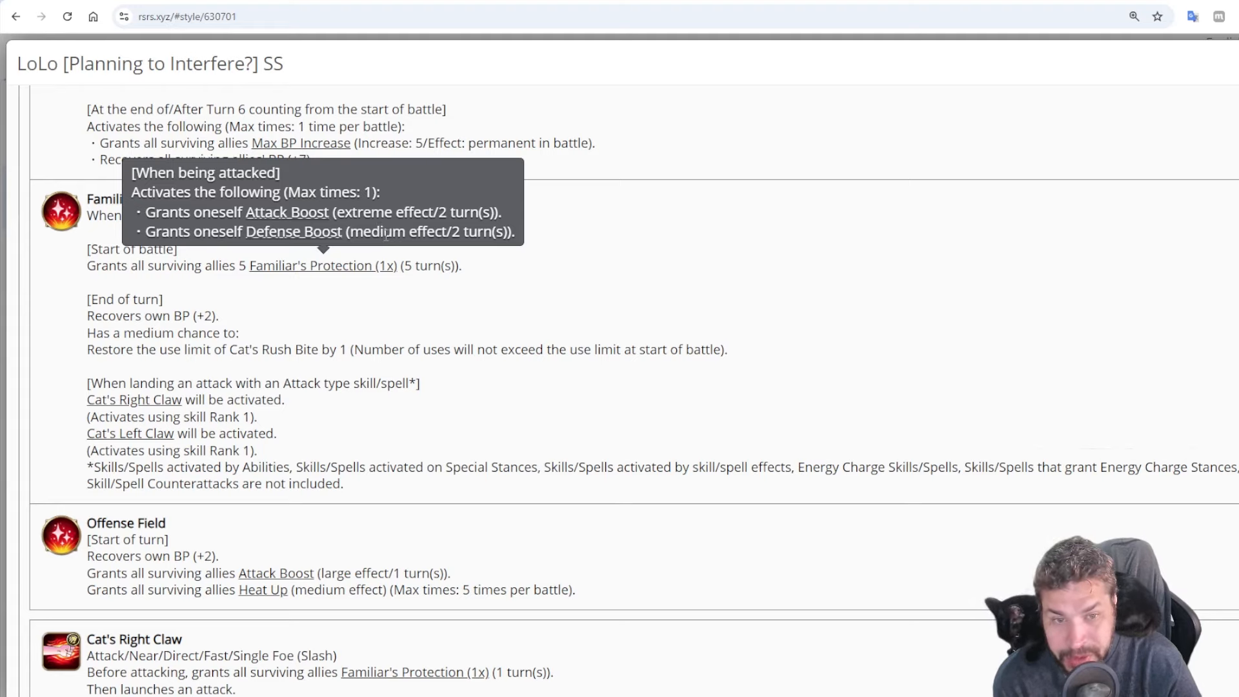
{"action": "mouse_move", "coordinate": [381, 324]}
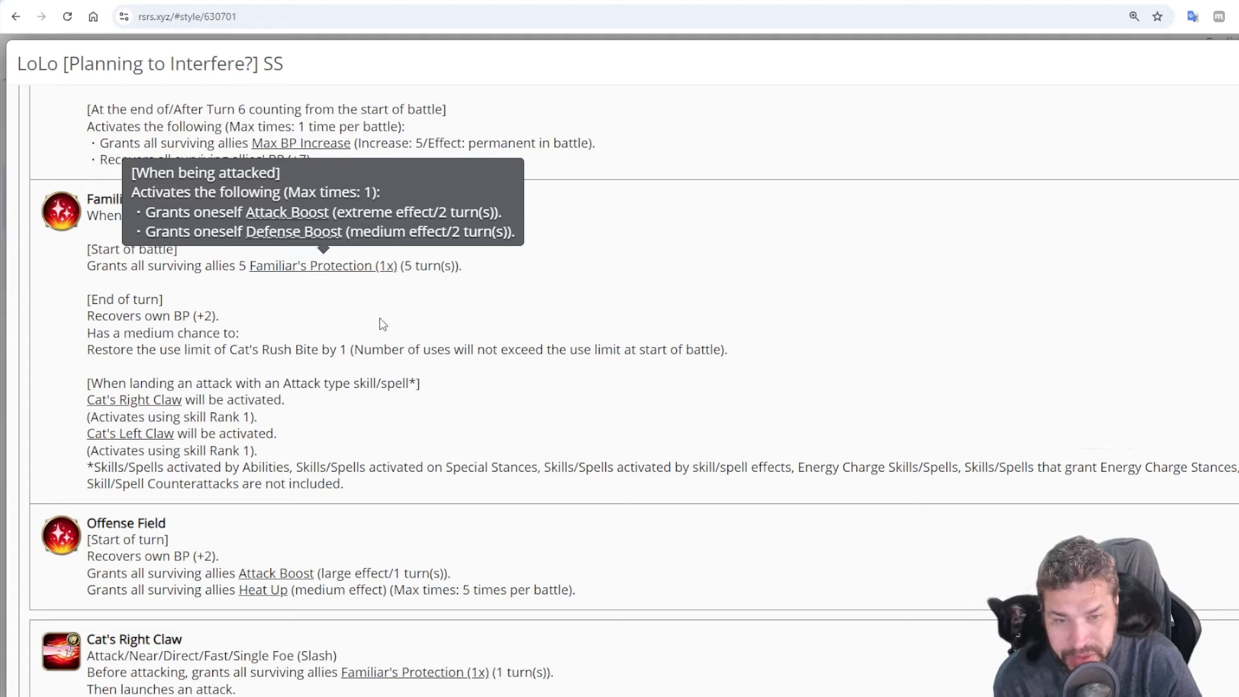
Scroll back down to Cat's Rush Bite to check its BP Cost Reduction effect
{"action": "scroll", "scroll_direction": "down", "scroll_amount": 3}
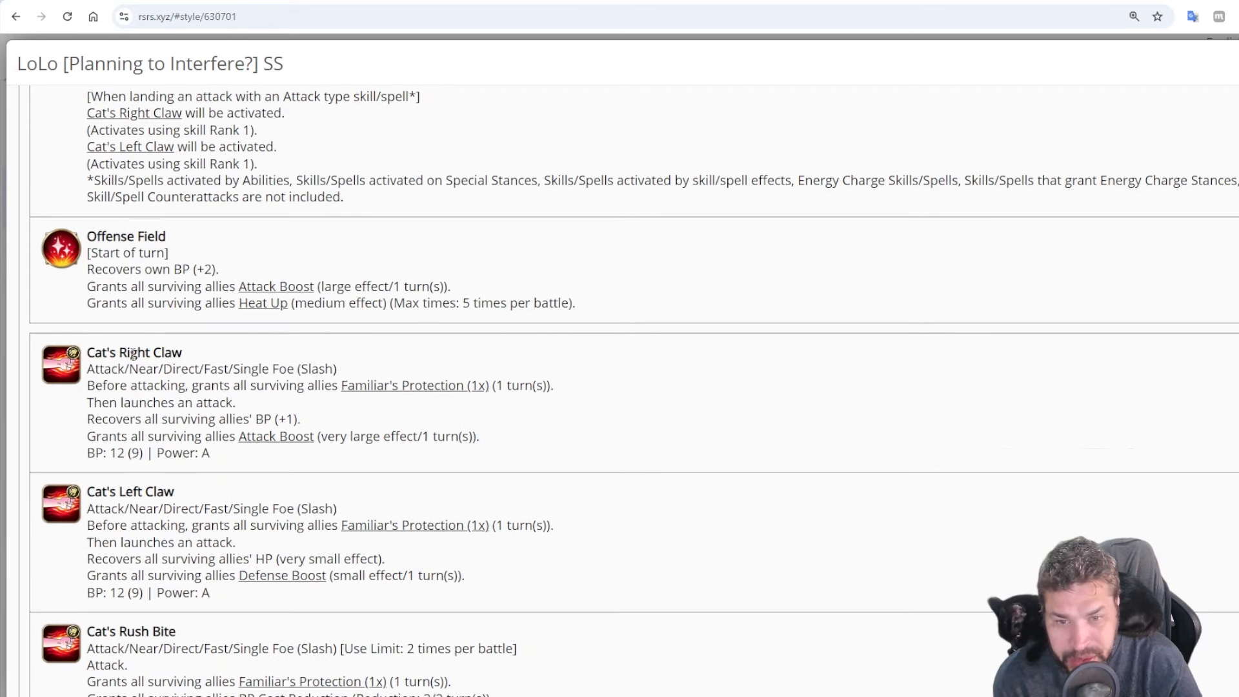
{"action": "mouse_move", "coordinate": [160, 501]}
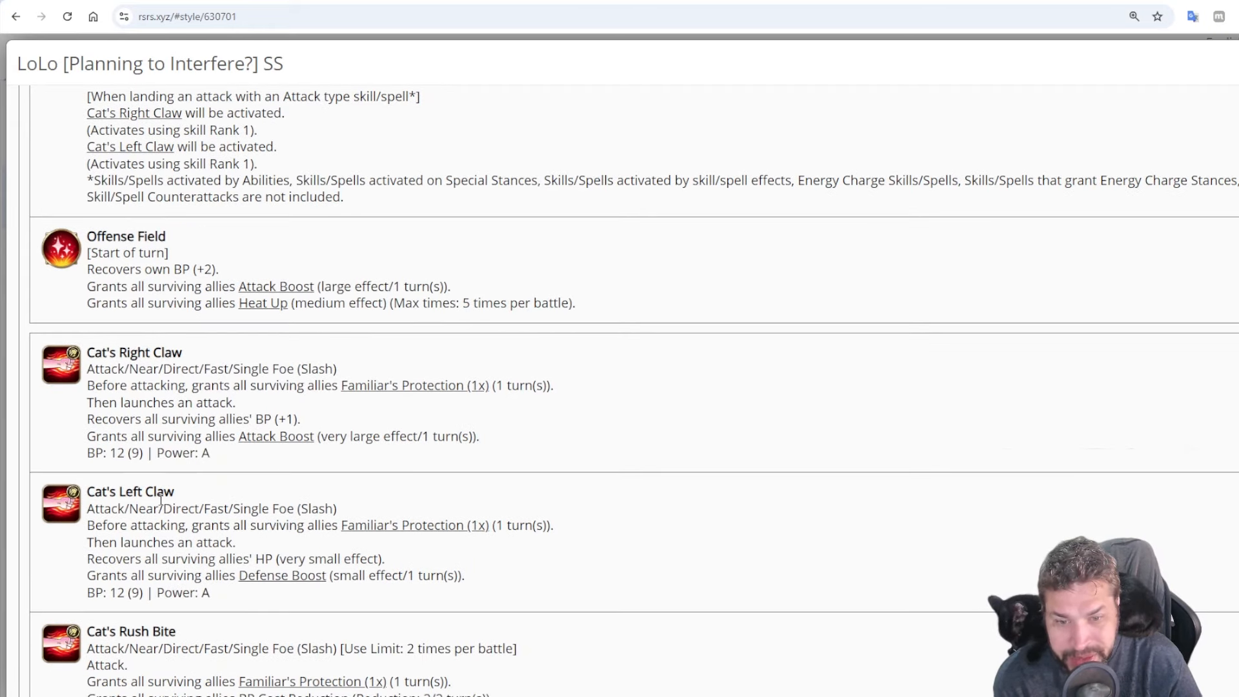
{"action": "scroll", "scroll_direction": "down", "scroll_amount": 3}
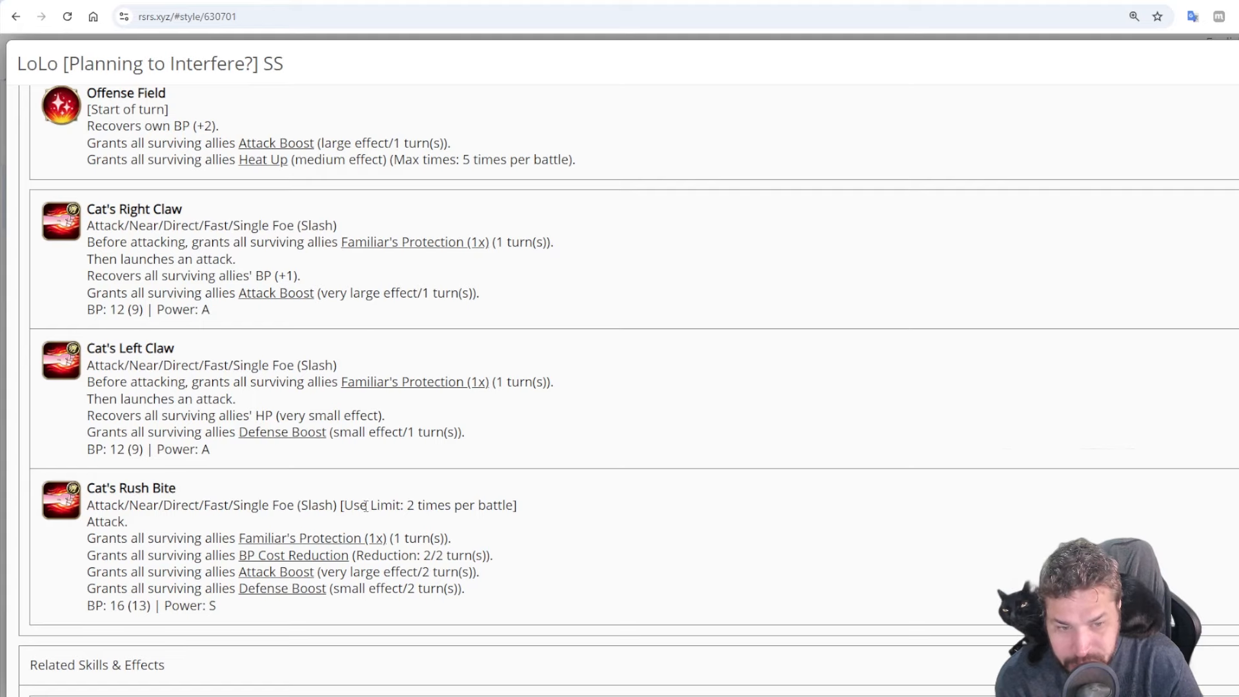
{"action": "scroll", "scroll_direction": "up", "scroll_amount": 3}
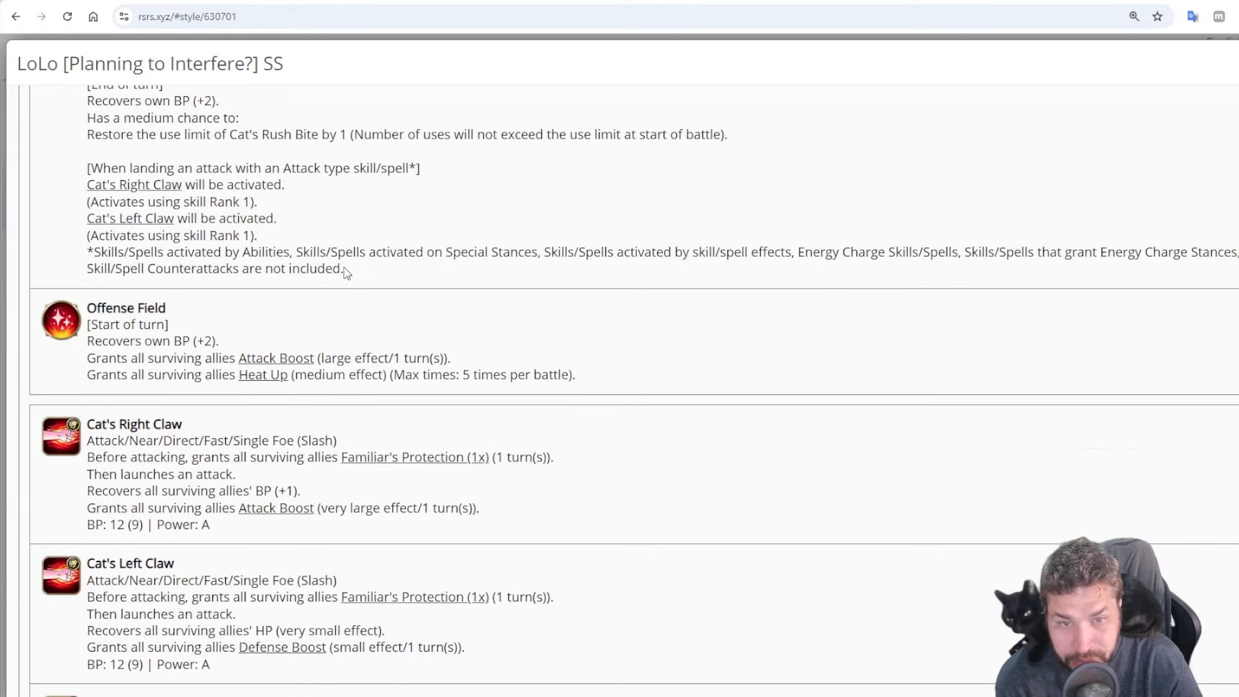
{"action": "mouse_move", "coordinate": [357, 498]}
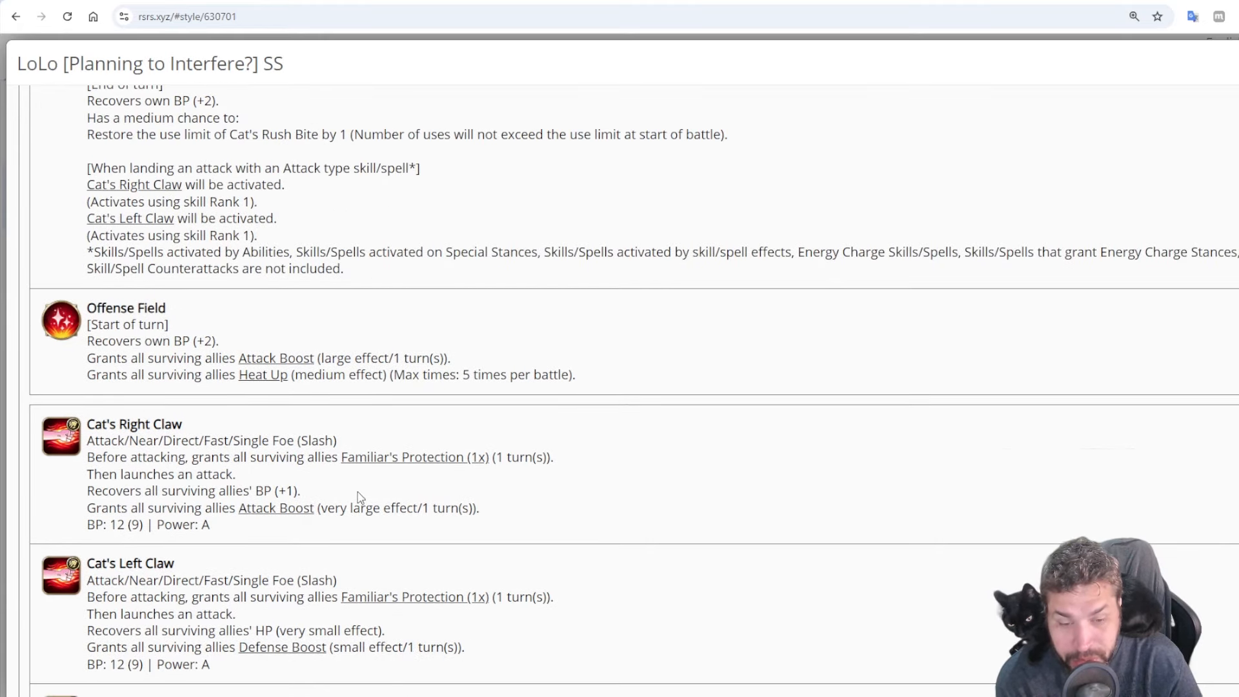
{"action": "scroll", "scroll_direction": "down", "scroll_amount": 3}
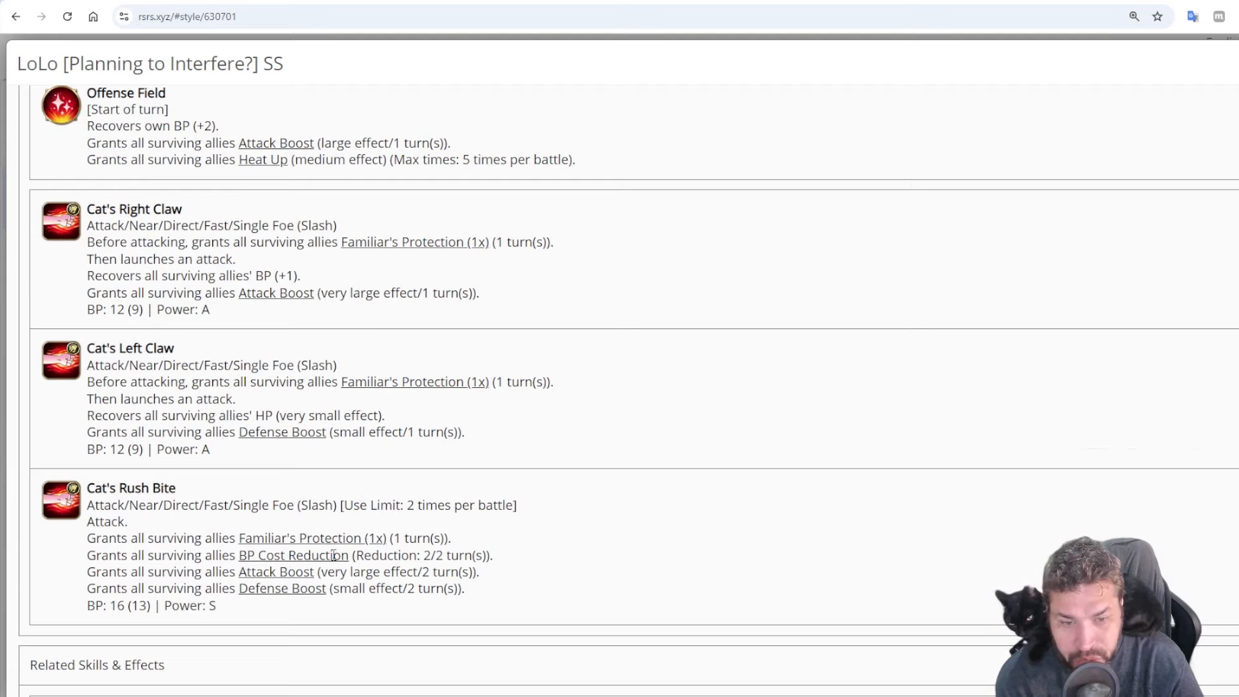
{"action": "mouse_move", "coordinate": [293, 554]}
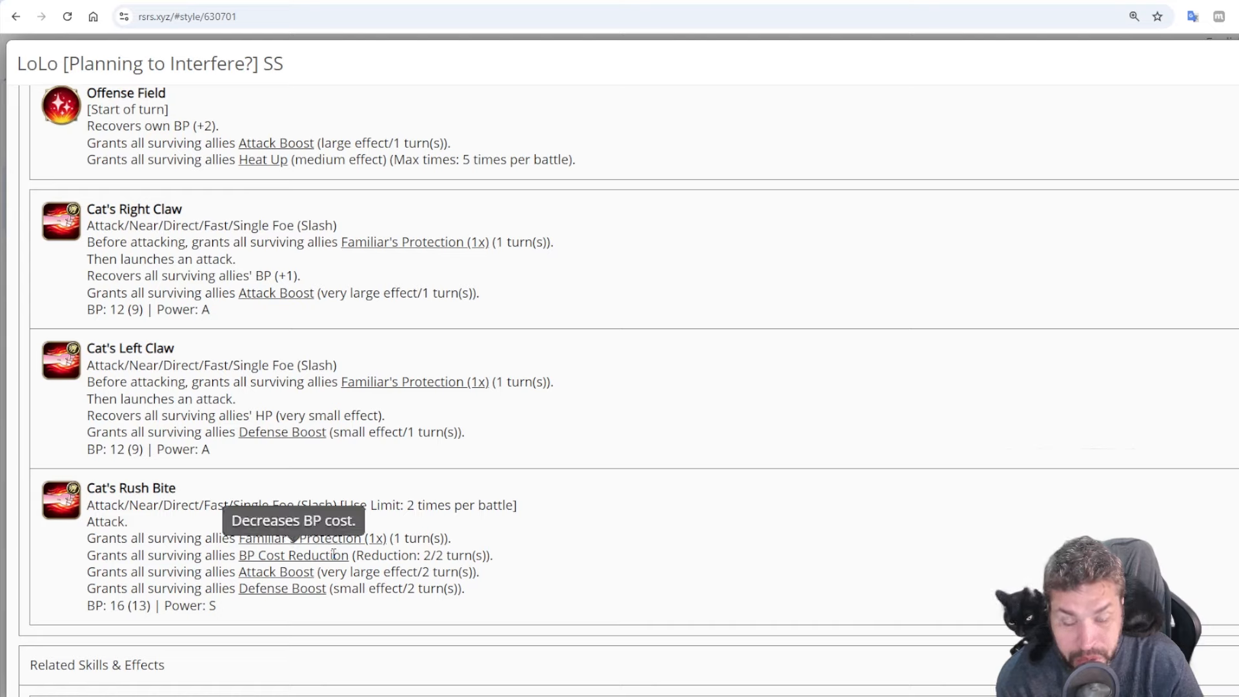
{"action": "mouse_move", "coordinate": [264, 596]}
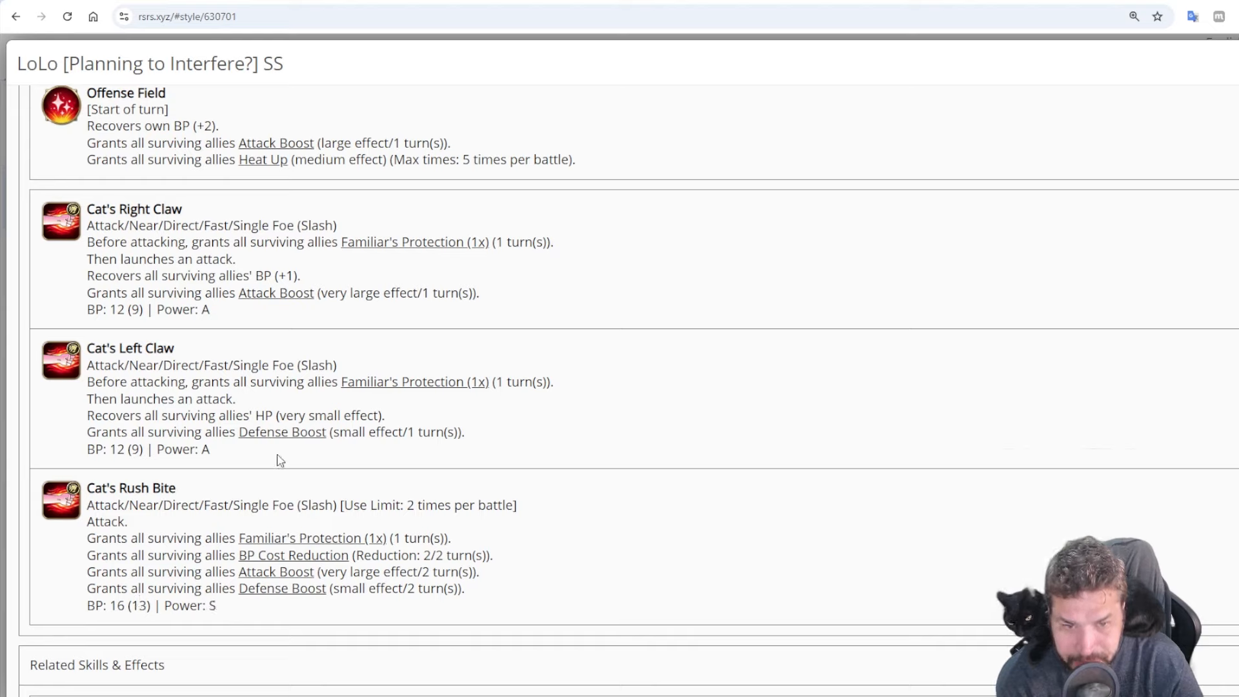
{"action": "mouse_move", "coordinate": [245, 617]}
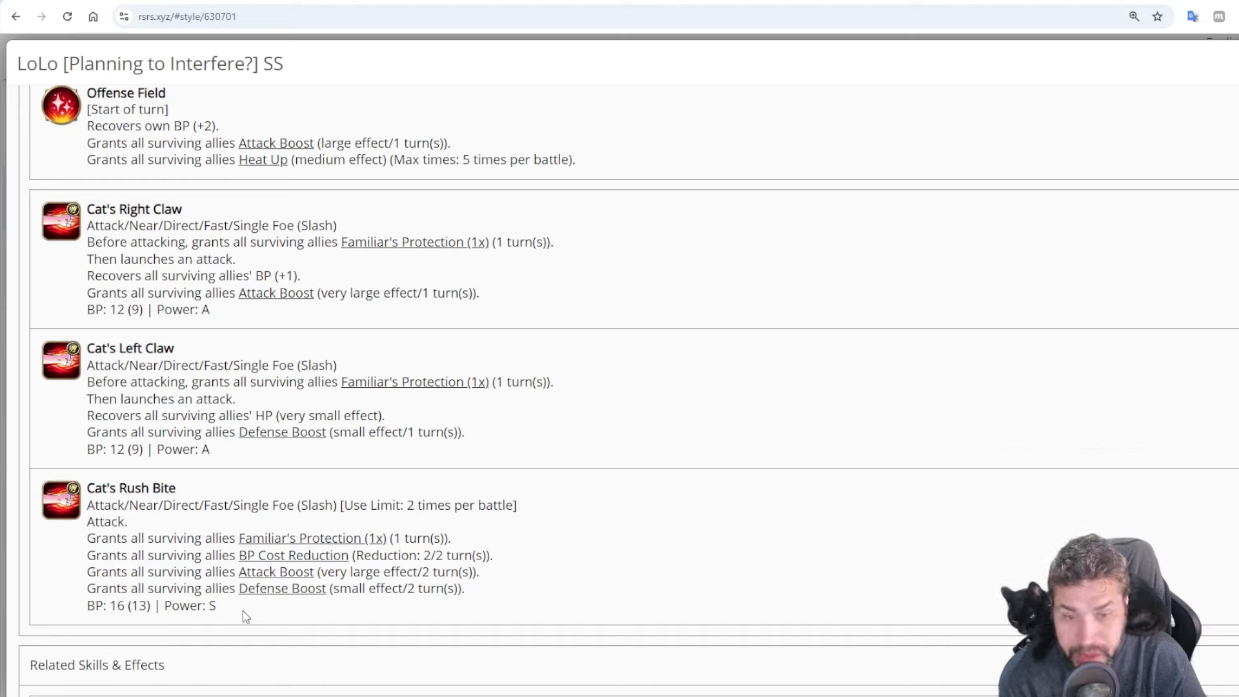
{"action": "mouse_move", "coordinate": [496, 483]}
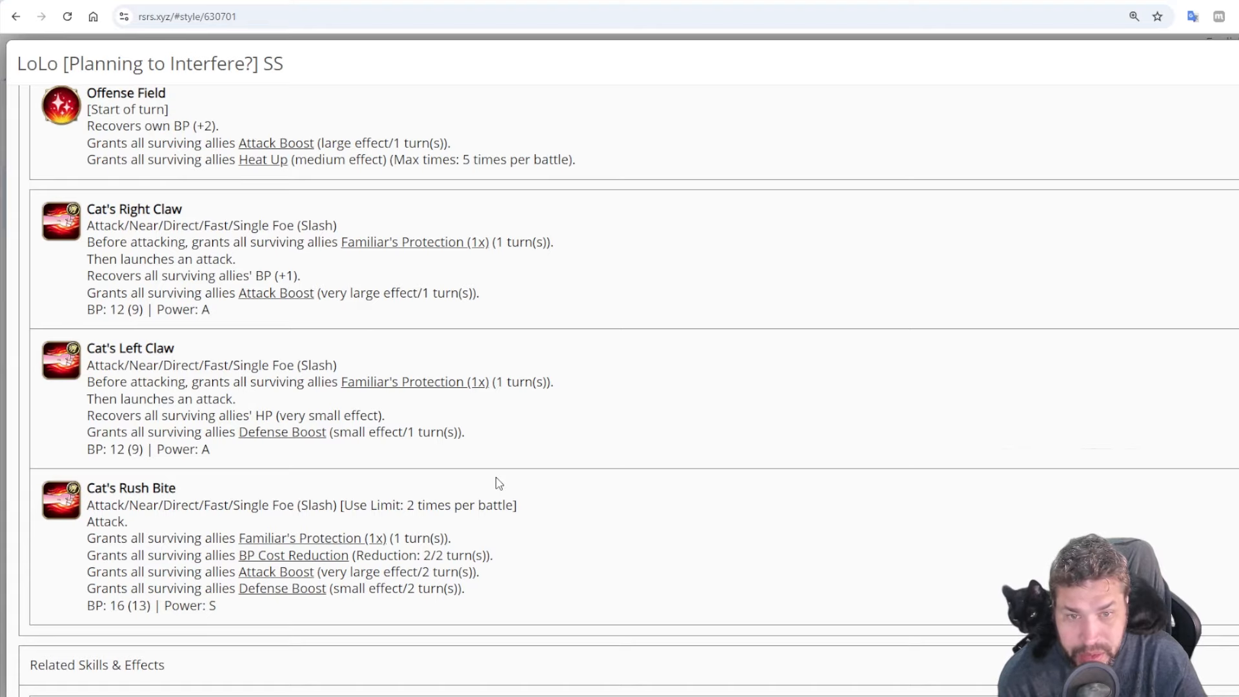
Scroll back up to Familiar's Claws to recheck the start-of-battle Familiar's Protection grant
{"action": "scroll", "scroll_direction": "up", "scroll_amount": 3}
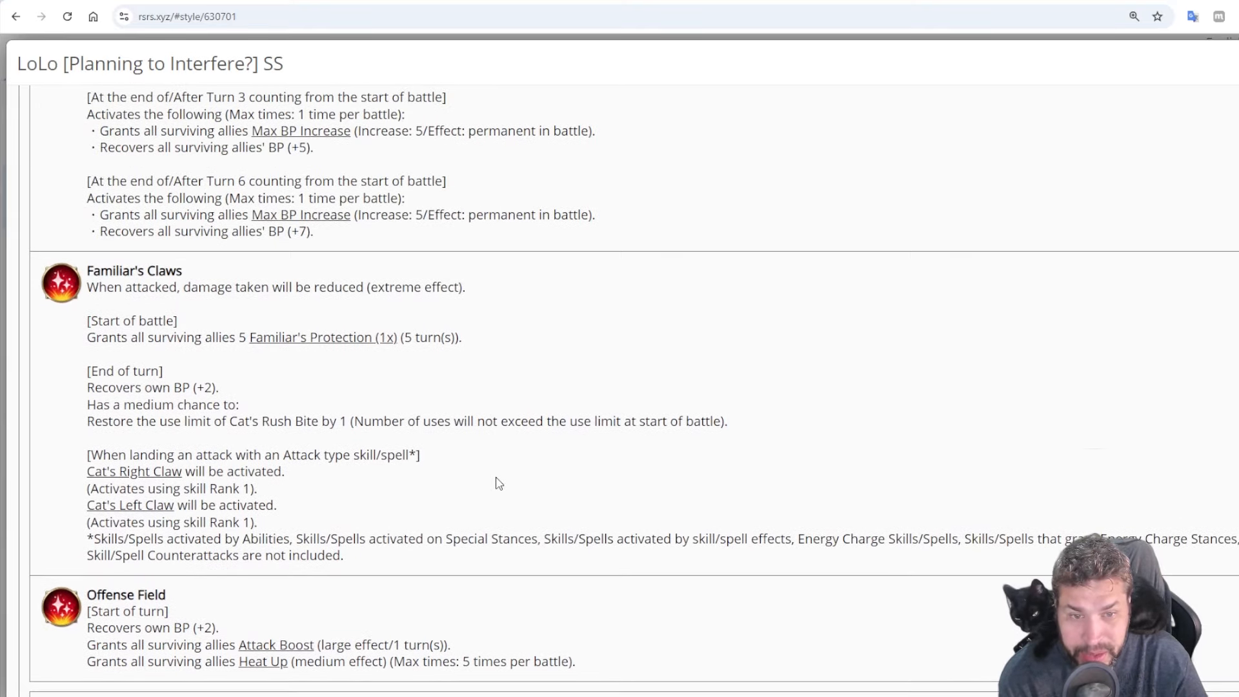
{"action": "mouse_move", "coordinate": [322, 337]}
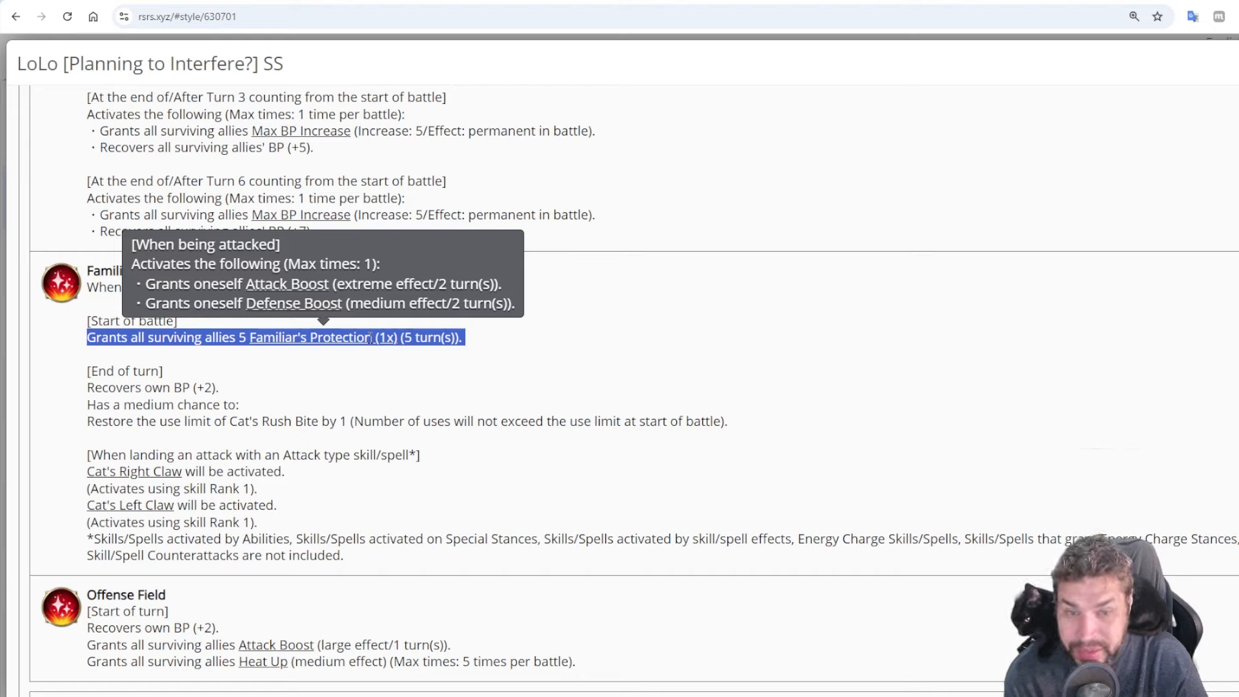
{"action": "scroll", "scroll_direction": "down", "scroll_amount": 3}
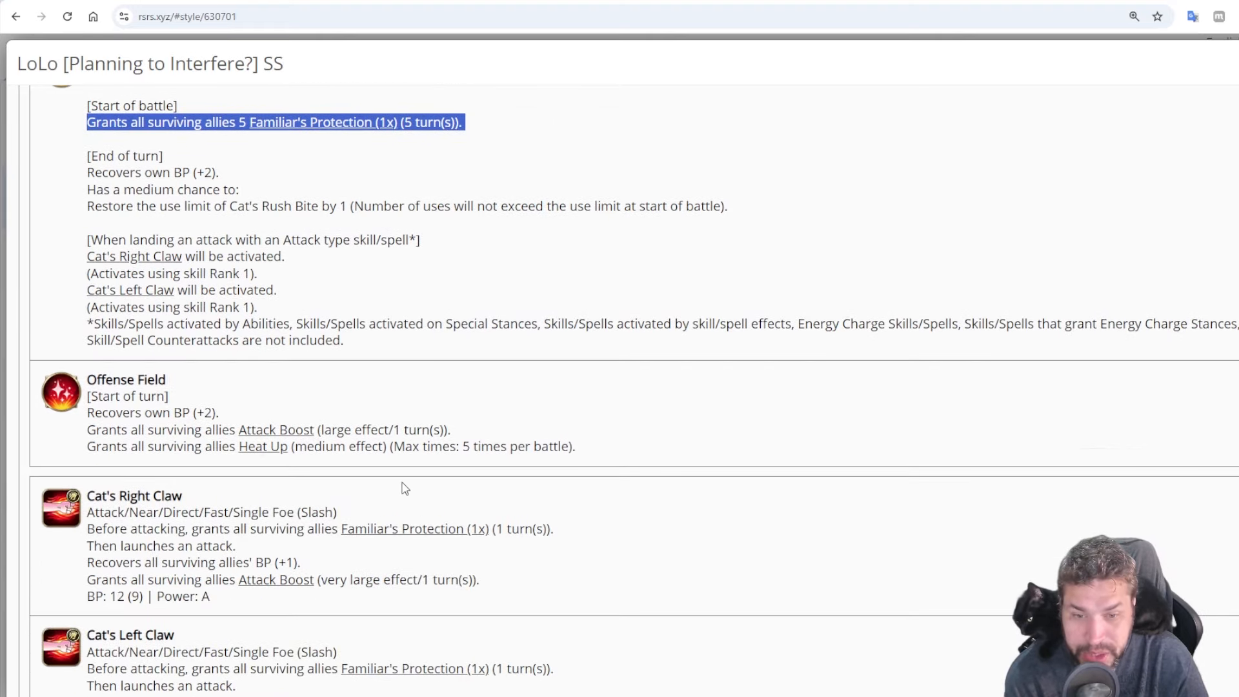
{"action": "scroll", "scroll_direction": "up", "scroll_amount": 3}
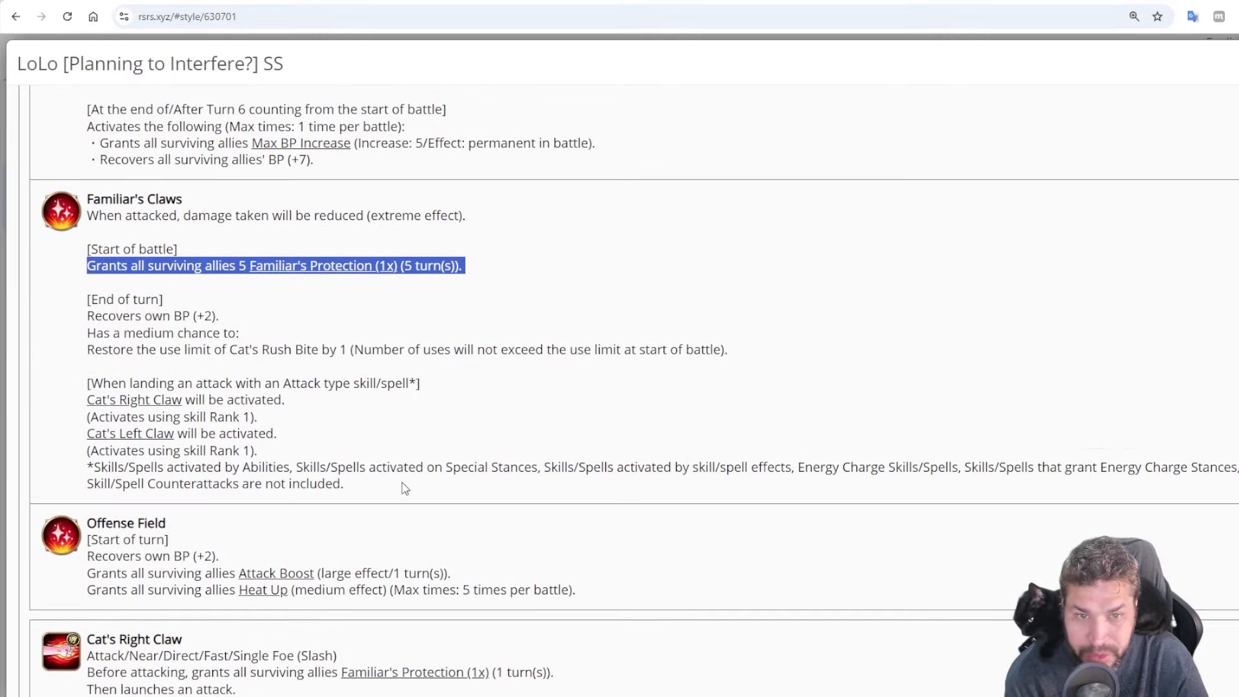
{"action": "scroll", "scroll_direction": "up", "scroll_amount": 3}
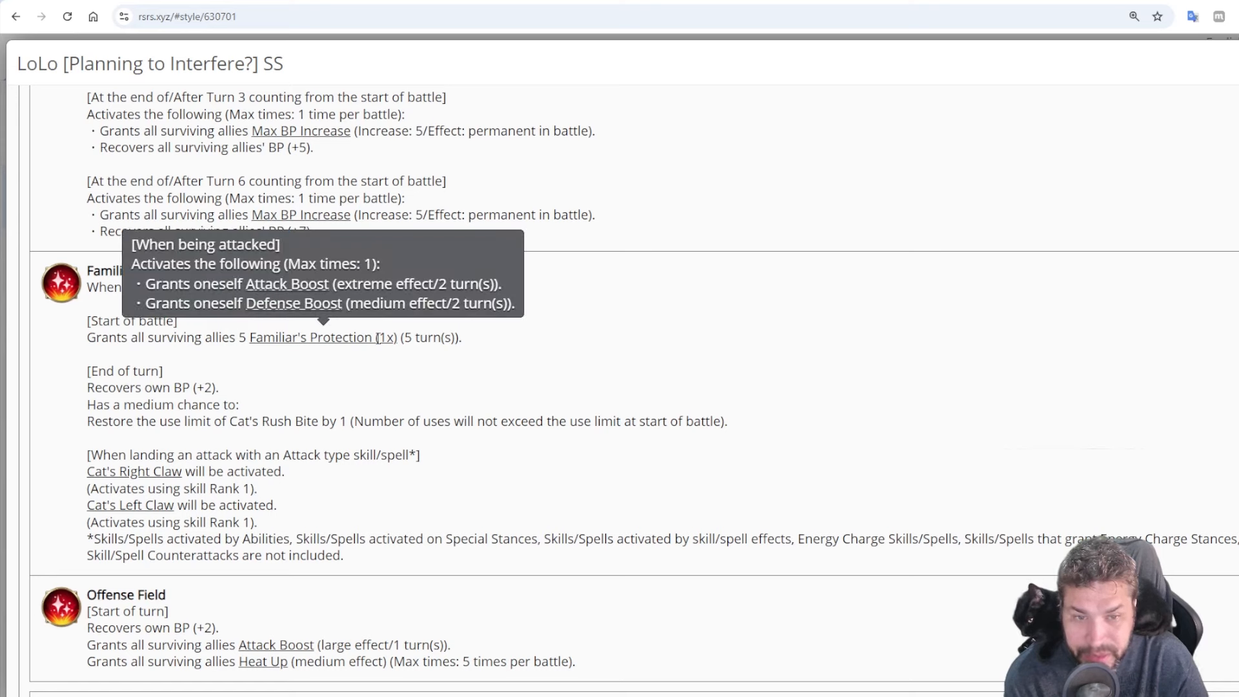
{"action": "mouse_move", "coordinate": [370, 319]}
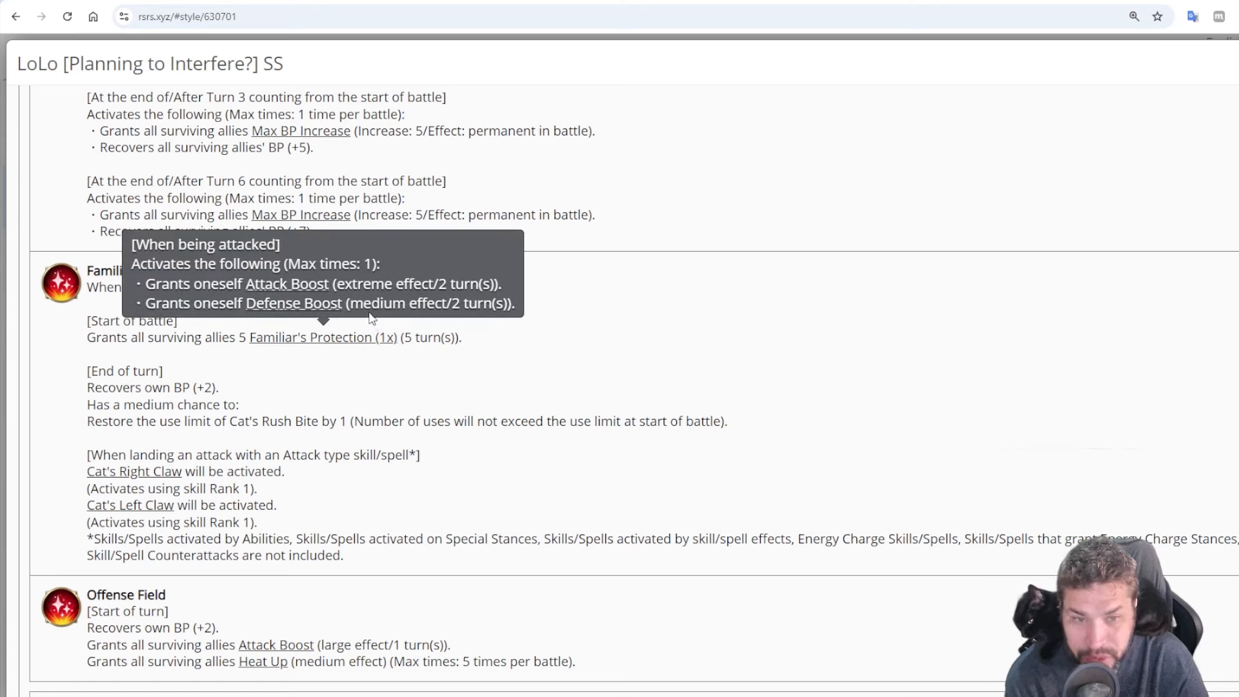
{"action": "mouse_move", "coordinate": [360, 301]}
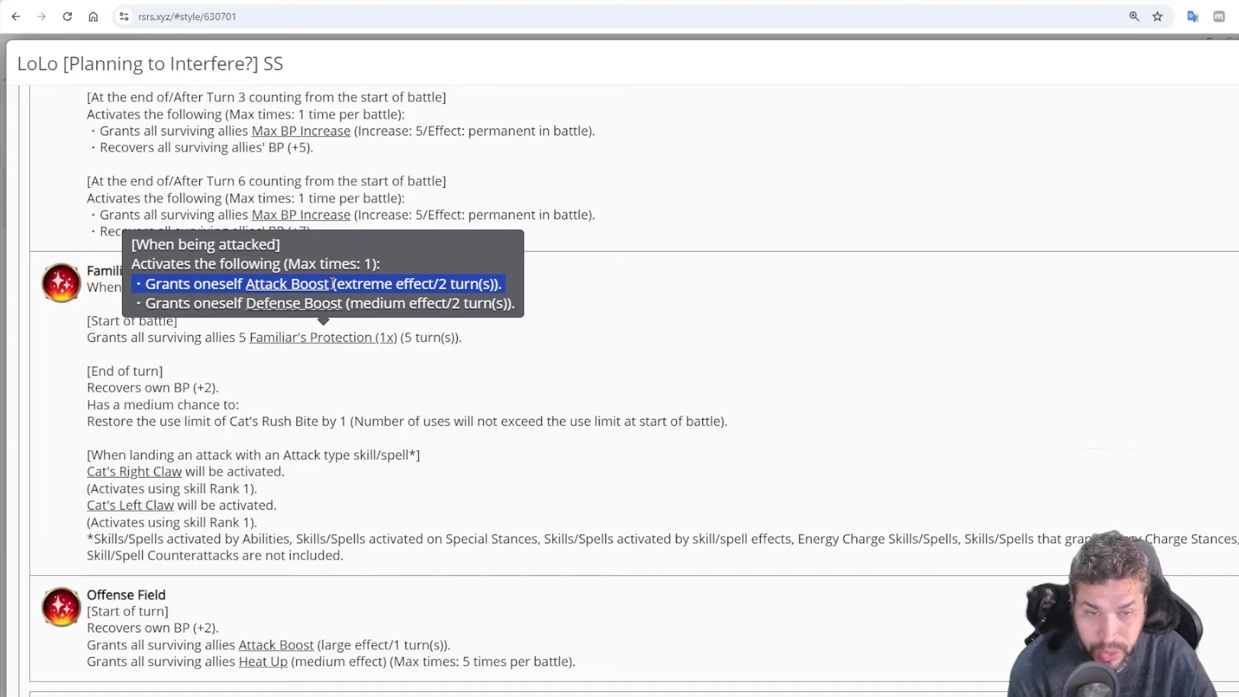
{"action": "mouse_move", "coordinate": [1006, 192]}
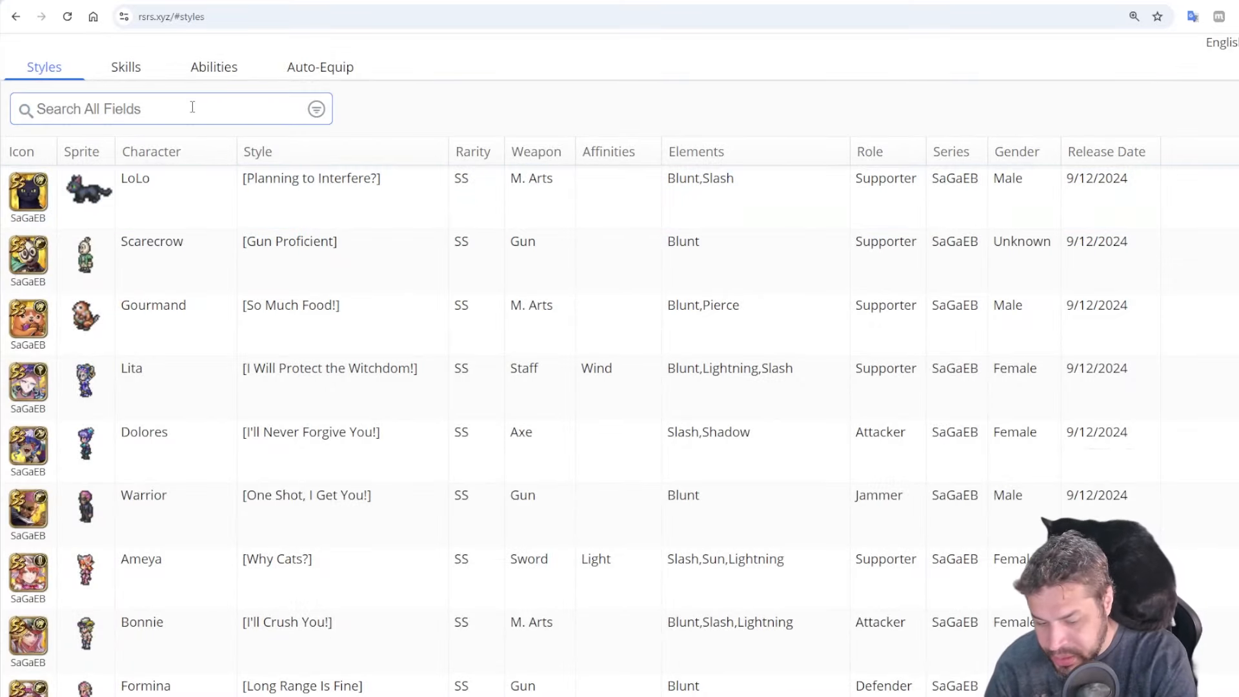
{"action": "type", "text": "Hana"}
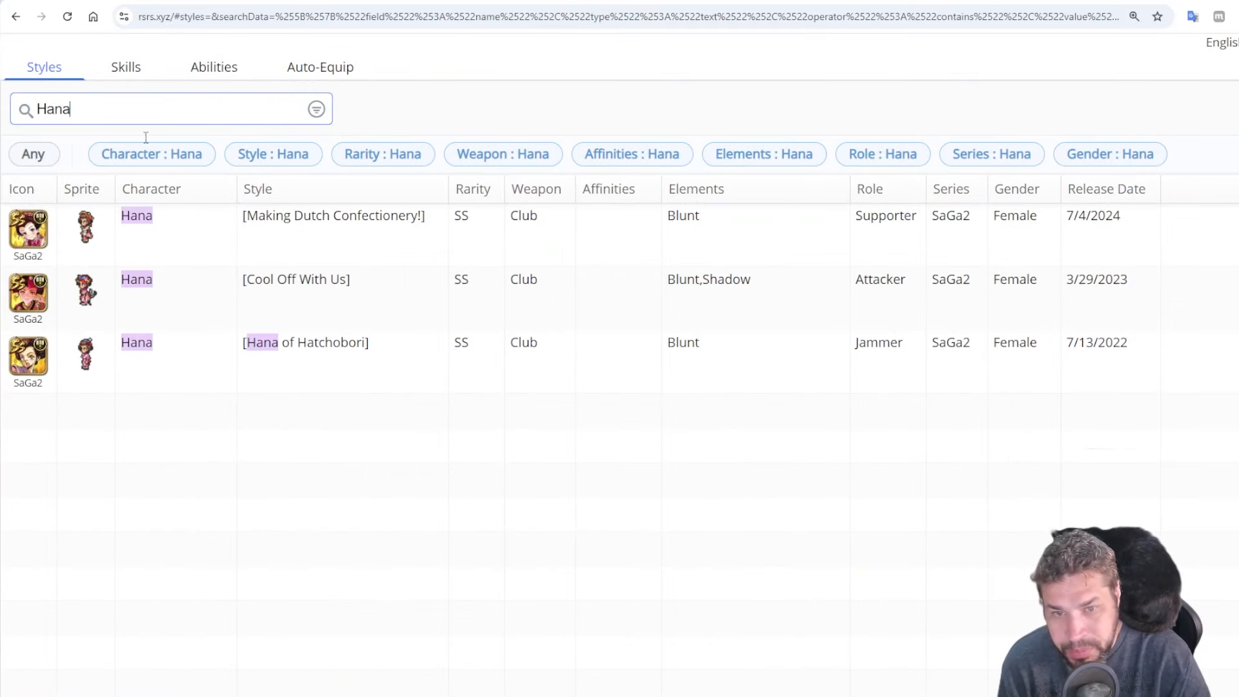
{"action": "left_click", "coordinate": [333, 215]}
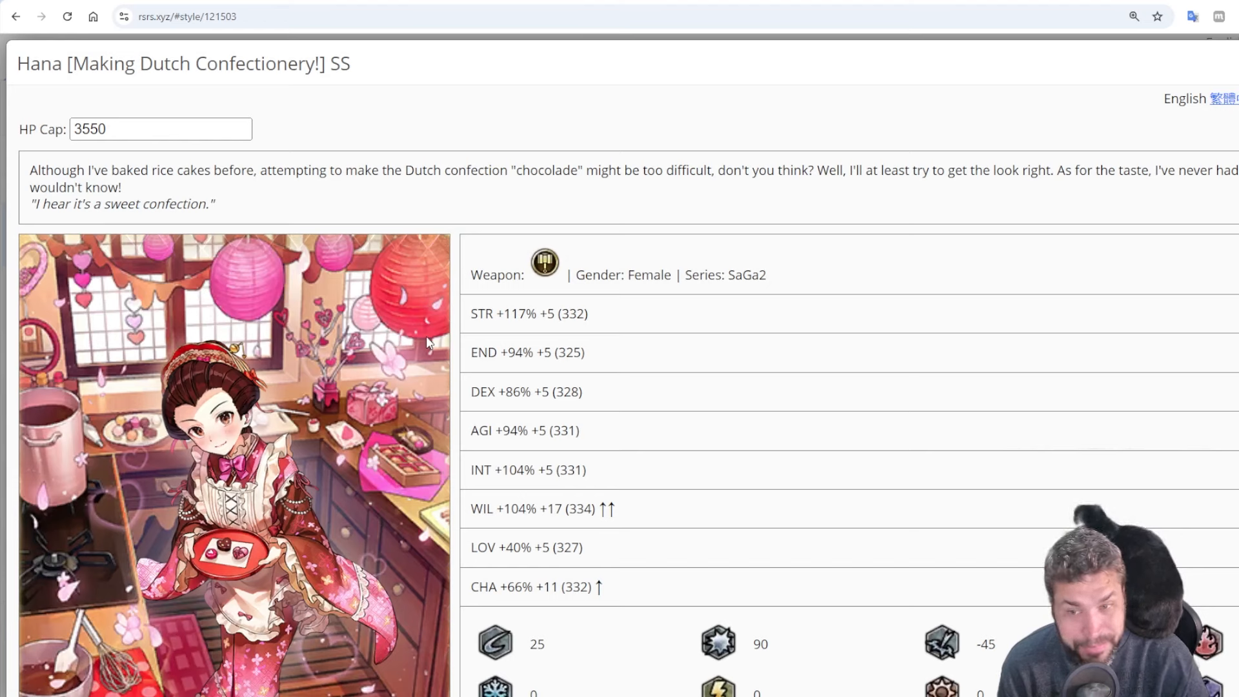
{"action": "mouse_move", "coordinate": [515, 504]}
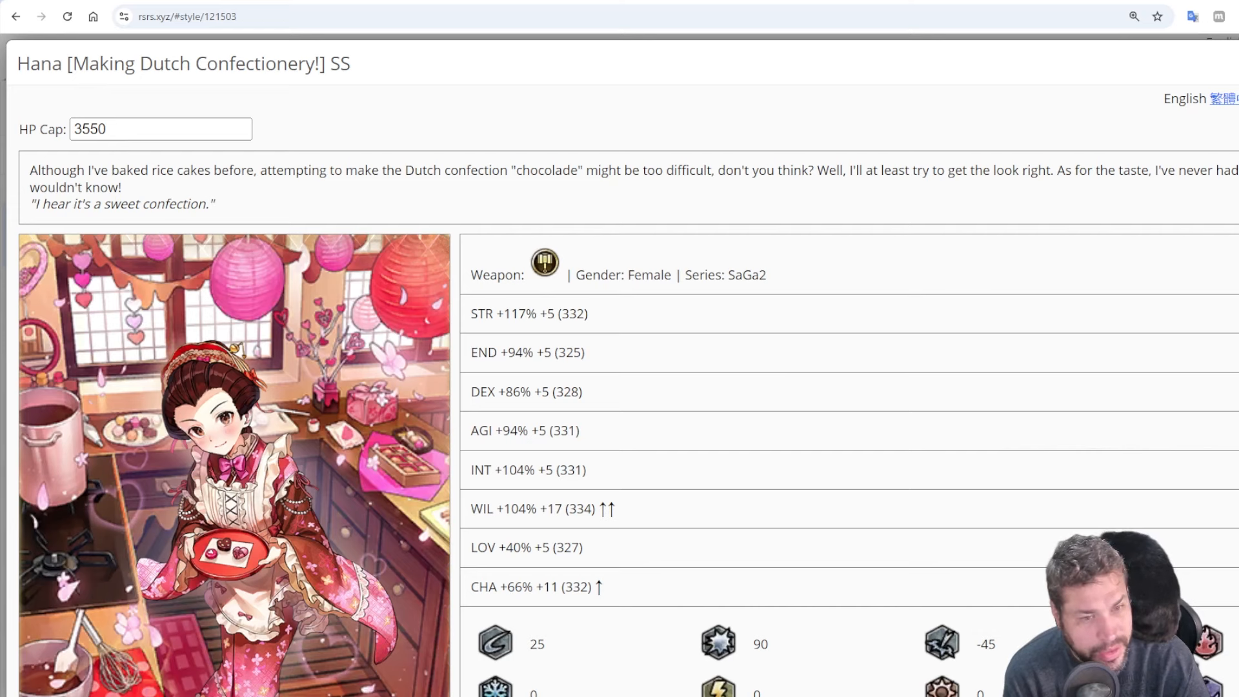
{"action": "scroll", "scroll_direction": "down", "scroll_amount": 3}
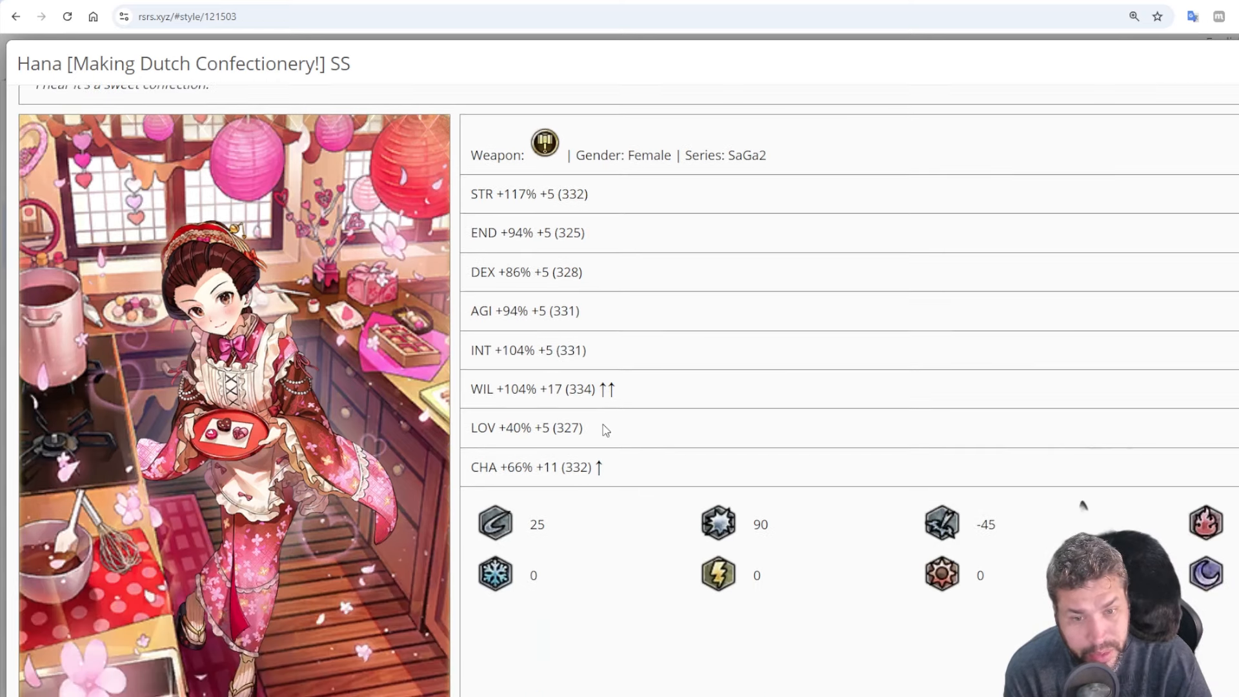
{"action": "scroll", "scroll_direction": "down", "scroll_amount": 3}
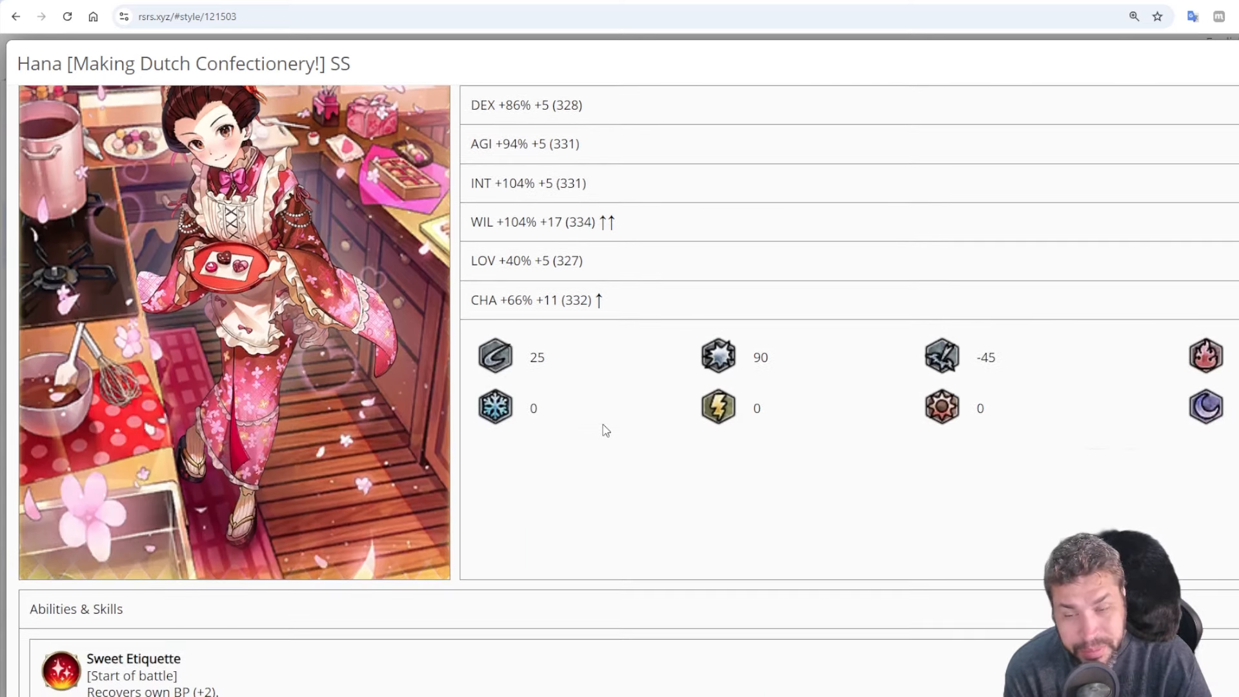
{"action": "mouse_move", "coordinate": [1110, 120]}
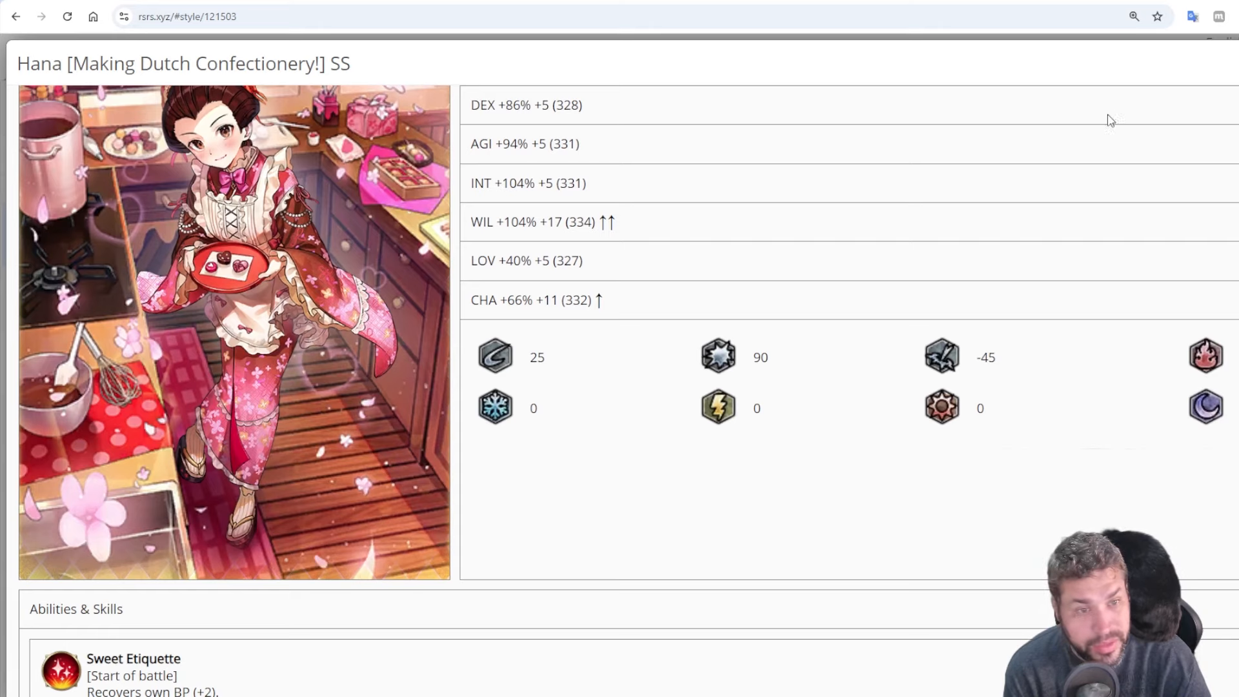
{"action": "mouse_move", "coordinate": [579, 427]}
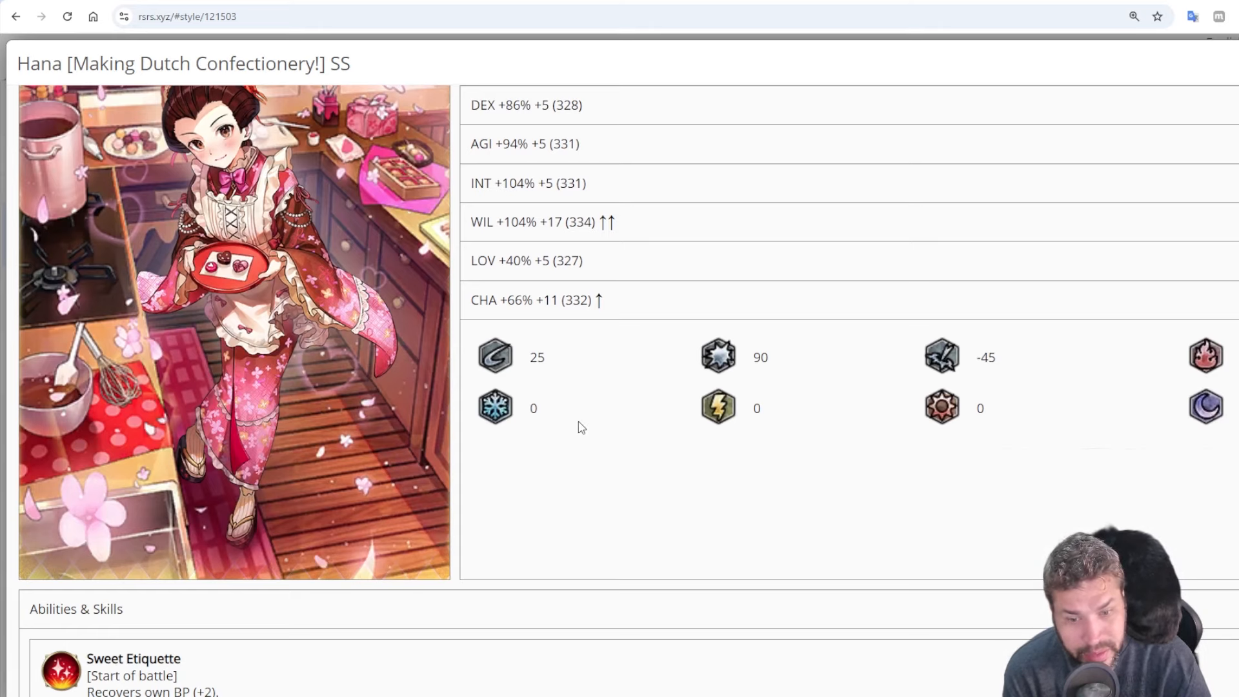
{"action": "scroll", "scroll_direction": "down", "scroll_amount": 3}
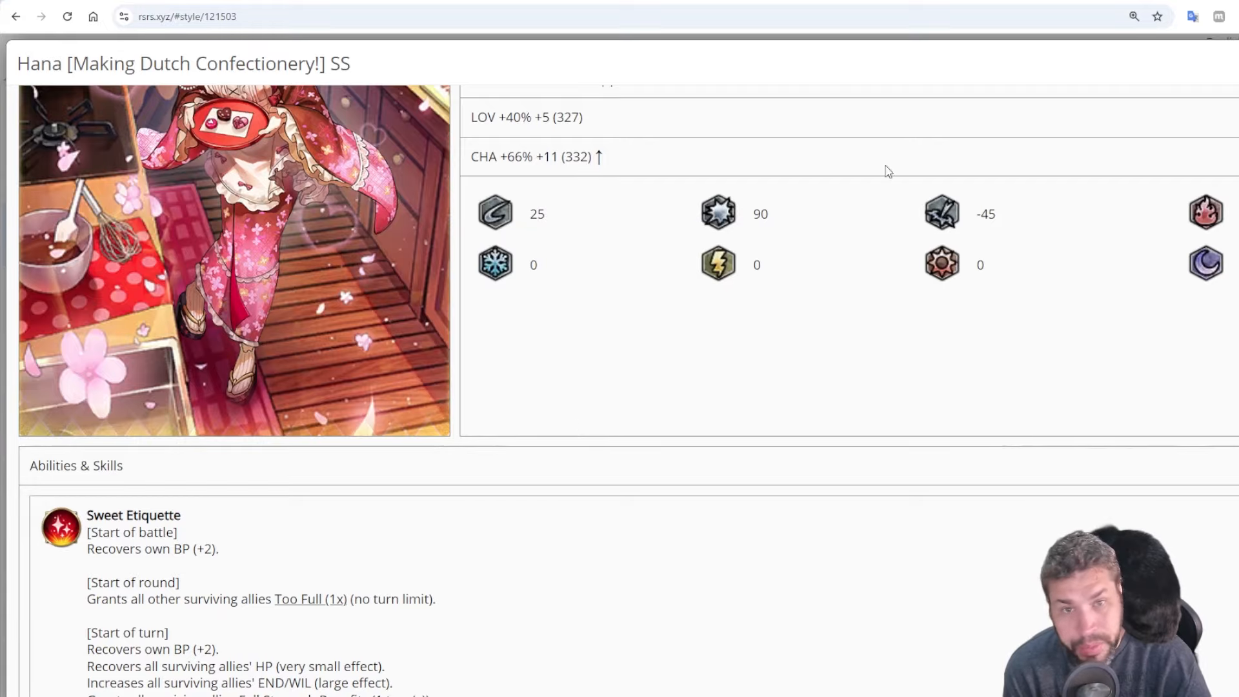
{"action": "left_click", "coordinate": [15, 16]}
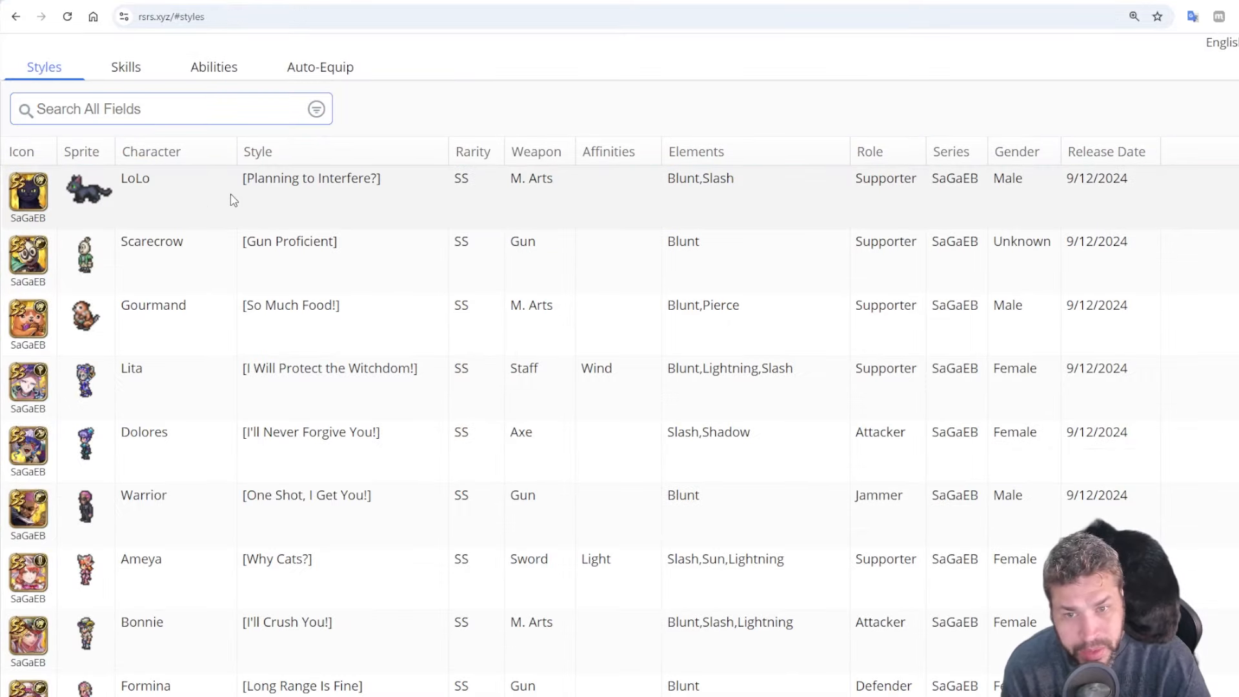
{"action": "left_click", "coordinate": [311, 178]}
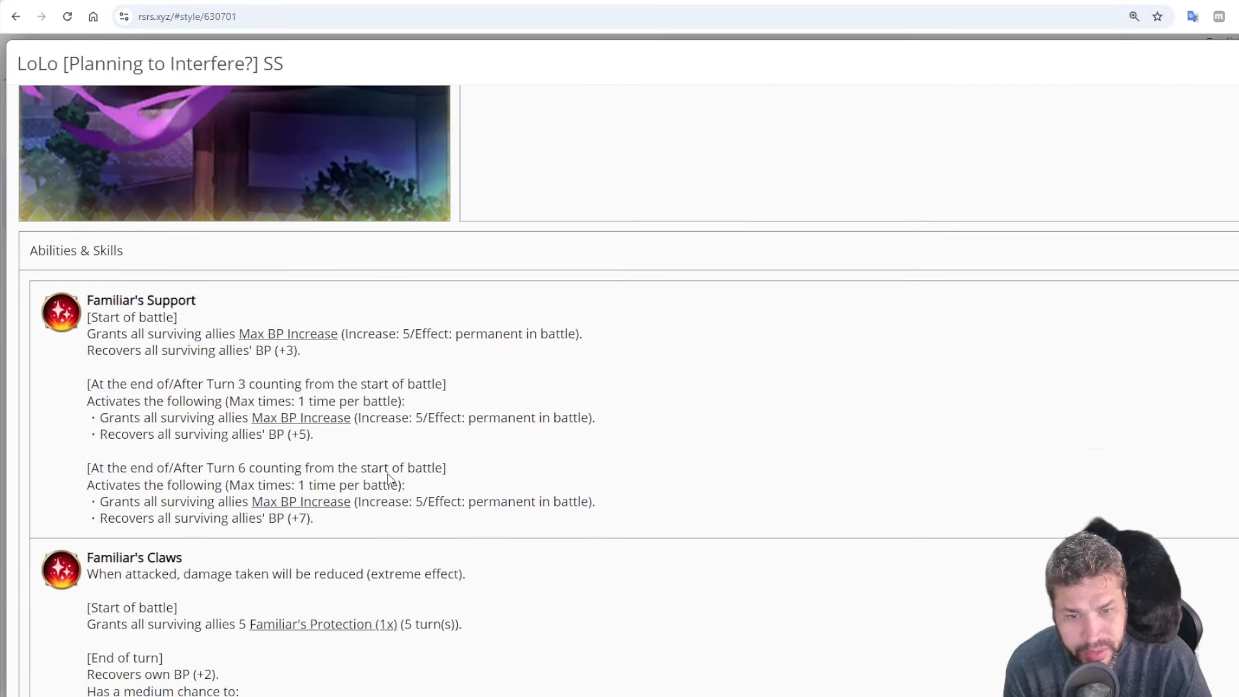
{"action": "scroll", "scroll_direction": "down", "scroll_amount": 3}
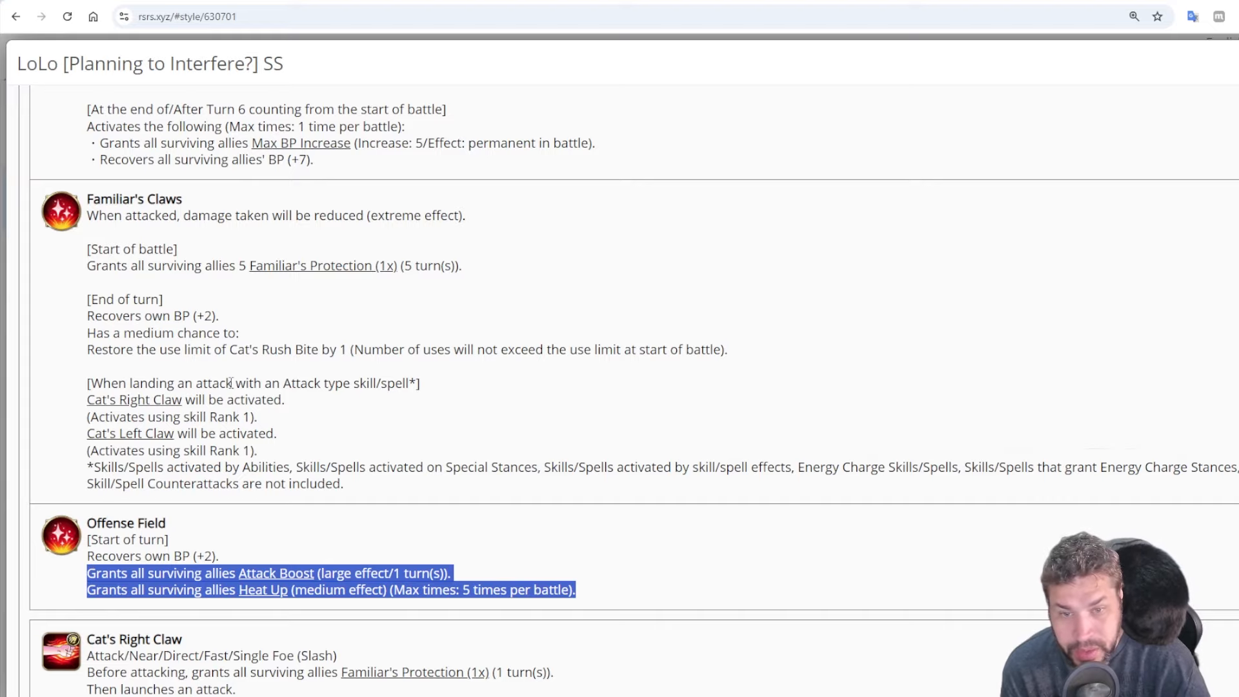
{"action": "scroll", "scroll_direction": "down", "scroll_amount": 3}
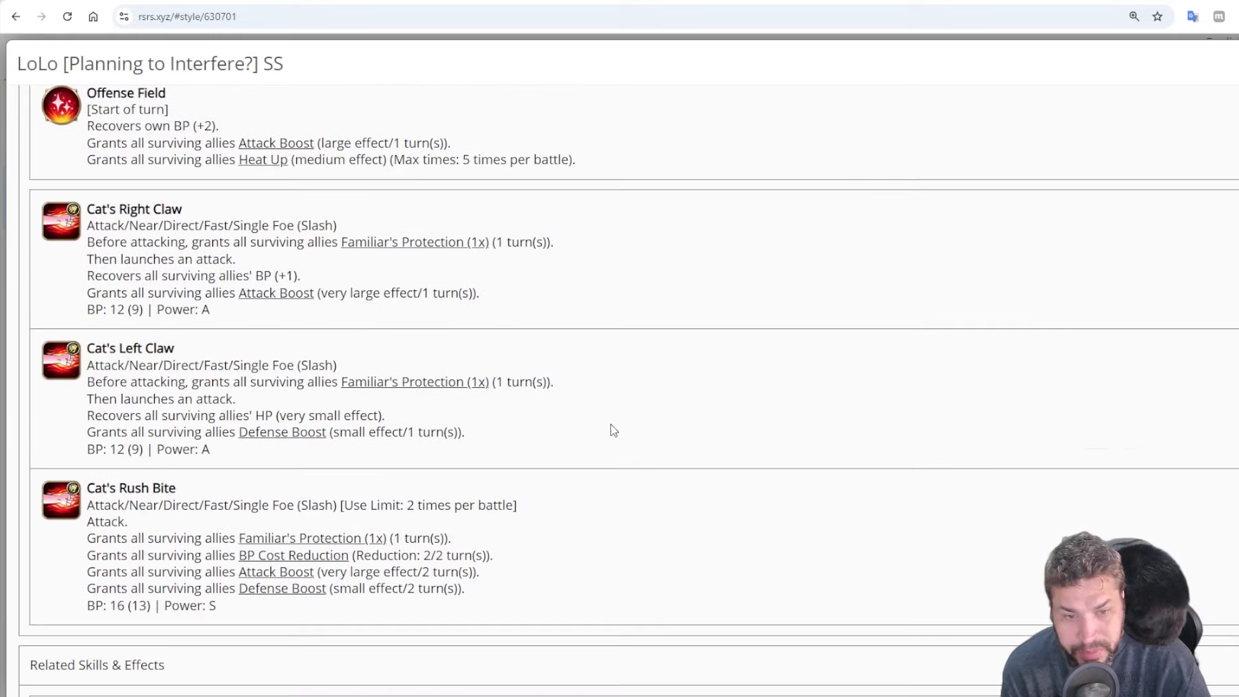
{"action": "scroll", "scroll_direction": "up", "scroll_amount": 3}
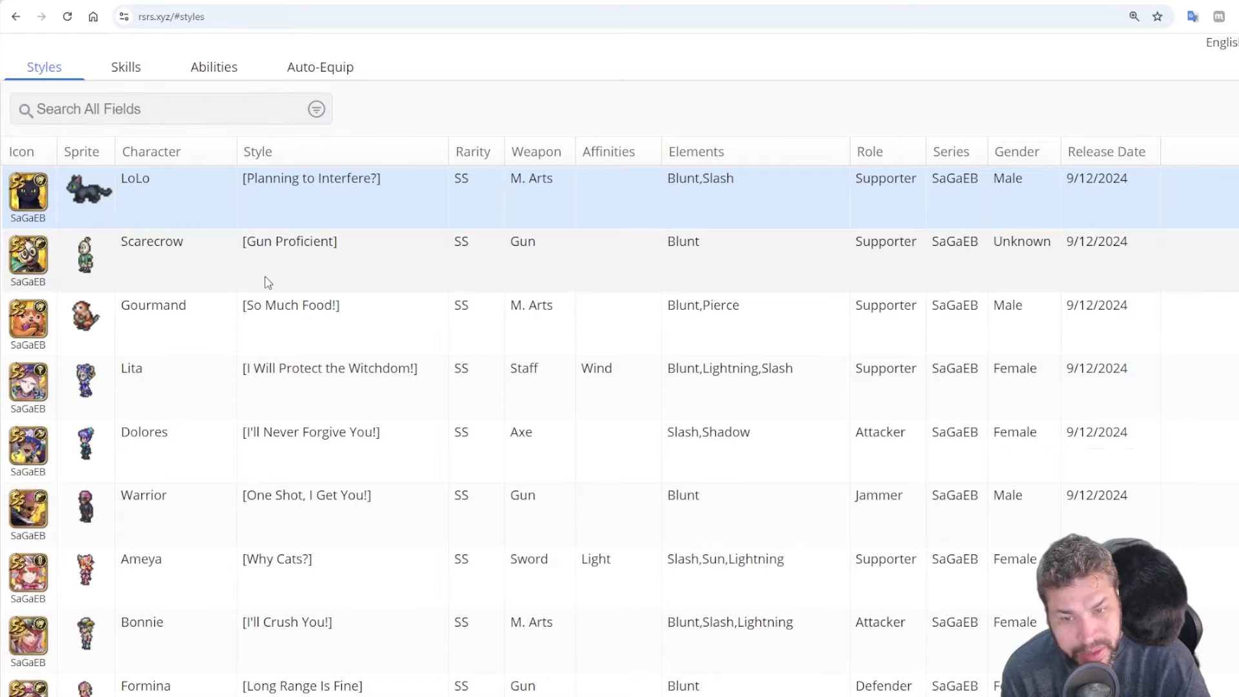
On Tsunanori Mido's Choosing My Own Path page, mark the AGI stat and allies' damage-taken reduction line, reaching Downsting
{"action": "scroll", "scroll_direction": "down", "scroll_amount": 3}
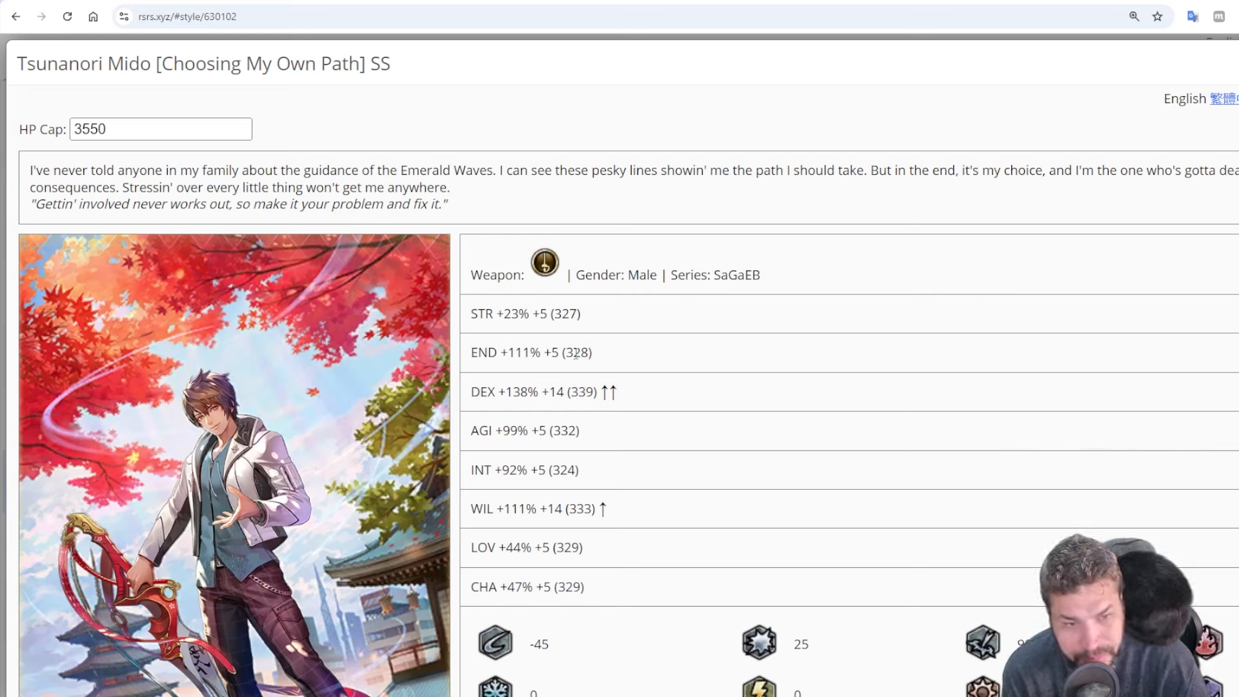
{"action": "double_click", "coordinate": [524, 430]}
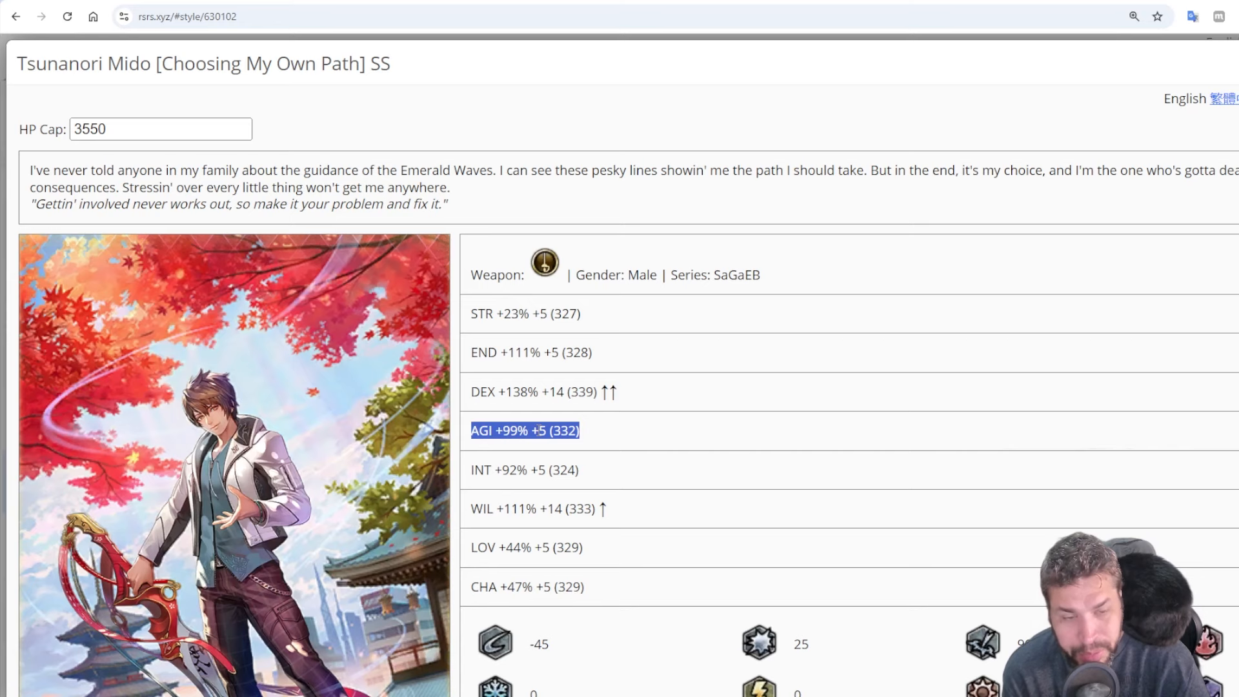
{"action": "scroll", "scroll_direction": "down", "scroll_amount": 3}
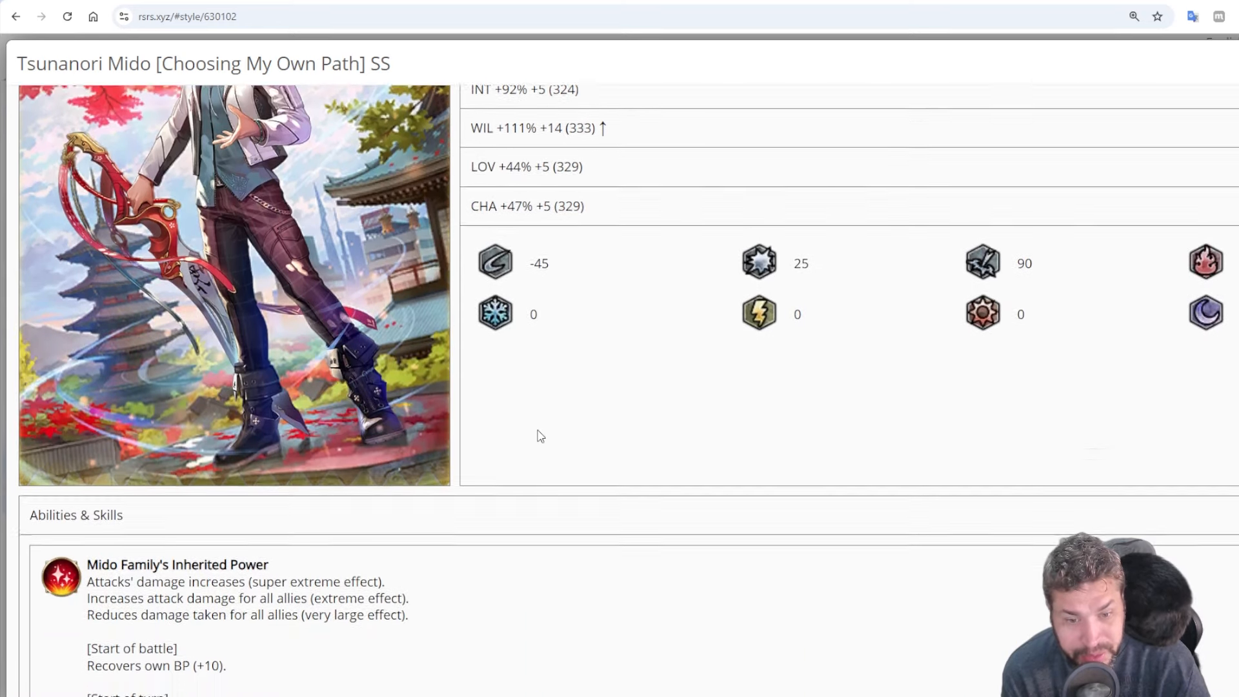
{"action": "scroll", "scroll_direction": "down", "scroll_amount": 3}
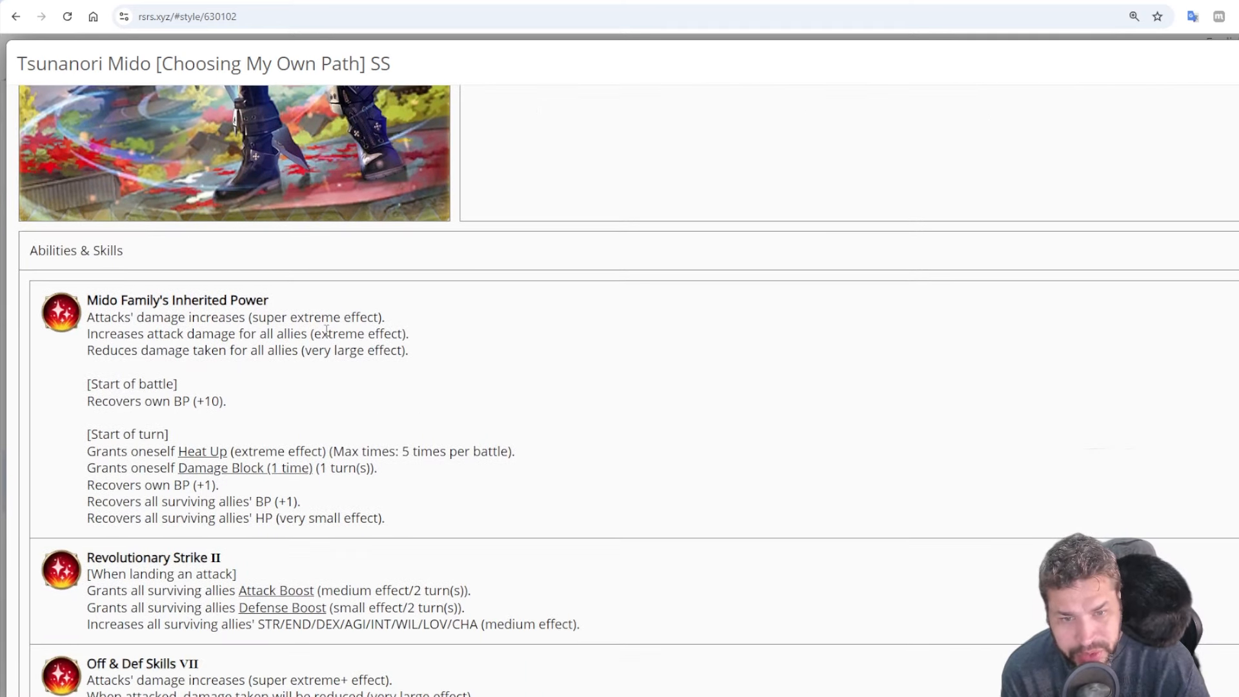
{"action": "triple_click", "coordinate": [248, 349]}
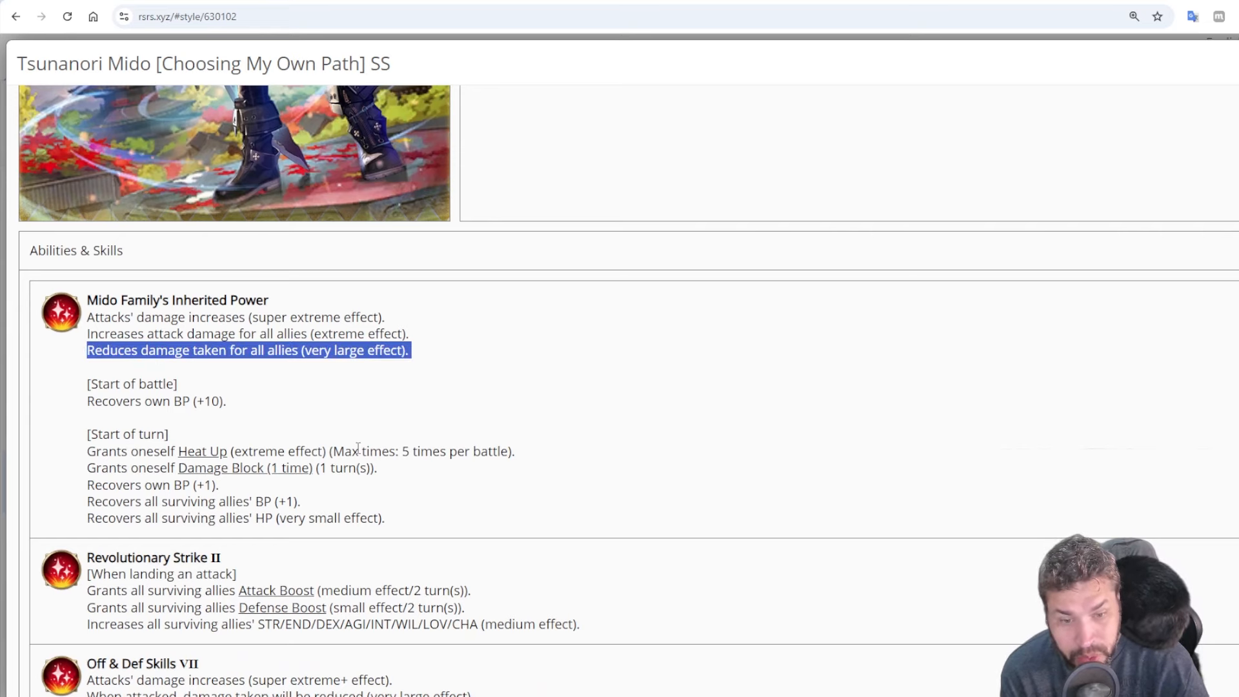
{"action": "scroll", "scroll_direction": "down", "scroll_amount": 3}
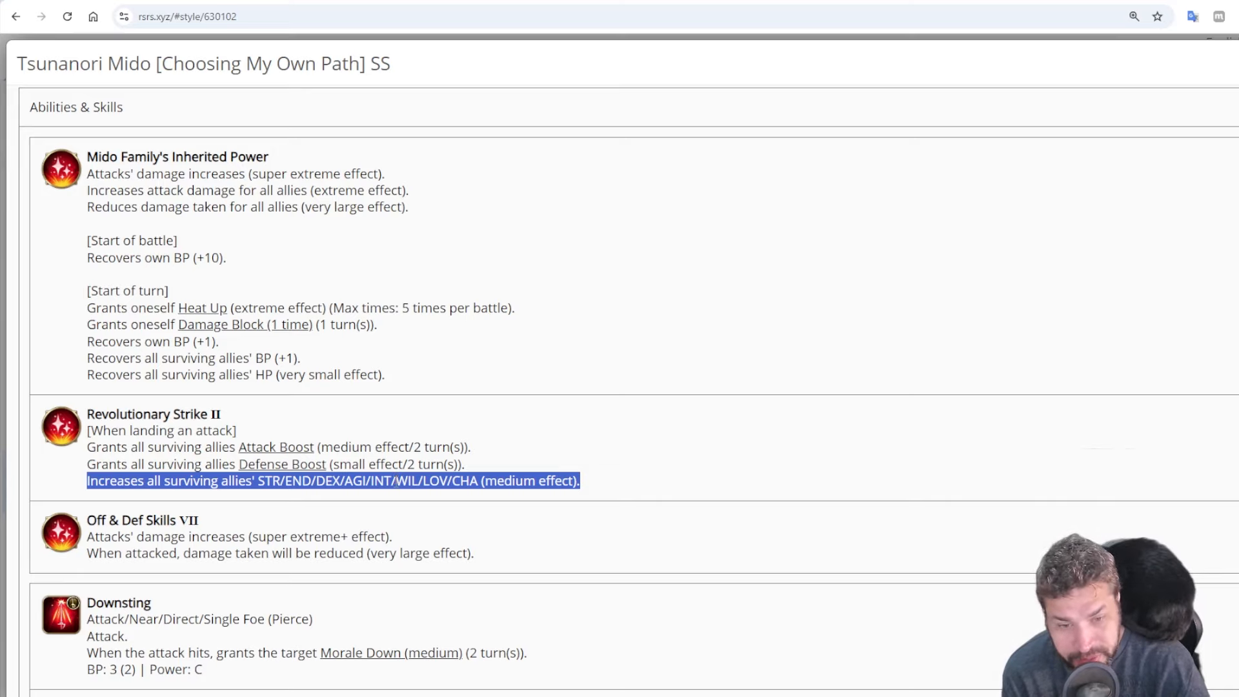
{"action": "scroll", "scroll_direction": "down", "scroll_amount": 3}
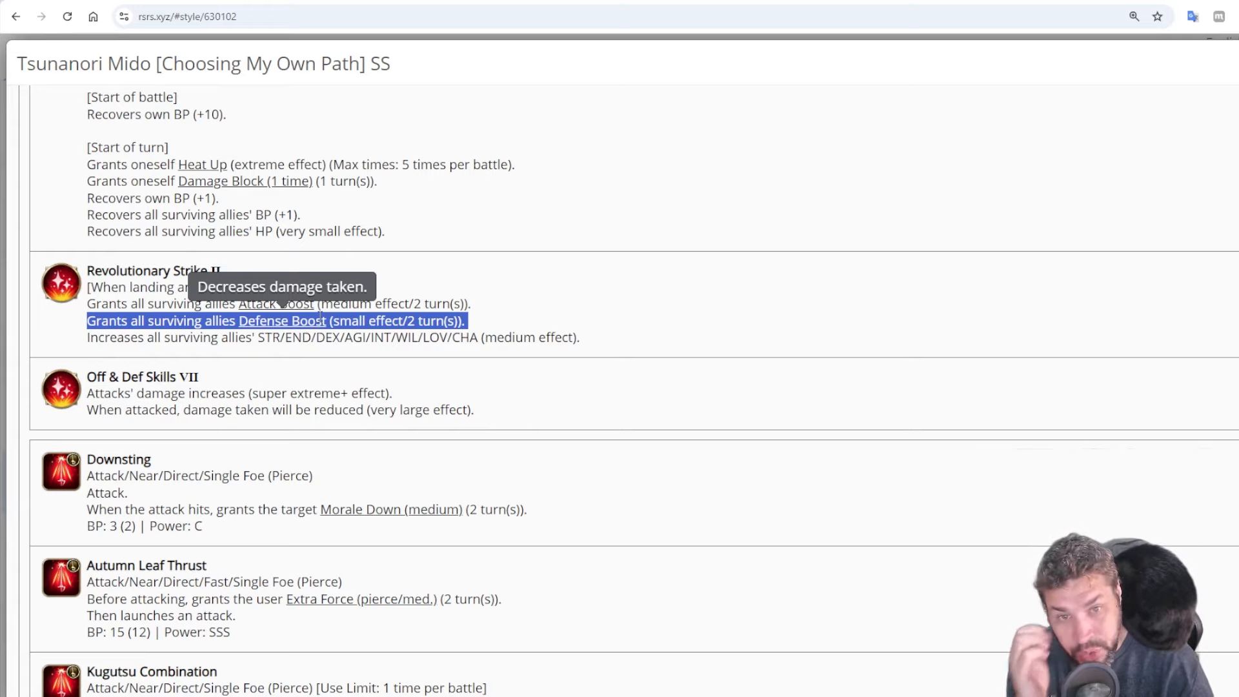
Recheck Downsting's Morale Down and Tsunanori Mido's stats and profile, then close his style details to the Styles list
{"action": "scroll", "scroll_direction": "up", "scroll_amount": 3}
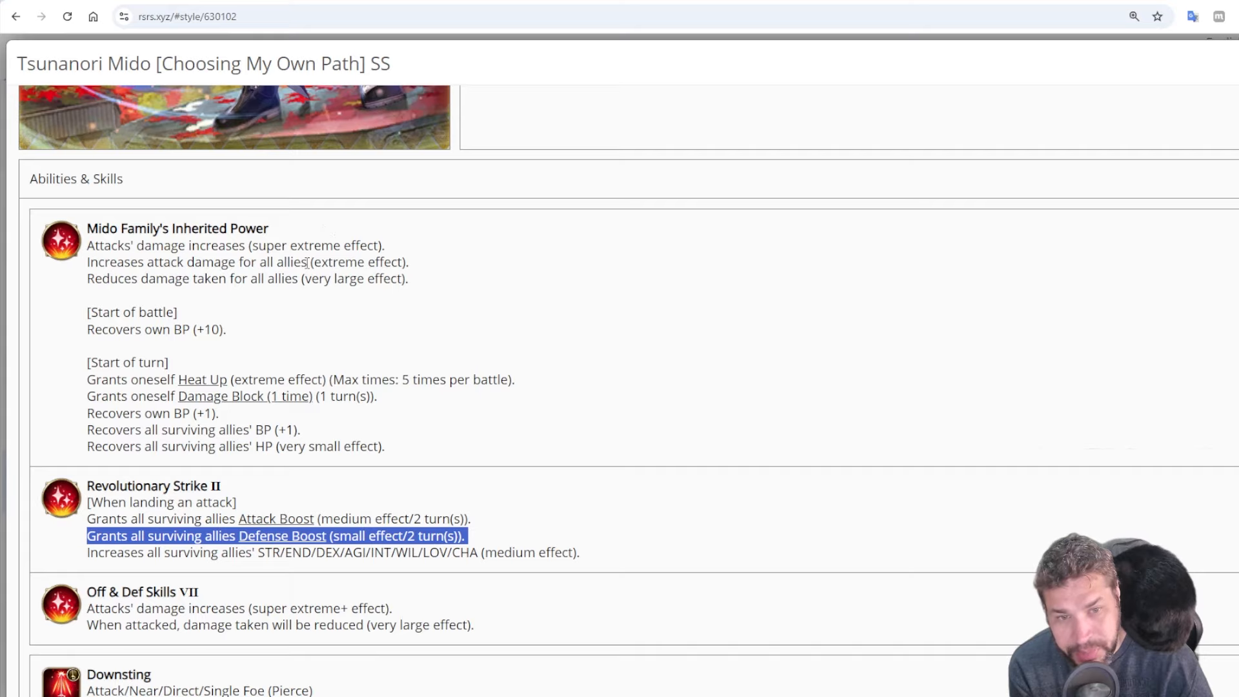
{"action": "scroll", "scroll_direction": "down", "scroll_amount": 3}
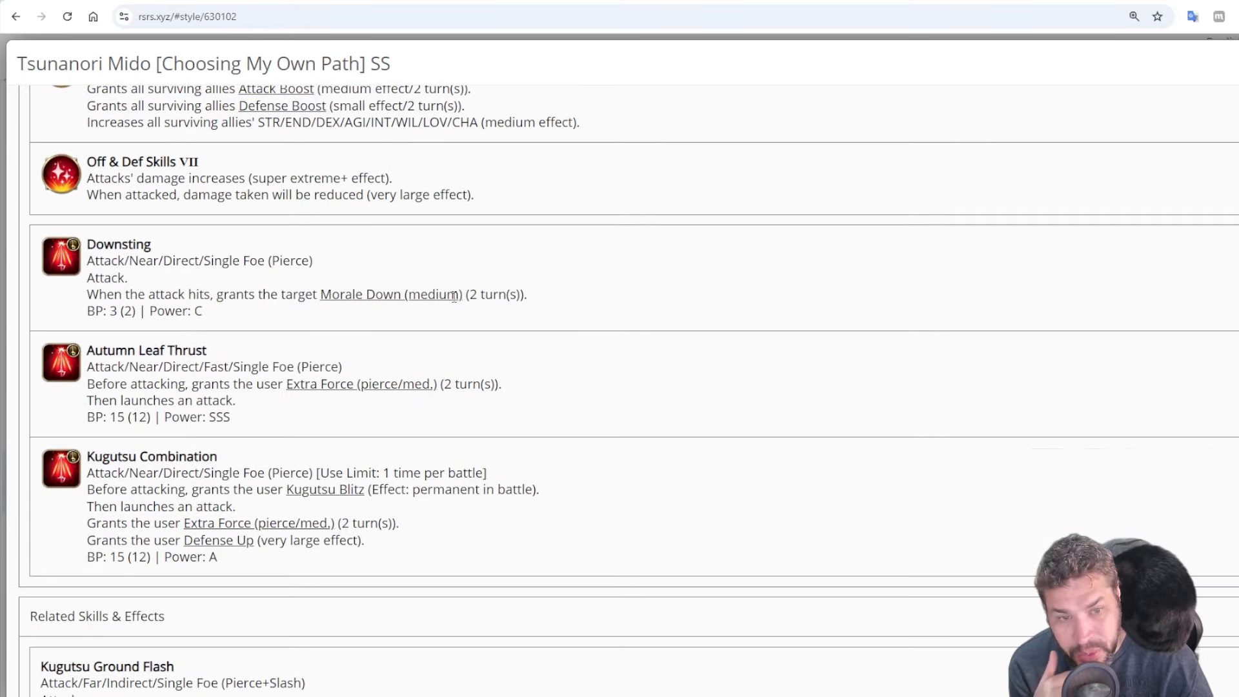
{"action": "mouse_move", "coordinate": [389, 294]}
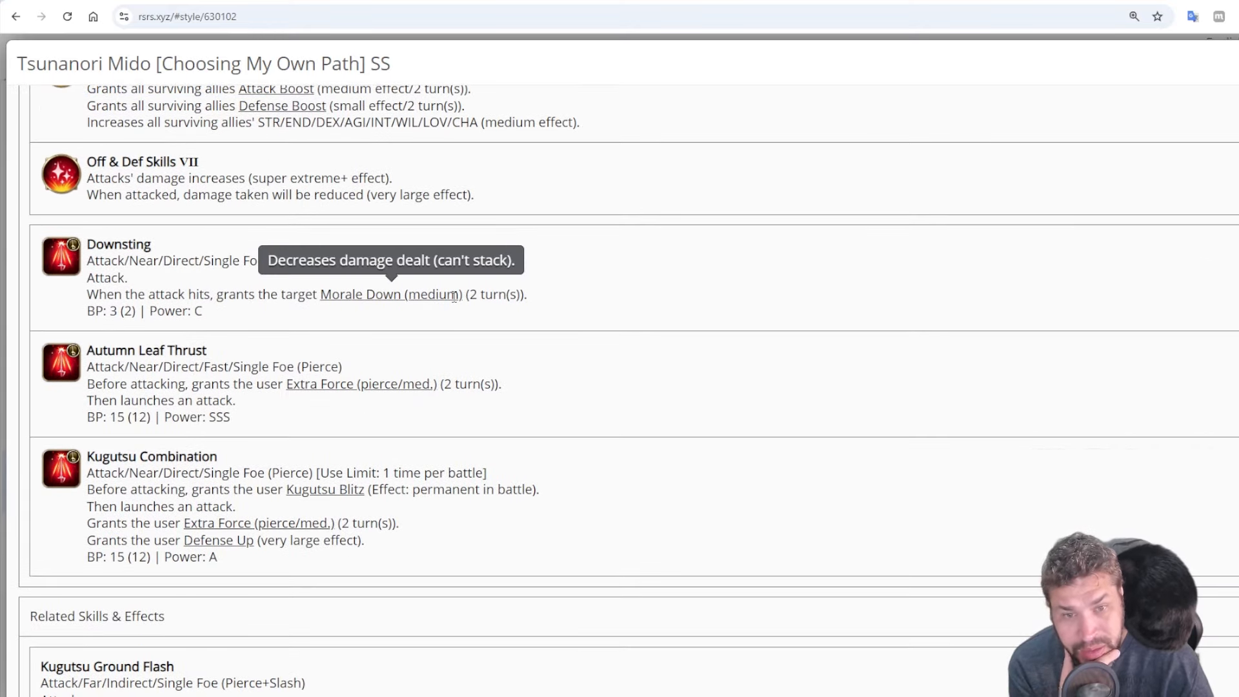
{"action": "scroll", "scroll_direction": "up", "scroll_amount": 3}
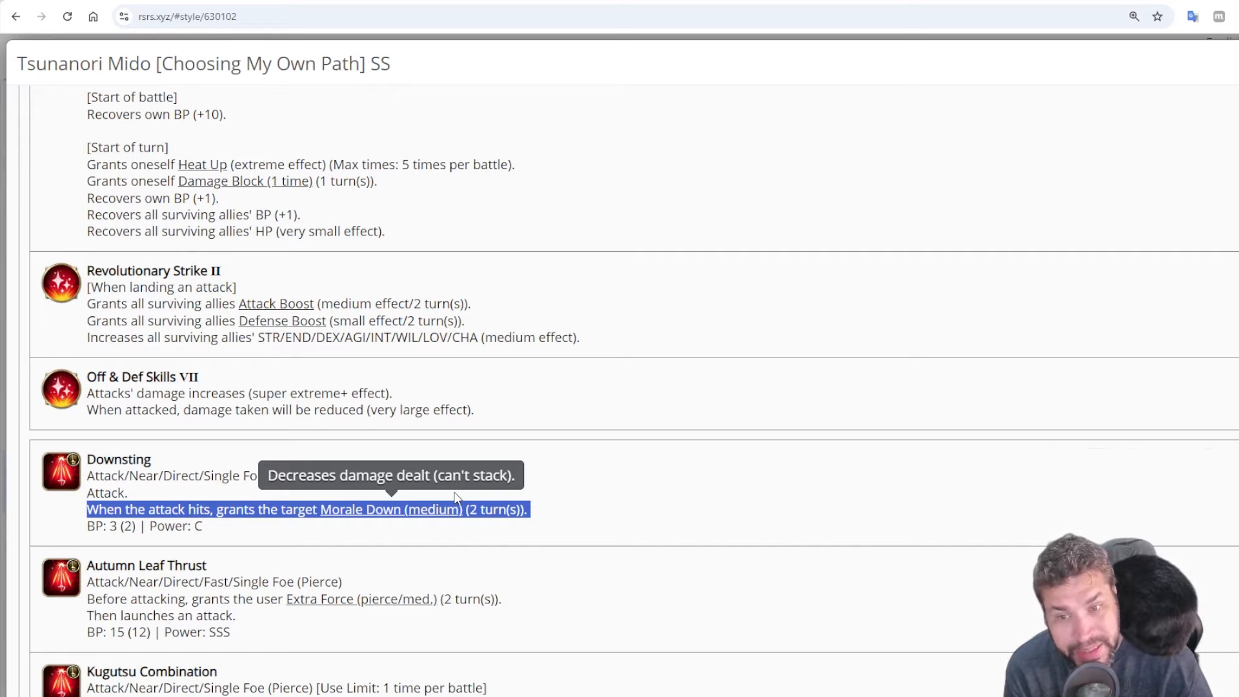
{"action": "scroll", "scroll_direction": "up", "scroll_amount": 3}
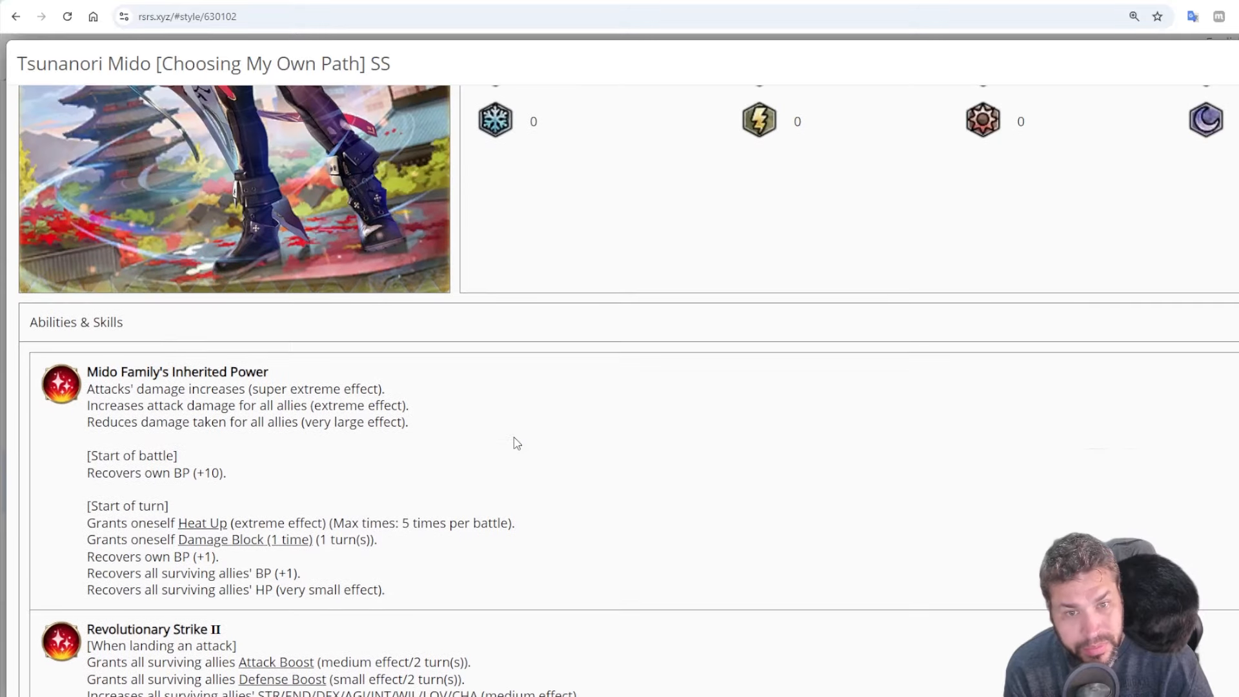
{"action": "scroll", "scroll_direction": "up", "scroll_amount": 3}
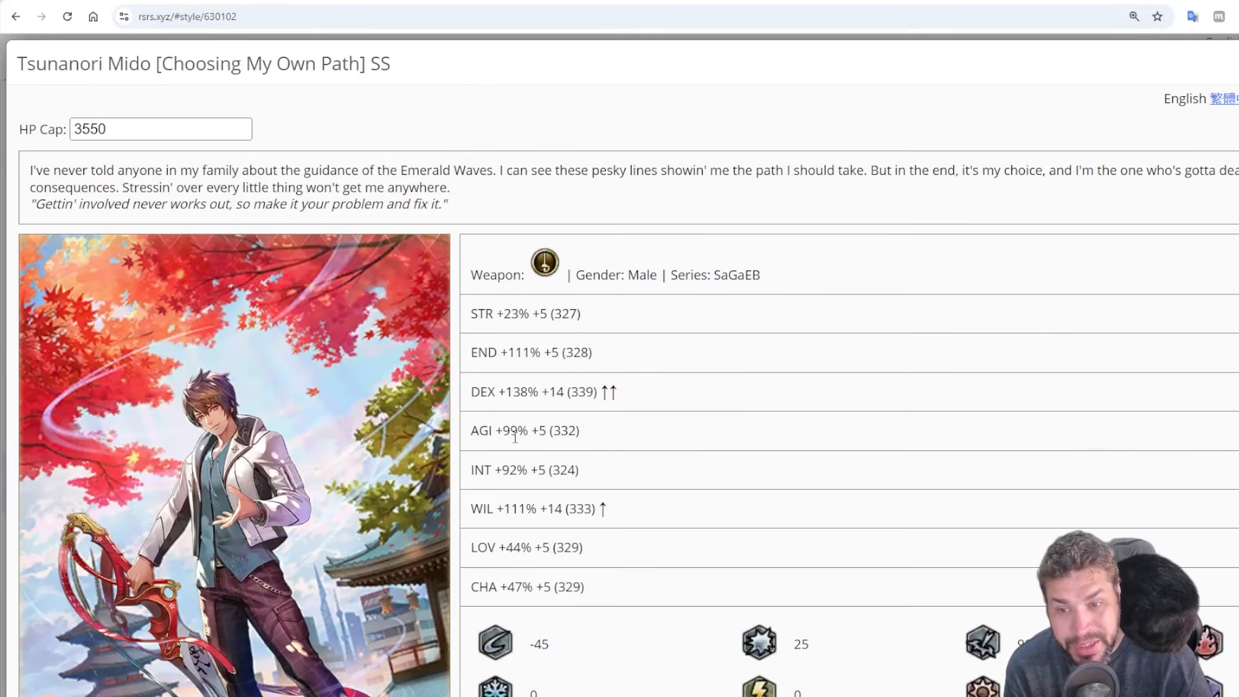
{"action": "mouse_move", "coordinate": [480, 446]}
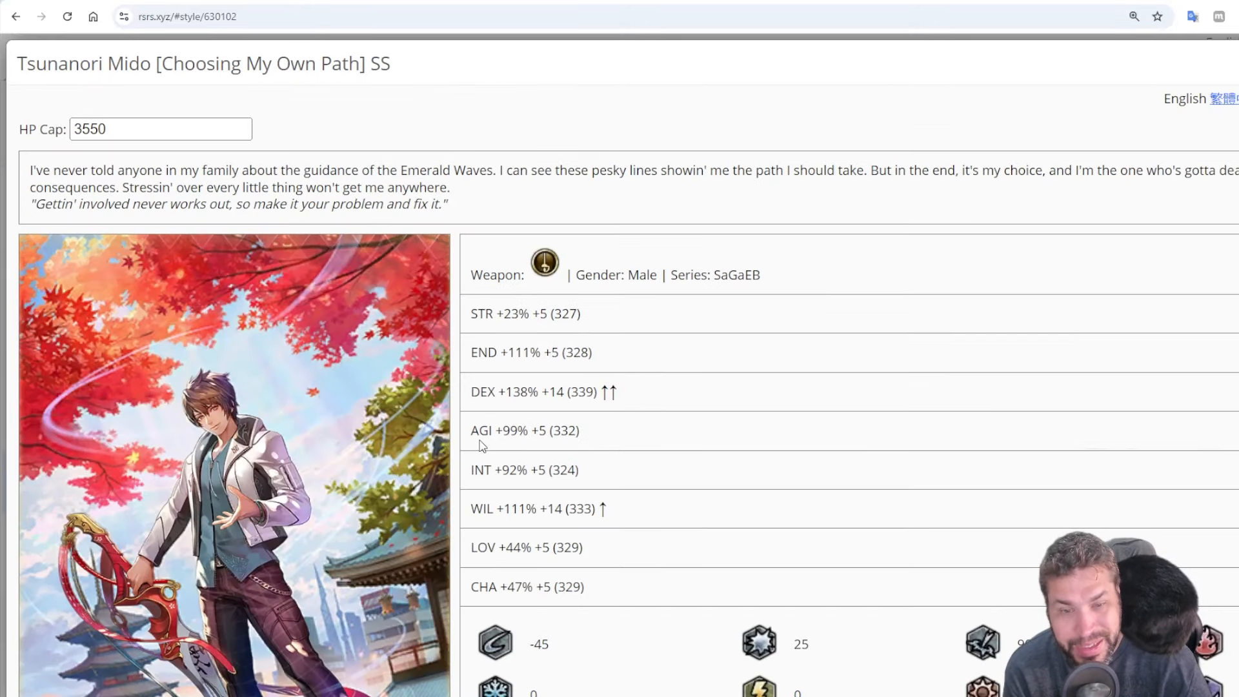
{"action": "mouse_move", "coordinate": [757, 262]}
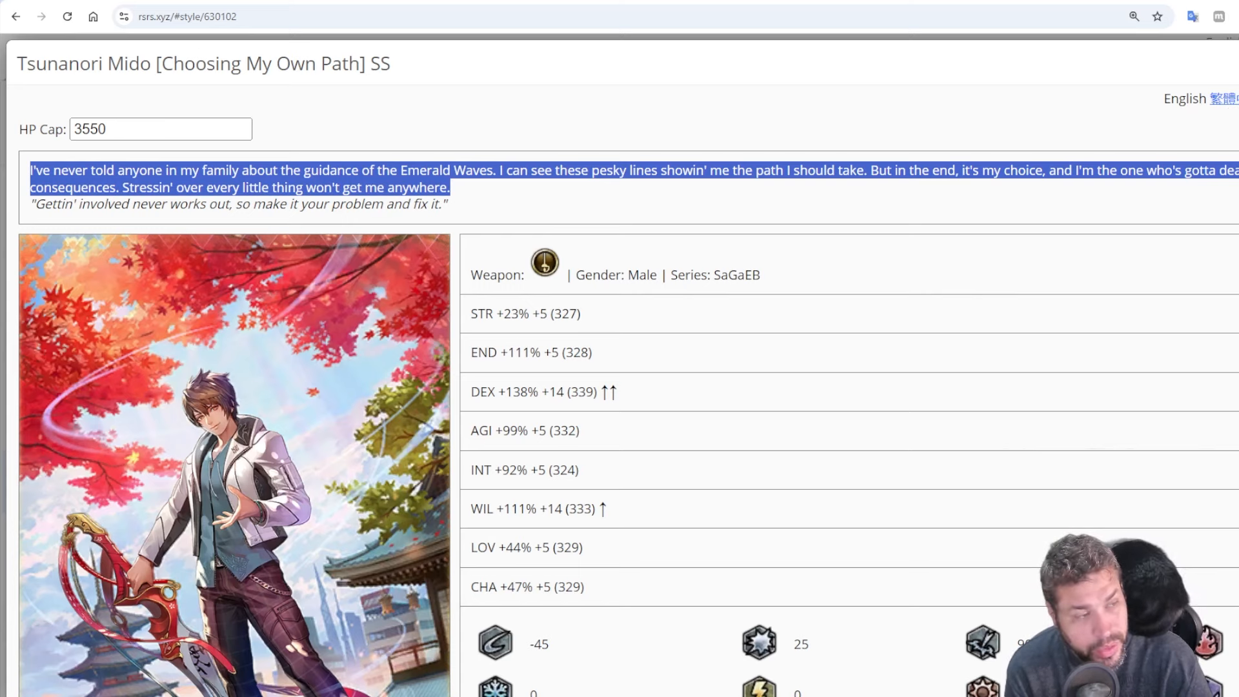
{"action": "left_click", "coordinate": [15, 16]}
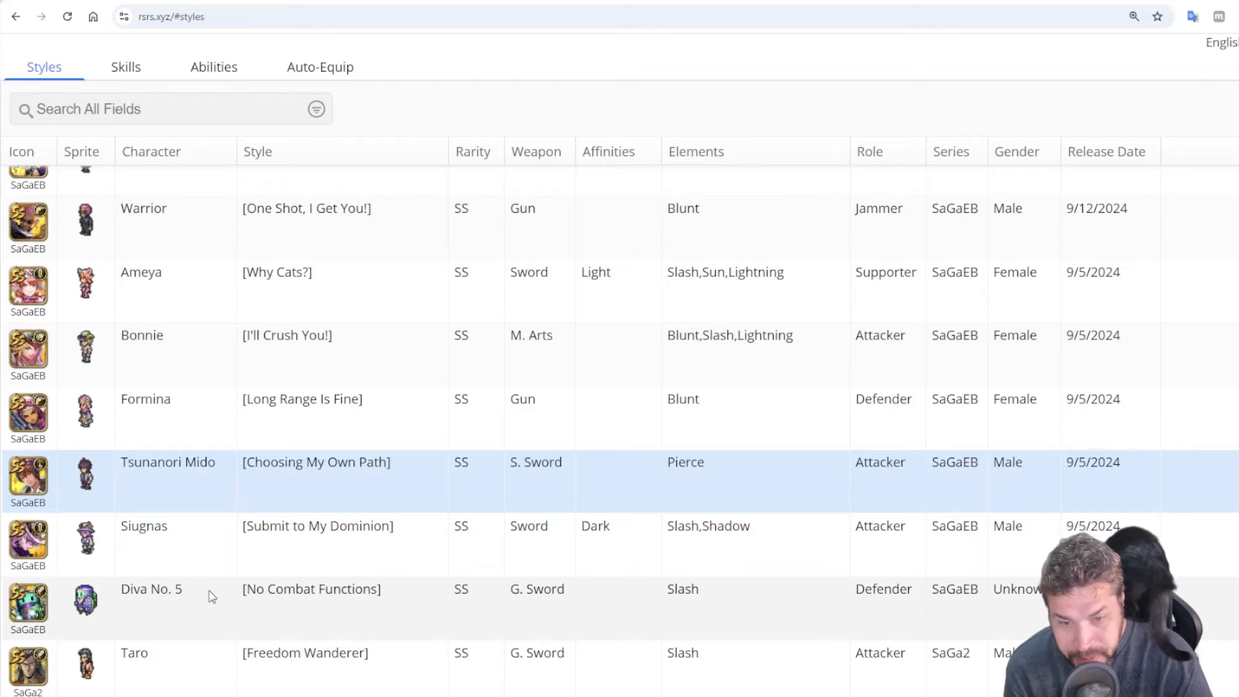
{"action": "left_click", "coordinate": [151, 589]}
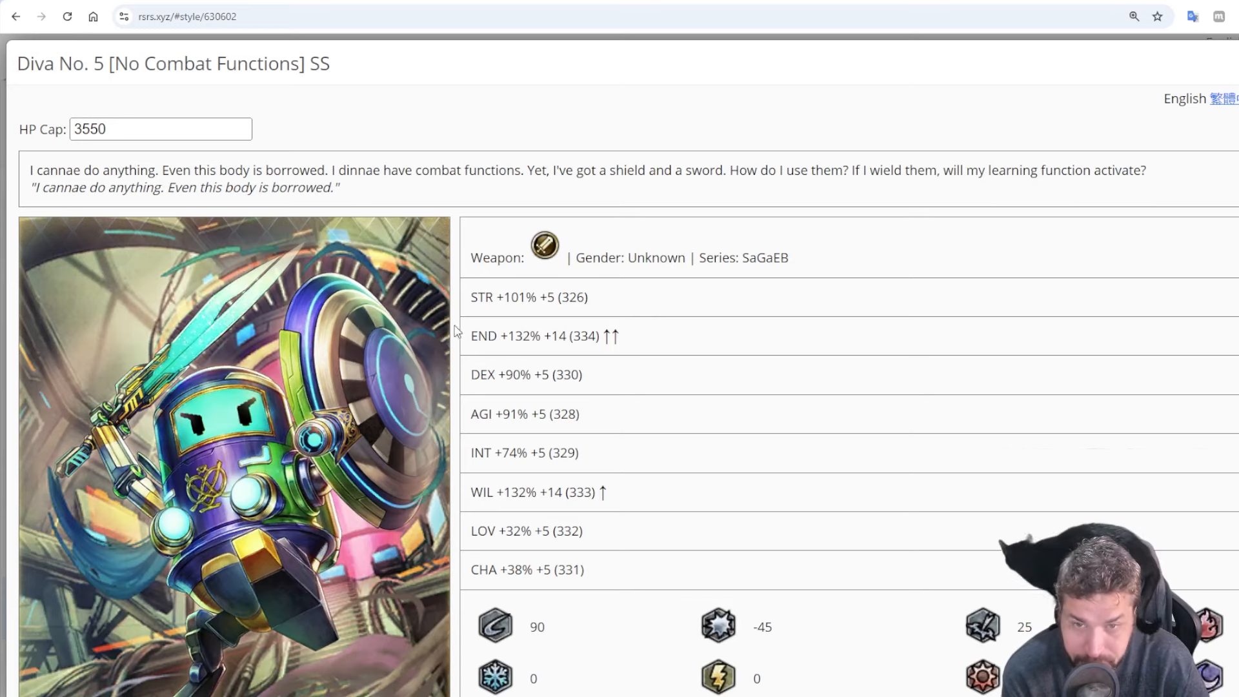
{"action": "mouse_move", "coordinate": [677, 344]}
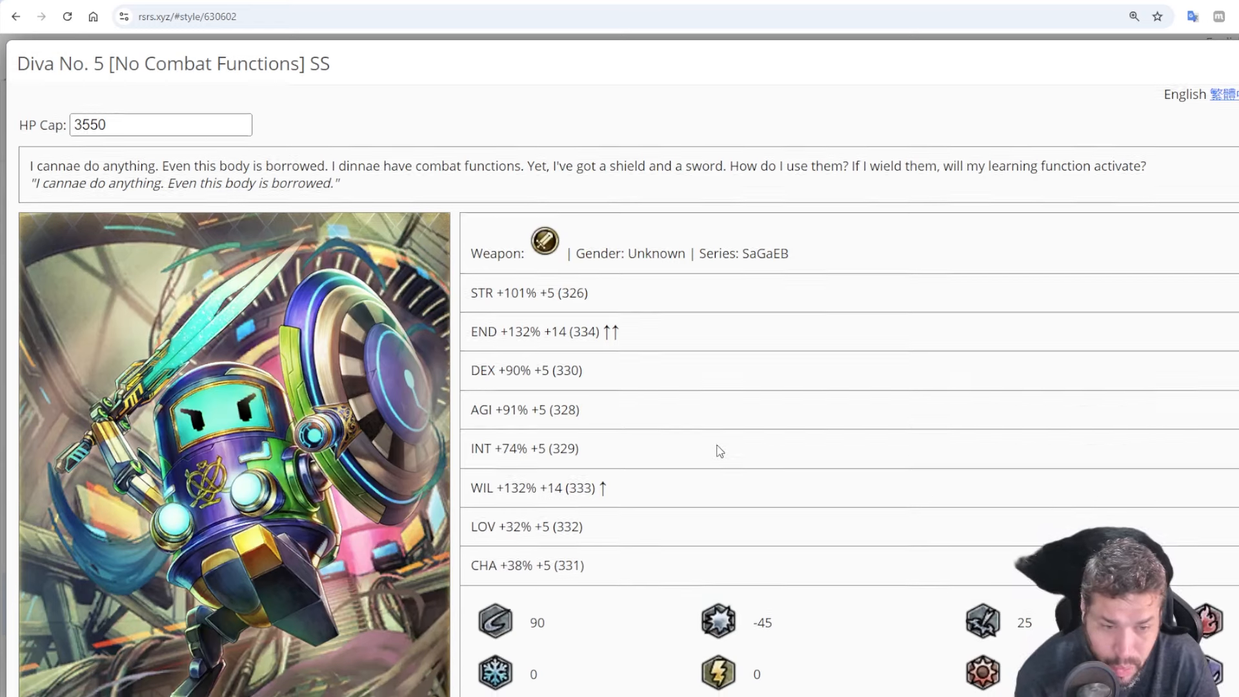
{"action": "scroll", "scroll_direction": "down", "scroll_amount": 3}
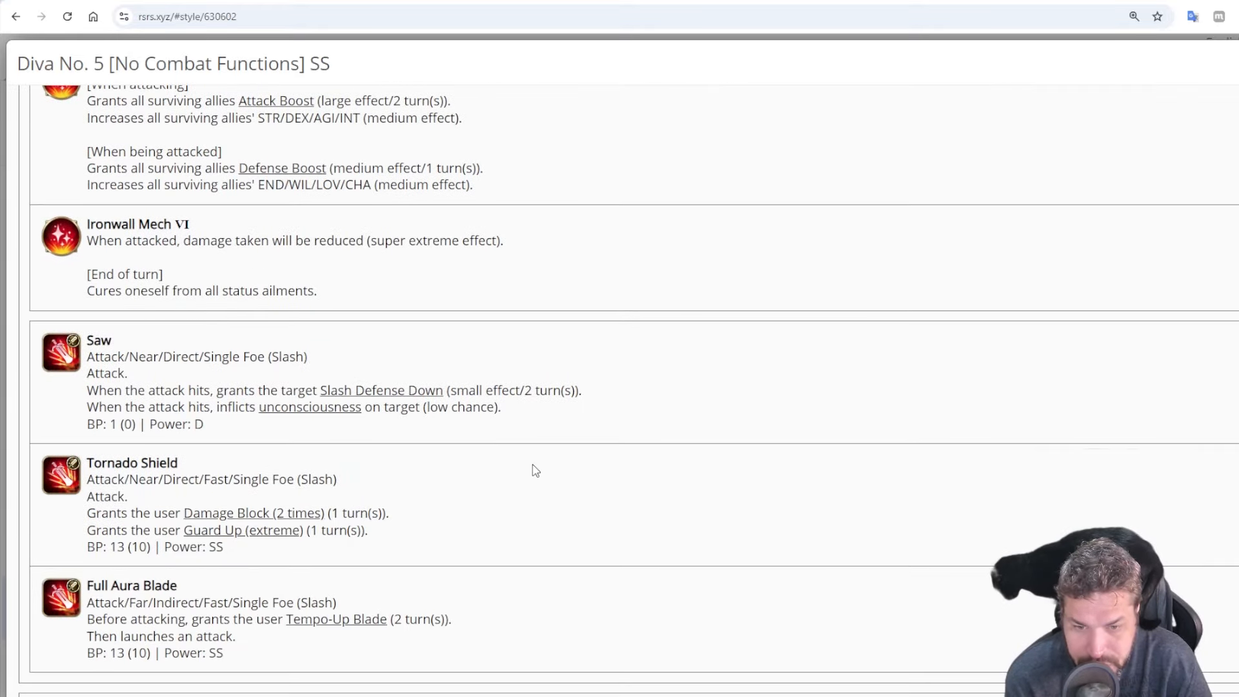
{"action": "mouse_move", "coordinate": [403, 550]}
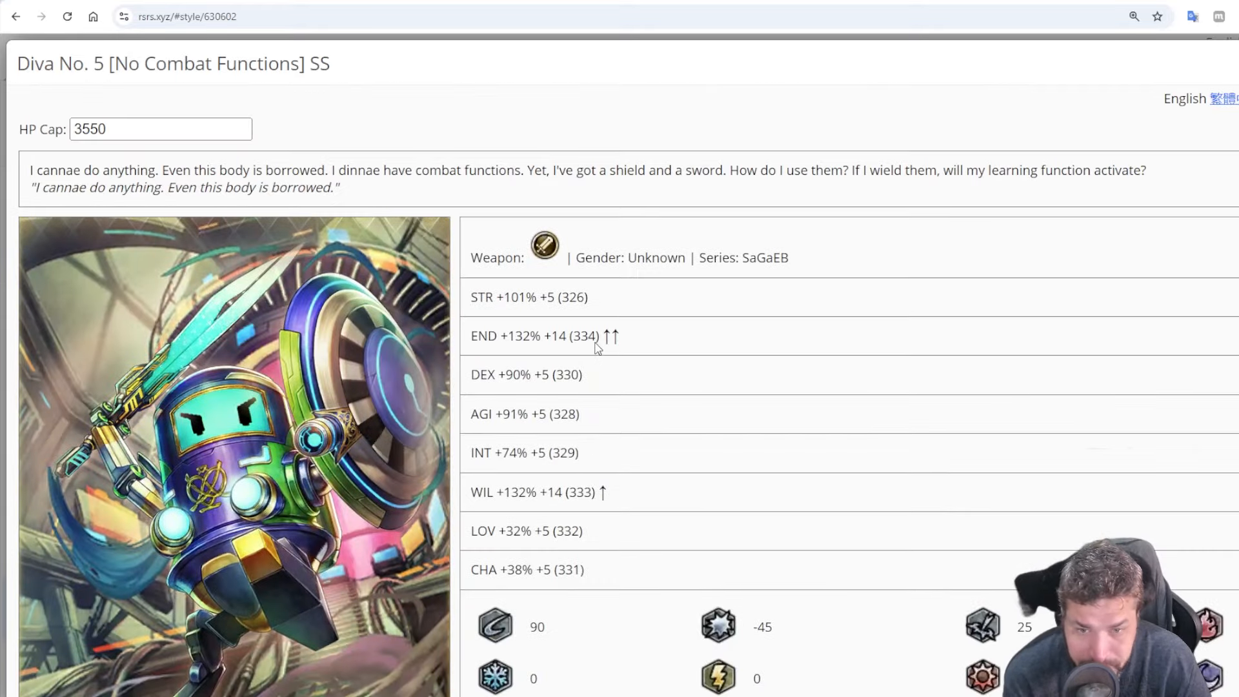
{"action": "mouse_move", "coordinate": [158, 332]}
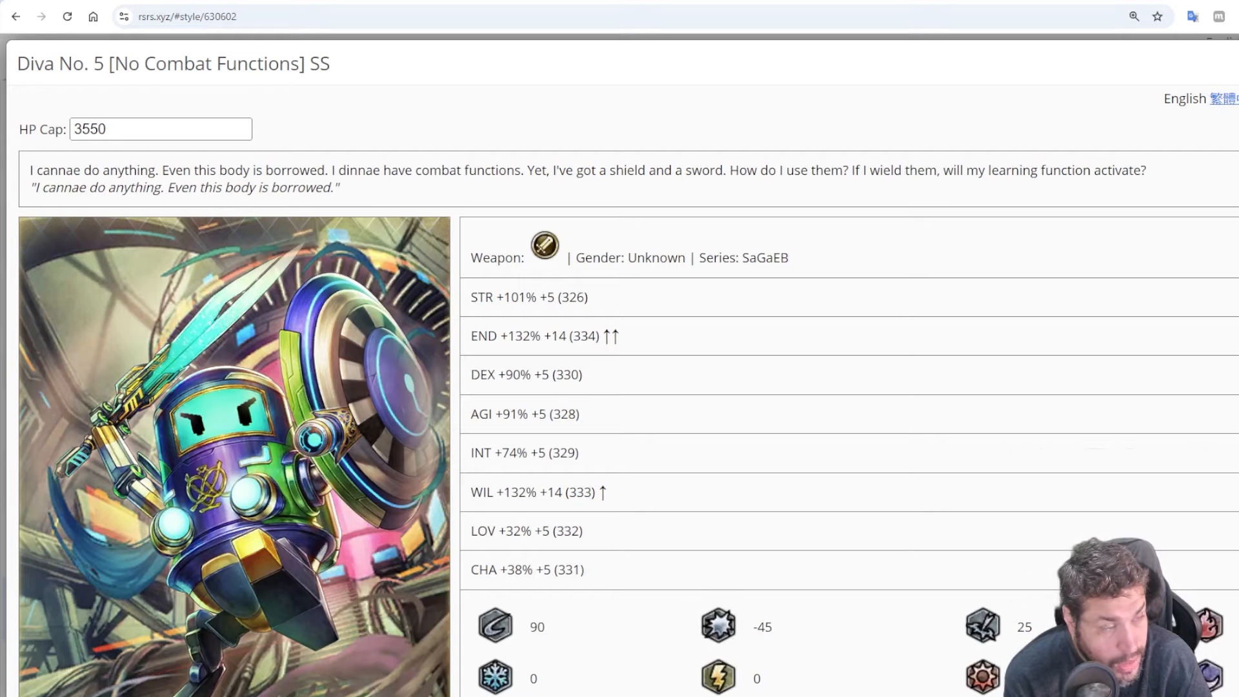
{"action": "left_click", "coordinate": [15, 16]}
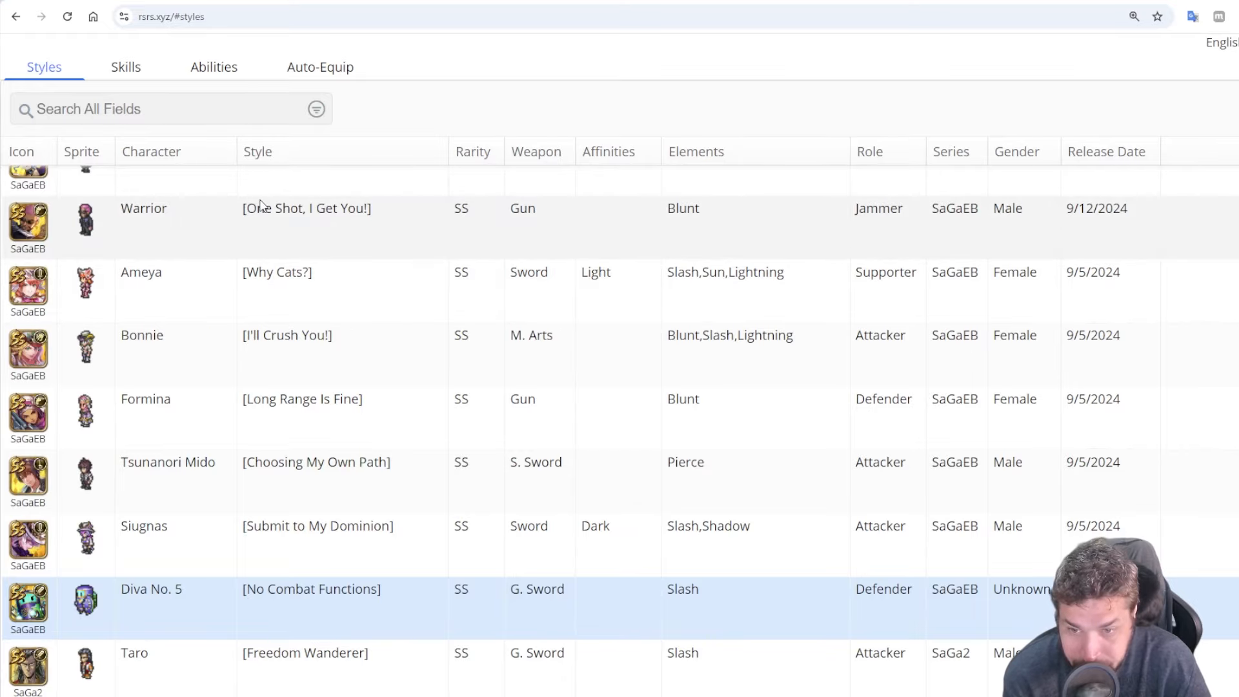
{"action": "type", "text": "hana"}
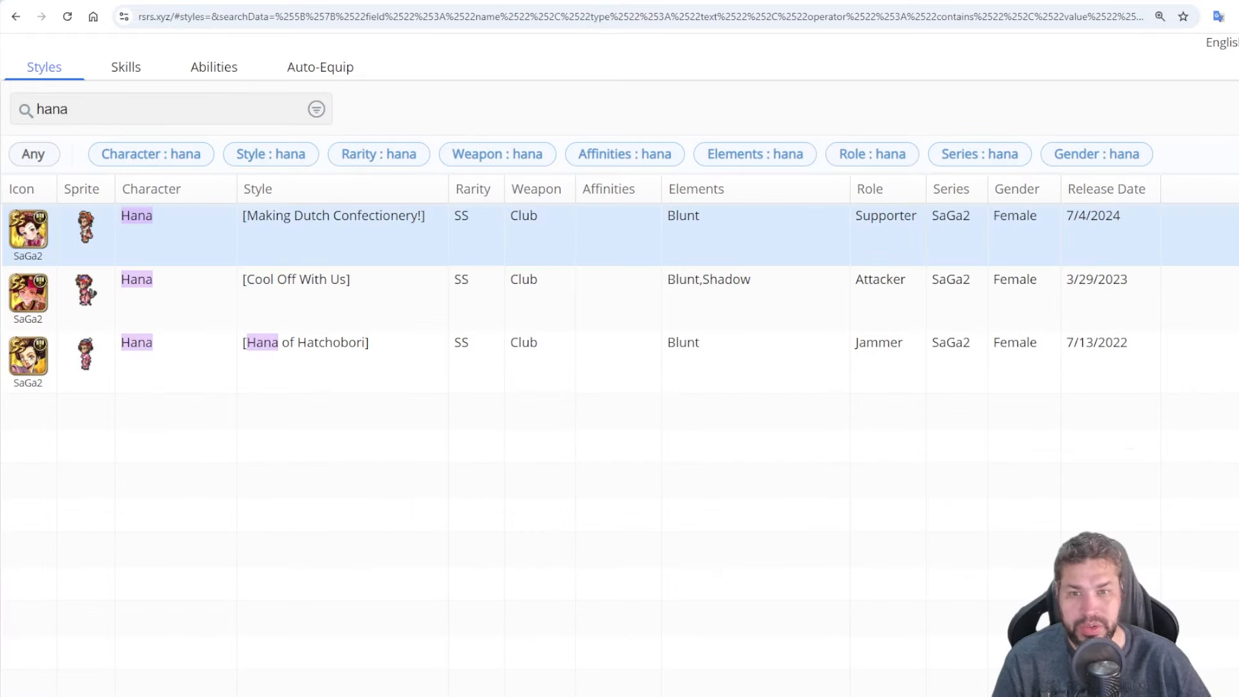
{"action": "left_click", "coordinate": [333, 216]}
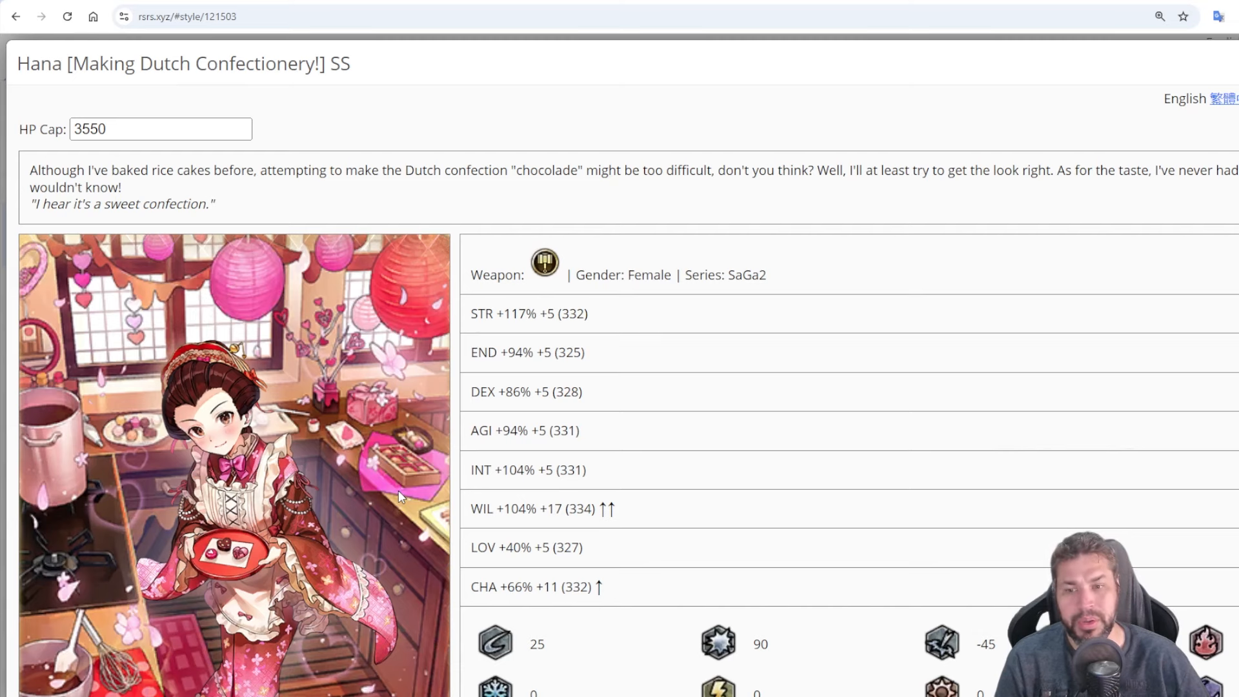
{"action": "scroll", "scroll_direction": "down", "scroll_amount": 3}
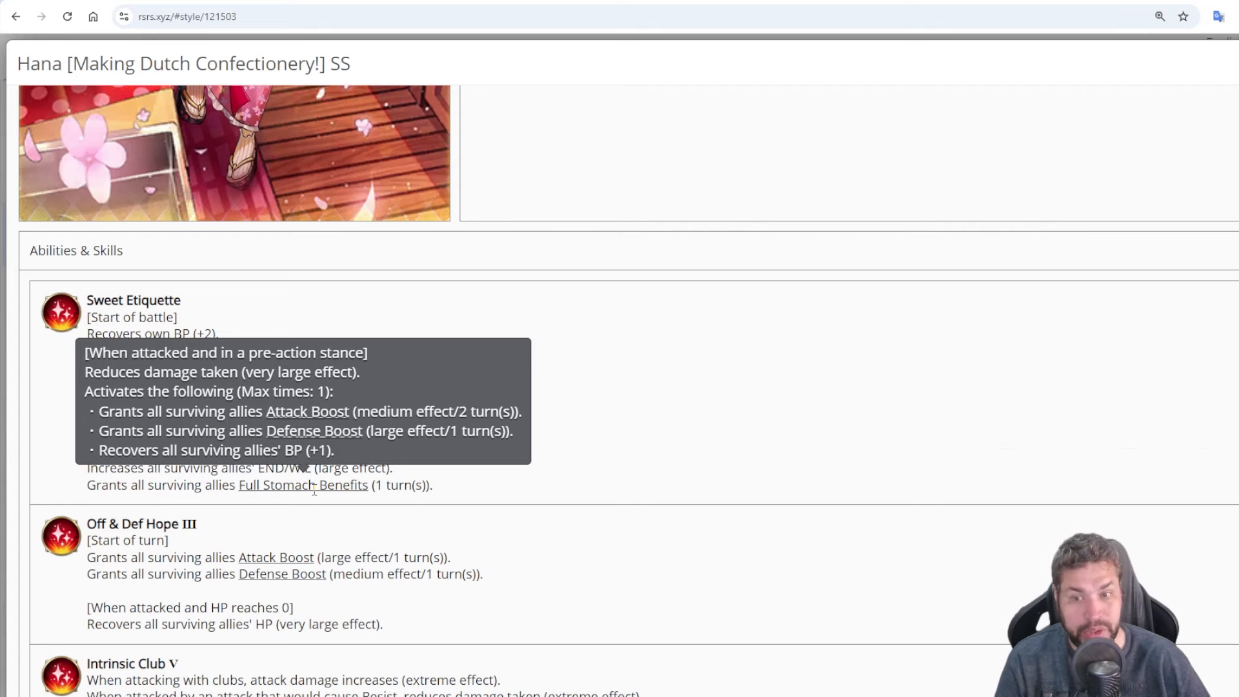
{"action": "scroll", "scroll_direction": "up", "scroll_amount": 3}
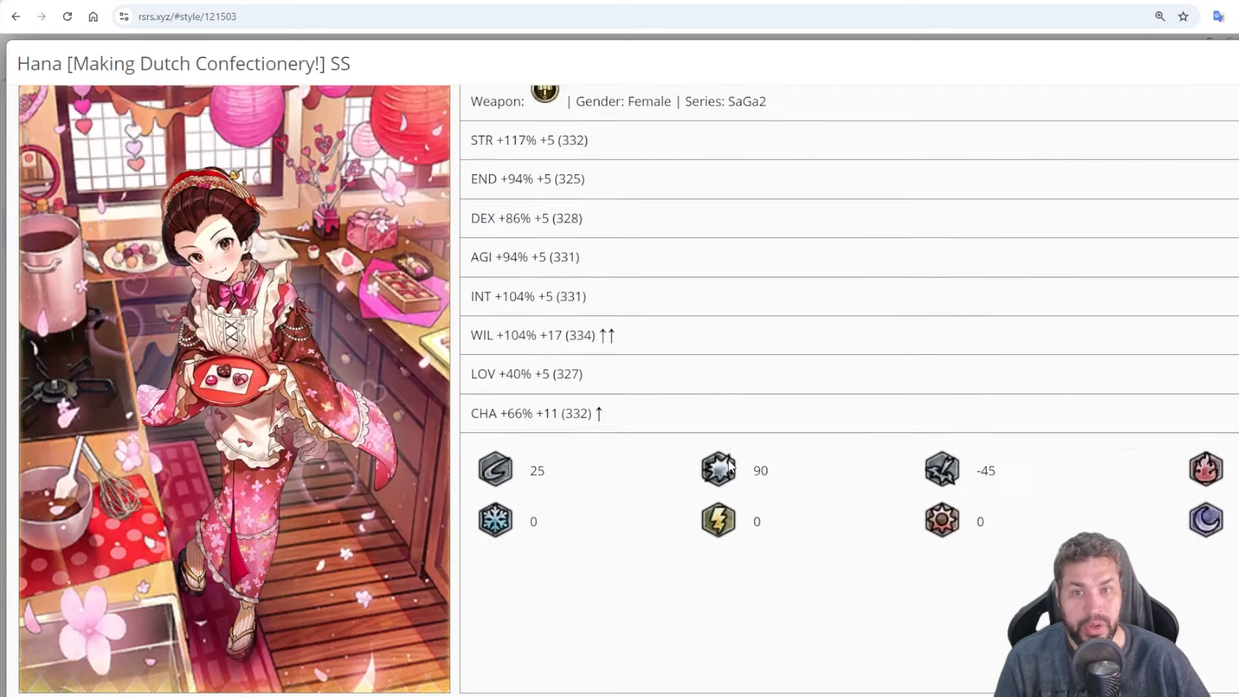
{"action": "scroll", "scroll_direction": "up", "scroll_amount": 3}
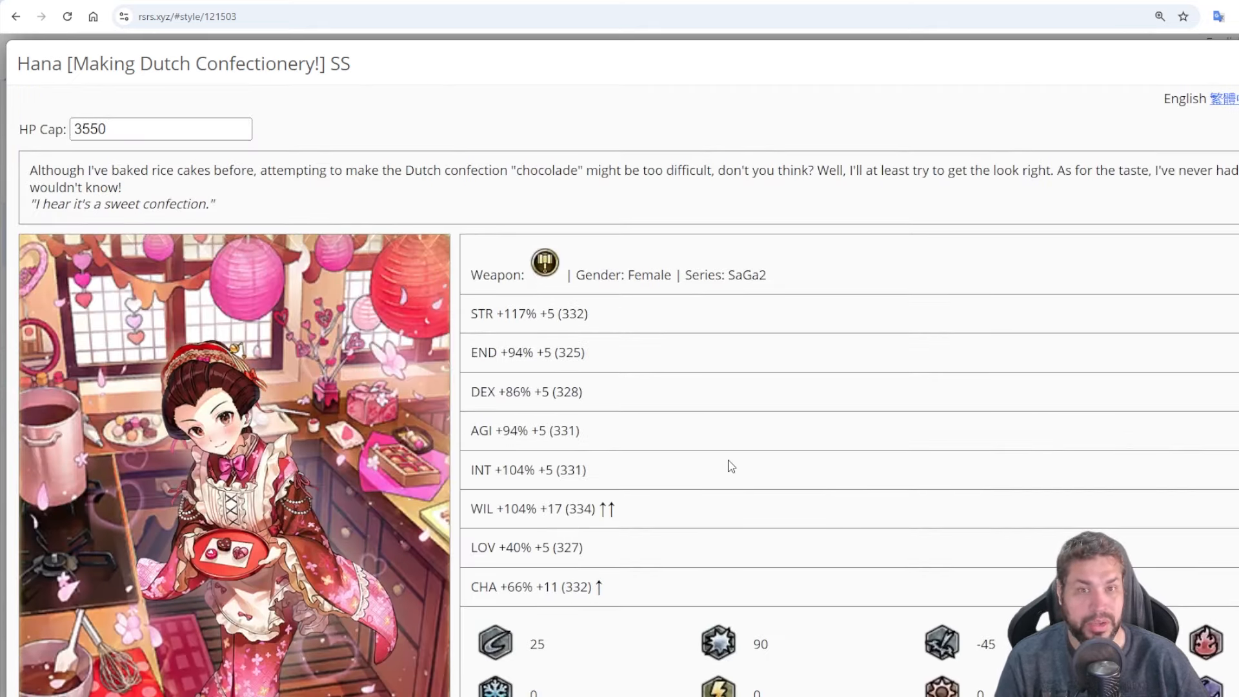
{"action": "mouse_move", "coordinate": [725, 464]}
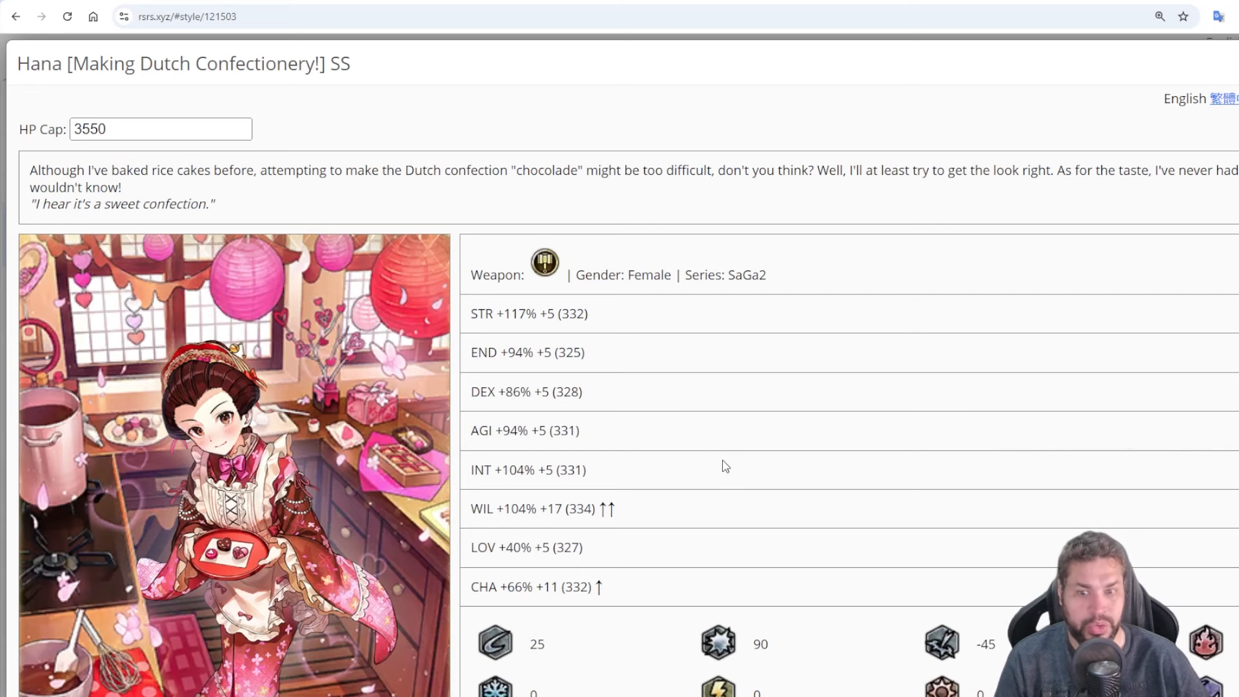
{"action": "left_click", "coordinate": [16, 15]}
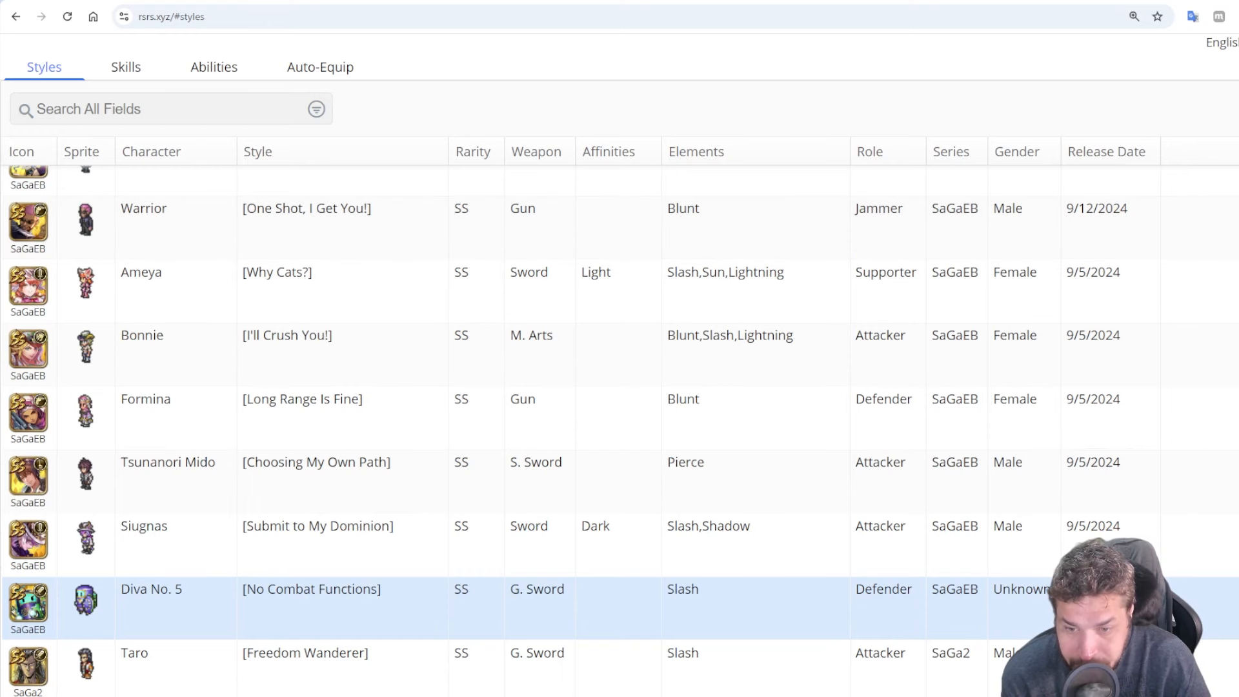
Search 'Shire' and read Shirei's An Endless Journey abilities, Ode to Tenacity and Flowing Melody
{"action": "scroll", "scroll_direction": "up", "scroll_amount": 3}
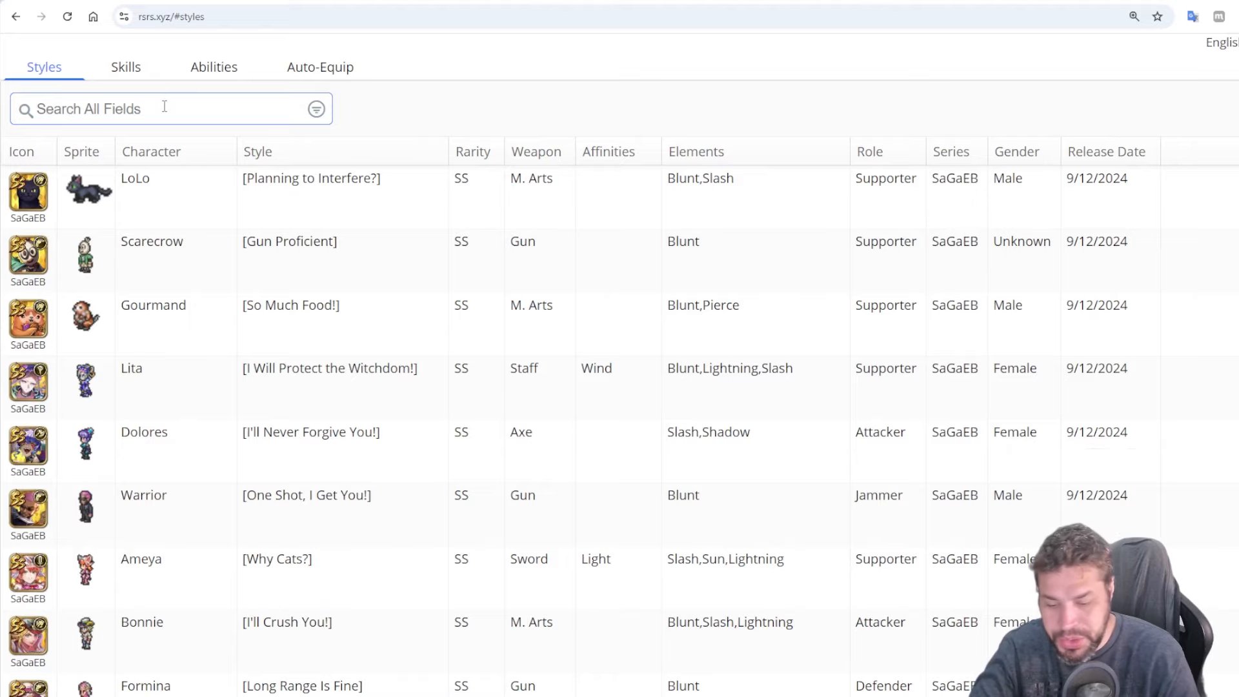
{"action": "type", "text": "Shire"}
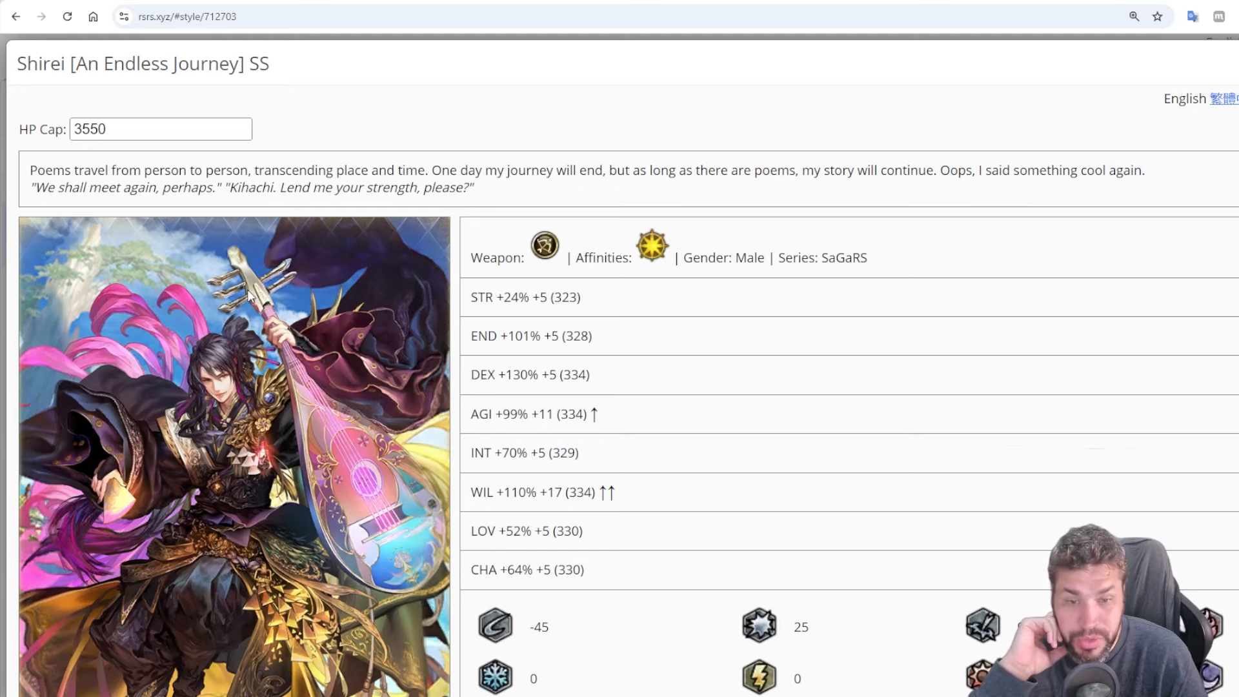
{"action": "mouse_move", "coordinate": [833, 308]}
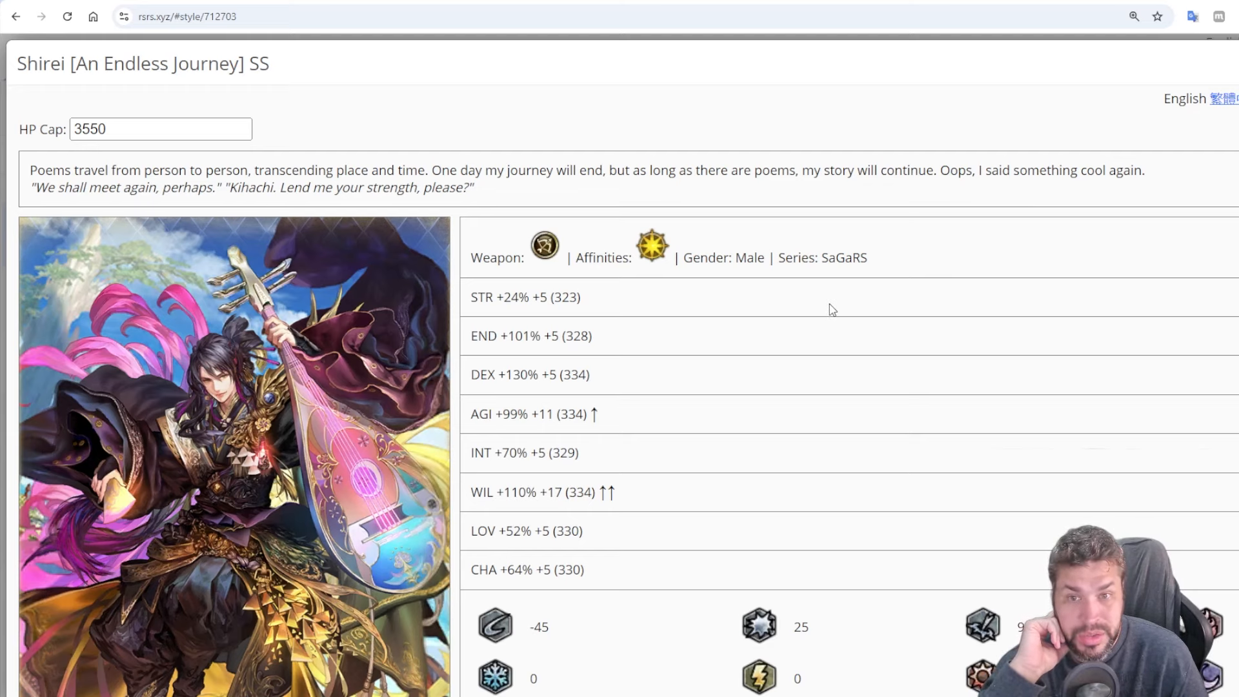
{"action": "scroll", "scroll_direction": "down", "scroll_amount": 3}
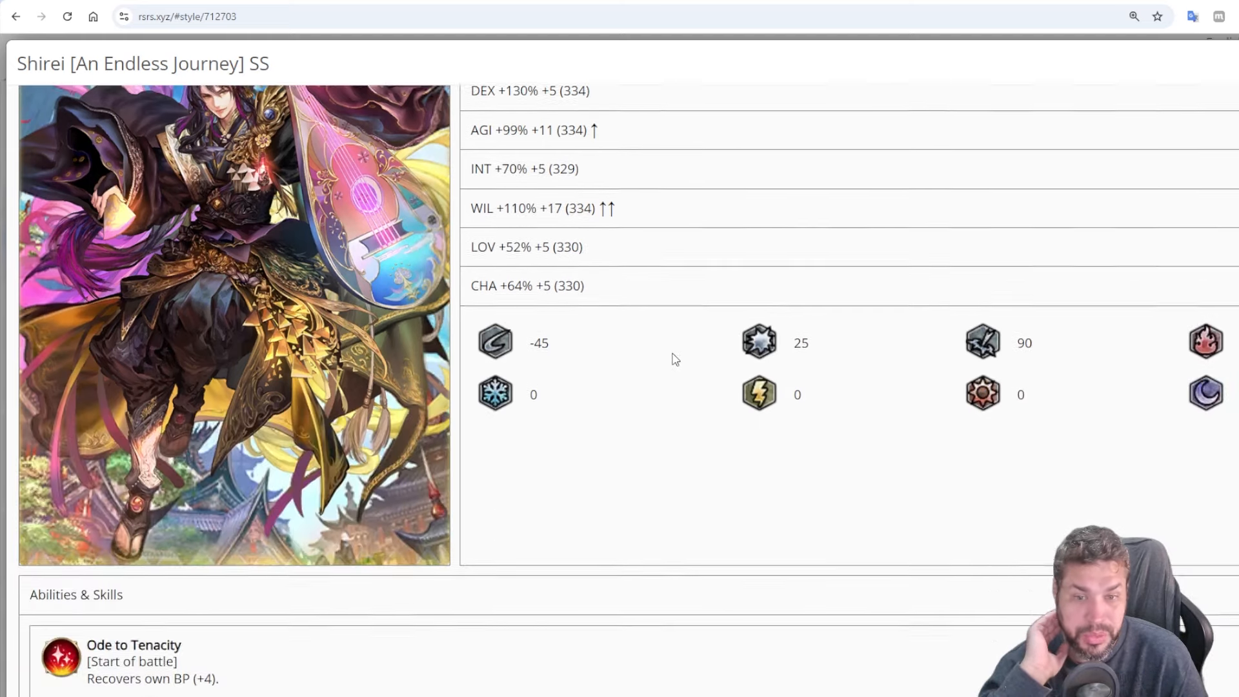
{"action": "scroll", "scroll_direction": "down", "scroll_amount": 3}
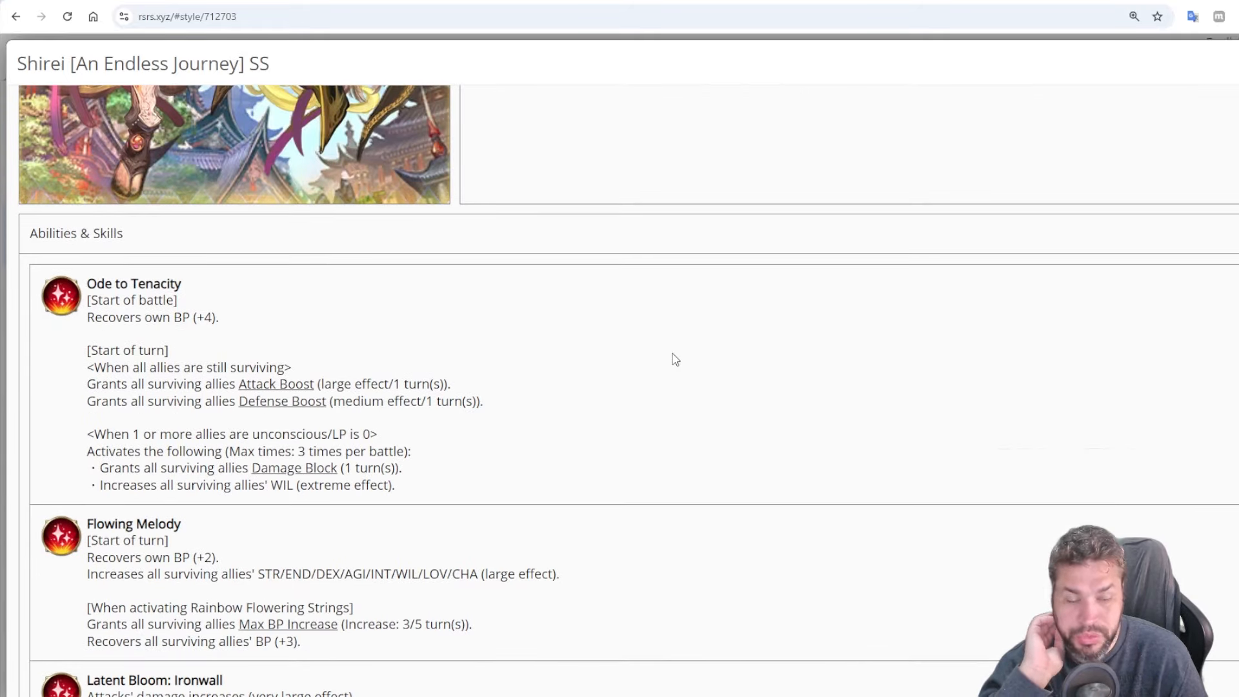
{"action": "scroll", "scroll_direction": "up", "scroll_amount": 3}
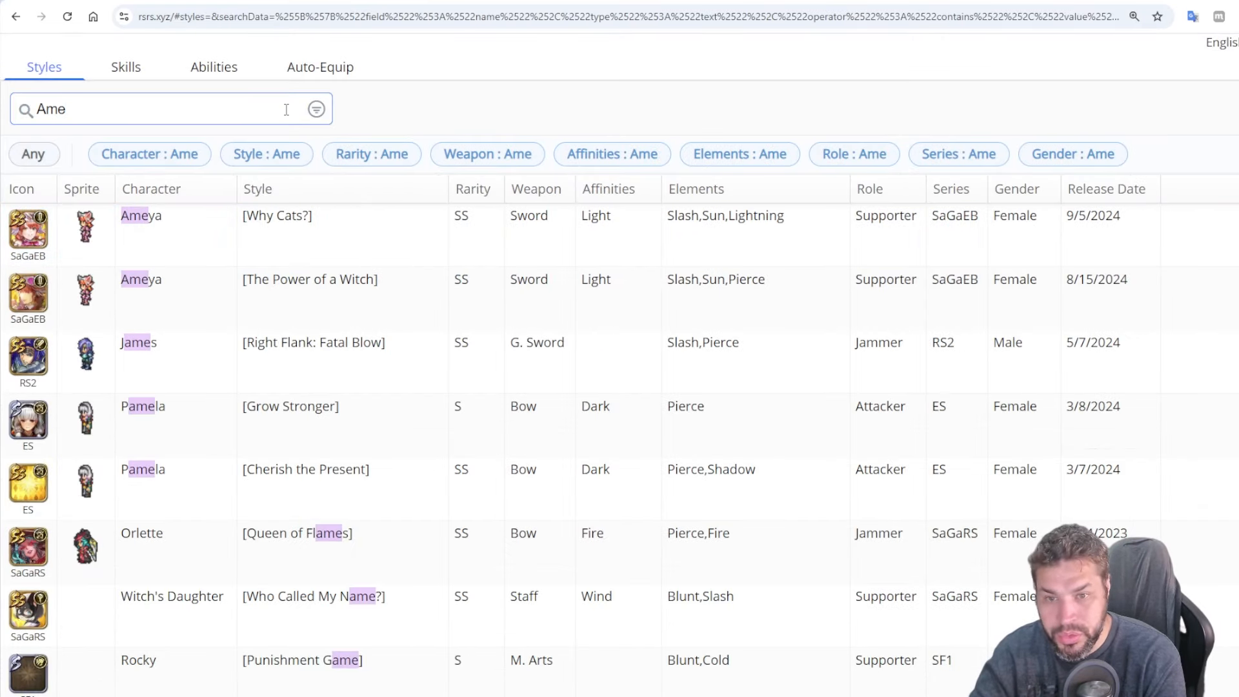
Finish the 'Ameya' search, review her Why Cats? SS style and Cat-Seeking Witch, then close it
{"action": "type", "text": "ya"}
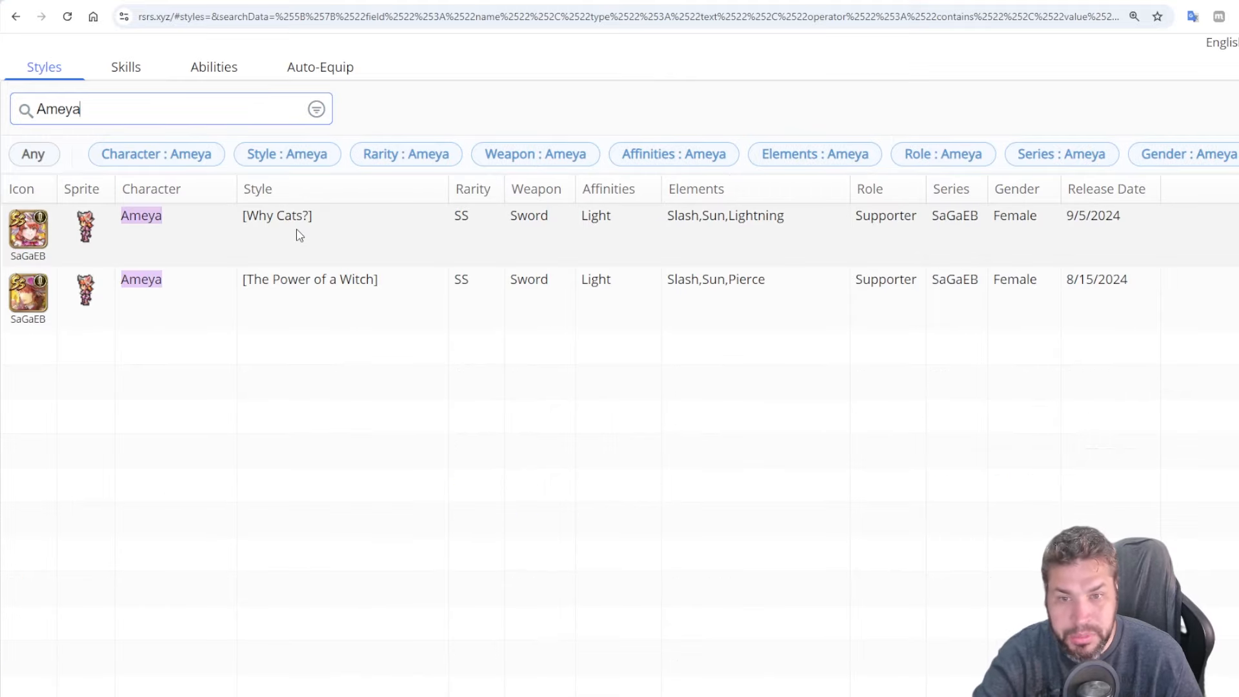
{"action": "left_click", "coordinate": [278, 216]}
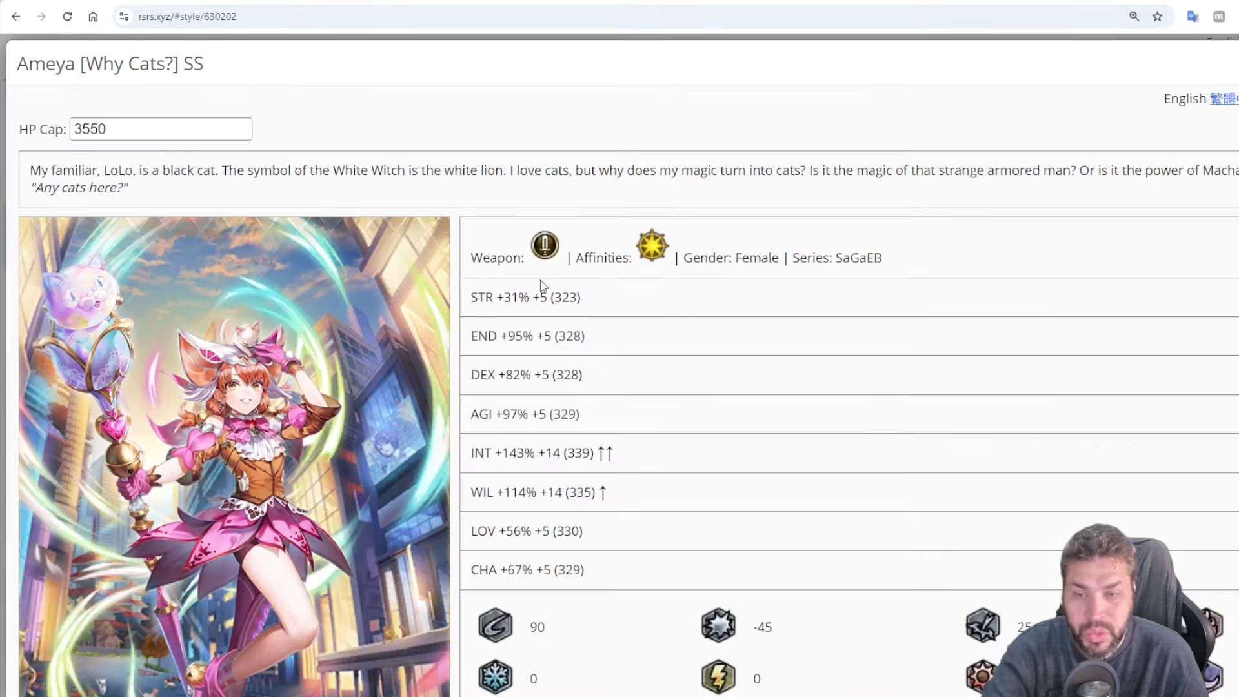
{"action": "scroll", "scroll_direction": "down", "scroll_amount": 3}
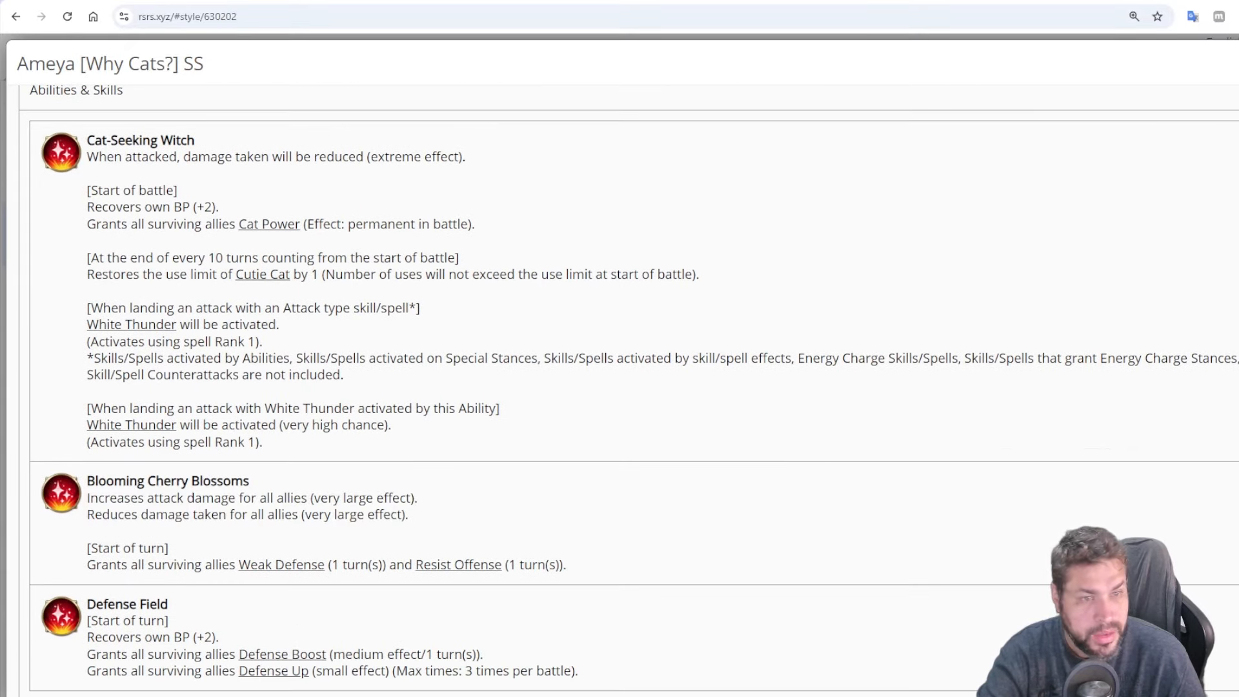
{"action": "left_click", "coordinate": [16, 15]}
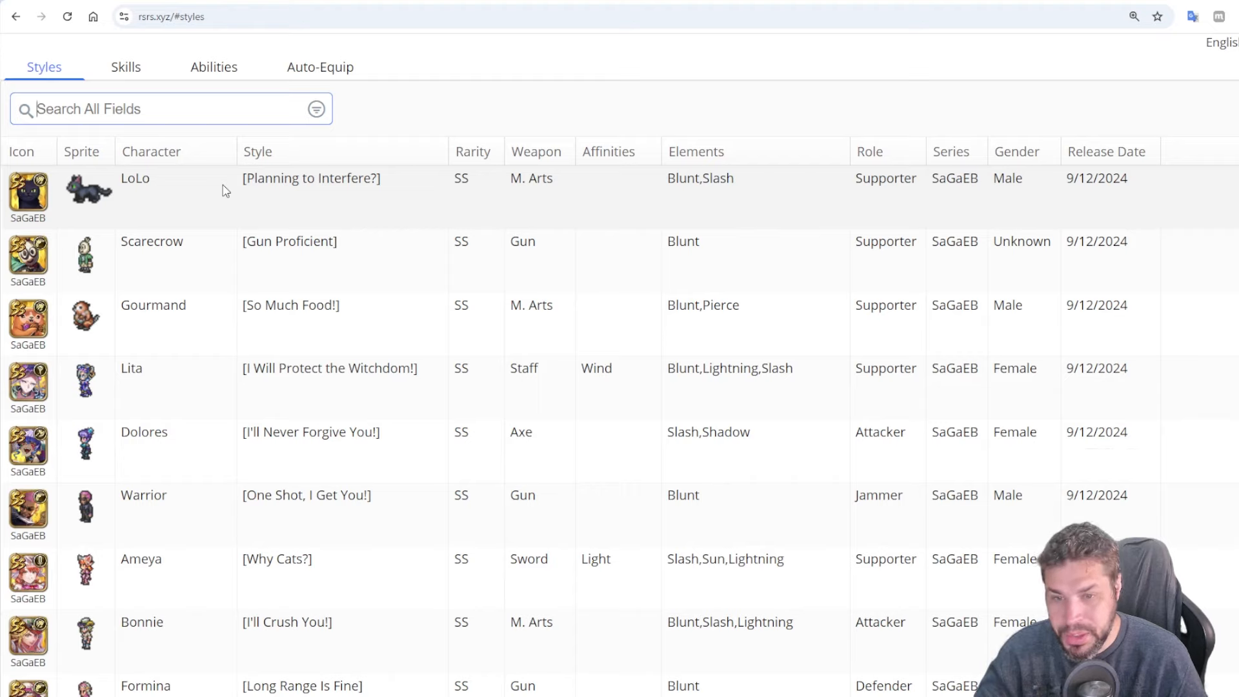
{"action": "mouse_move", "coordinate": [185, 324]}
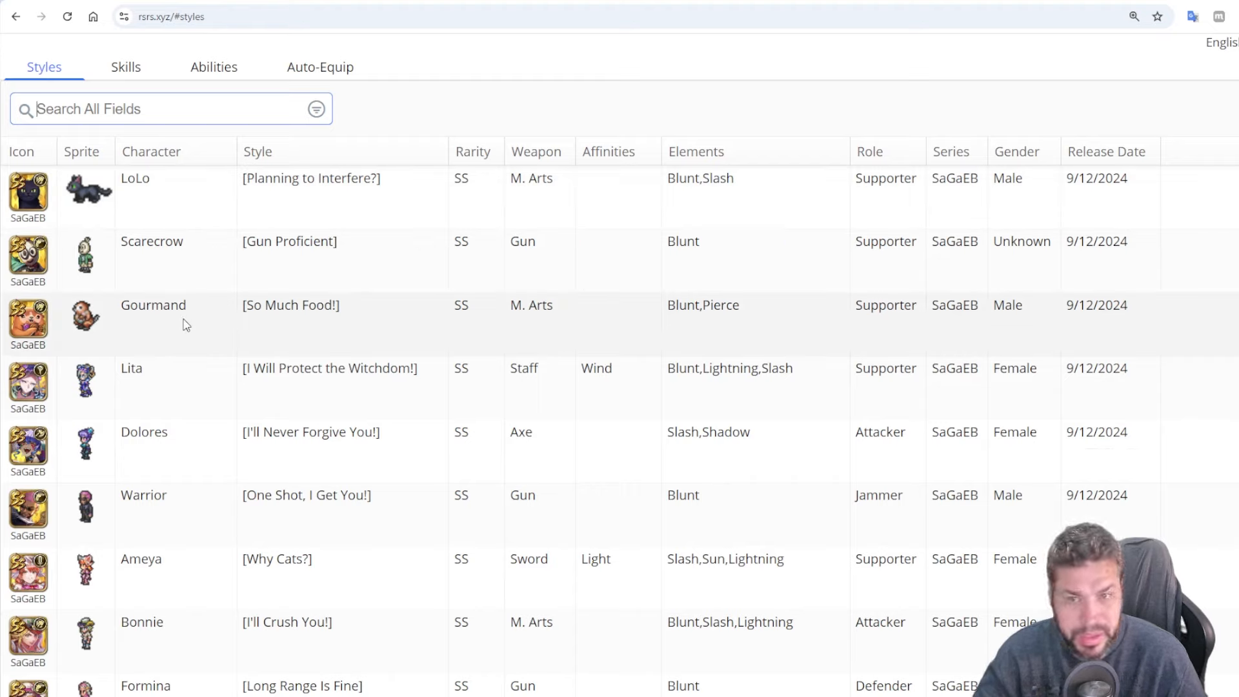
{"action": "mouse_move", "coordinate": [240, 212]}
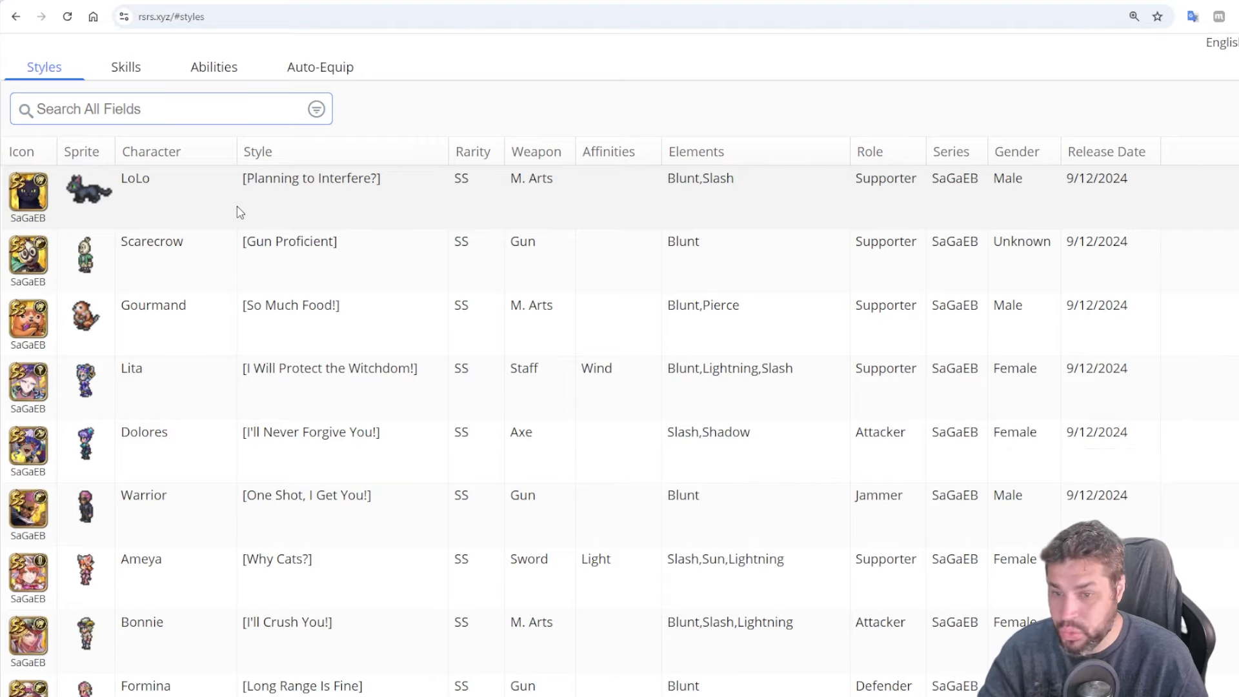
View LoLo's Planning to Interfere? SS stats, abilities and skills, returning to the profile top
{"action": "left_click", "coordinate": [311, 178]}
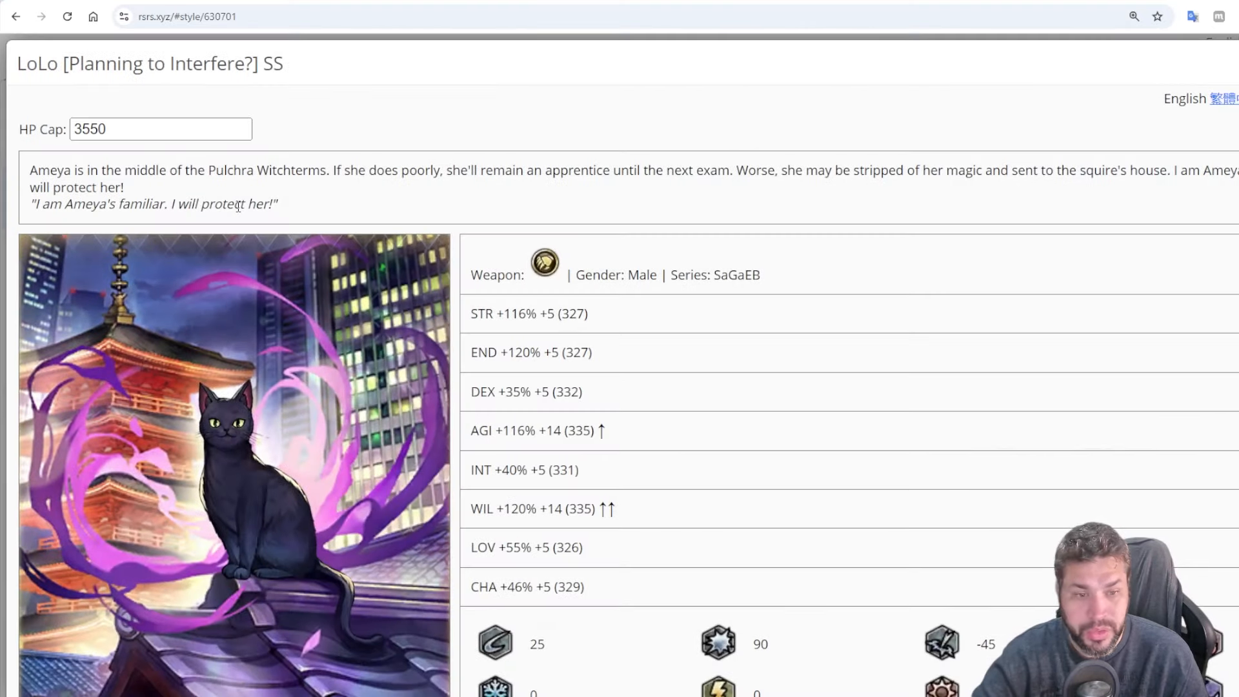
{"action": "scroll", "scroll_direction": "down", "scroll_amount": 3}
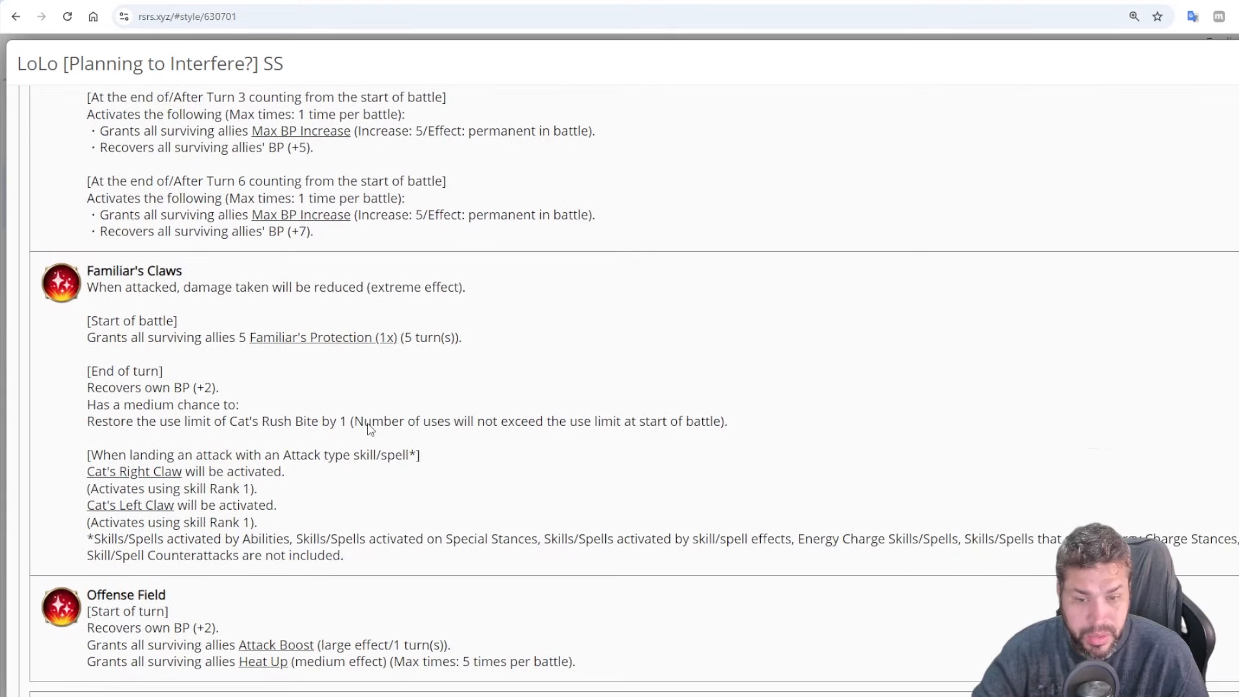
{"action": "scroll", "scroll_direction": "down", "scroll_amount": 3}
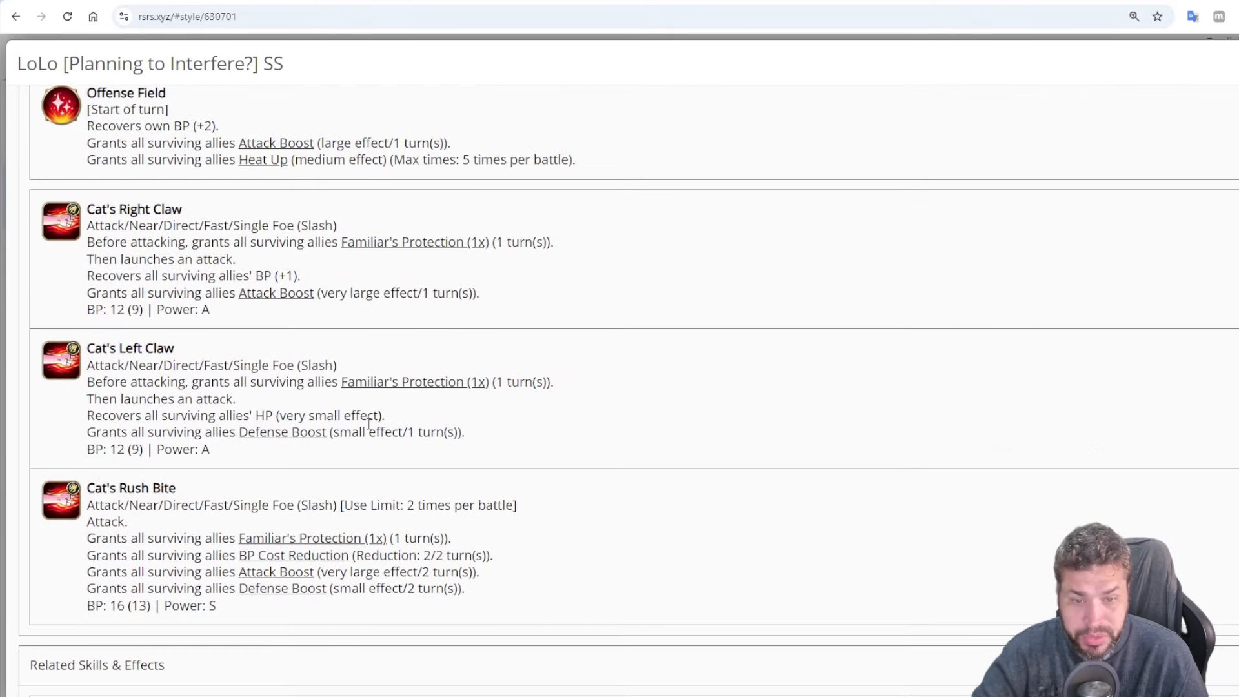
{"action": "mouse_move", "coordinate": [696, 260]}
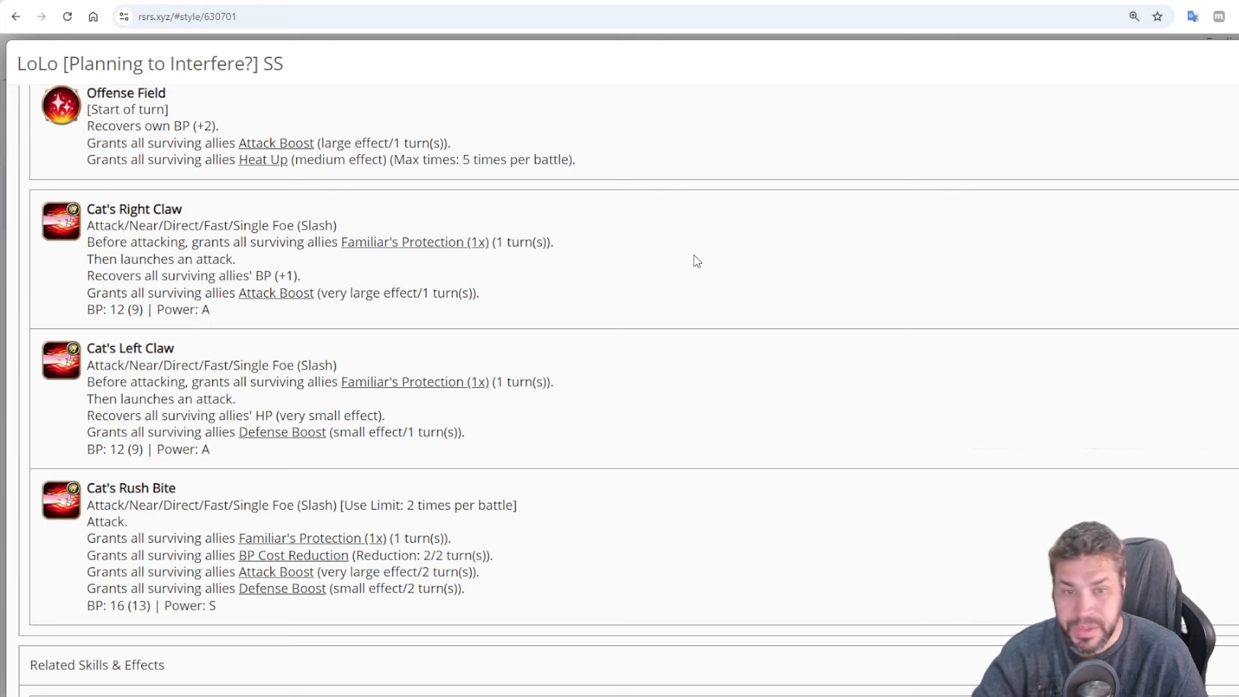
{"action": "scroll", "scroll_direction": "up", "scroll_amount": 3}
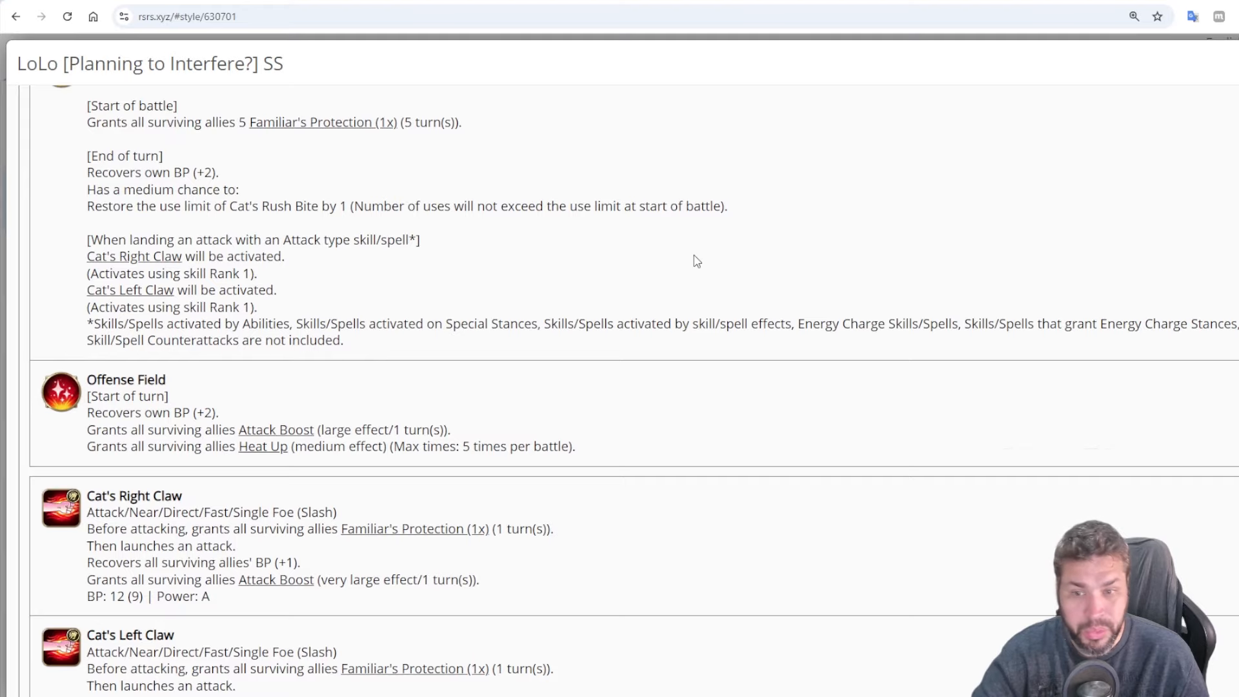
{"action": "scroll", "scroll_direction": "up", "scroll_amount": 3}
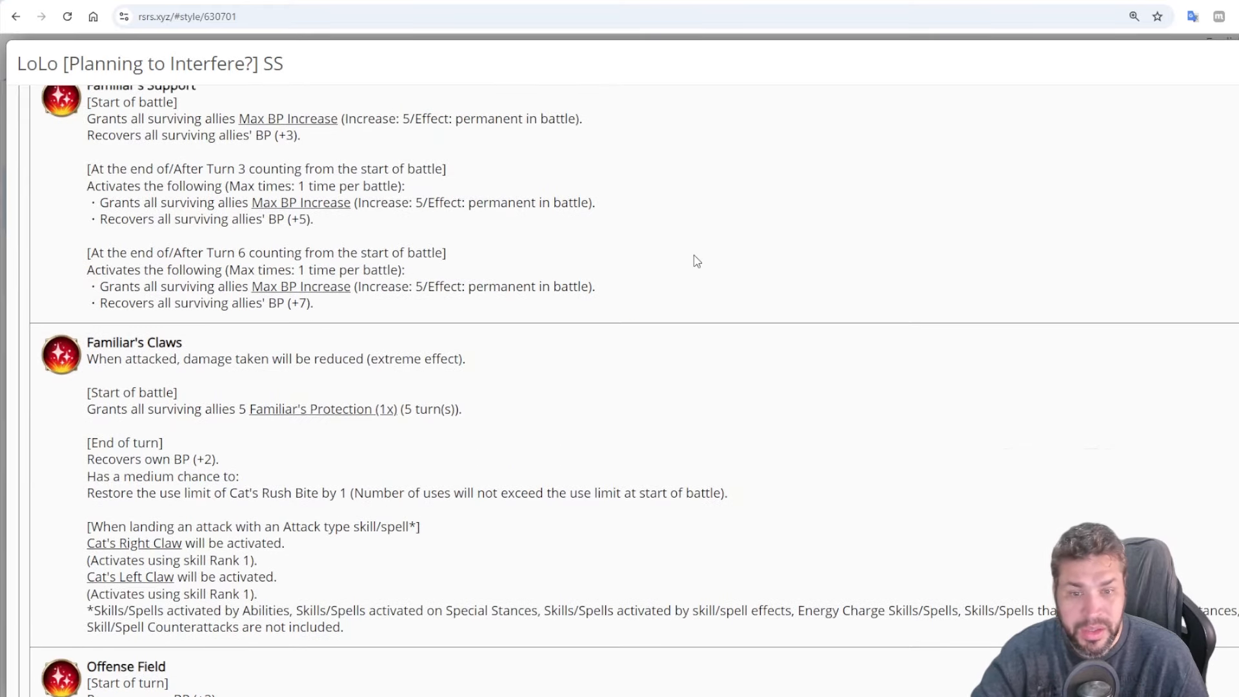
{"action": "scroll", "scroll_direction": "down", "scroll_amount": 3}
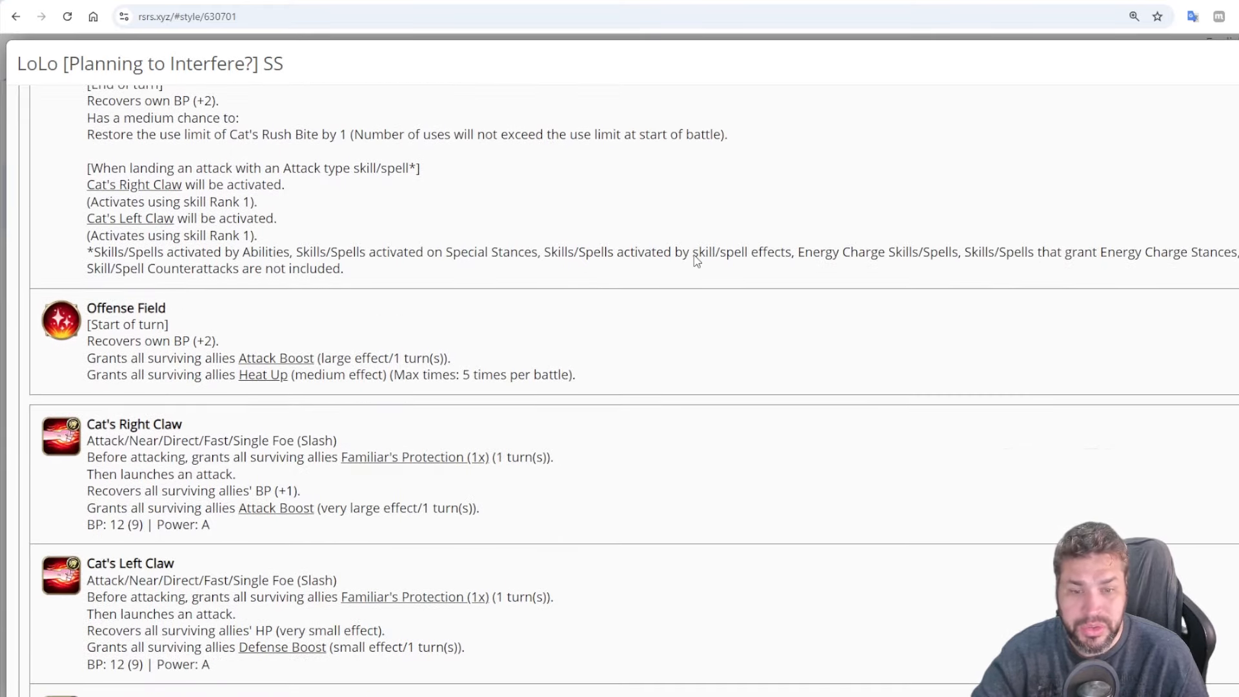
{"action": "scroll", "scroll_direction": "down", "scroll_amount": 3}
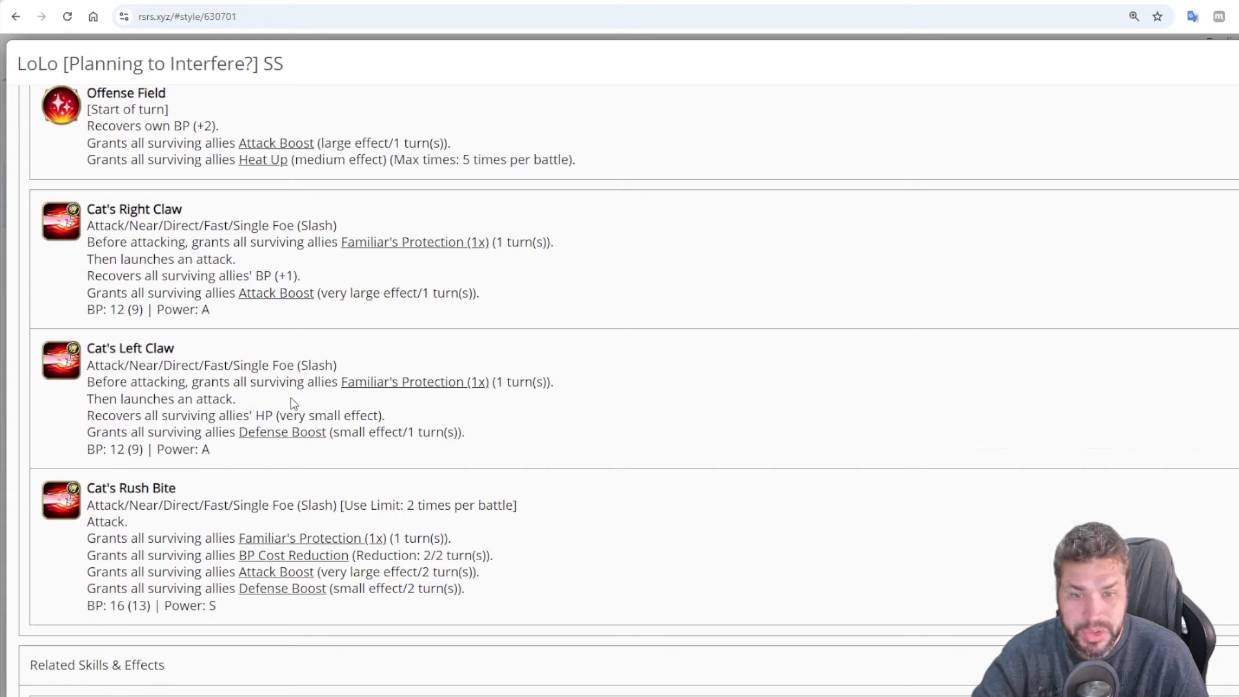
{"action": "mouse_move", "coordinate": [282, 431]}
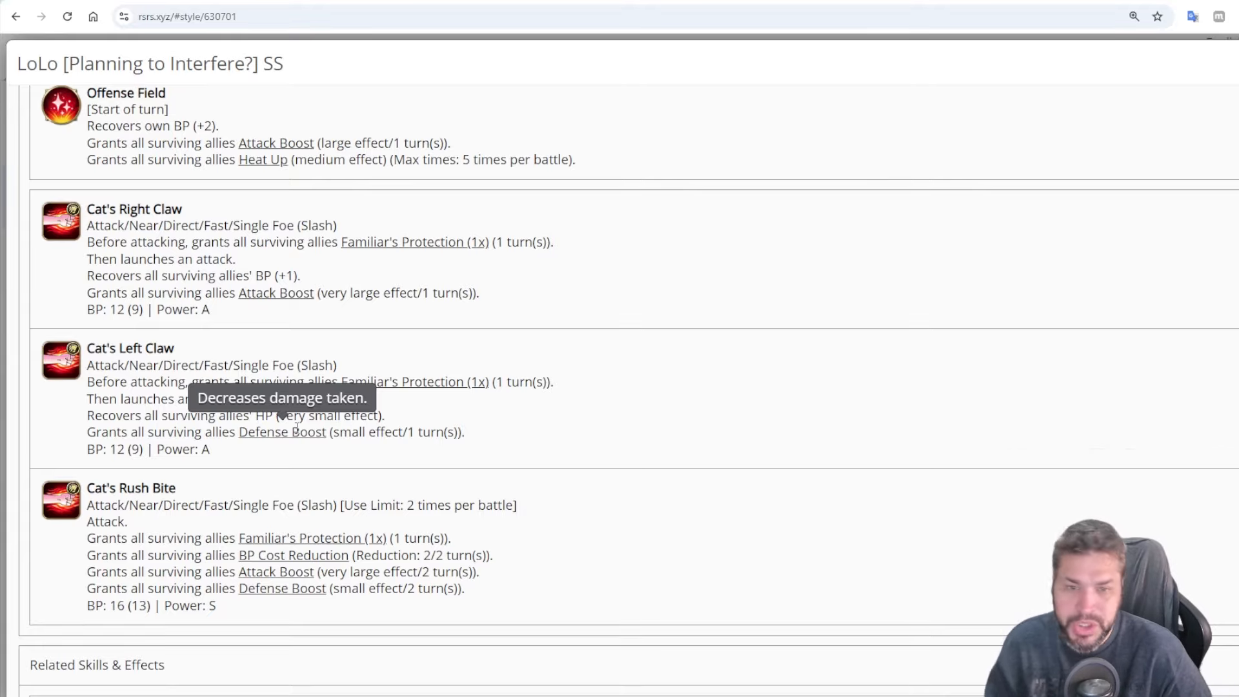
{"action": "scroll", "scroll_direction": "up", "scroll_amount": 3}
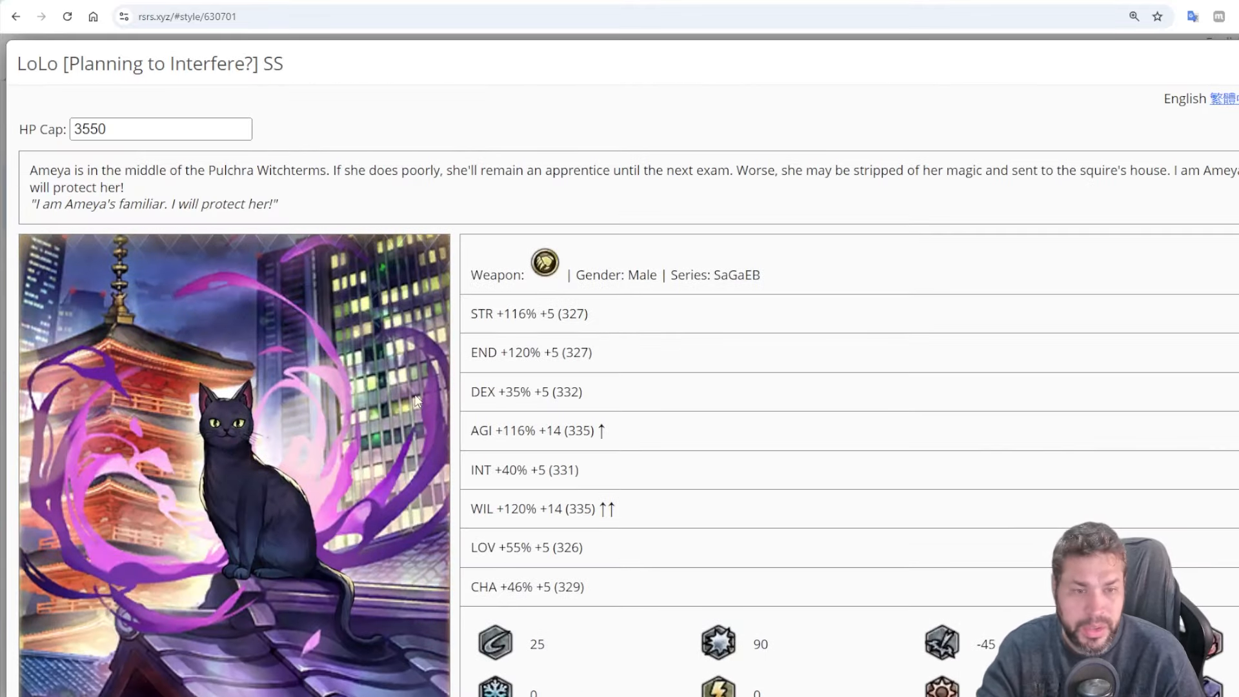
{"action": "mouse_move", "coordinate": [778, 241]}
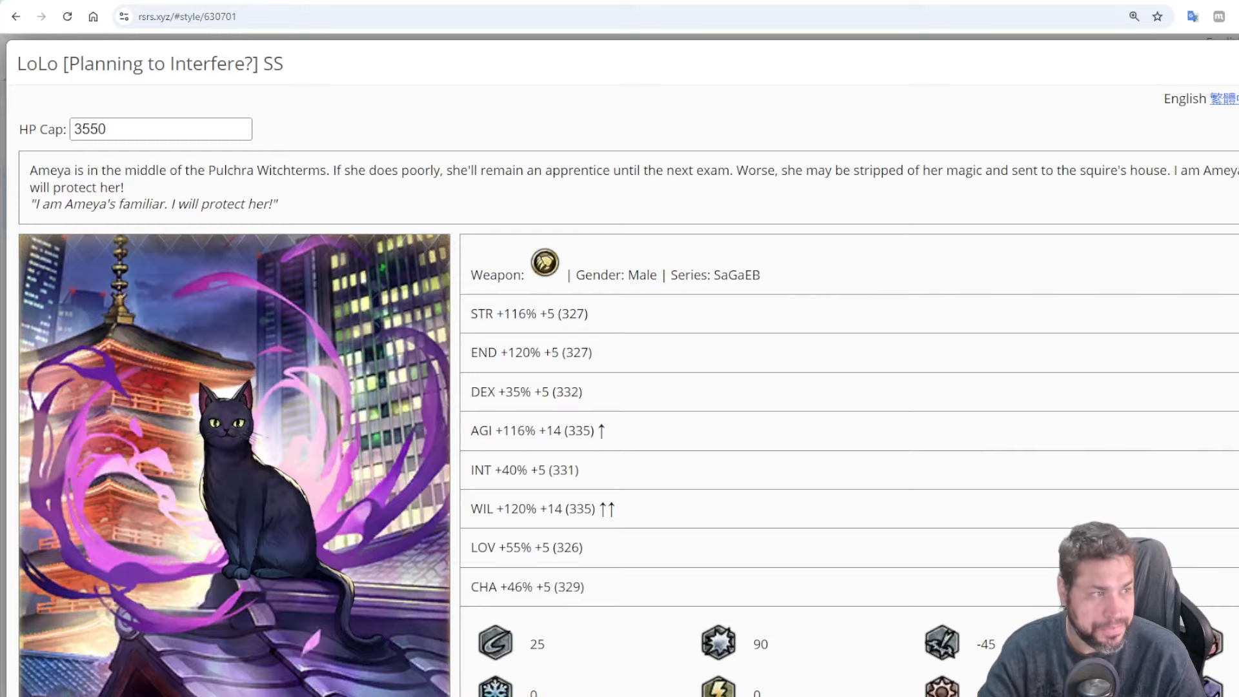
Bring up Scarecrow's Gun Proficient SS page and read his stats, highlighting the AGI line
{"action": "left_click", "coordinate": [16, 15]}
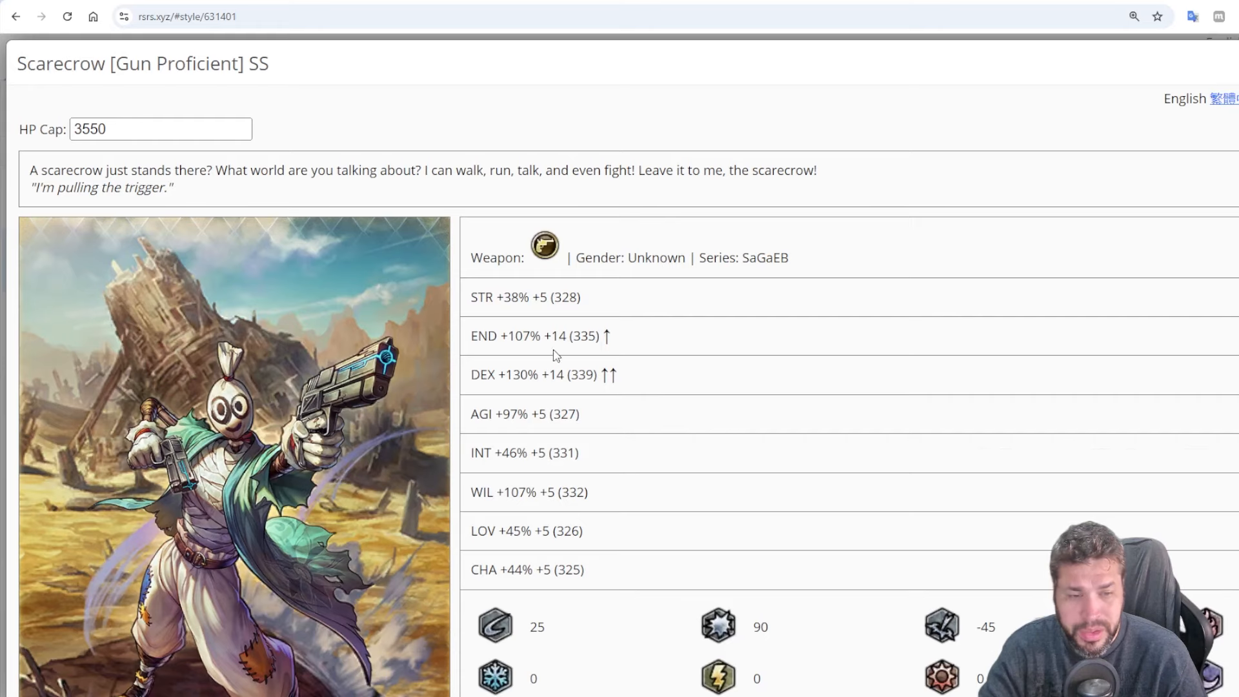
{"action": "mouse_move", "coordinate": [520, 490]}
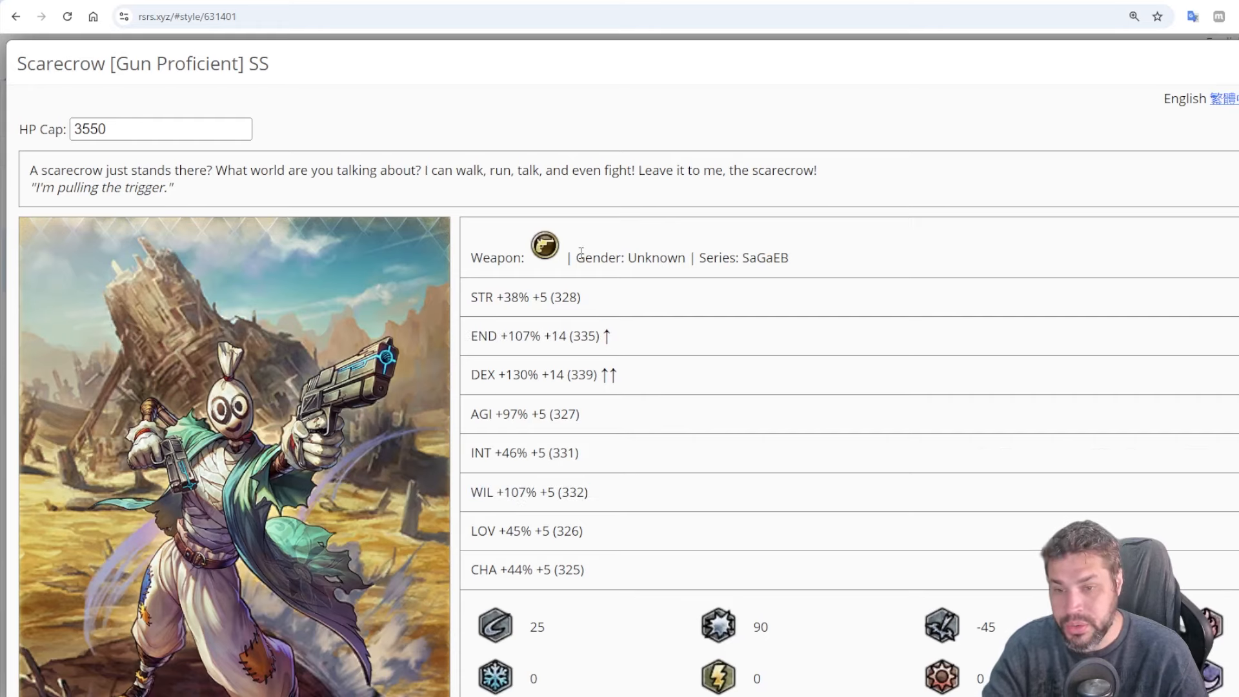
{"action": "mouse_move", "coordinate": [515, 372]}
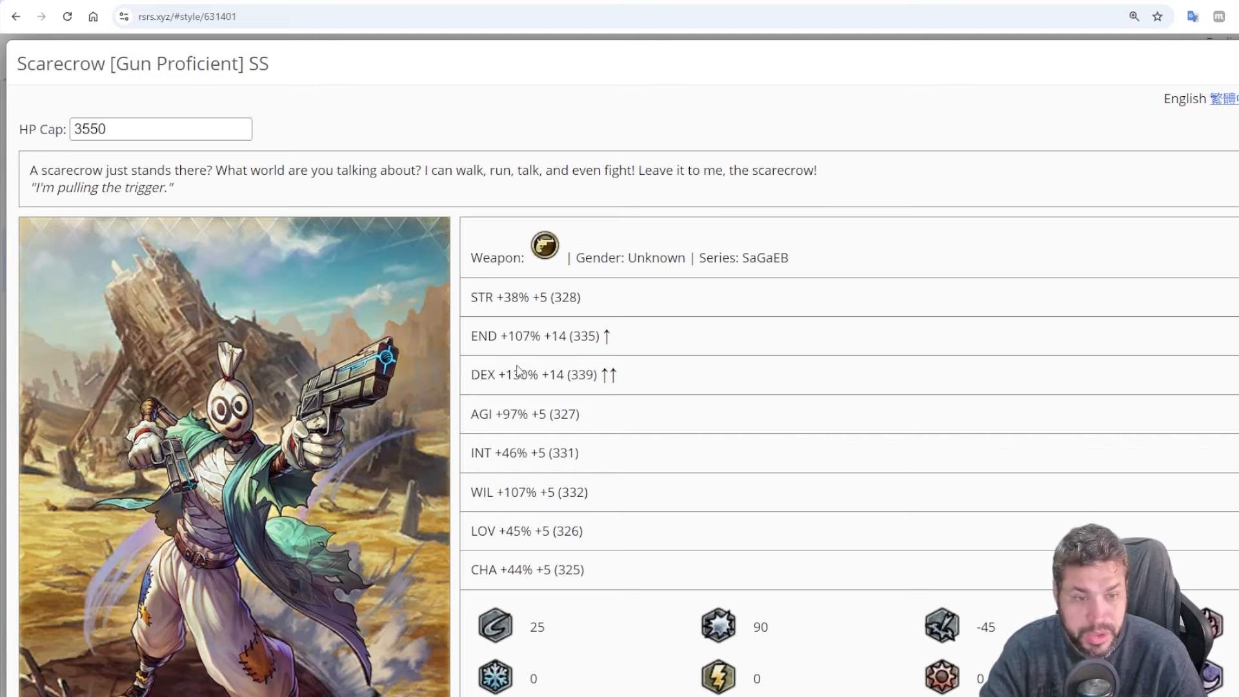
{"action": "double_click", "coordinate": [534, 374]}
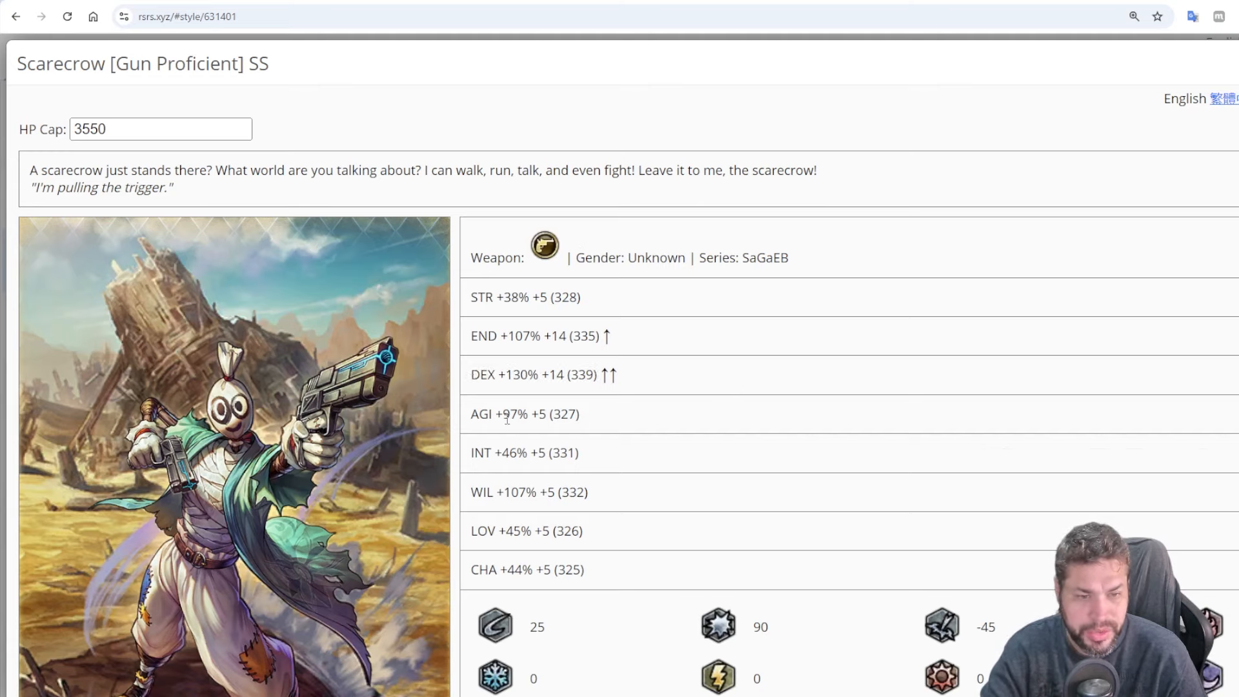
{"action": "double_click", "coordinate": [524, 413]}
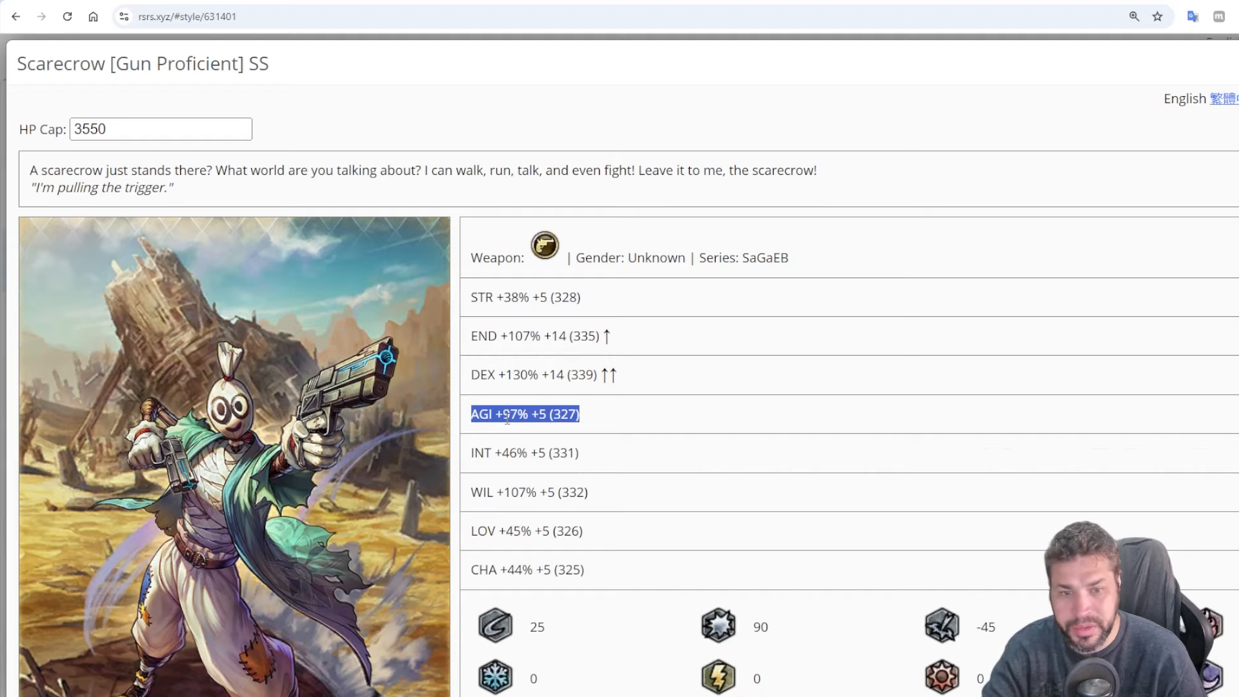
{"action": "scroll", "scroll_direction": "down", "scroll_amount": 3}
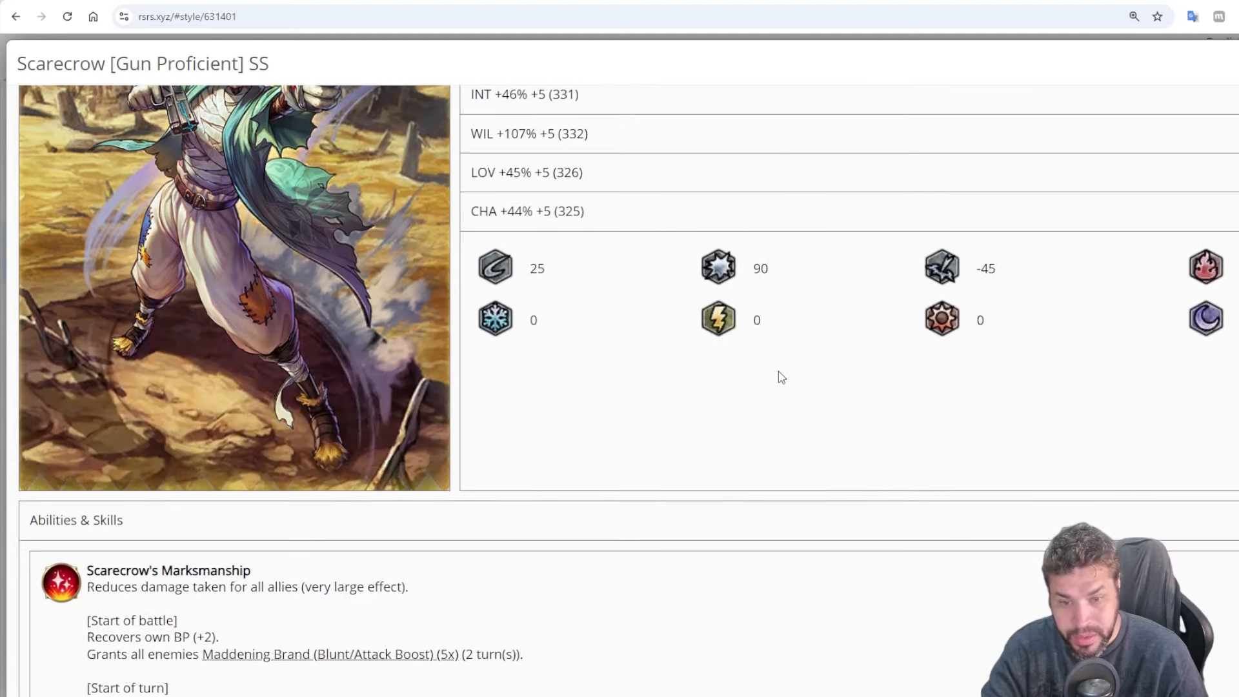
{"action": "scroll", "scroll_direction": "down", "scroll_amount": 3}
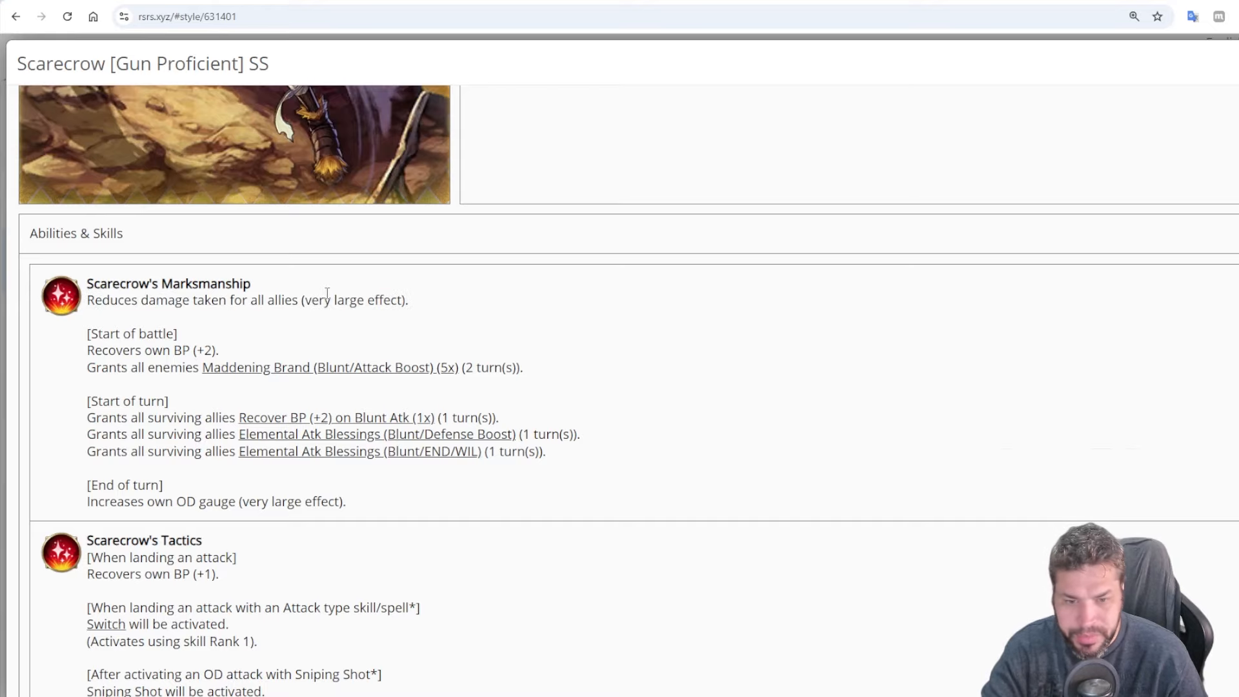
{"action": "scroll", "scroll_direction": "down", "scroll_amount": 3}
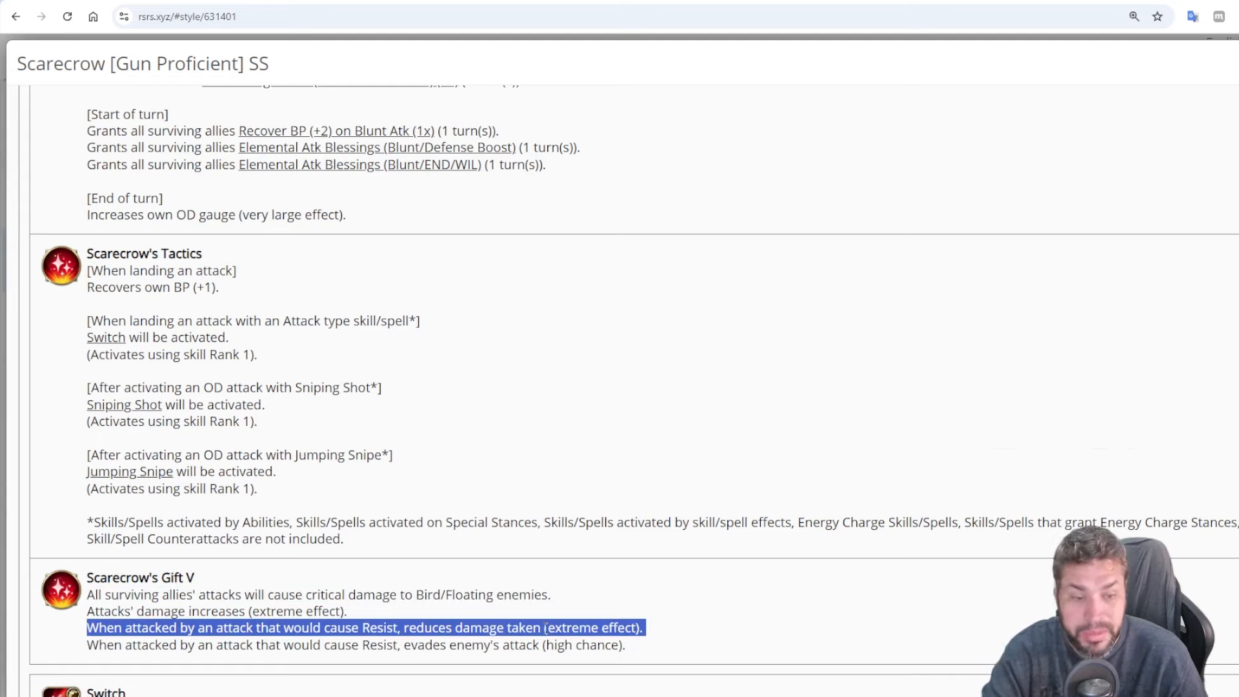
Read Marksmanship, Tactics and Gift V, highlighting the resist damage-reduction line, then clear it
{"action": "double_click", "coordinate": [558, 644]}
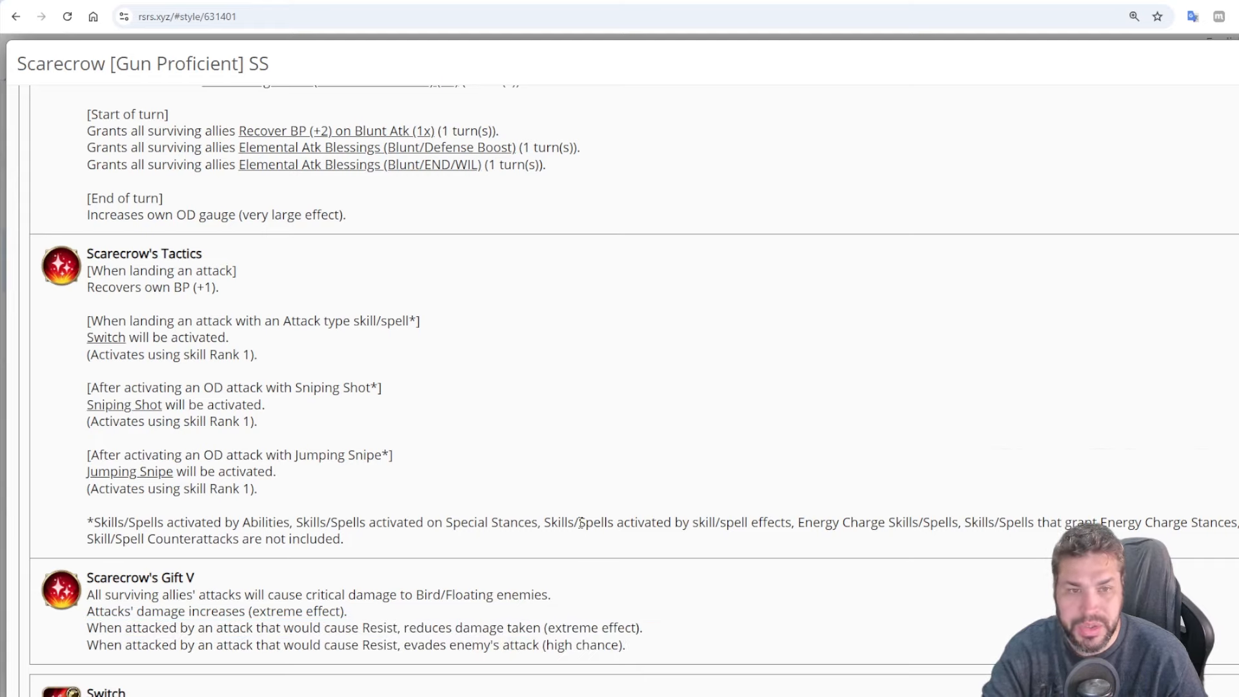
{"action": "scroll", "scroll_direction": "up", "scroll_amount": 3}
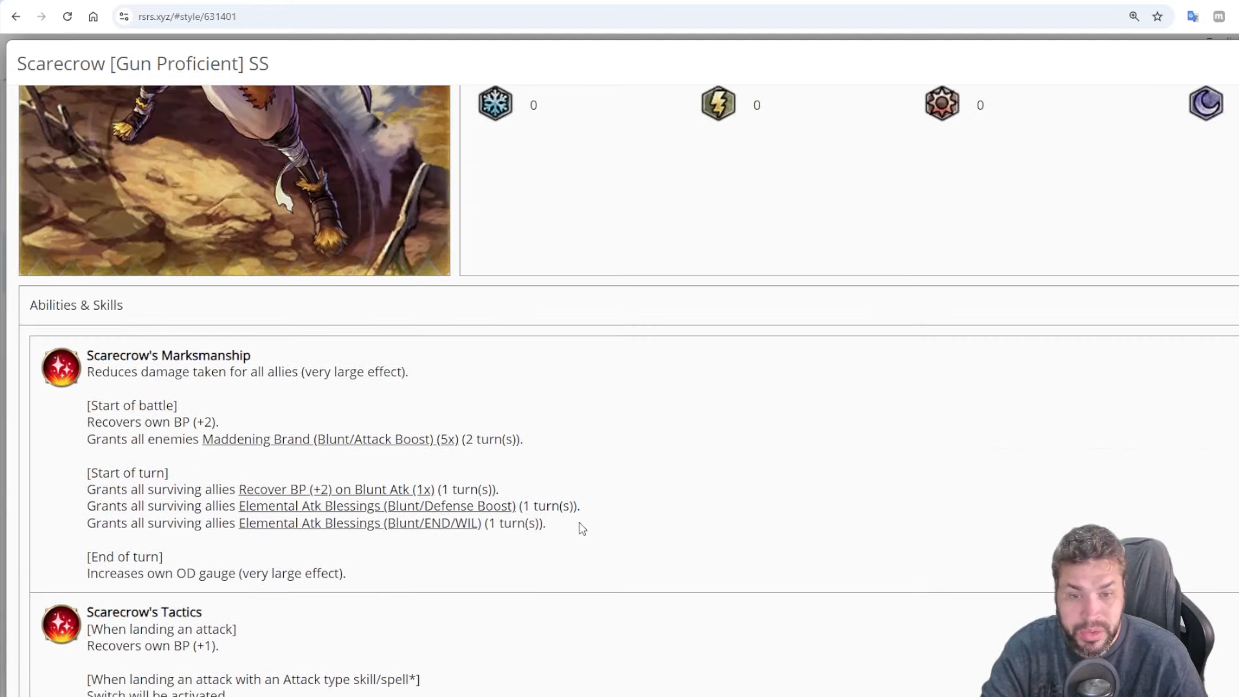
{"action": "mouse_move", "coordinate": [557, 397]}
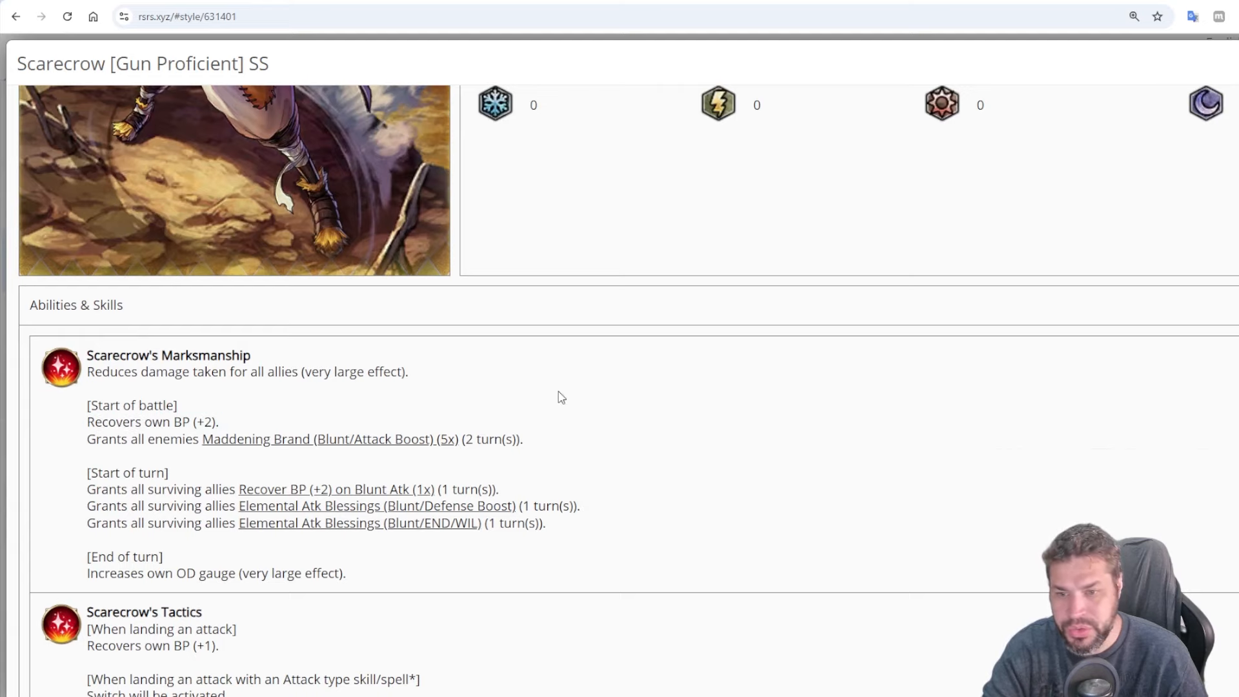
{"action": "scroll", "scroll_direction": "down", "scroll_amount": 3}
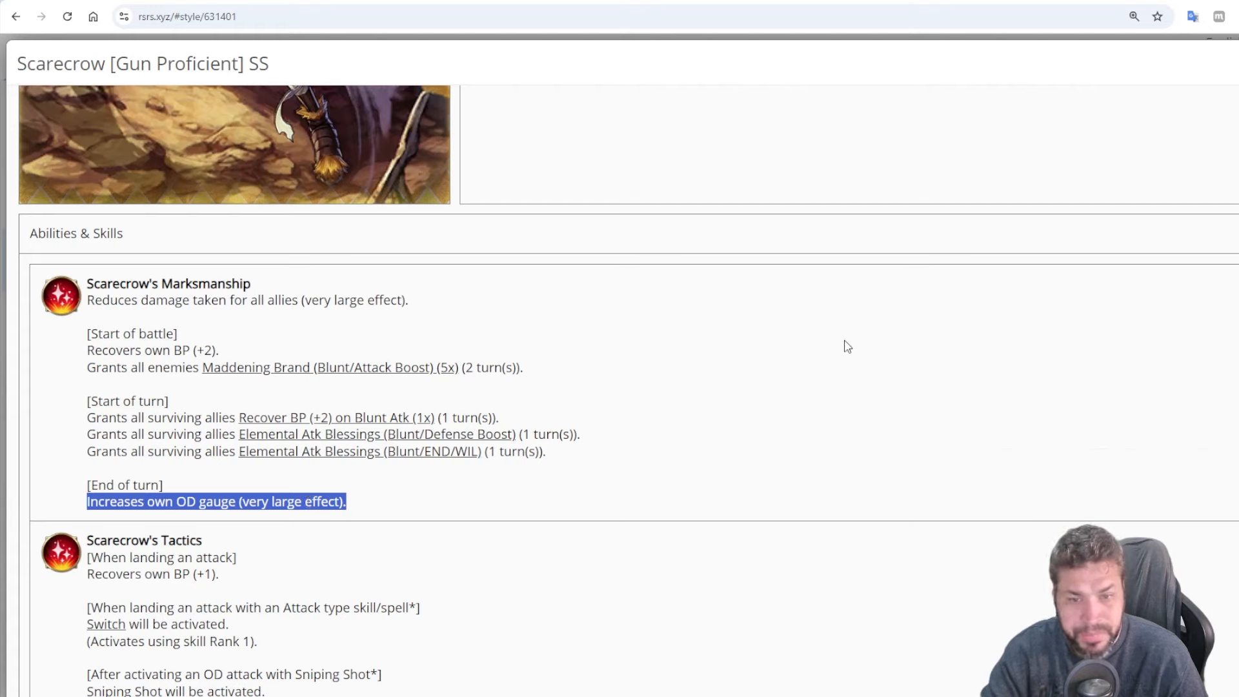
{"action": "left_click", "coordinate": [264, 364]}
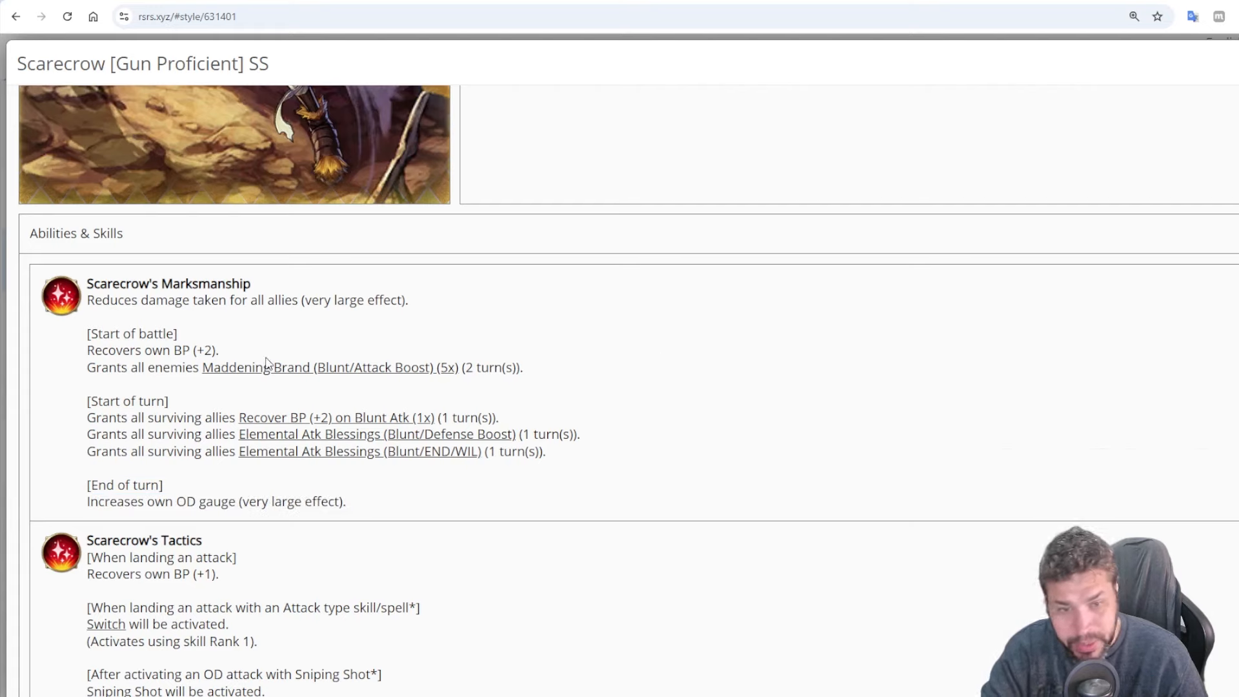
{"action": "mouse_move", "coordinate": [265, 366]}
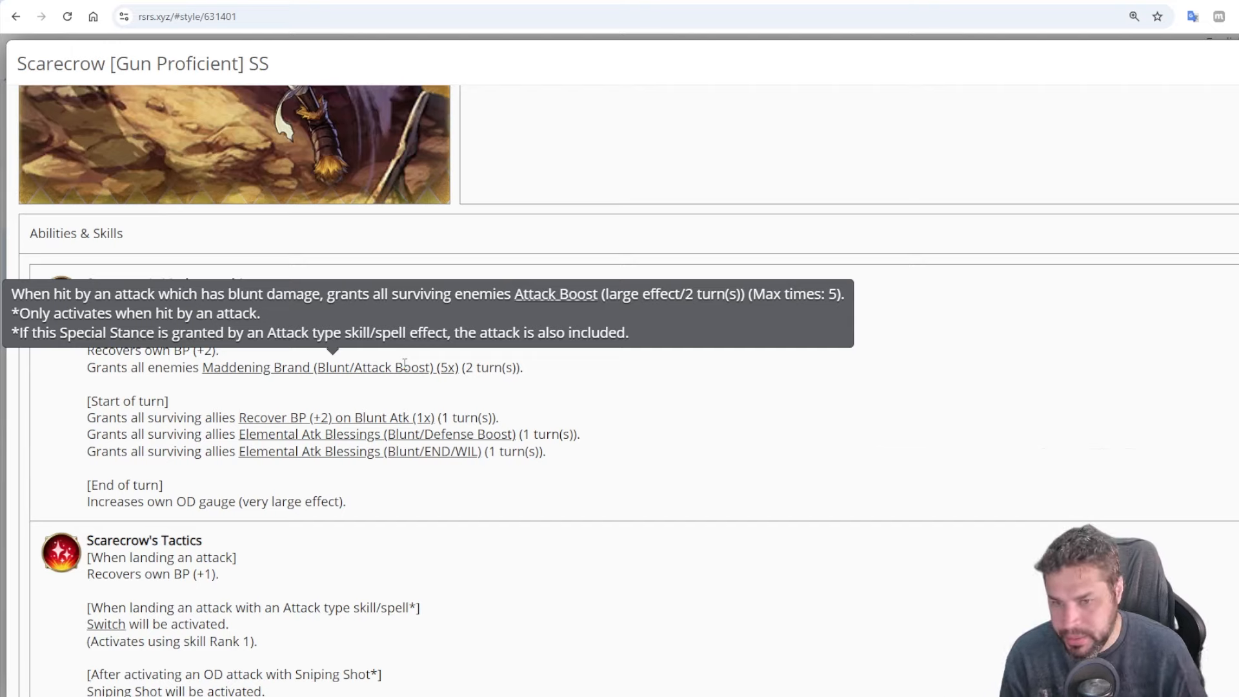
{"action": "mouse_move", "coordinate": [431, 405]}
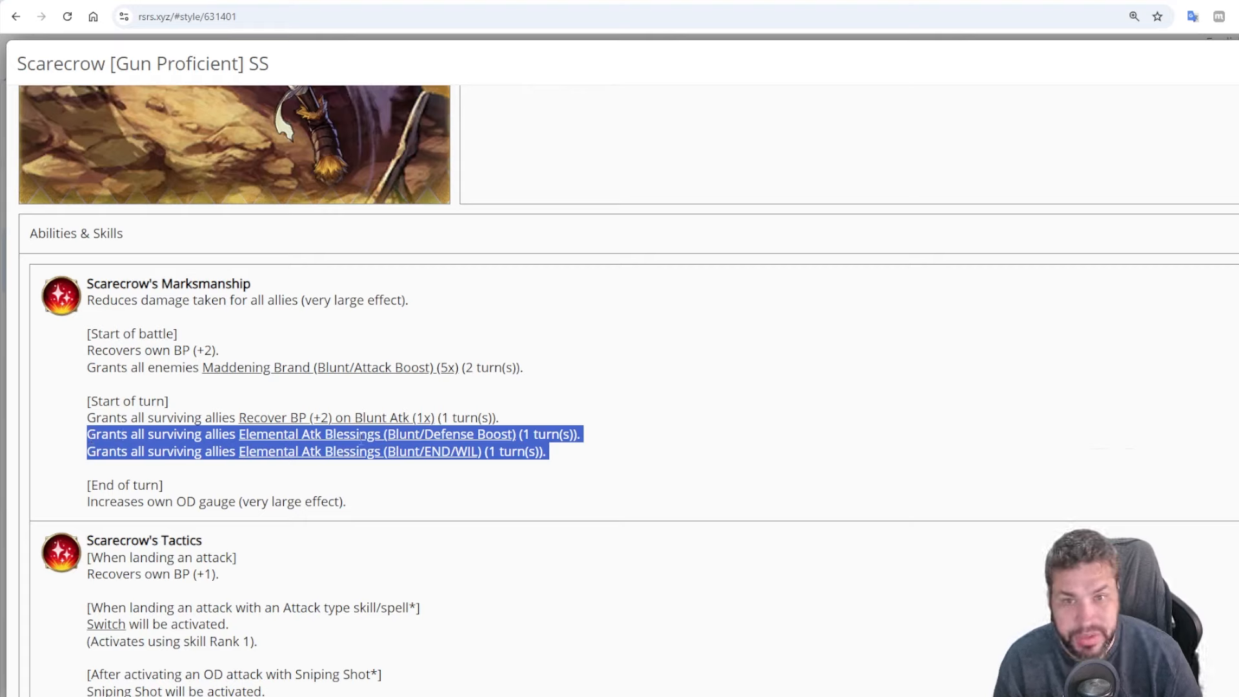
Scroll past Recover BP on Blunt Atk to the Switch, Sniping Shot and Jumping Snipe skills
{"action": "scroll", "scroll_direction": "down", "scroll_amount": 3}
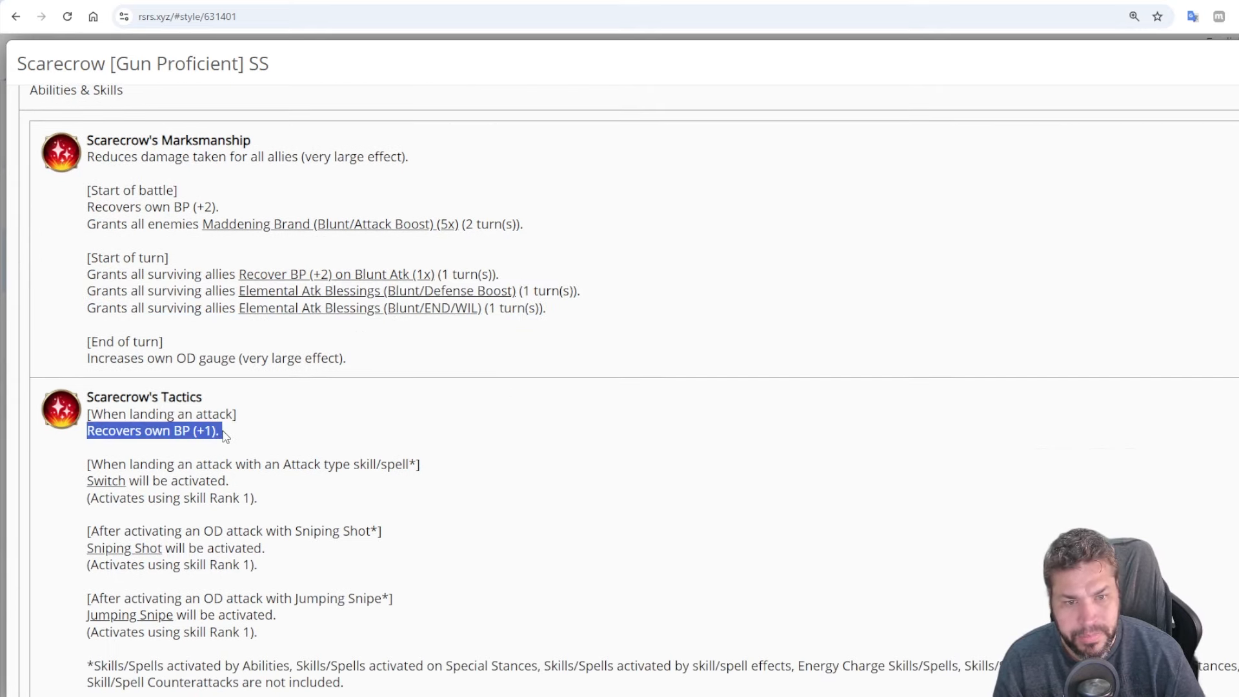
{"action": "mouse_move", "coordinate": [370, 273]}
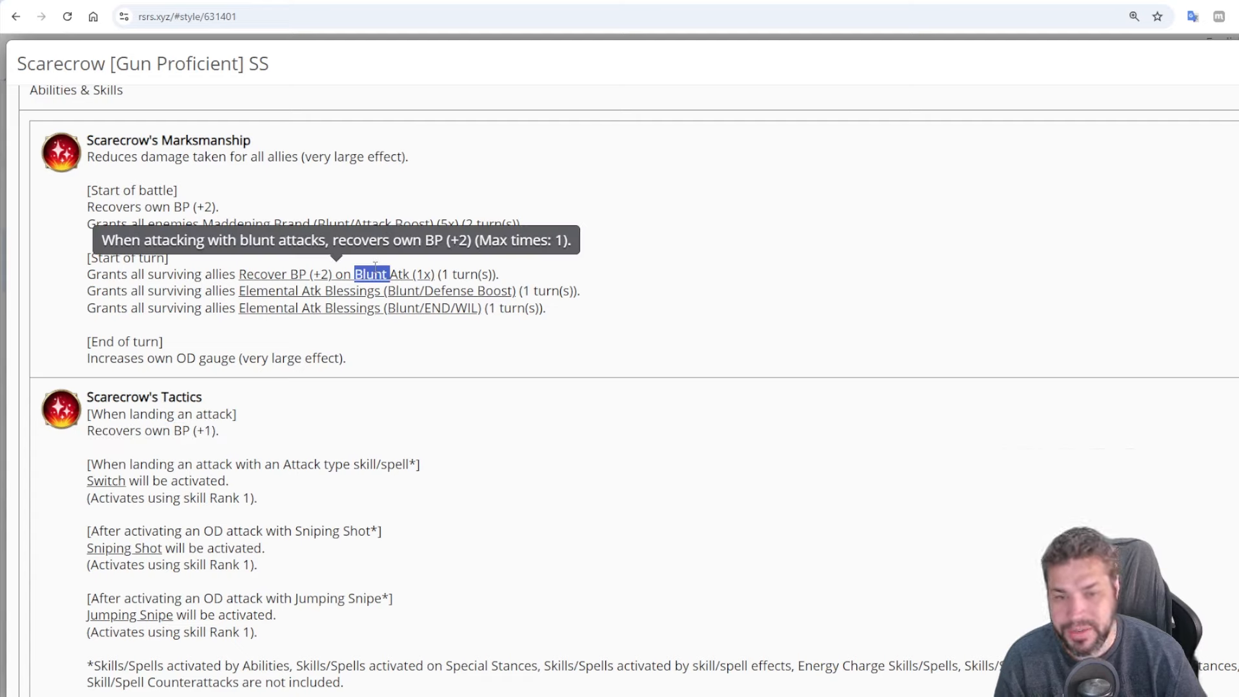
{"action": "mouse_move", "coordinate": [257, 437]}
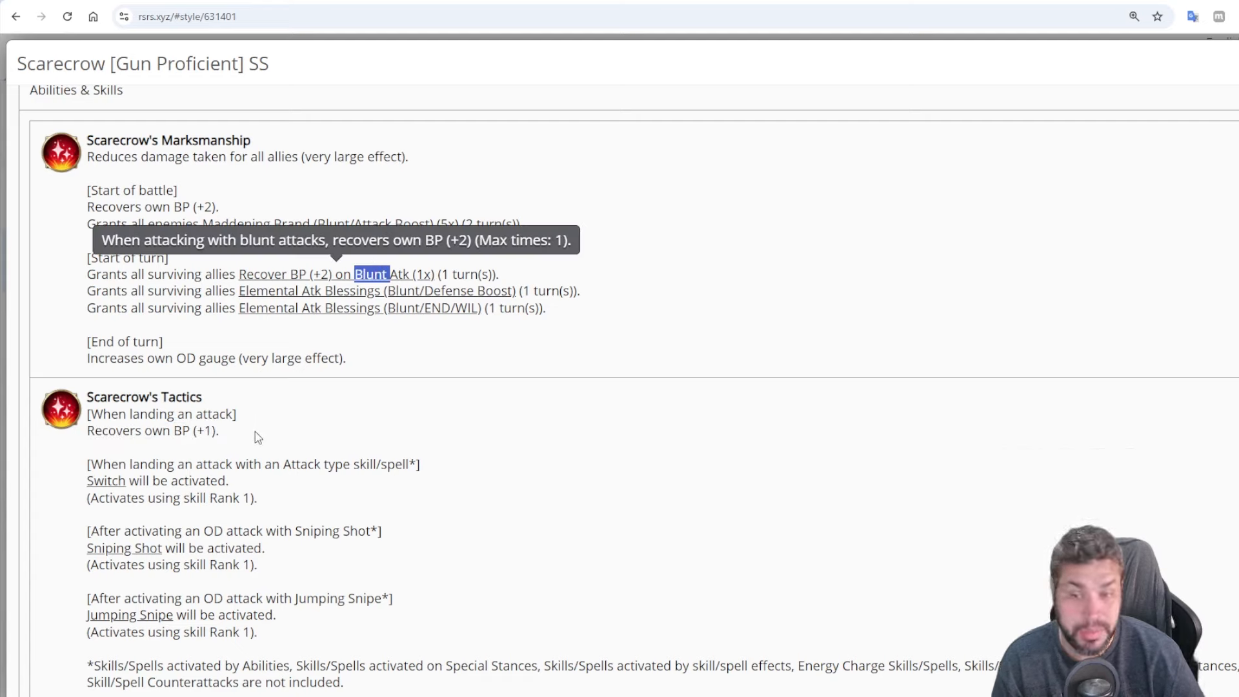
{"action": "mouse_move", "coordinate": [123, 480]}
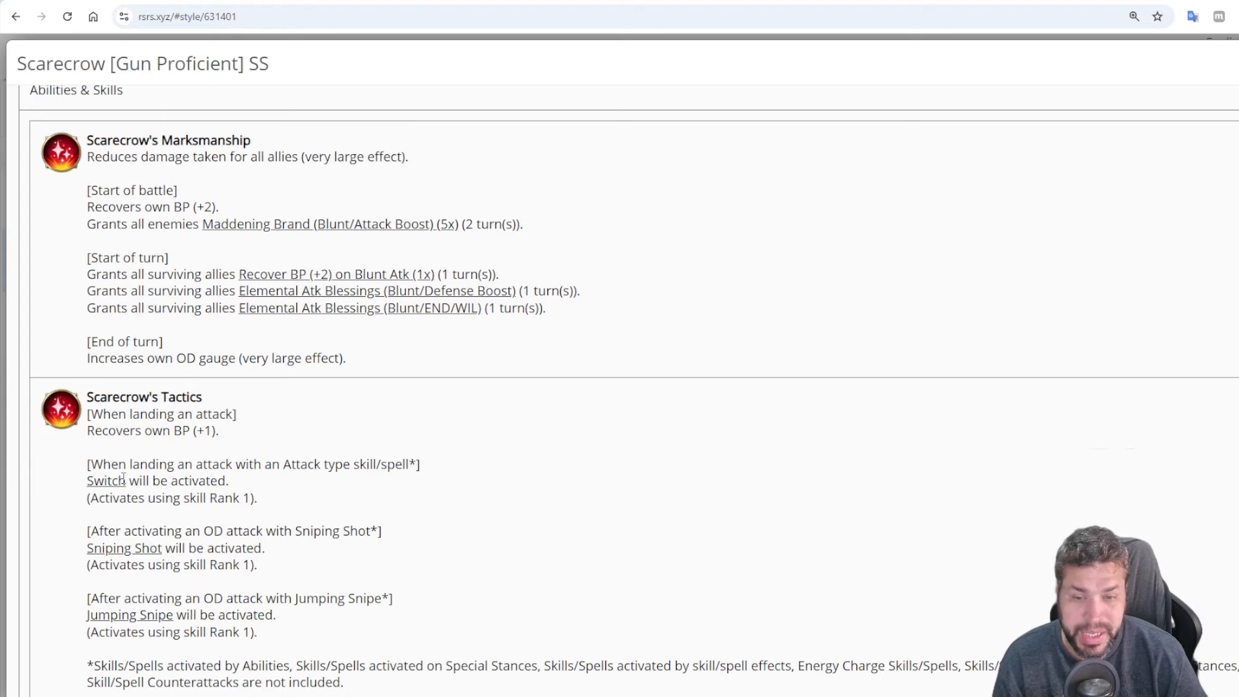
{"action": "scroll", "scroll_direction": "down", "scroll_amount": 3}
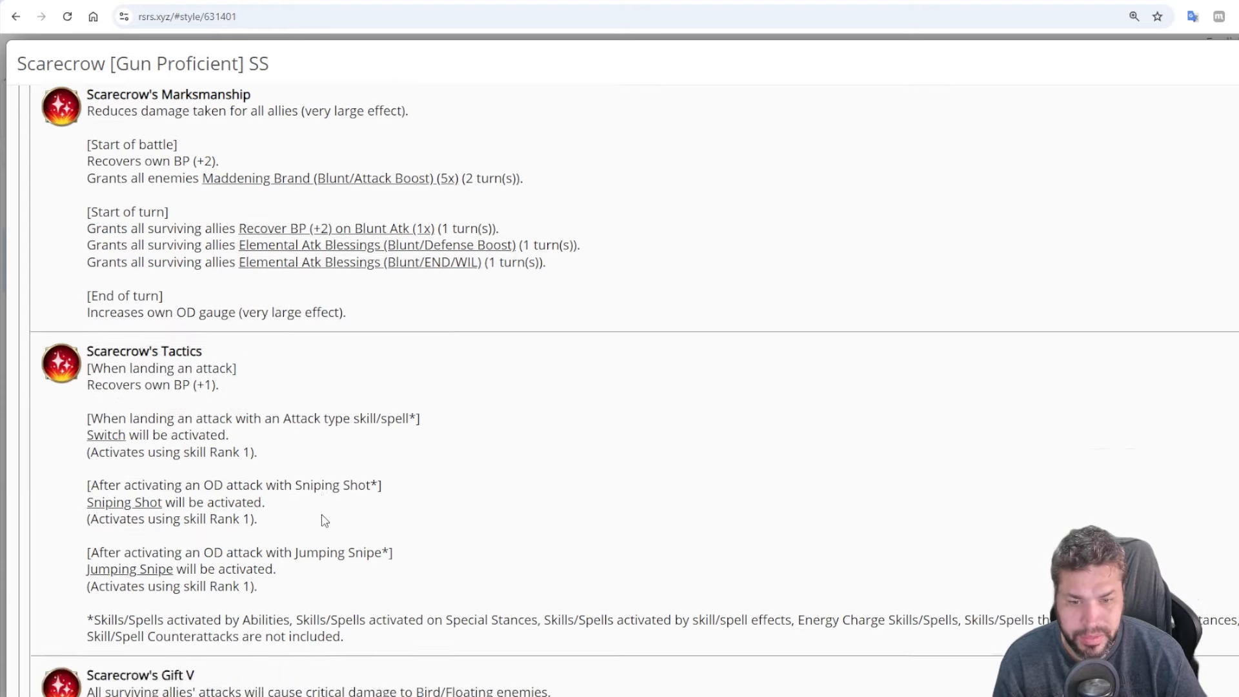
{"action": "scroll", "scroll_direction": "down", "scroll_amount": 3}
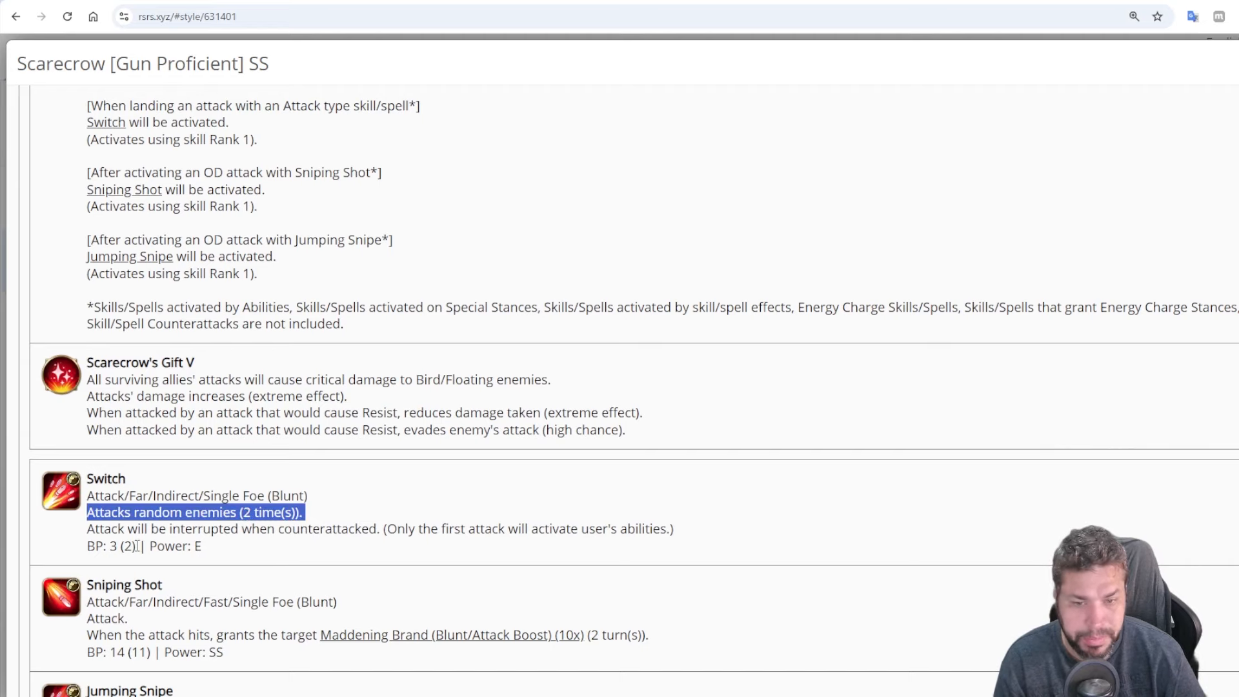
{"action": "scroll", "scroll_direction": "up", "scroll_amount": 3}
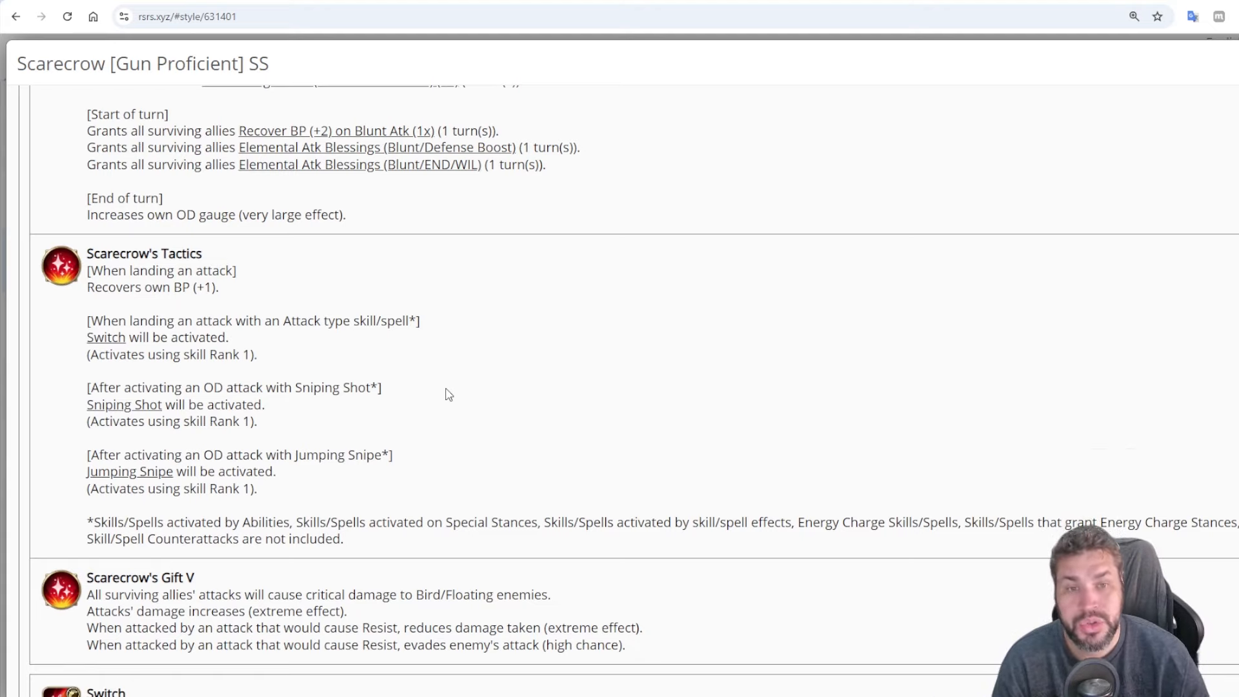
{"action": "scroll", "scroll_direction": "up", "scroll_amount": 3}
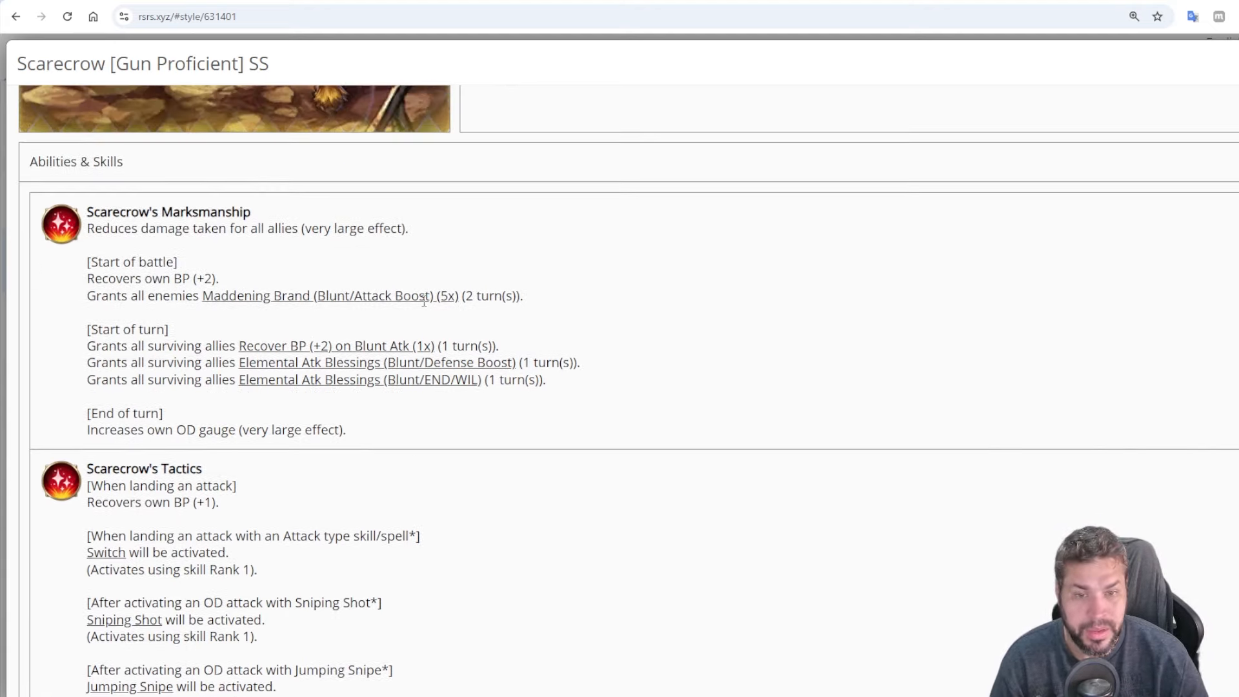
{"action": "mouse_move", "coordinate": [553, 449]}
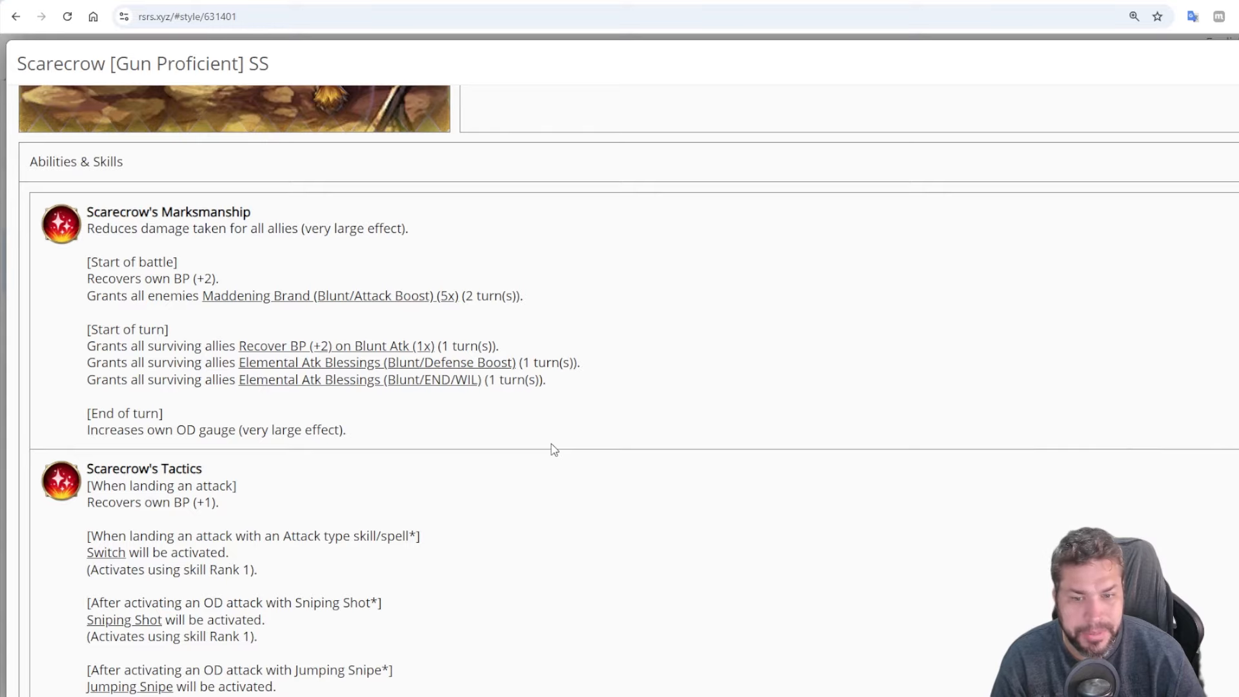
{"action": "scroll", "scroll_direction": "down", "scroll_amount": 3}
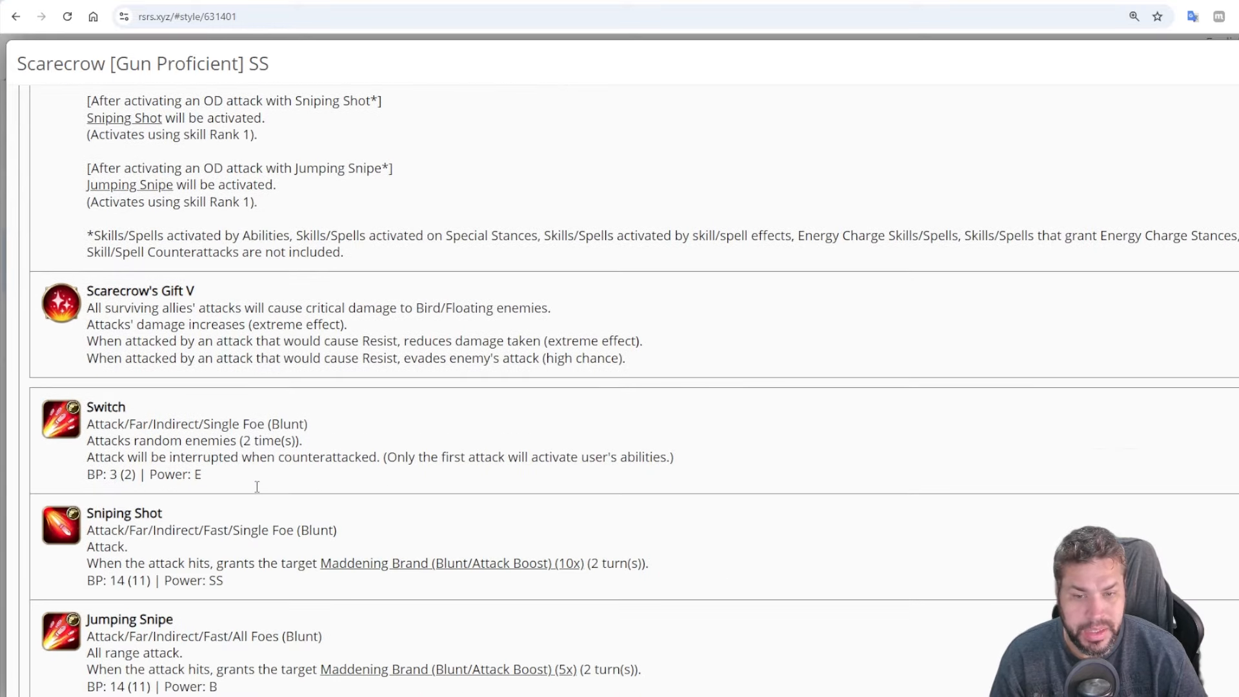
{"action": "mouse_move", "coordinate": [172, 514]}
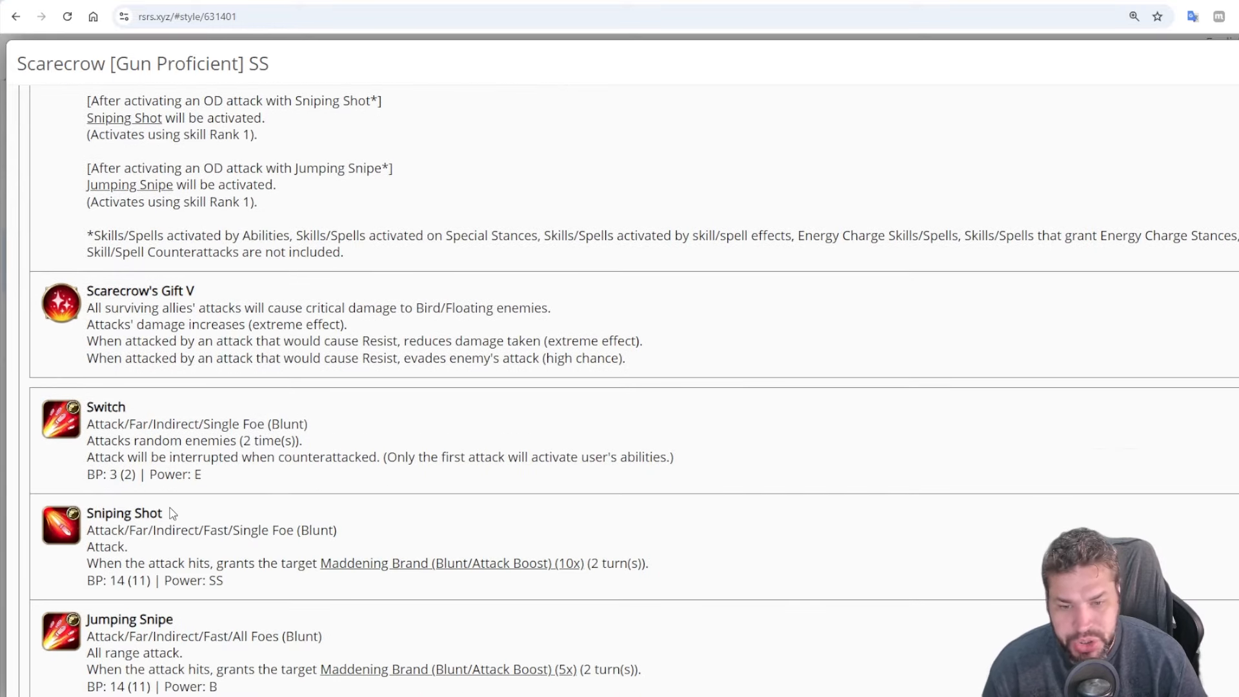
{"action": "double_click", "coordinate": [129, 619]}
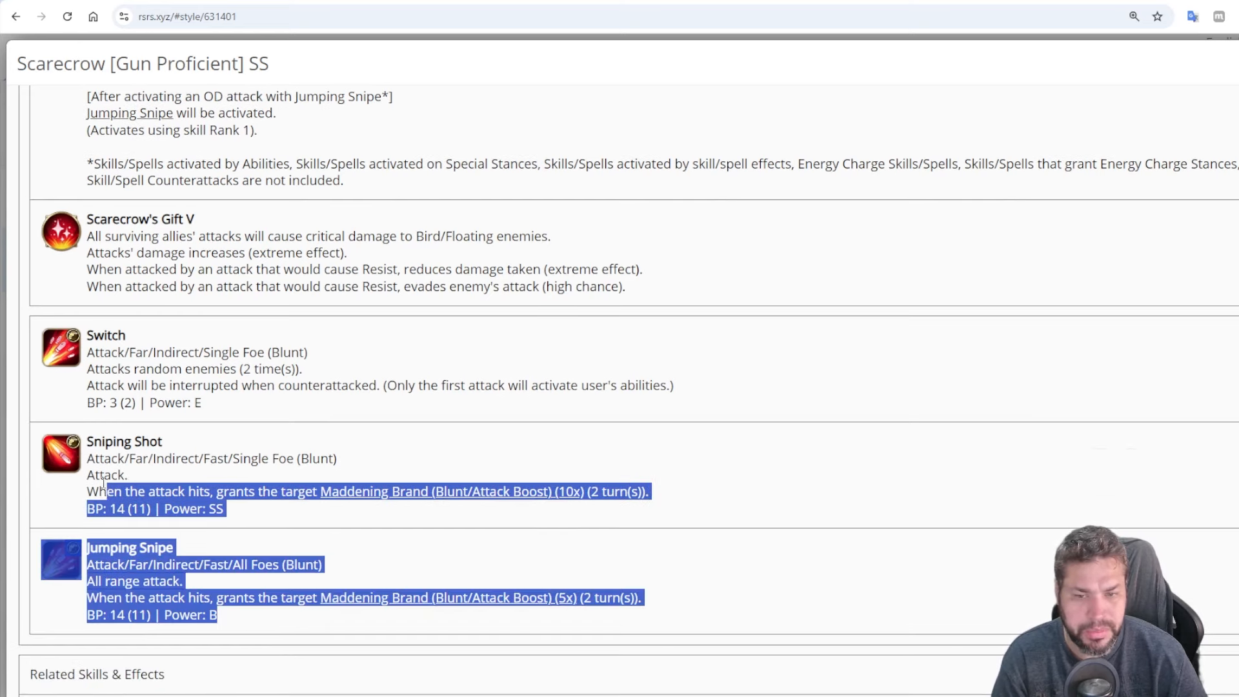
{"action": "left_click", "coordinate": [409, 448]}
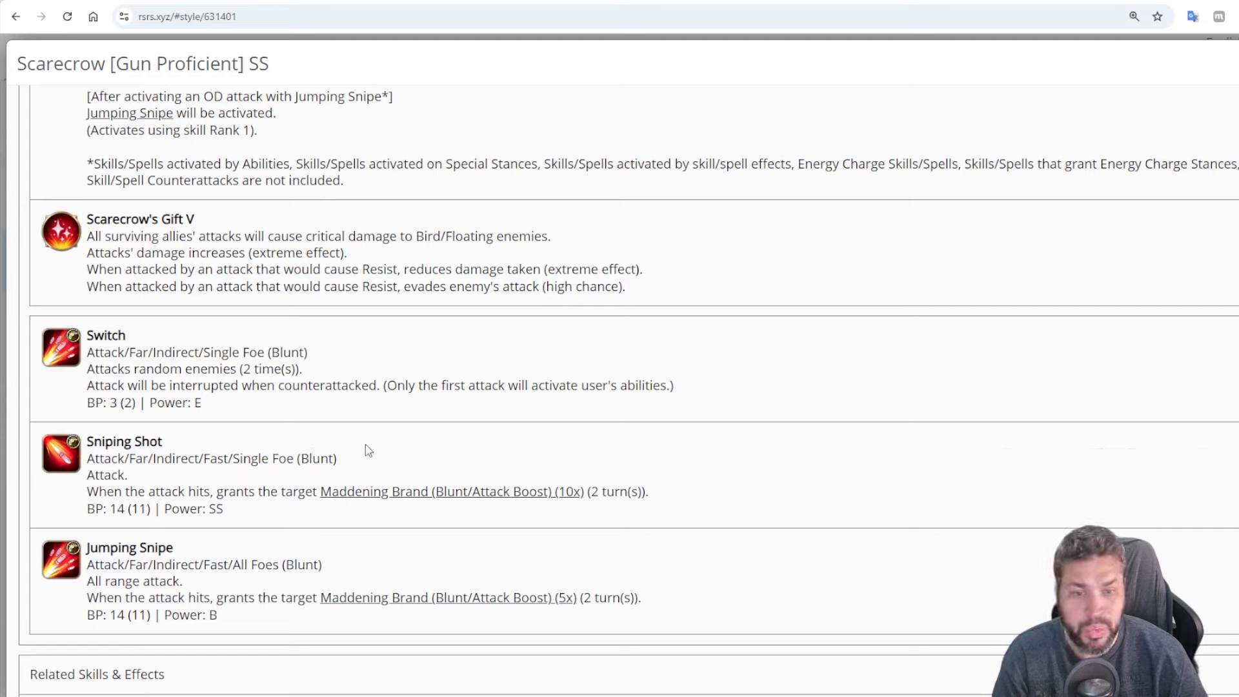
{"action": "mouse_move", "coordinate": [351, 538]}
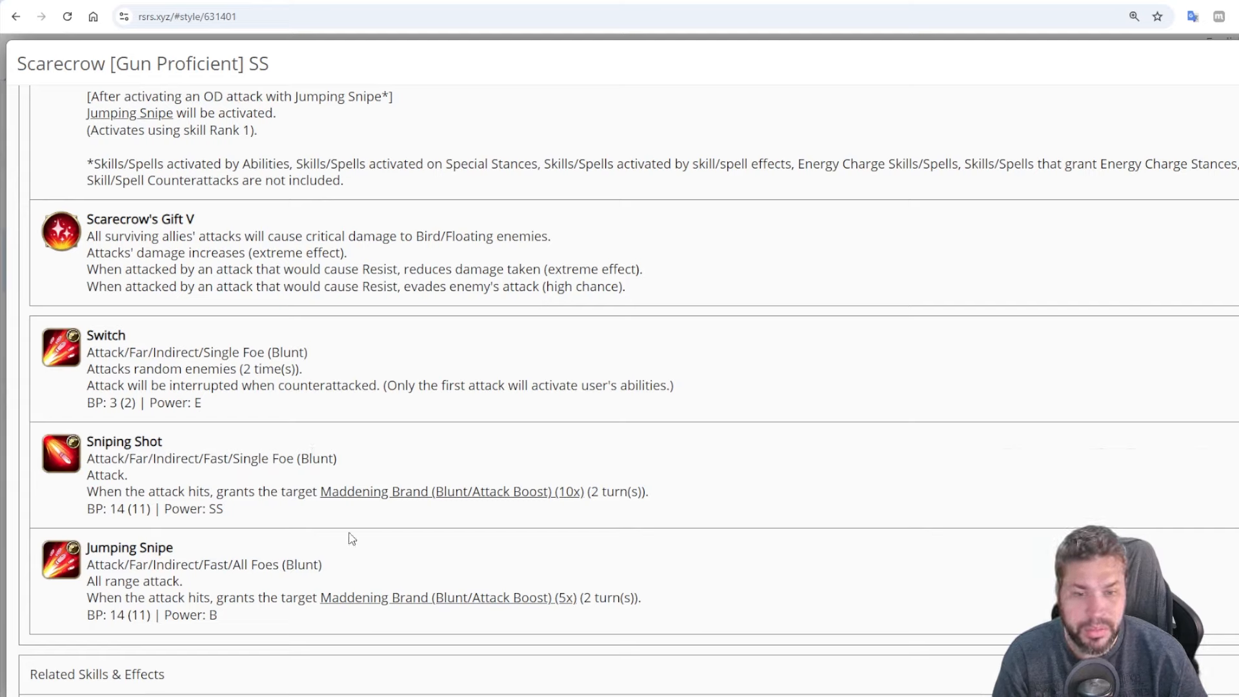
{"action": "mouse_move", "coordinate": [172, 564]}
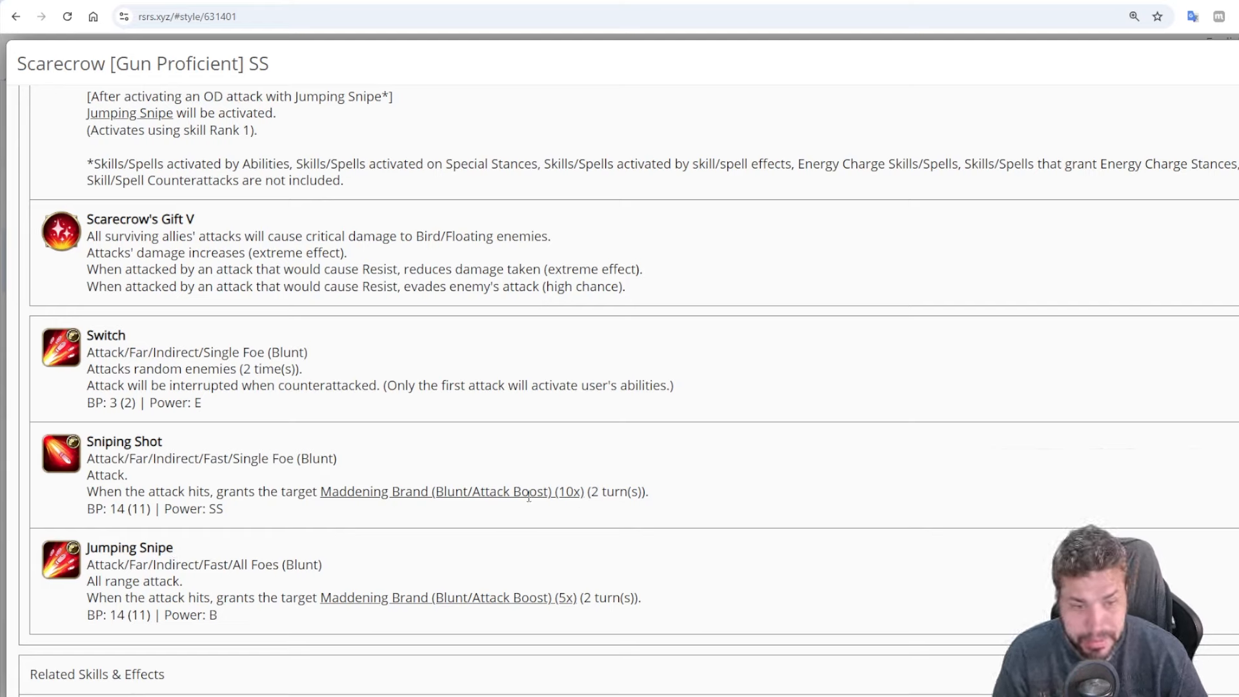
{"action": "mouse_move", "coordinate": [289, 510]}
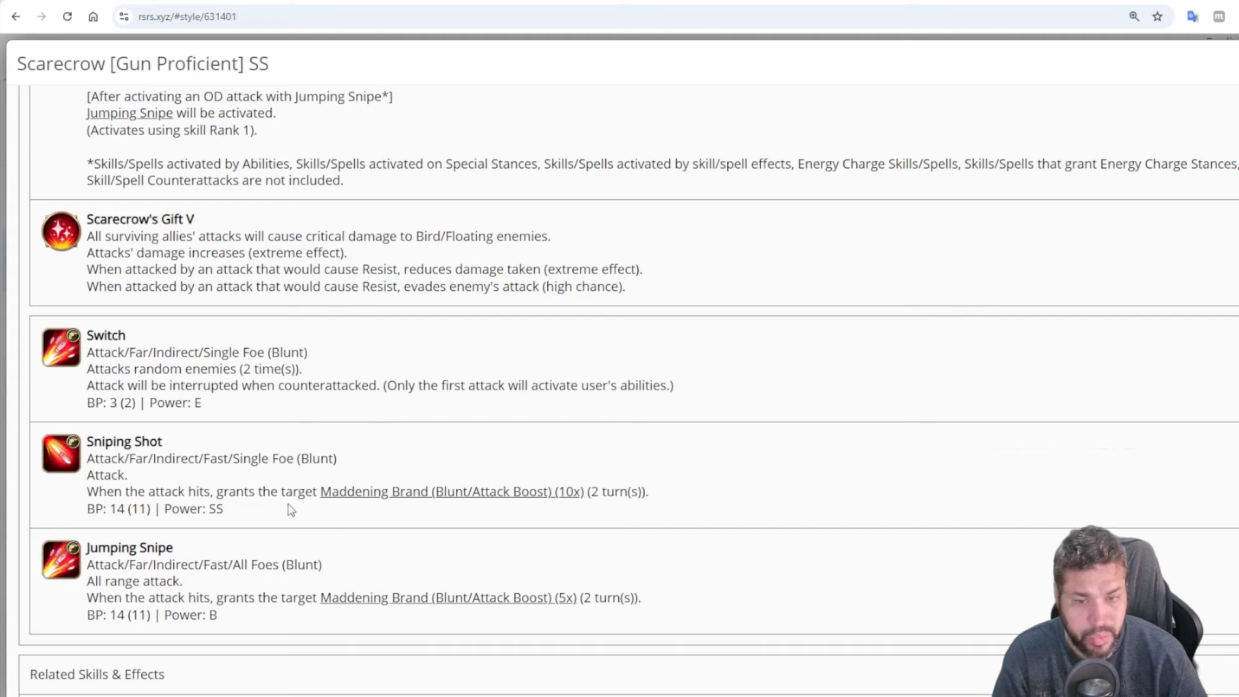
{"action": "double_click", "coordinate": [214, 508]}
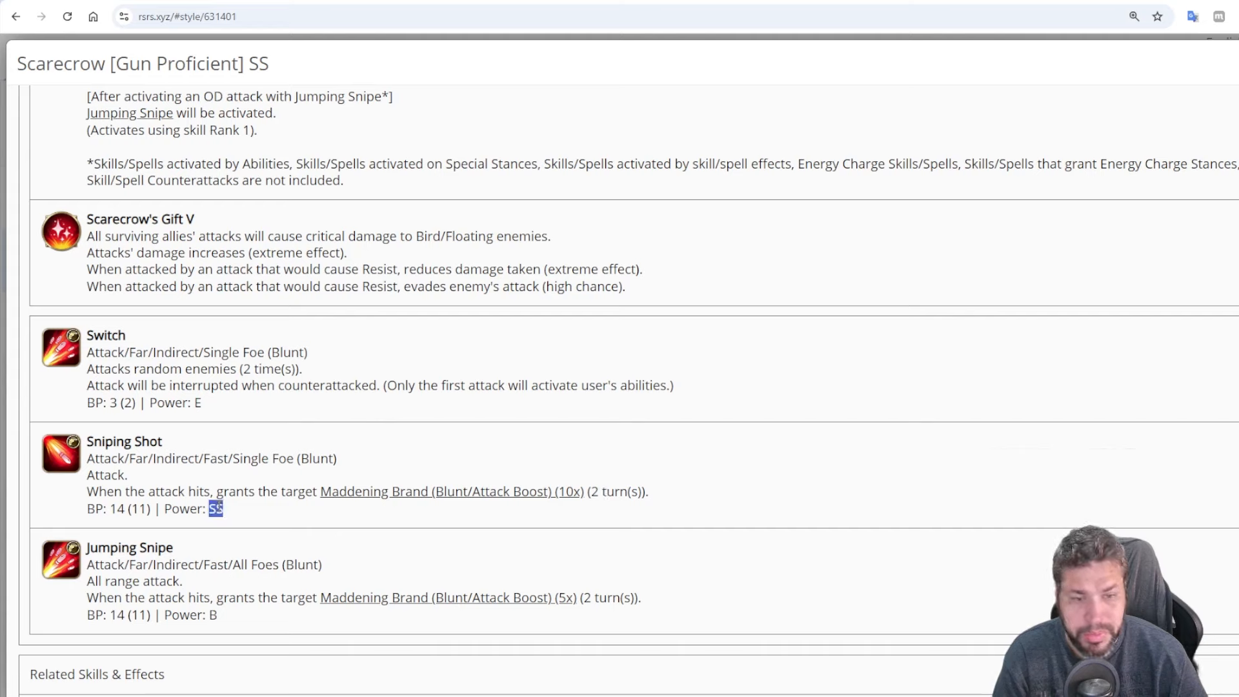
{"action": "mouse_move", "coordinate": [452, 474]}
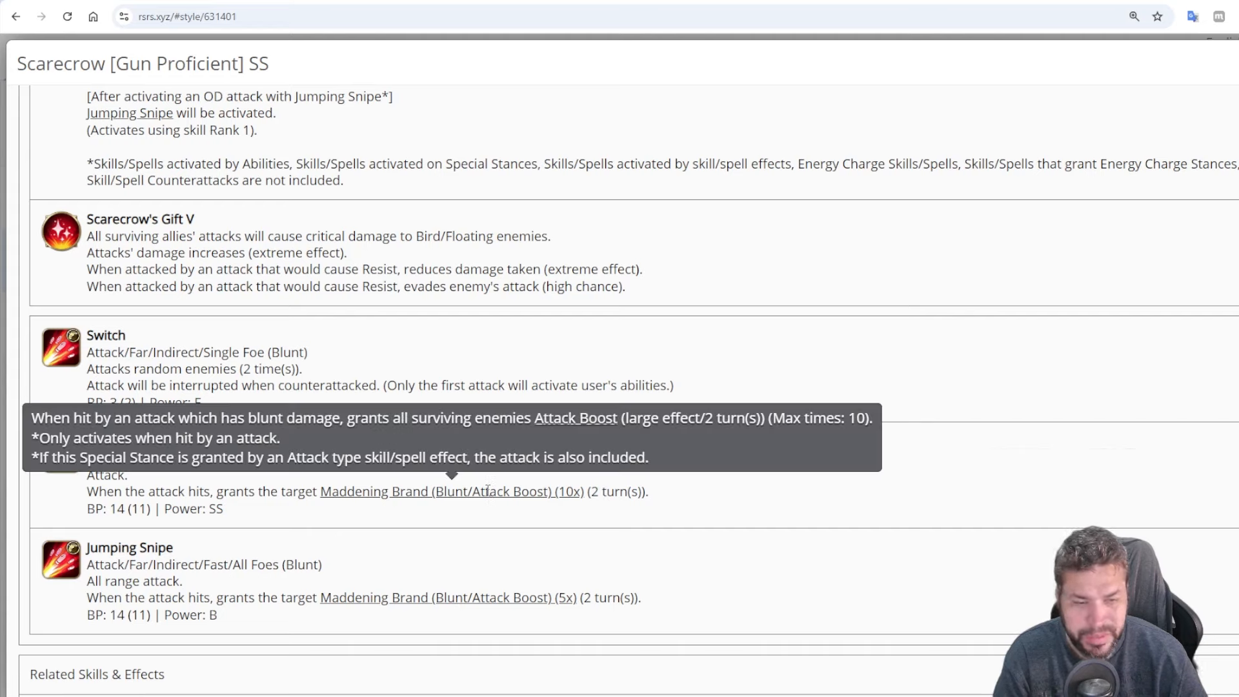
{"action": "mouse_move", "coordinate": [463, 573]}
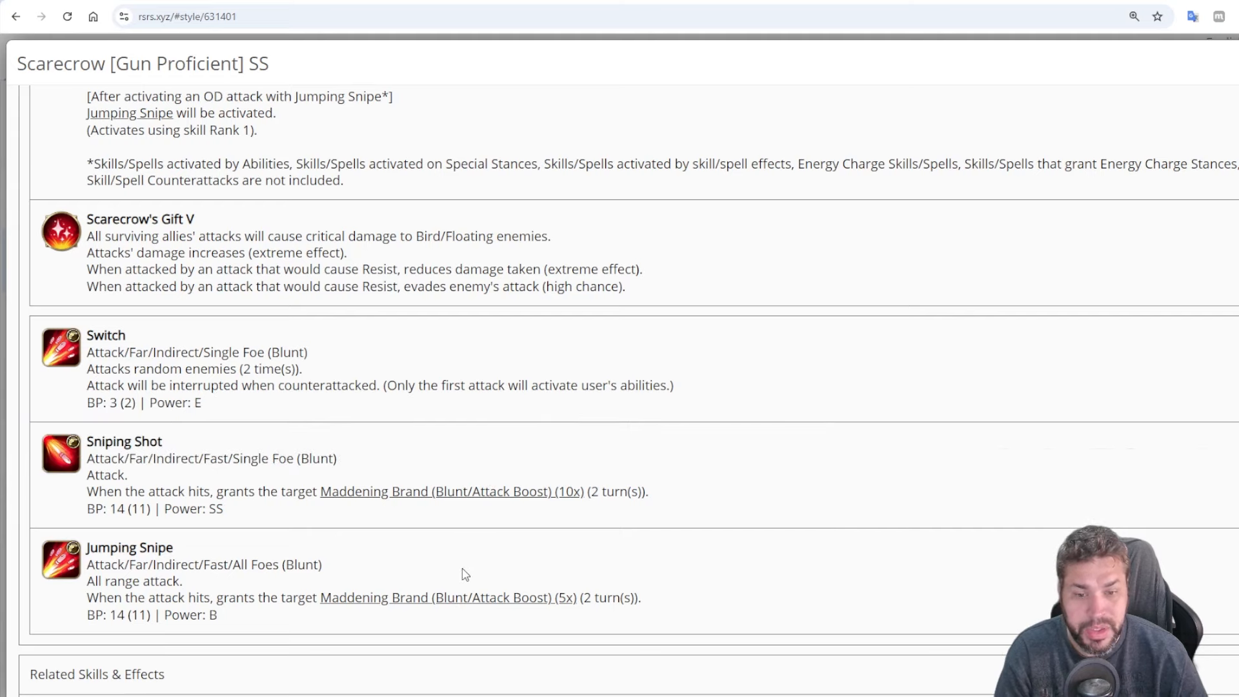
{"action": "double_click", "coordinate": [138, 614]}
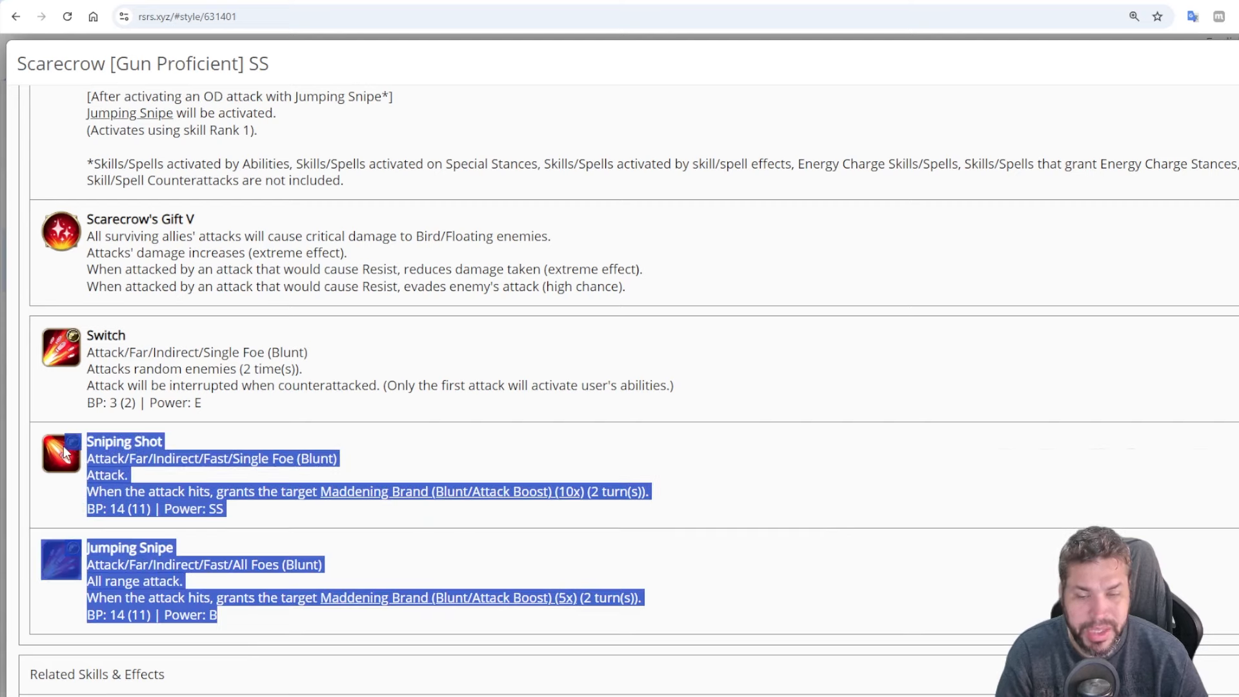
{"action": "left_click", "coordinate": [690, 452]}
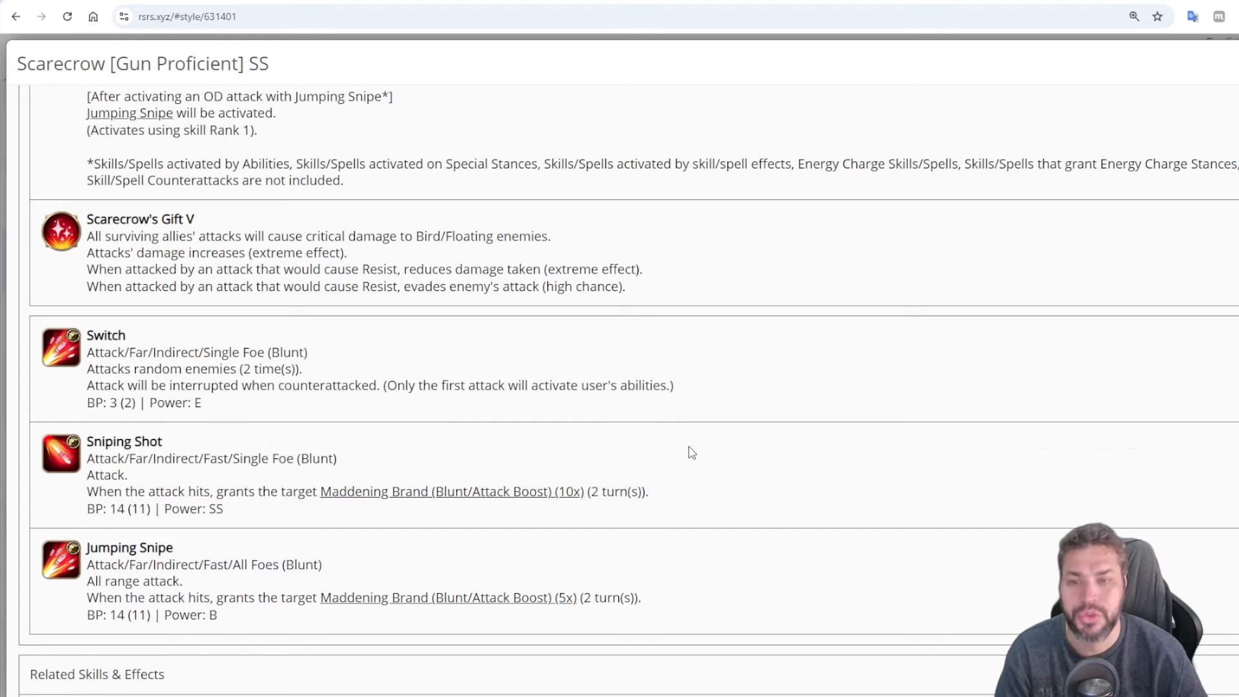
{"action": "mouse_move", "coordinate": [315, 485]}
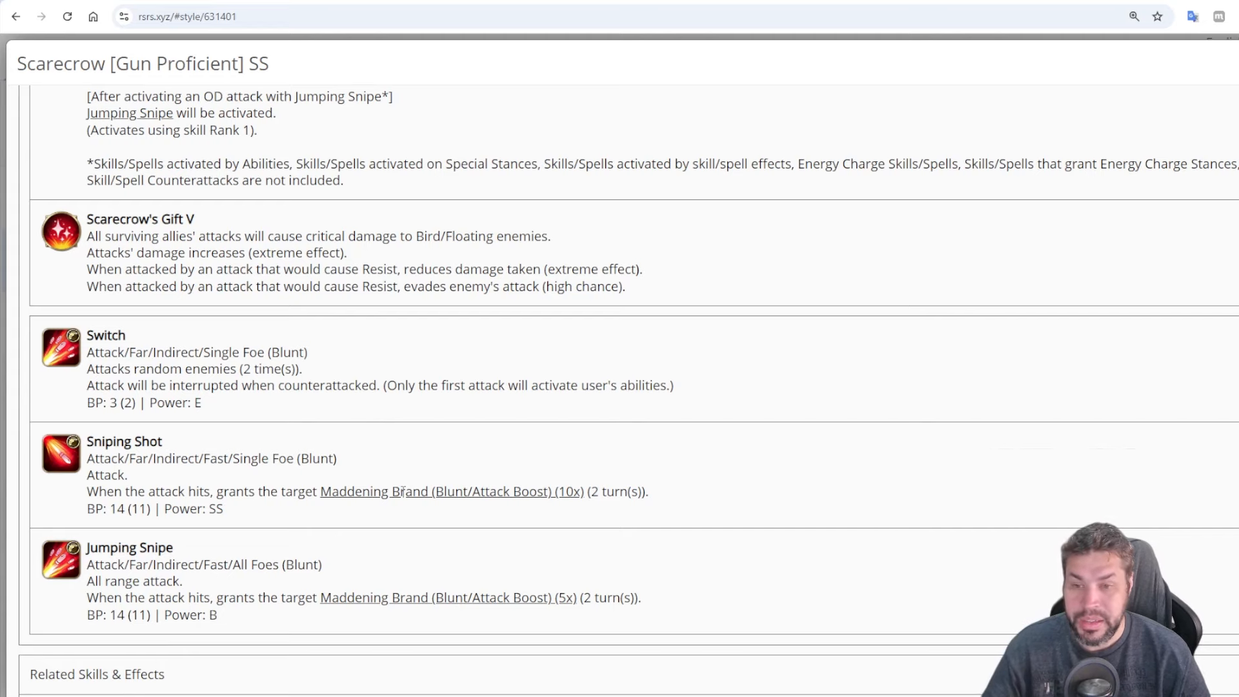
Reread Scarecrow's Gun Proficient abilities, moving back and forth through the section
{"action": "scroll", "scroll_direction": "up", "scroll_amount": 3}
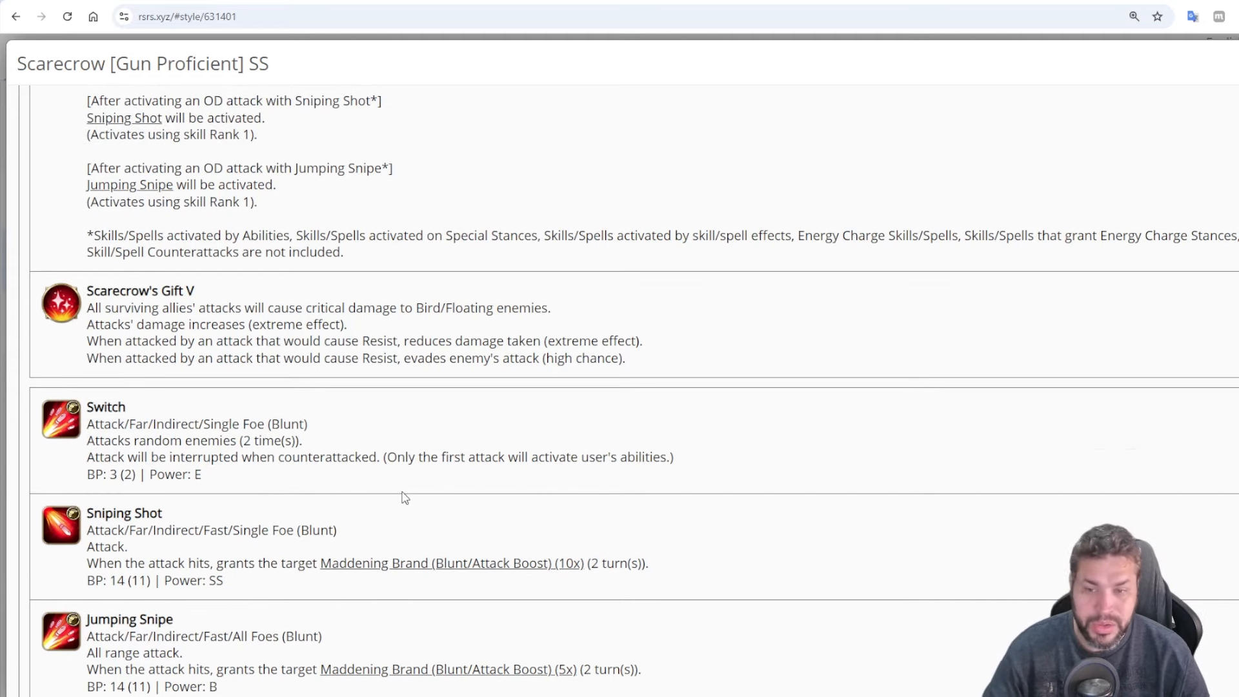
{"action": "scroll", "scroll_direction": "up", "scroll_amount": 3}
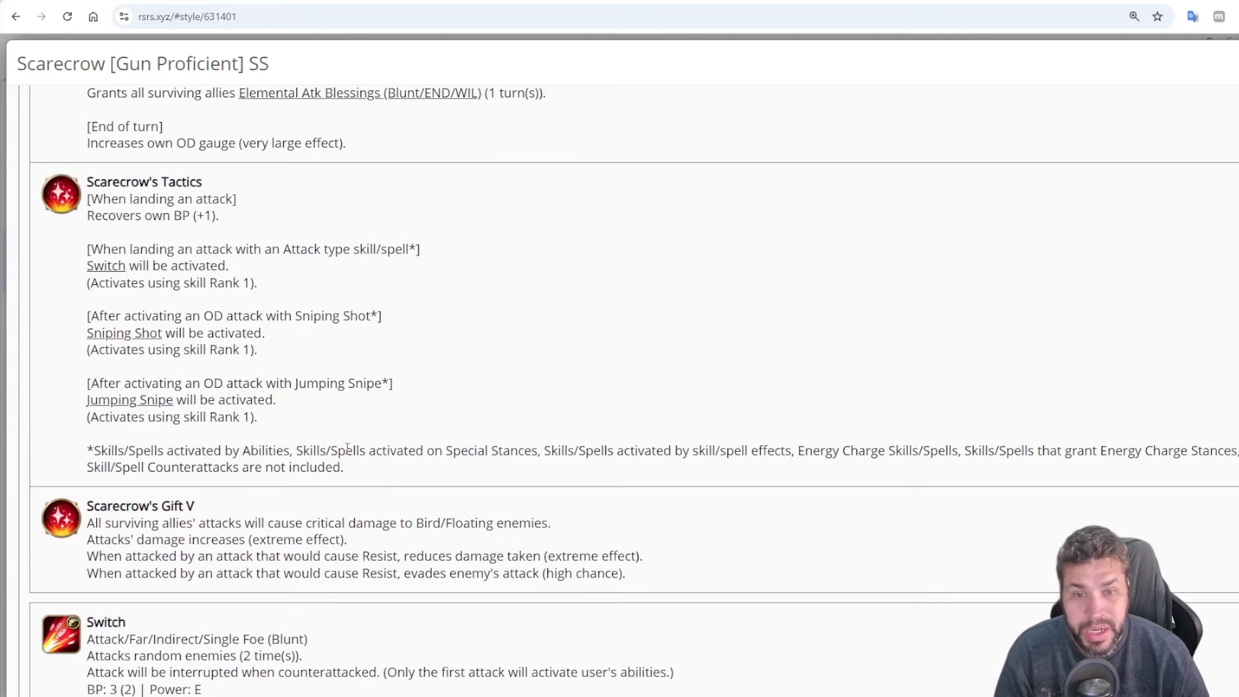
{"action": "mouse_move", "coordinate": [124, 332]}
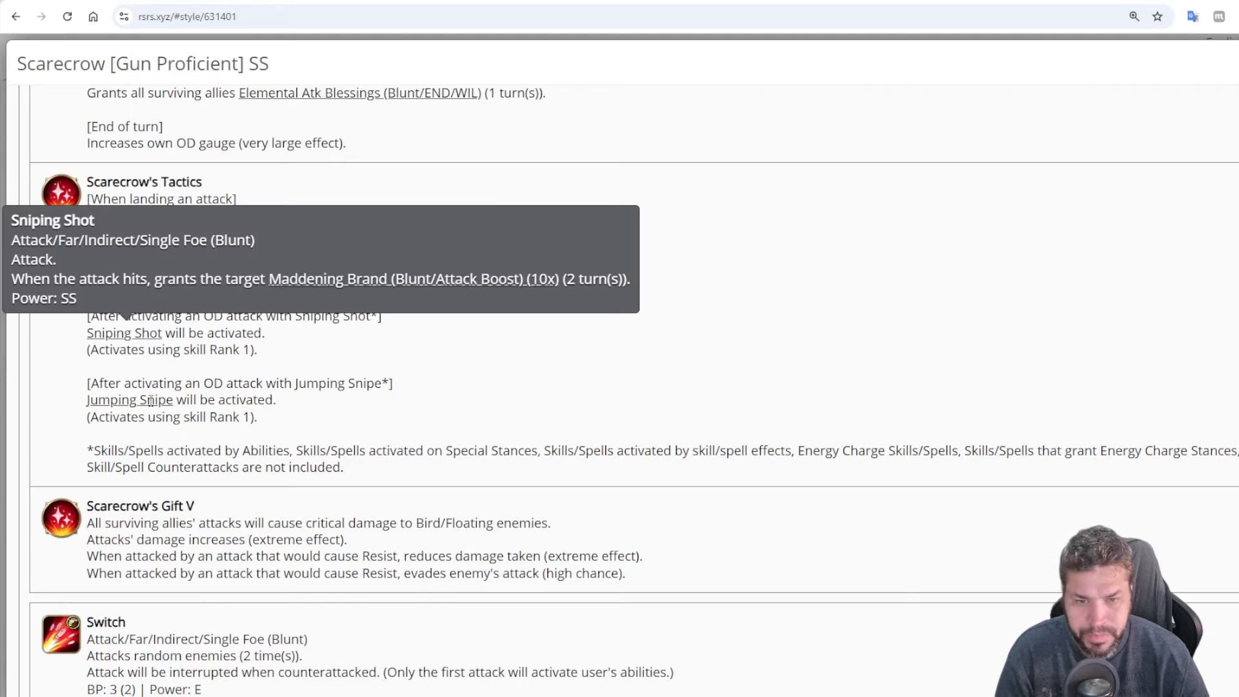
{"action": "scroll", "scroll_direction": "down", "scroll_amount": 3}
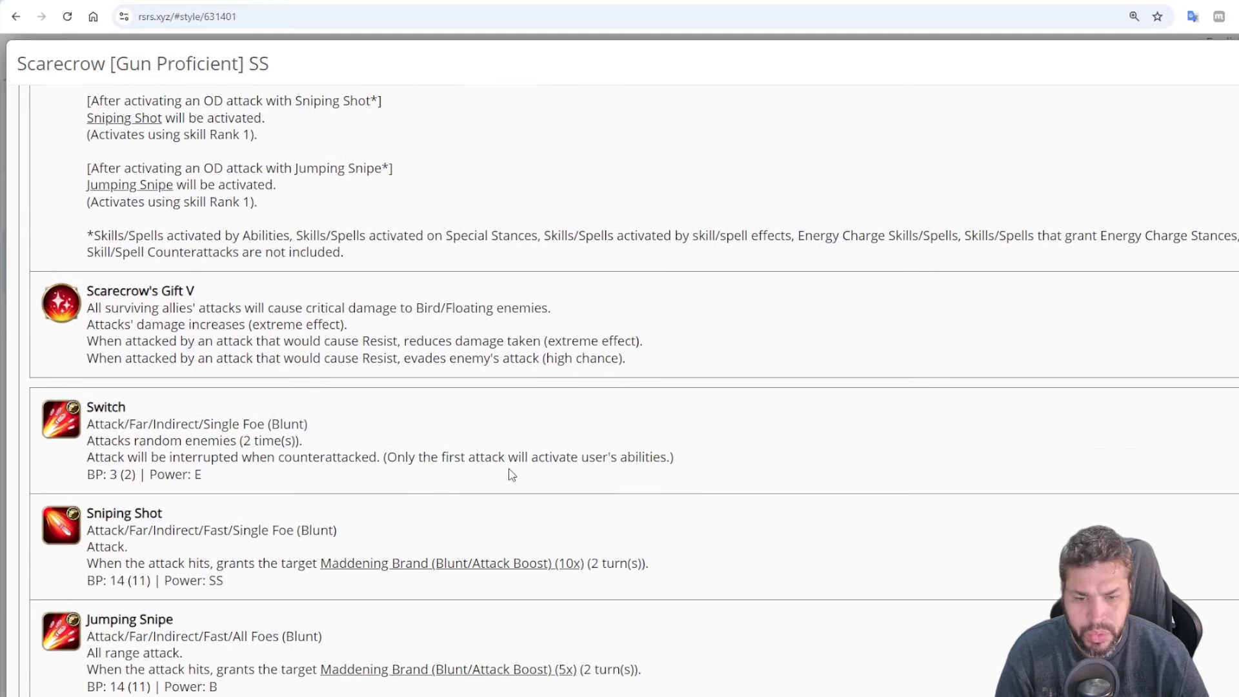
{"action": "scroll", "scroll_direction": "down", "scroll_amount": 3}
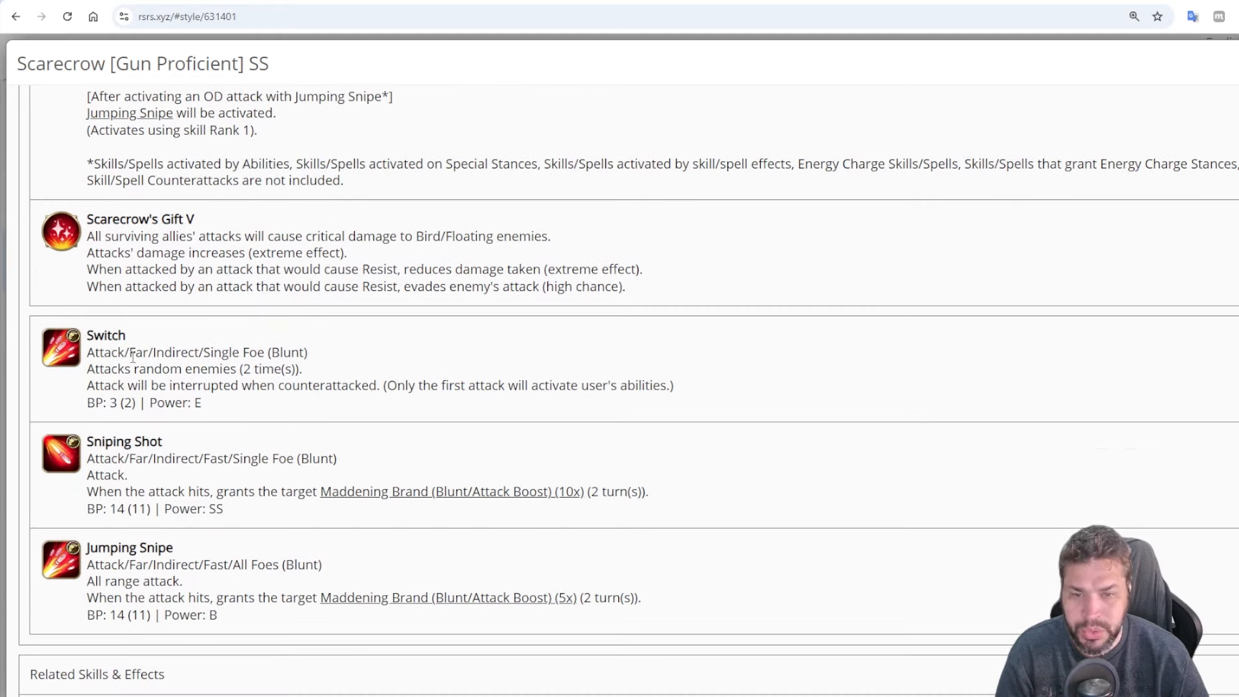
{"action": "scroll", "scroll_direction": "up", "scroll_amount": 3}
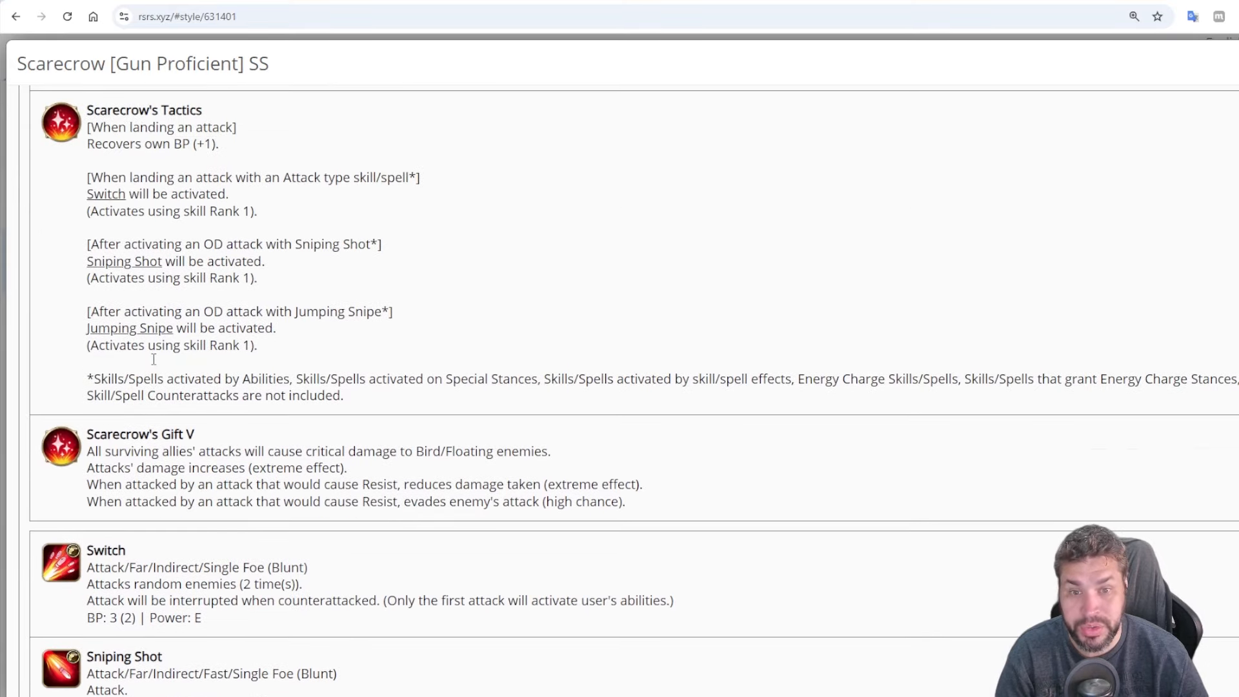
{"action": "scroll", "scroll_direction": "down", "scroll_amount": 3}
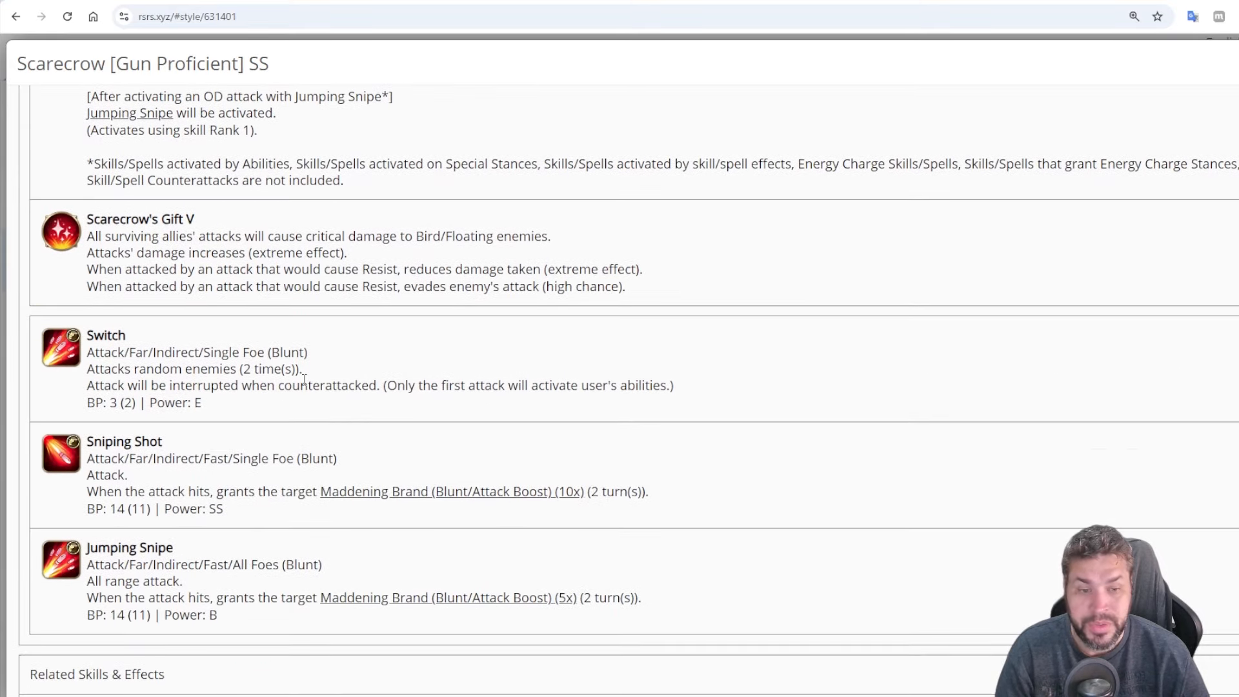
{"action": "mouse_move", "coordinate": [529, 486]}
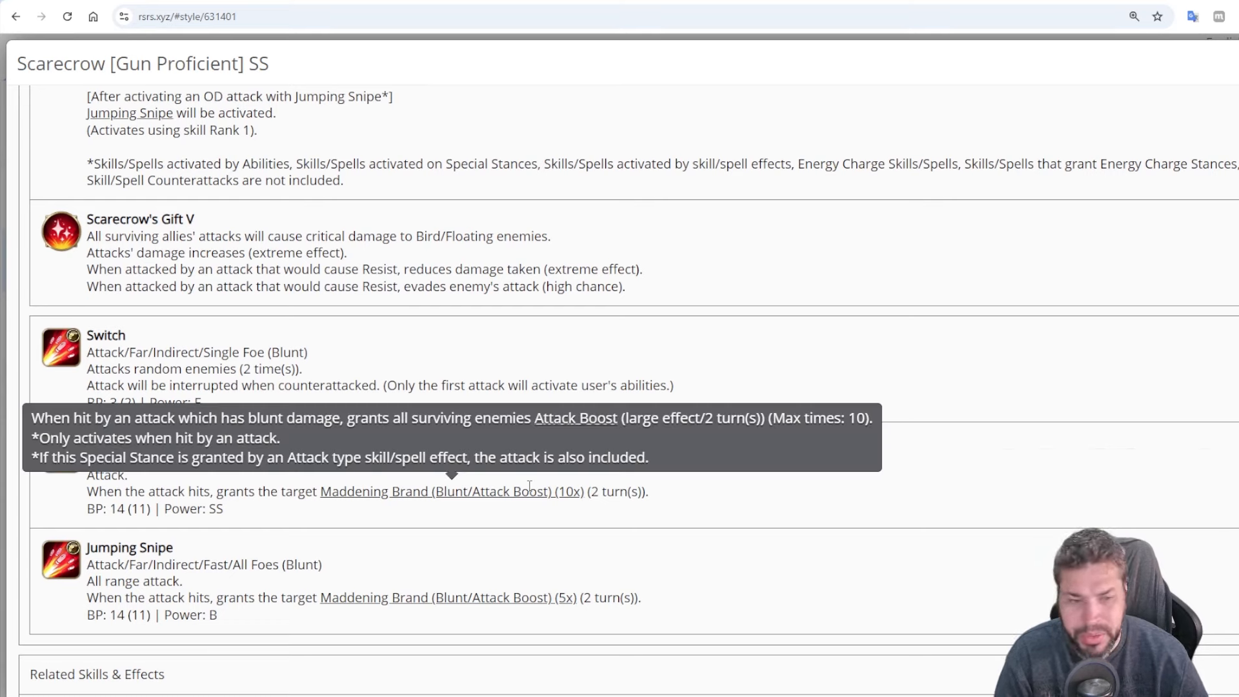
{"action": "mouse_move", "coordinate": [562, 562]}
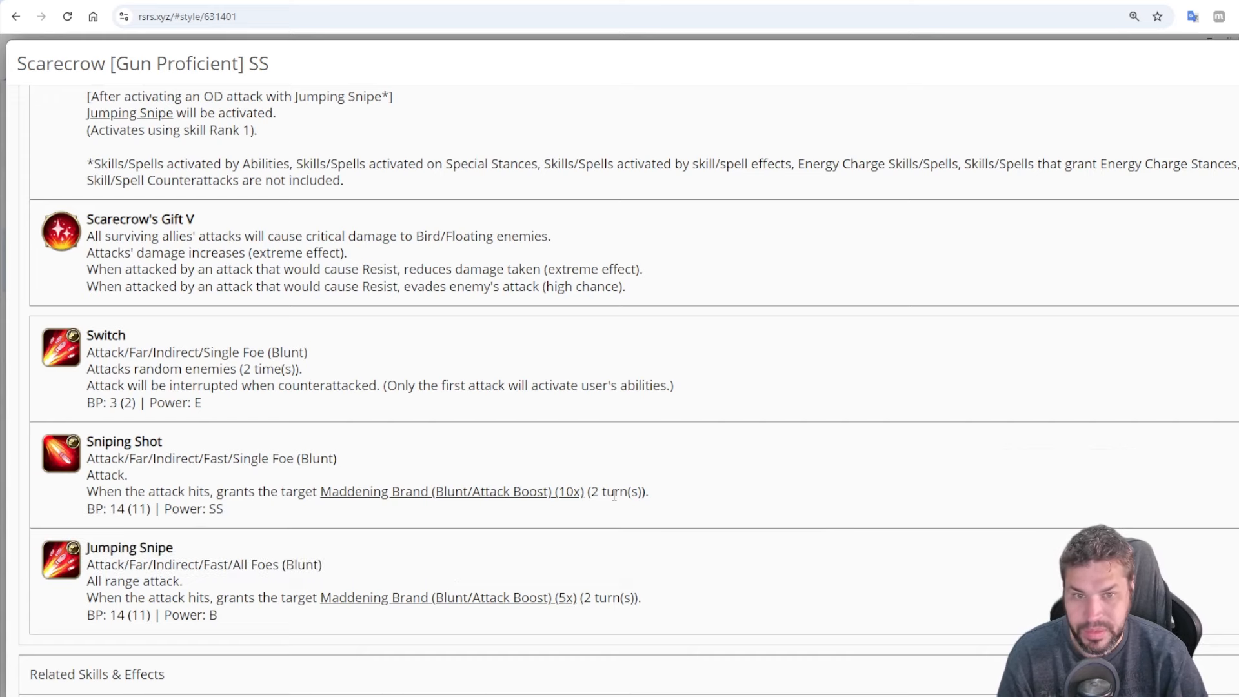
{"action": "scroll", "scroll_direction": "up", "scroll_amount": 3}
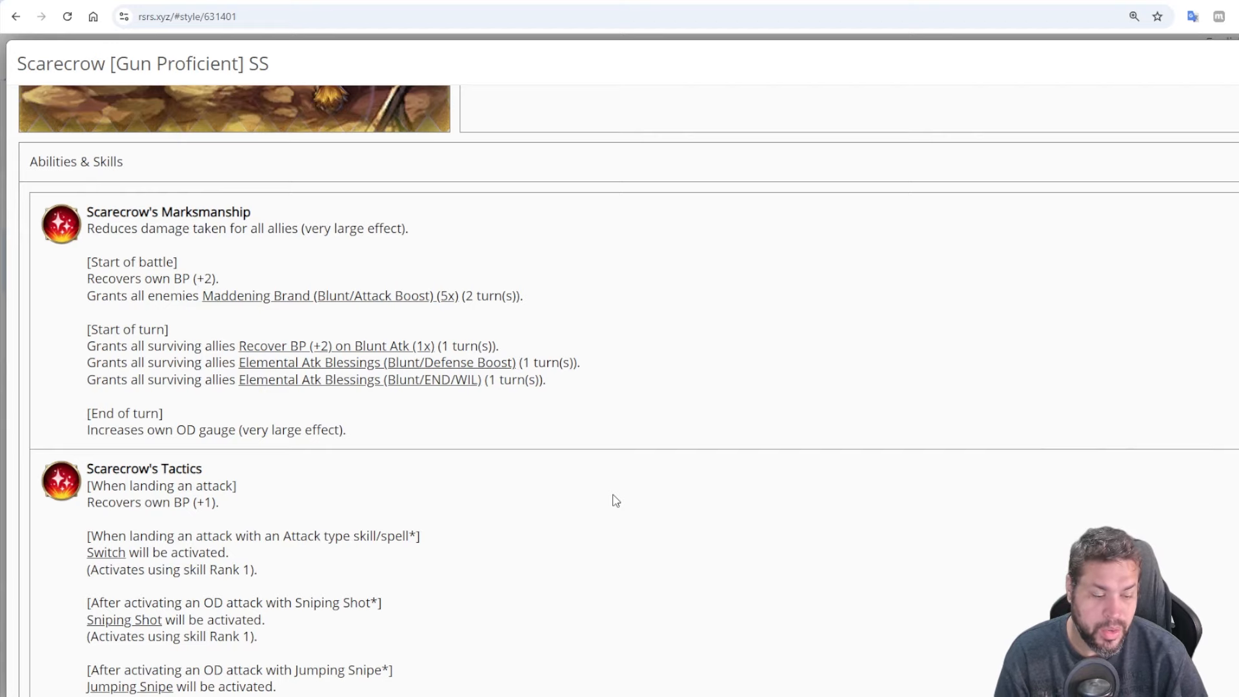
Finish rereading his skills and close the page to return to the full styles list
{"action": "scroll", "scroll_direction": "down", "scroll_amount": 3}
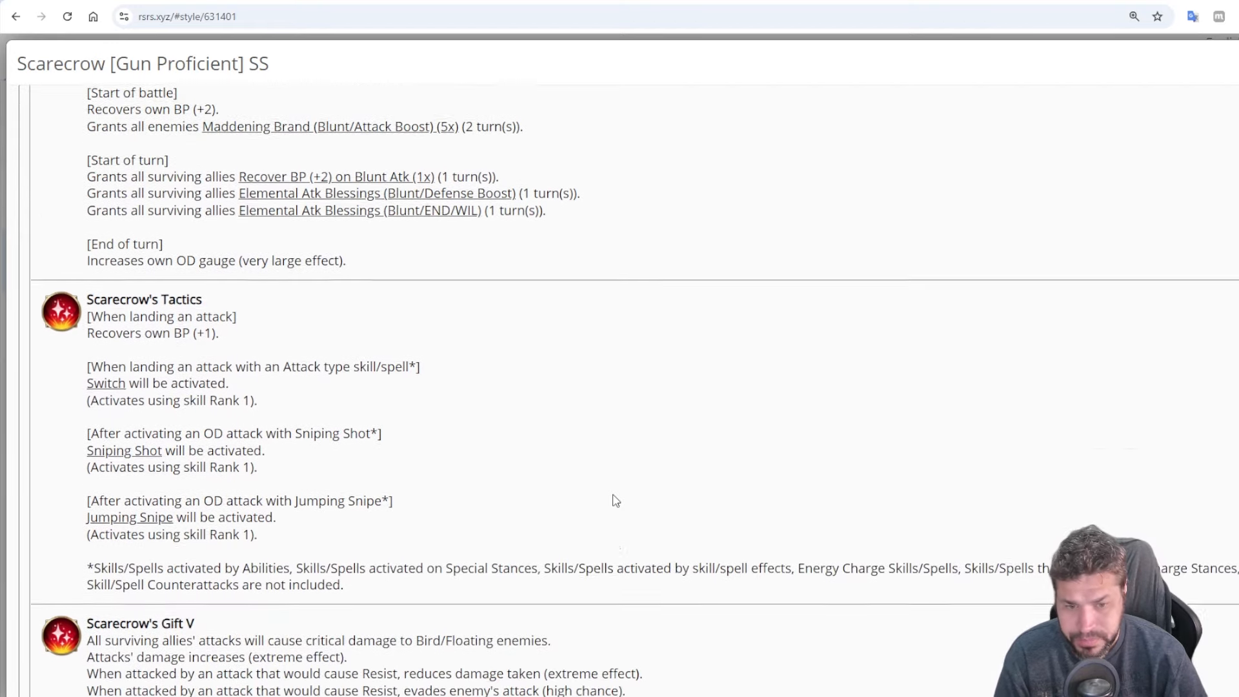
{"action": "scroll", "scroll_direction": "down", "scroll_amount": 3}
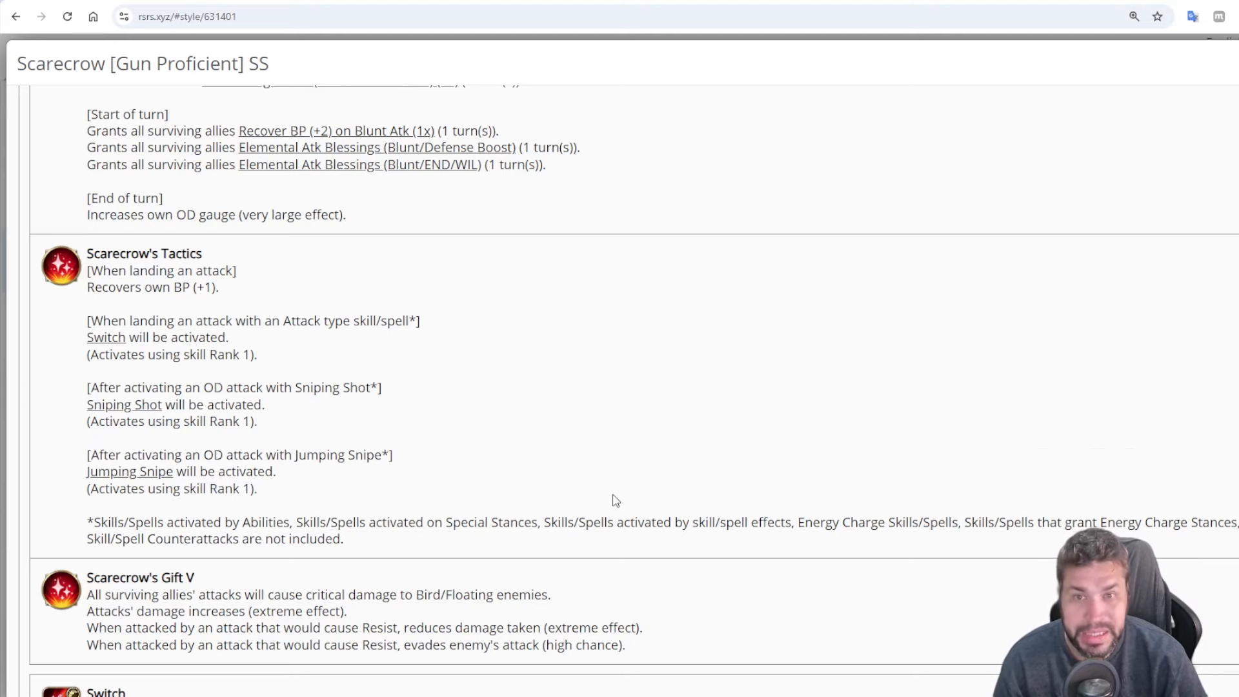
{"action": "scroll", "scroll_direction": "up", "scroll_amount": 3}
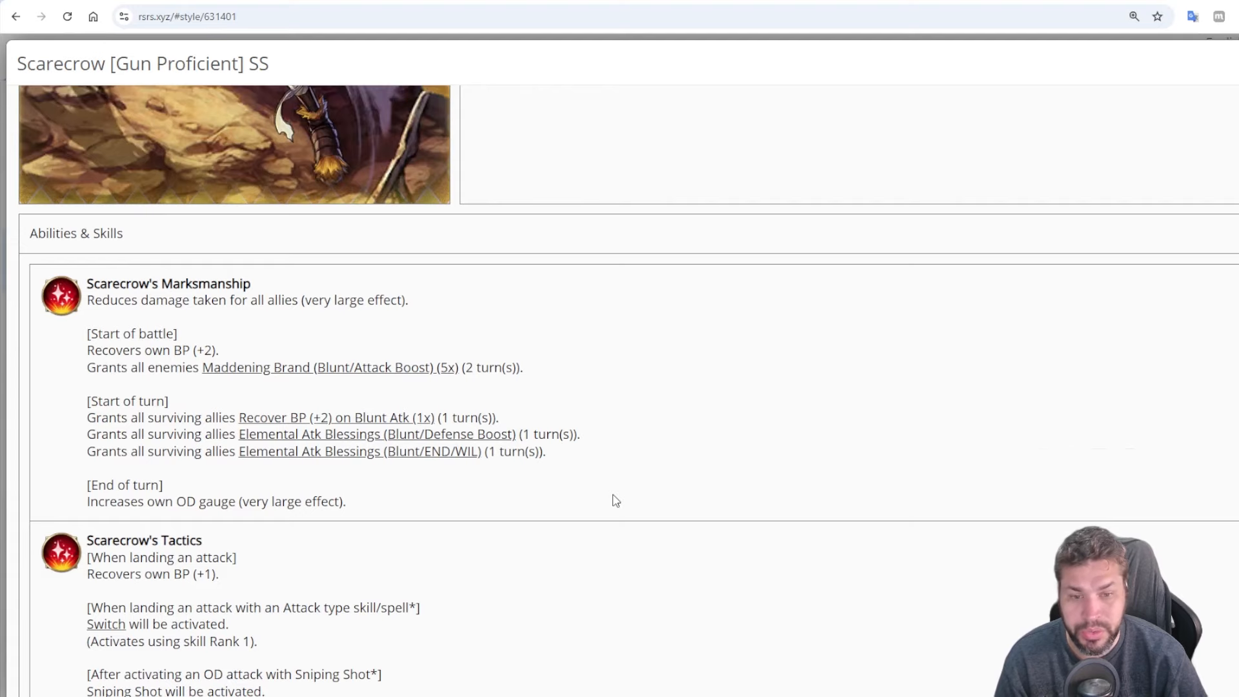
{"action": "scroll", "scroll_direction": "down", "scroll_amount": 3}
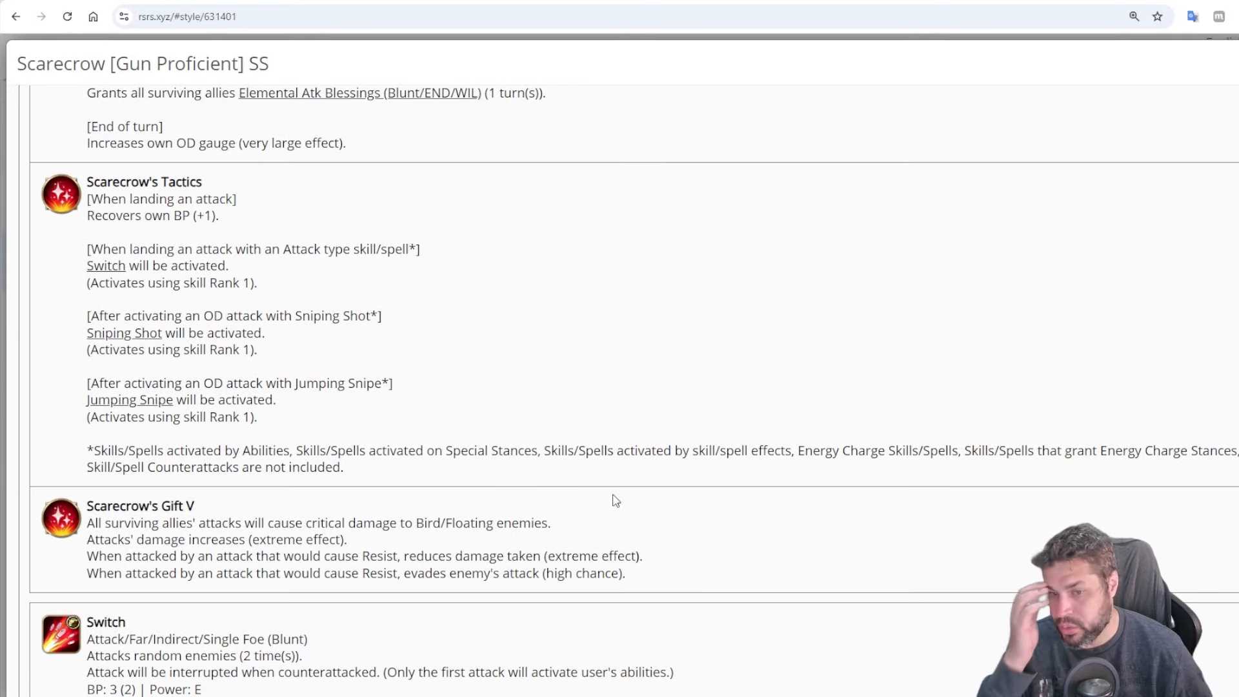
{"action": "scroll", "scroll_direction": "down", "scroll_amount": 3}
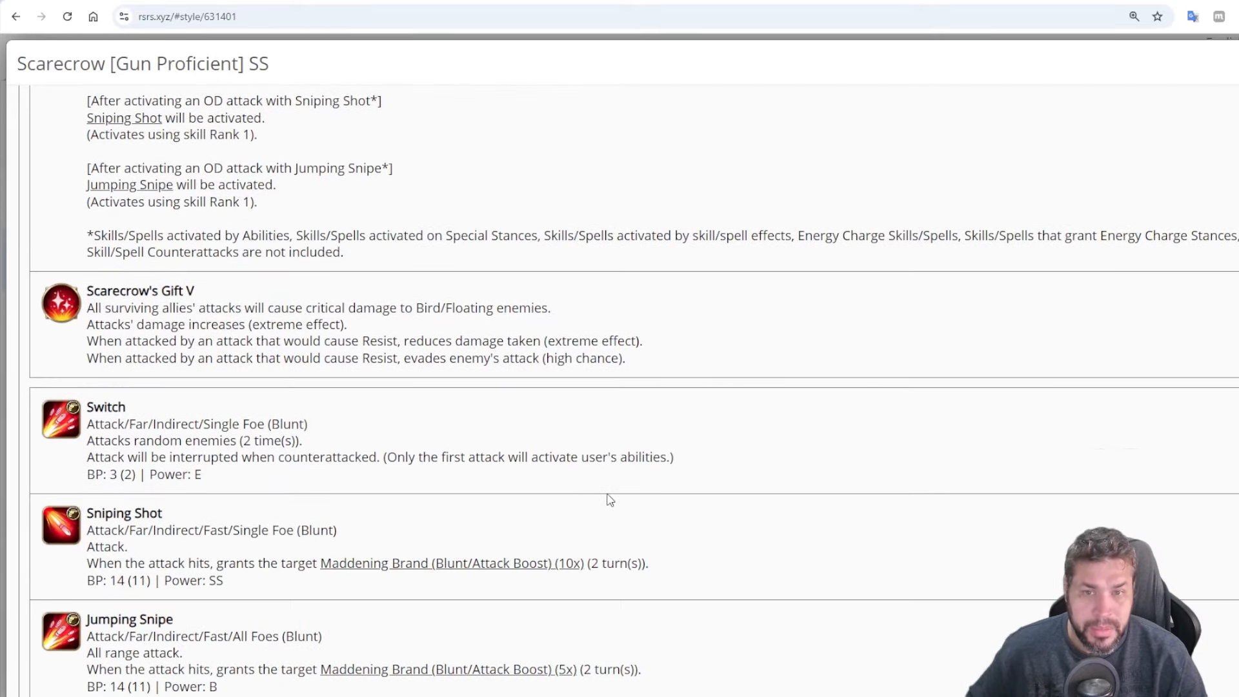
{"action": "scroll", "scroll_direction": "down", "scroll_amount": 3}
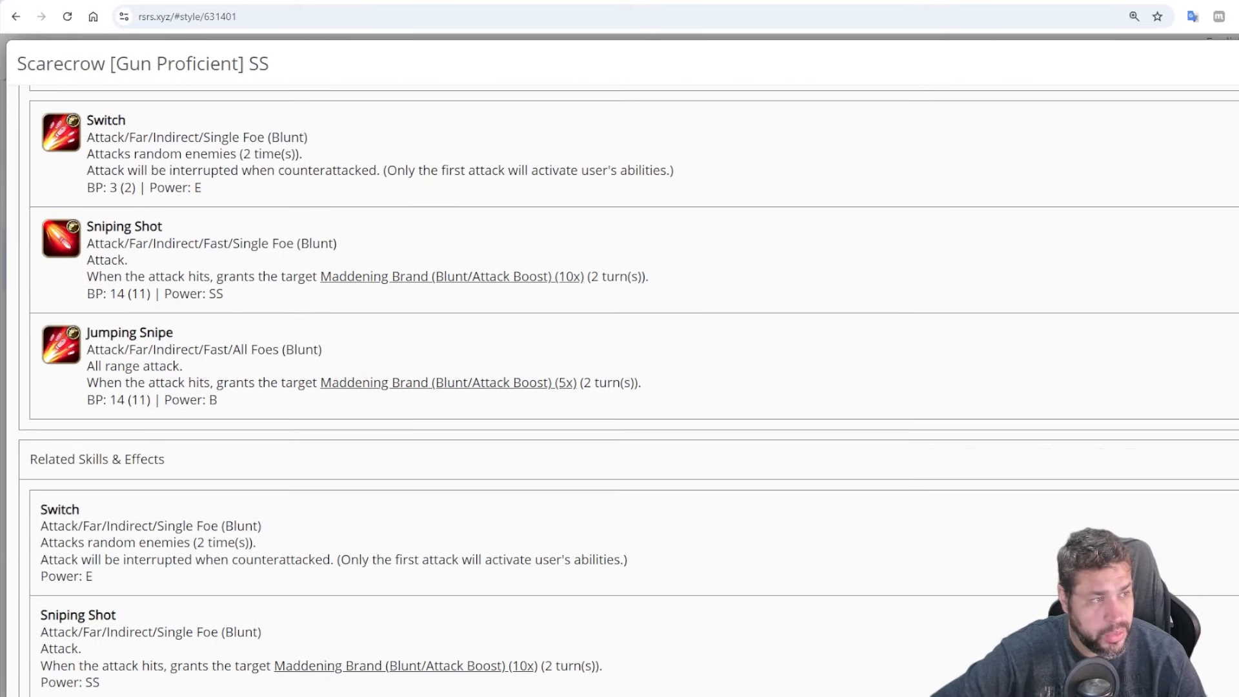
{"action": "left_click", "coordinate": [15, 16]}
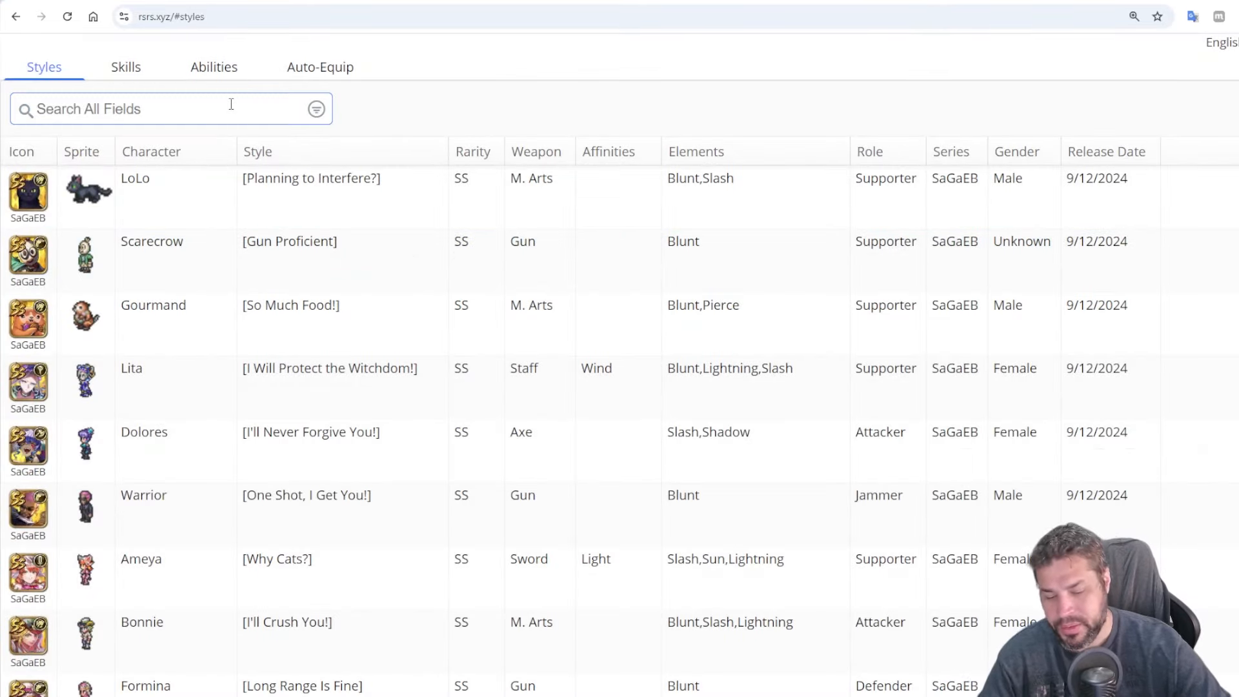
{"action": "type", "text": "Mins"}
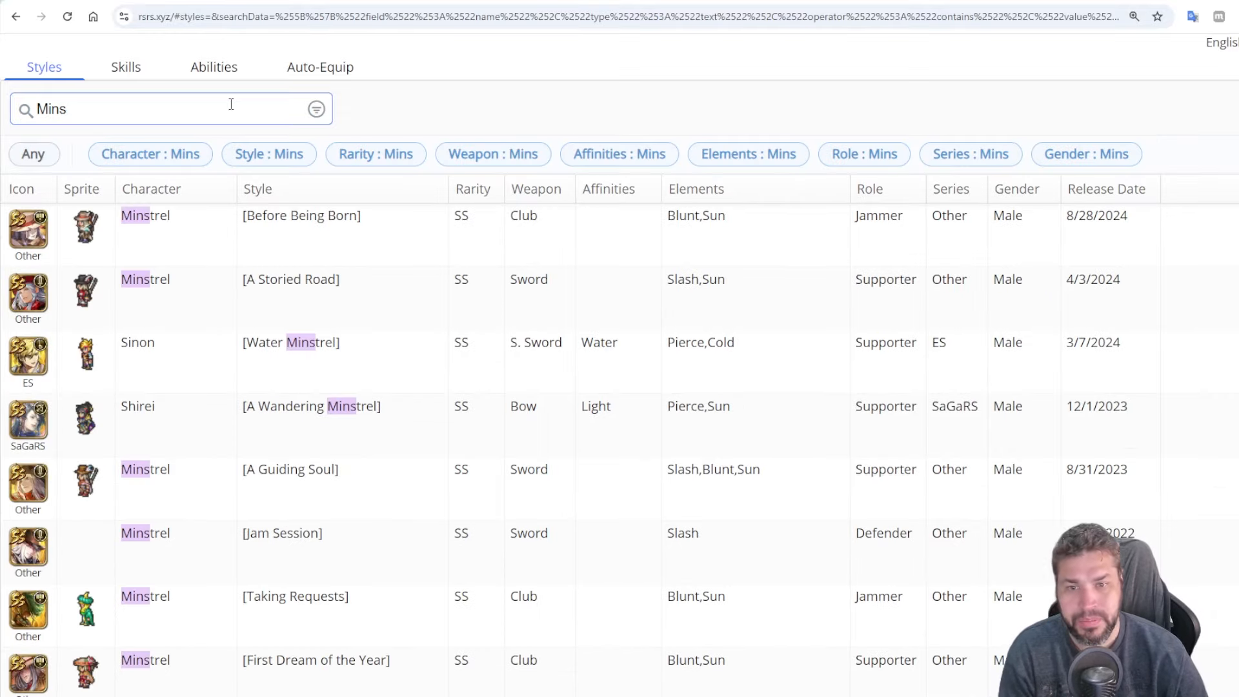
{"action": "left_click", "coordinate": [301, 215]}
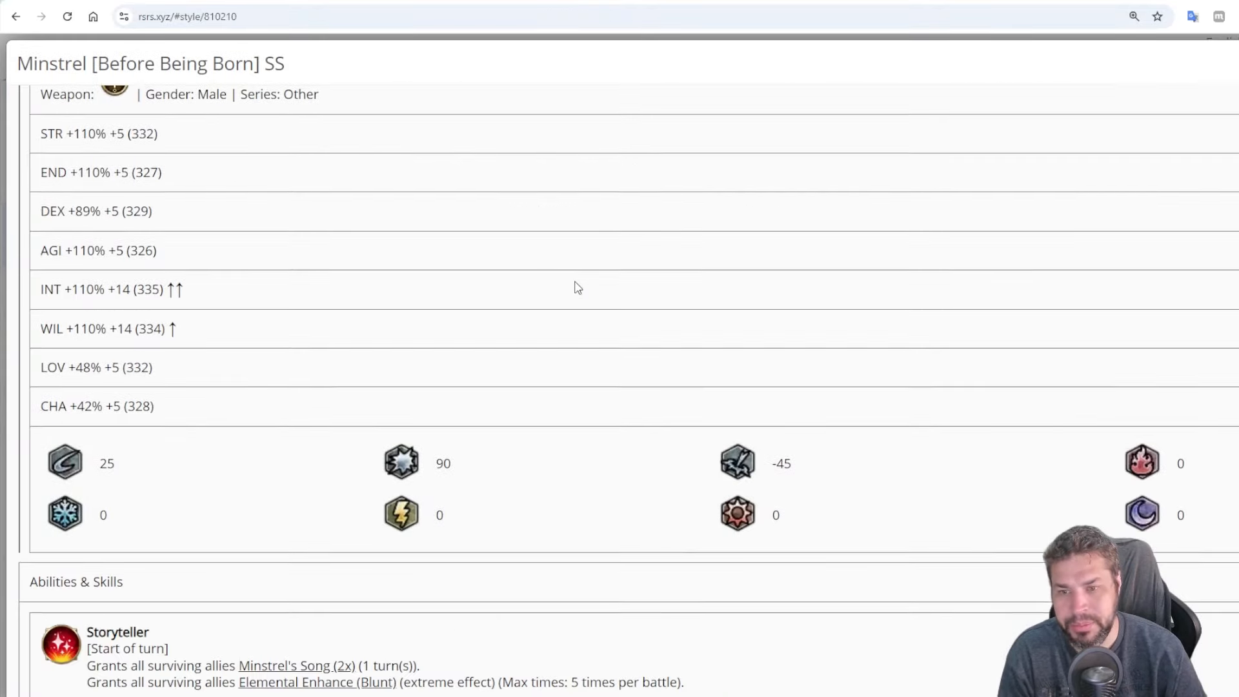
{"action": "scroll", "scroll_direction": "down", "scroll_amount": 3}
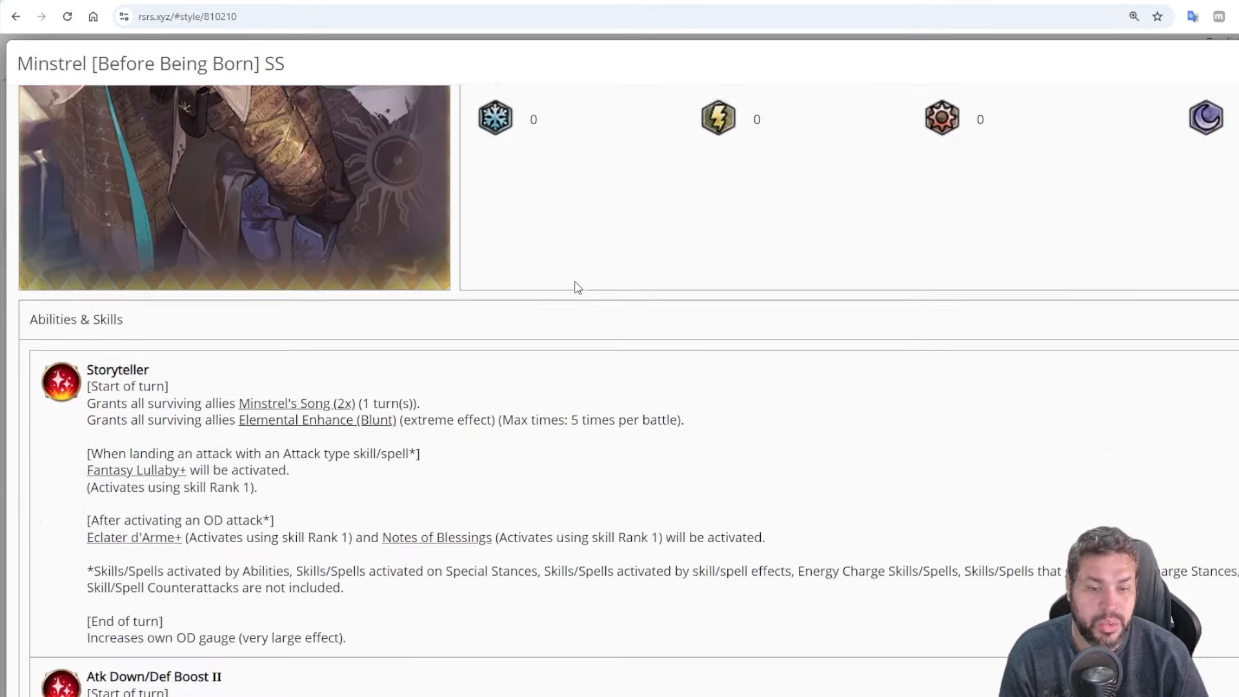
{"action": "scroll", "scroll_direction": "down", "scroll_amount": 3}
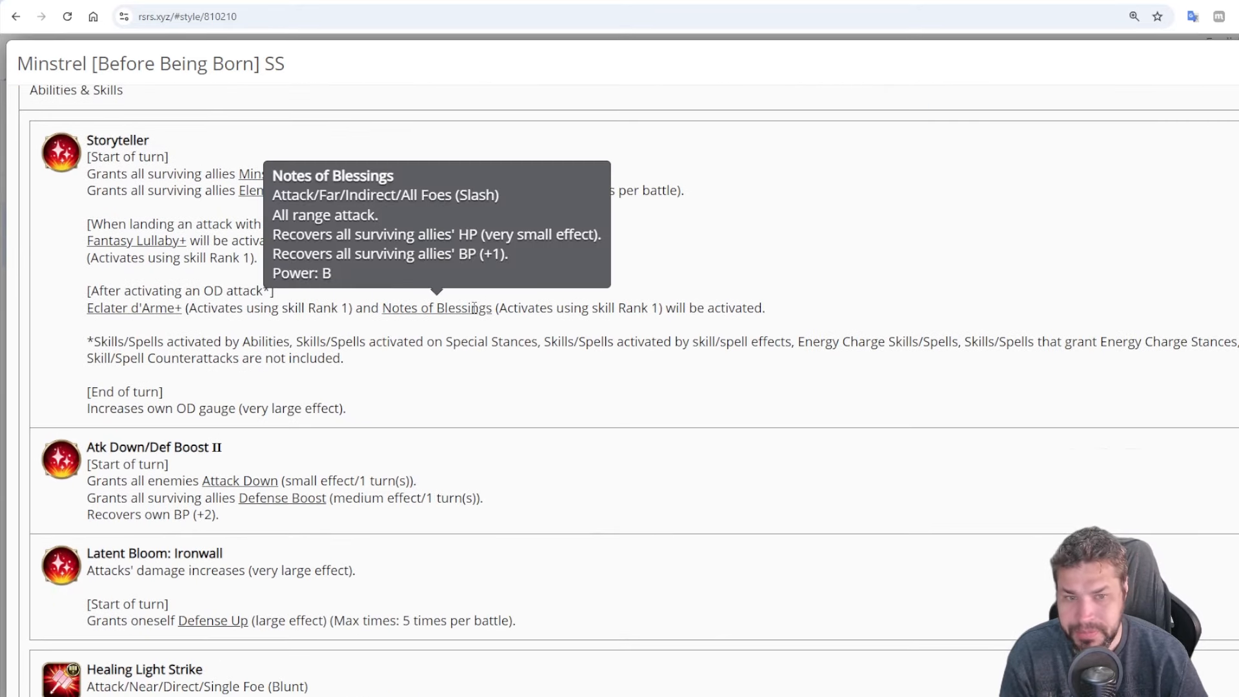
{"action": "mouse_move", "coordinate": [133, 307]}
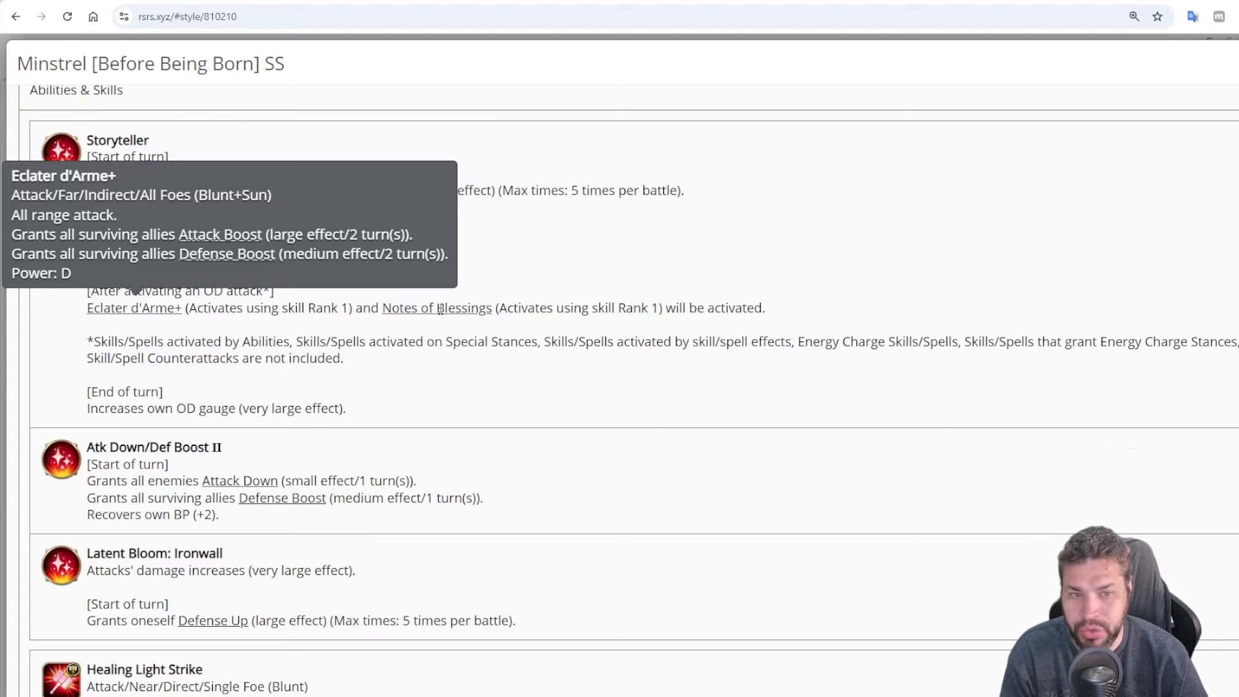
{"action": "mouse_move", "coordinate": [436, 307]}
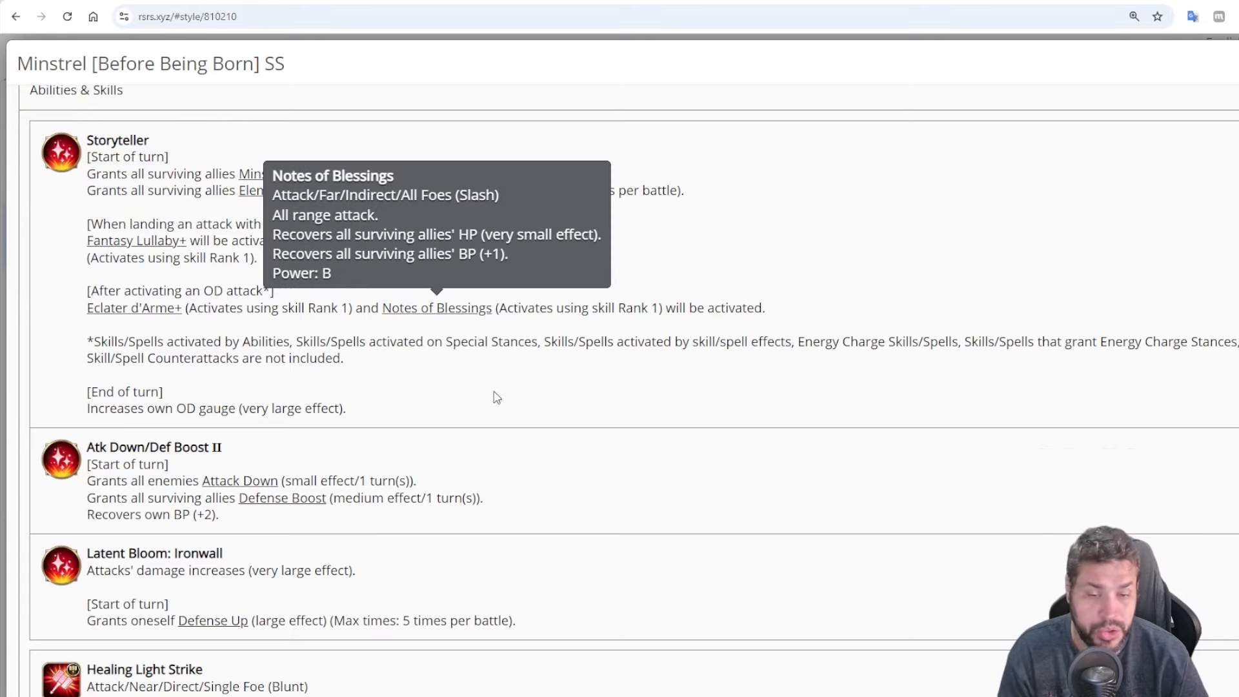
{"action": "scroll", "scroll_direction": "down", "scroll_amount": 3}
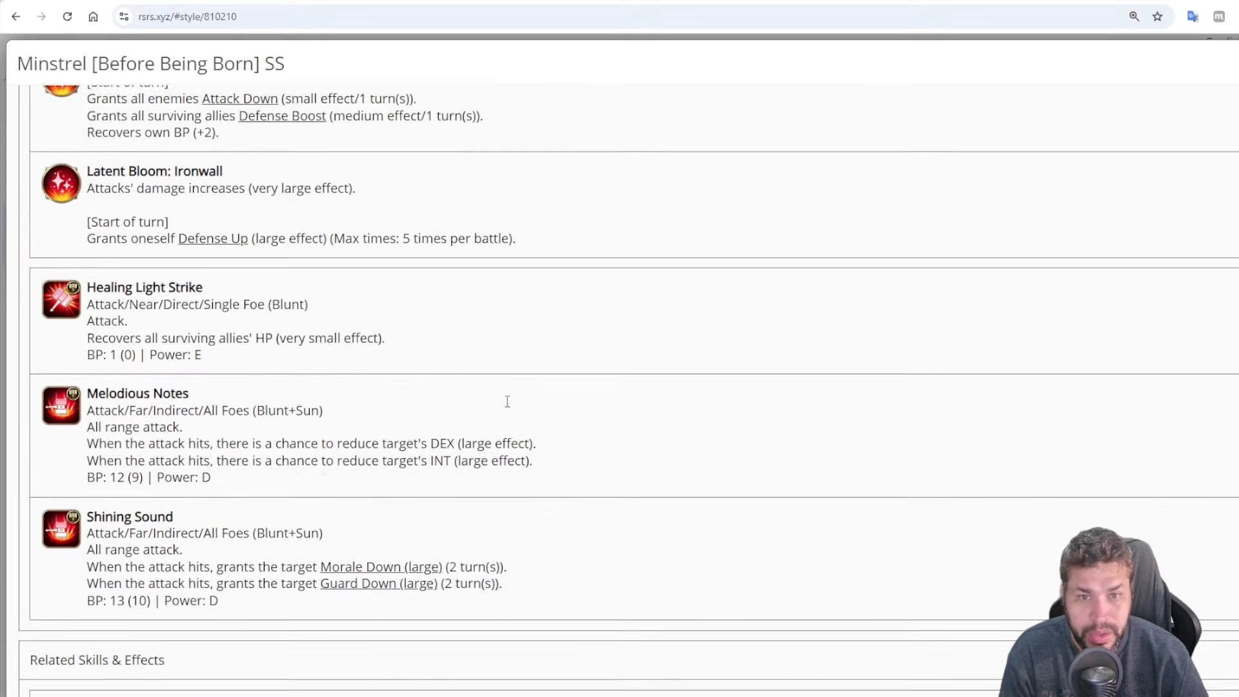
{"action": "scroll", "scroll_direction": "up", "scroll_amount": 3}
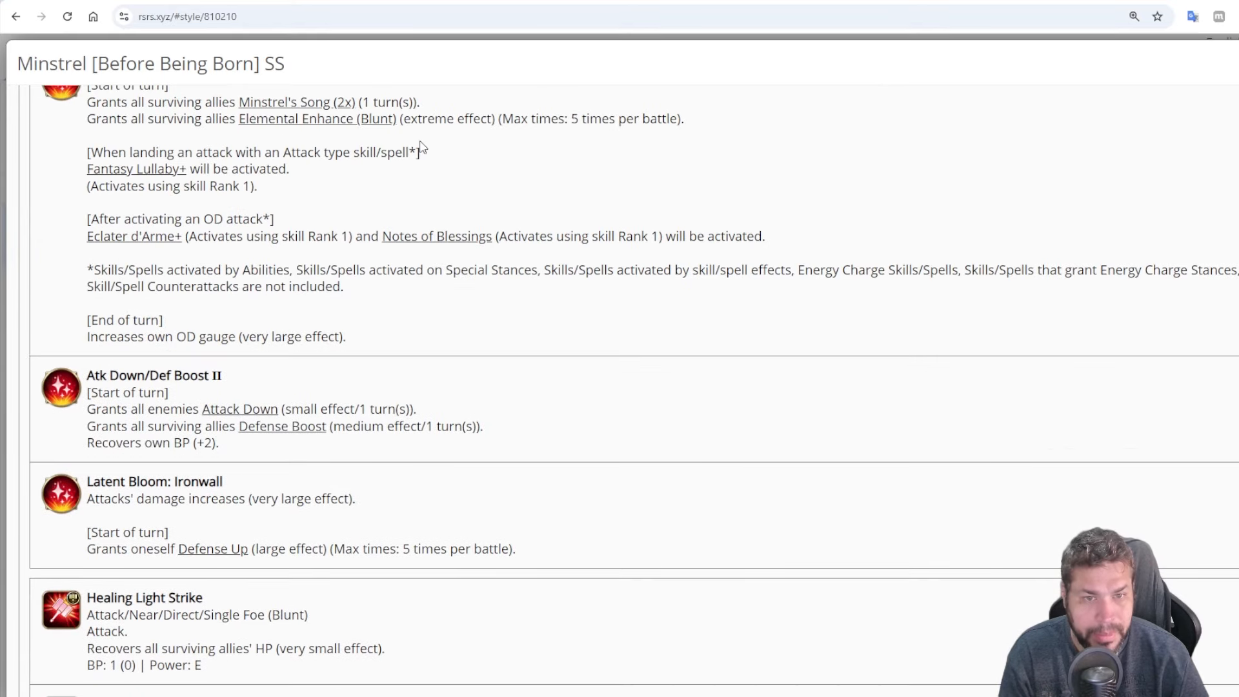
{"action": "scroll", "scroll_direction": "up", "scroll_amount": 3}
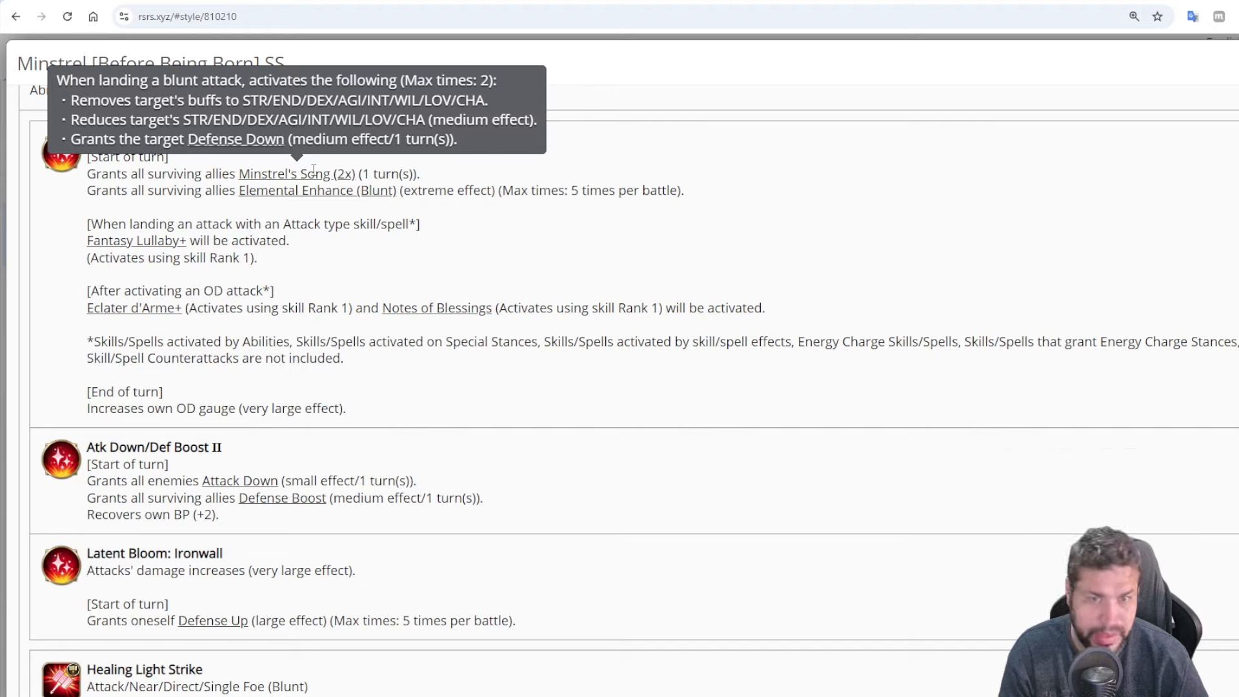
{"action": "mouse_move", "coordinate": [395, 216]}
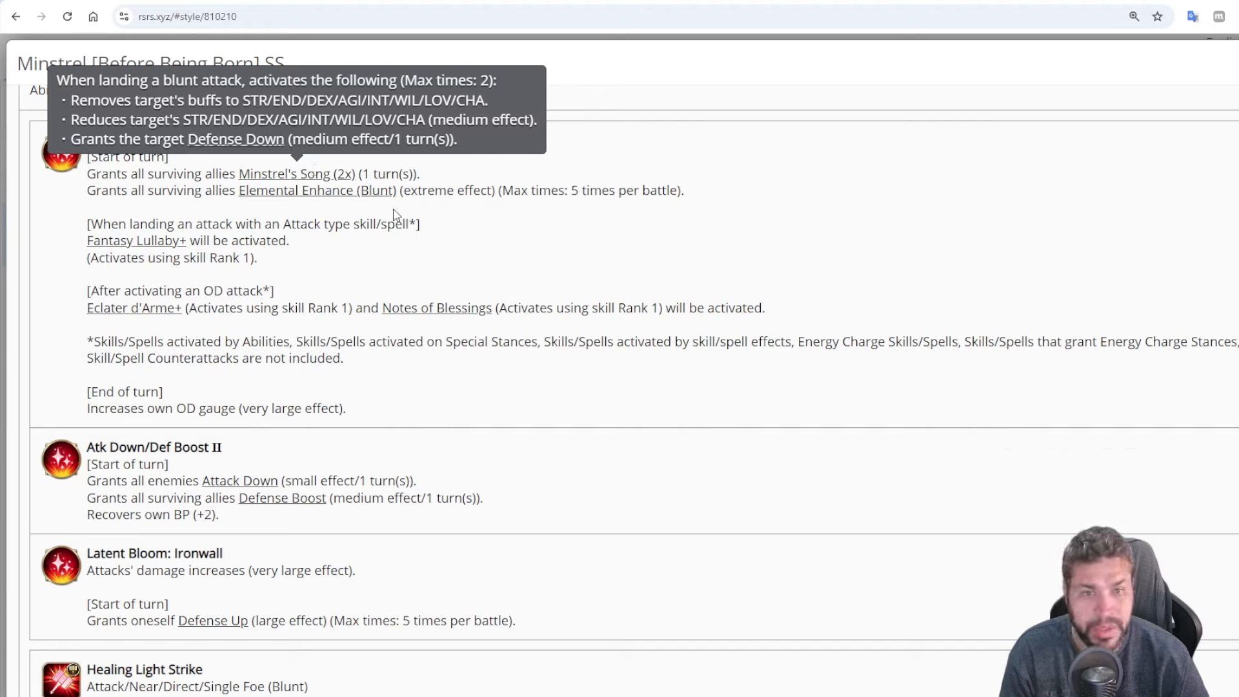
{"action": "mouse_move", "coordinate": [403, 219]}
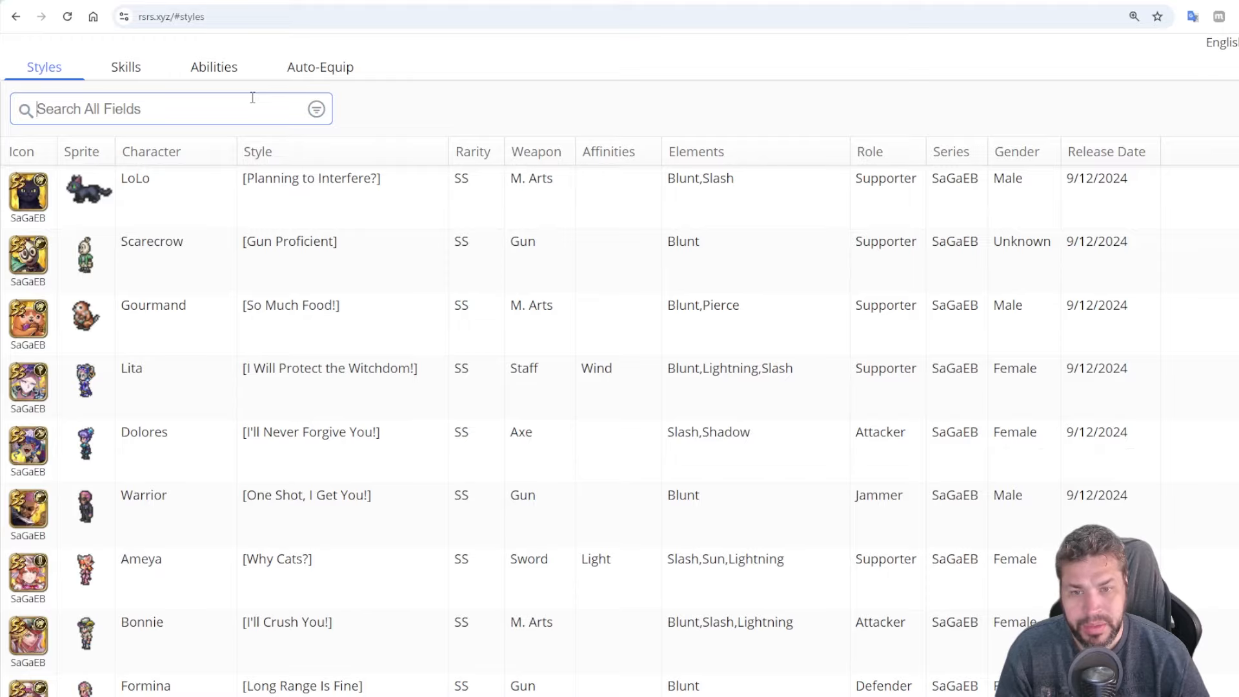
{"action": "mouse_move", "coordinate": [221, 512]}
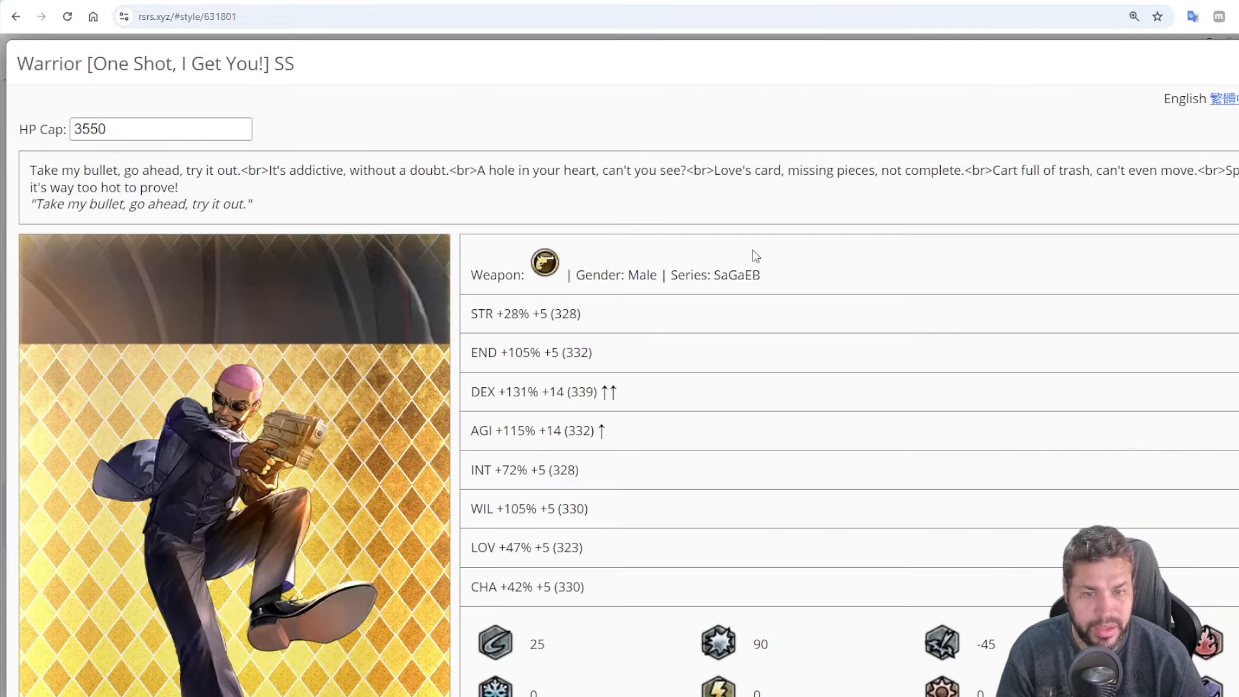
{"action": "scroll", "scroll_direction": "down", "scroll_amount": 3}
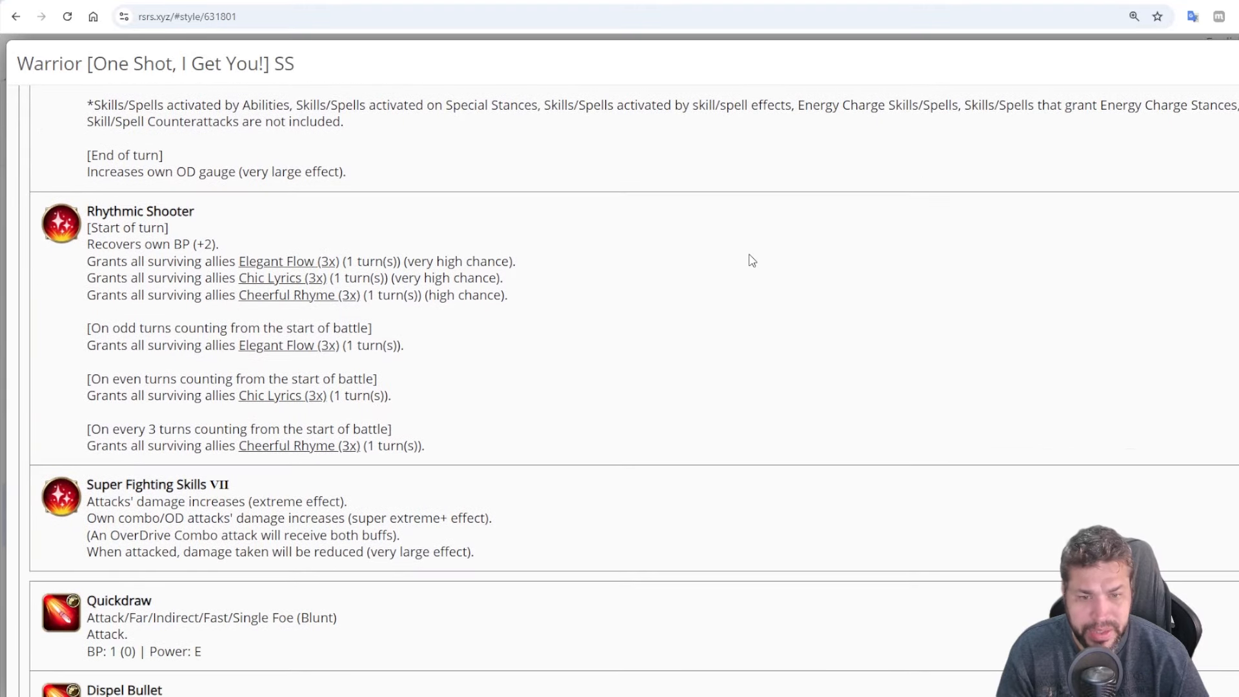
{"action": "scroll", "scroll_direction": "down", "scroll_amount": 3}
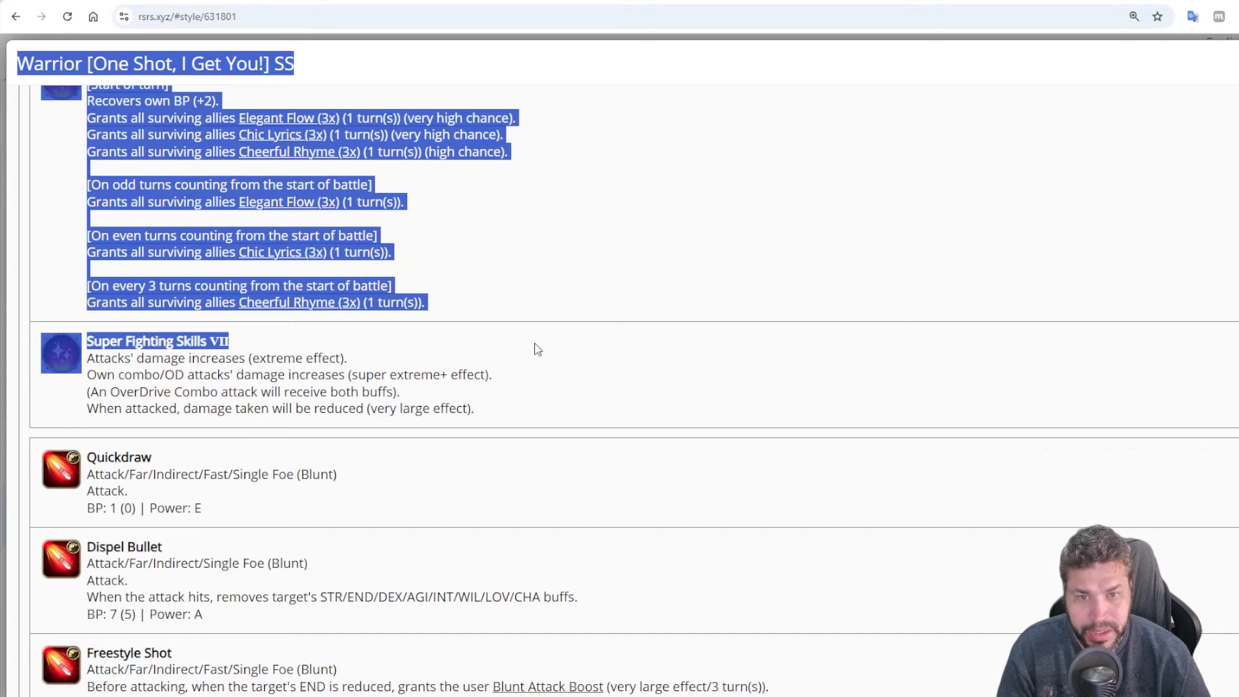
{"action": "left_click", "coordinate": [16, 16]}
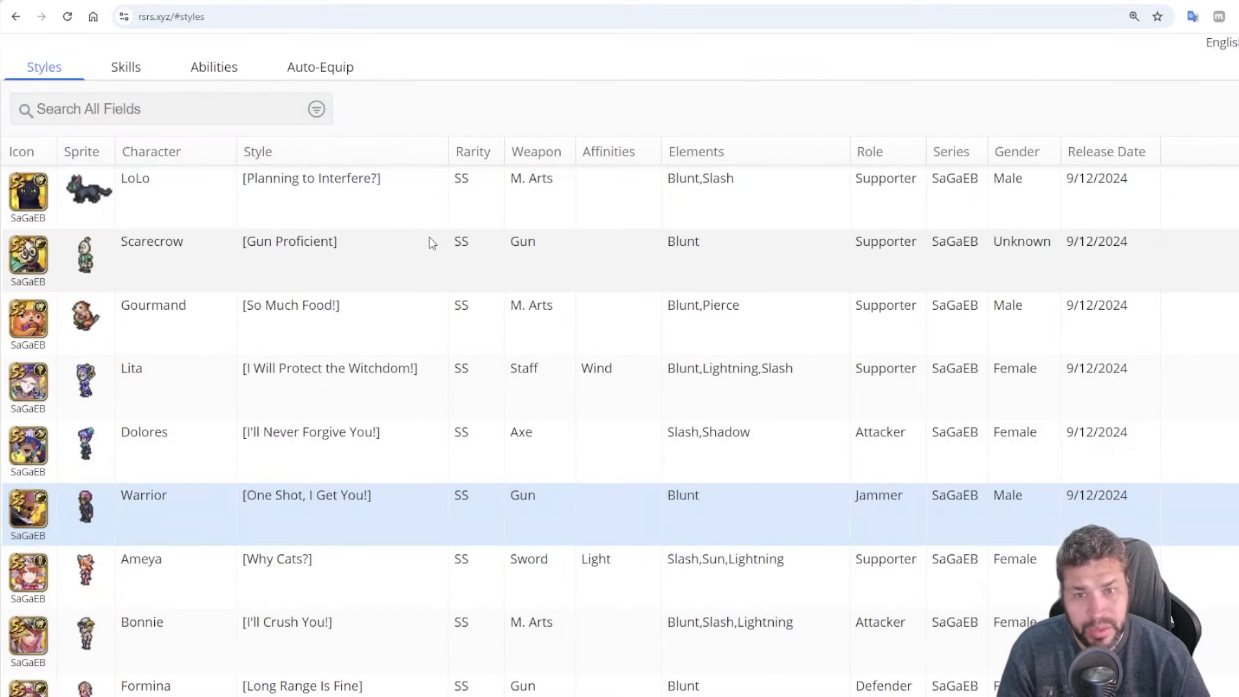
{"action": "mouse_move", "coordinate": [431, 248]}
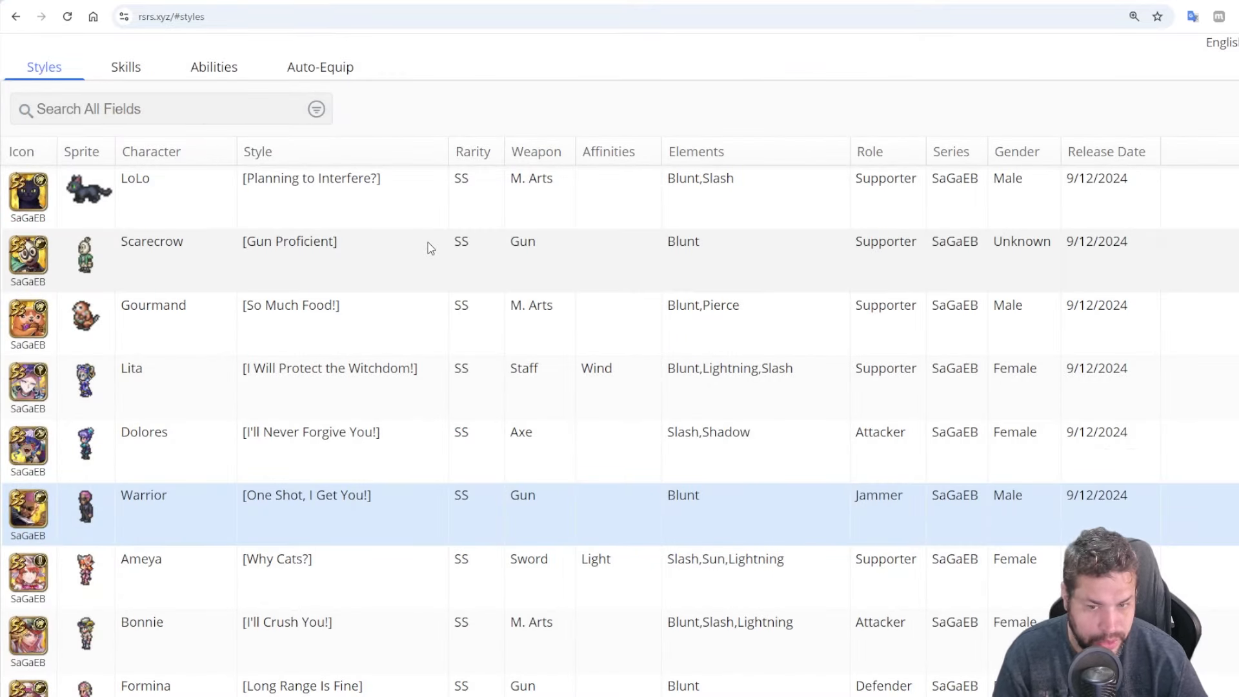
{"action": "left_click", "coordinate": [157, 108]}
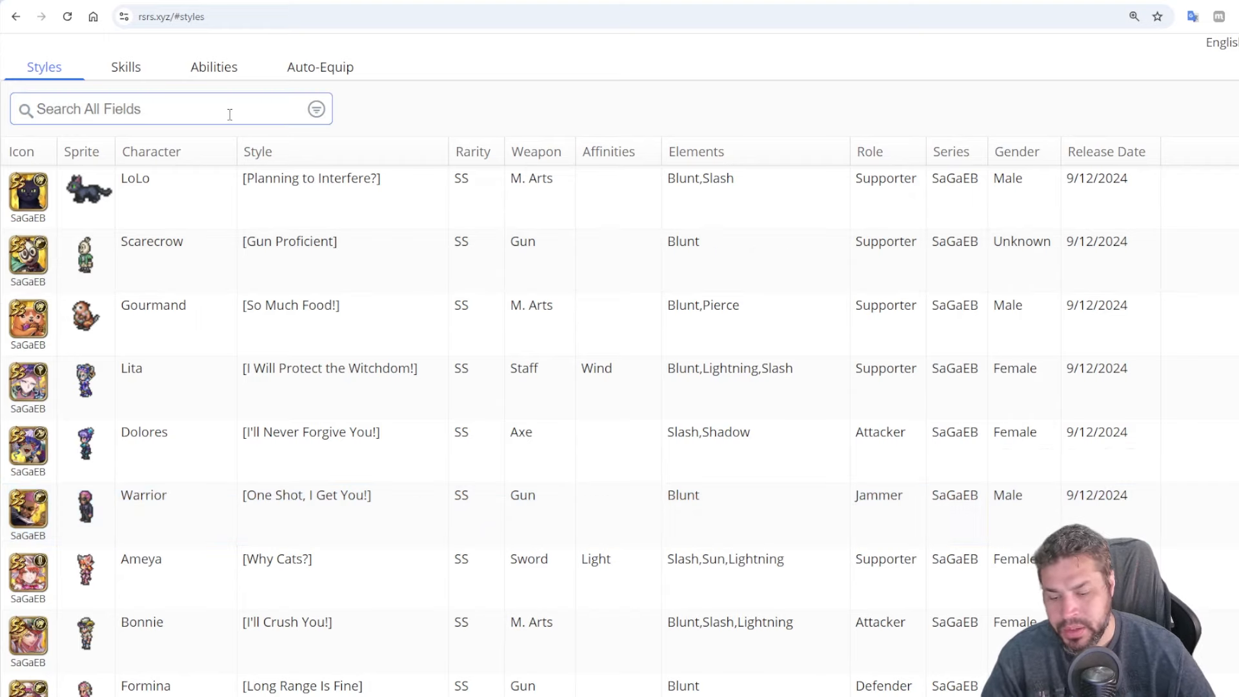
Search 'dan', review Dantarg's Strength! More Strength! SS page and Extermination Signal, then close it
{"action": "type", "text": "dan"}
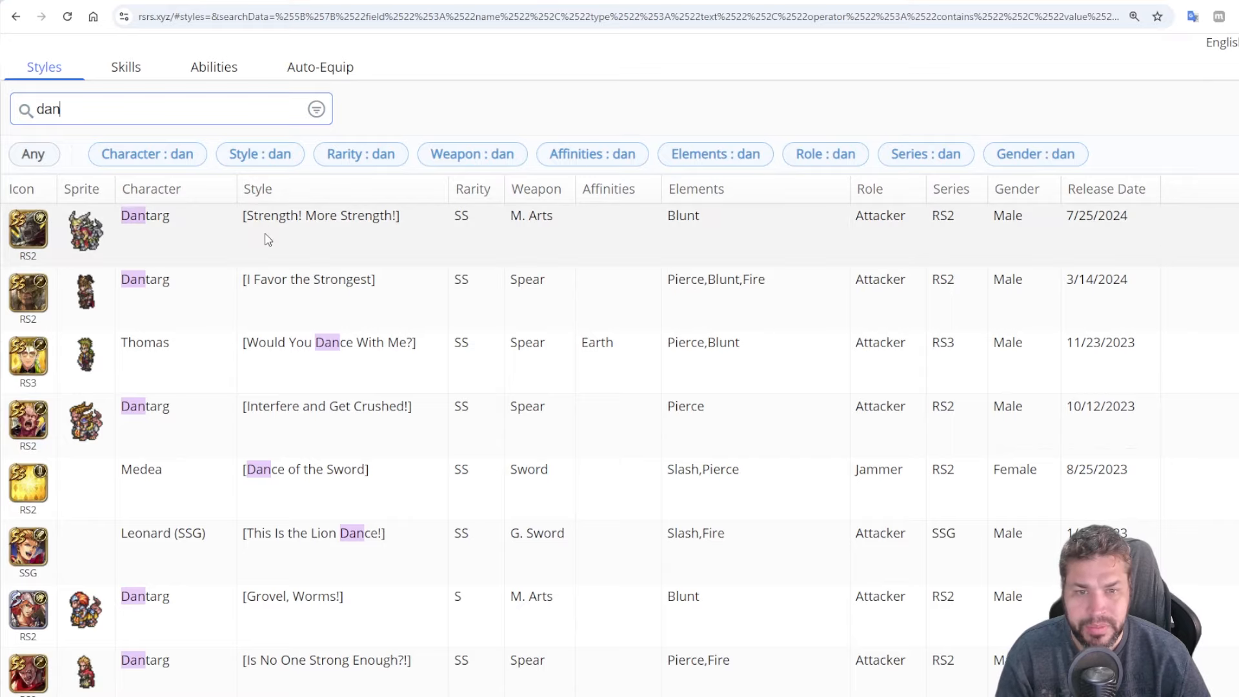
{"action": "left_click", "coordinate": [320, 216]}
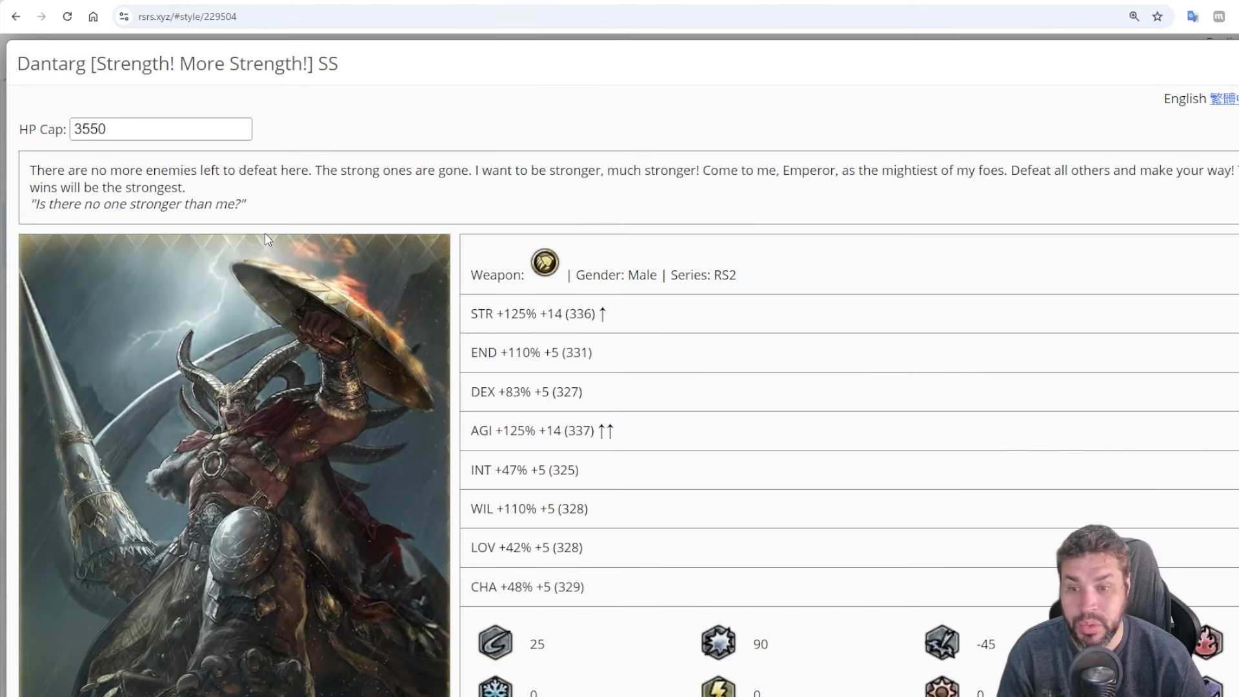
{"action": "mouse_move", "coordinate": [733, 238]}
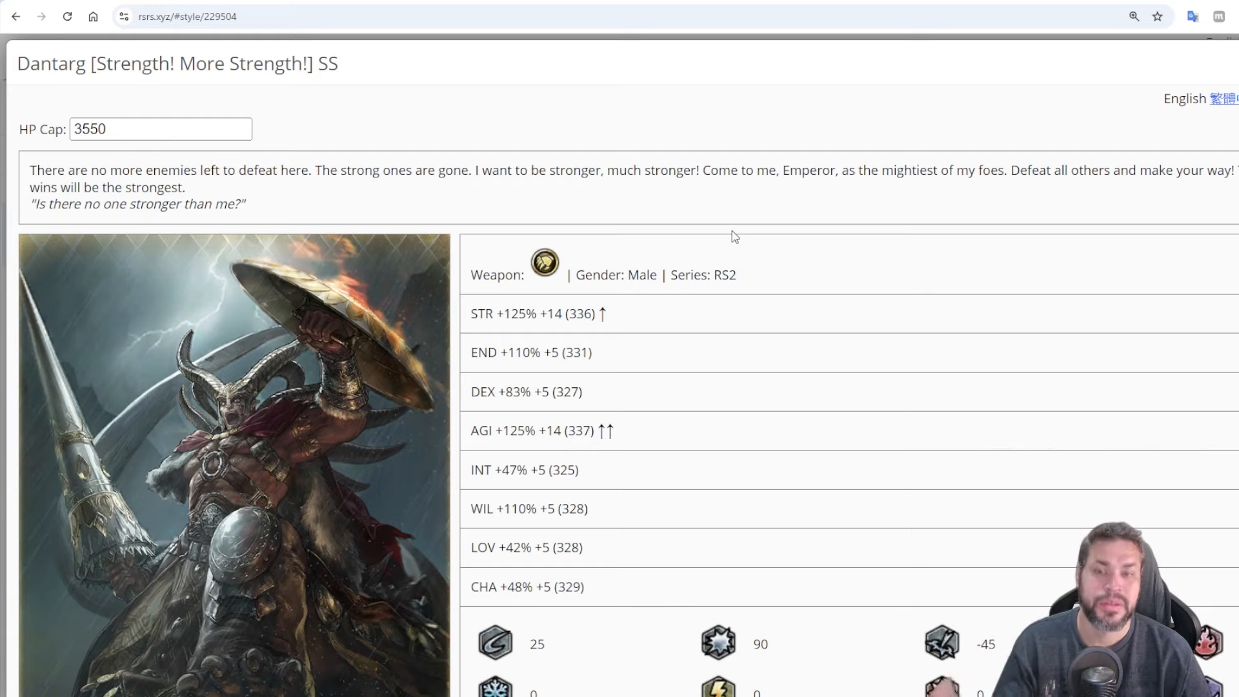
{"action": "scroll", "scroll_direction": "up", "scroll_amount": 3}
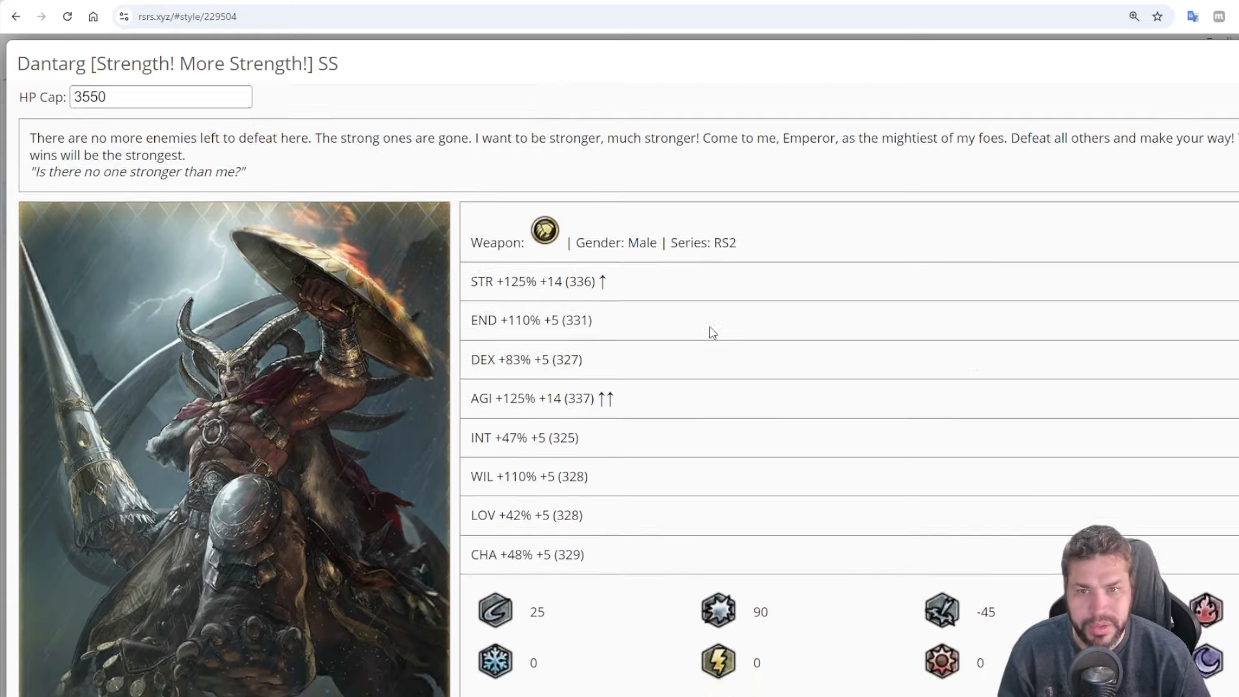
{"action": "scroll", "scroll_direction": "down", "scroll_amount": 3}
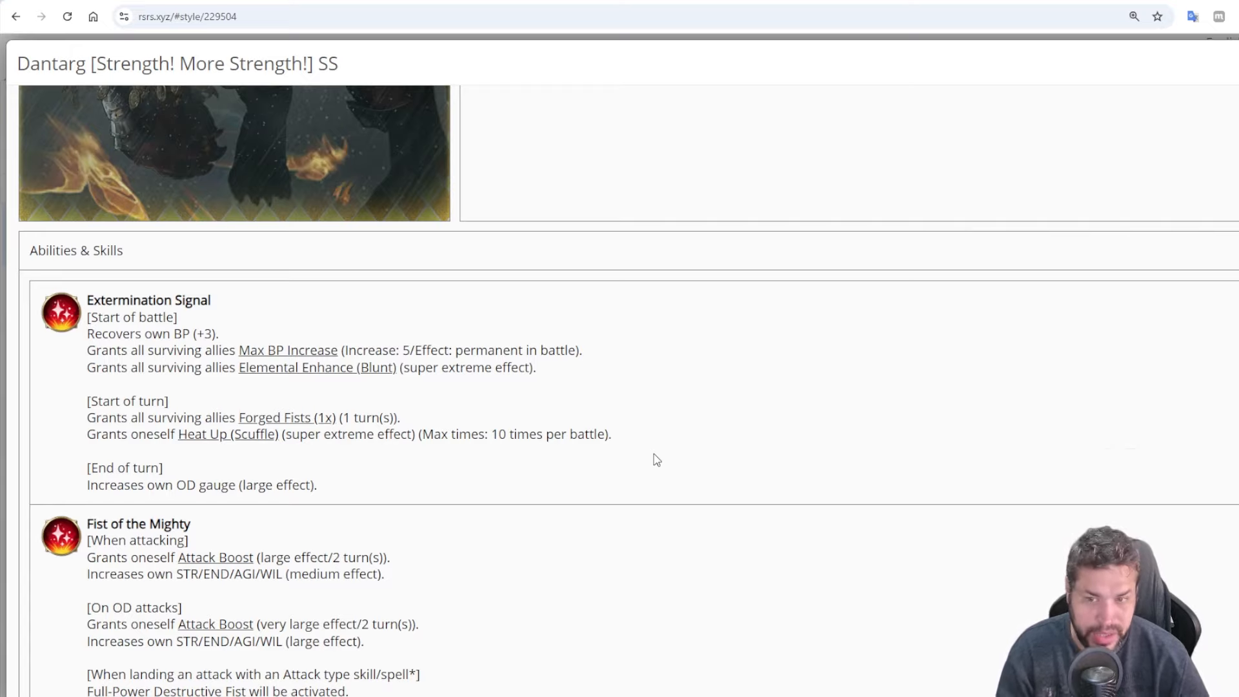
{"action": "scroll", "scroll_direction": "up", "scroll_amount": 3}
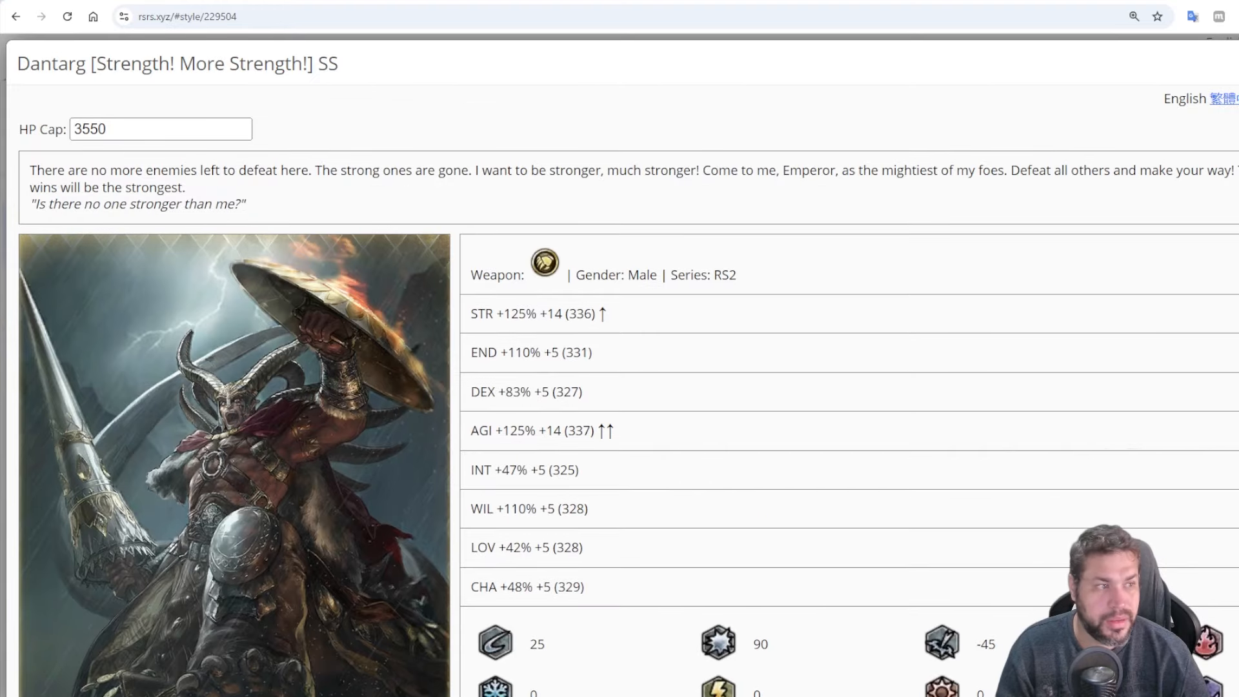
{"action": "left_click", "coordinate": [15, 16]}
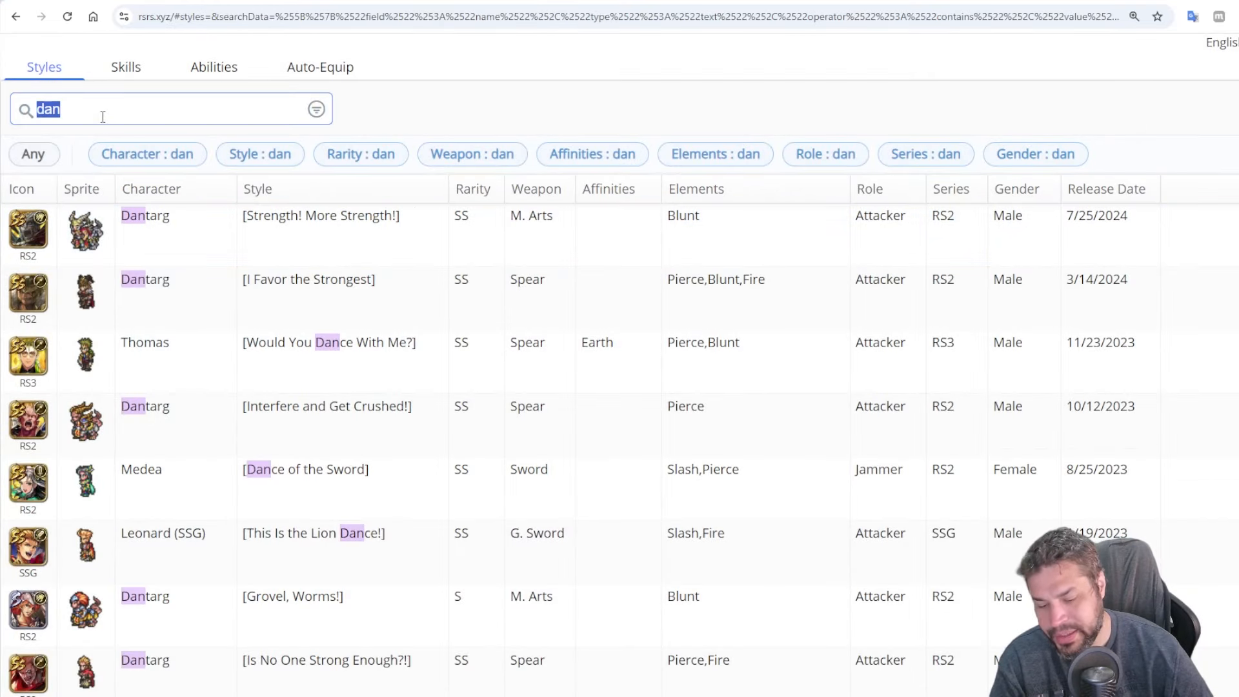
Search 'liam' and look over Liam's Nothing Unusual Today! SS stats through Auto Revolver
{"action": "type", "text": "lia"}
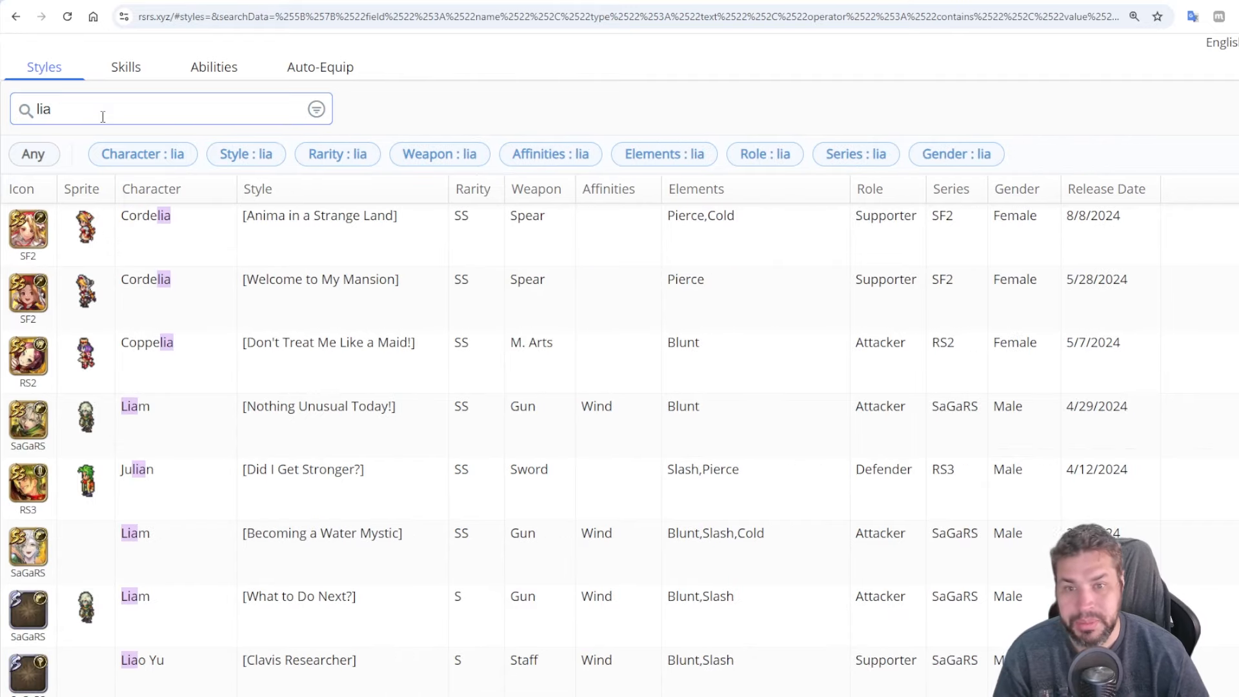
{"action": "type", "text": "m"}
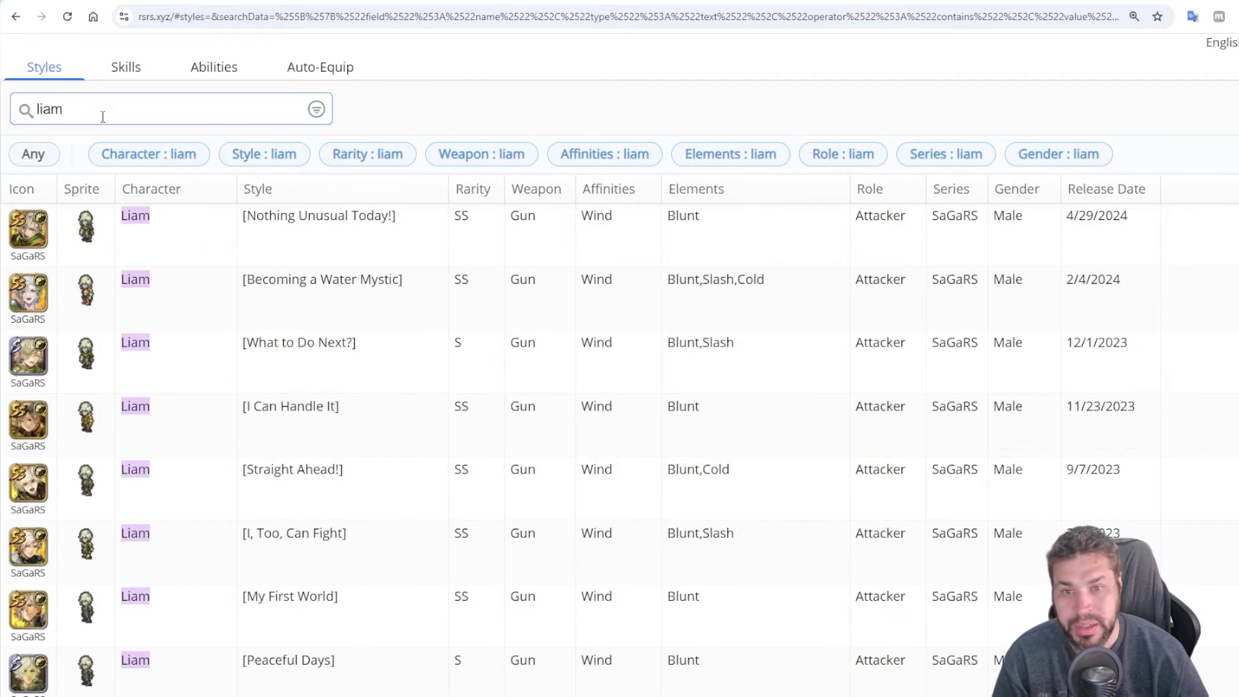
{"action": "left_click", "coordinate": [319, 216]}
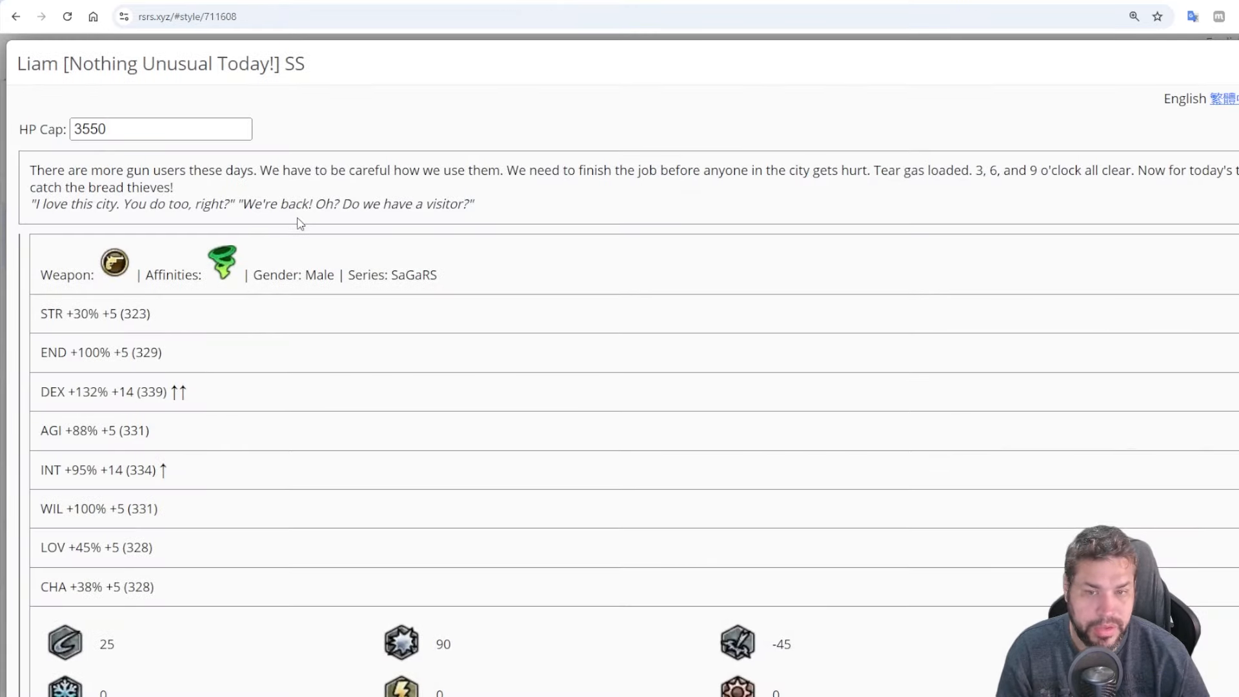
{"action": "scroll", "scroll_direction": "down", "scroll_amount": 3}
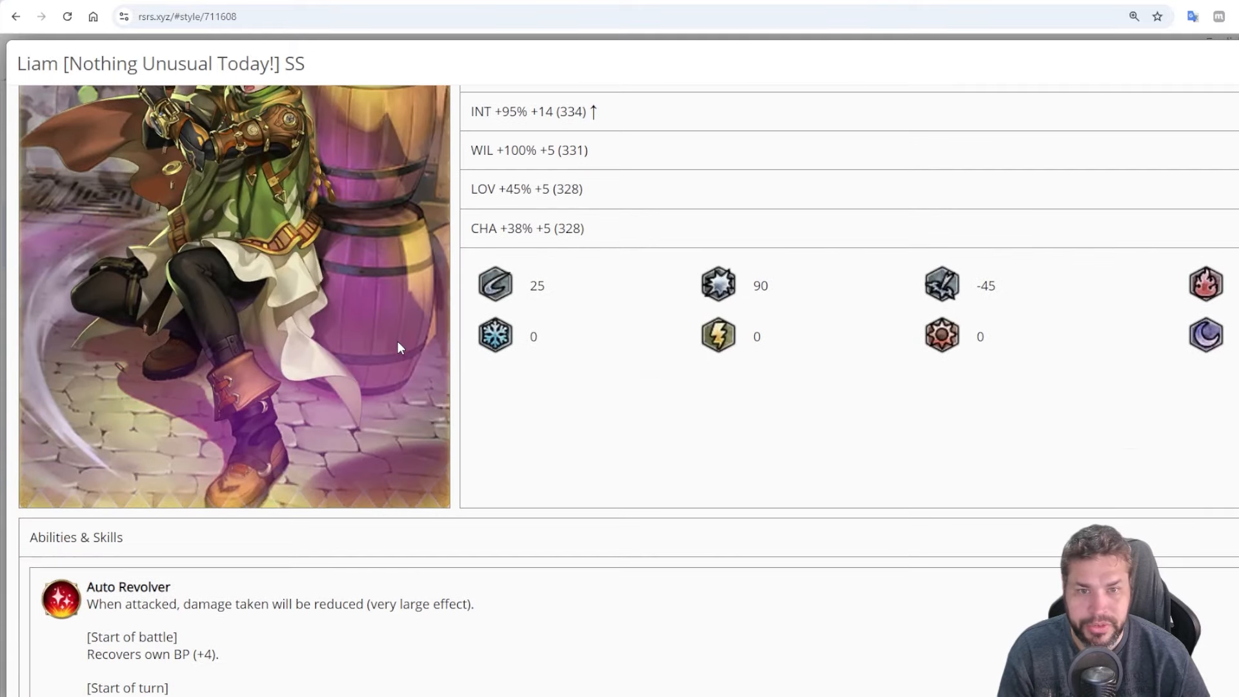
{"action": "scroll", "scroll_direction": "up", "scroll_amount": 3}
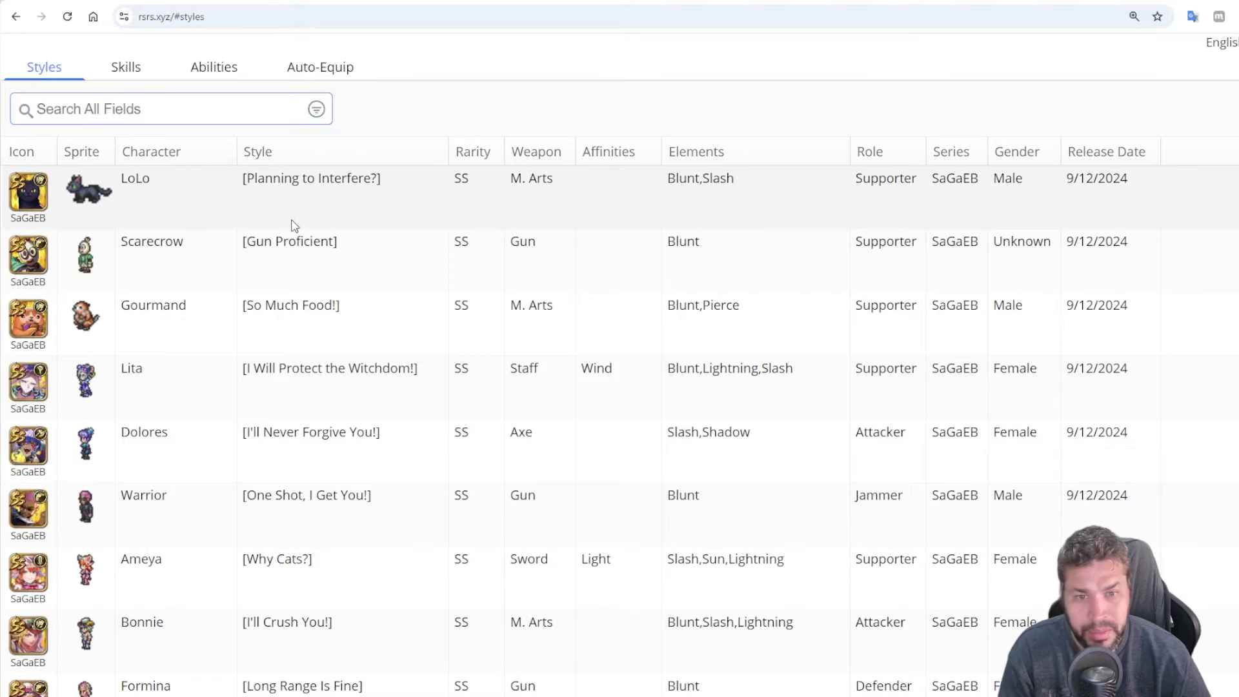
Reopen Scarecrow's Gun Proficient page and scroll through its abilities and skills, back toward stats
{"action": "left_click", "coordinate": [289, 241]}
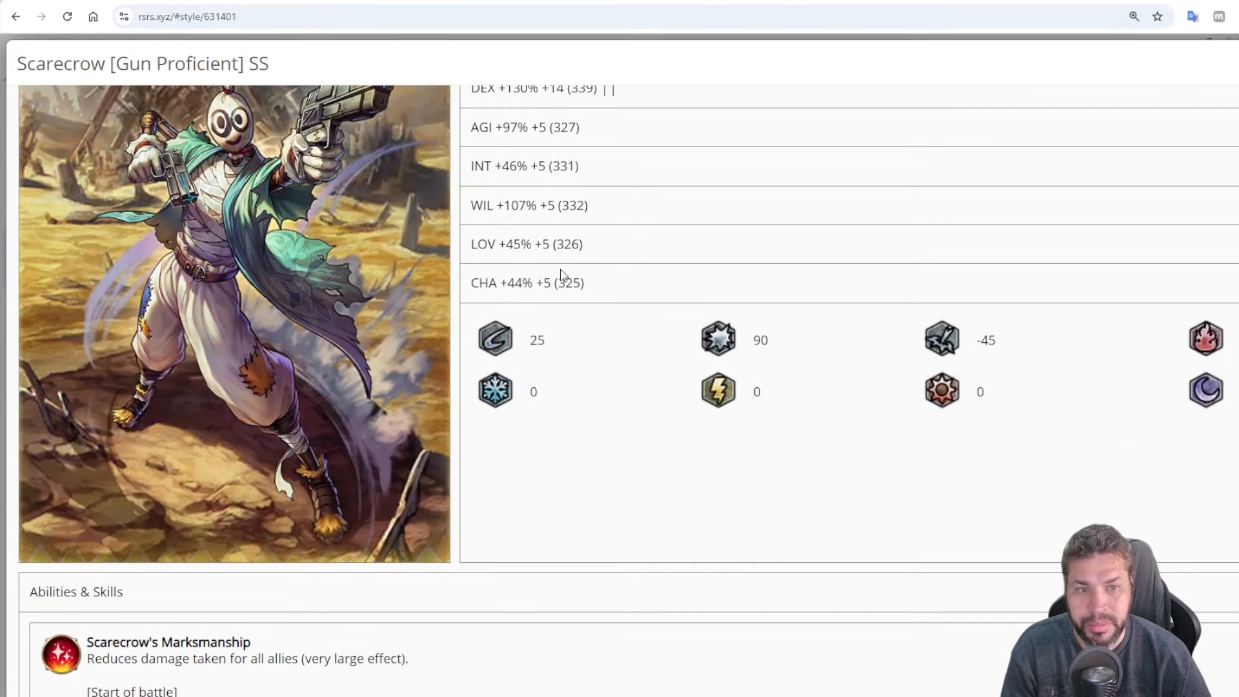
{"action": "scroll", "scroll_direction": "down", "scroll_amount": 3}
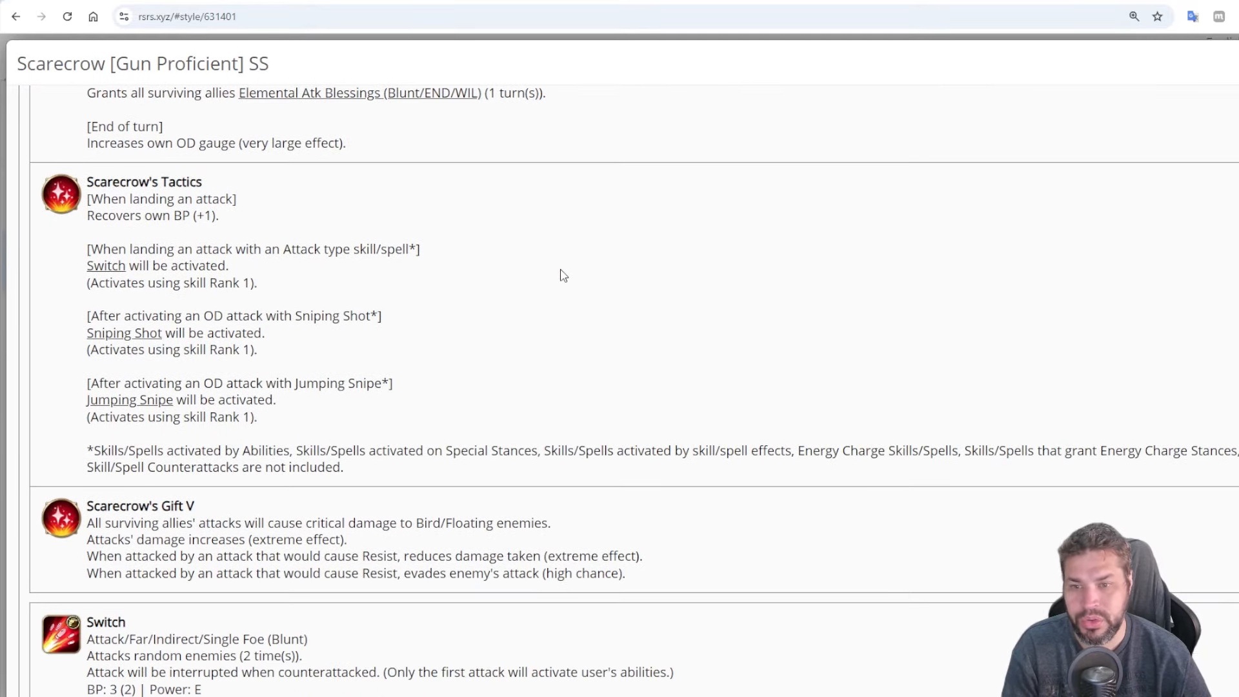
{"action": "scroll", "scroll_direction": "down", "scroll_amount": 3}
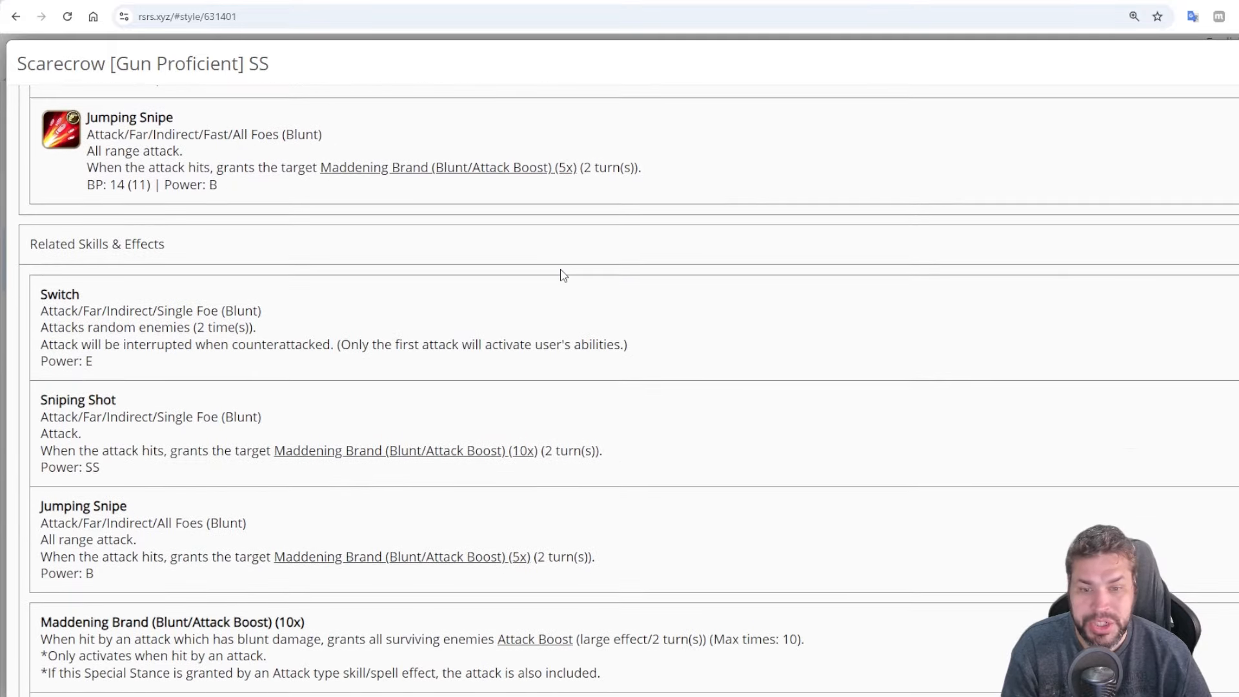
{"action": "scroll", "scroll_direction": "down", "scroll_amount": 3}
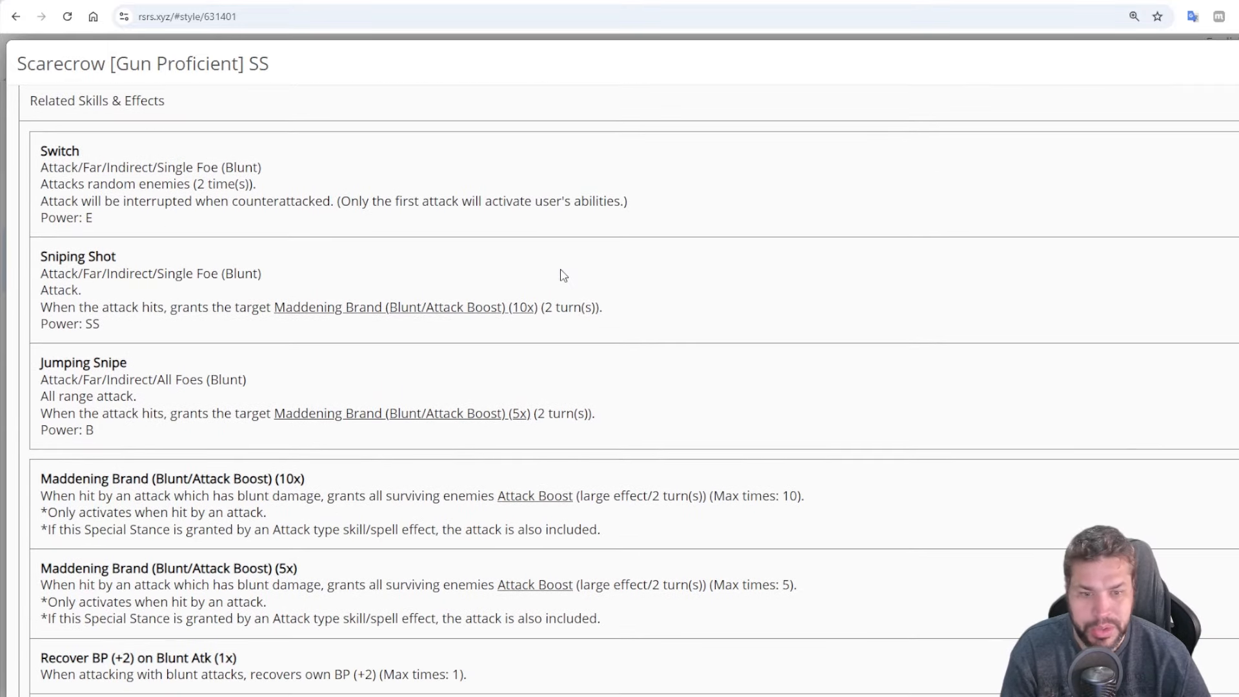
{"action": "scroll", "scroll_direction": "down", "scroll_amount": 3}
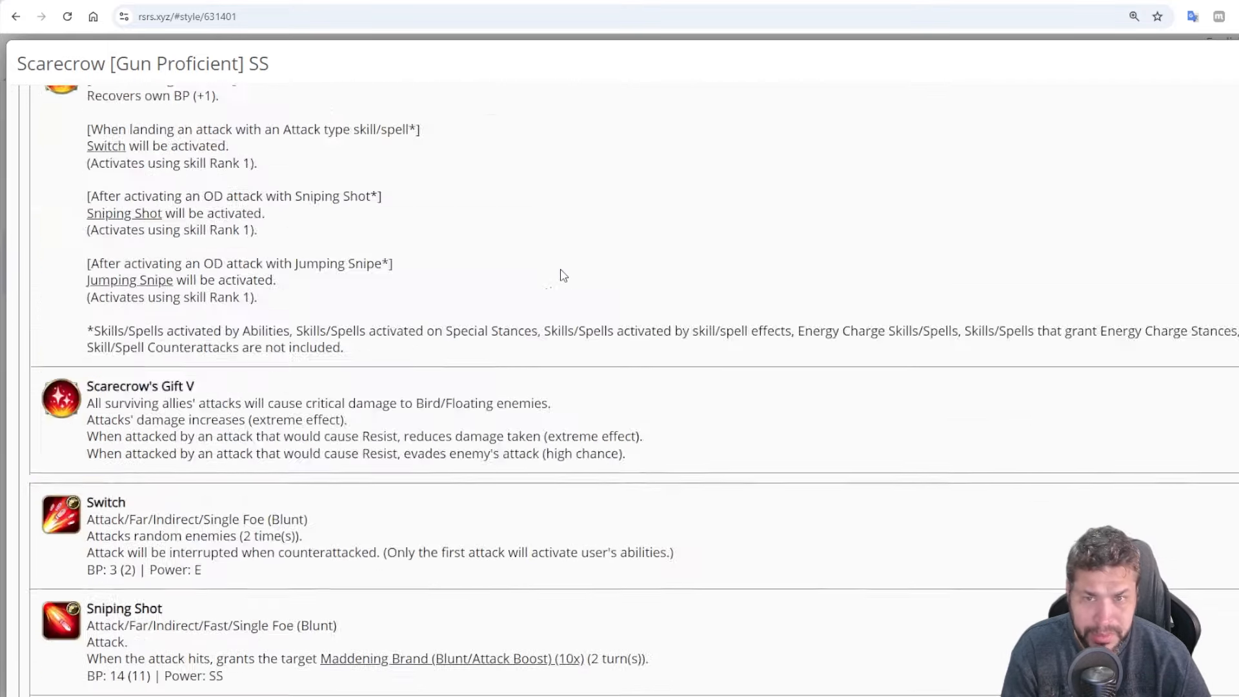
{"action": "scroll", "scroll_direction": "up", "scroll_amount": 3}
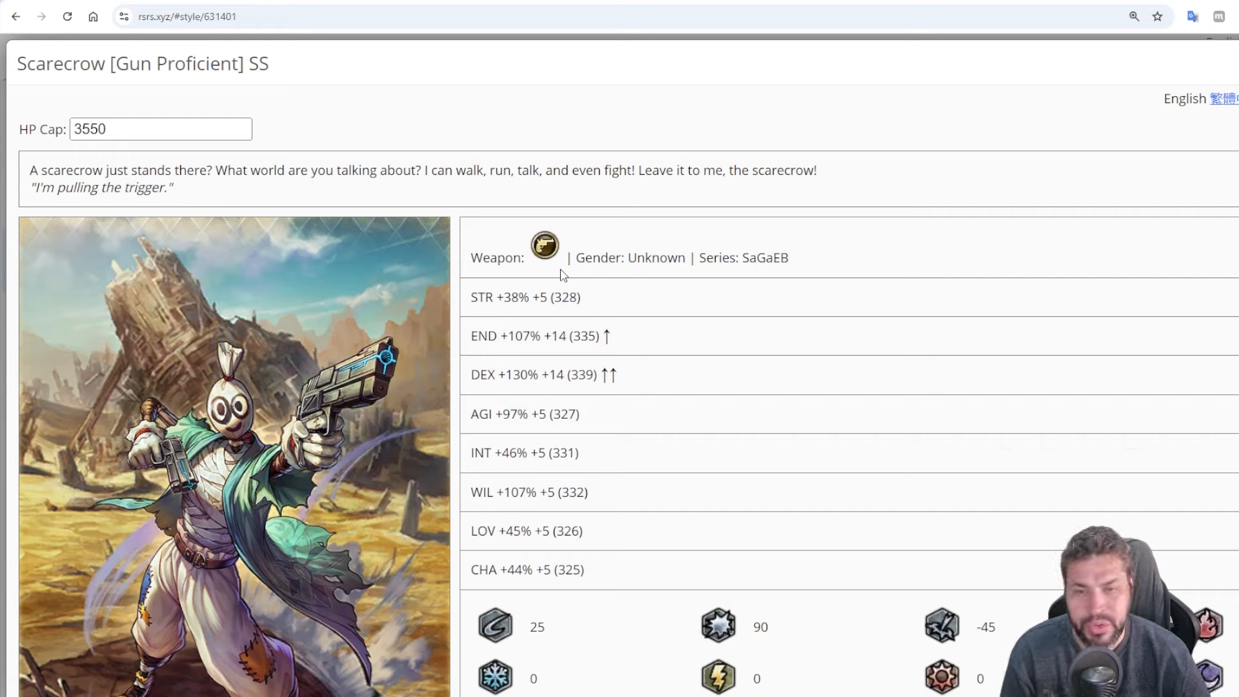
{"action": "mouse_move", "coordinate": [330, 315]}
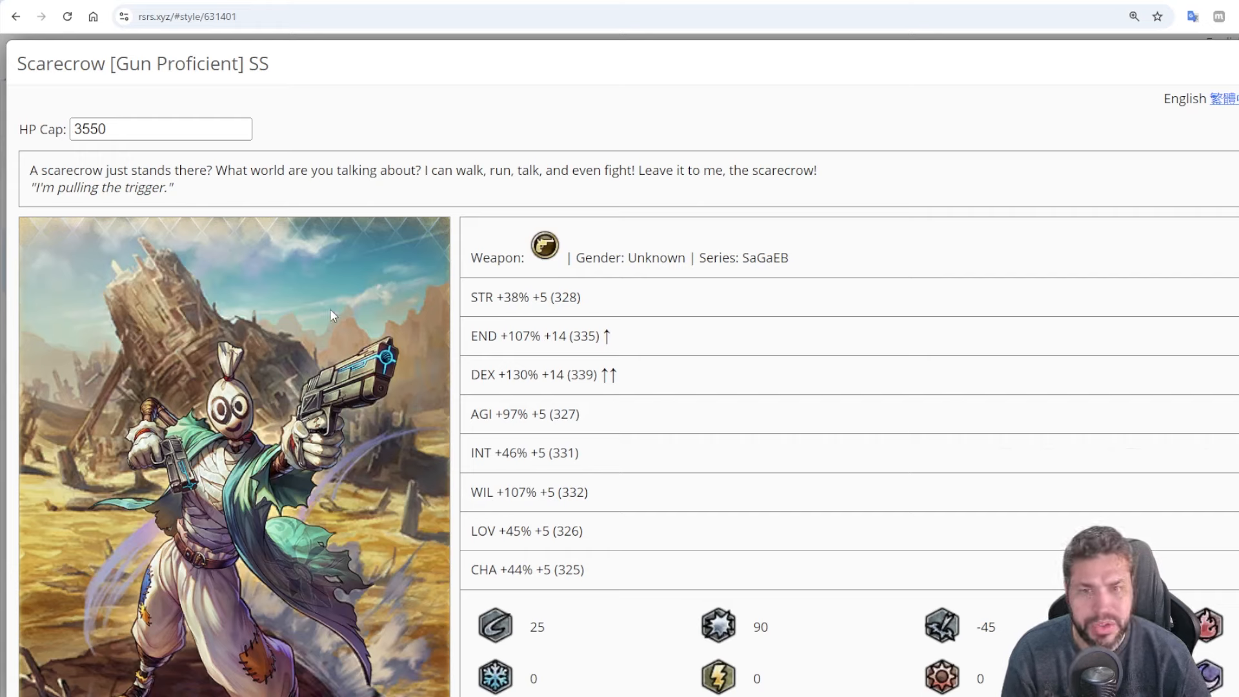
{"action": "mouse_move", "coordinate": [332, 315]}
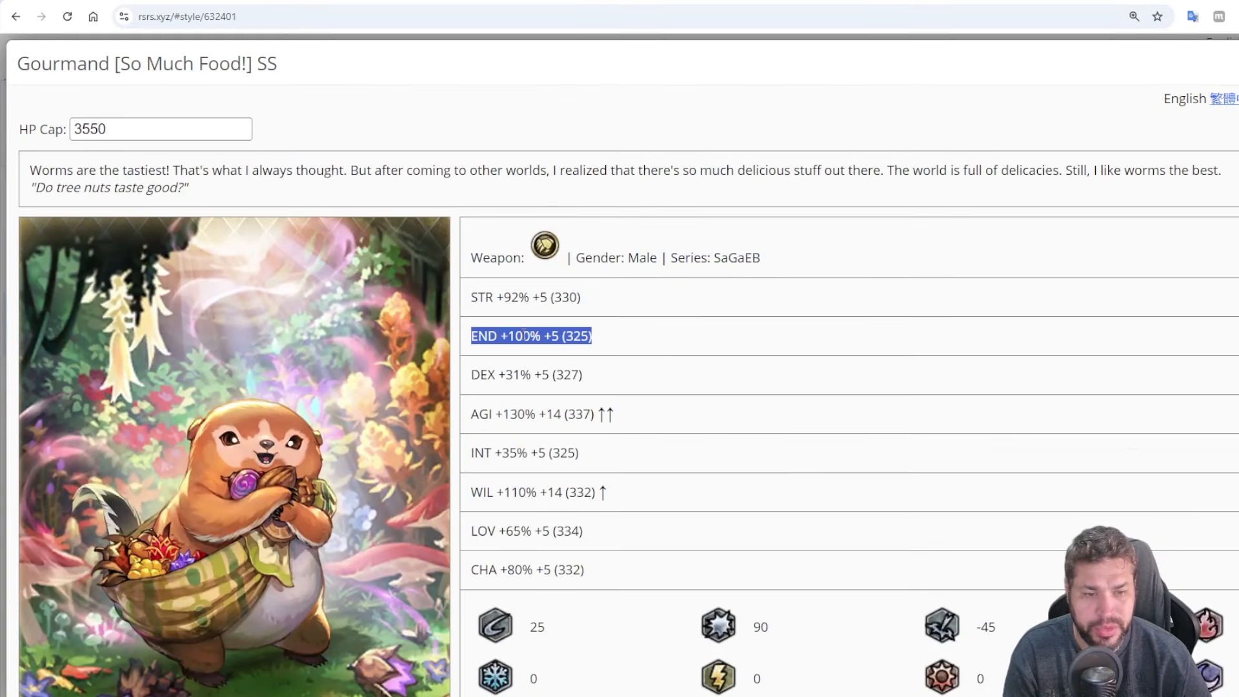
{"action": "double_click", "coordinate": [533, 492]}
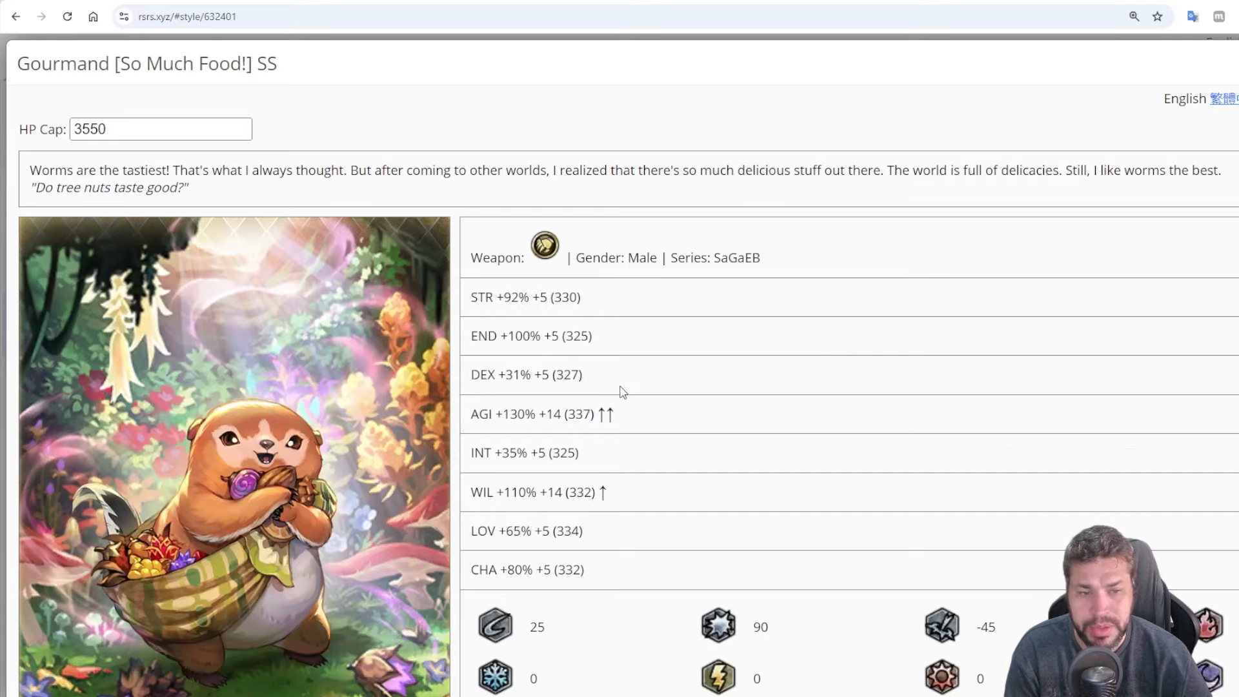
{"action": "mouse_move", "coordinate": [683, 363]}
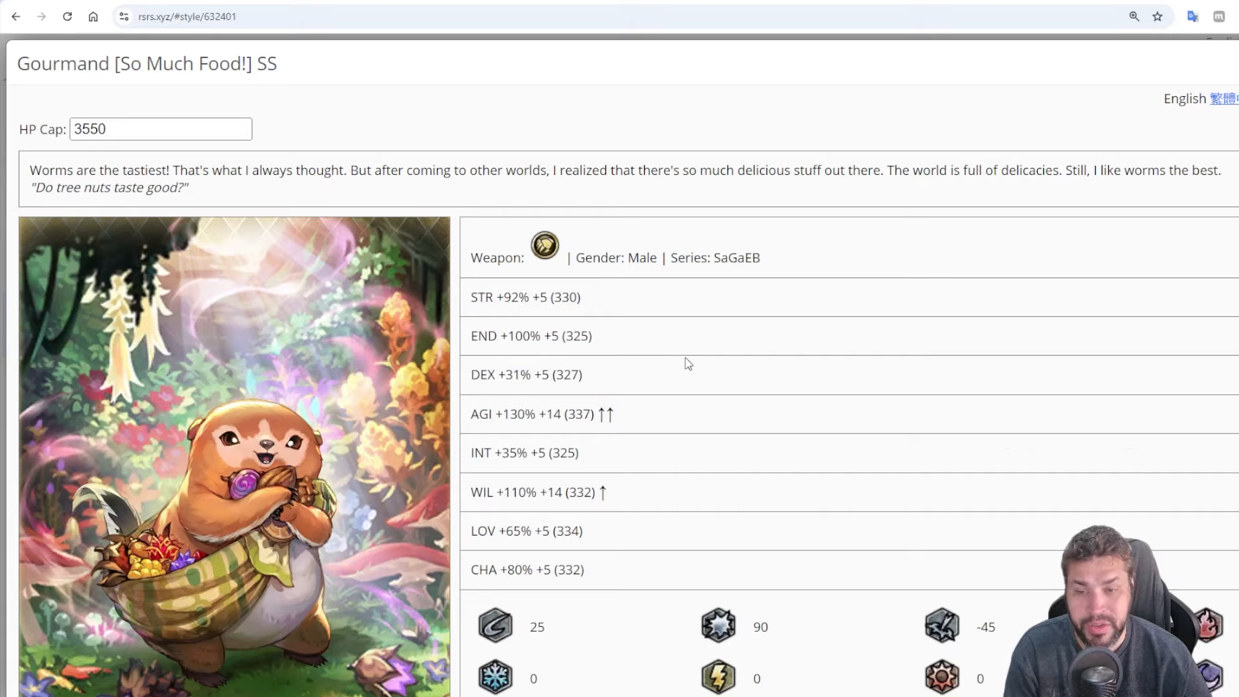
{"action": "scroll", "scroll_direction": "down", "scroll_amount": 3}
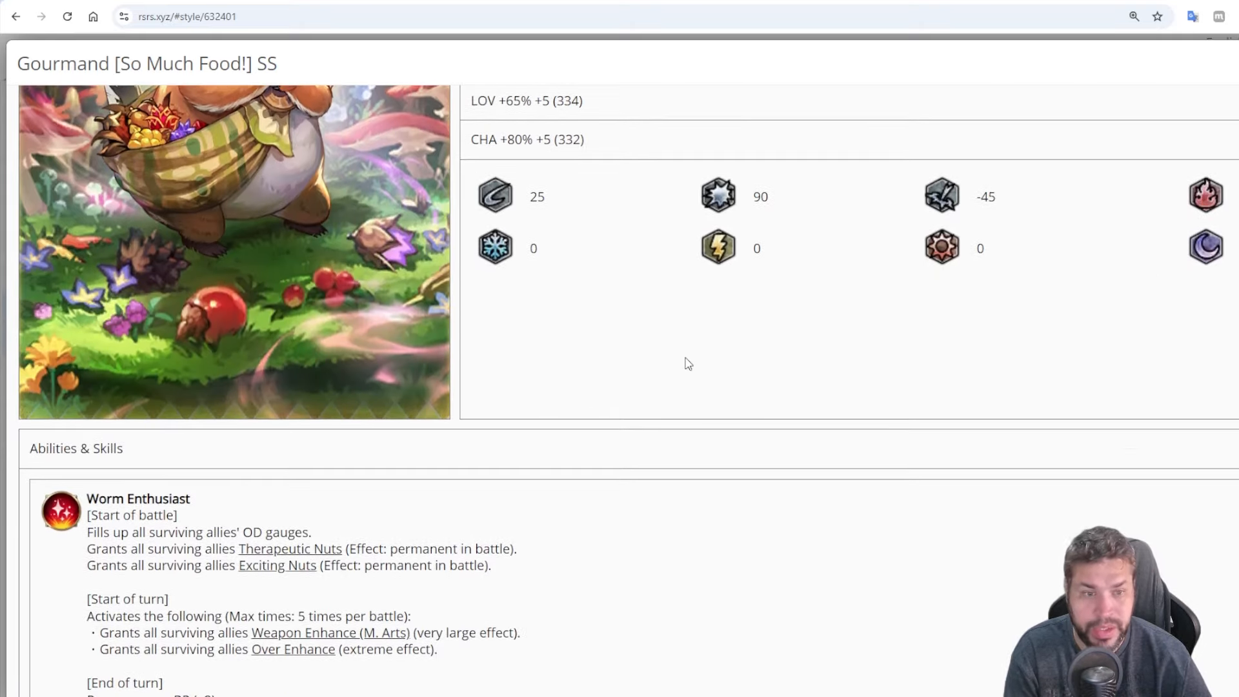
{"action": "scroll", "scroll_direction": "down", "scroll_amount": 3}
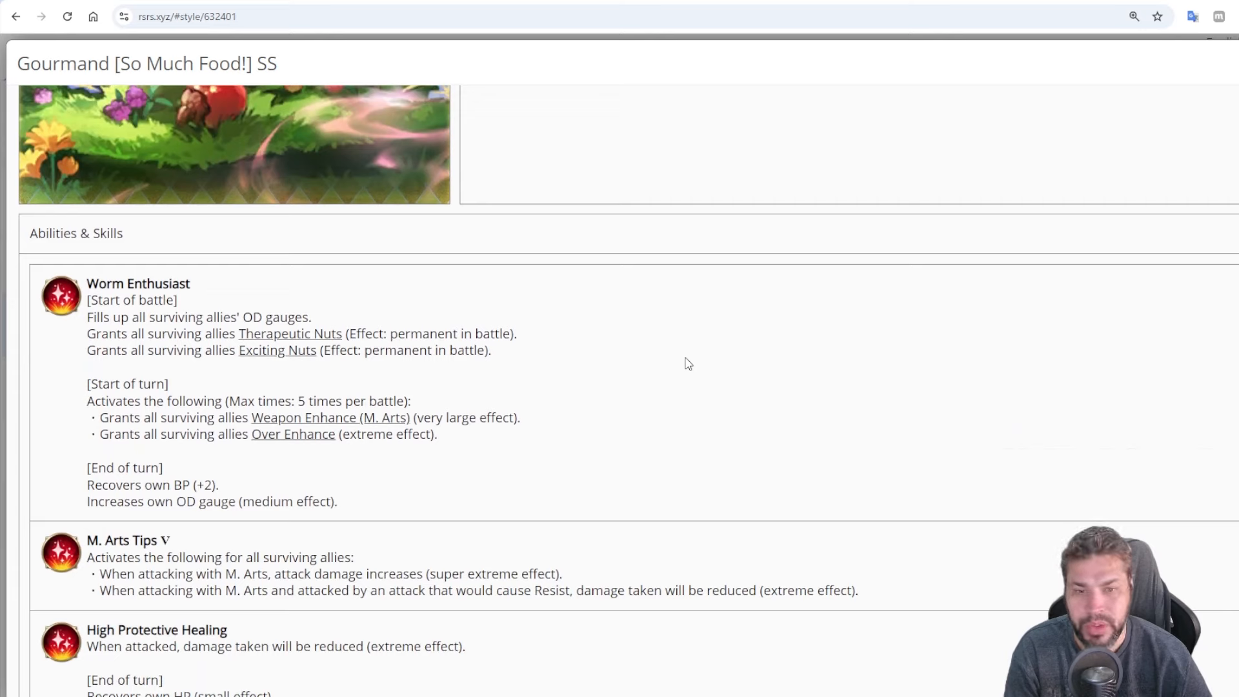
{"action": "triple_click", "coordinate": [199, 318]}
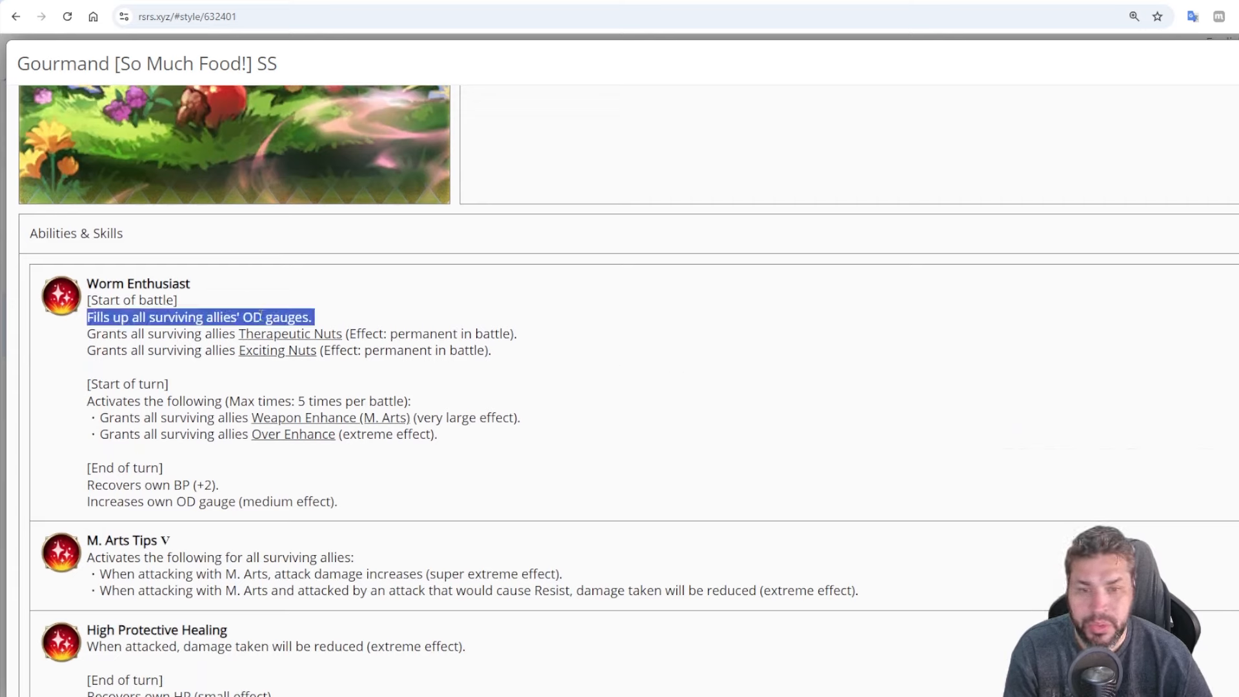
{"action": "left_click", "coordinate": [350, 322]}
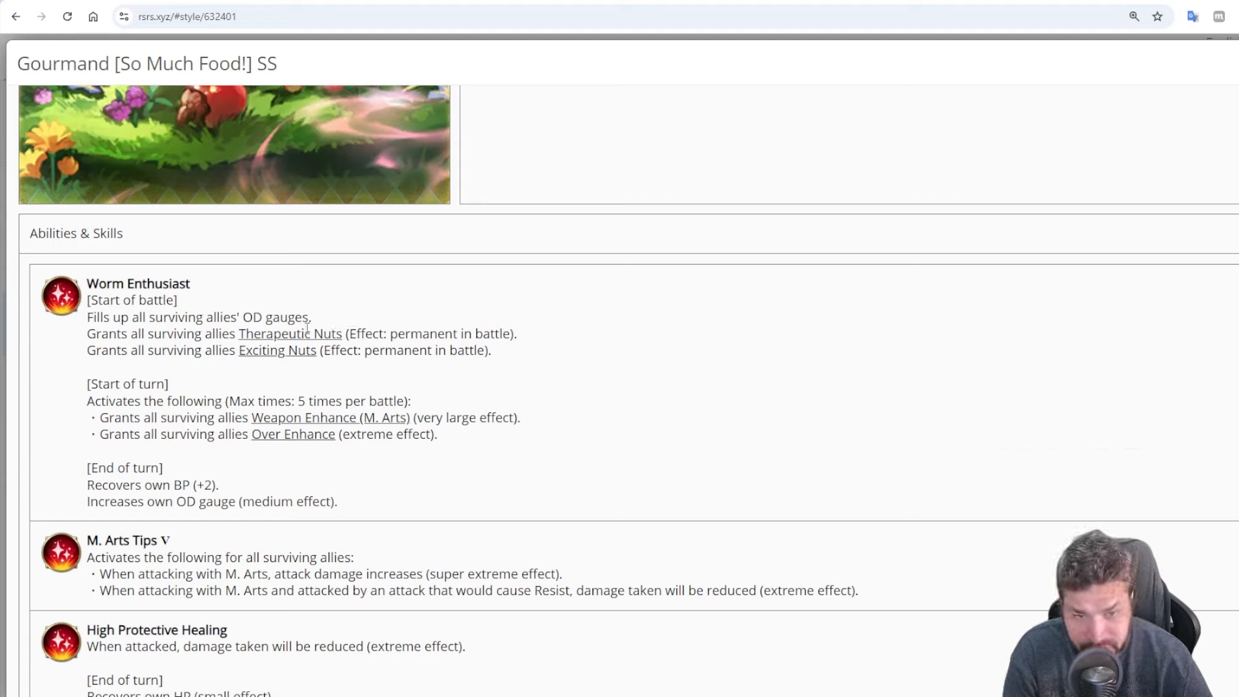
{"action": "mouse_move", "coordinate": [289, 333]}
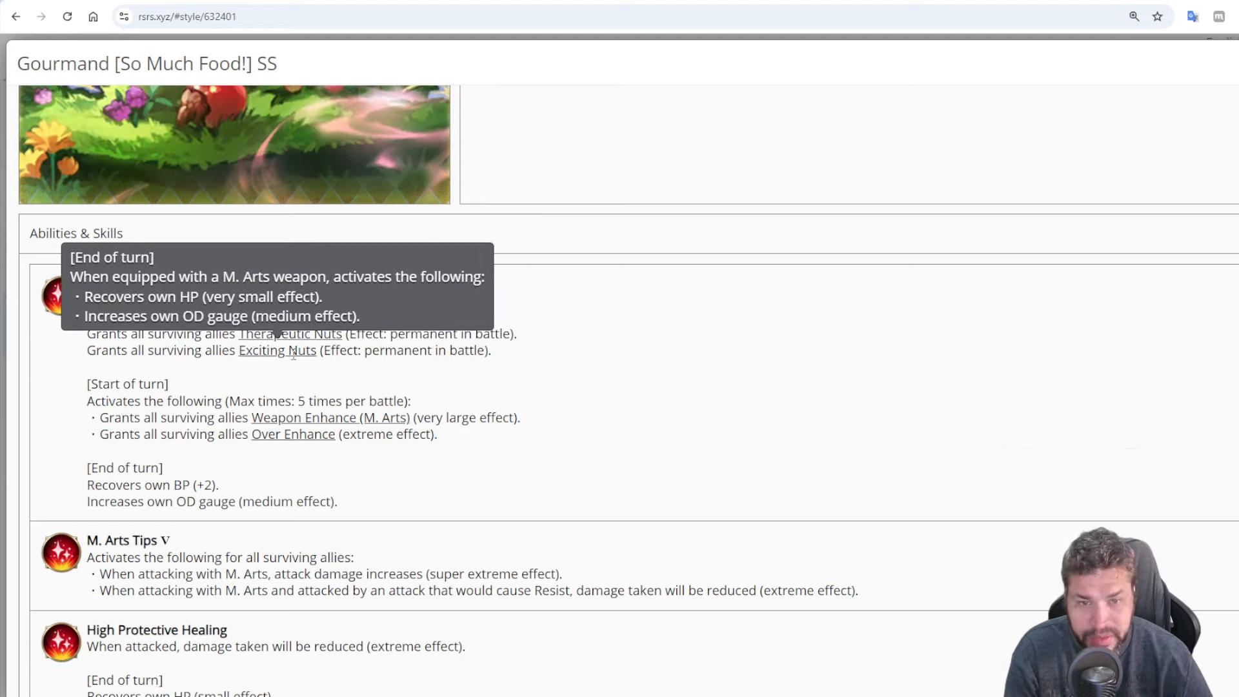
{"action": "mouse_move", "coordinate": [529, 357]}
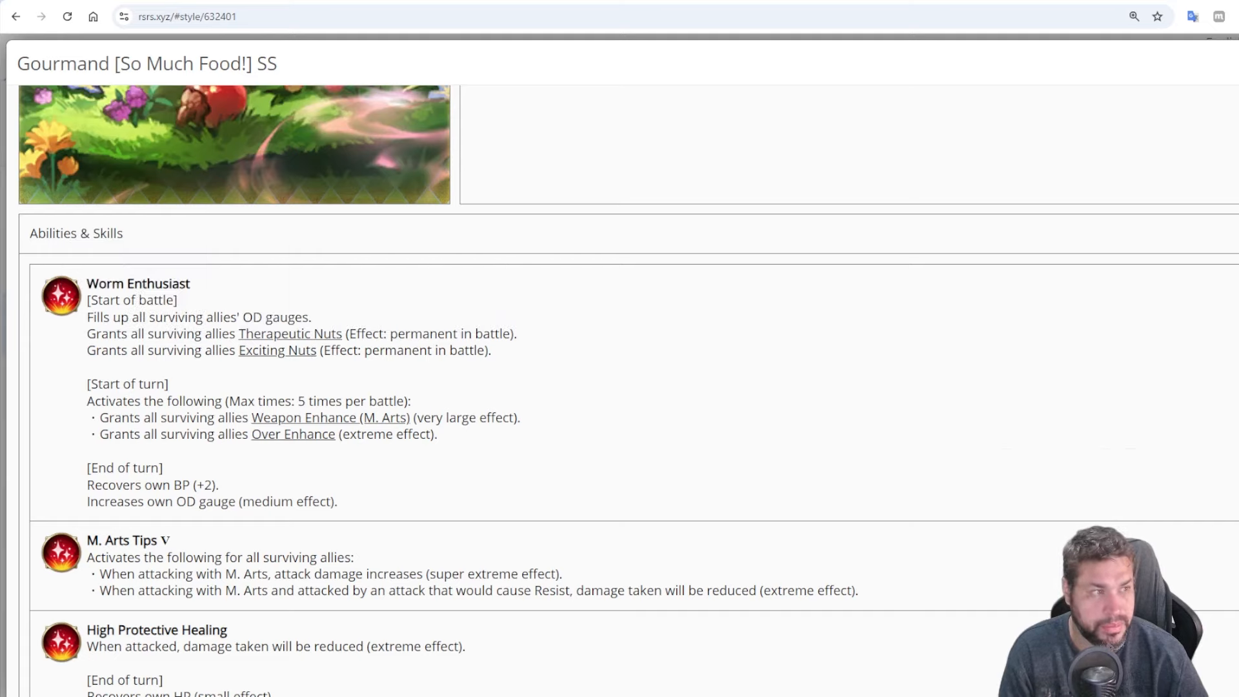
Search 'dan' again, reread Dantarg's Extermination Signal, and return to the full styles list
{"action": "left_click", "coordinate": [16, 15]}
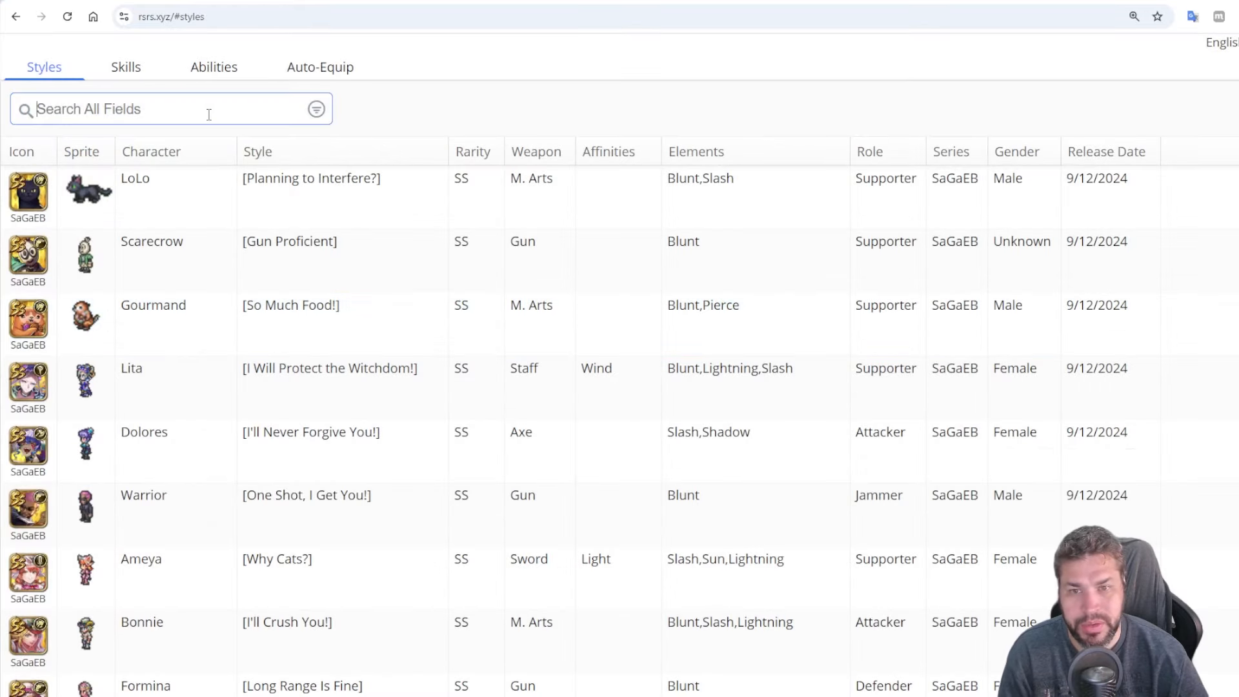
{"action": "type", "text": "dan"}
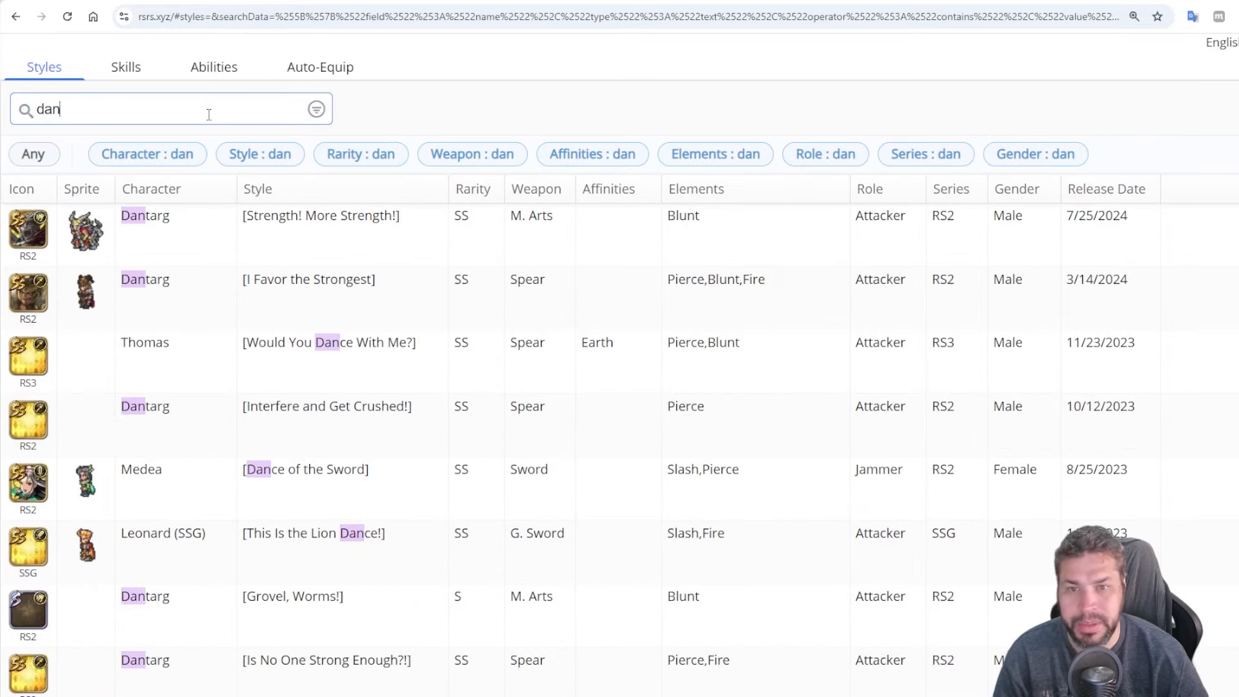
{"action": "left_click", "coordinate": [320, 216]}
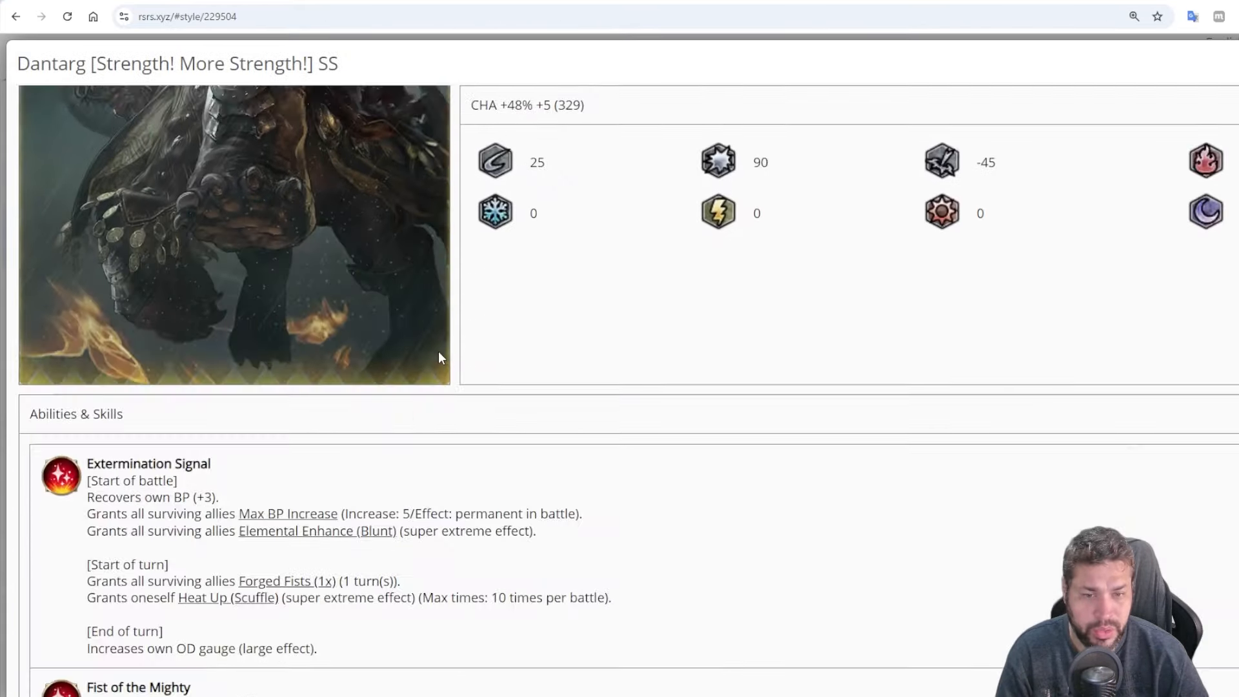
{"action": "scroll", "scroll_direction": "down", "scroll_amount": 3}
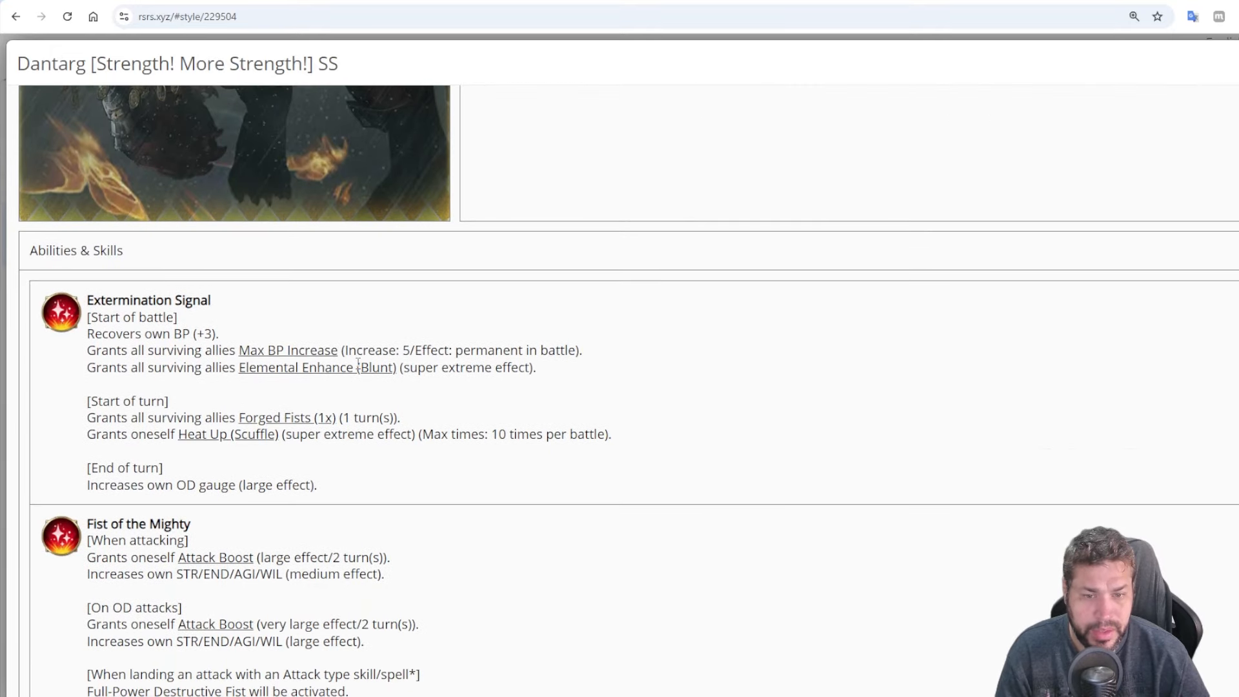
{"action": "mouse_move", "coordinate": [316, 366]}
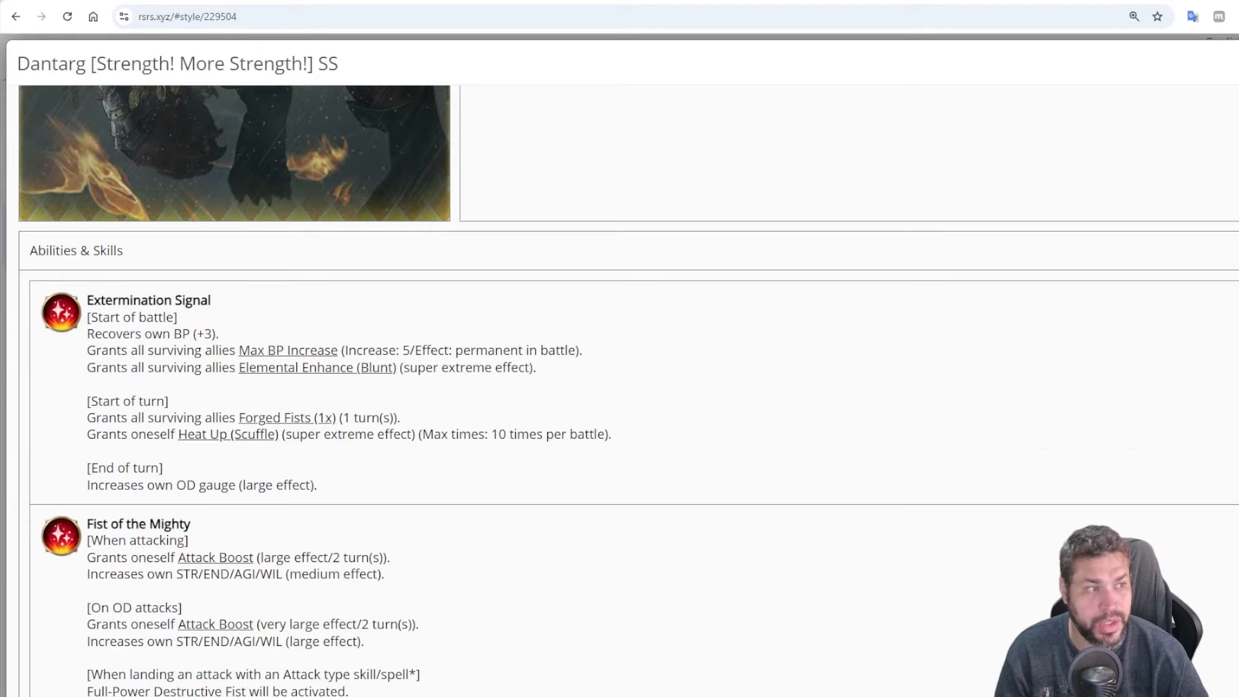
{"action": "left_click", "coordinate": [16, 15]}
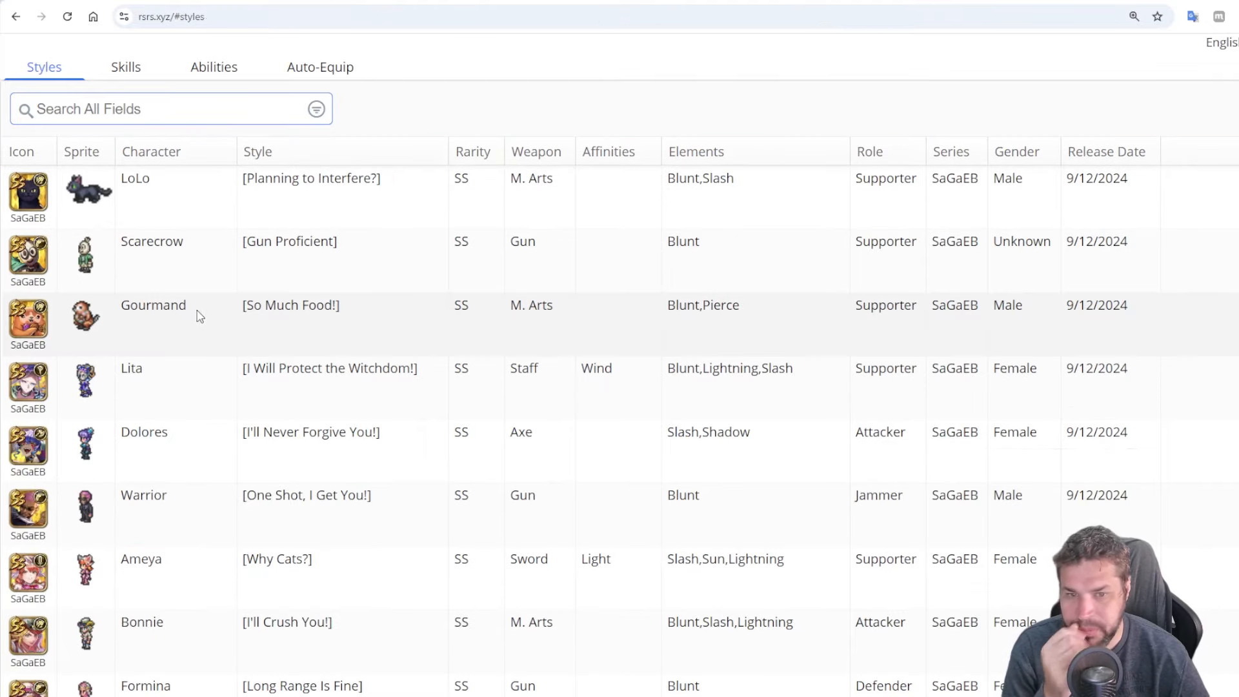
{"action": "left_click", "coordinate": [290, 304]}
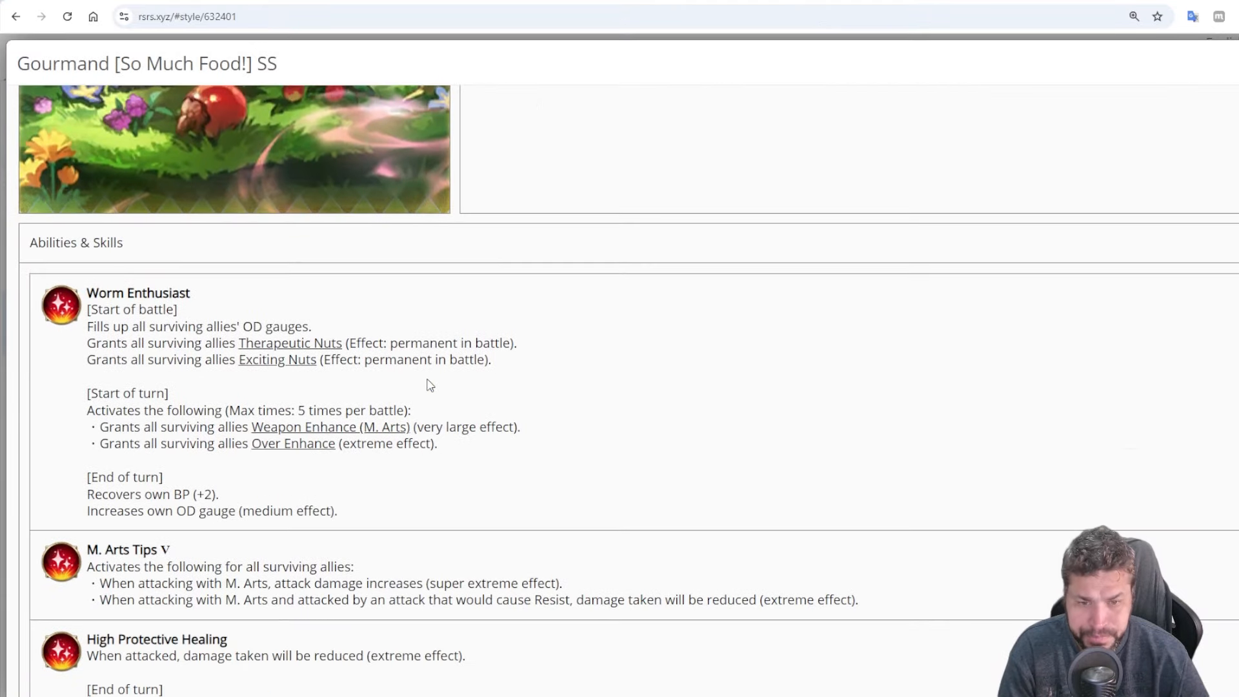
{"action": "scroll", "scroll_direction": "down", "scroll_amount": 3}
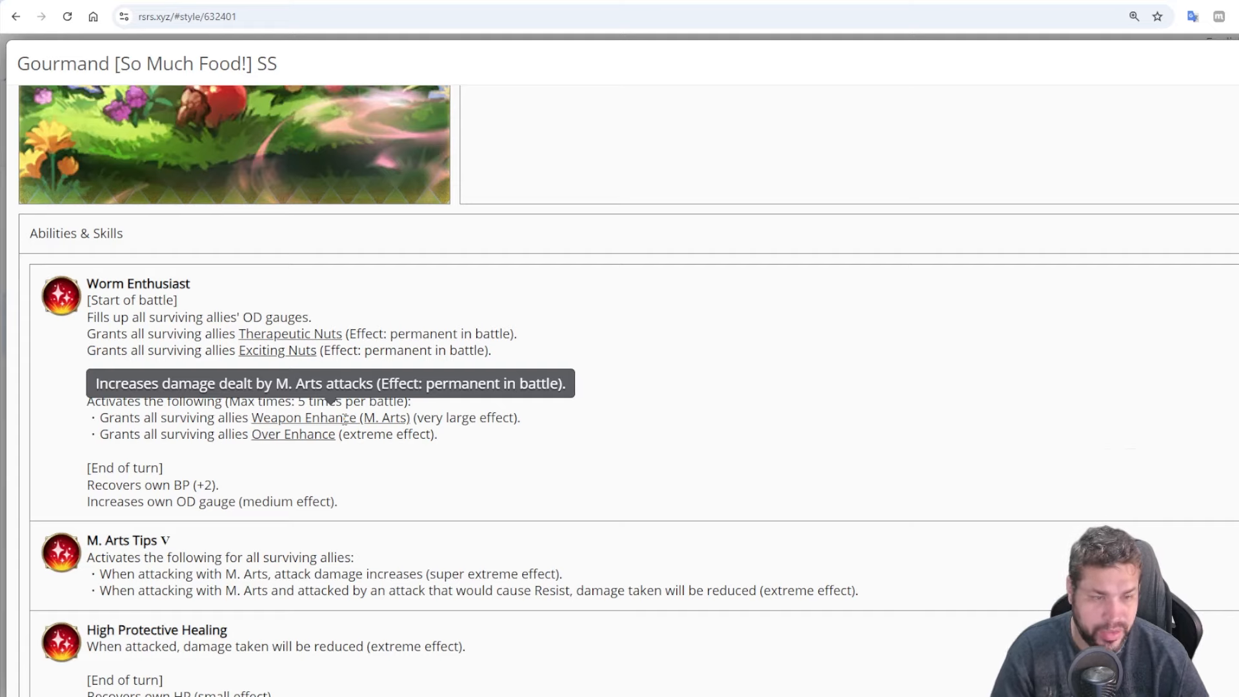
{"action": "mouse_move", "coordinate": [308, 436]}
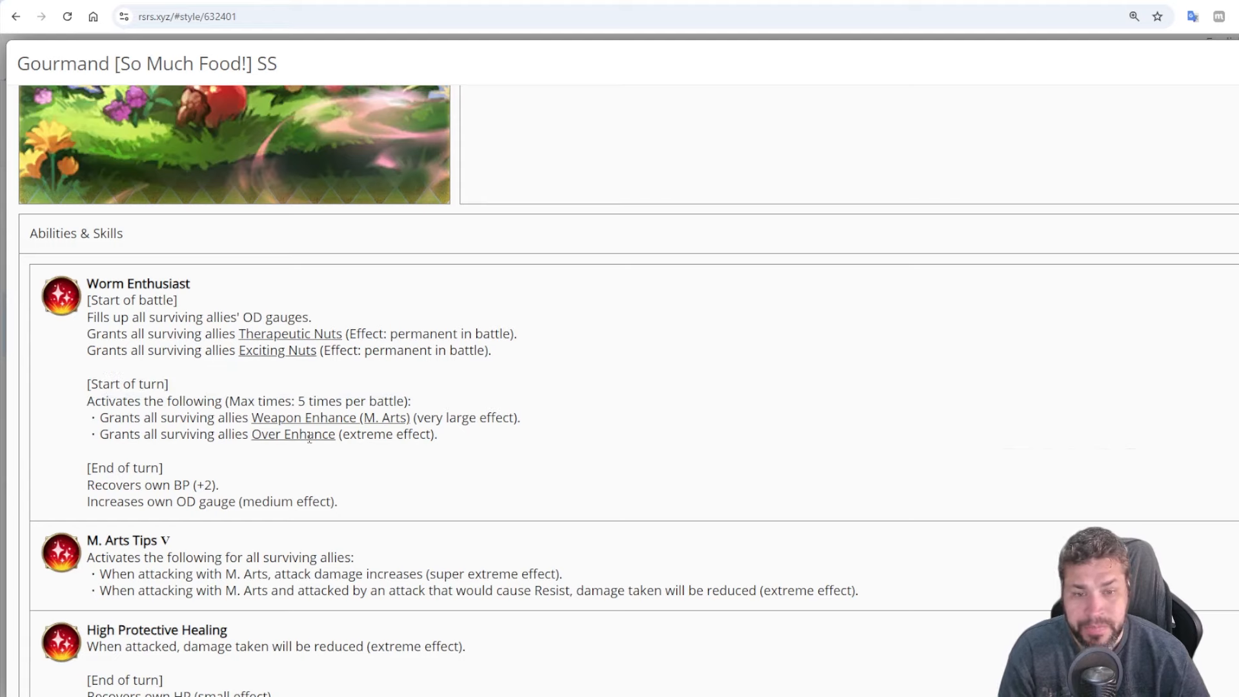
{"action": "mouse_move", "coordinate": [293, 434]}
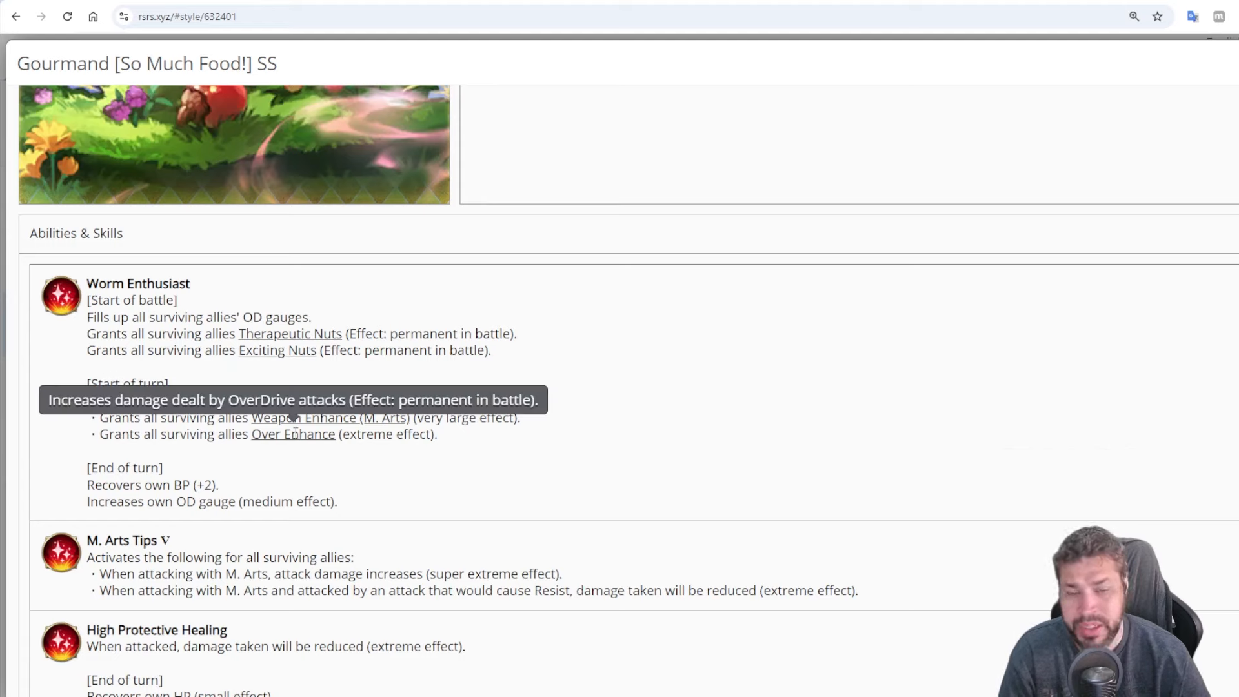
{"action": "double_click", "coordinate": [413, 434]}
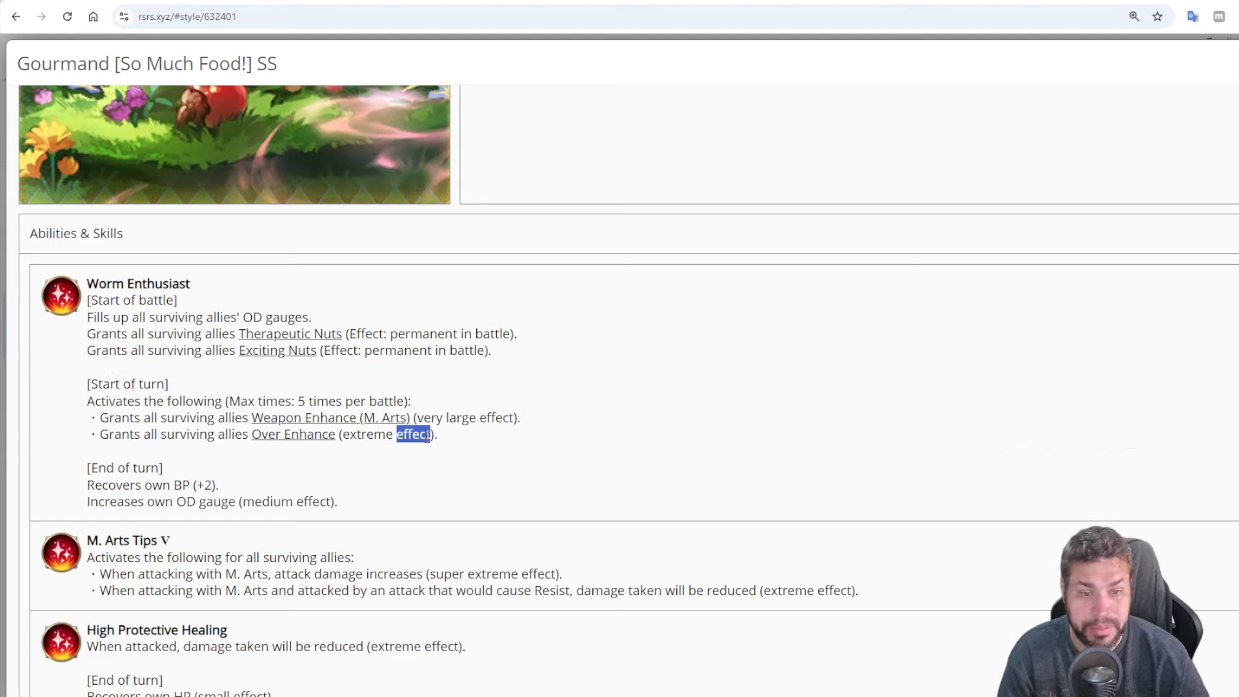
{"action": "triple_click", "coordinate": [260, 434]}
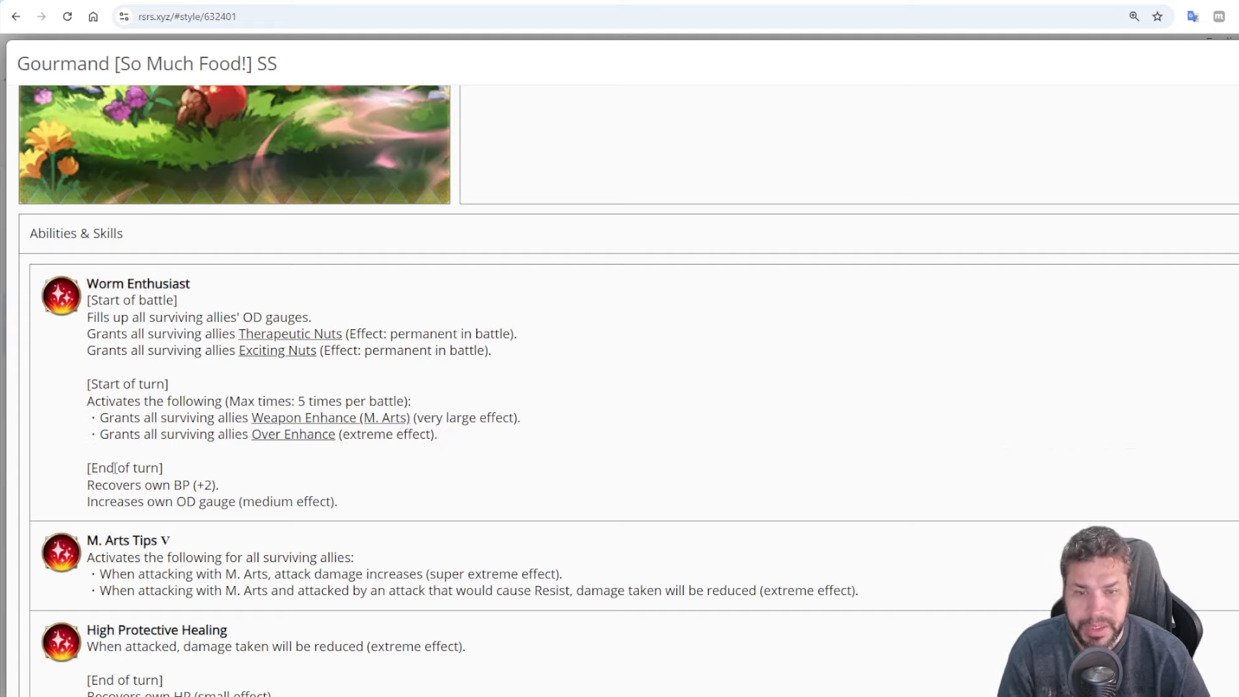
{"action": "mouse_move", "coordinate": [341, 498]}
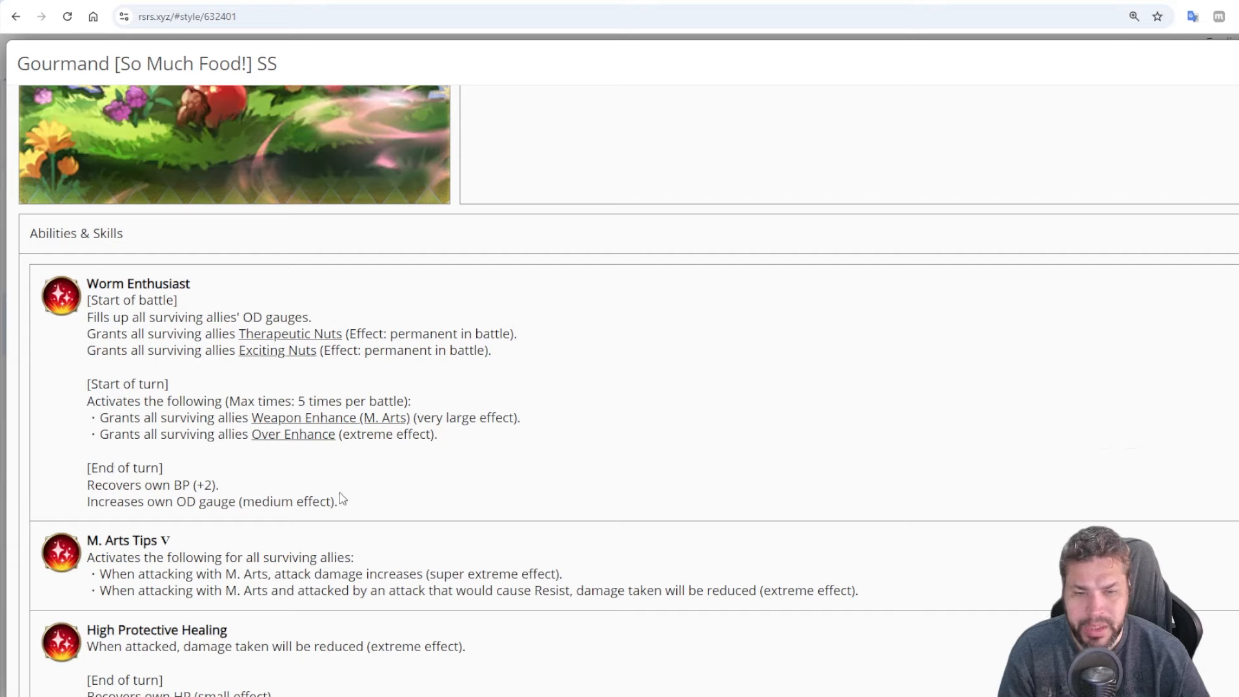
{"action": "mouse_move", "coordinate": [289, 500]}
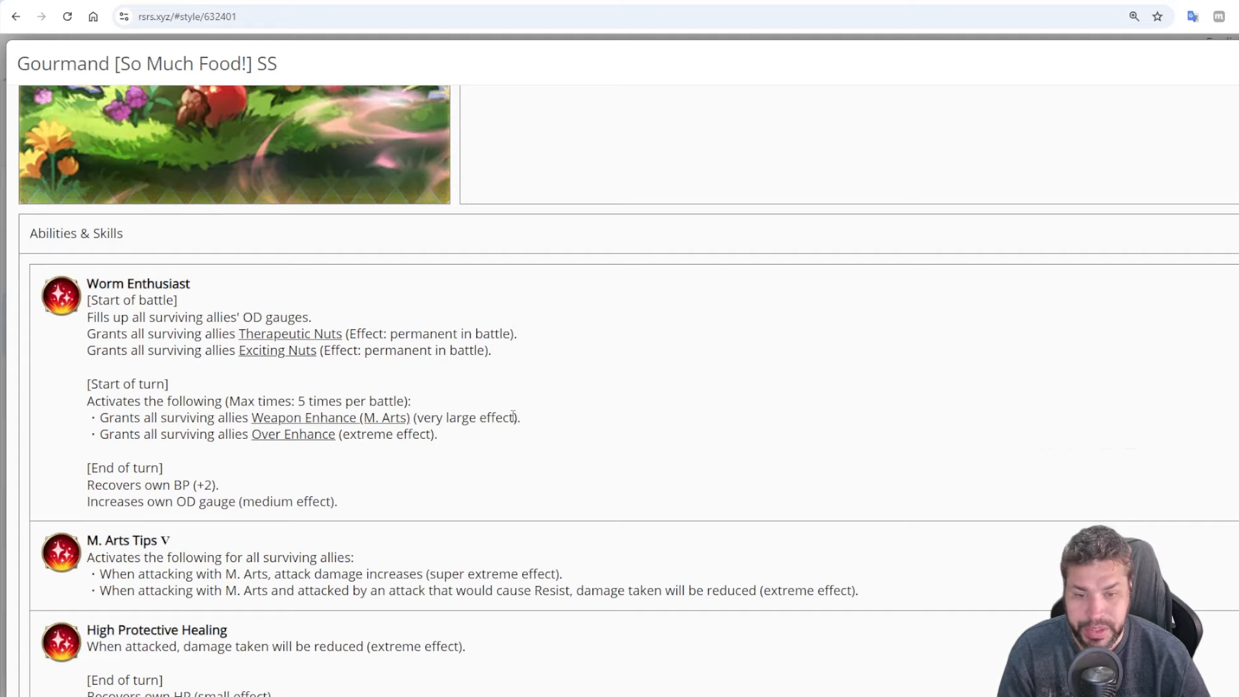
{"action": "scroll", "scroll_direction": "down", "scroll_amount": 3}
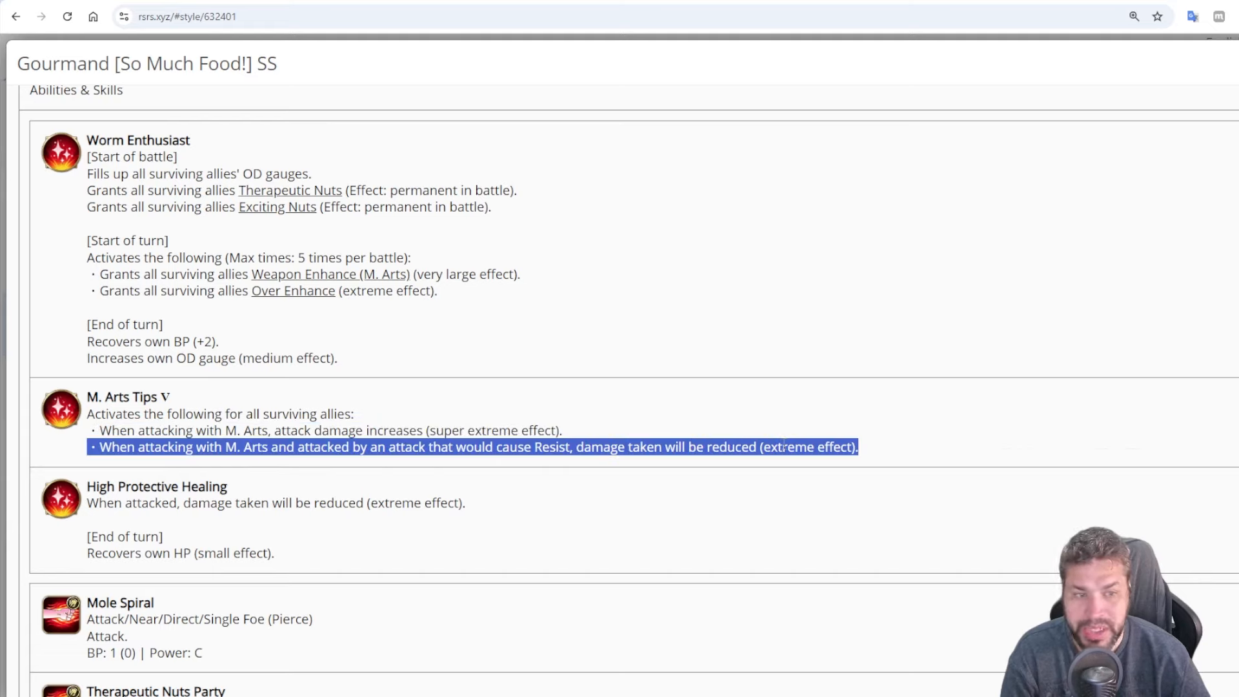
{"action": "left_click", "coordinate": [861, 453]}
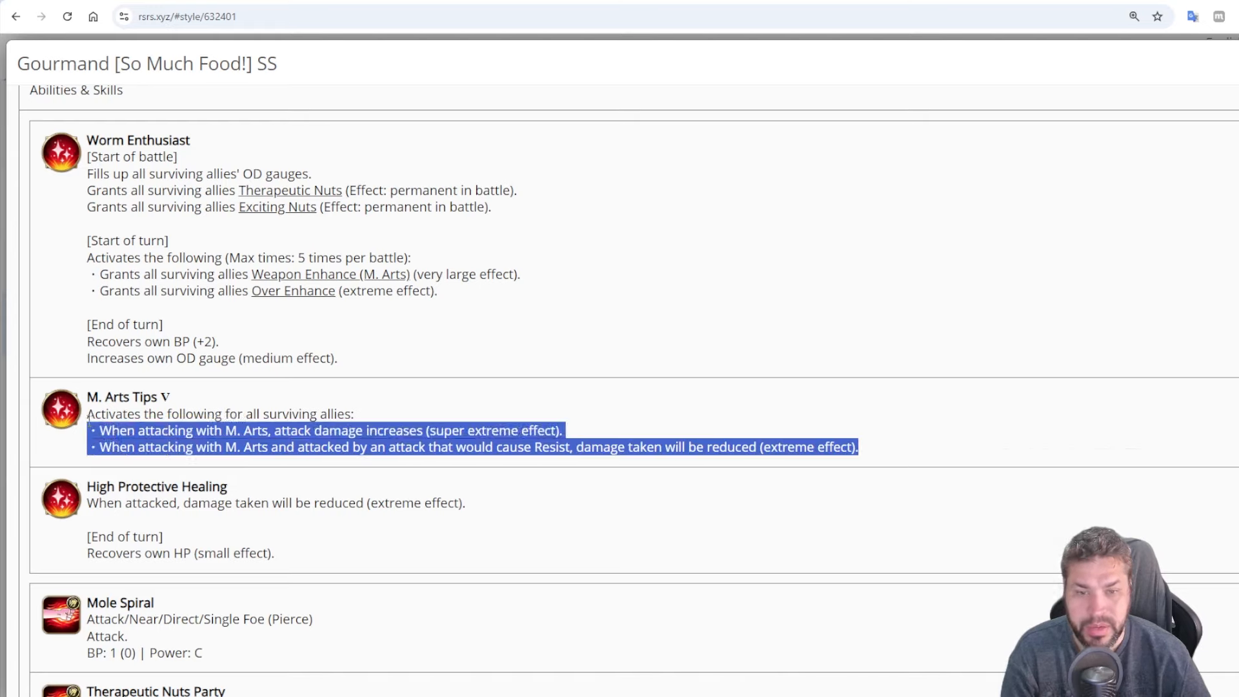
{"action": "left_click", "coordinate": [611, 324]}
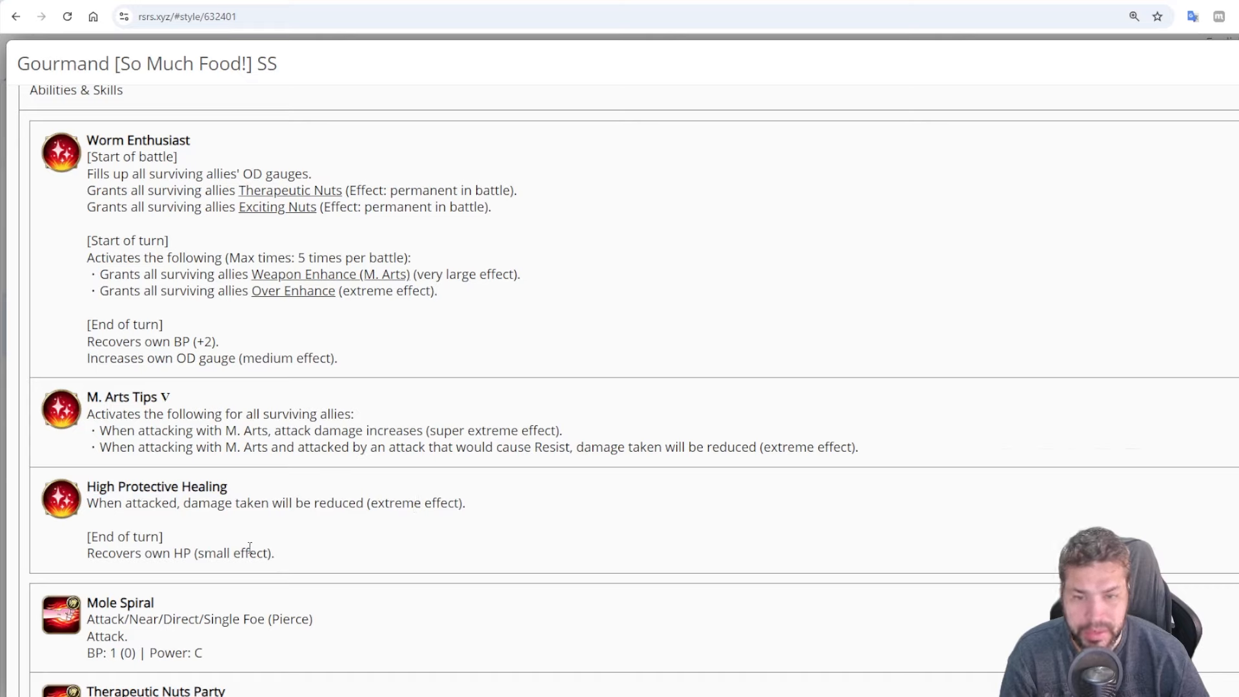
{"action": "triple_click", "coordinate": [181, 552]}
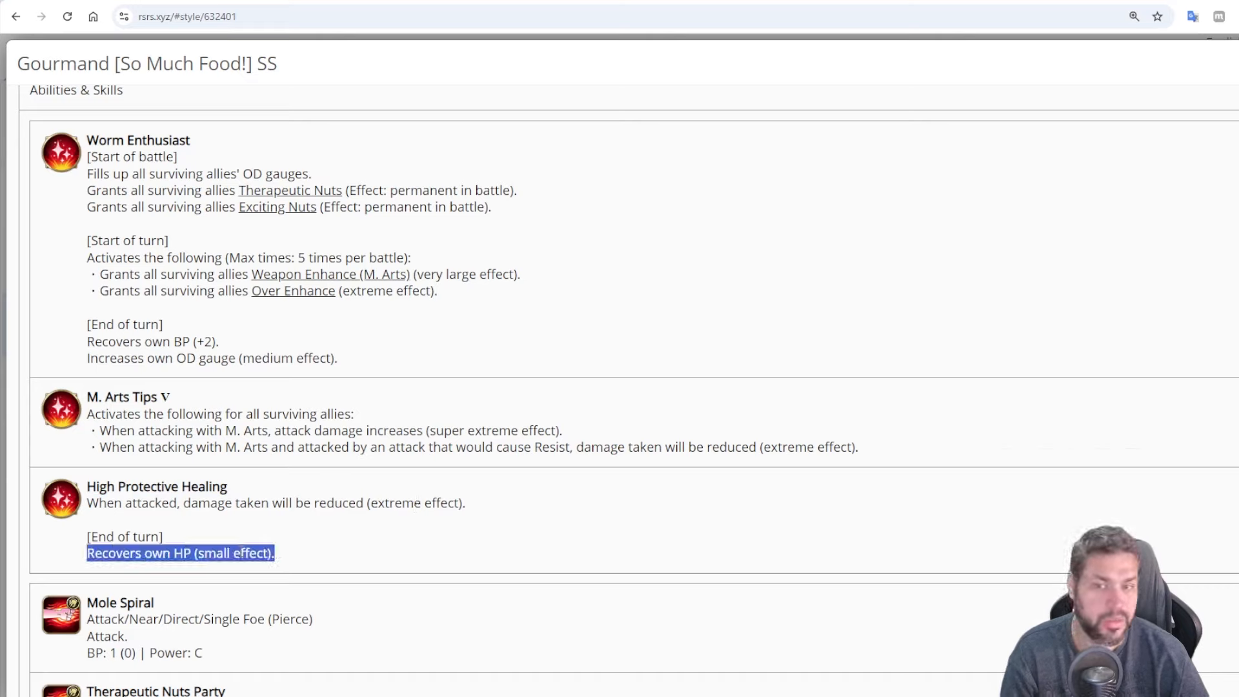
{"action": "left_click", "coordinate": [577, 344]}
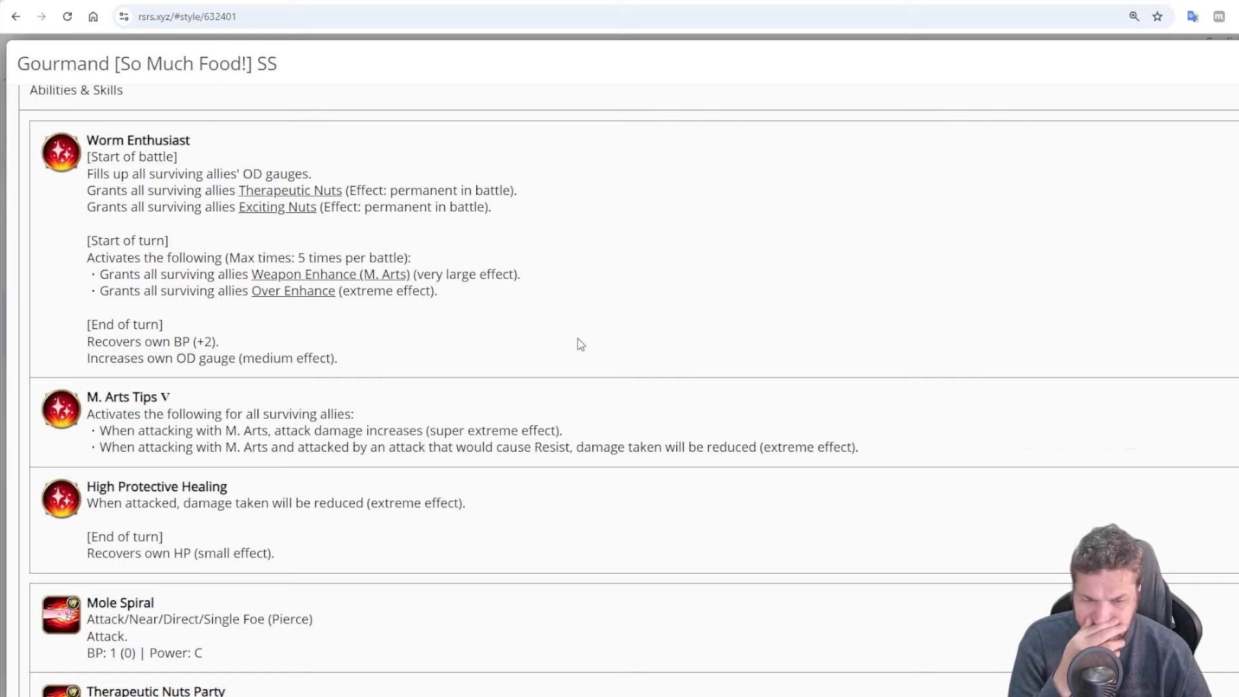
Read Mole Spiral's attack type line, highlighting the Pierce attribute along the way
{"action": "scroll", "scroll_direction": "down", "scroll_amount": 3}
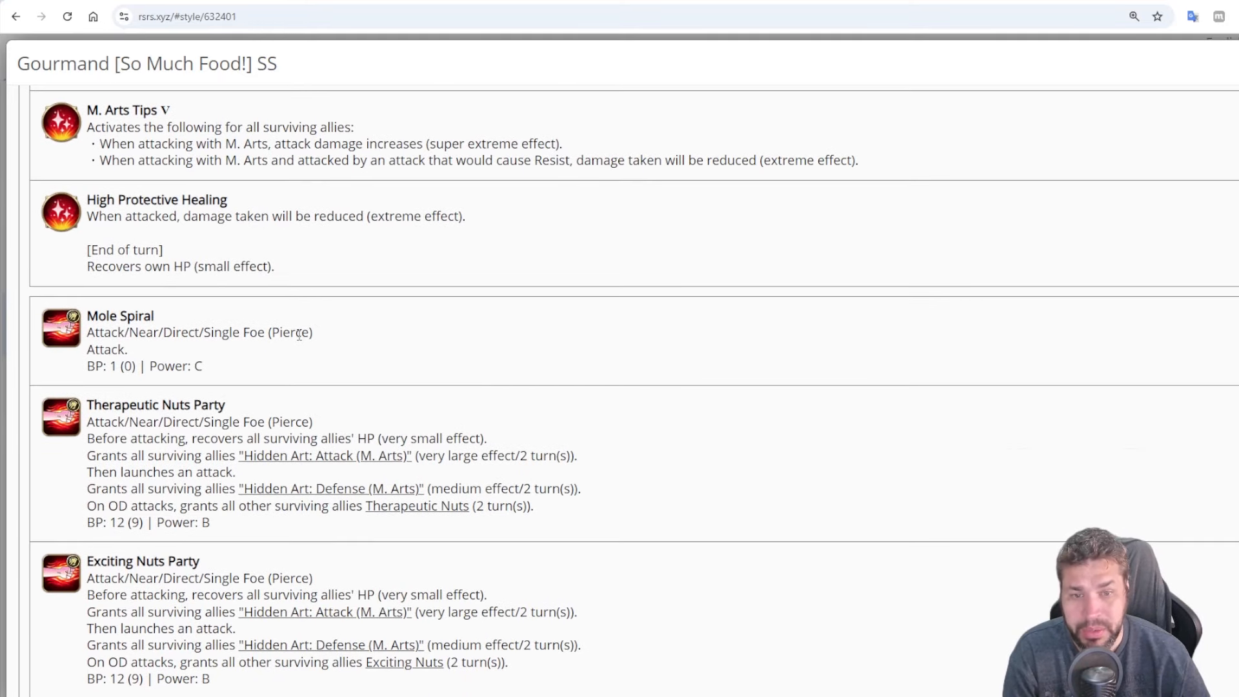
{"action": "double_click", "coordinate": [199, 331]}
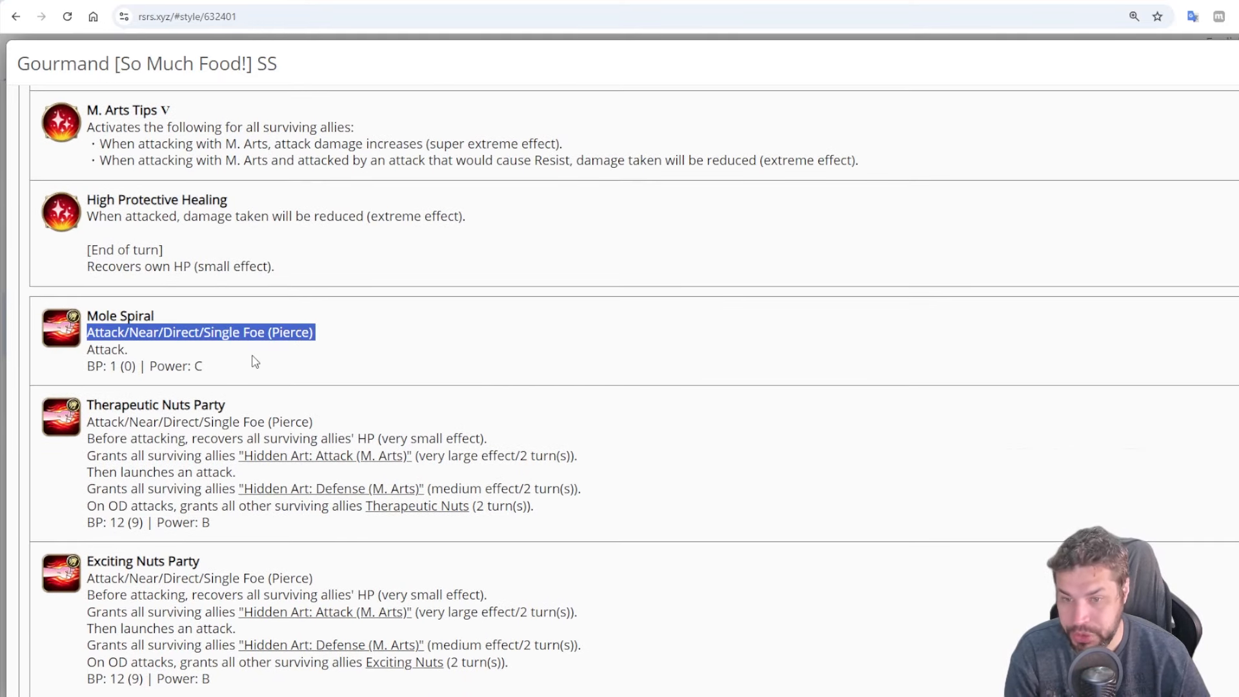
{"action": "left_click", "coordinate": [210, 371]}
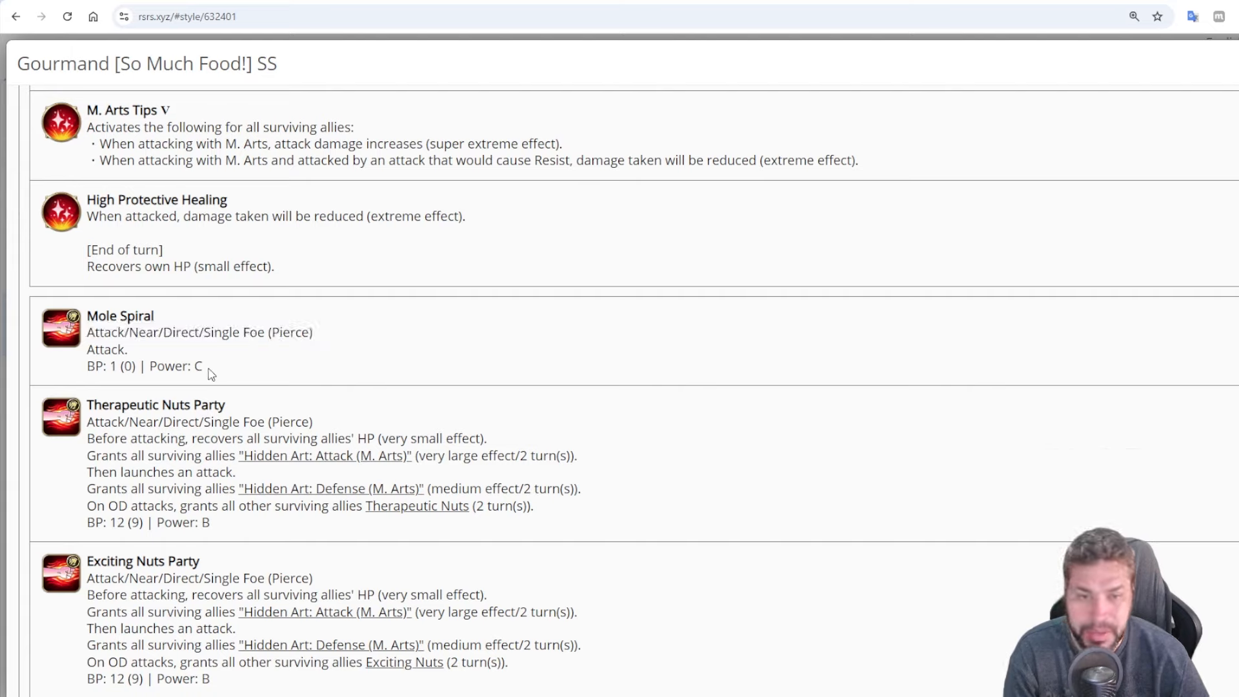
{"action": "double_click", "coordinate": [289, 332]}
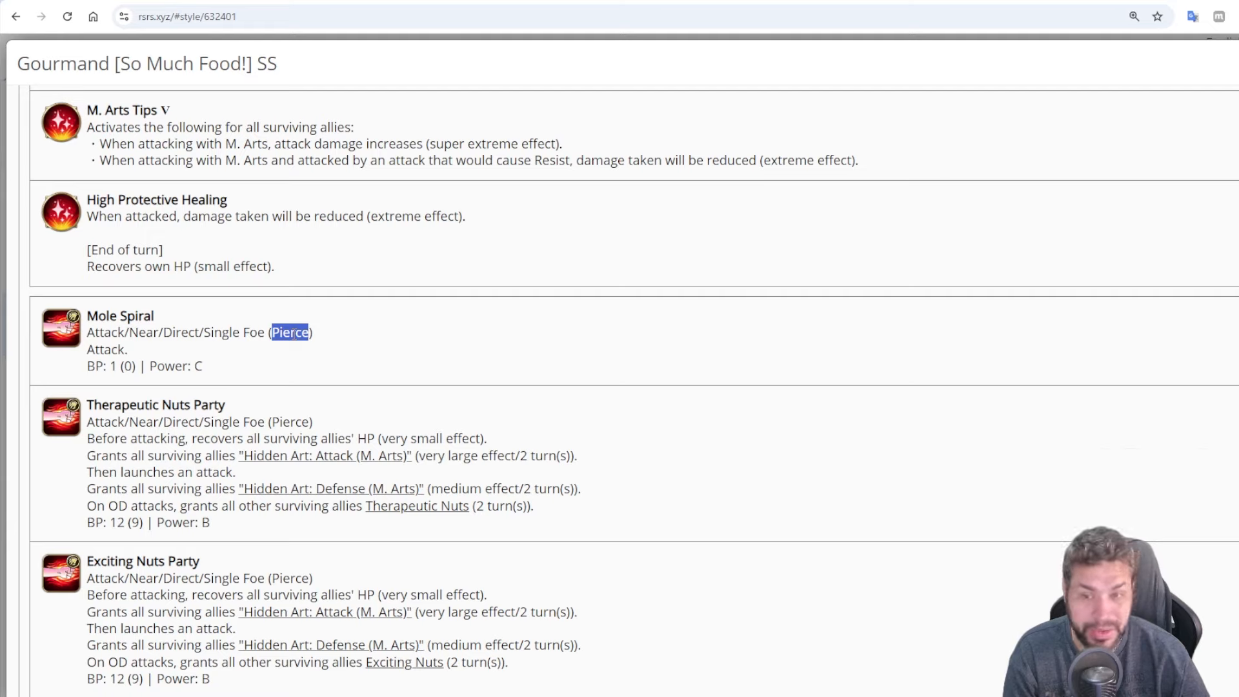
{"action": "left_click", "coordinate": [402, 350]}
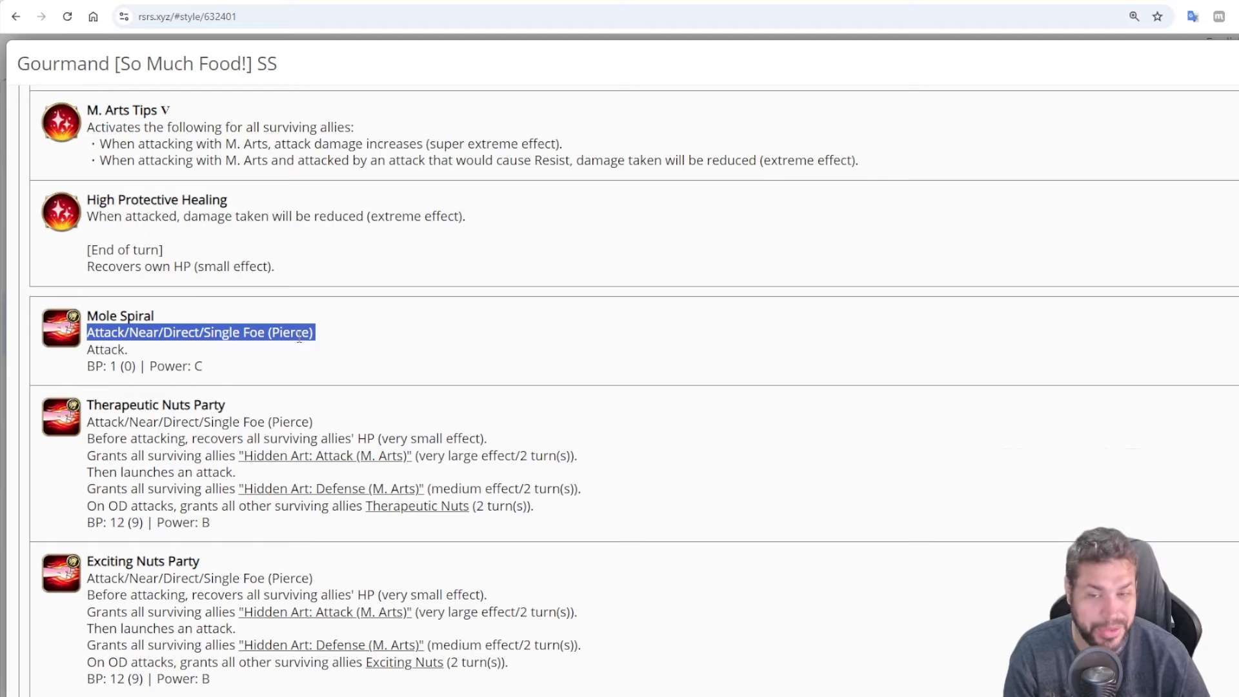
{"action": "left_click", "coordinate": [741, 324]}
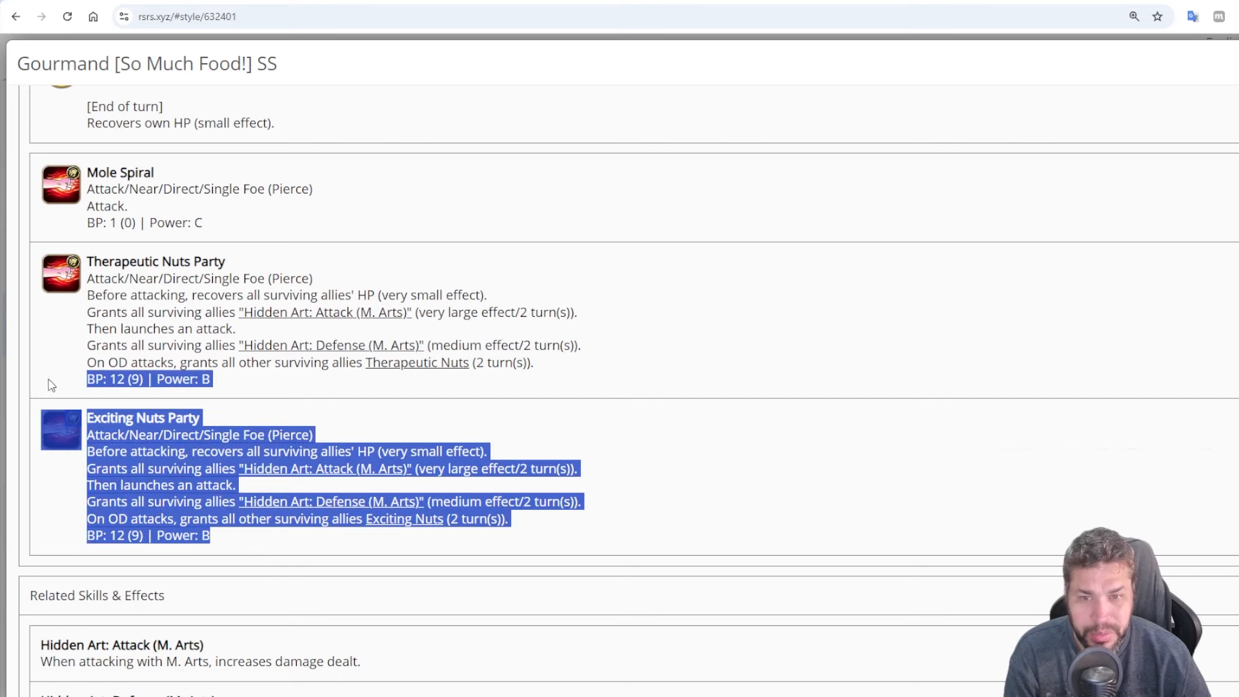
{"action": "left_click", "coordinate": [641, 239]}
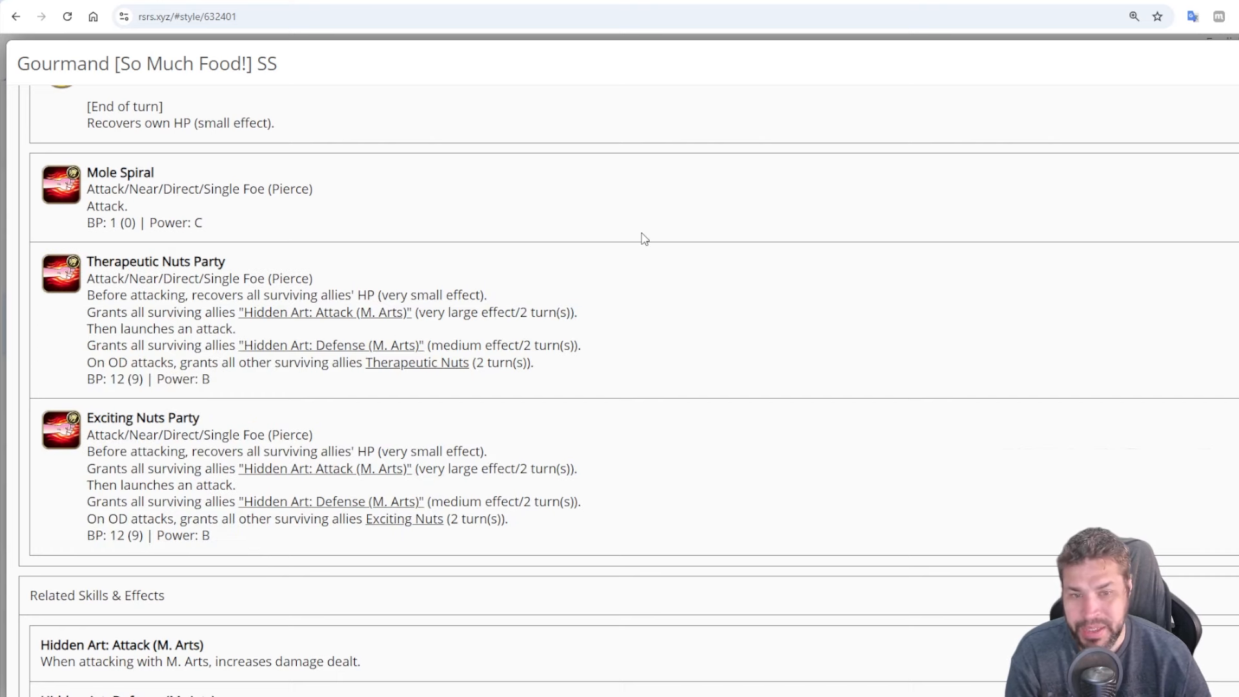
{"action": "mouse_move", "coordinate": [632, 256]}
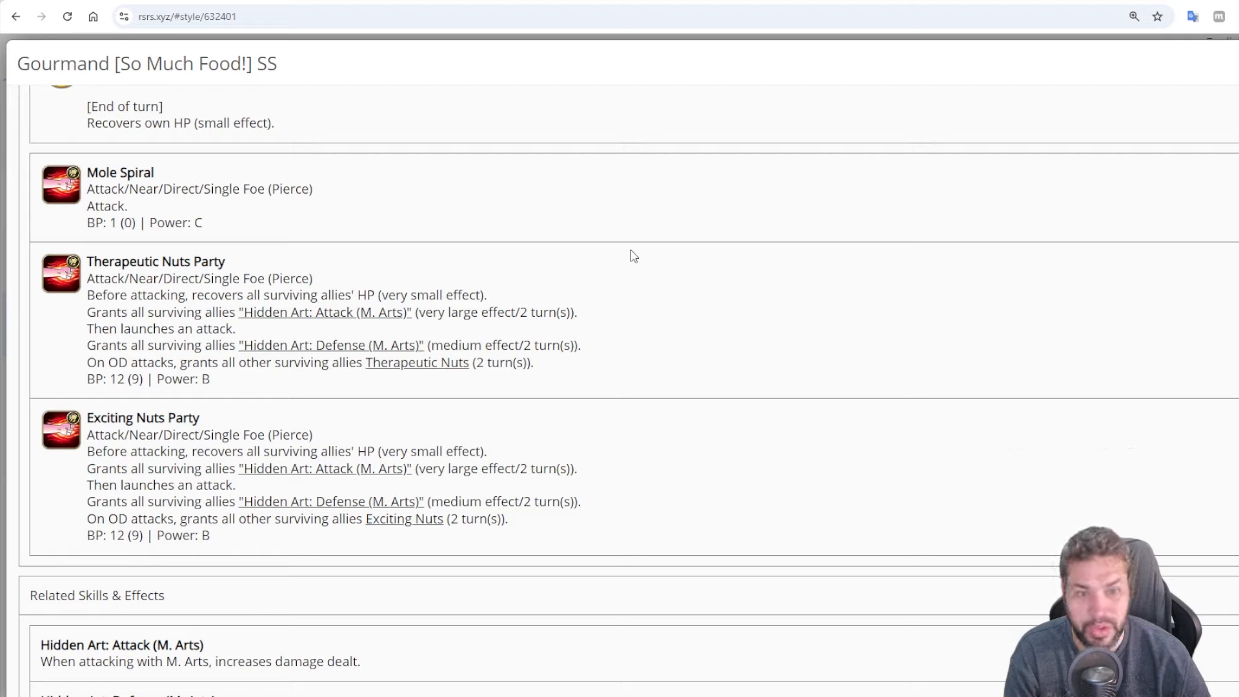
{"action": "mouse_move", "coordinate": [517, 287]}
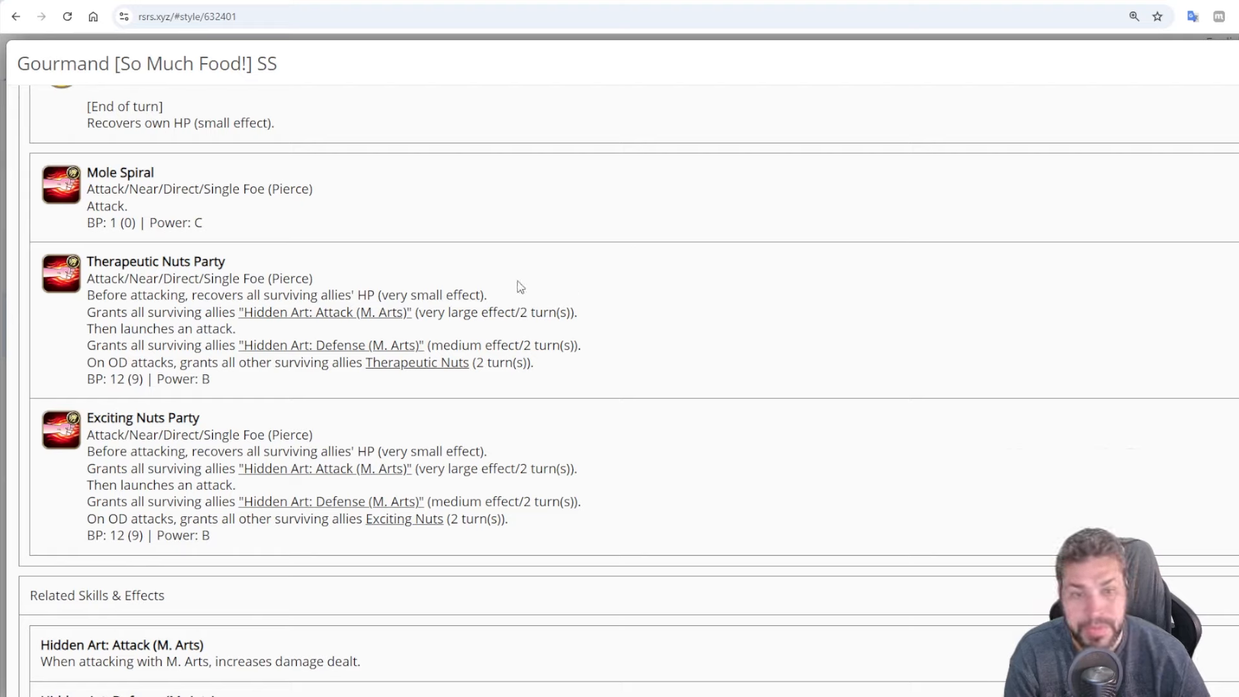
{"action": "mouse_move", "coordinate": [295, 277]}
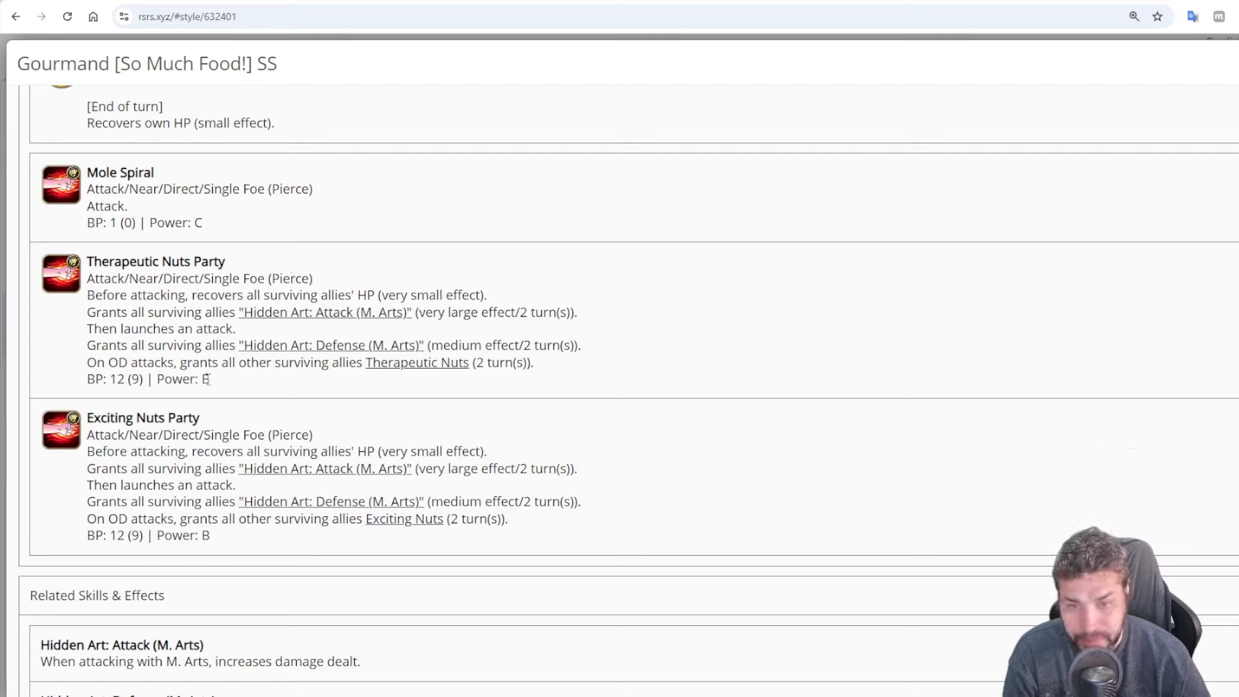
Read the Therapeutic and Exciting Nuts Party skills, including their Hidden Art effects
{"action": "double_click", "coordinate": [291, 294]}
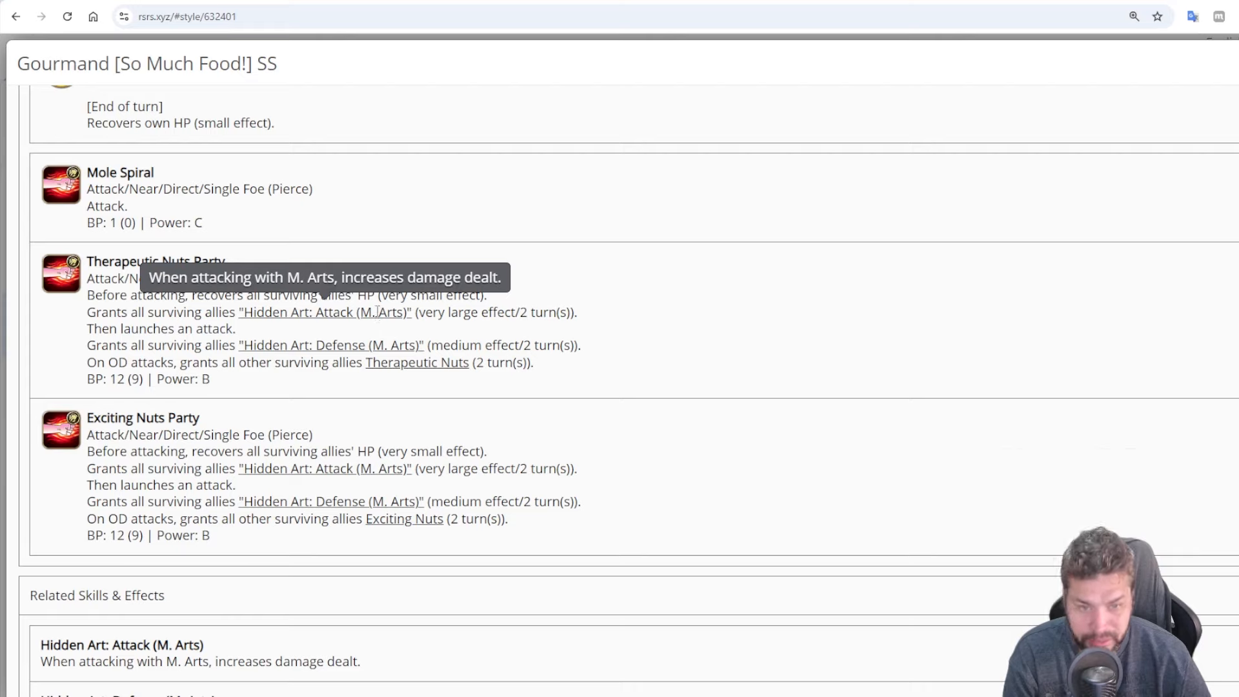
{"action": "mouse_move", "coordinate": [373, 467]}
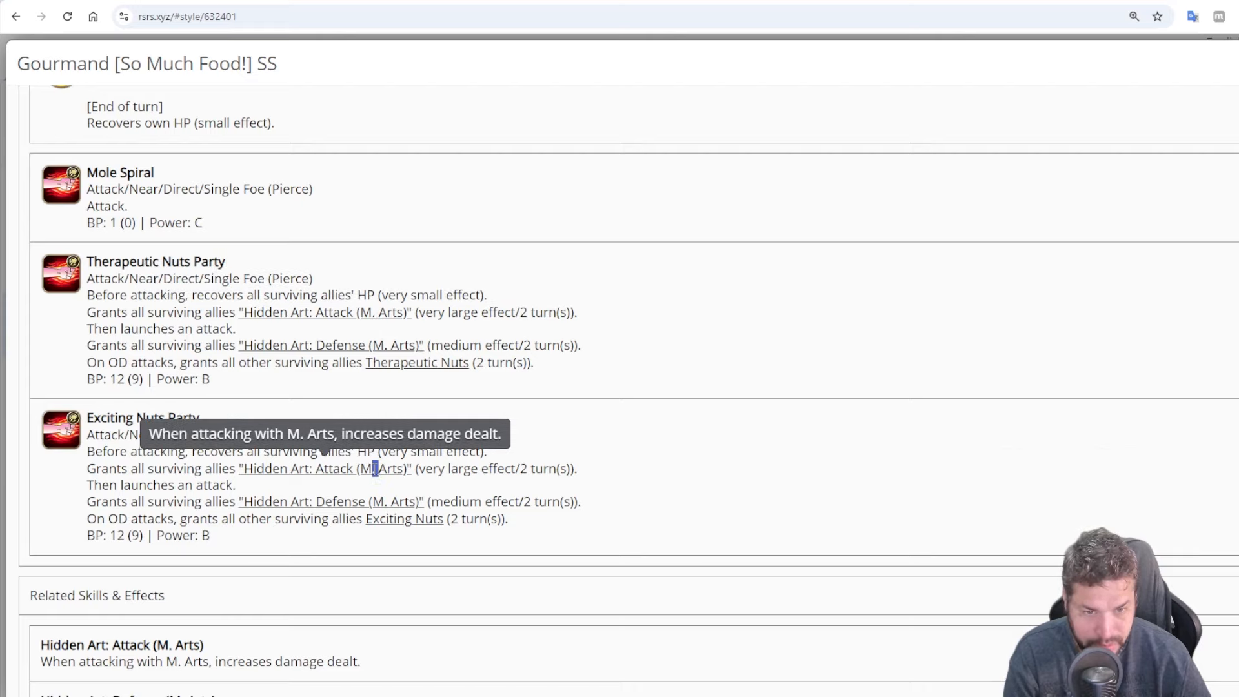
{"action": "mouse_move", "coordinate": [391, 500]}
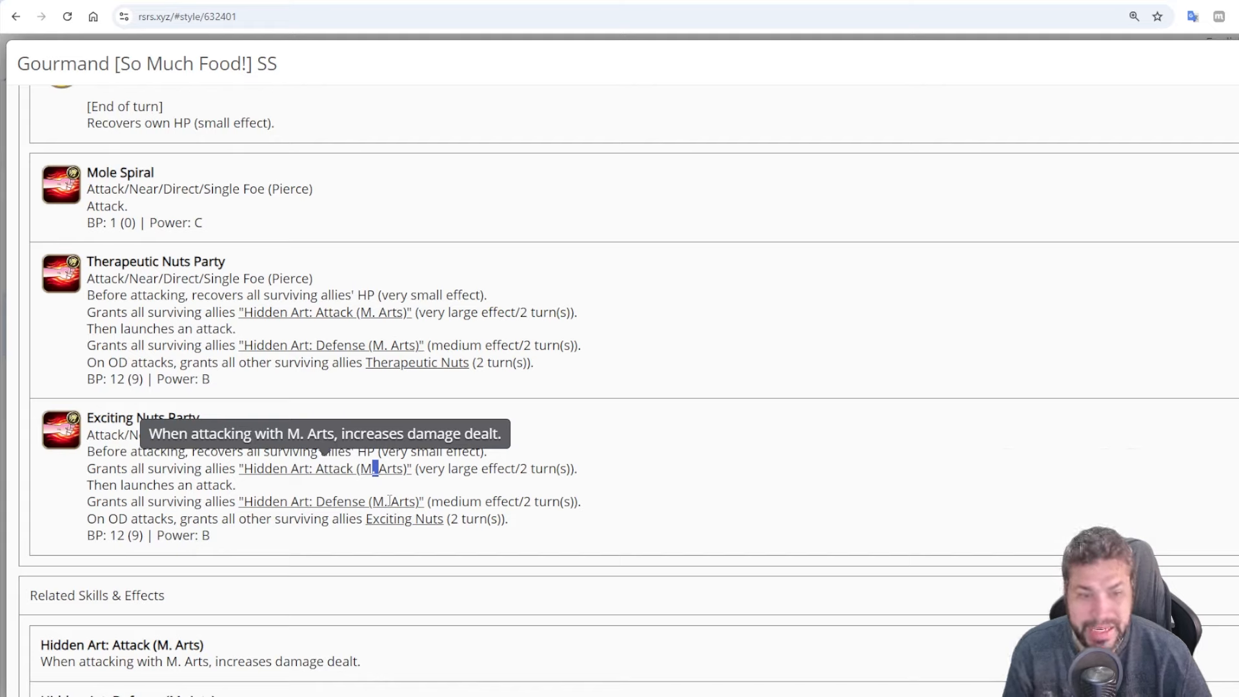
{"action": "mouse_move", "coordinate": [512, 338]}
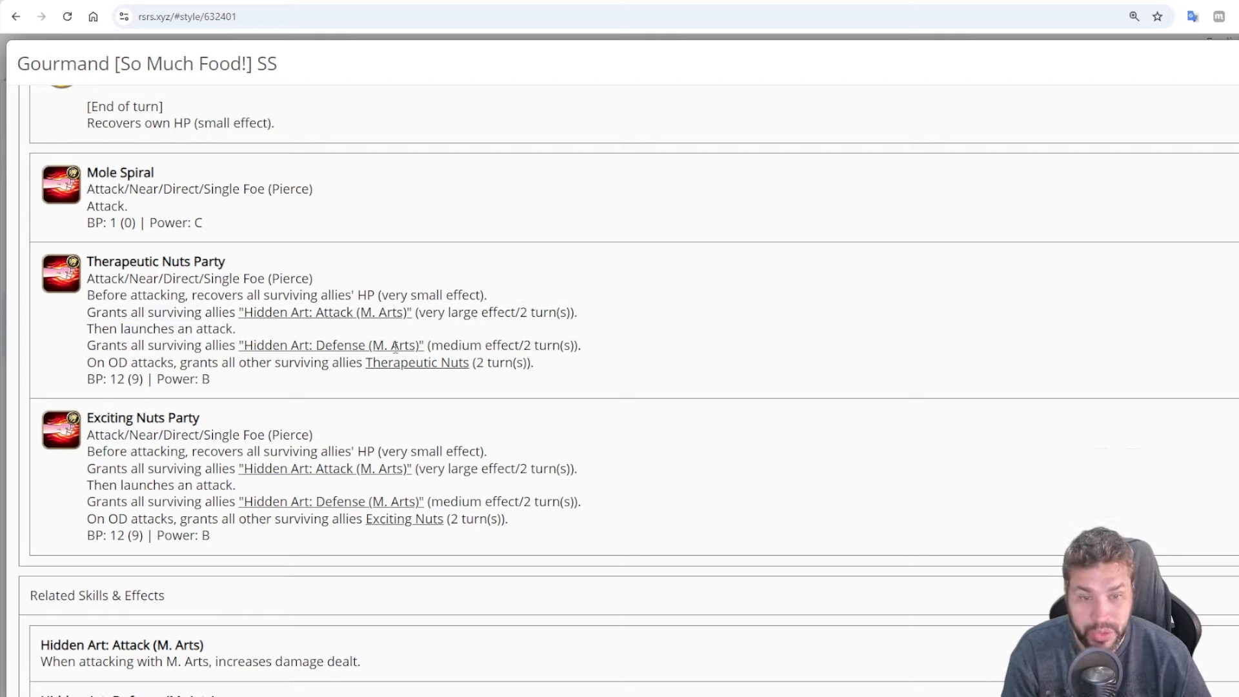
{"action": "mouse_move", "coordinate": [8, 569]}
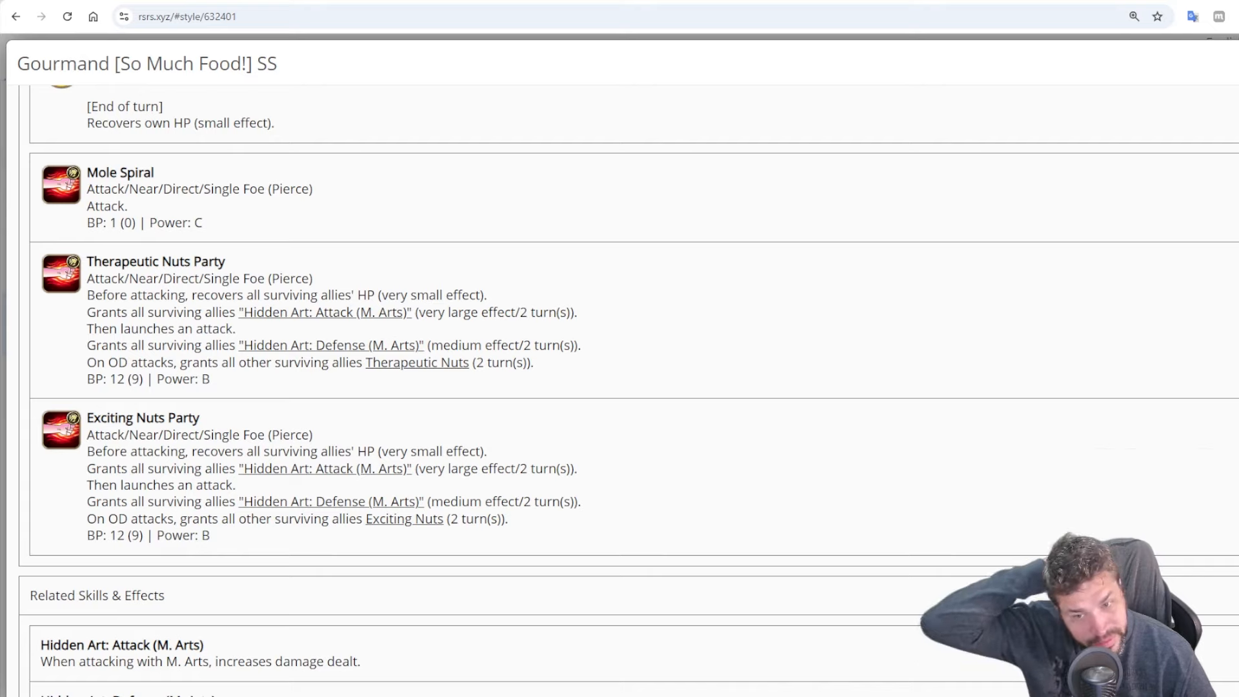
{"action": "mouse_move", "coordinate": [683, 219]}
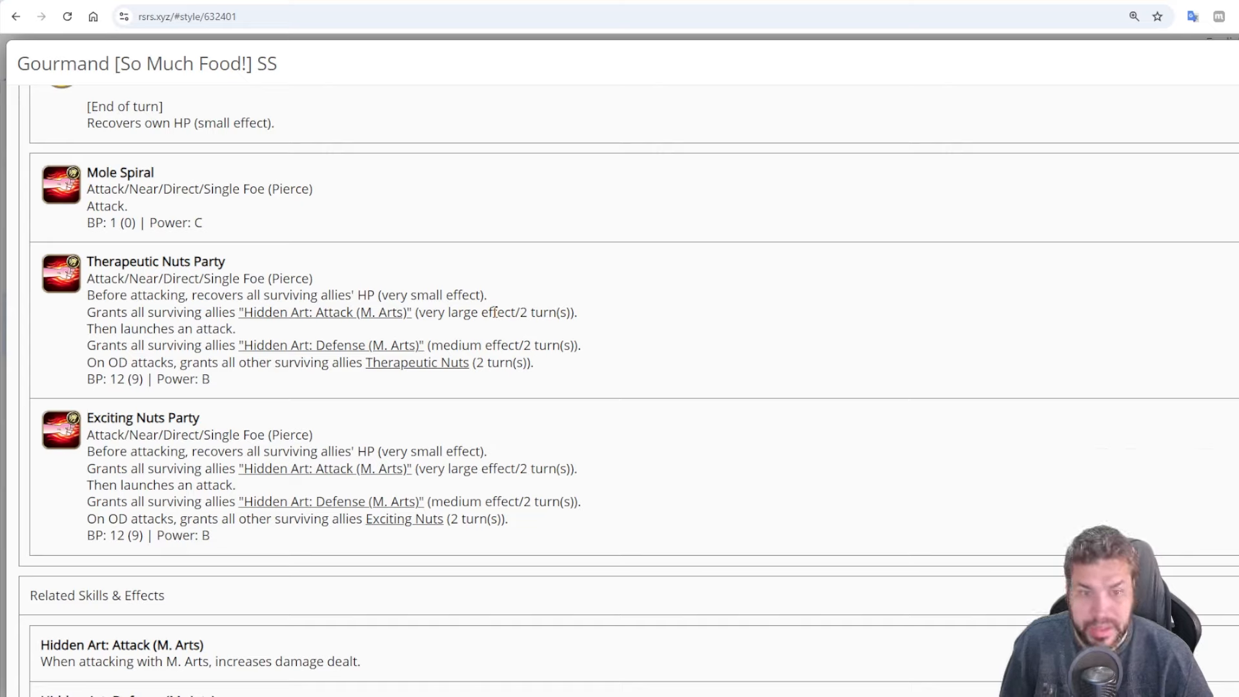
{"action": "mouse_move", "coordinate": [481, 346]}
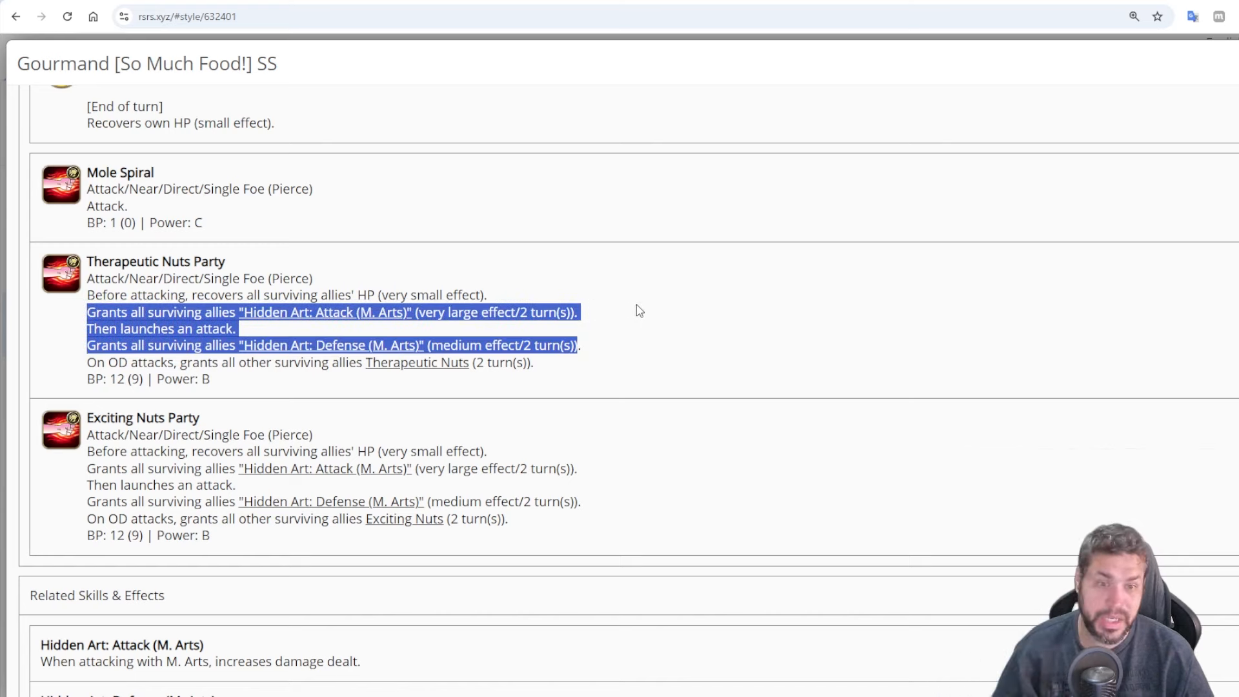
{"action": "left_click", "coordinate": [639, 310]}
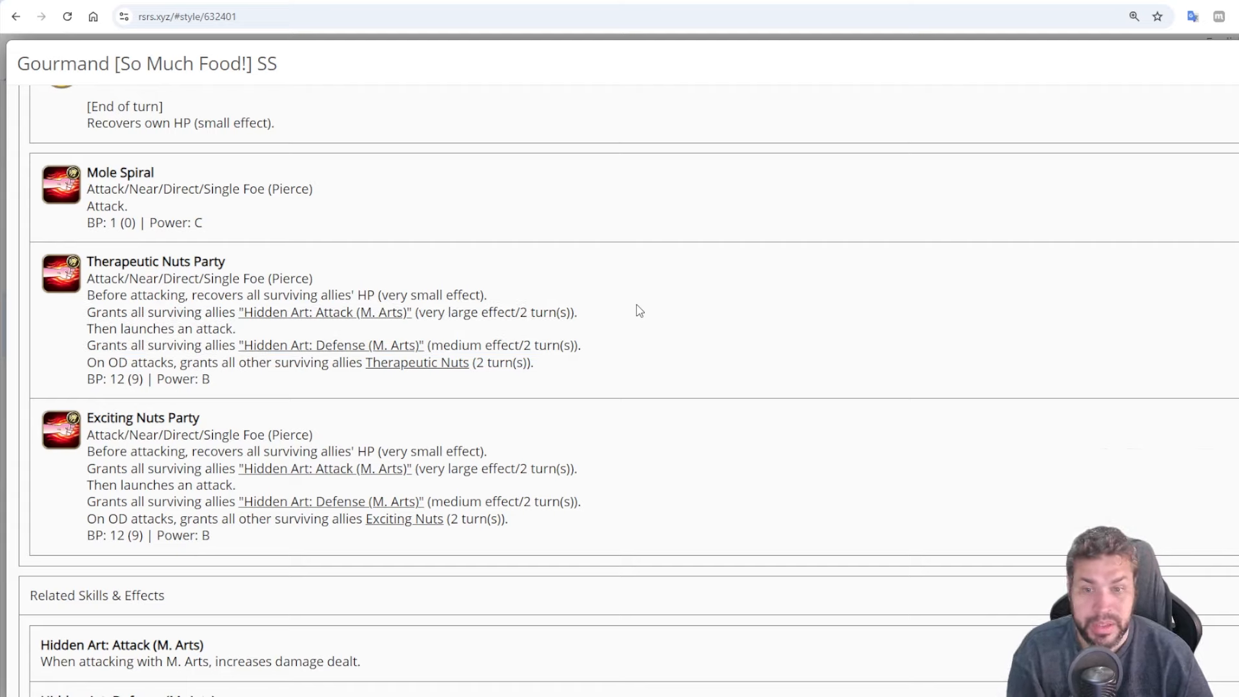
{"action": "mouse_move", "coordinate": [183, 365]}
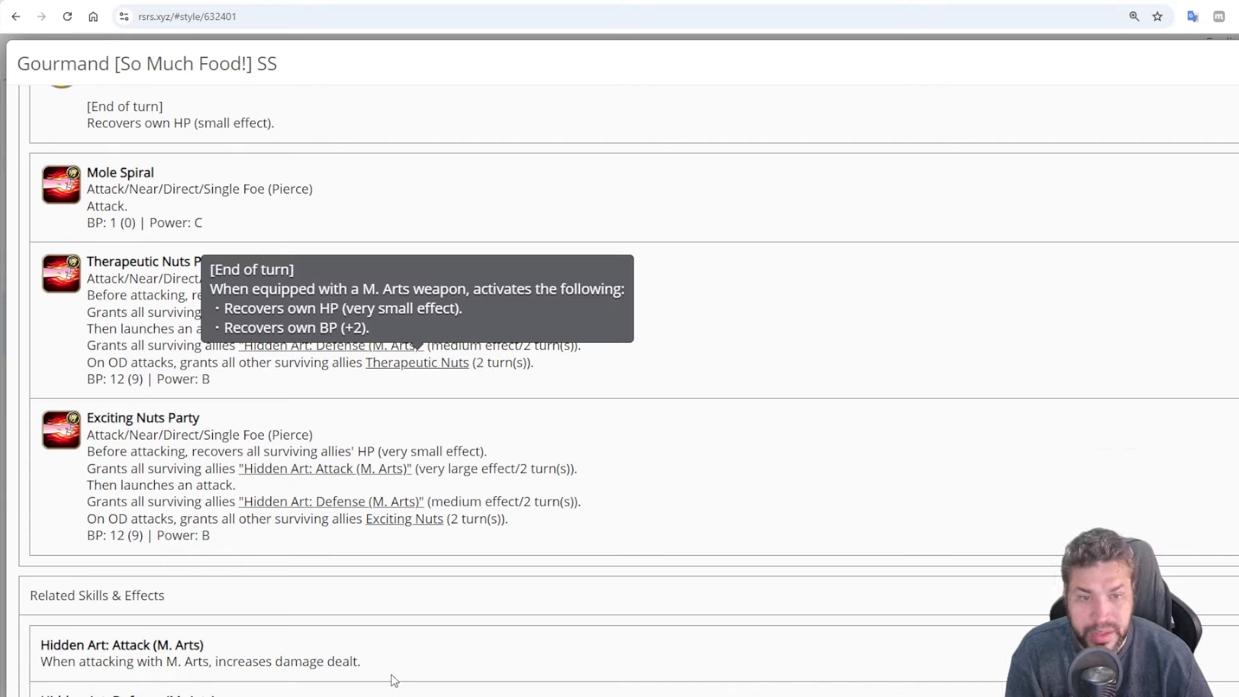
{"action": "mouse_move", "coordinate": [418, 521]}
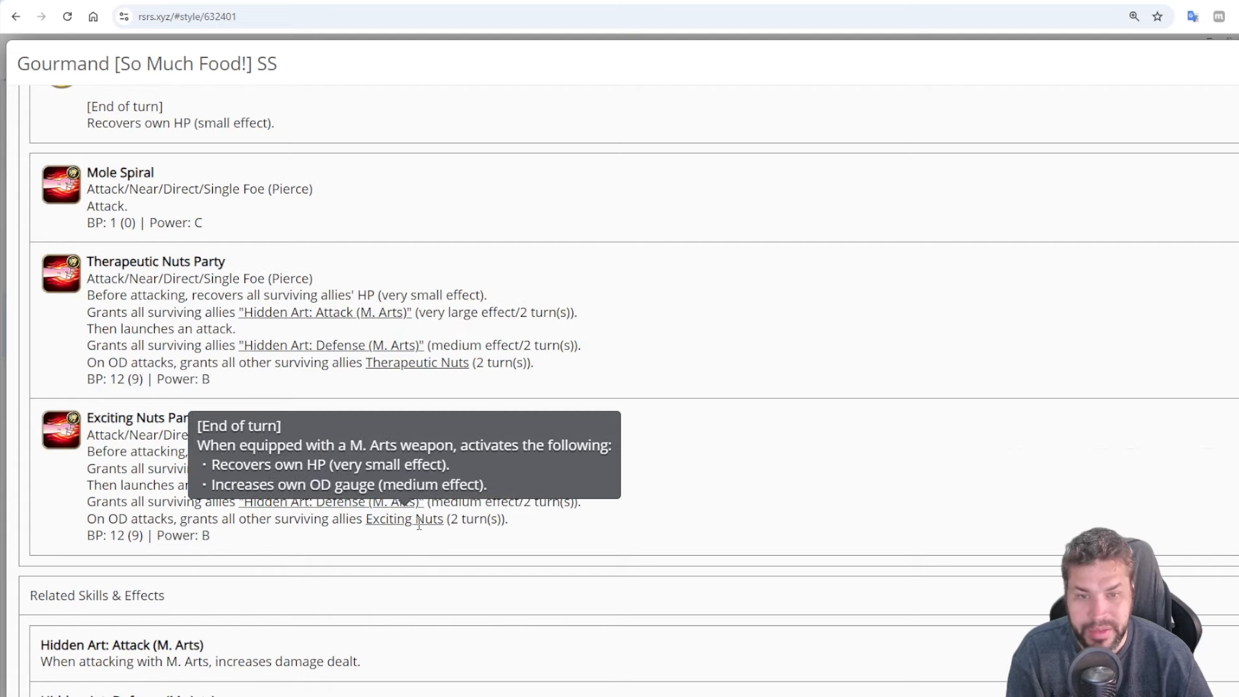
{"action": "mouse_move", "coordinate": [168, 256]}
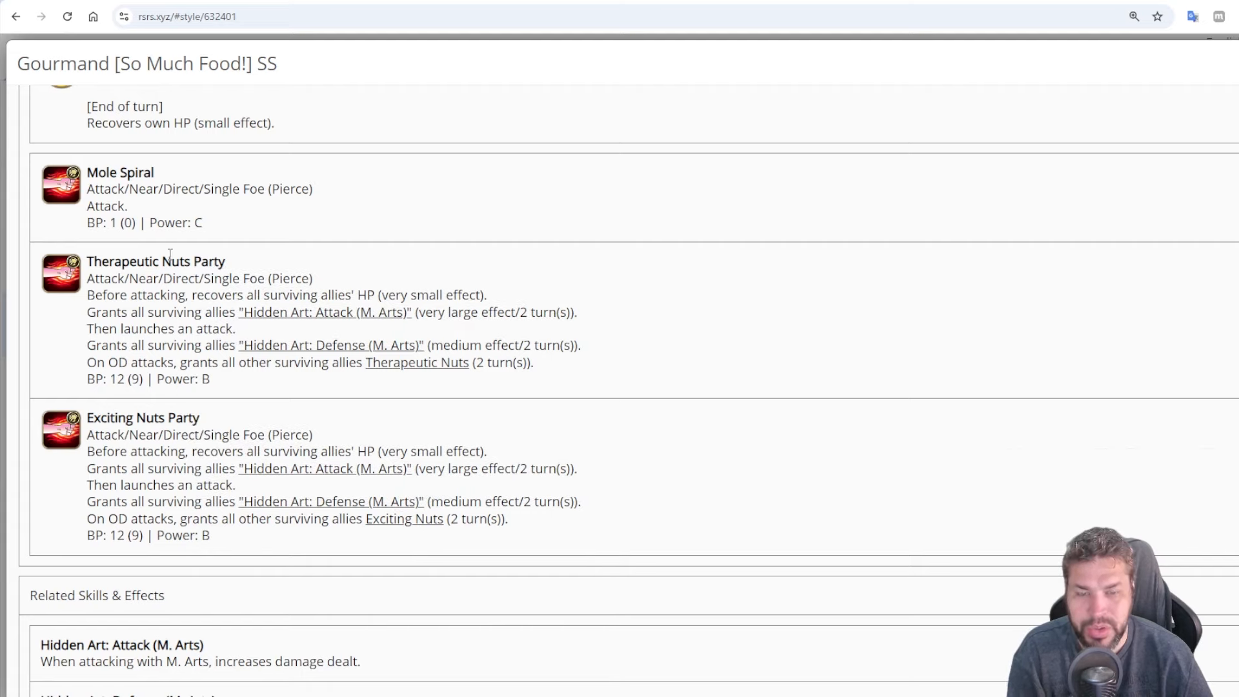
{"action": "mouse_move", "coordinate": [170, 254]}
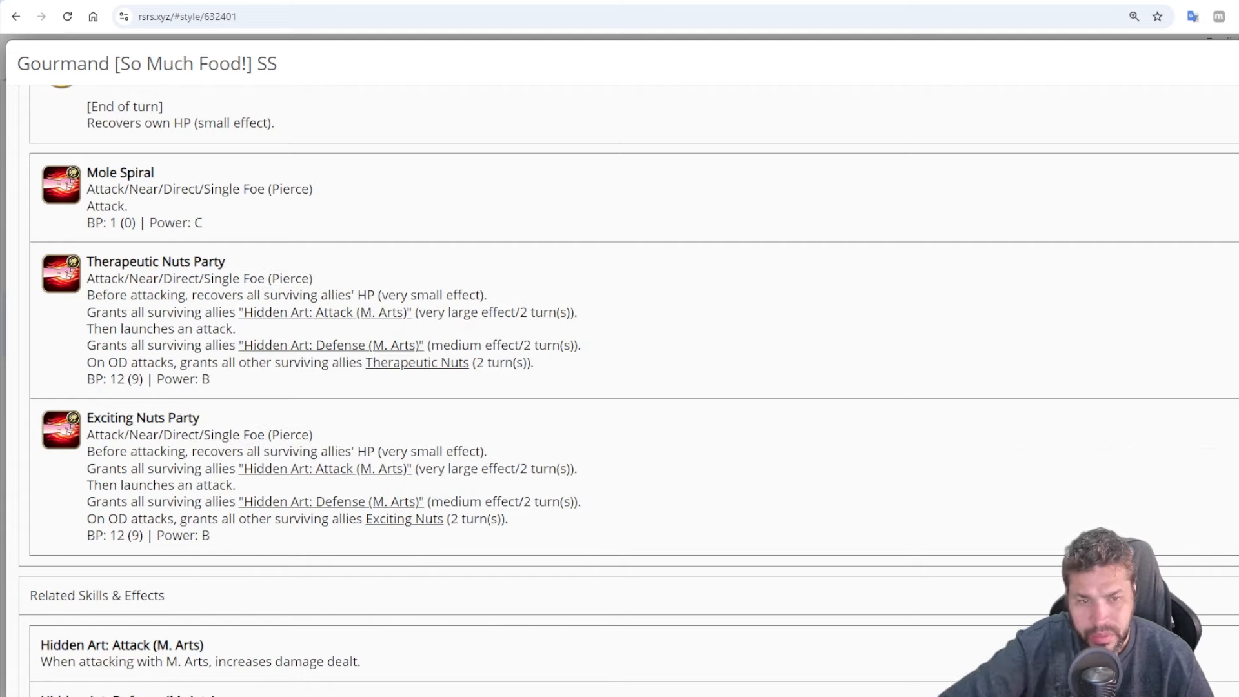
Recheck Worm Enthusiast's start-of-battle Therapeutic Nuts and Exciting Nuts grants
{"action": "scroll", "scroll_direction": "up", "scroll_amount": 3}
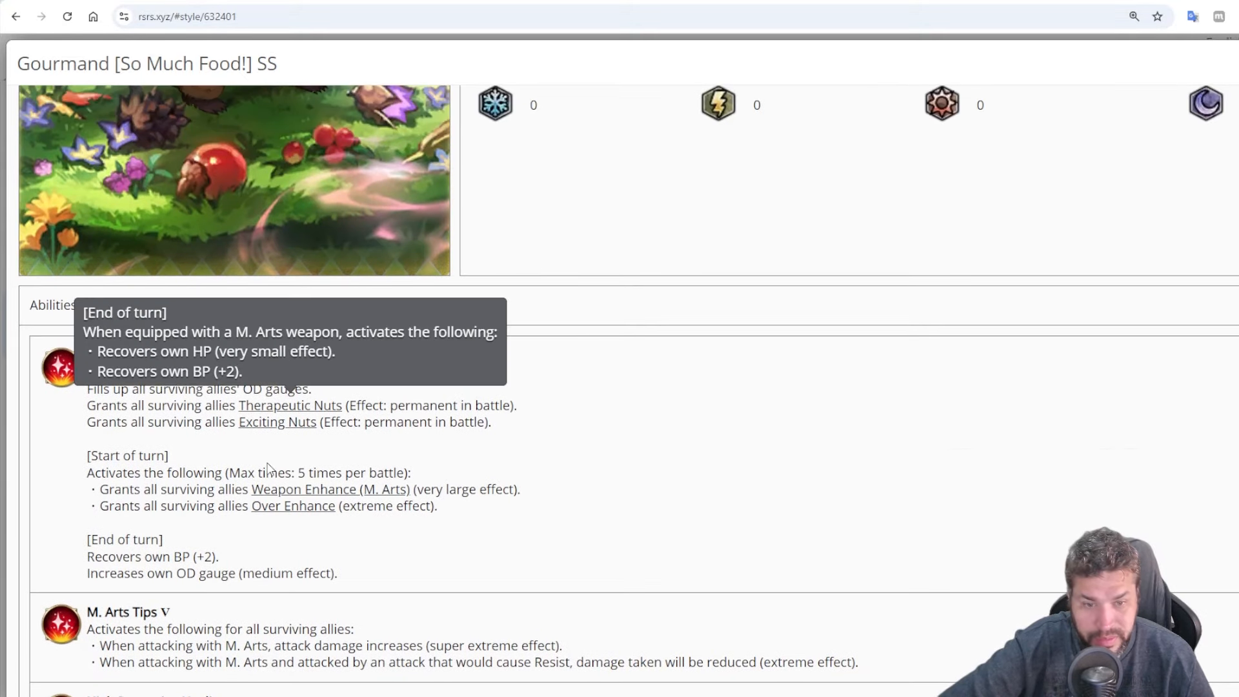
{"action": "mouse_move", "coordinate": [534, 448]}
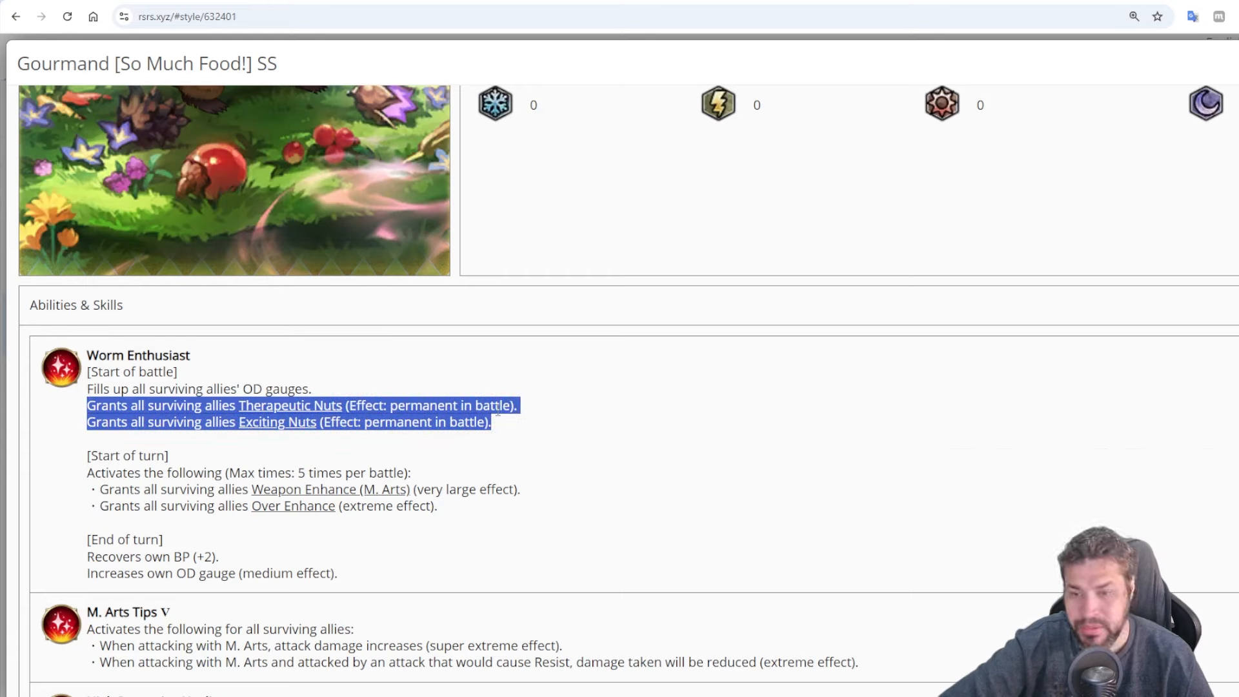
{"action": "left_click", "coordinate": [316, 421]}
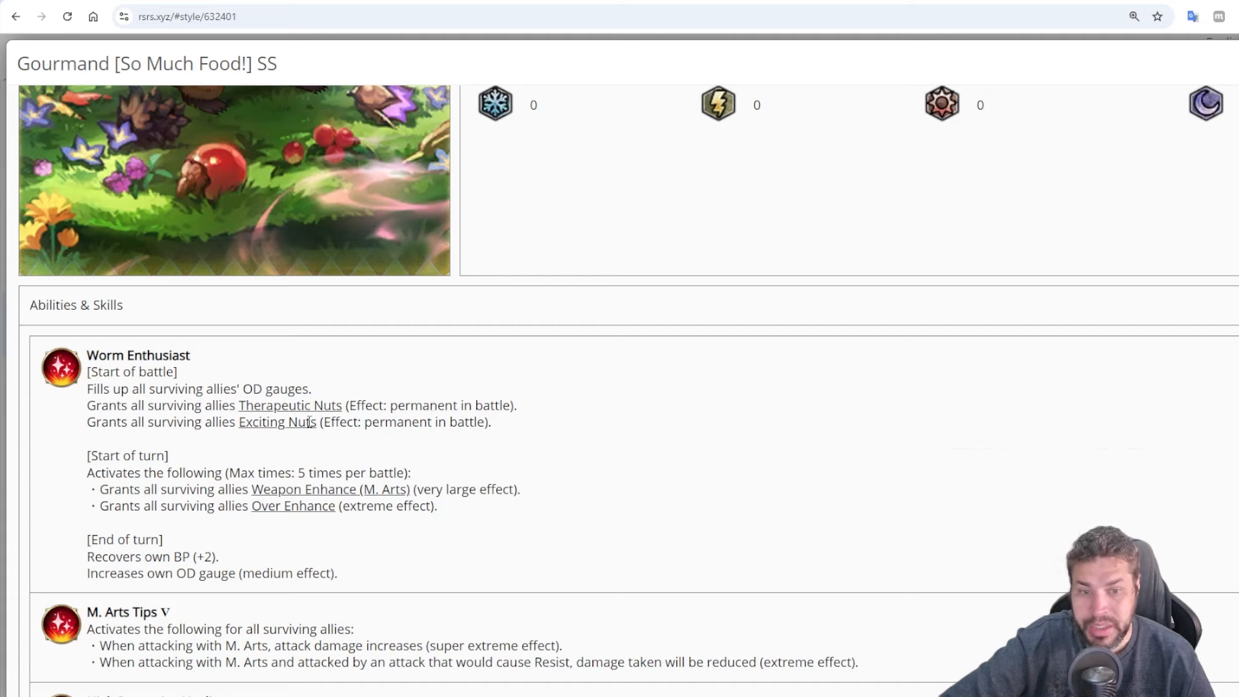
{"action": "mouse_move", "coordinate": [276, 421]}
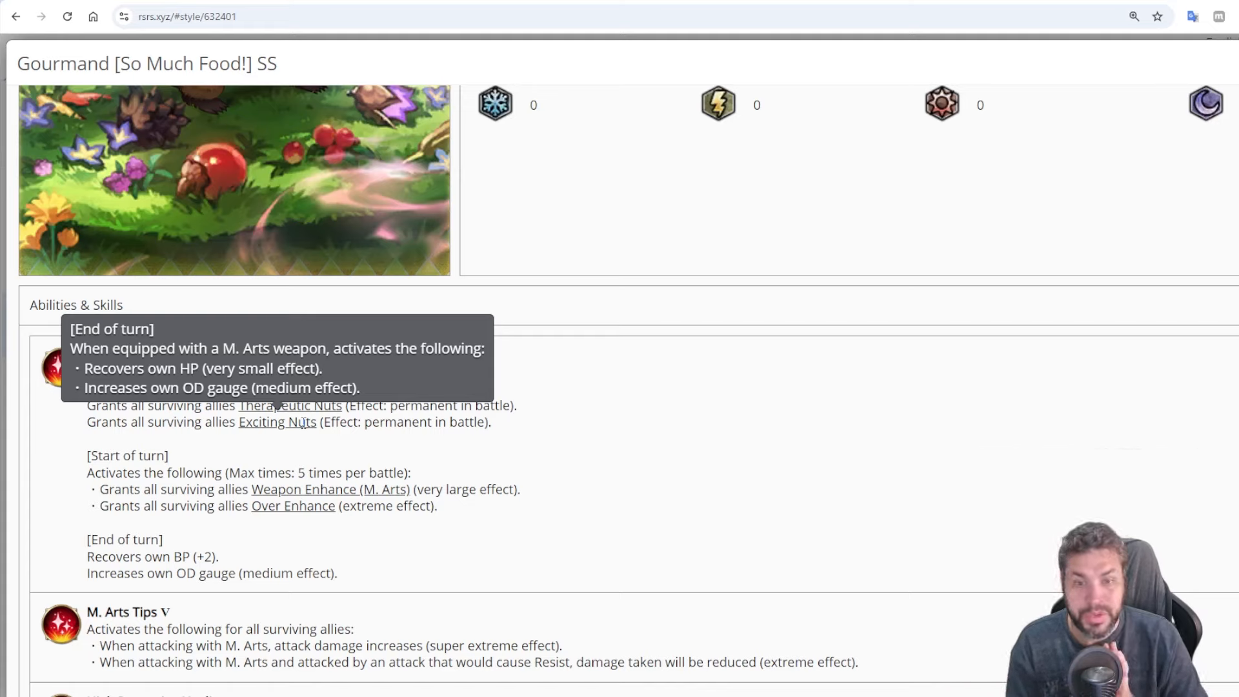
{"action": "mouse_move", "coordinate": [356, 434]}
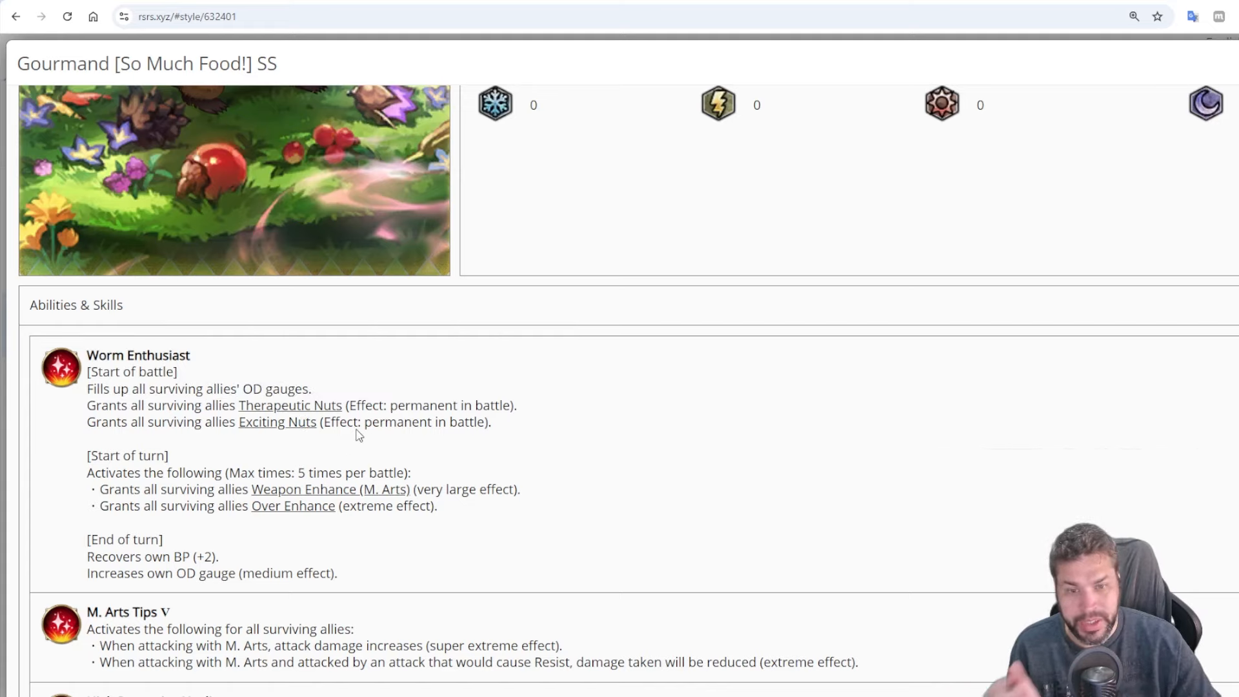
{"action": "mouse_move", "coordinate": [290, 405]}
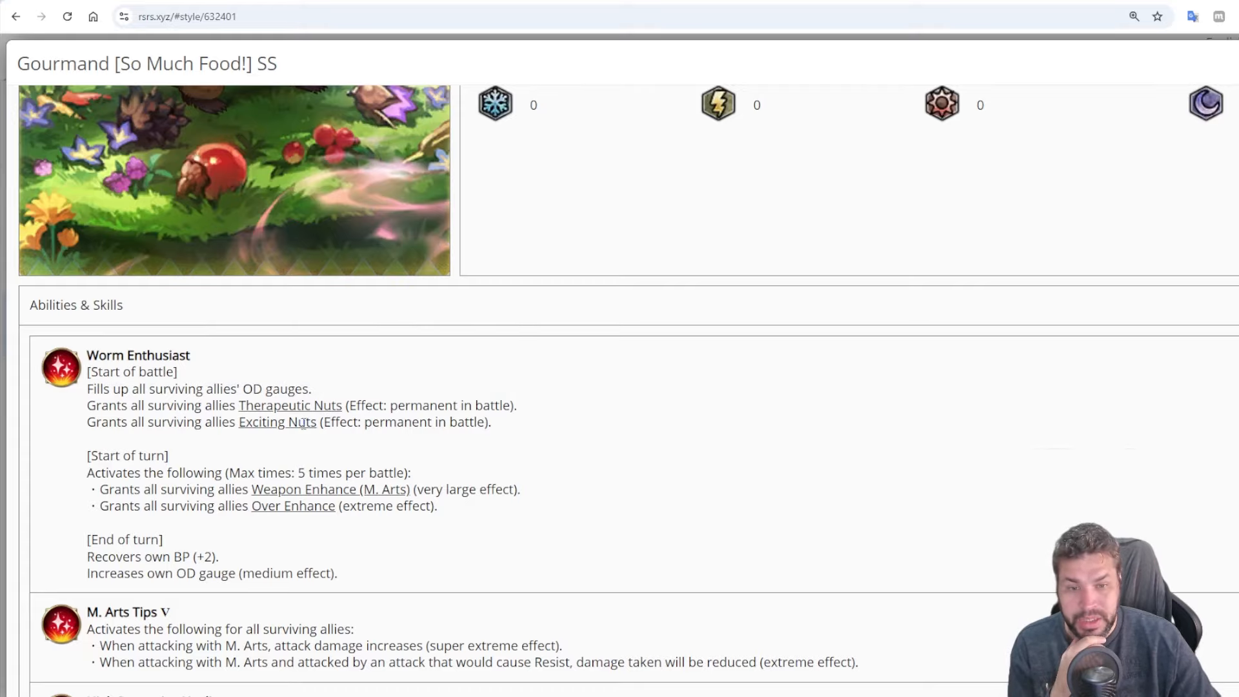
Read Gourmand's Related Skills & Effects through Weapon Enhance and Over Enhance and the release date, ending at the stats
{"action": "scroll", "scroll_direction": "down", "scroll_amount": 3}
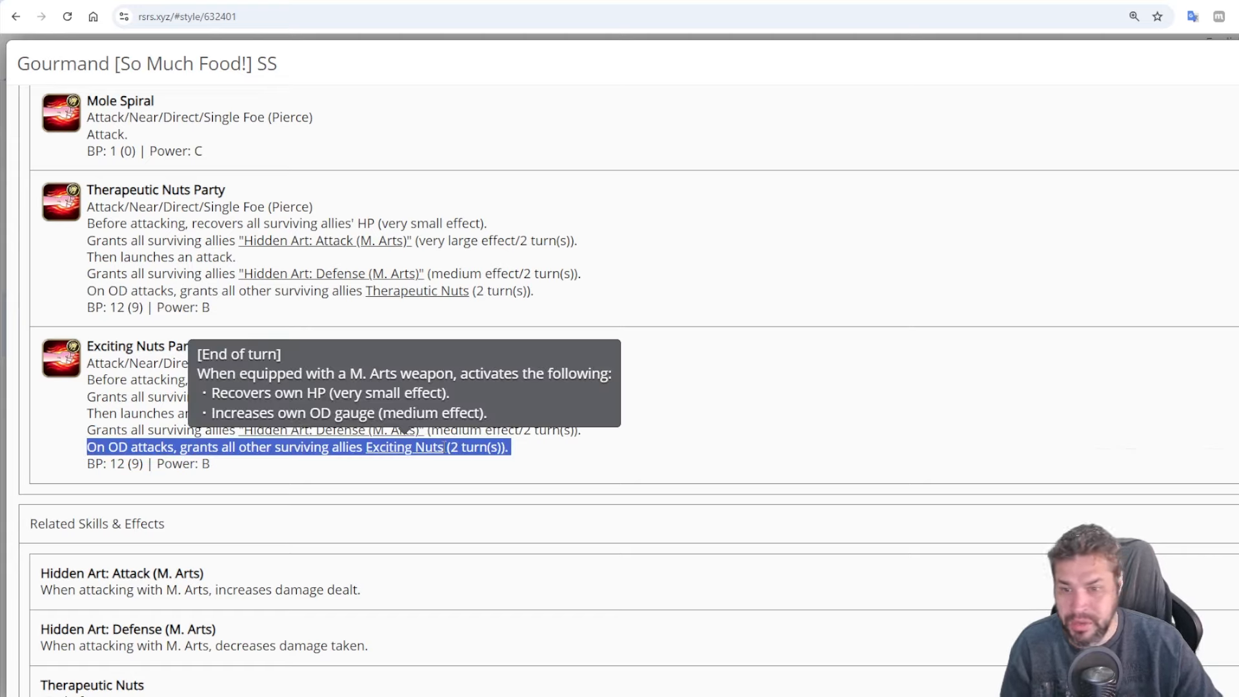
{"action": "mouse_move", "coordinate": [707, 417]}
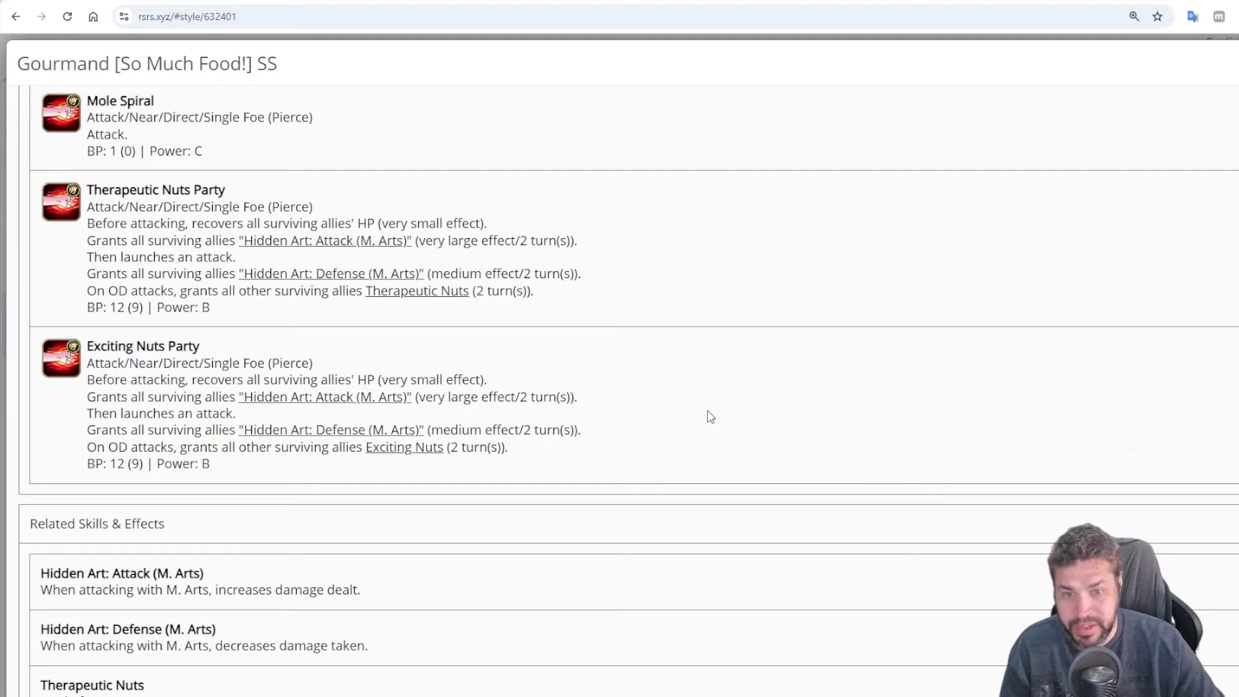
{"action": "scroll", "scroll_direction": "up", "scroll_amount": 3}
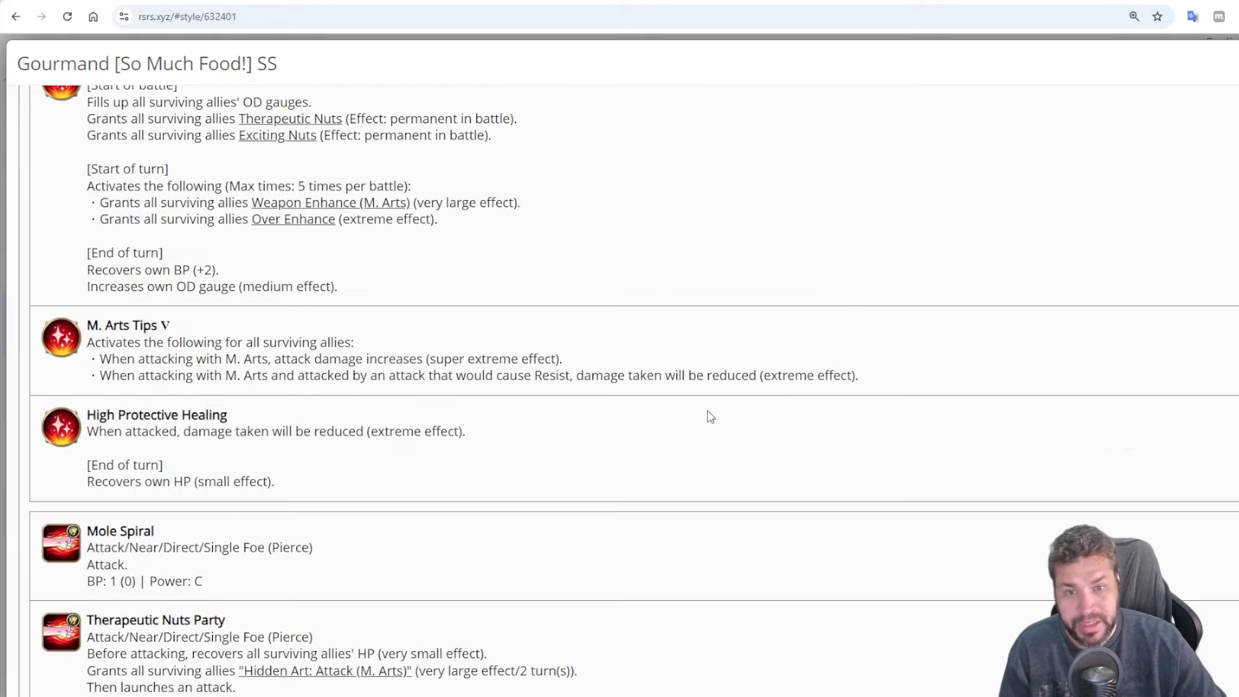
{"action": "scroll", "scroll_direction": "up", "scroll_amount": 3}
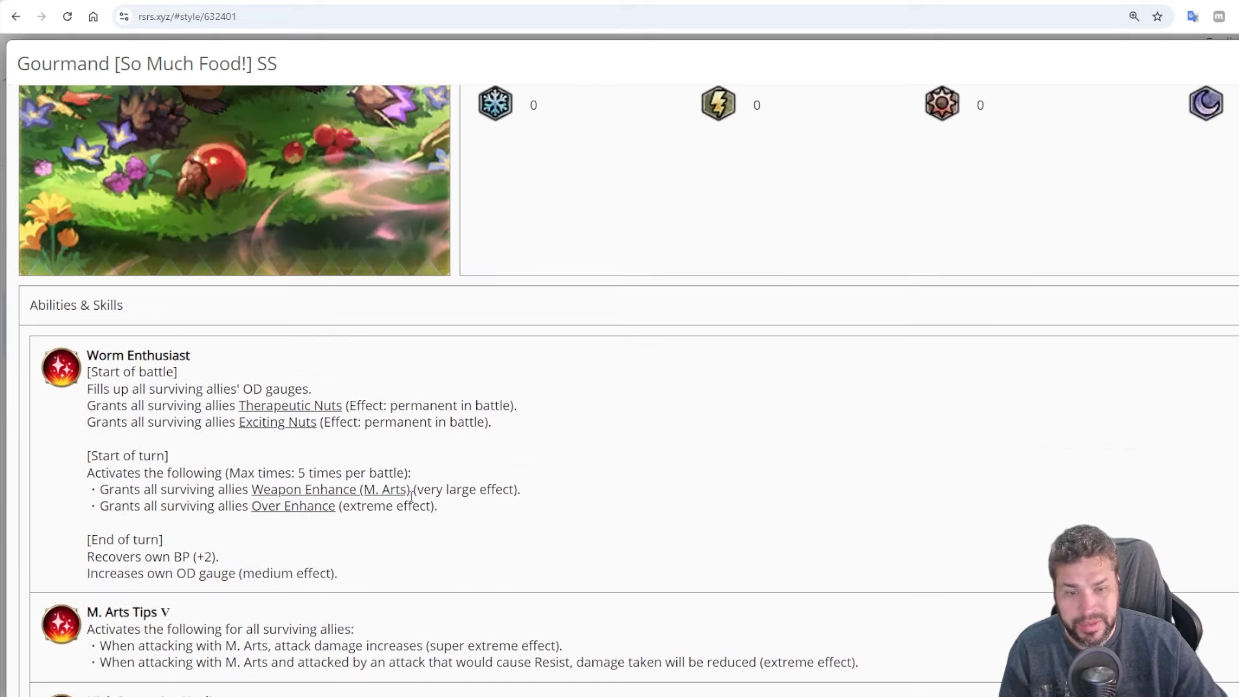
{"action": "mouse_move", "coordinate": [293, 505]}
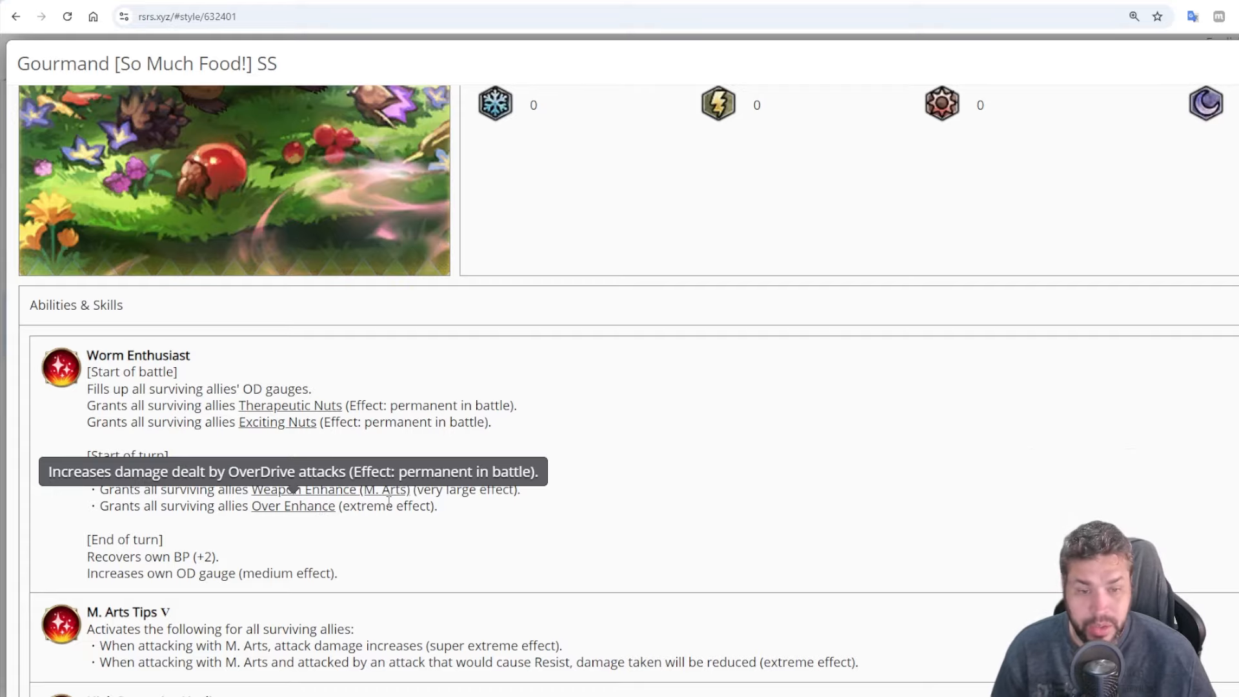
{"action": "scroll", "scroll_direction": "down", "scroll_amount": 3}
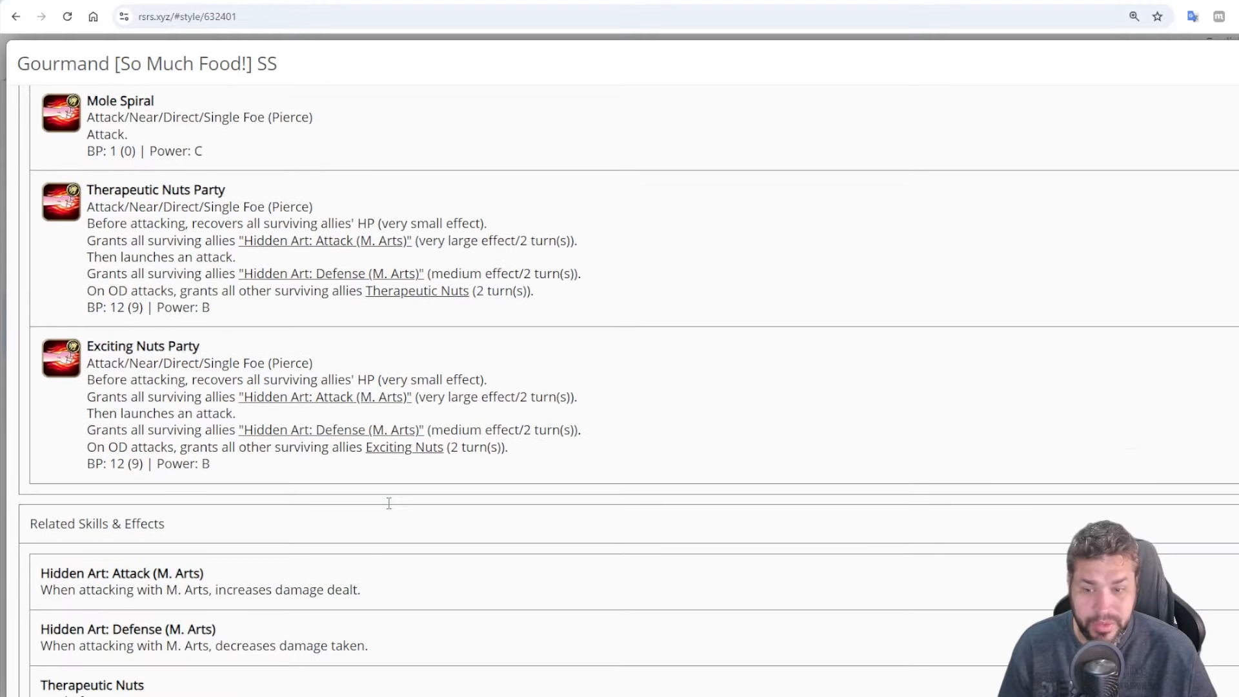
{"action": "scroll", "scroll_direction": "down", "scroll_amount": 3}
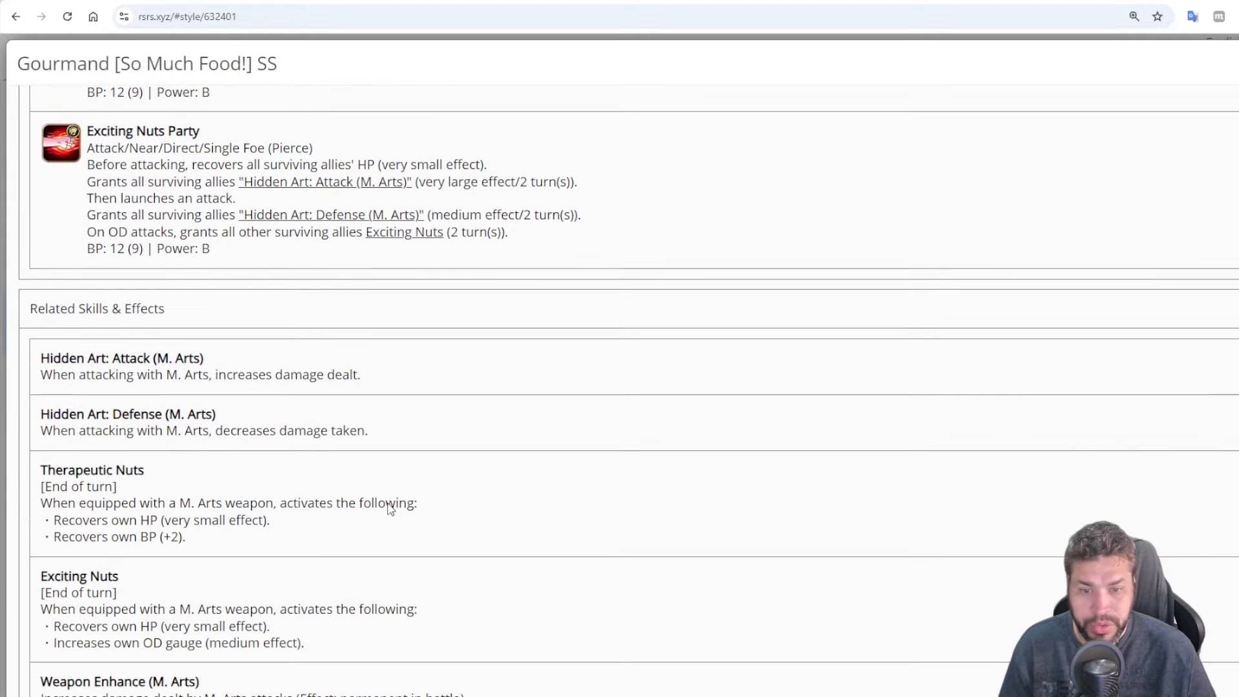
{"action": "scroll", "scroll_direction": "down", "scroll_amount": 3}
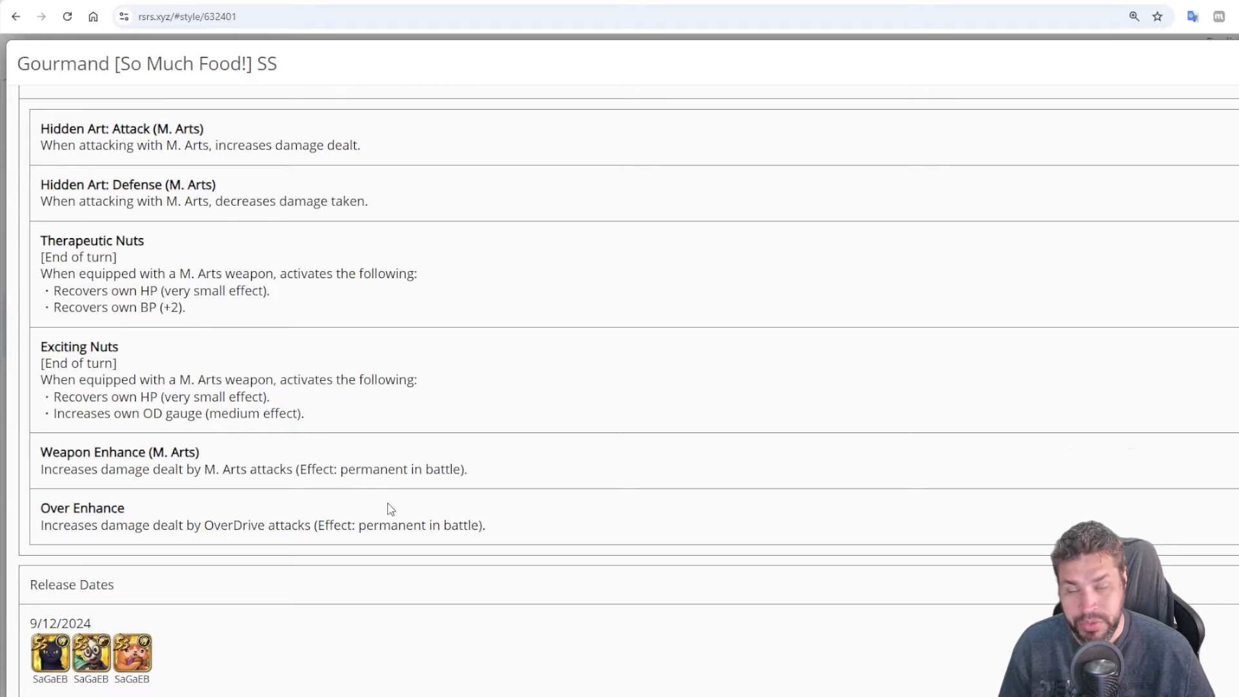
{"action": "scroll", "scroll_direction": "up", "scroll_amount": 3}
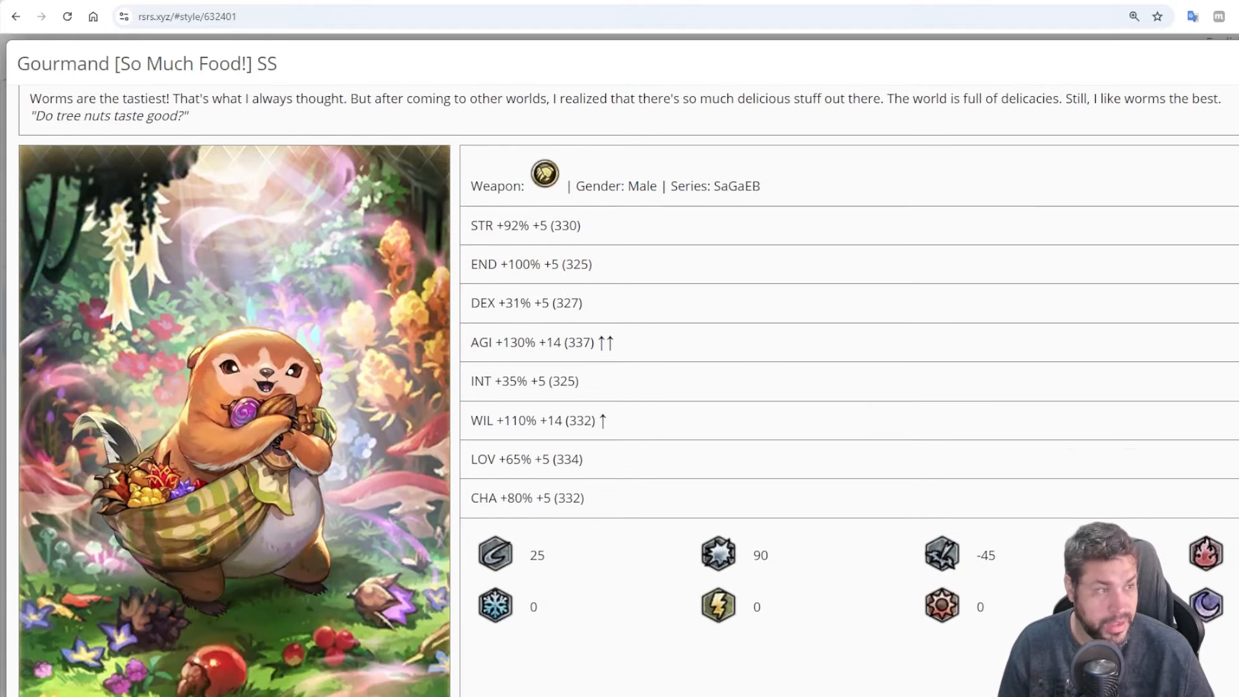
View Creator's Well Raised and Bonnie's I'll Crush You! style pages from the Styles list
{"action": "left_click", "coordinate": [15, 15]}
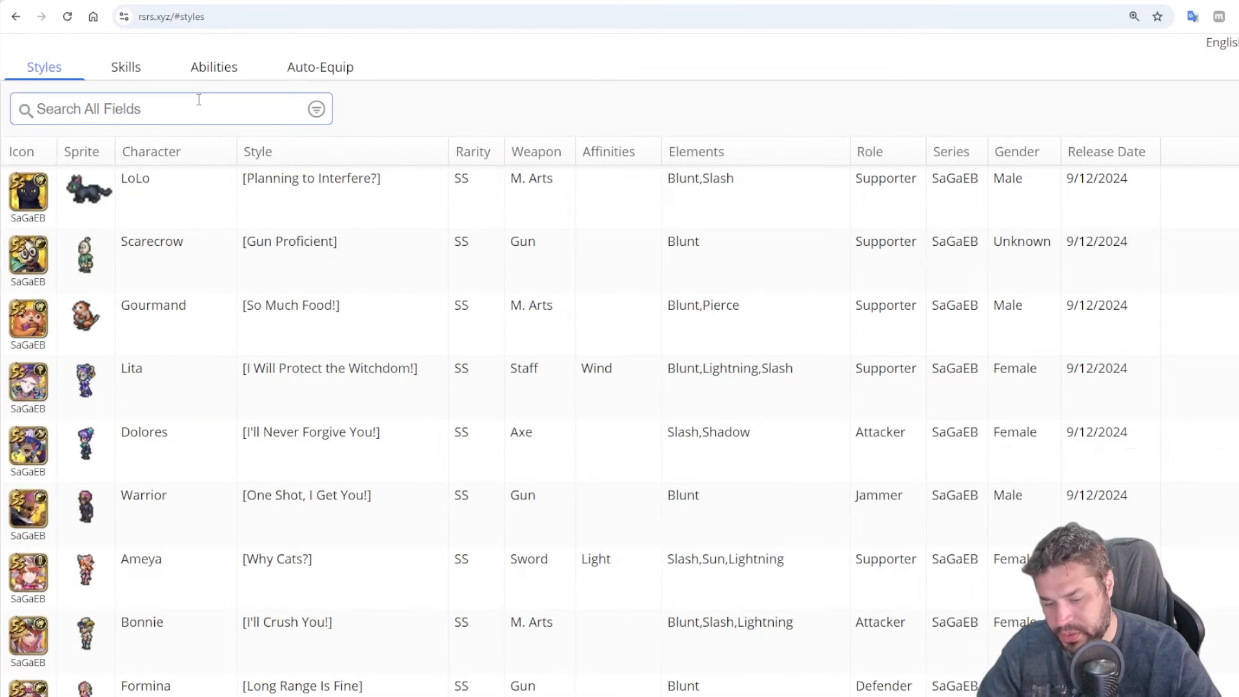
{"action": "type", "text": "Cre"}
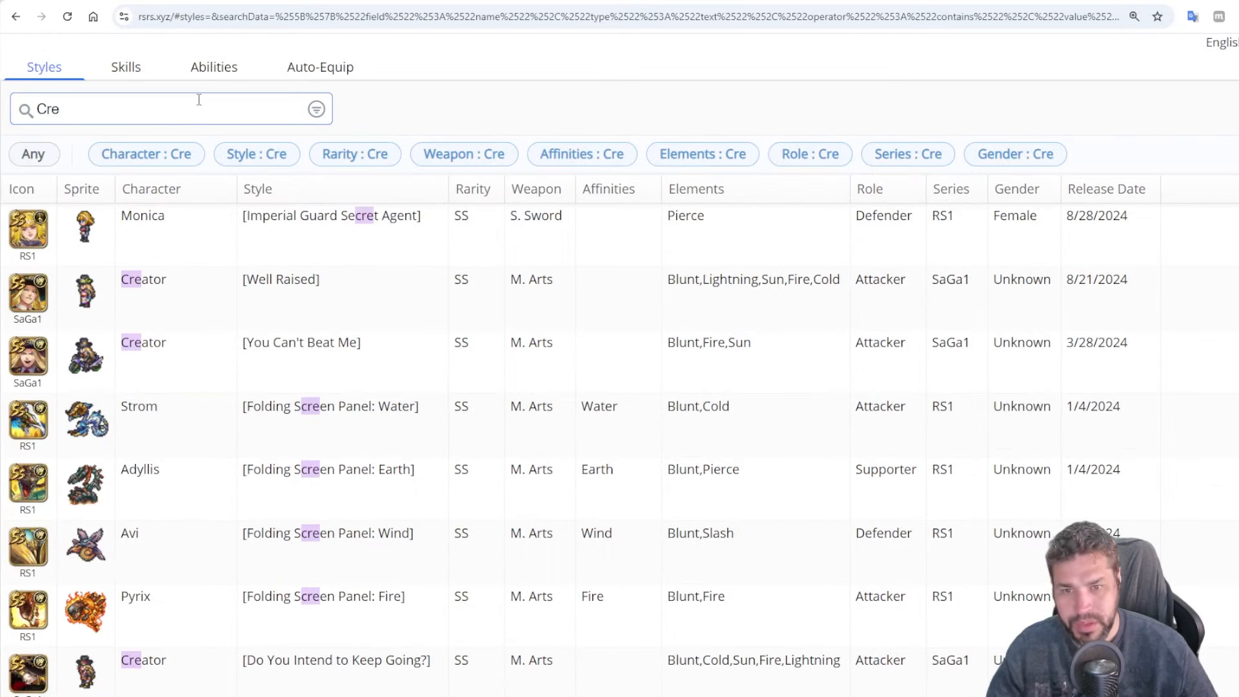
{"action": "left_click", "coordinate": [280, 279]}
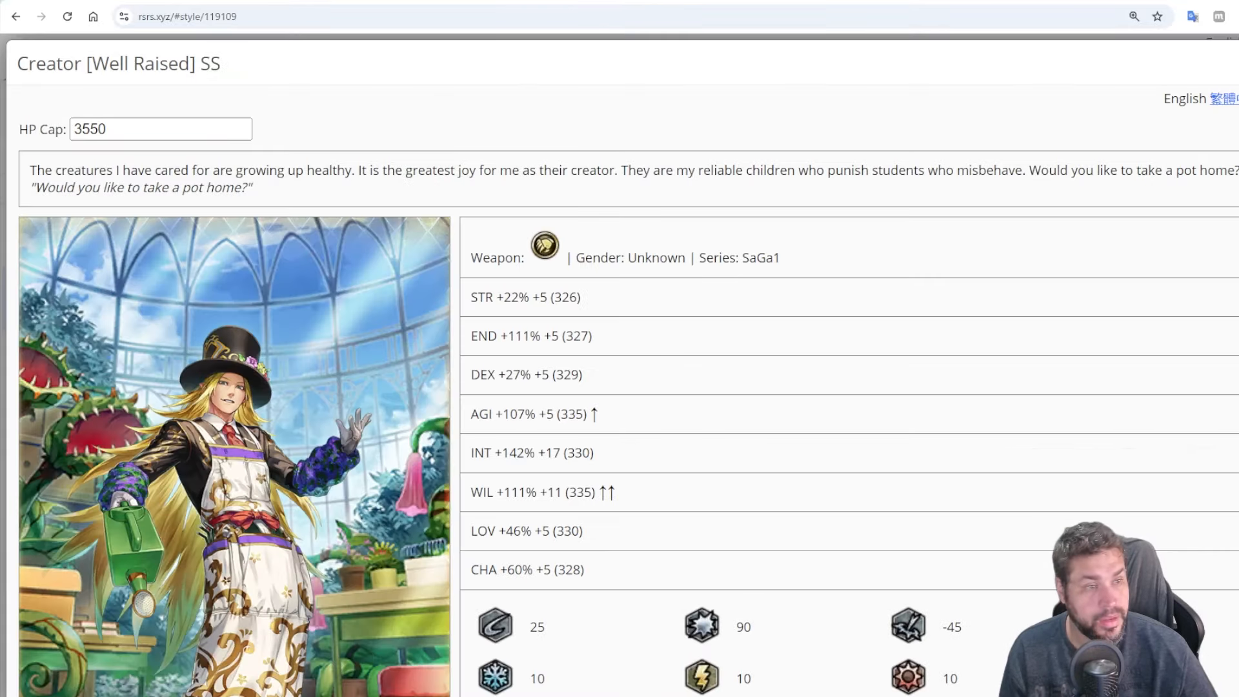
{"action": "left_click", "coordinate": [16, 16]}
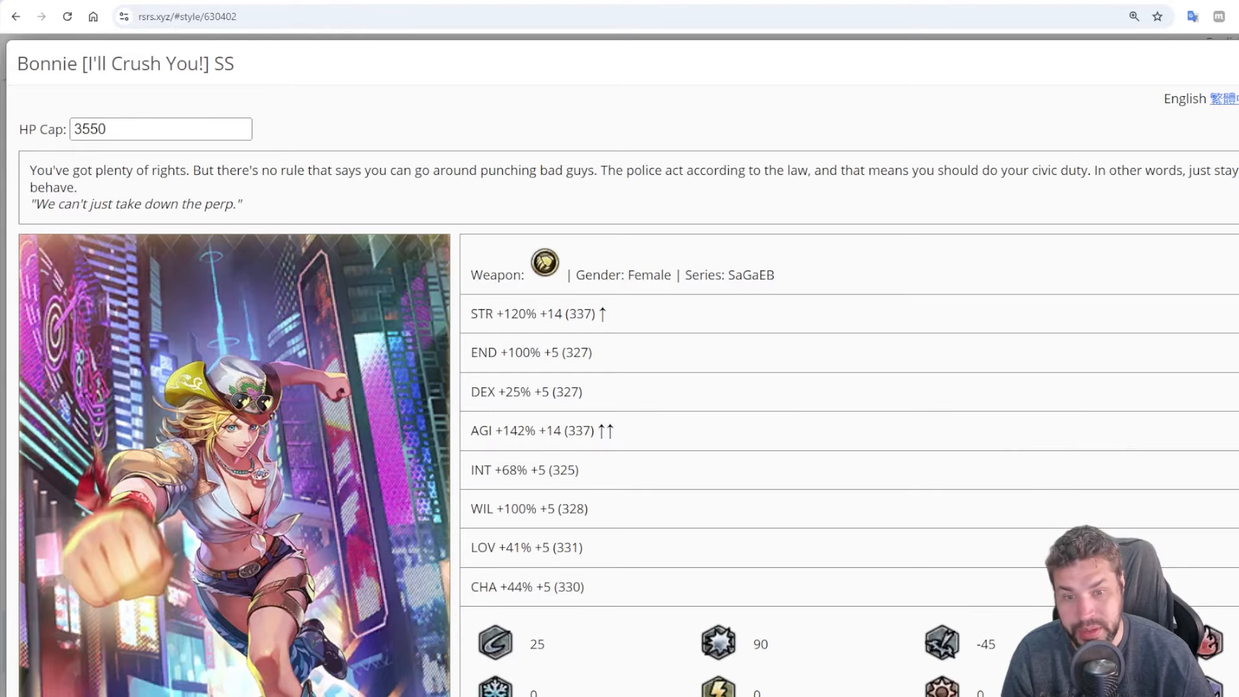
{"action": "left_click", "coordinate": [15, 16]}
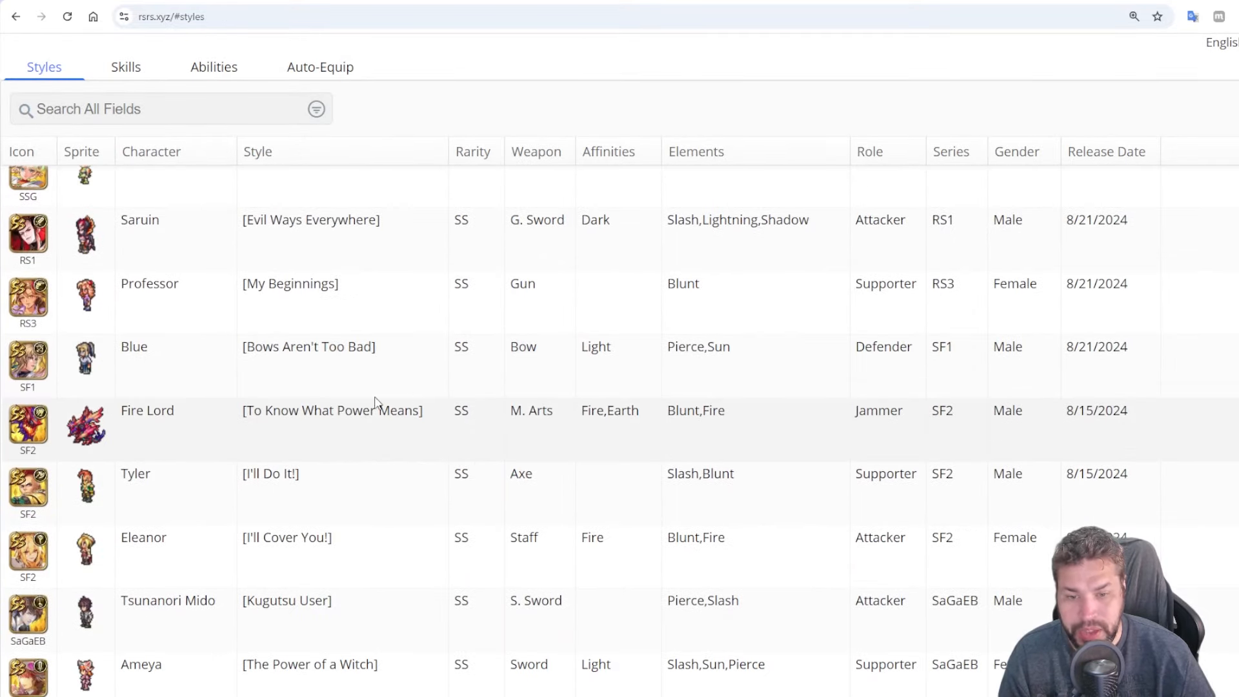
Browse the full styles list down through the August 2024 releases, ready to search again
{"action": "scroll", "scroll_direction": "down", "scroll_amount": 3}
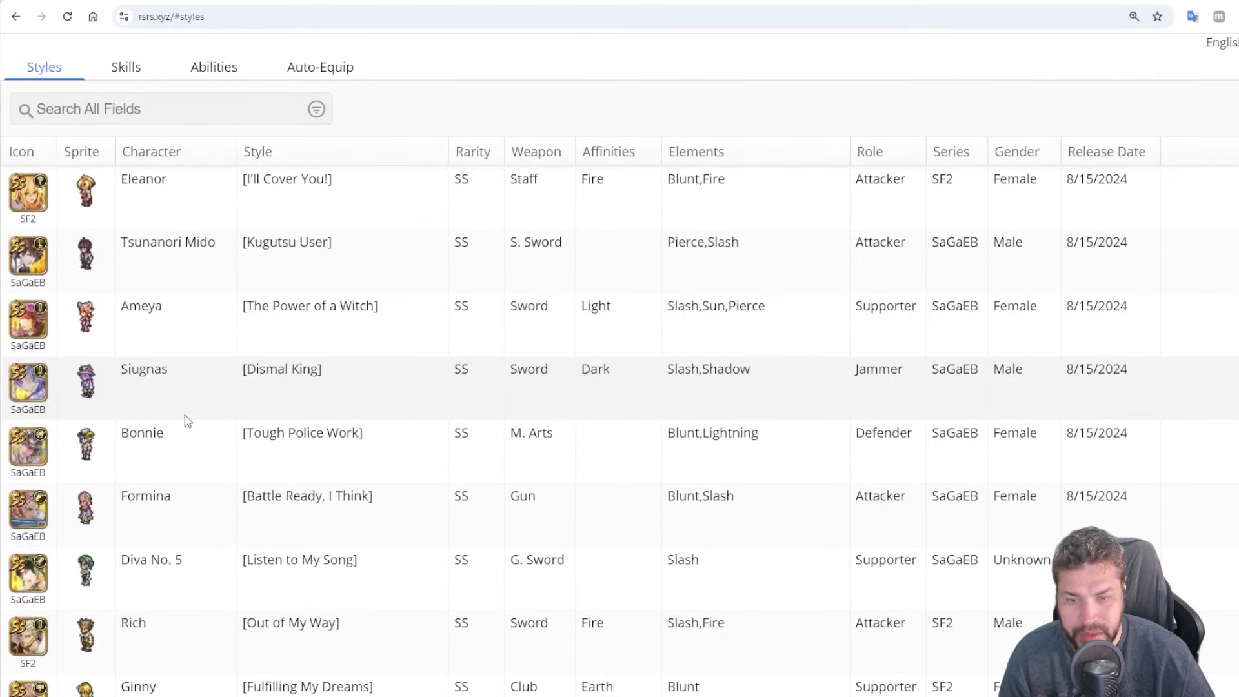
{"action": "scroll", "scroll_direction": "down", "scroll_amount": 3}
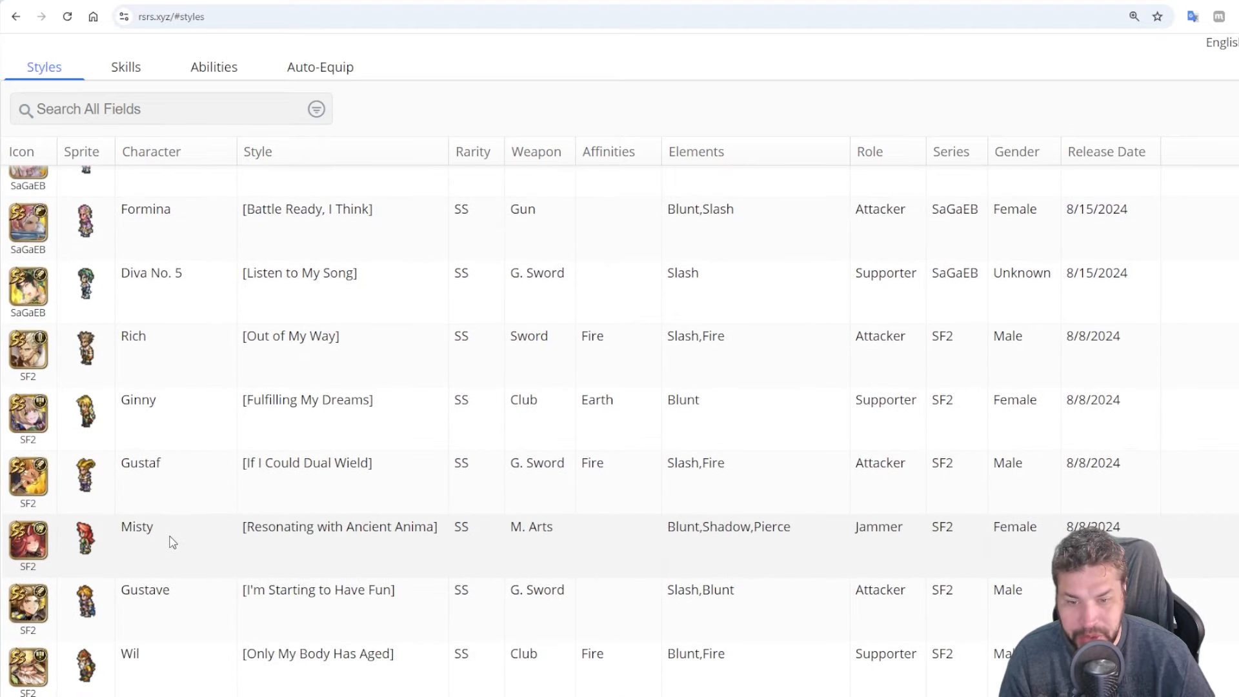
{"action": "scroll", "scroll_direction": "down", "scroll_amount": 3}
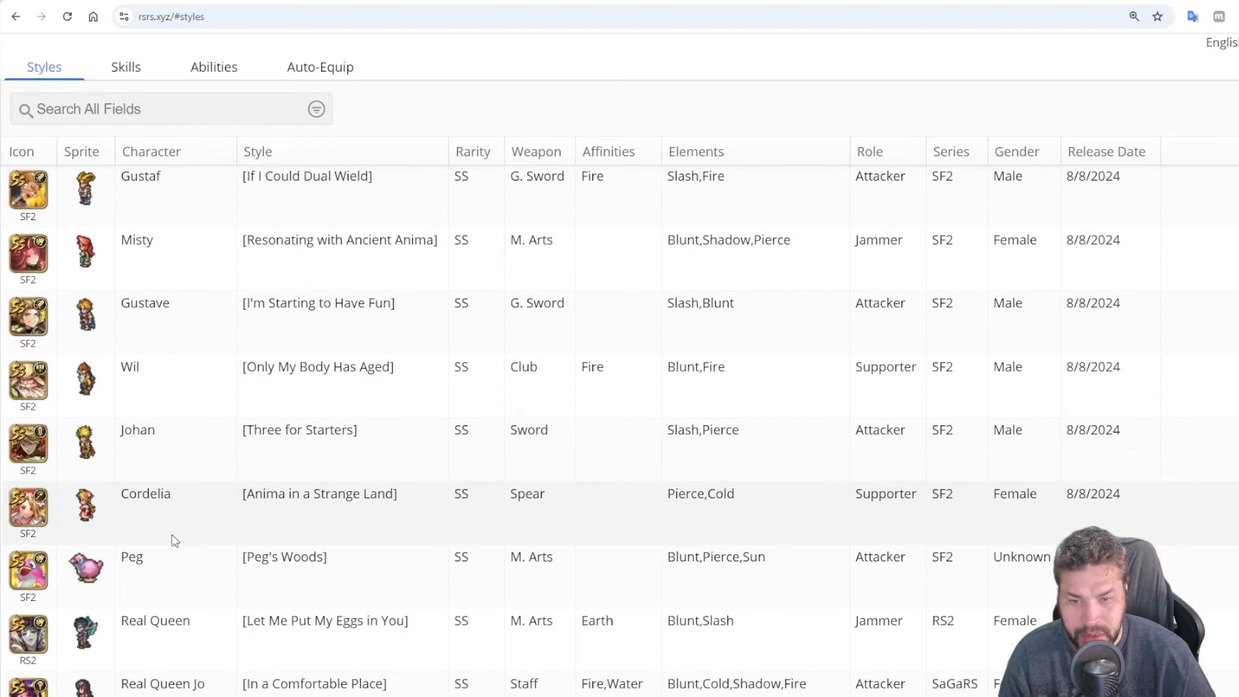
{"action": "scroll", "scroll_direction": "down", "scroll_amount": 3}
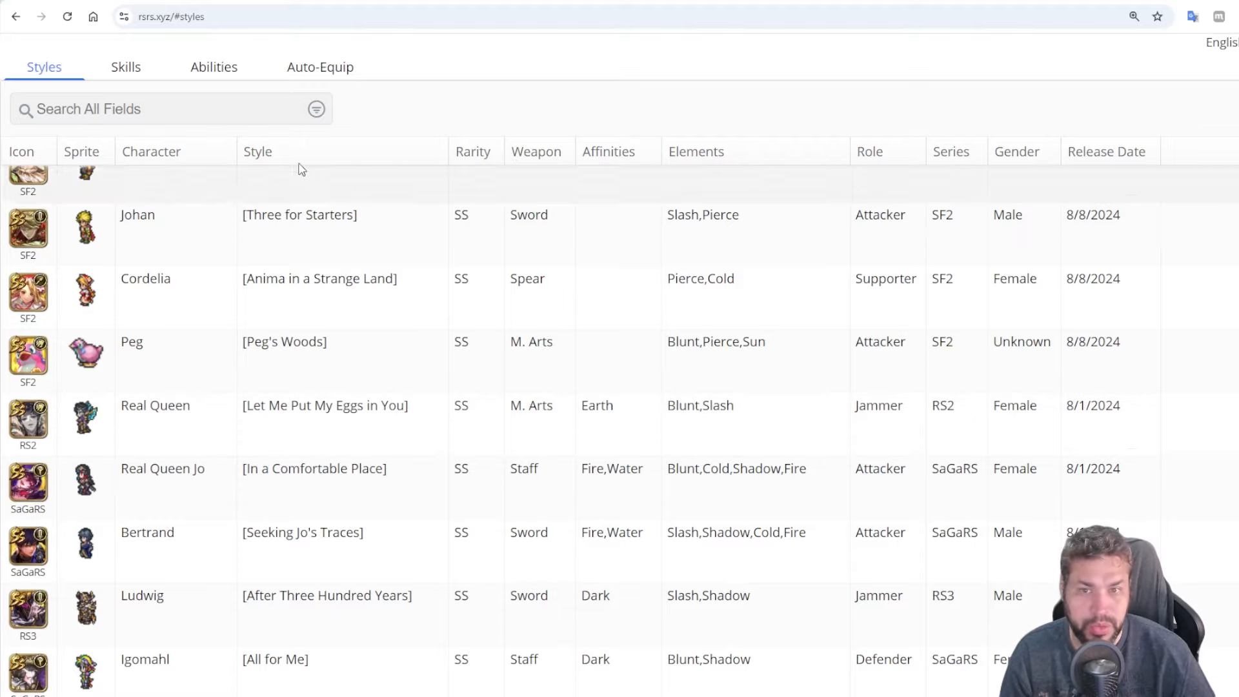
{"action": "left_click", "coordinate": [158, 109]}
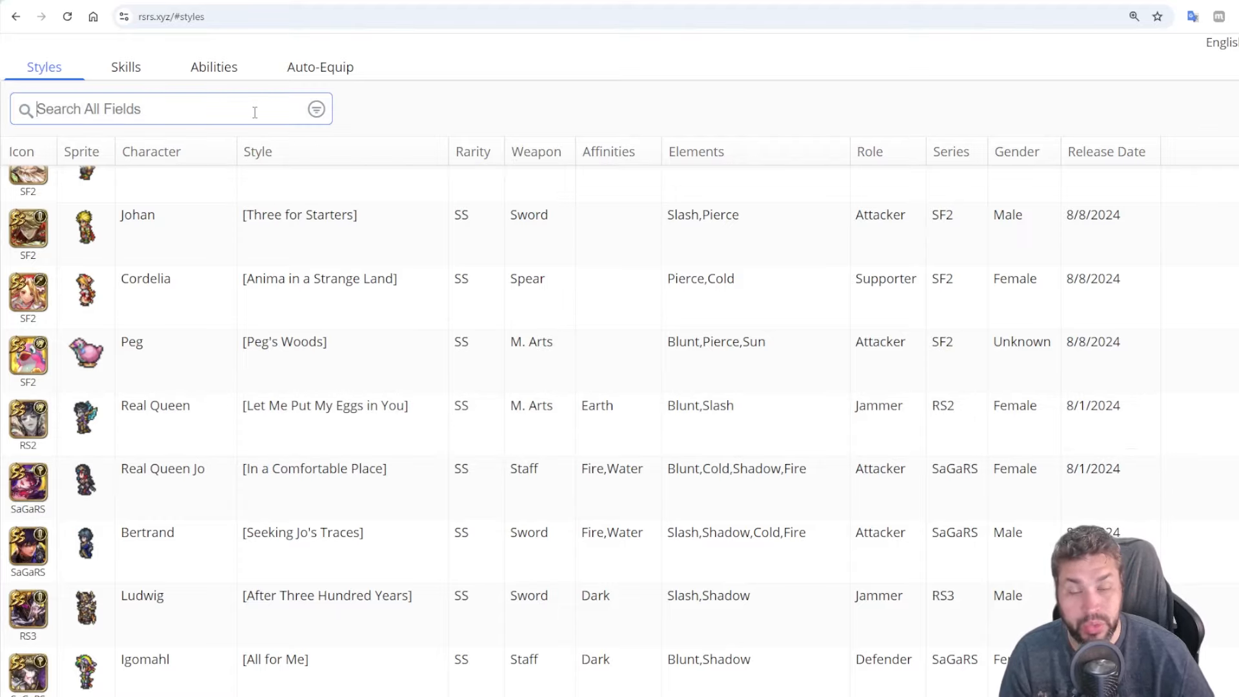
Scroll the styles list back up toward Gourmand's So Much Food! row
{"action": "scroll", "scroll_direction": "up", "scroll_amount": 3}
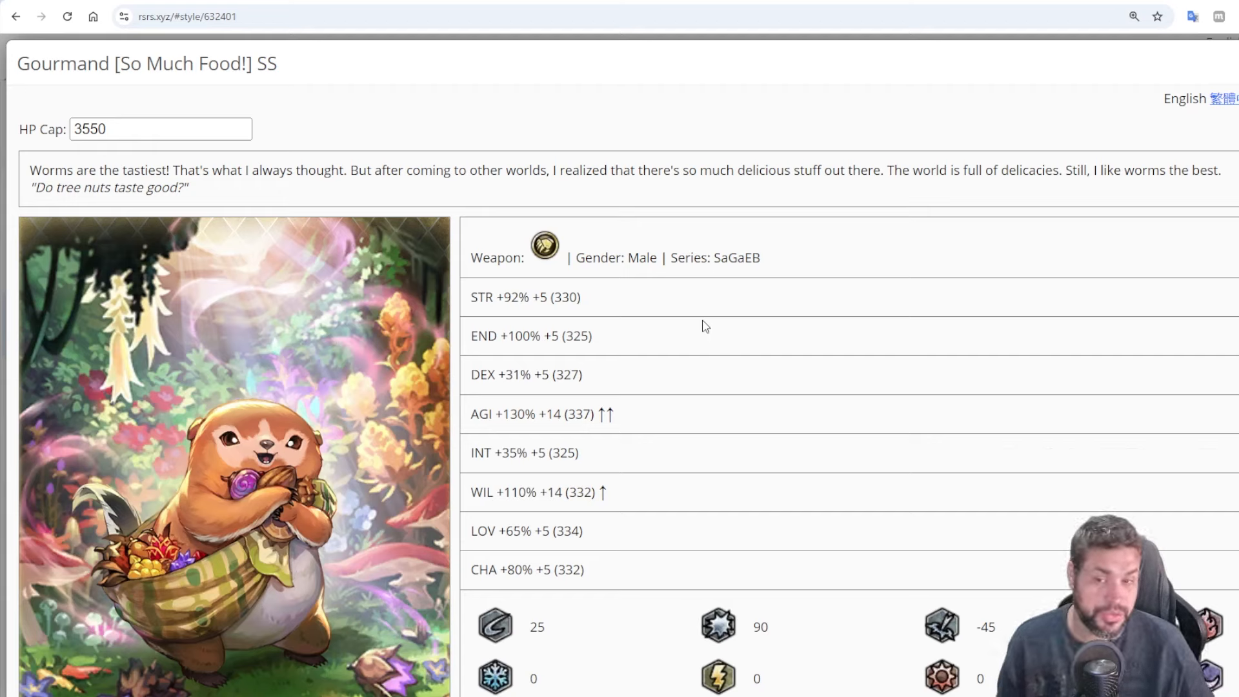
{"action": "mouse_move", "coordinate": [874, 215]}
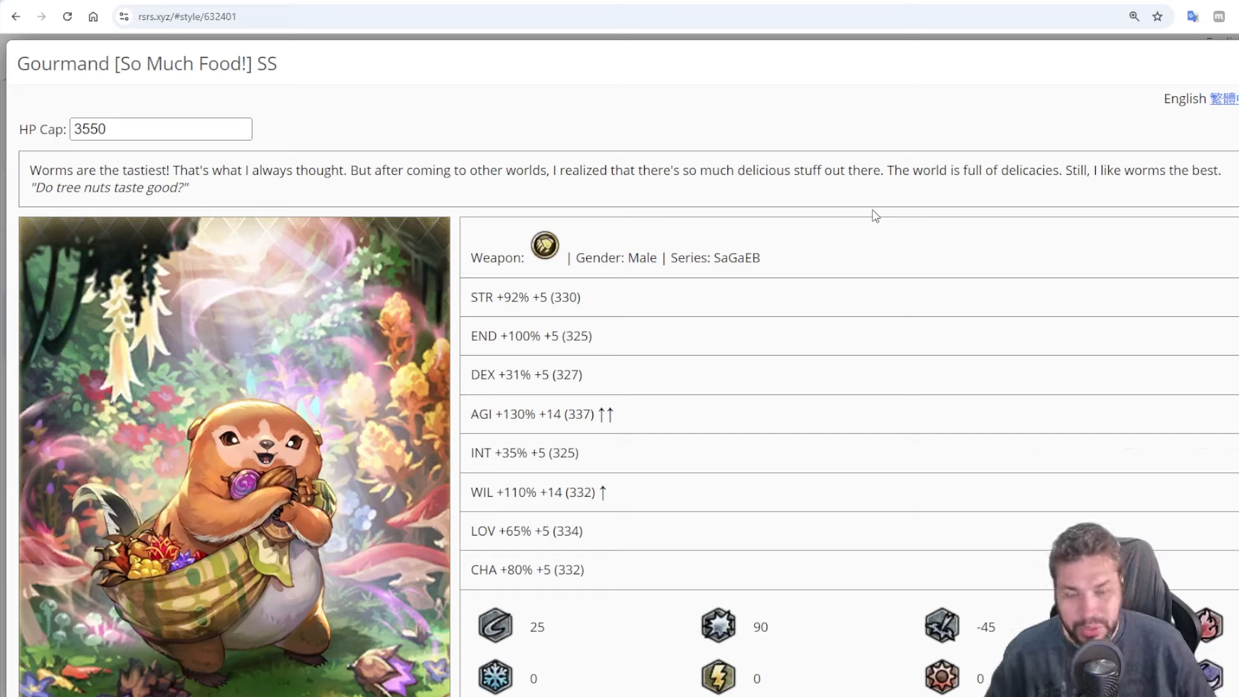
{"action": "mouse_move", "coordinate": [861, 231]}
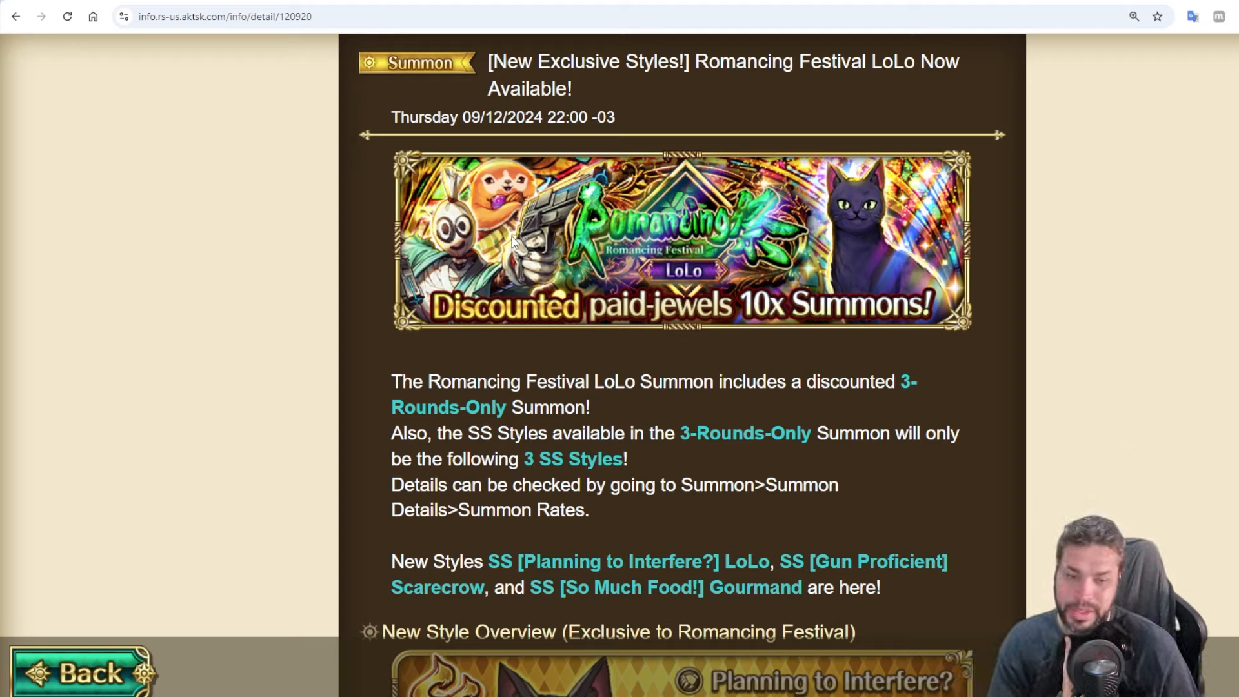
{"action": "scroll", "scroll_direction": "down", "scroll_amount": 3}
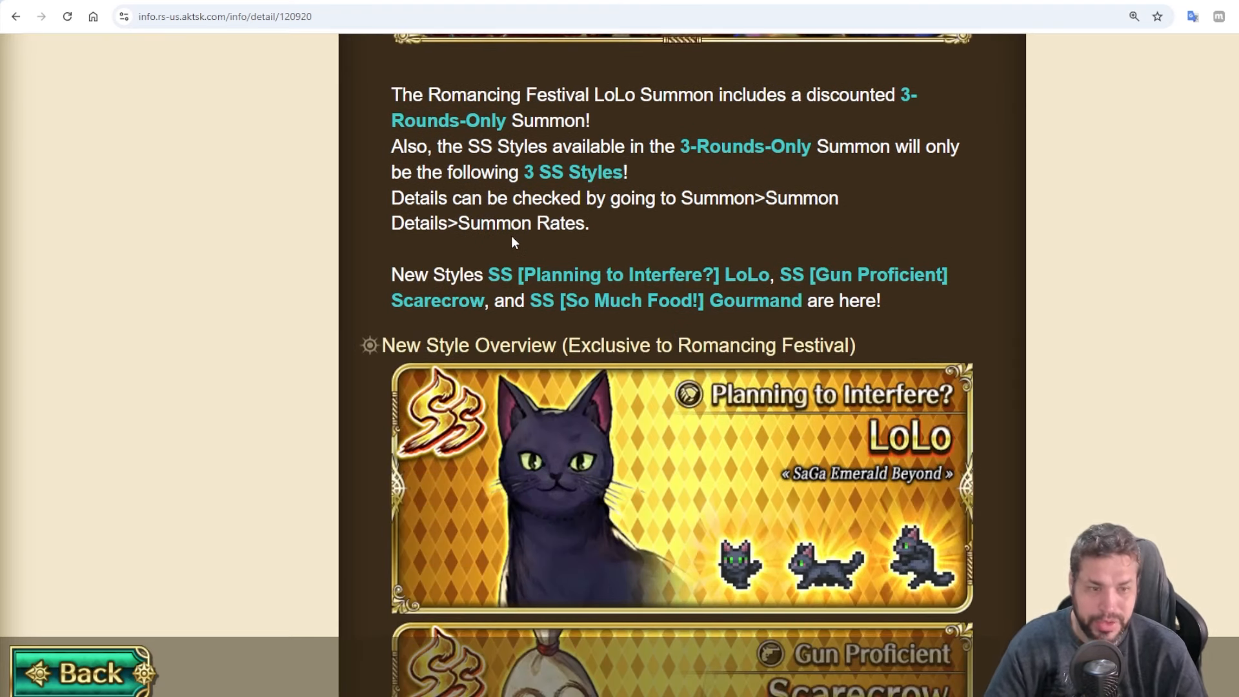
{"action": "scroll", "scroll_direction": "down", "scroll_amount": 3}
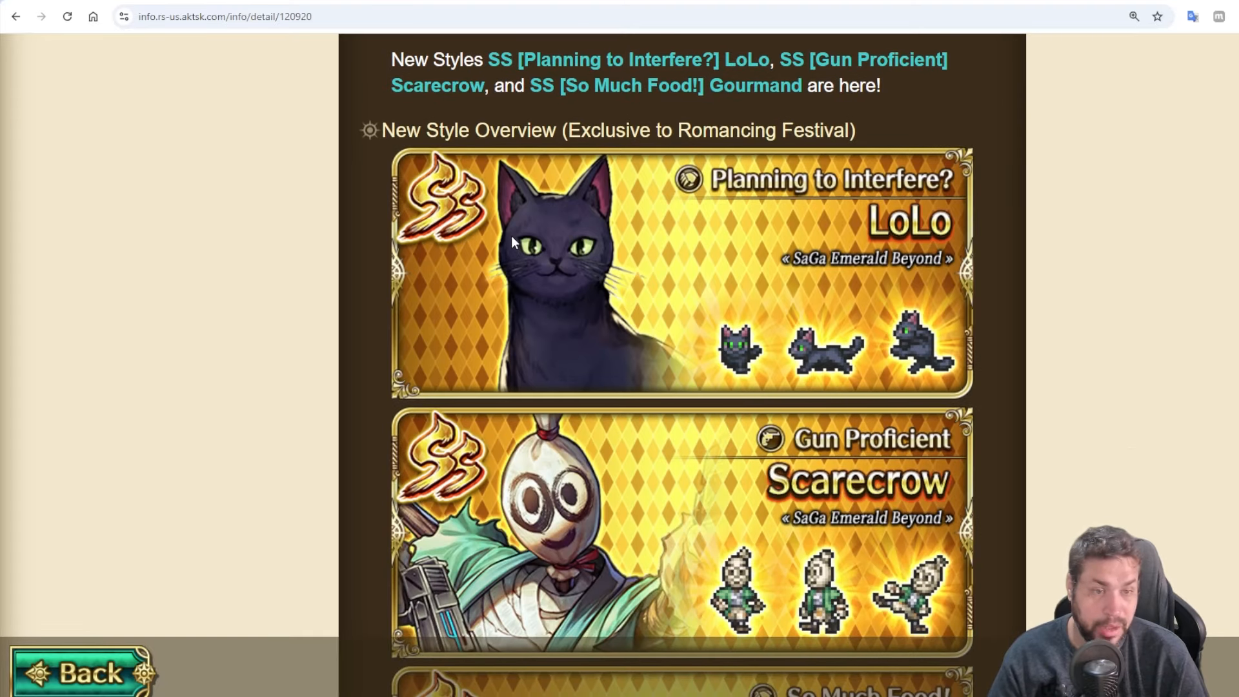
{"action": "scroll", "scroll_direction": "down", "scroll_amount": 3}
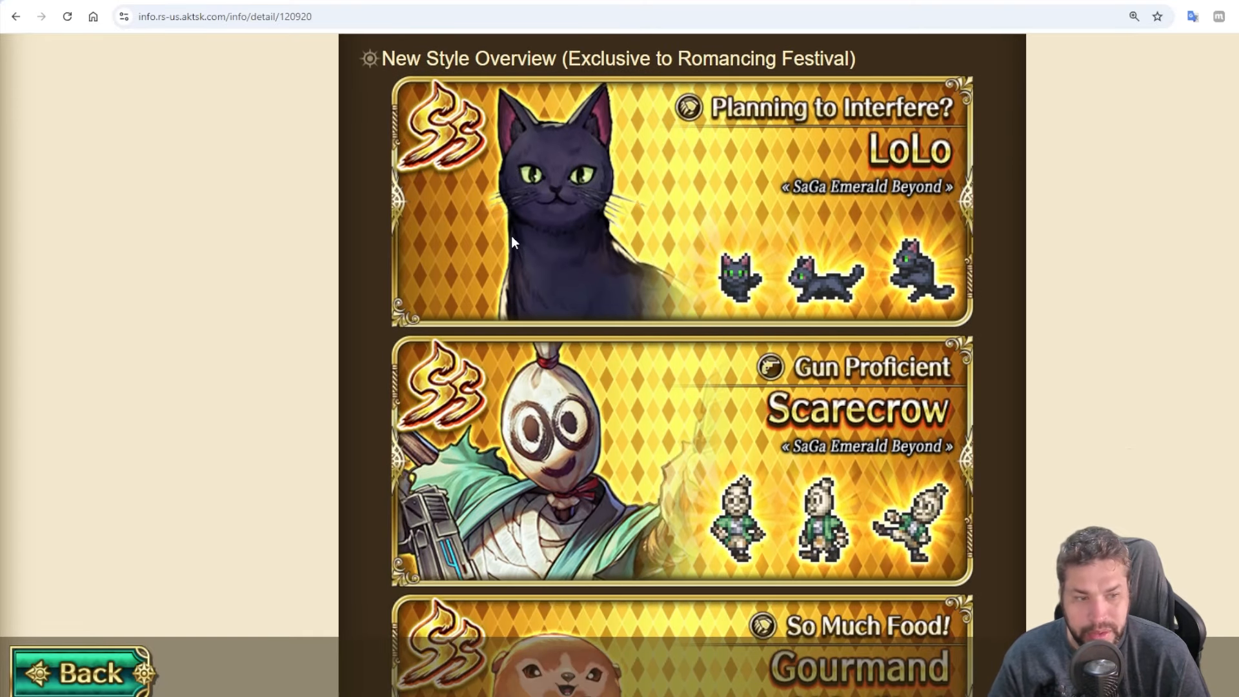
{"action": "mouse_move", "coordinate": [673, 404]}
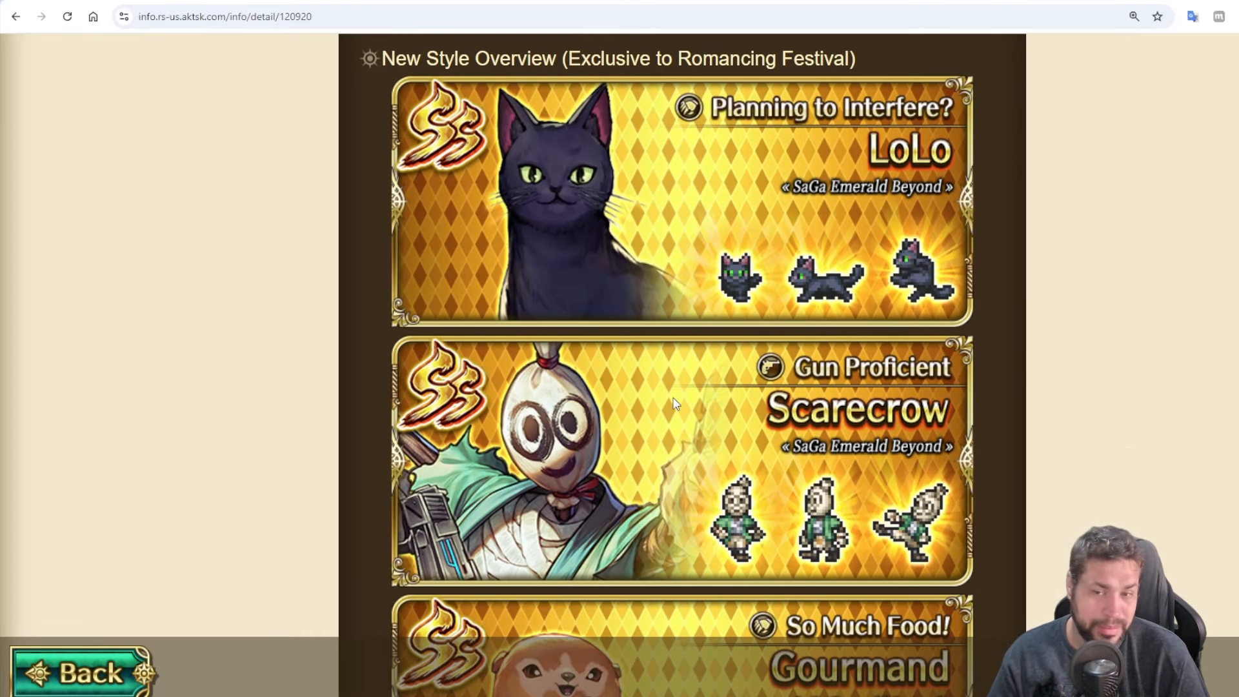
{"action": "scroll", "scroll_direction": "down", "scroll_amount": 3}
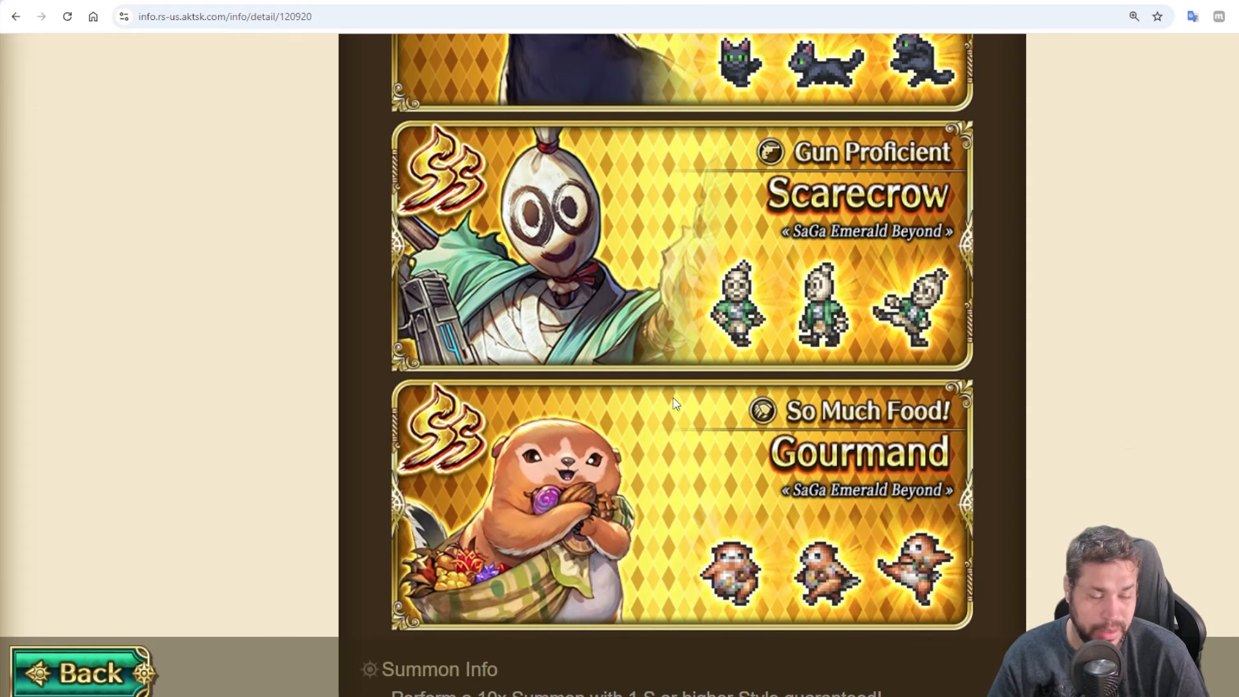
{"action": "scroll", "scroll_direction": "up", "scroll_amount": 3}
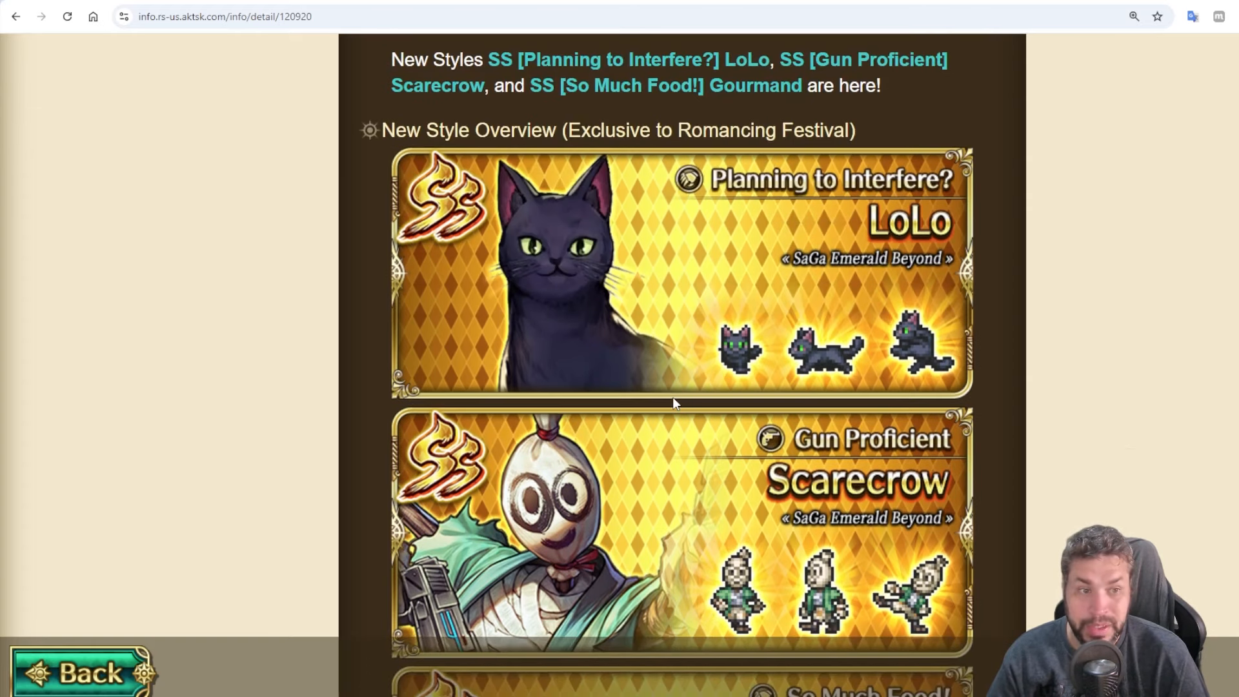
{"action": "left_click", "coordinate": [83, 671]}
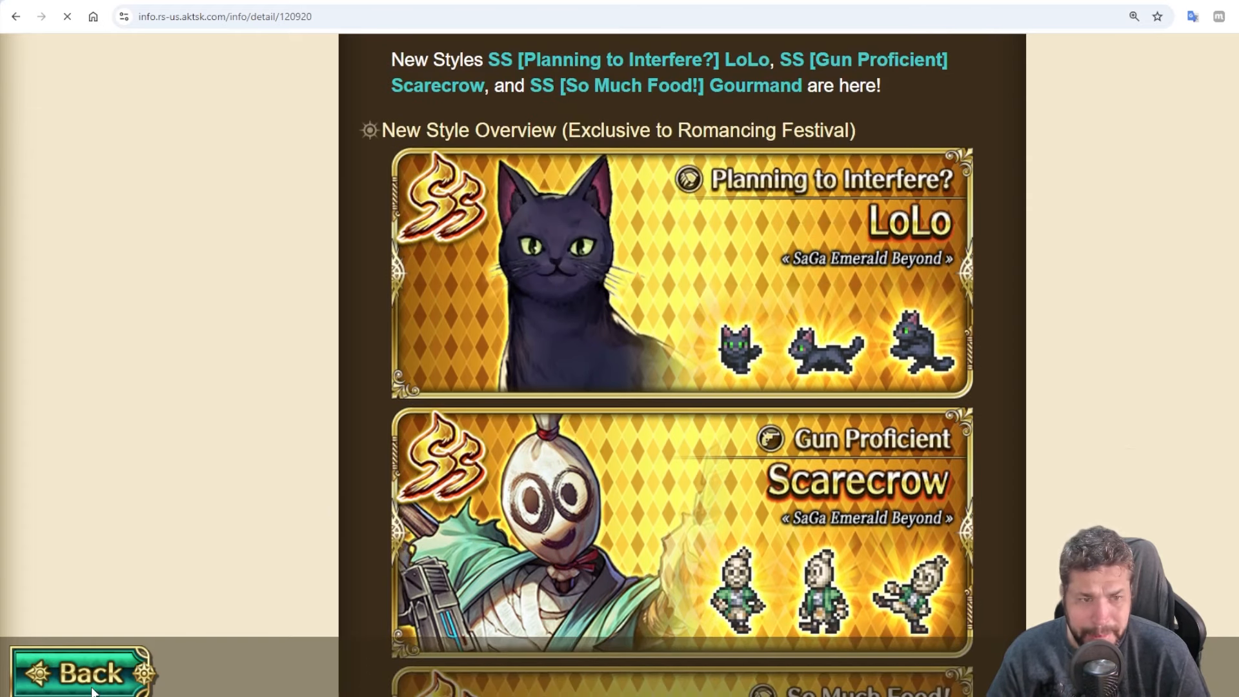
Return to the news list and look through the Tsunanori Mido, Ameya and Emerald Festival posts back to LoLo's announcement
{"action": "left_click", "coordinate": [78, 671]}
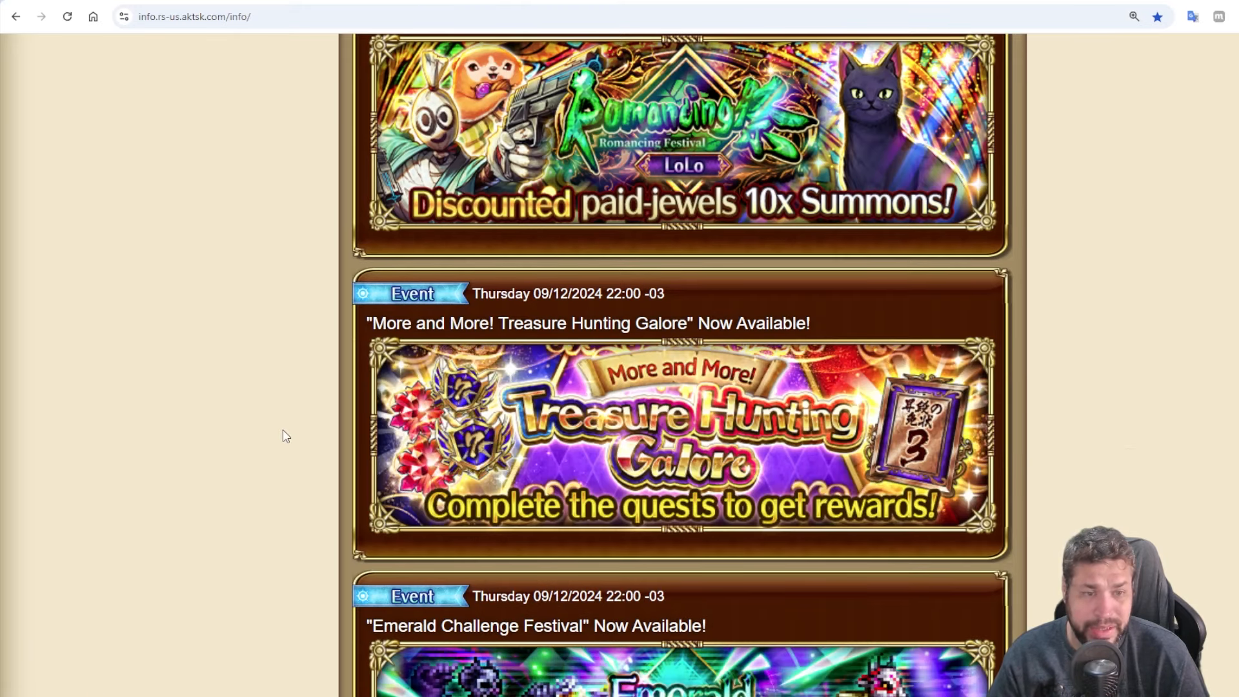
{"action": "scroll", "scroll_direction": "down", "scroll_amount": 3}
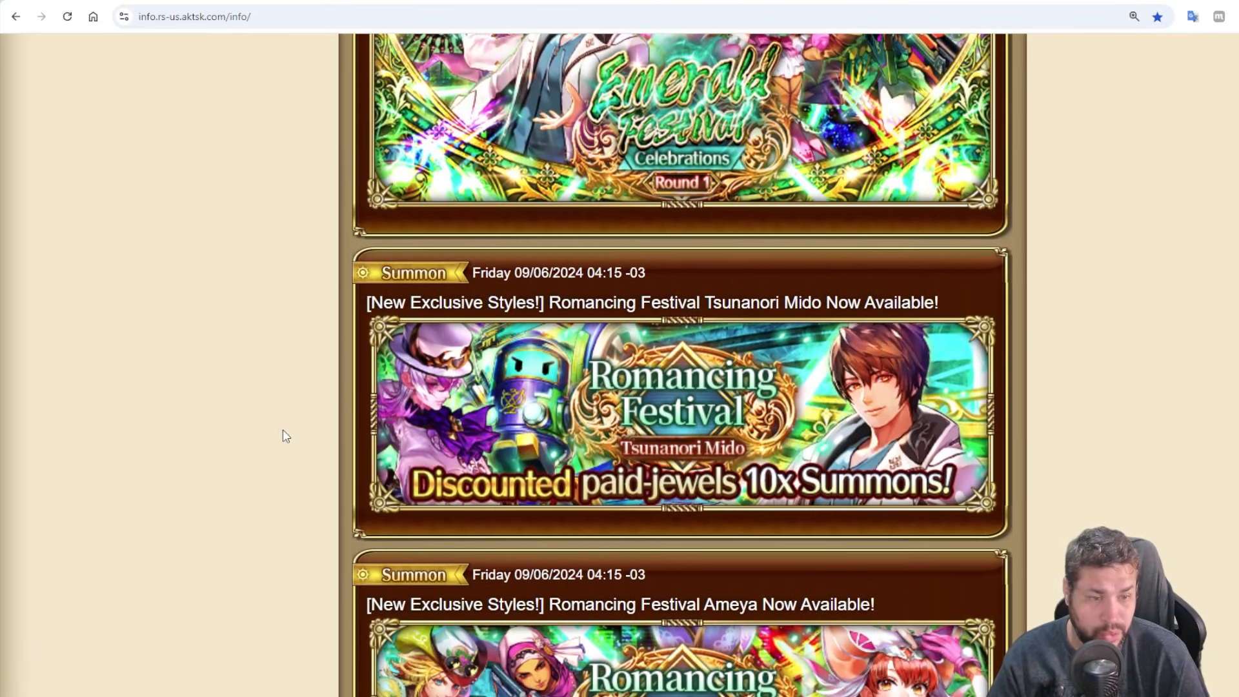
{"action": "mouse_move", "coordinate": [568, 428]}
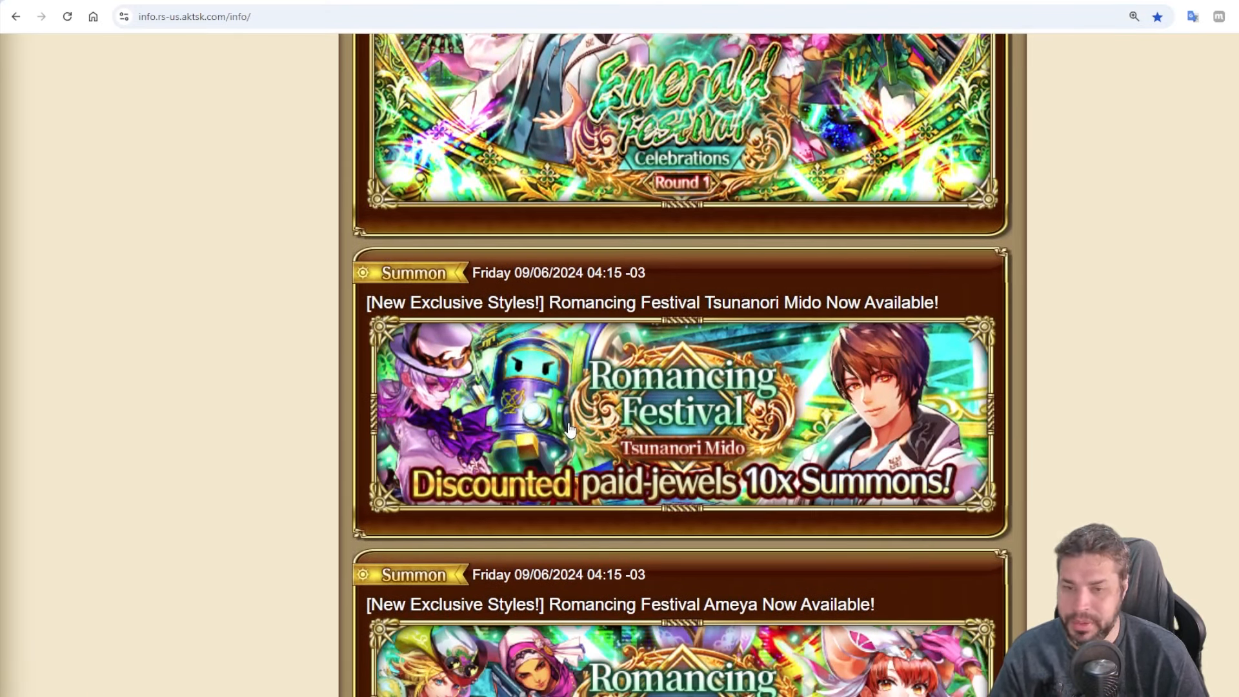
{"action": "scroll", "scroll_direction": "down", "scroll_amount": 3}
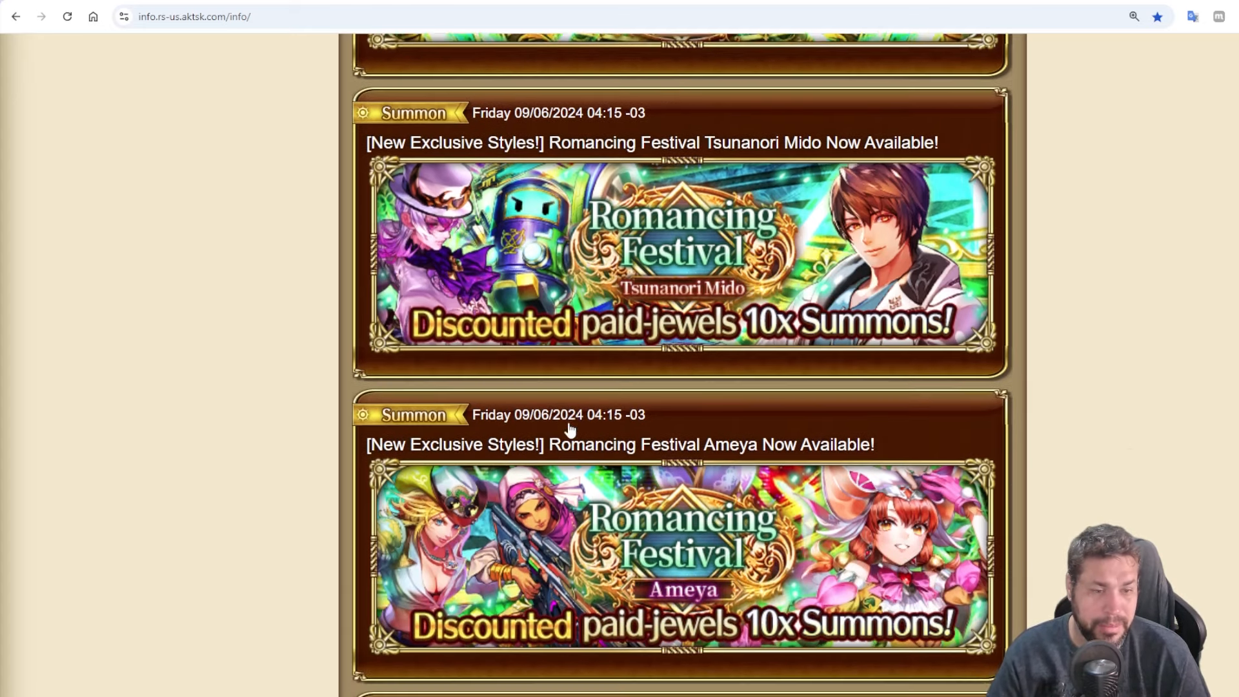
{"action": "scroll", "scroll_direction": "up", "scroll_amount": 3}
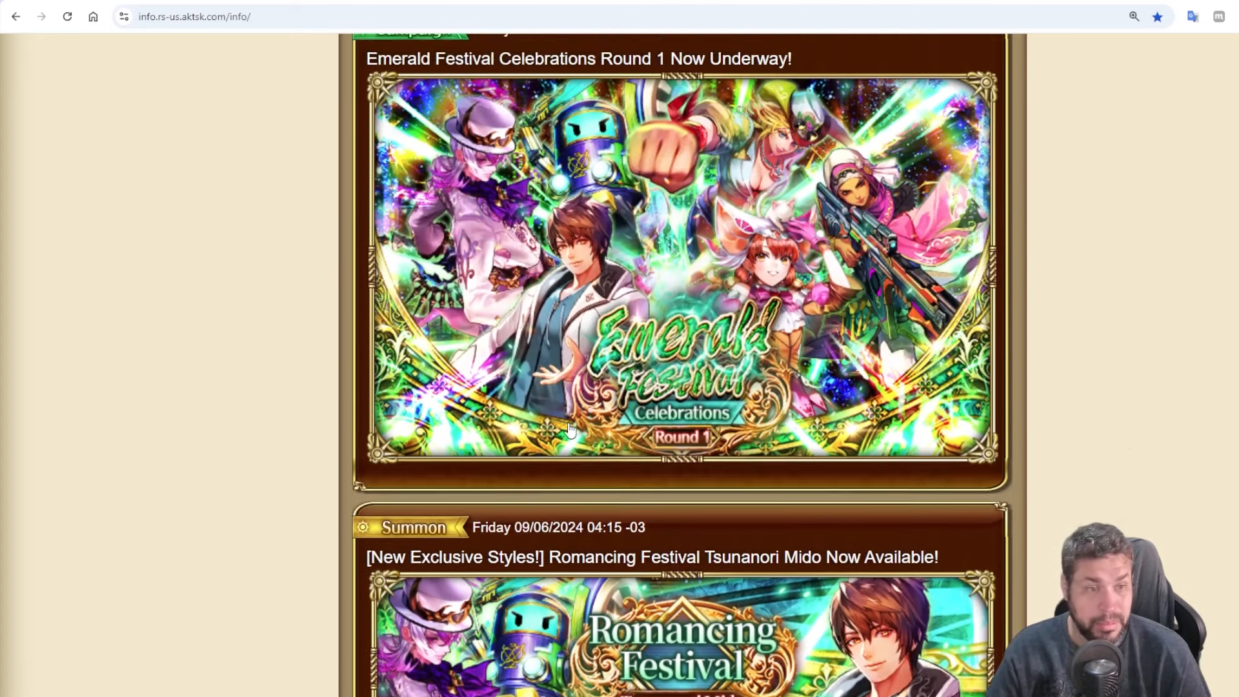
{"action": "scroll", "scroll_direction": "down", "scroll_amount": 3}
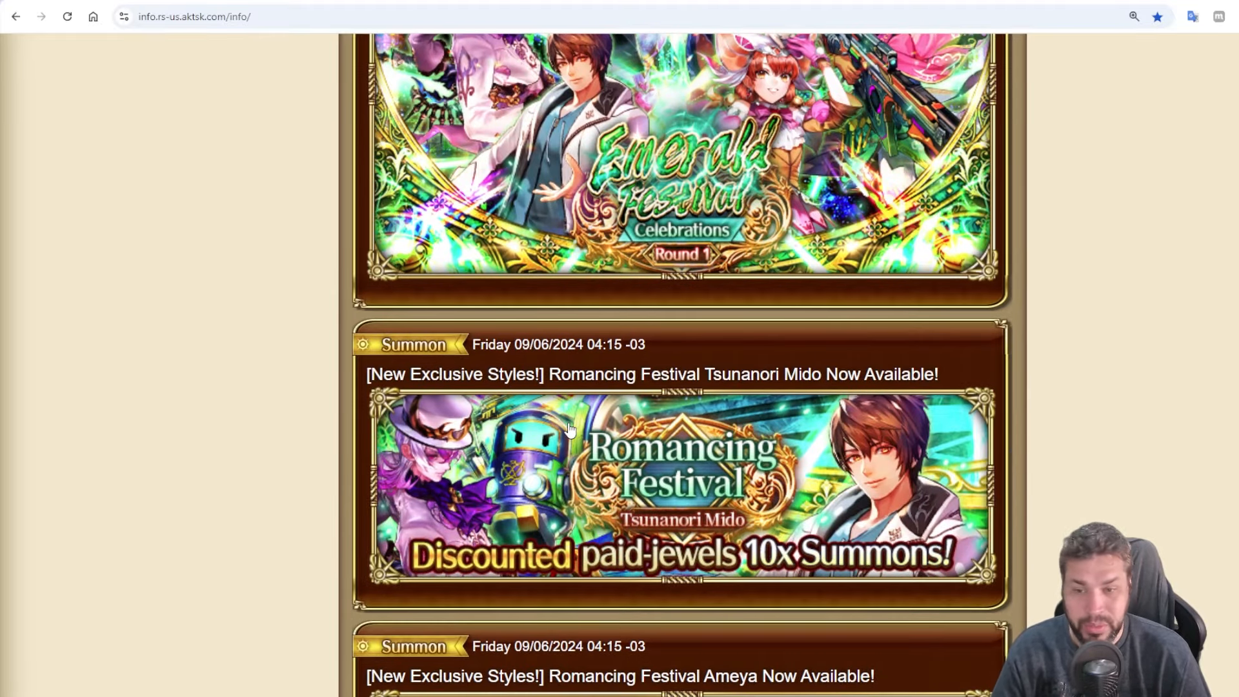
{"action": "scroll", "scroll_direction": "up", "scroll_amount": 3}
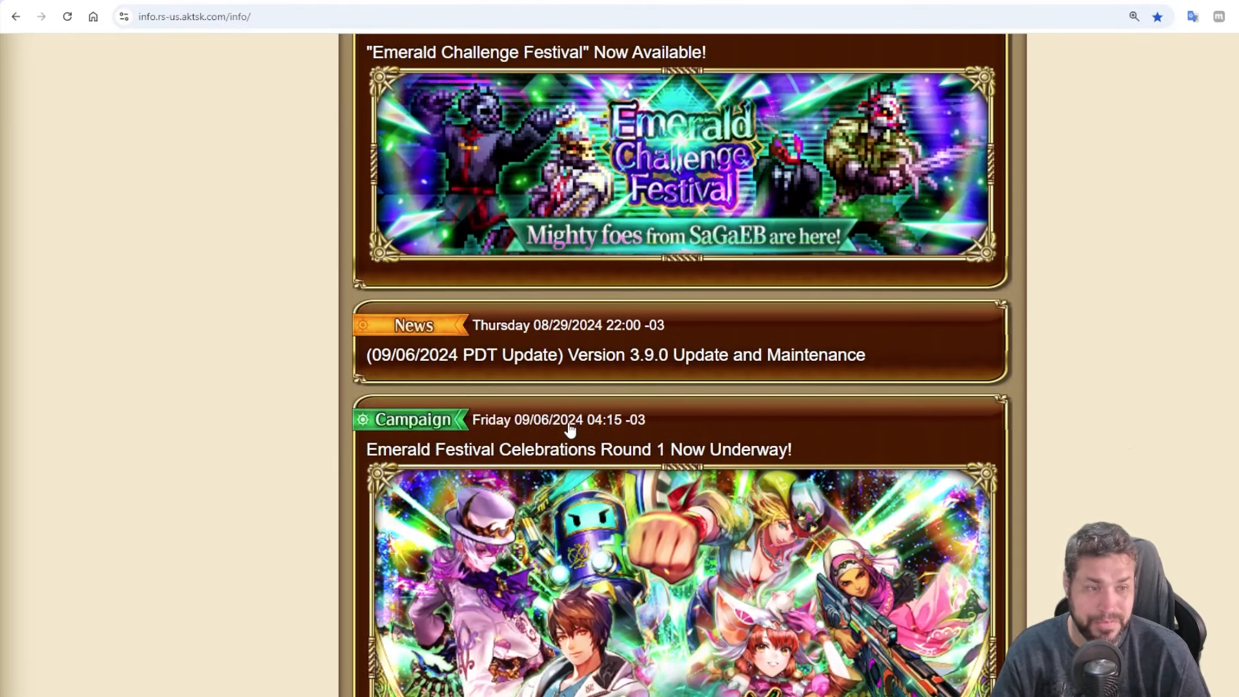
{"action": "scroll", "scroll_direction": "up", "scroll_amount": 3}
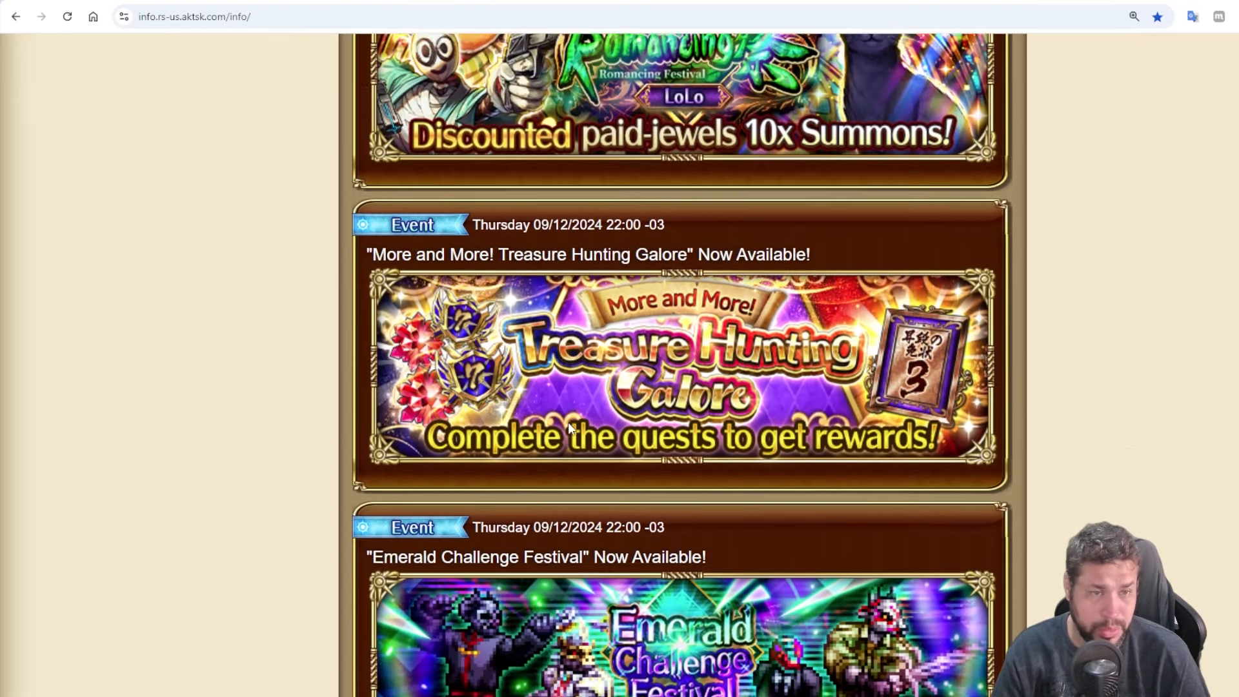
{"action": "scroll", "scroll_direction": "up", "scroll_amount": 3}
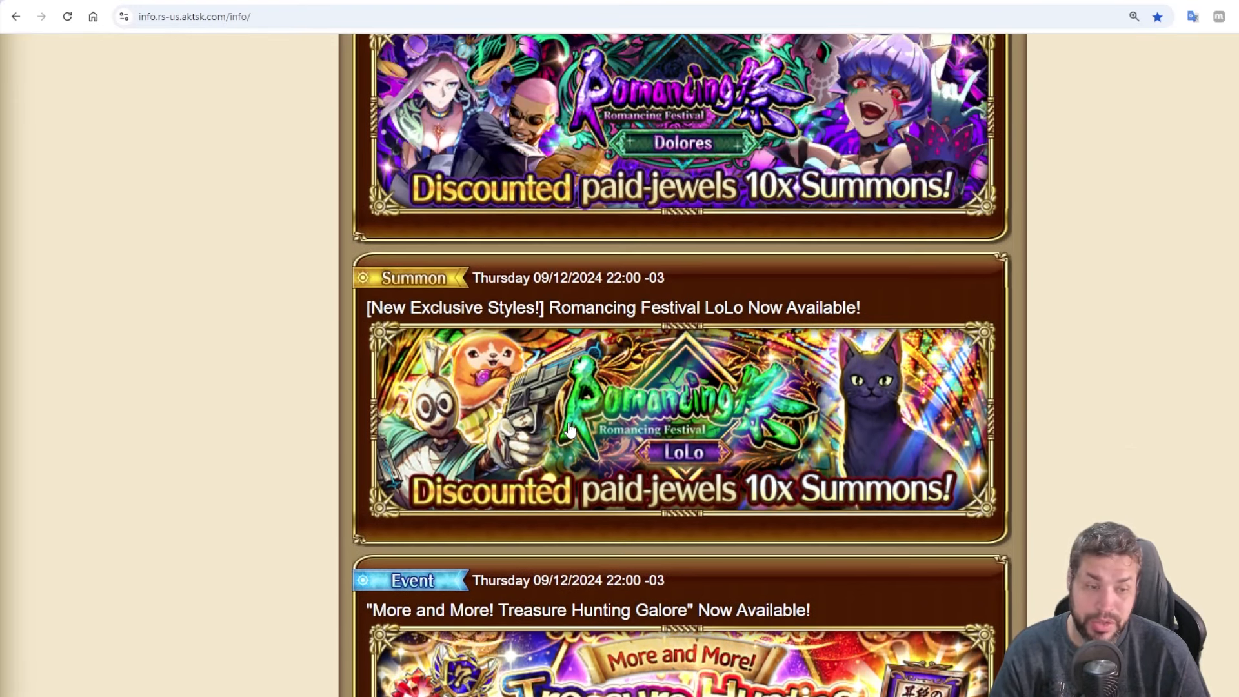
{"action": "left_click", "coordinate": [568, 427]}
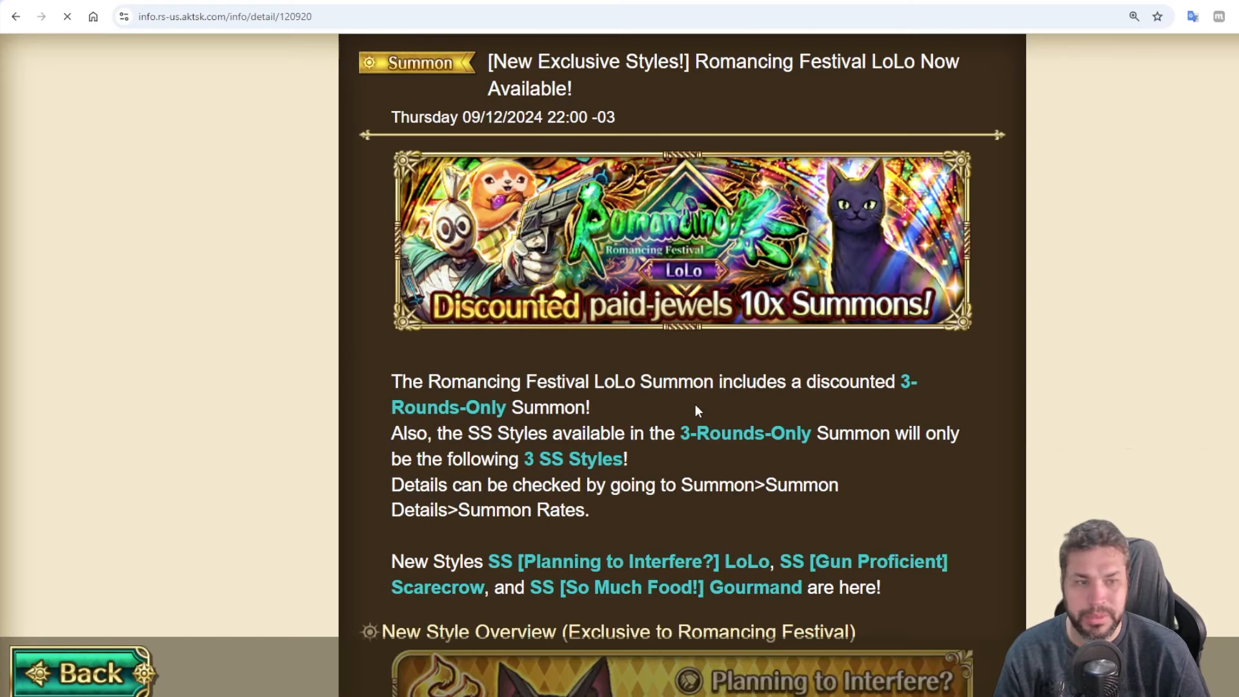
{"action": "scroll", "scroll_direction": "down", "scroll_amount": 3}
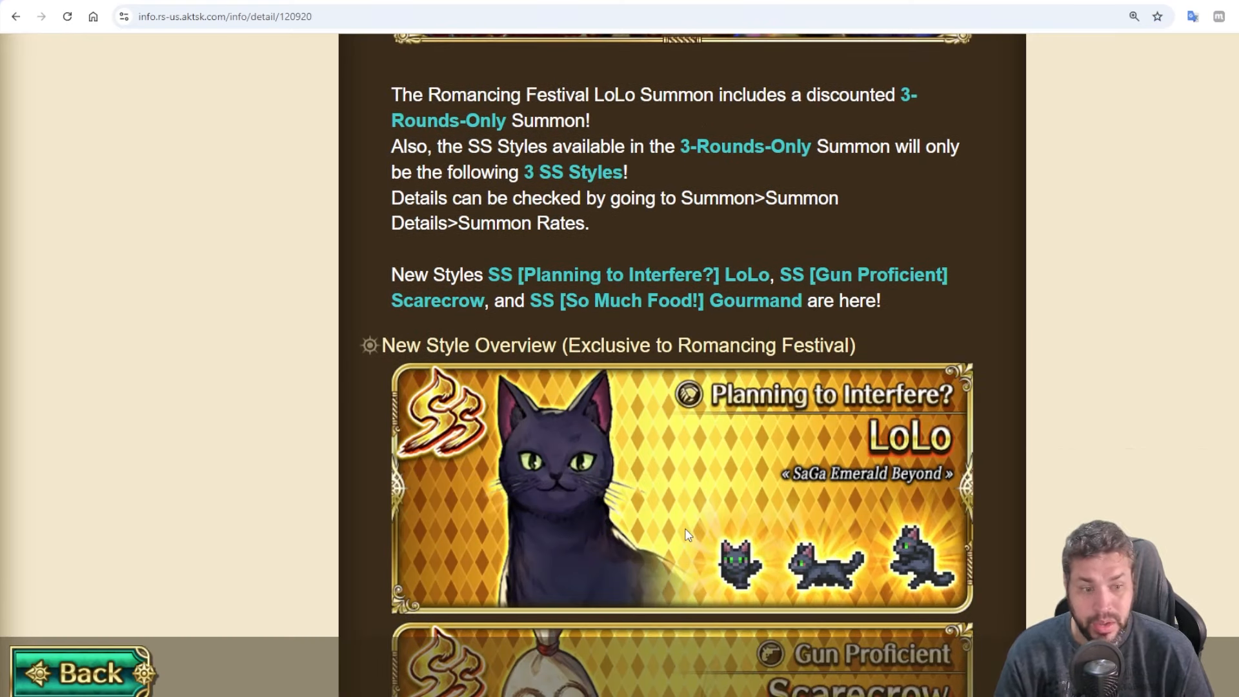
{"action": "scroll", "scroll_direction": "down", "scroll_amount": 3}
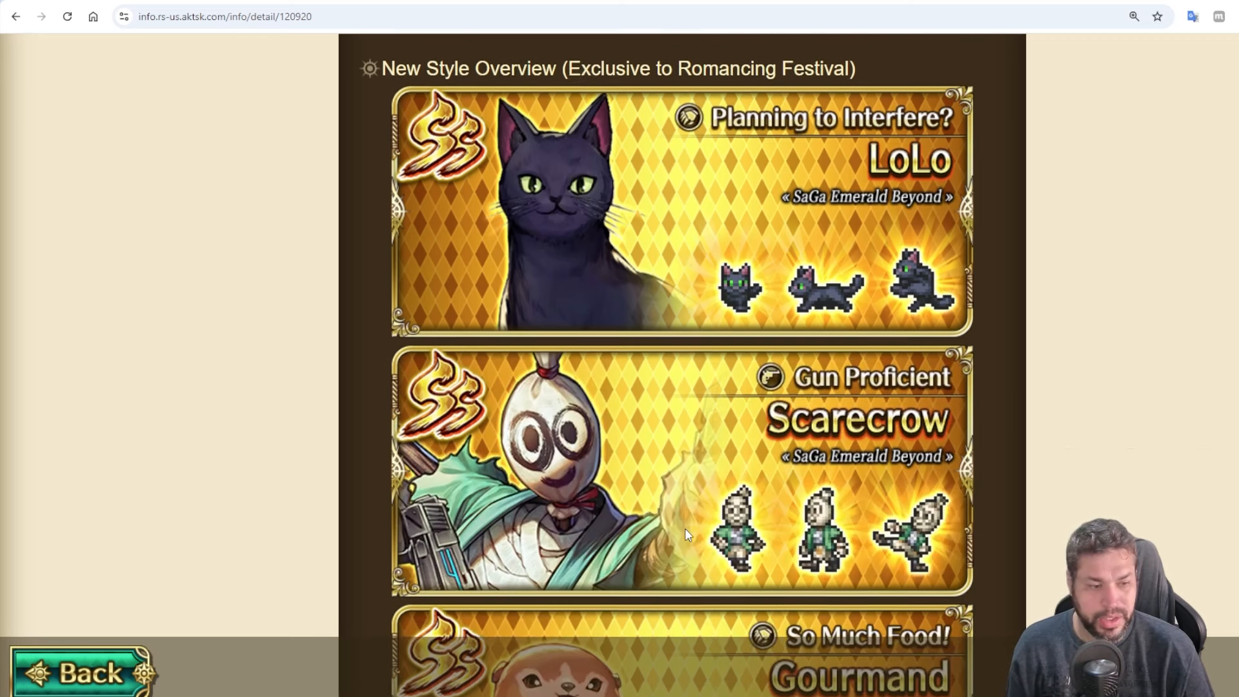
{"action": "scroll", "scroll_direction": "down", "scroll_amount": 3}
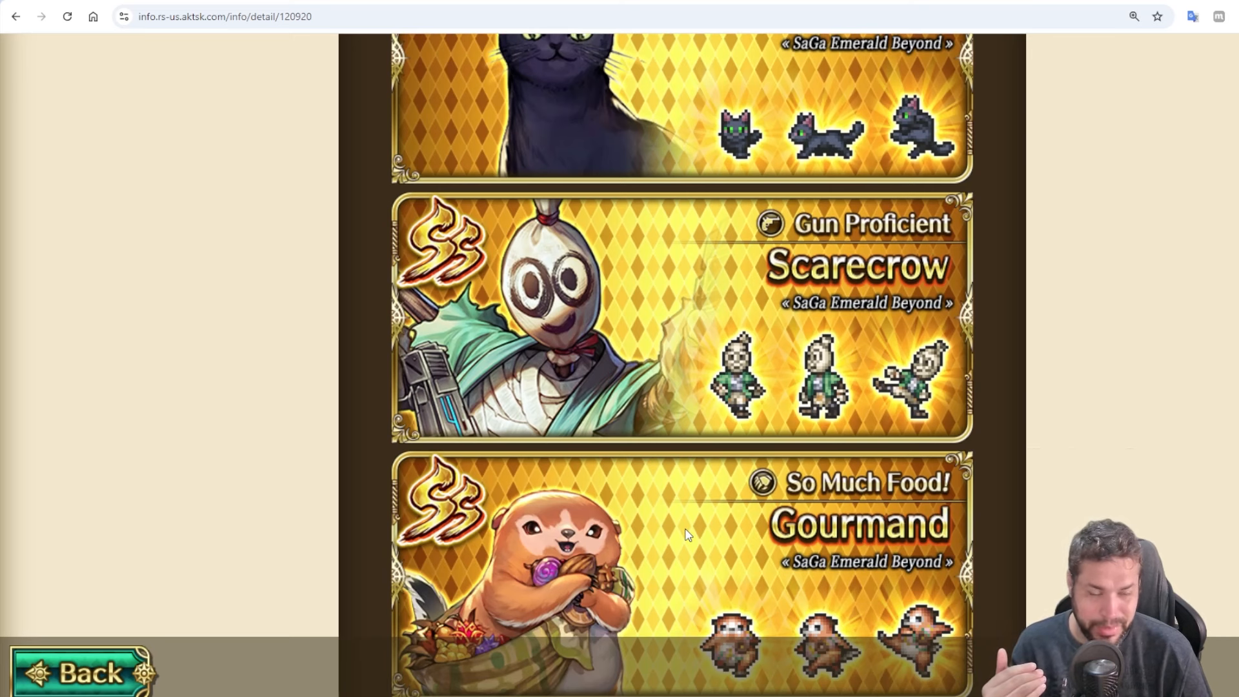
{"action": "scroll", "scroll_direction": "up", "scroll_amount": 3}
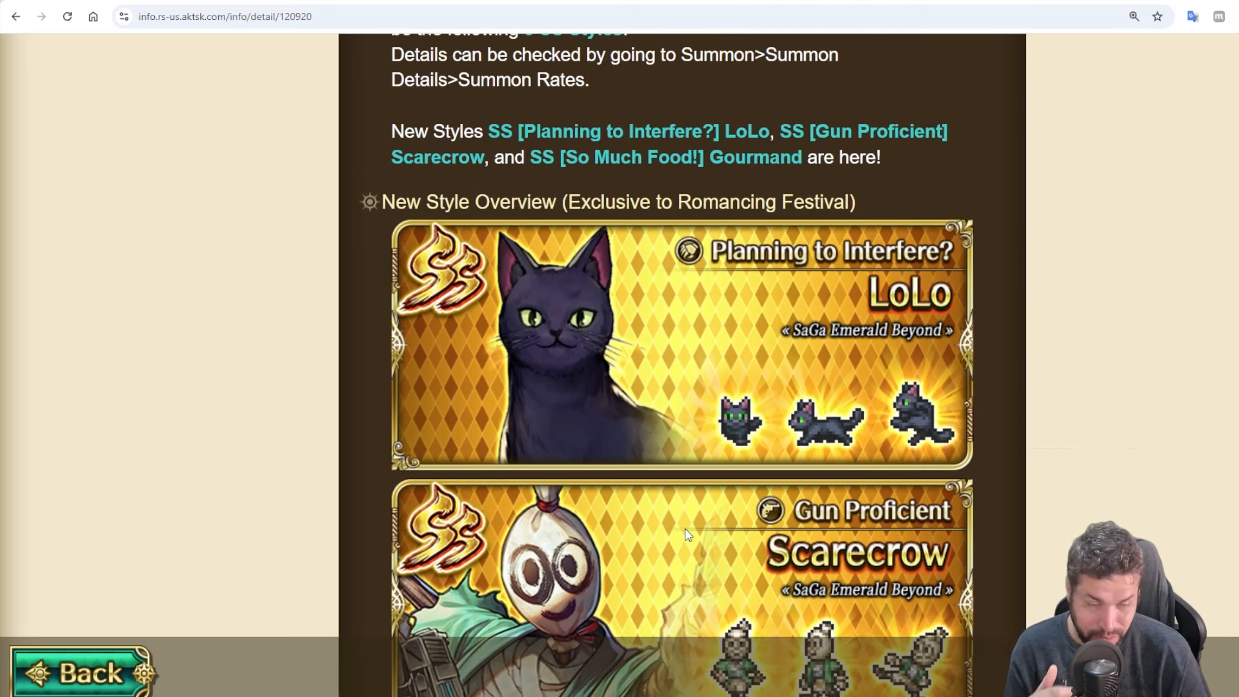
{"action": "scroll", "scroll_direction": "down", "scroll_amount": 3}
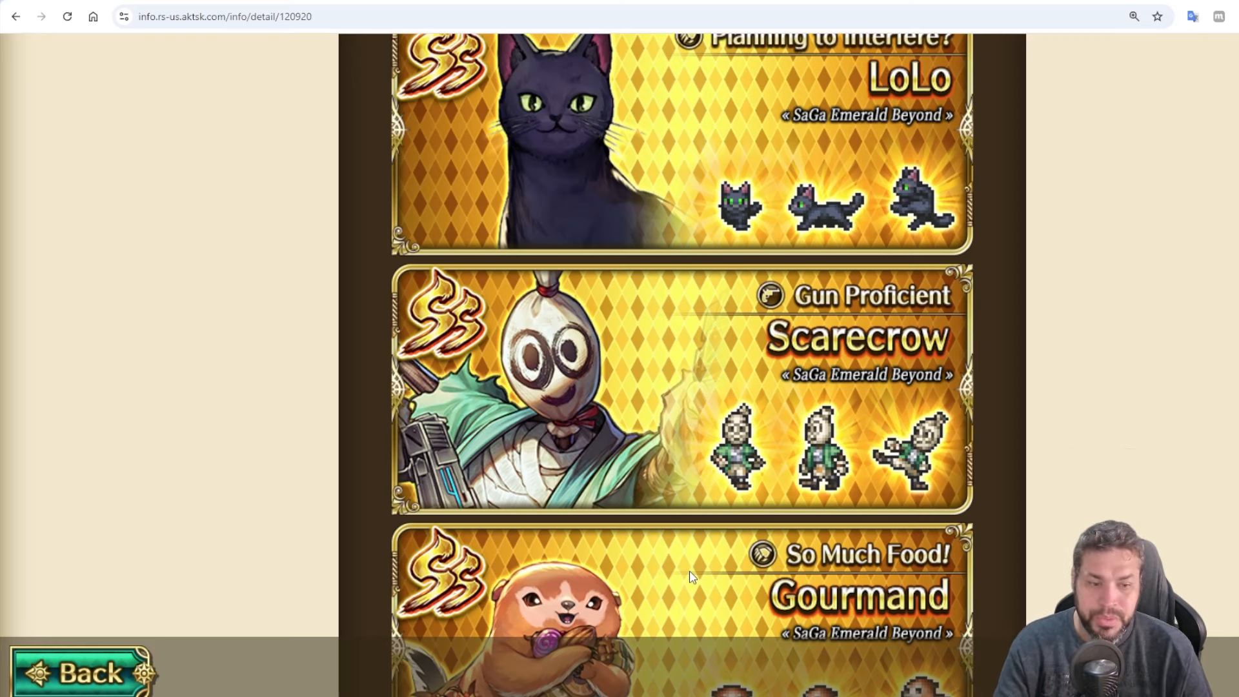
{"action": "scroll", "scroll_direction": "down", "scroll_amount": 3}
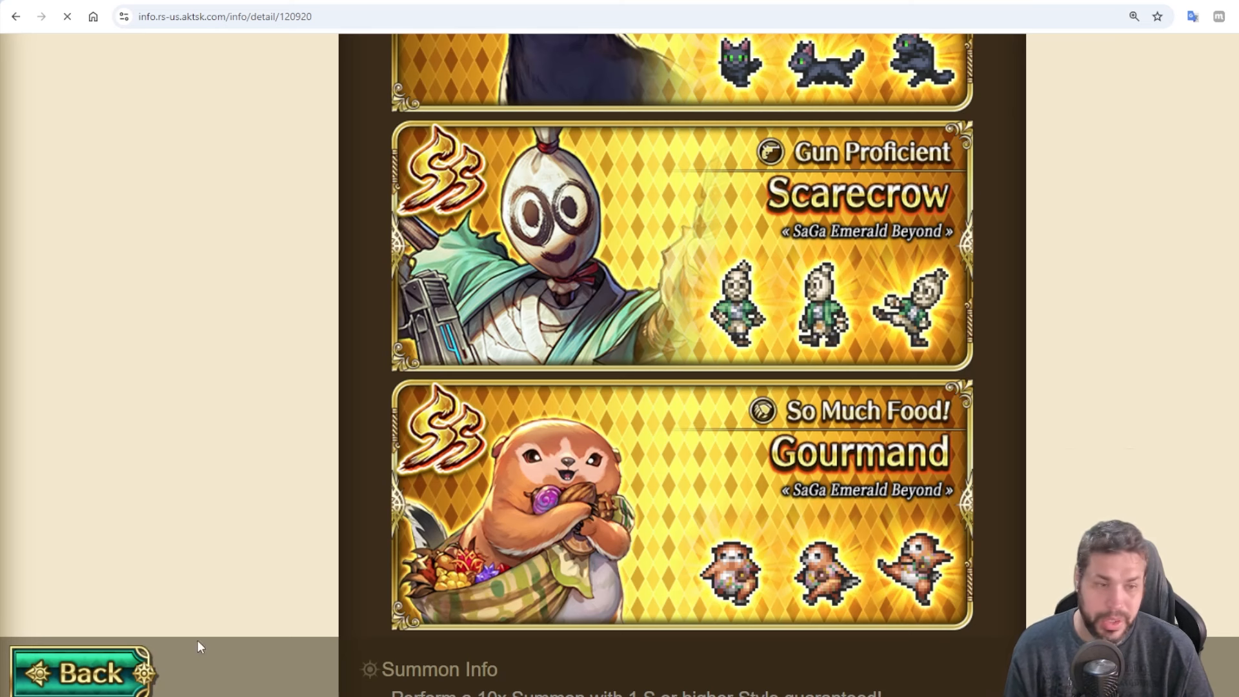
{"action": "left_click", "coordinate": [79, 671]}
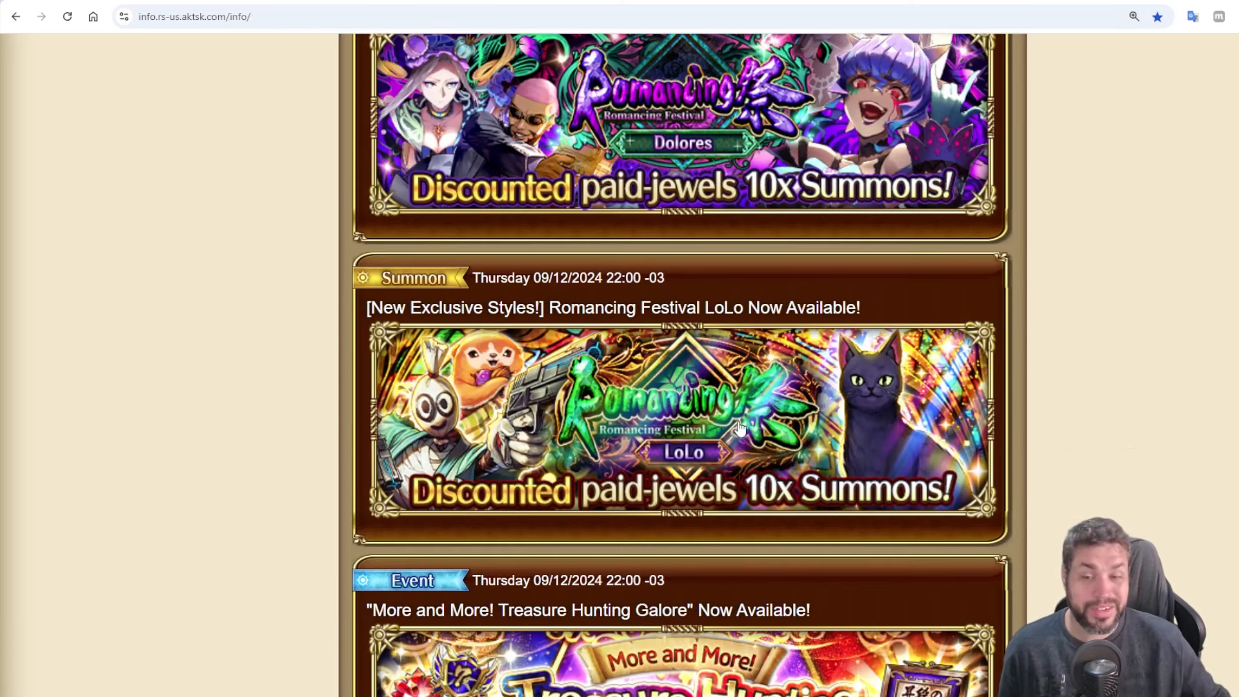